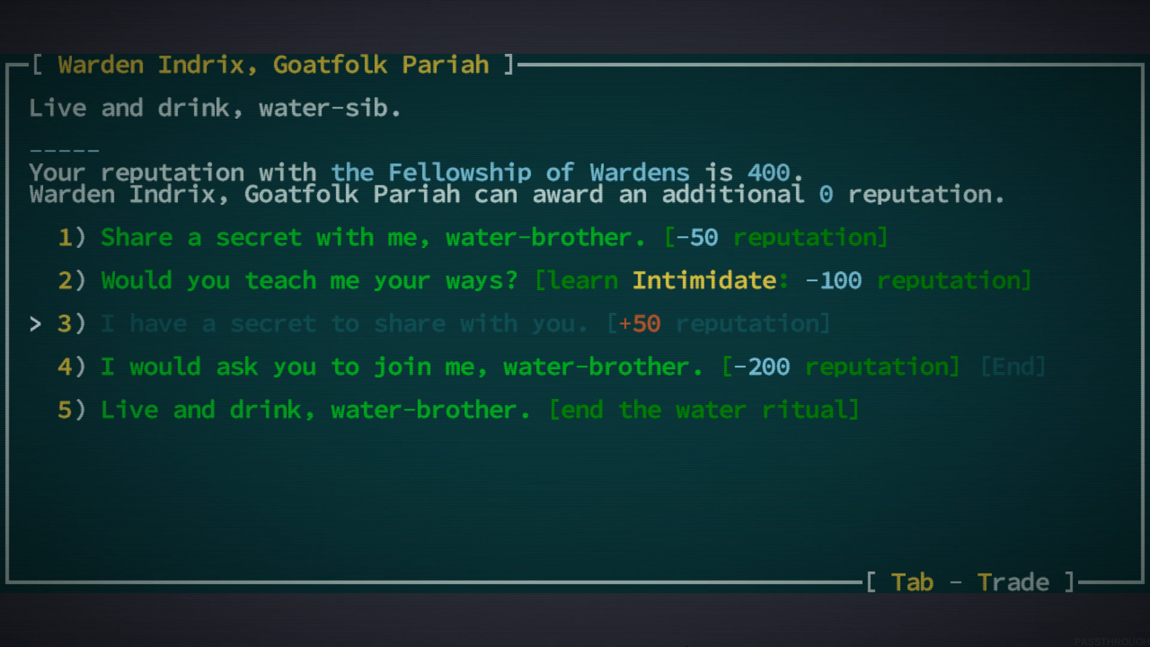
Learn Intimidate from Warden Indrix and recruit him, accepting each reputation and ability notice
key("up")
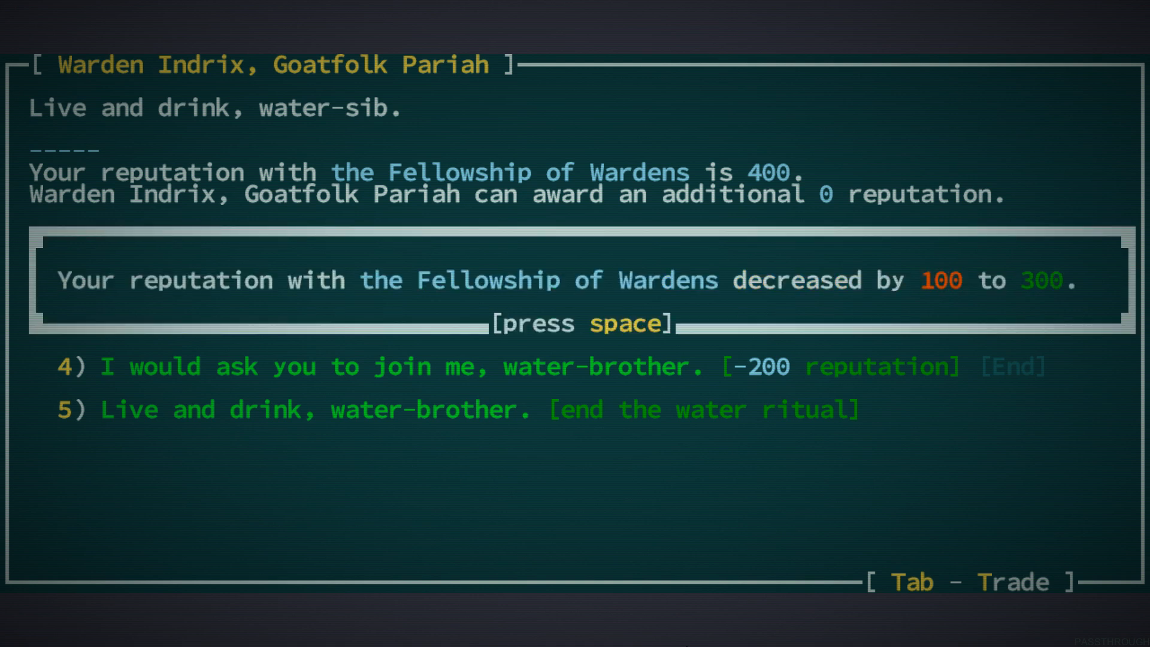
key("space")
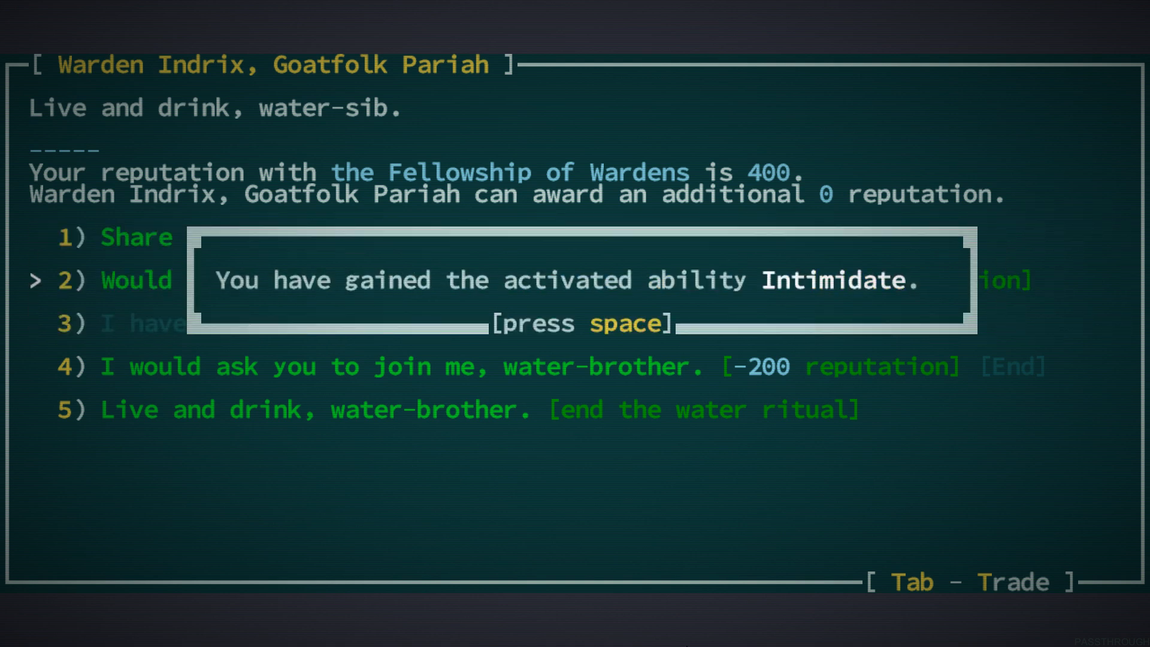
key("space")
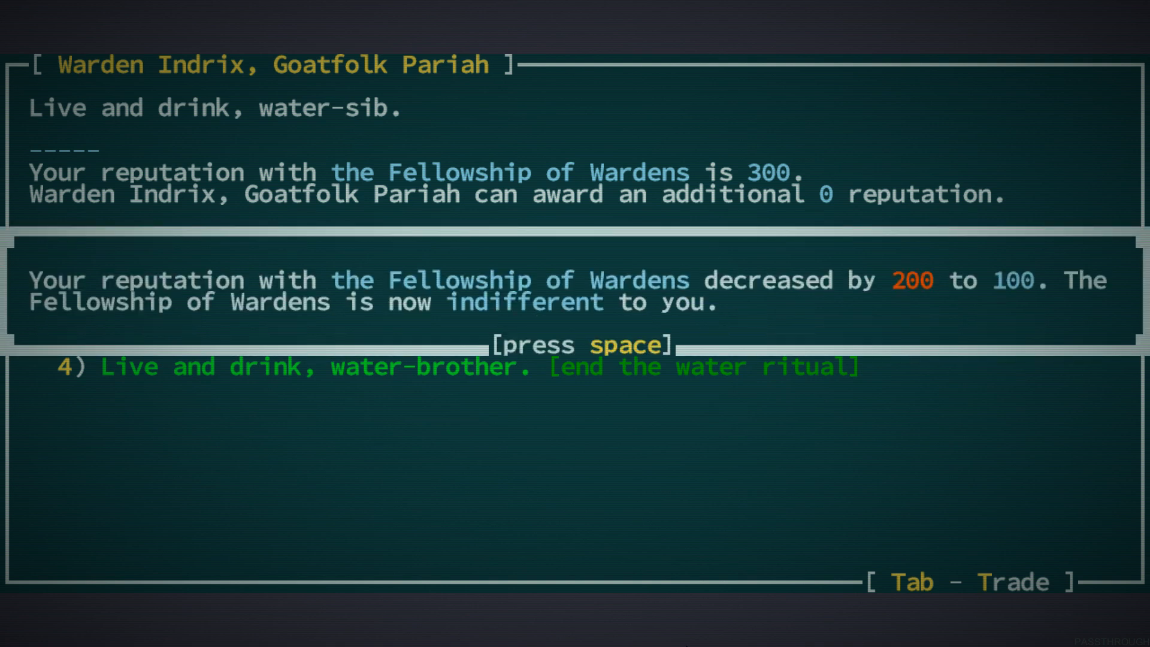
key("space")
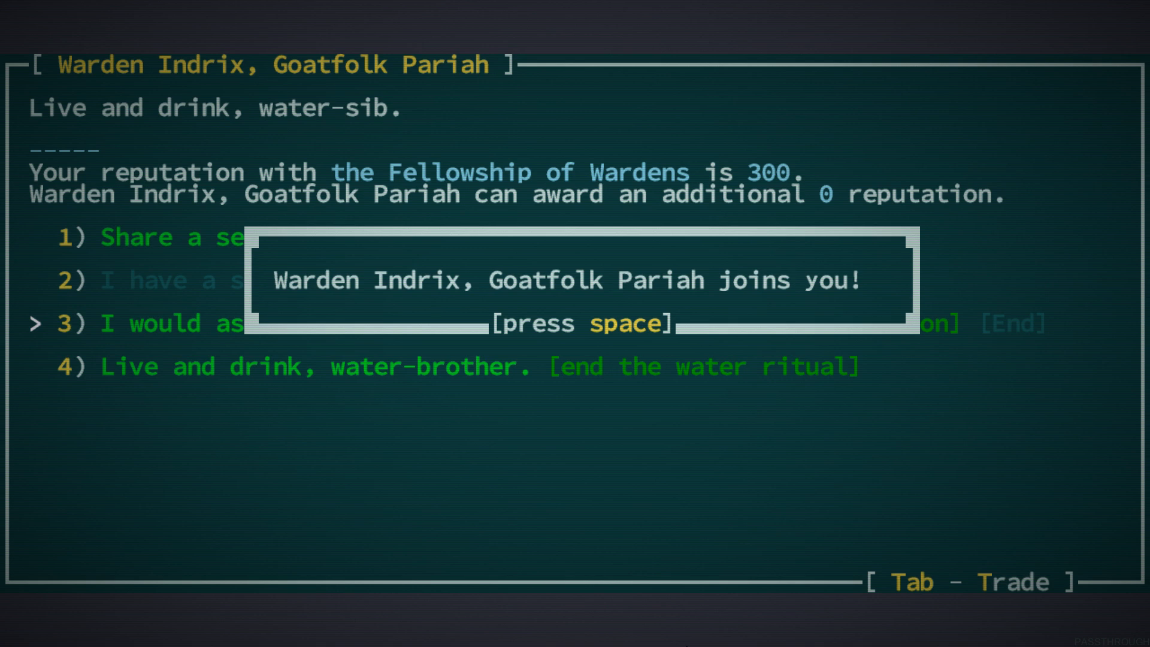
key("space")
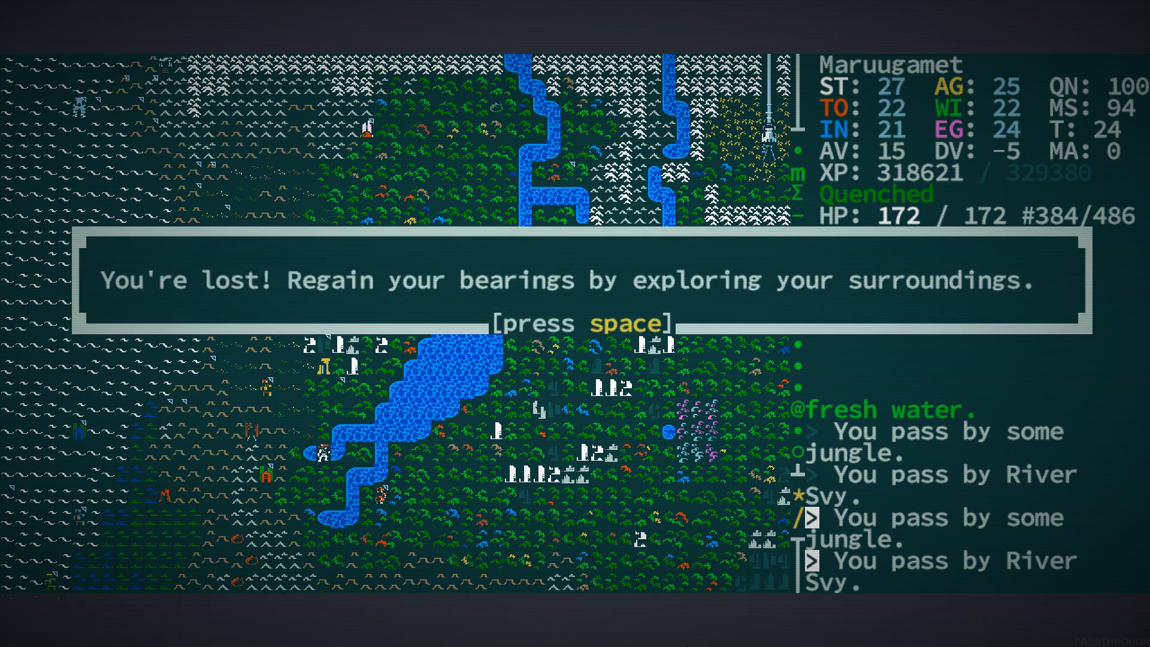
Acknowledge being lost and the discovery of Shwyshur Utep's scriptorium noted in the journal
key("space")
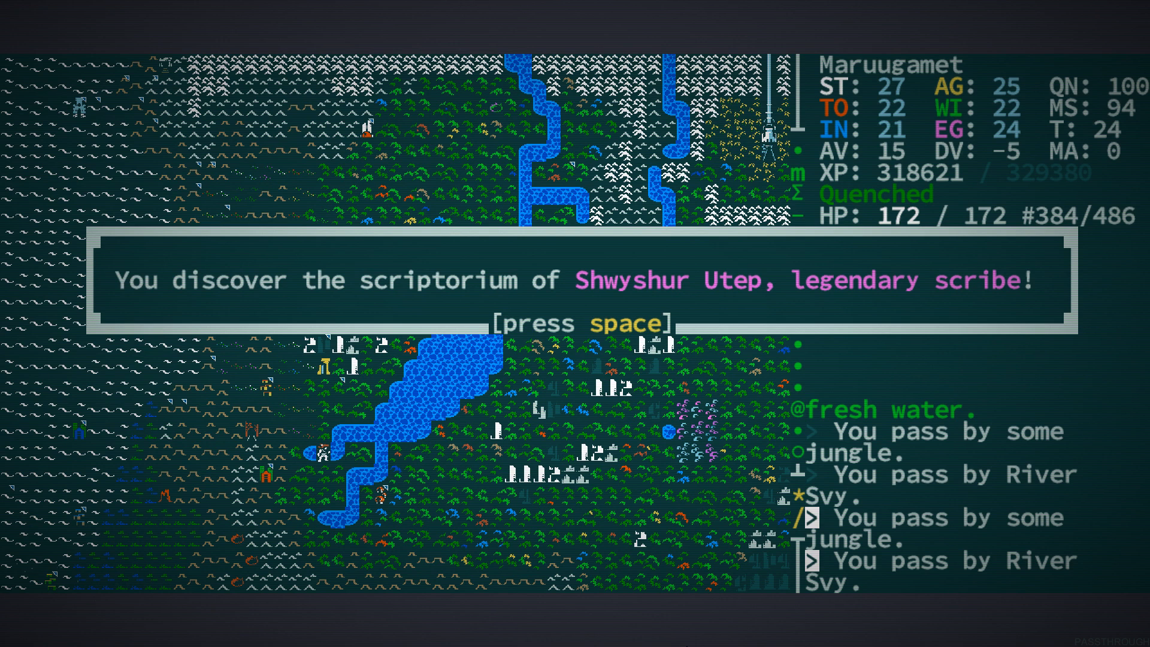
key("space")
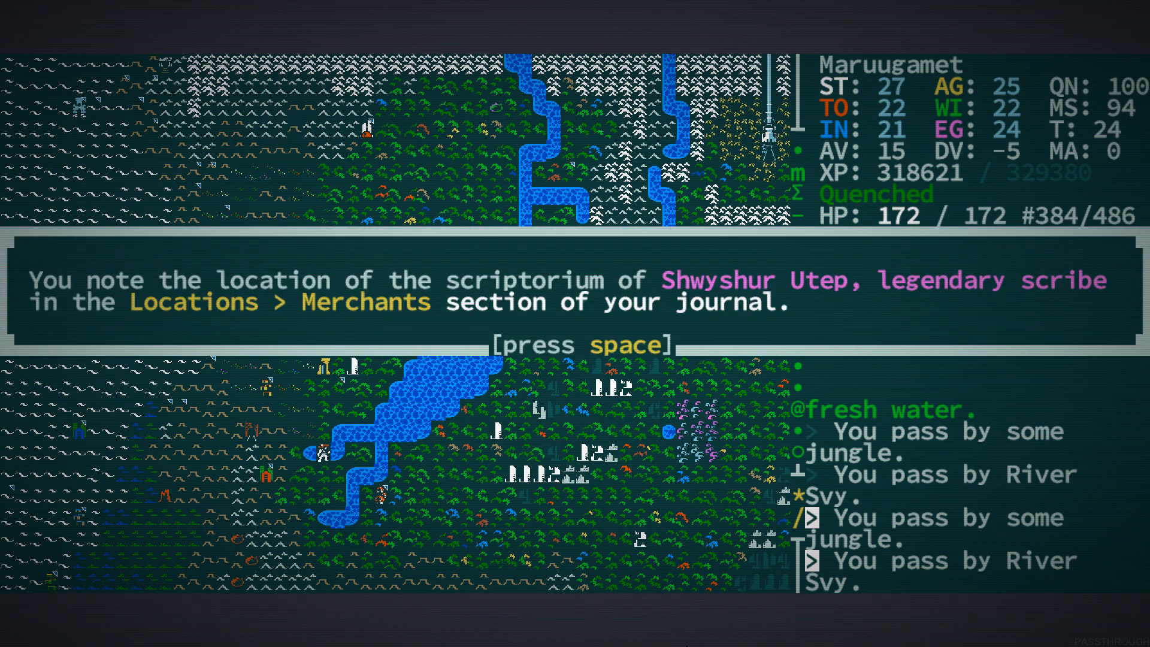
key("space")
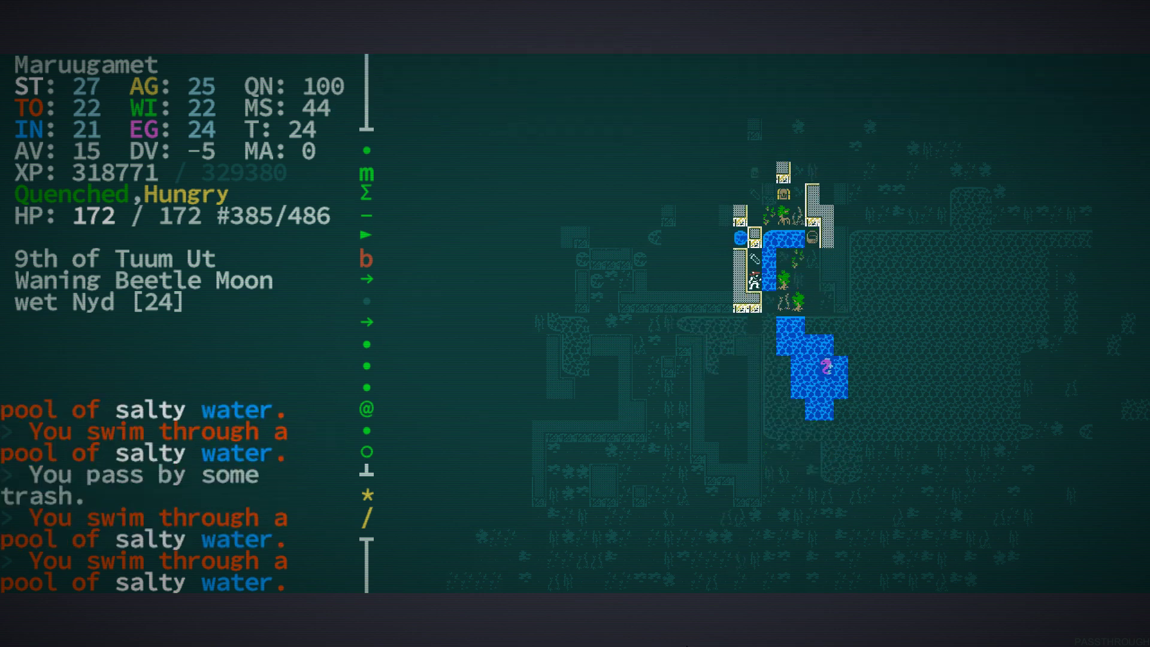
Take the phial of ink from its container and swim south through the salty pools toward the structure
key("g")
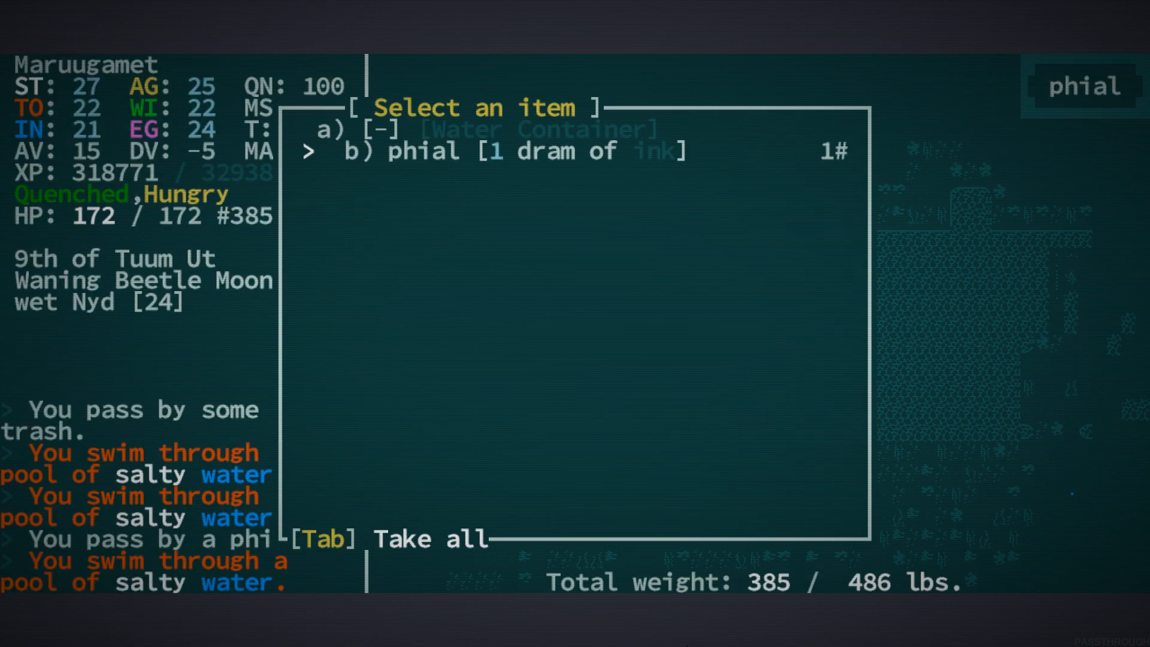
key("b")
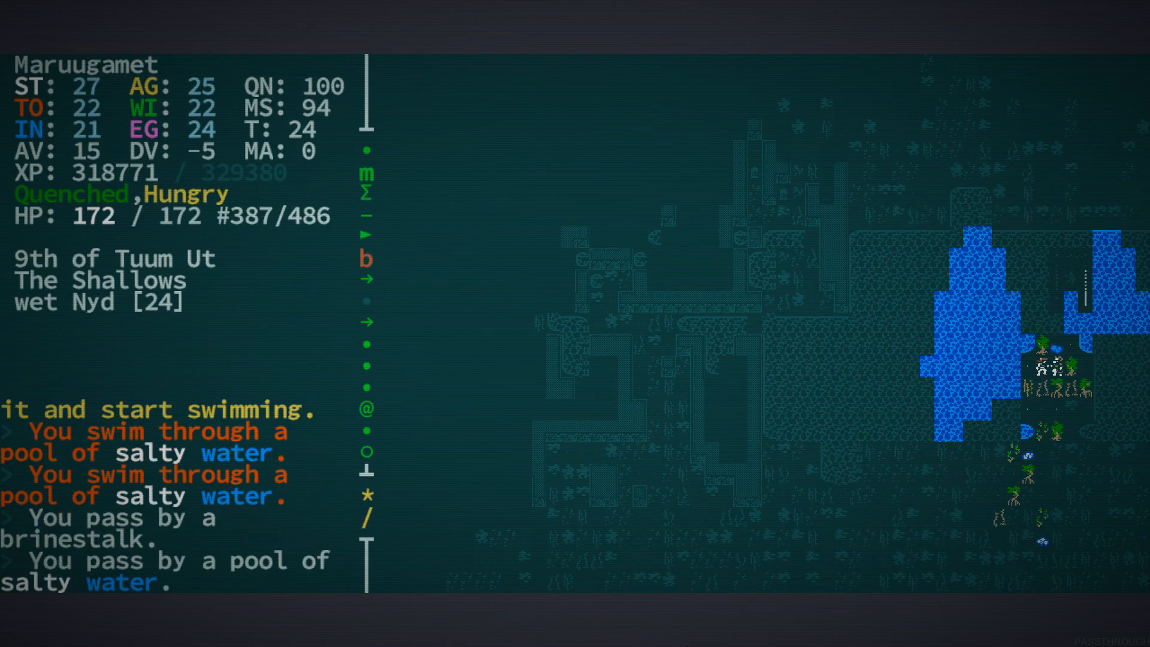
key("down")
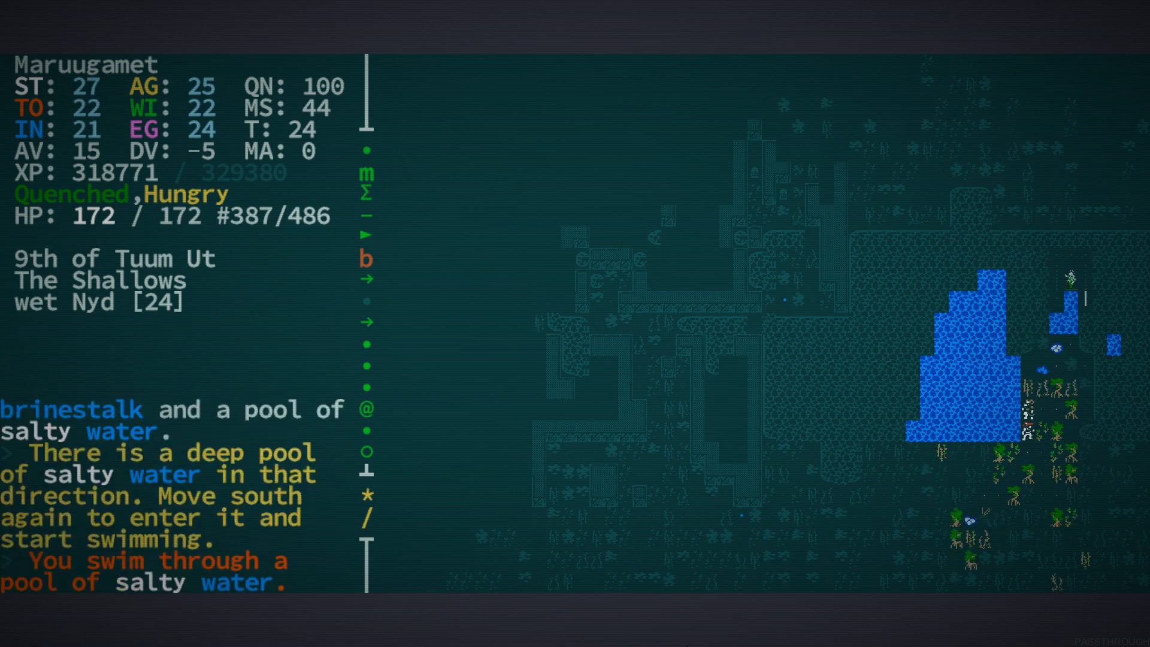
key("Down")
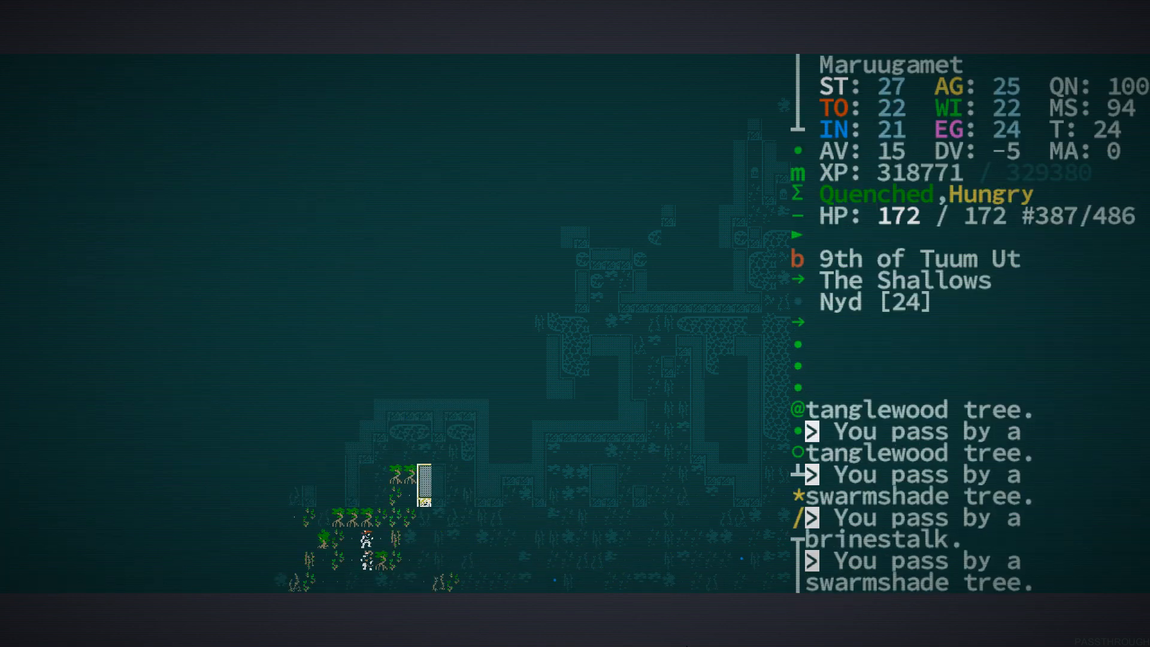
key("Left")
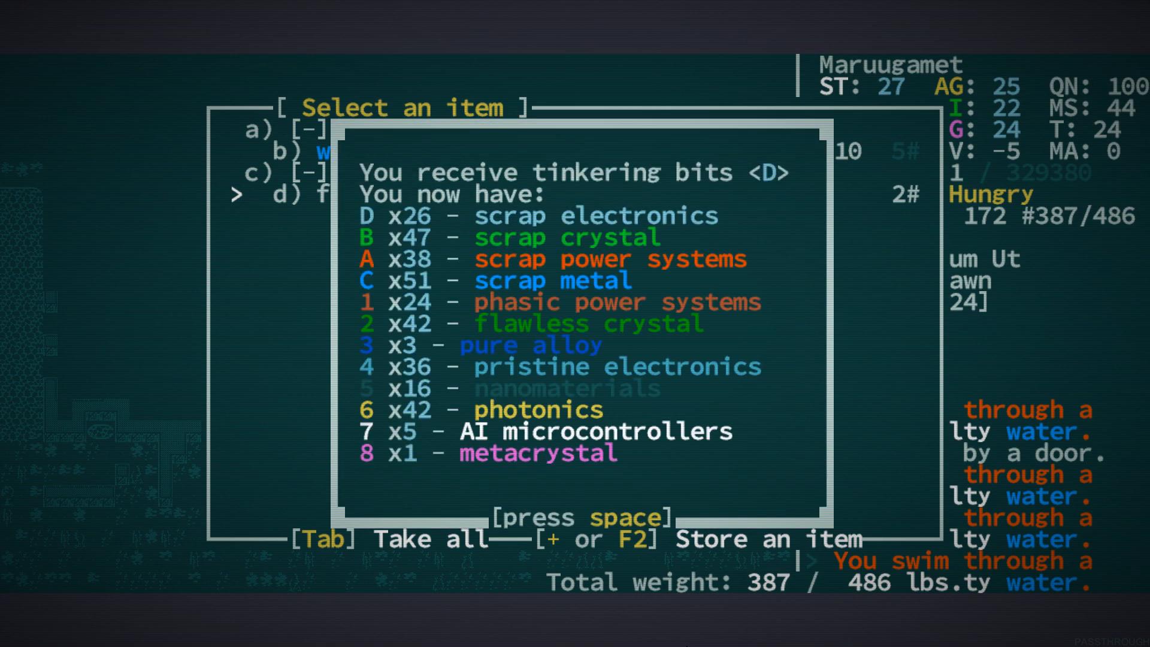
Accept the tinkering bits D and travel through the pools north into the walled structure
key("space")
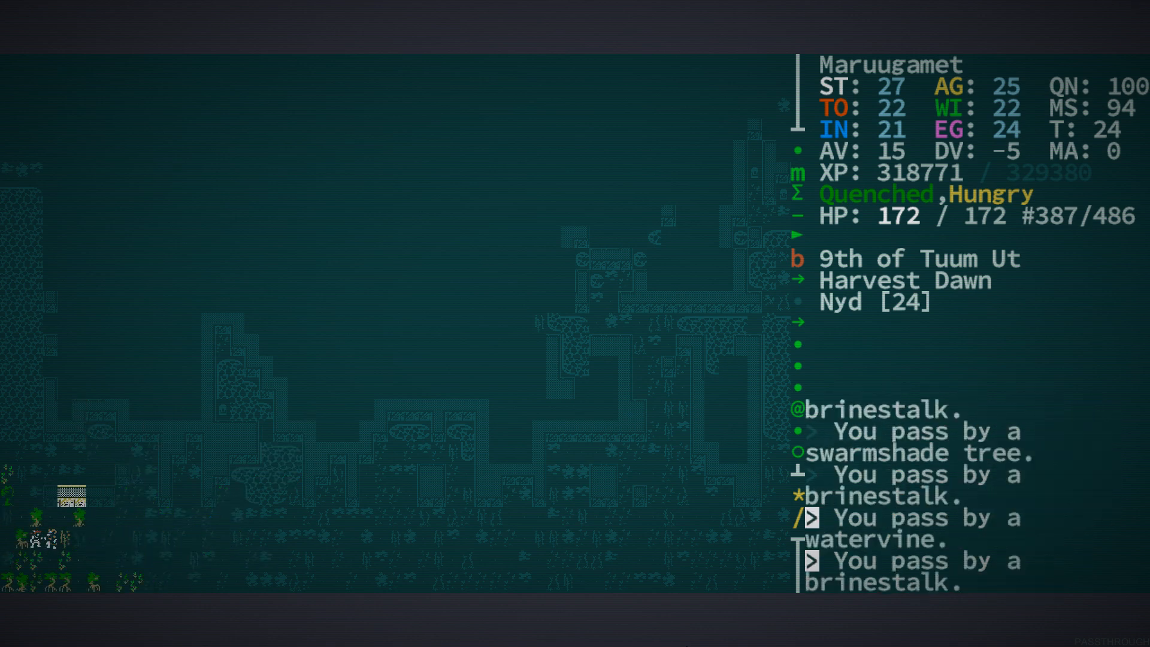
key("up")
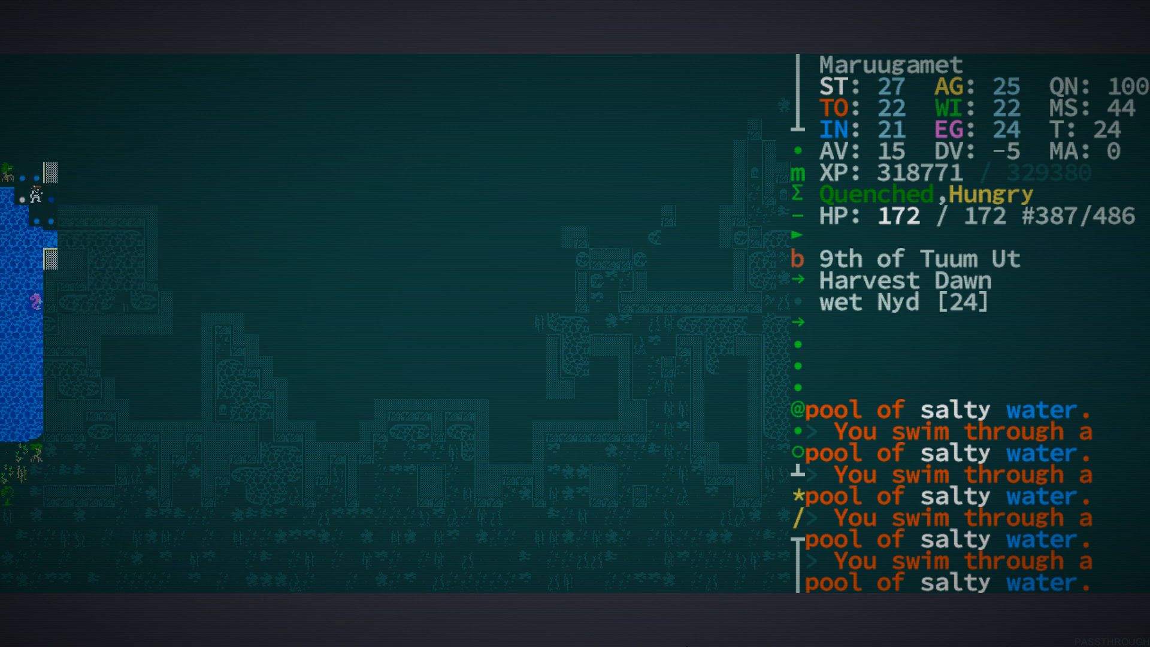
key("Up")
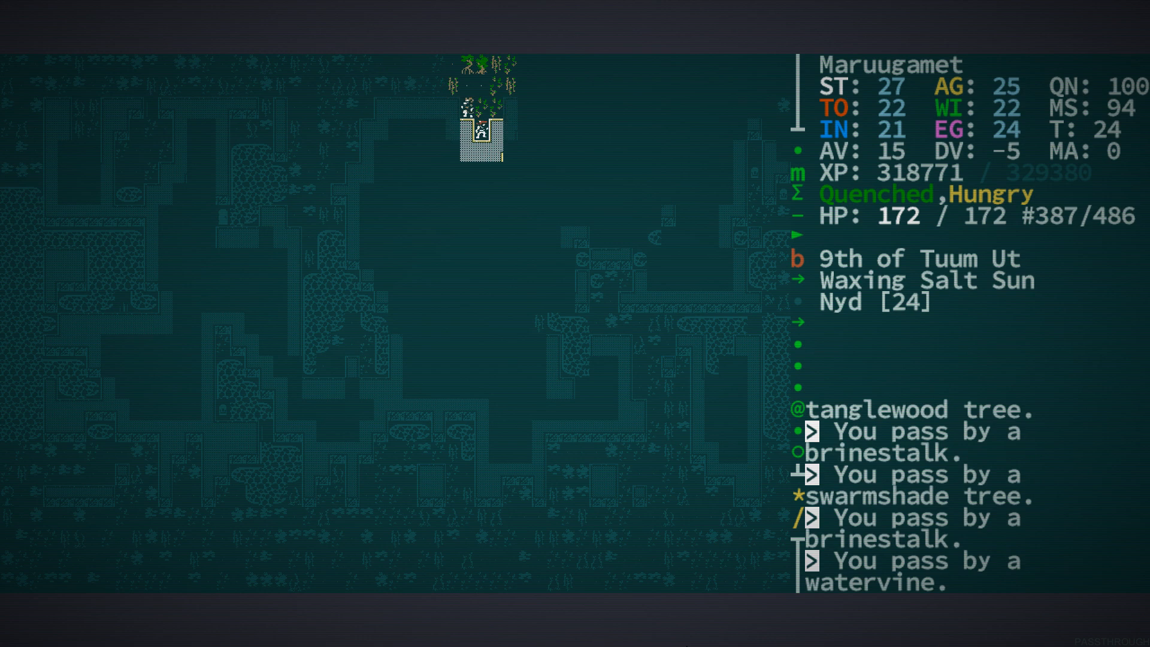
key("Right")
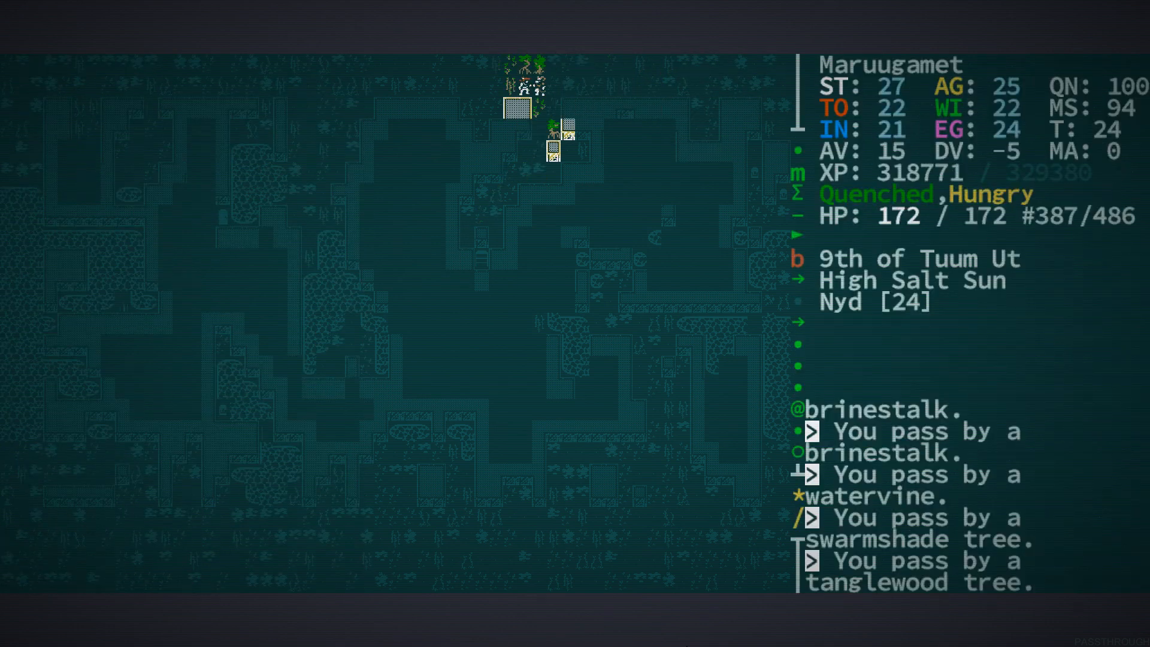
key("Up")
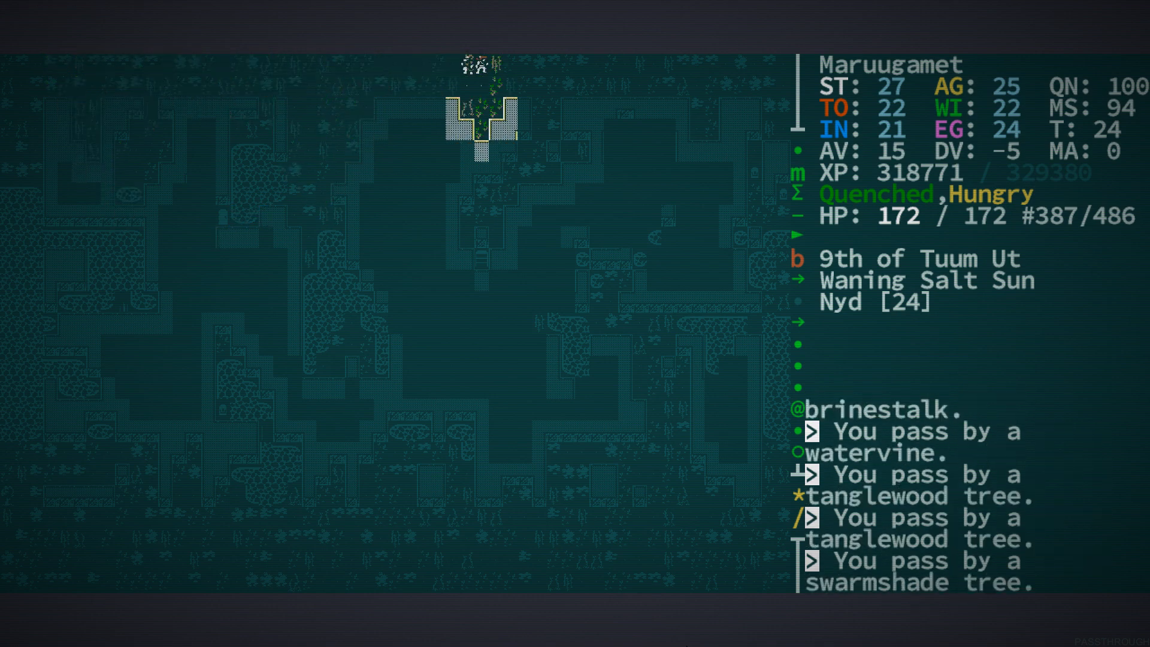
key("up")
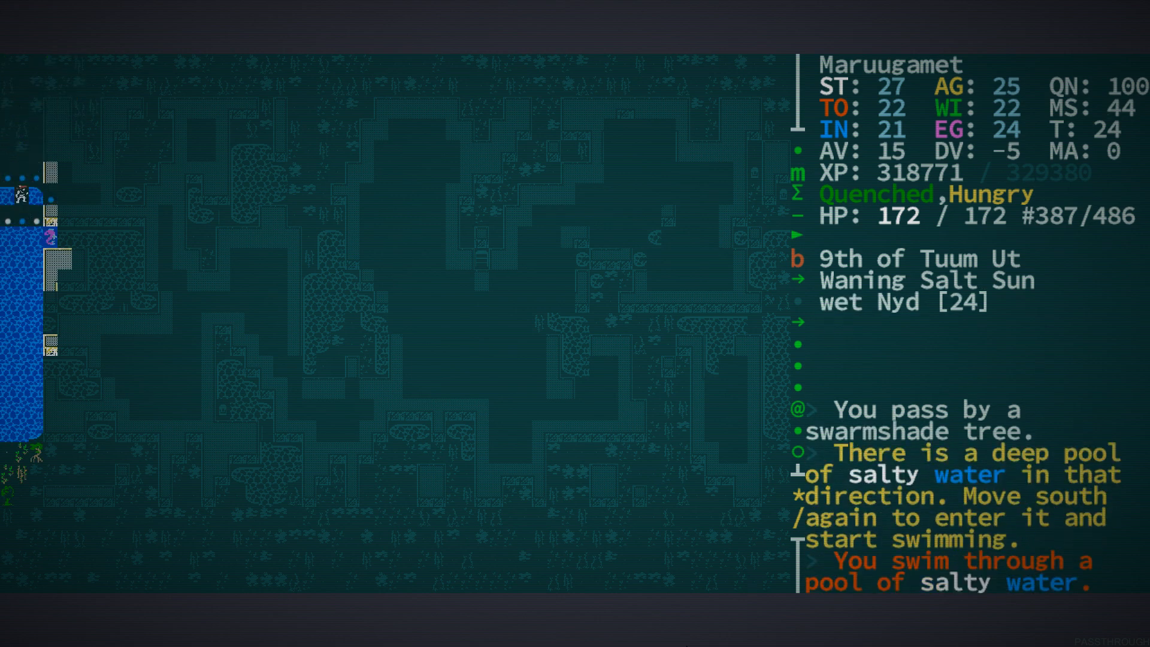
Swim on, take two phials of ink and pick up the two bandages from the chest
key("Down")
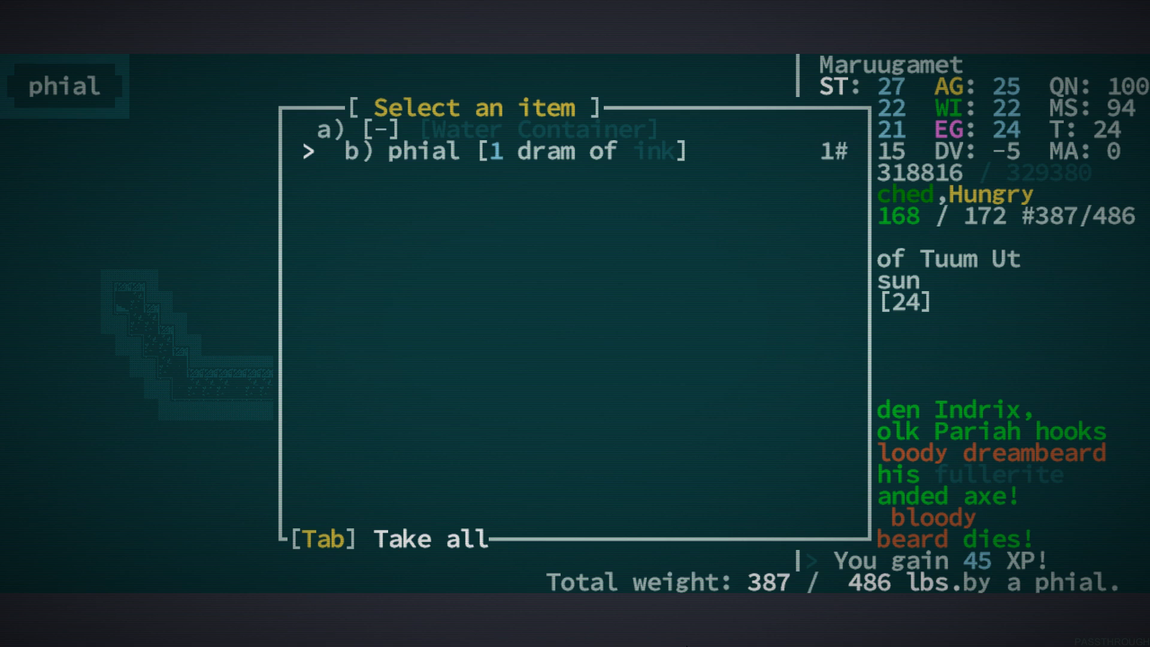
key("Tab")
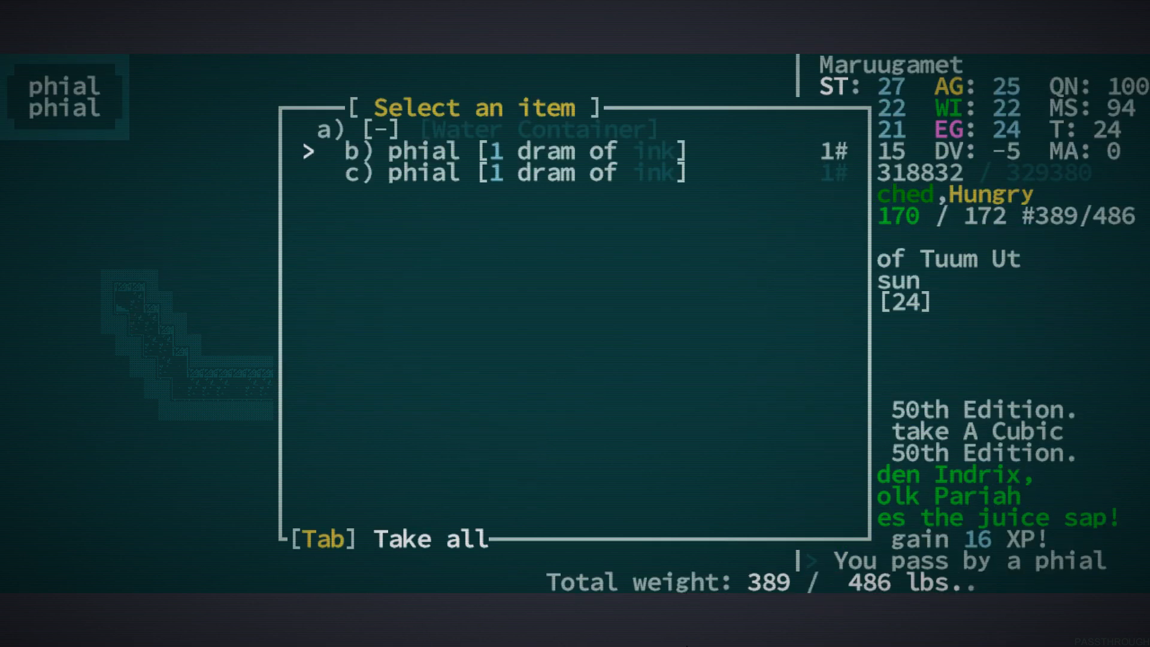
key("Tab")
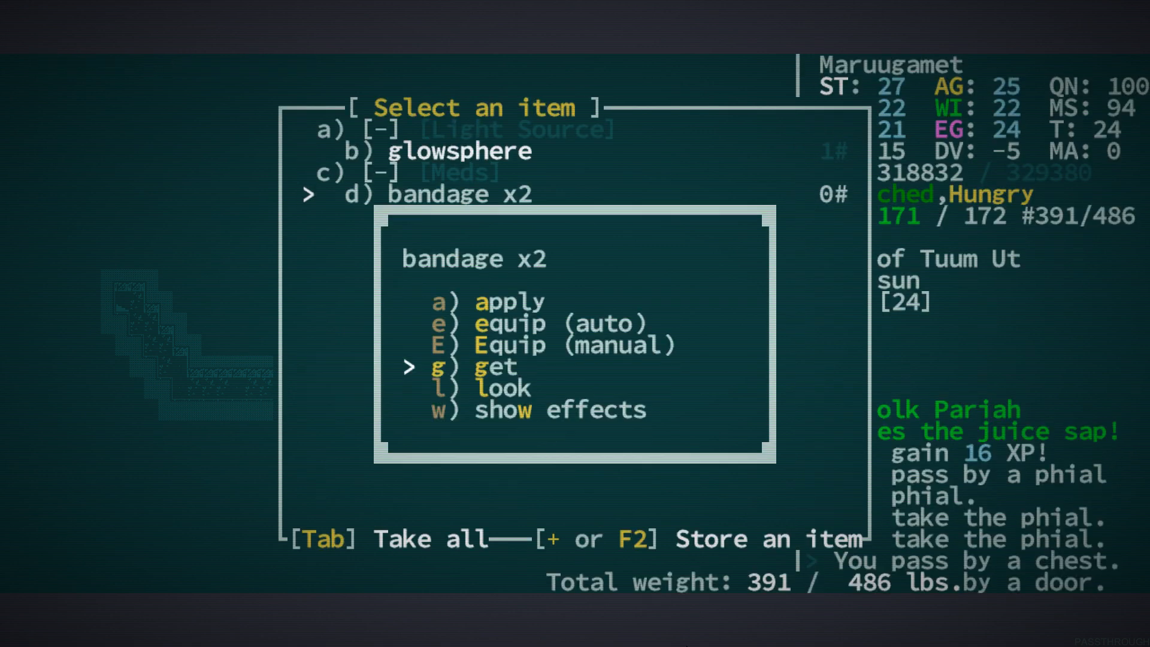
key("g")
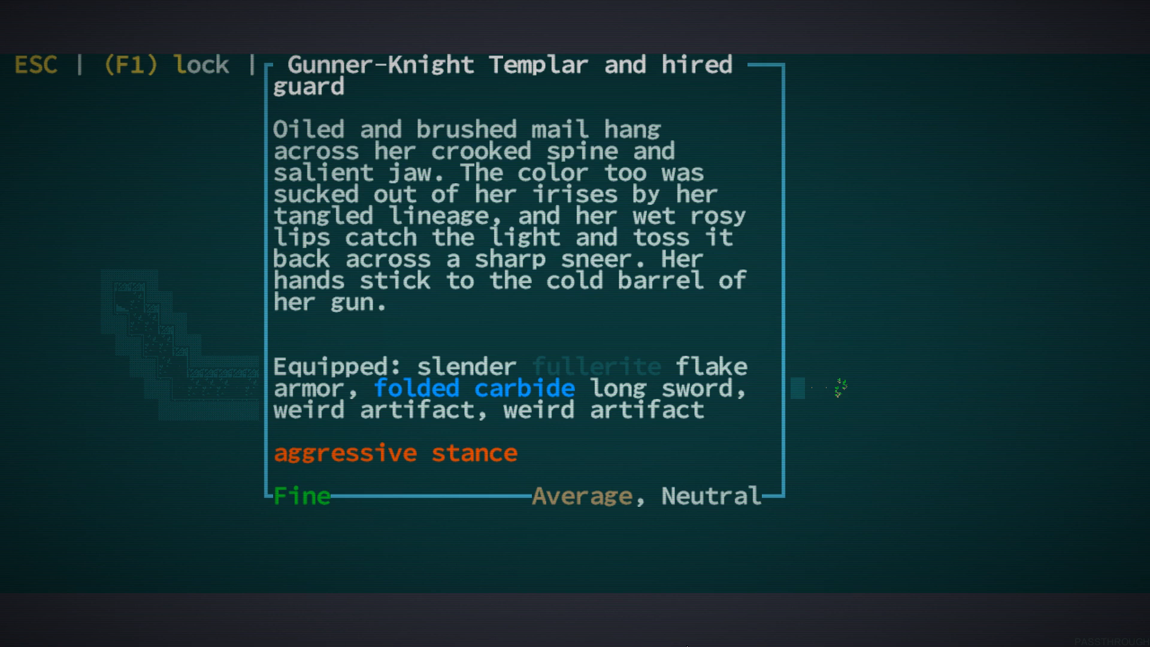
Read the slender pistol's early history with Psychometry, learning to build semi-automatic pistols
key("Escape")
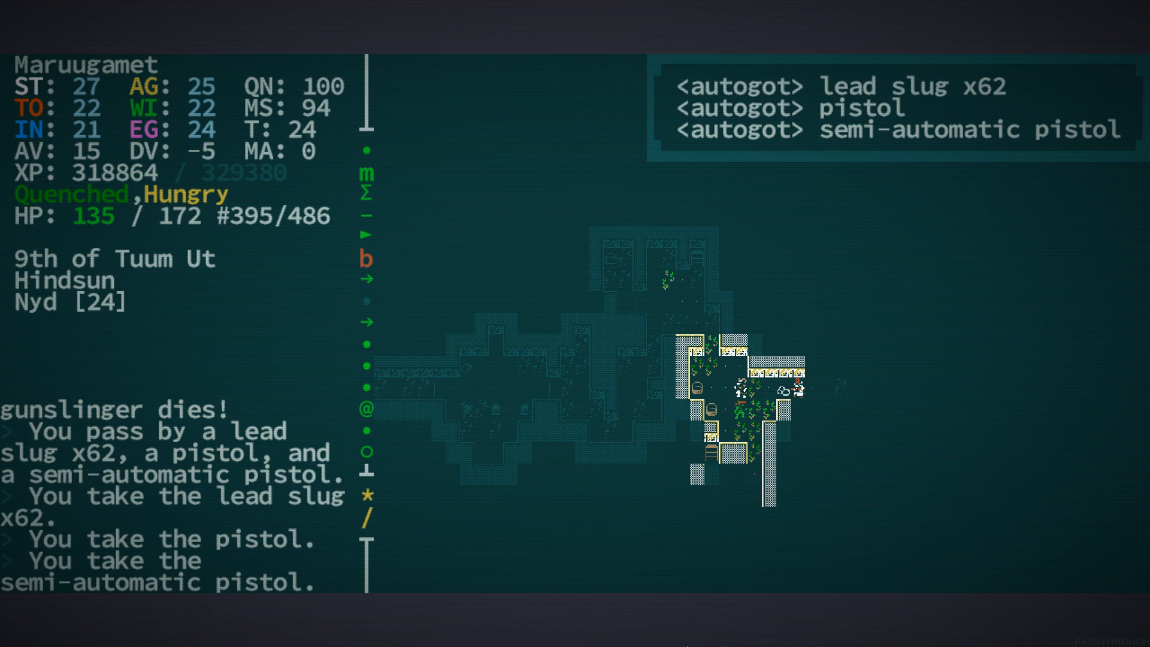
key("i")
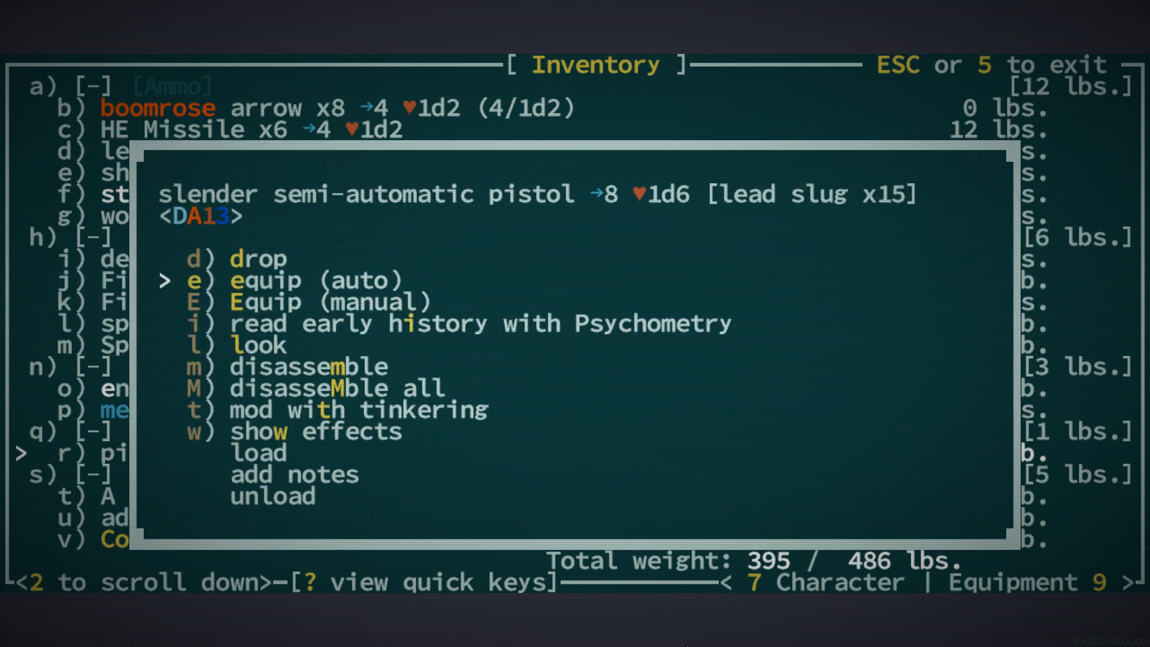
key("i")
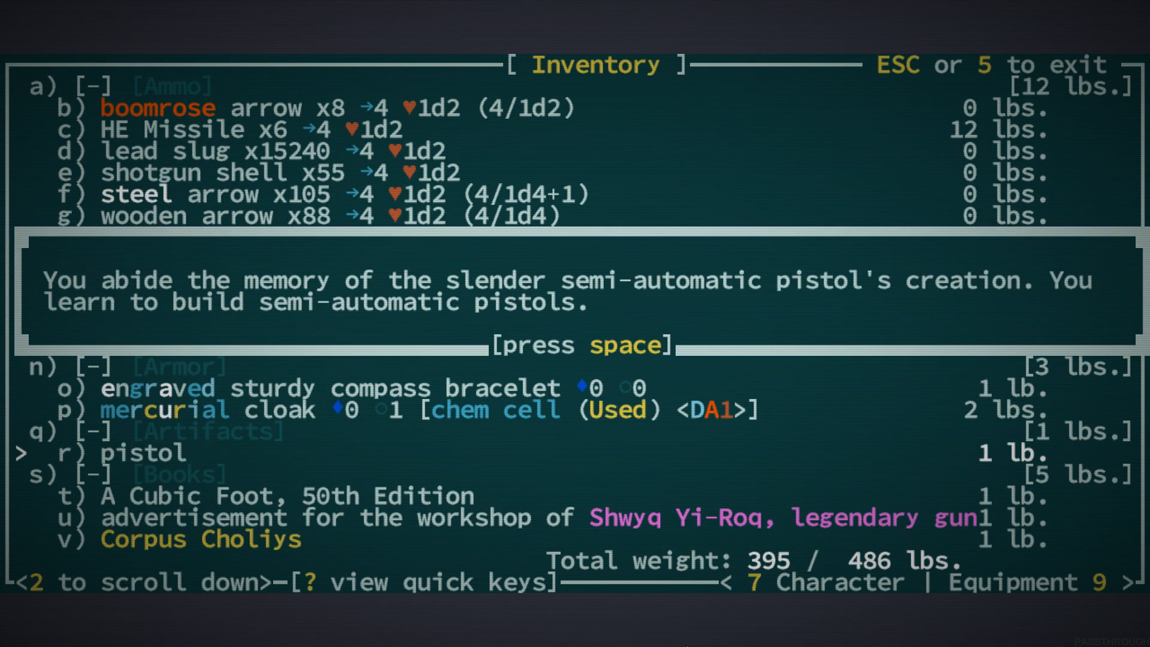
key("space")
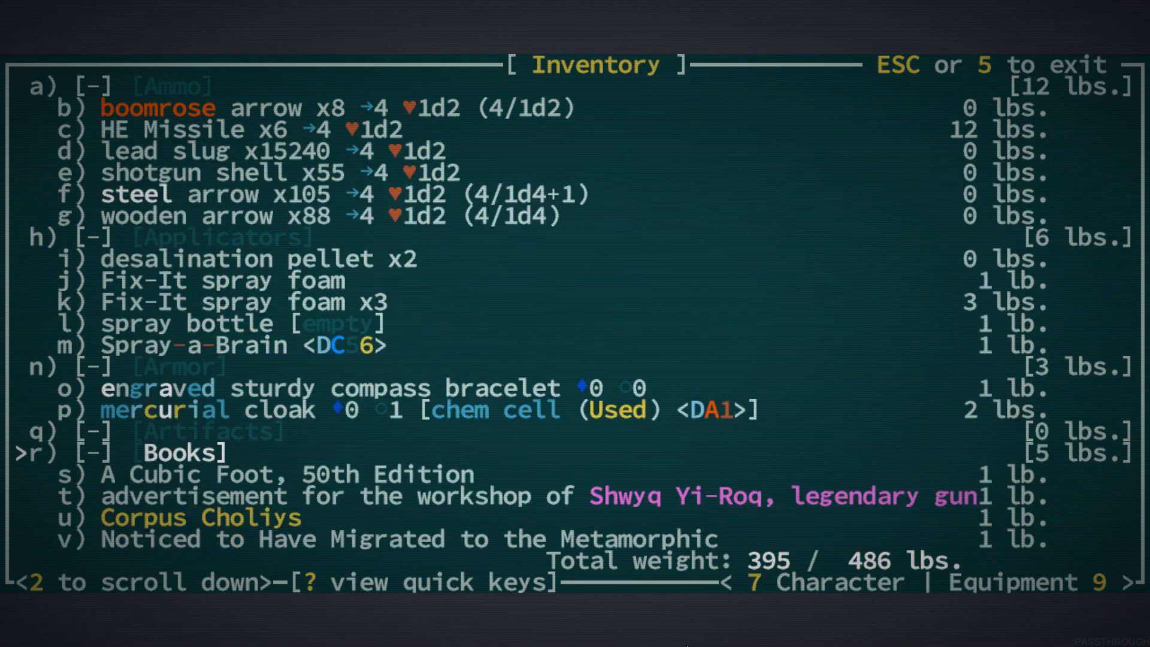
key("Escape")
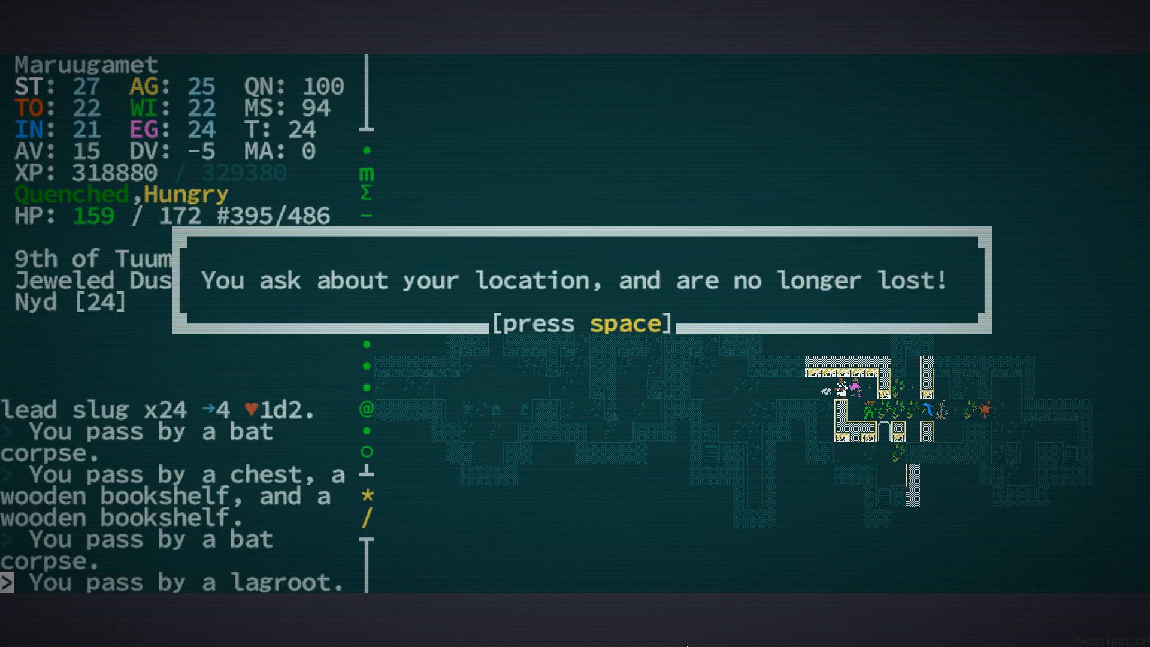
Perform the water ritual with the scribe, raising Merchants' Guild reputation to 150, then end it
key("space")
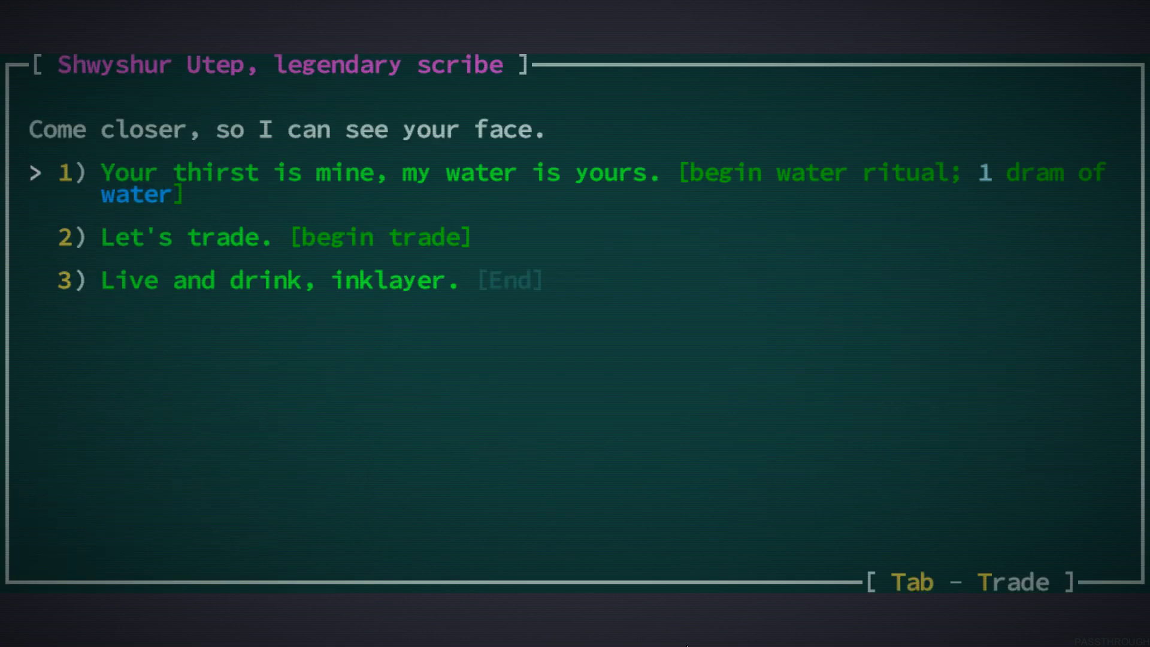
key("1")
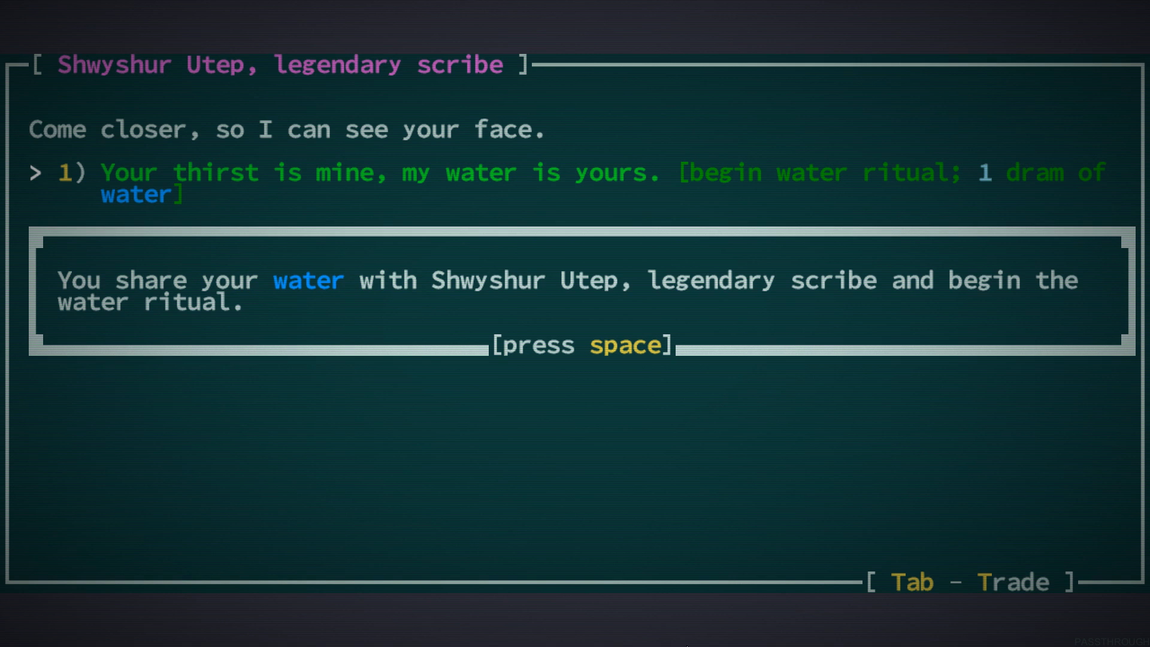
key("space")
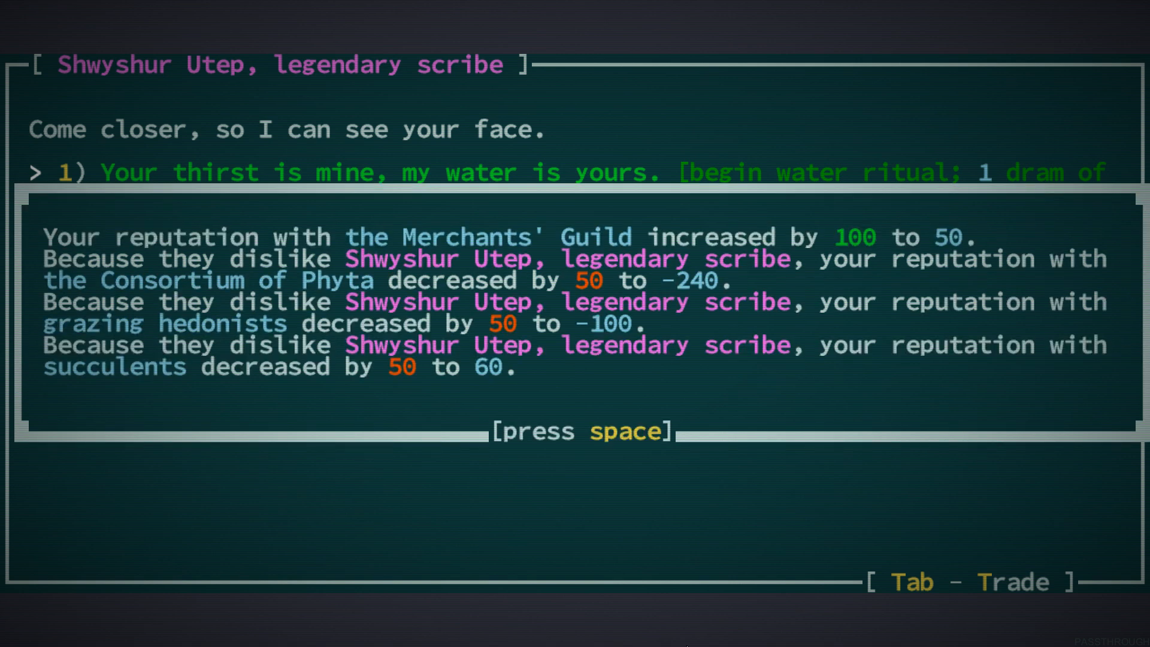
key("space")
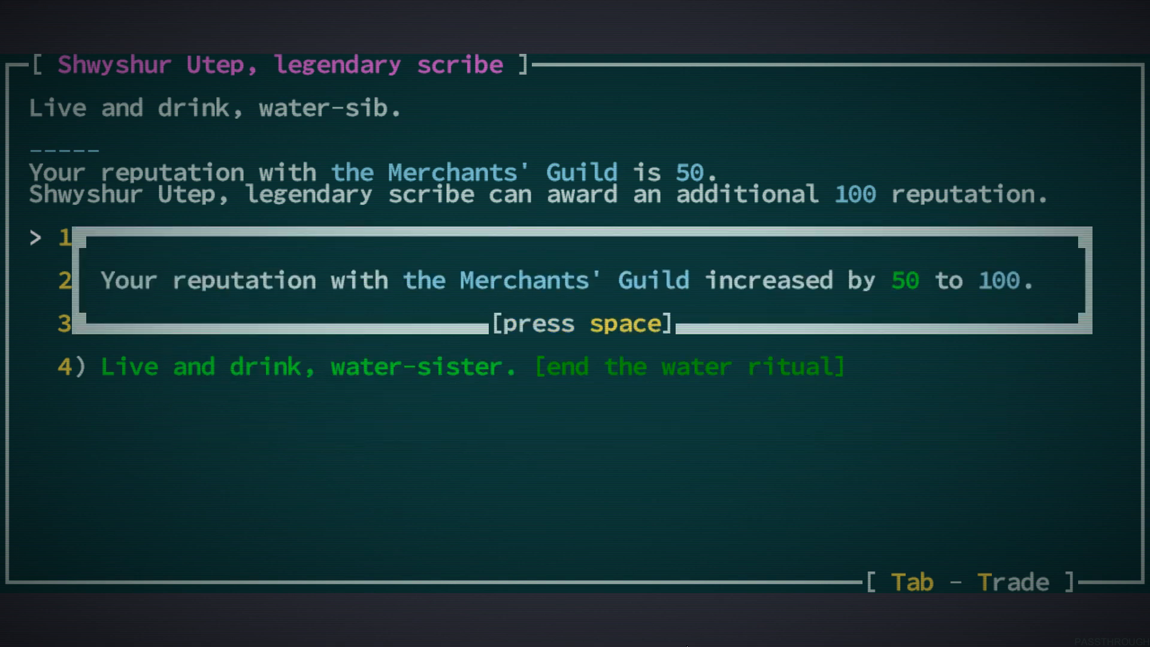
key("space")
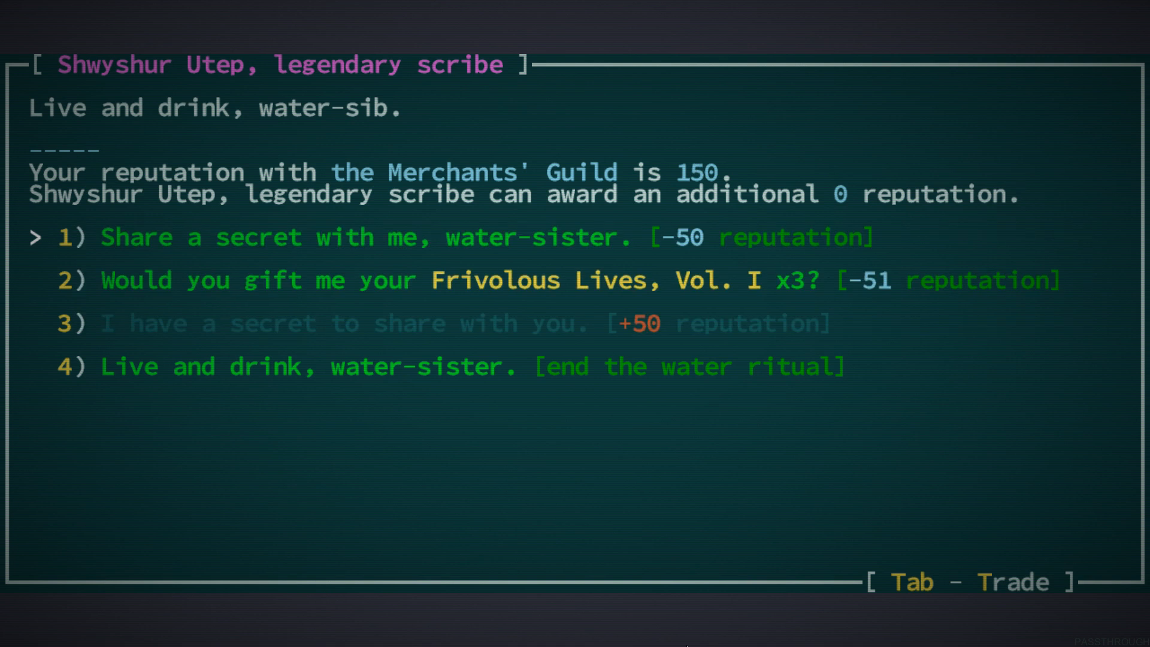
key("Down")
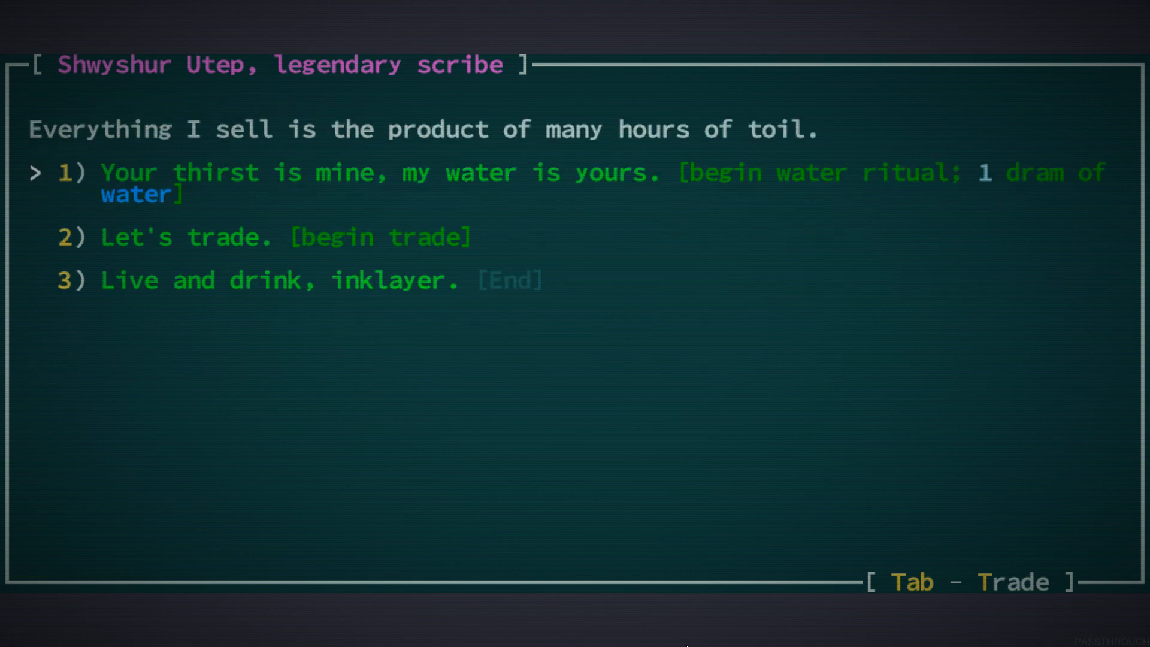
Browse the scribe's books including Frivolous Lives, Vol. I and leave the trade without buying
key("Tab")
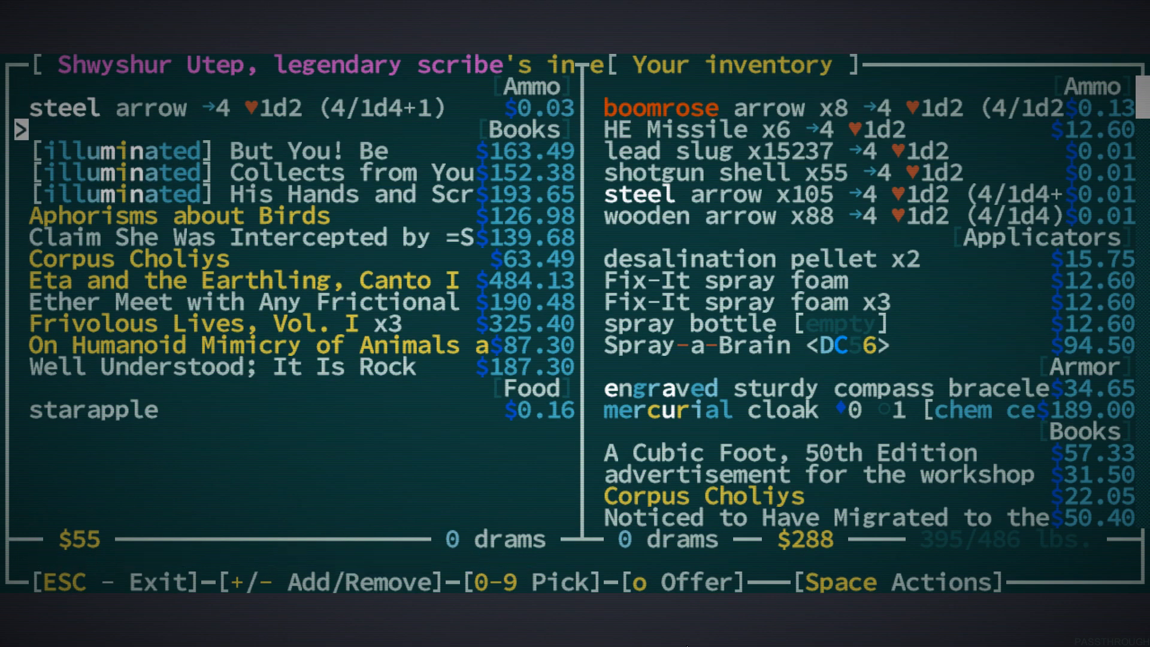
key("Down")
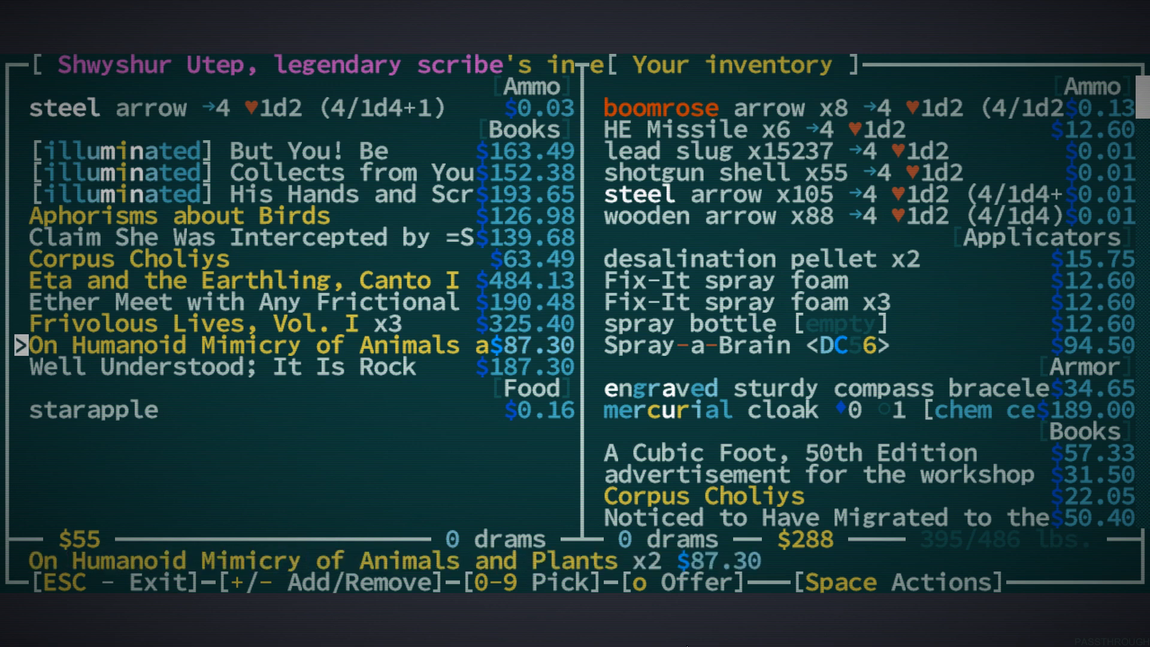
key("up")
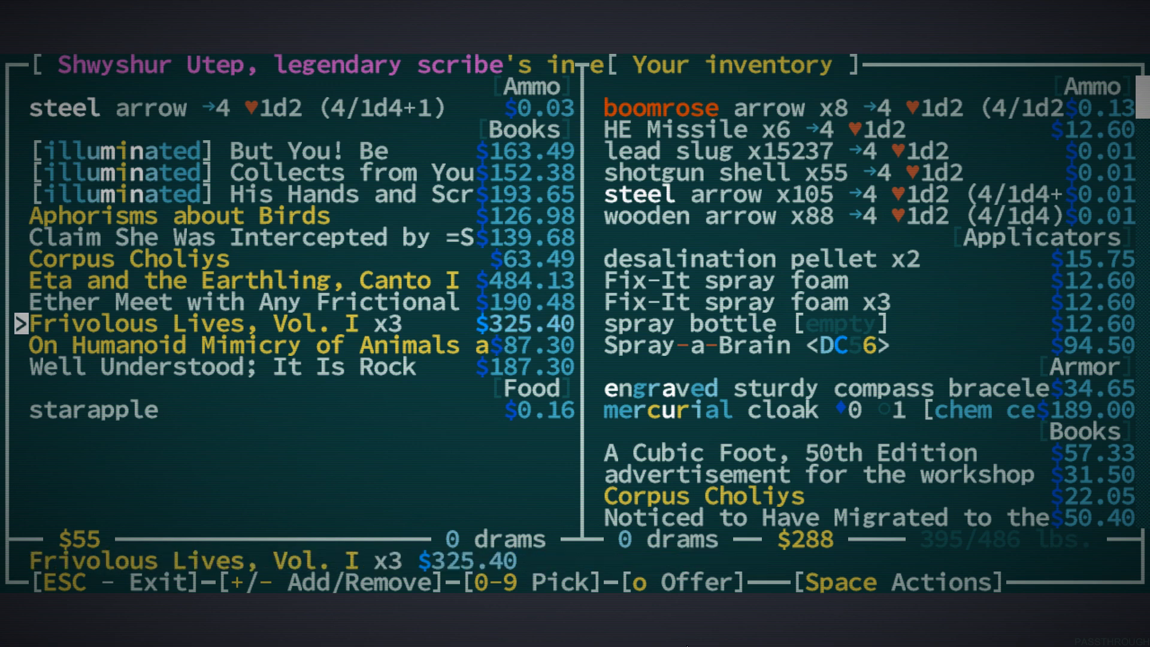
scroll("down", 3)
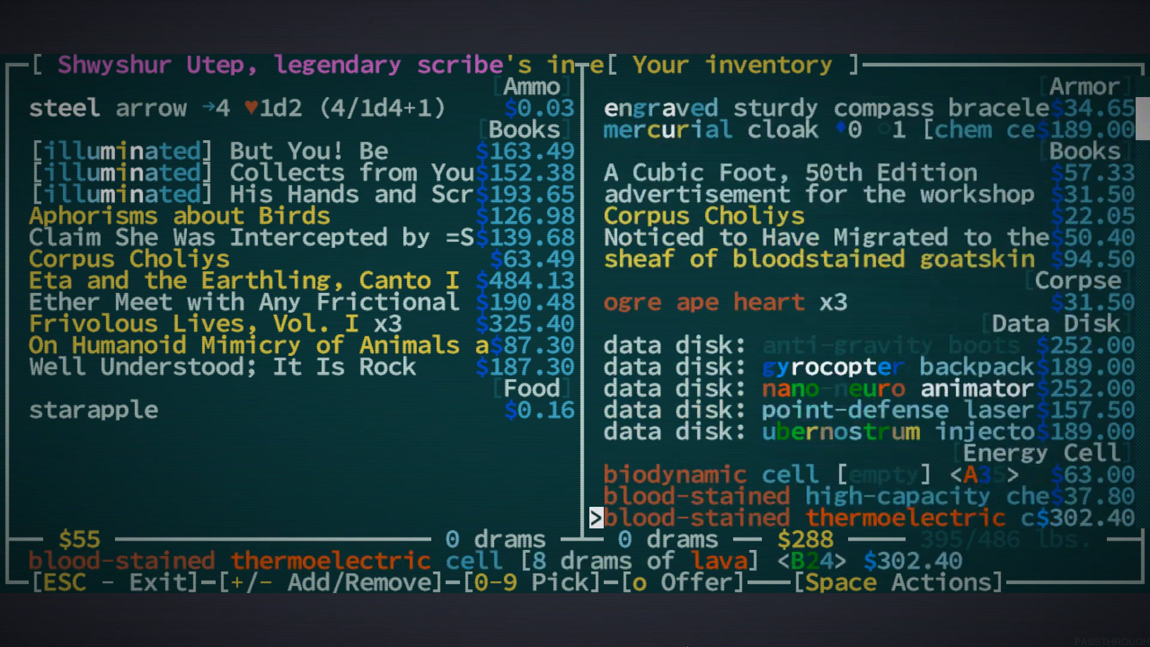
scroll("down", 3)
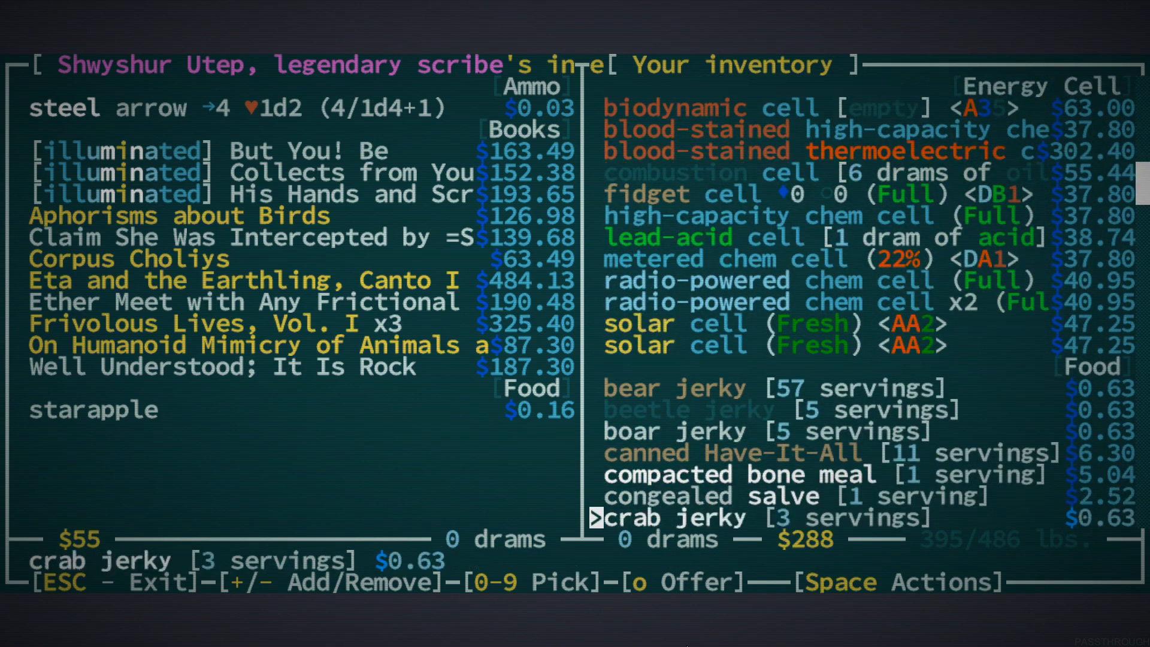
scroll("down", 3)
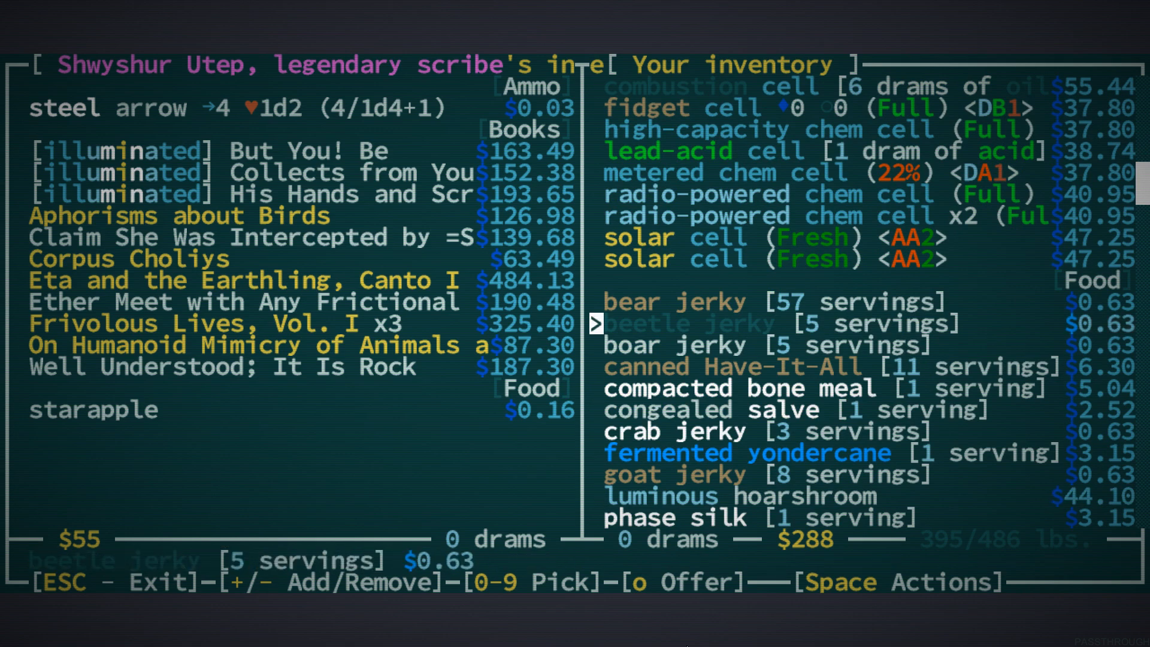
key("Escape")
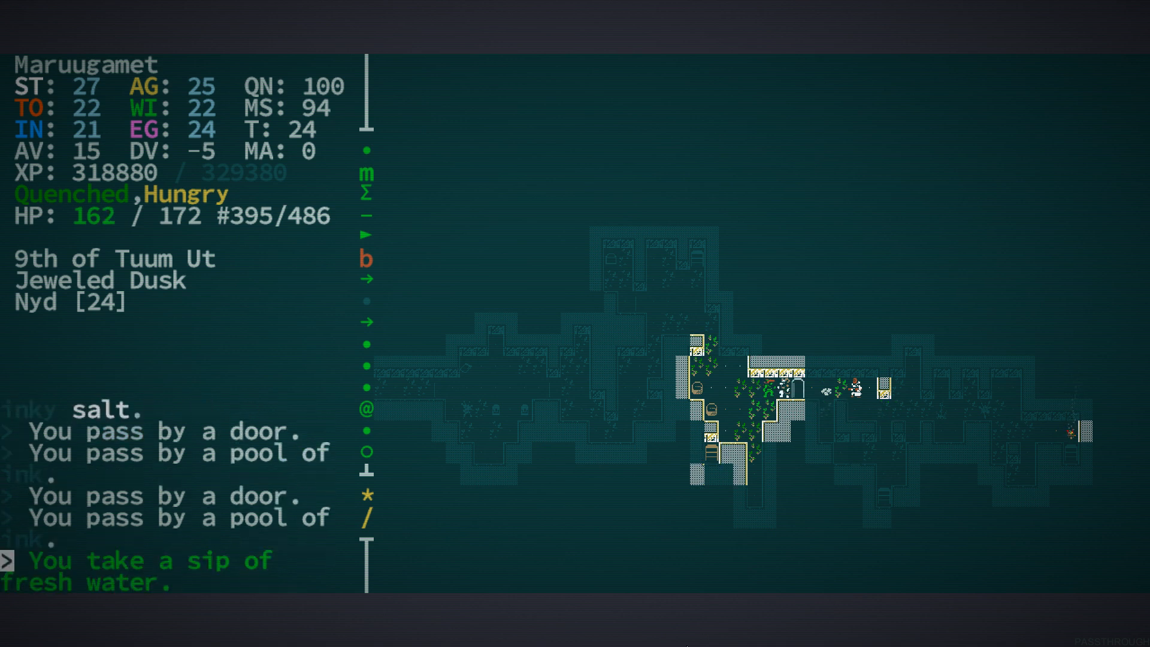
Make camp and eat a cooked meal, becoming Sated with +11% max HP
key("a")
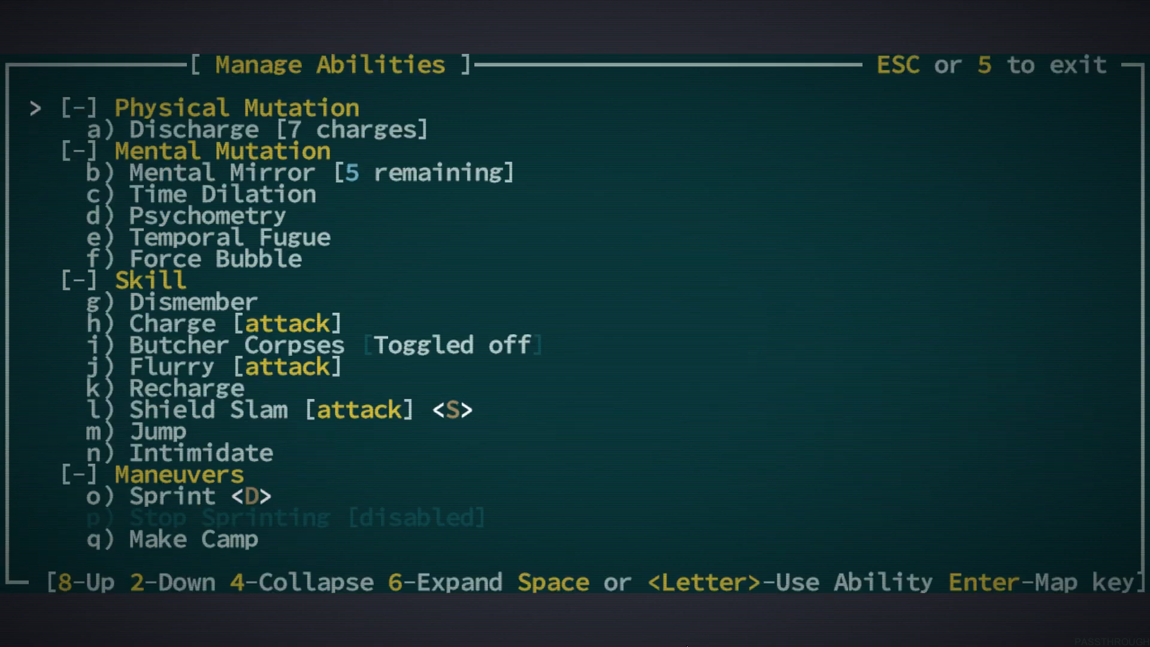
key("q")
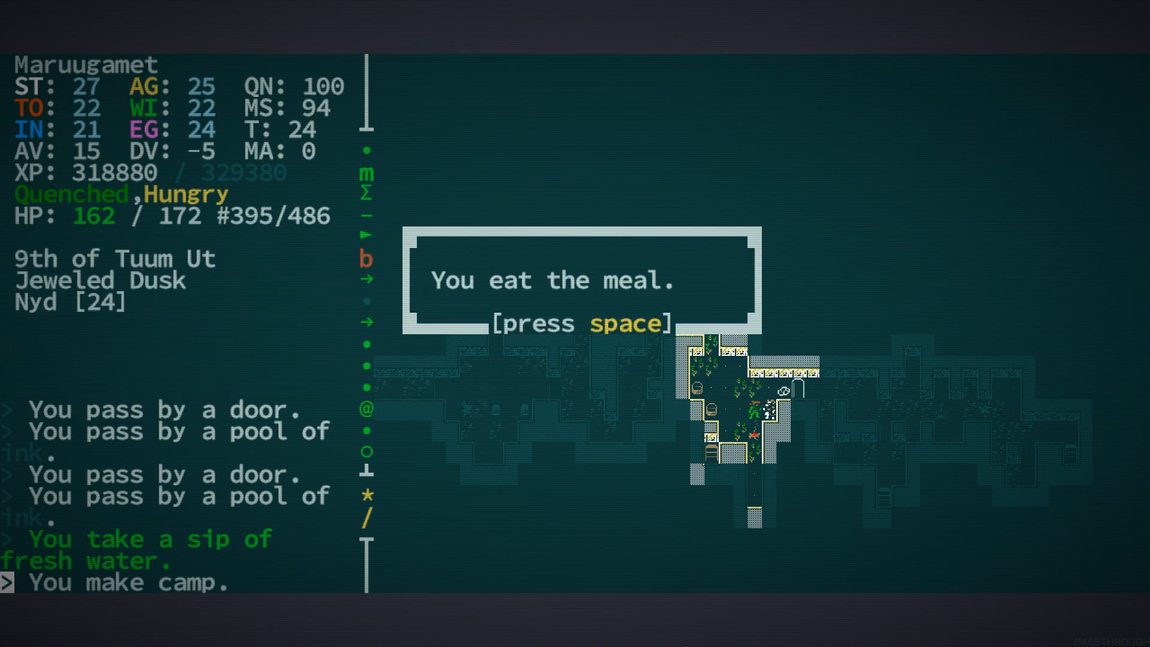
key("space")
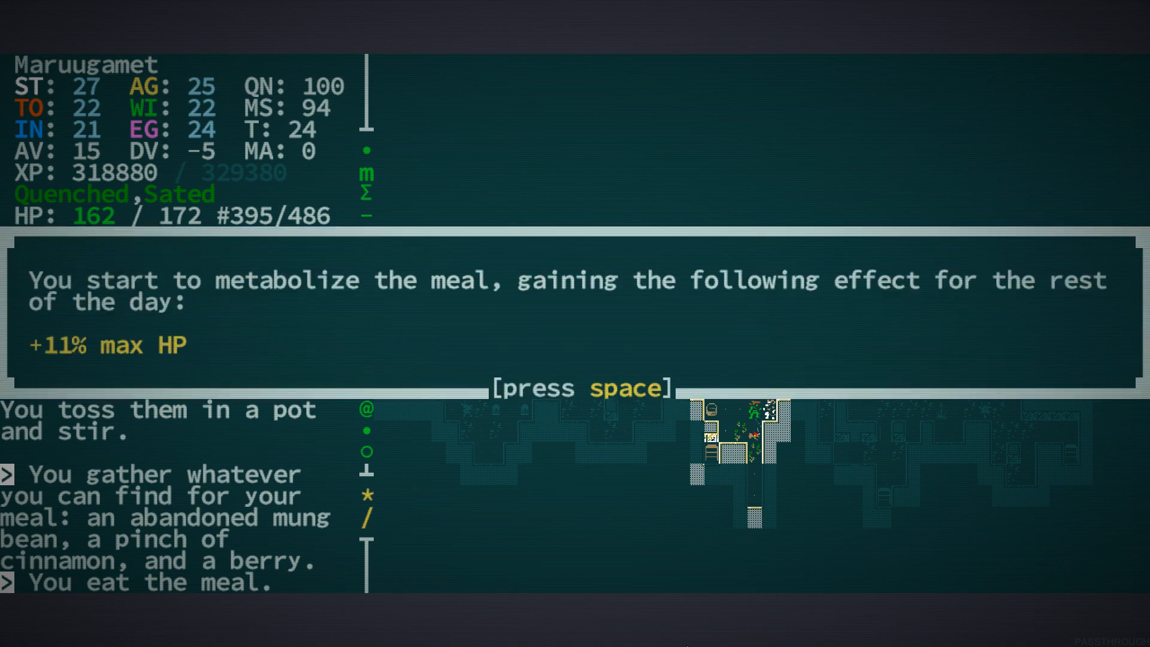
key("space")
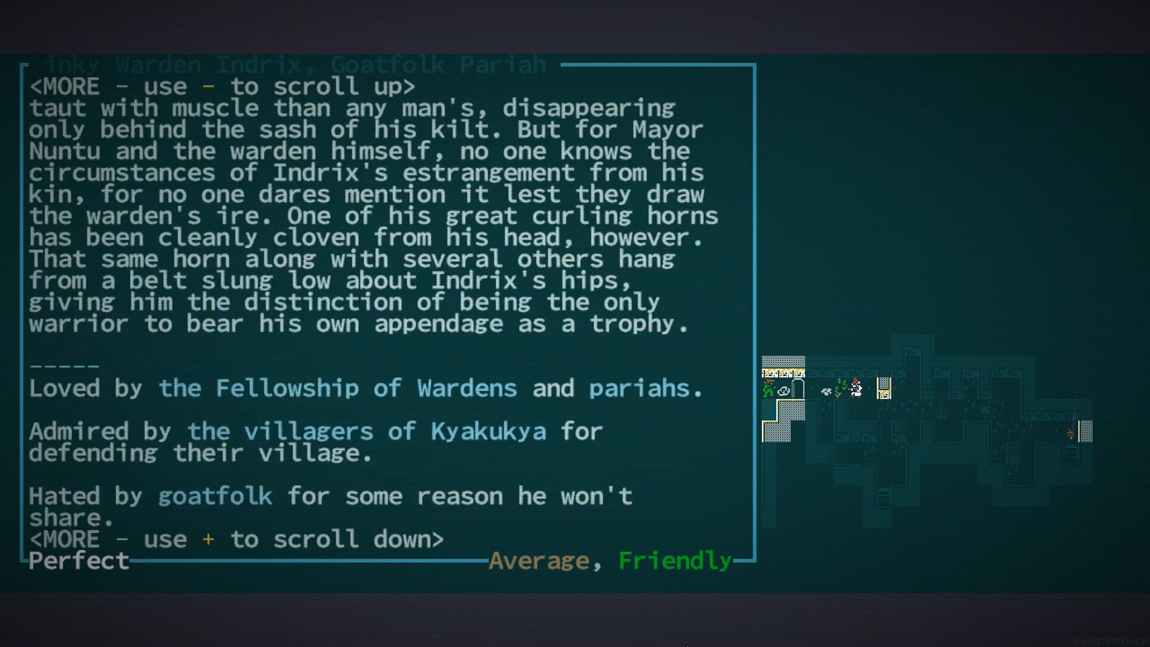
Close Warden Indrix's description before approaching the Gunner-Knight Templar
key("minus")
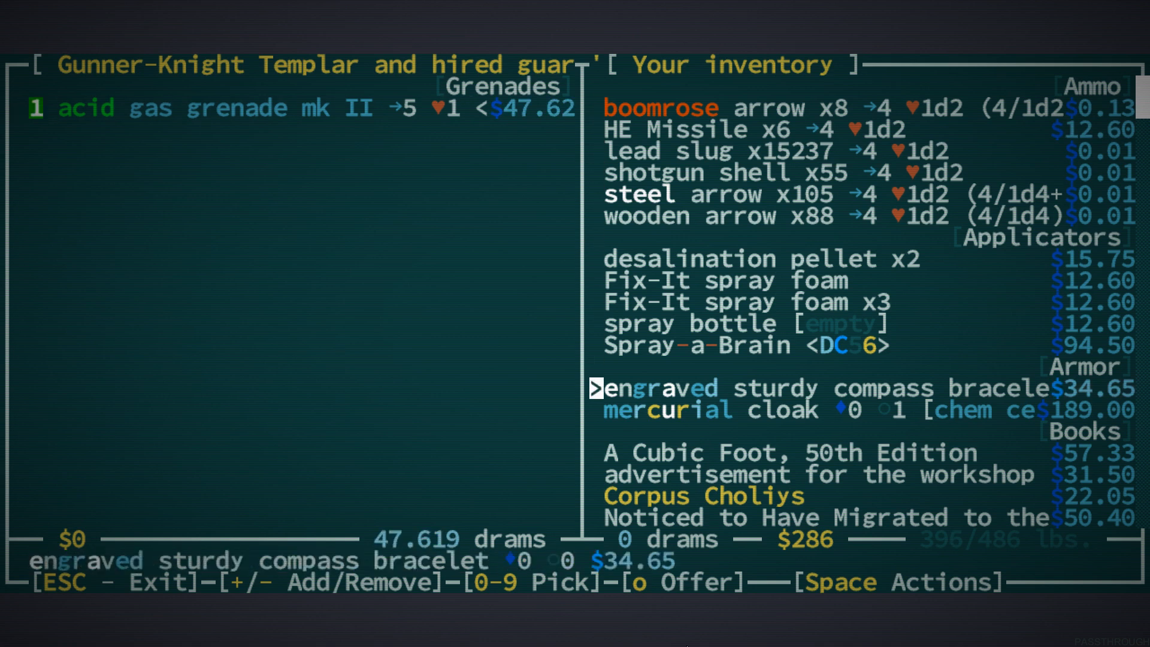
Browse your own goods and take the carbide battle axe back out of the offer
key("o")
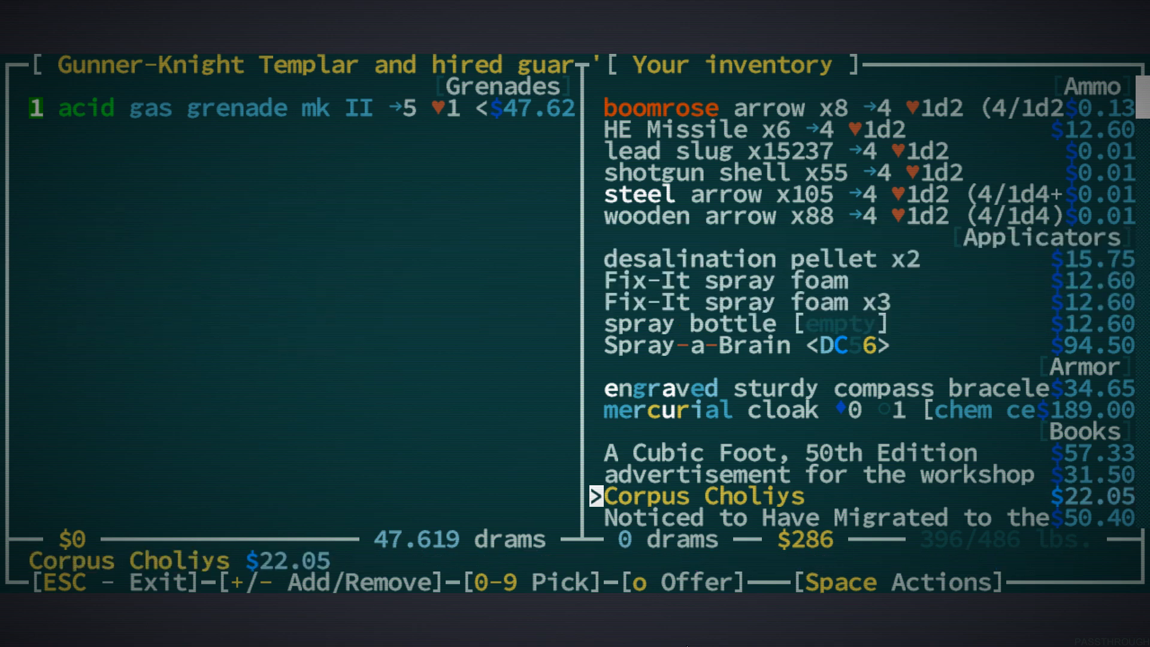
scroll("down", 3)
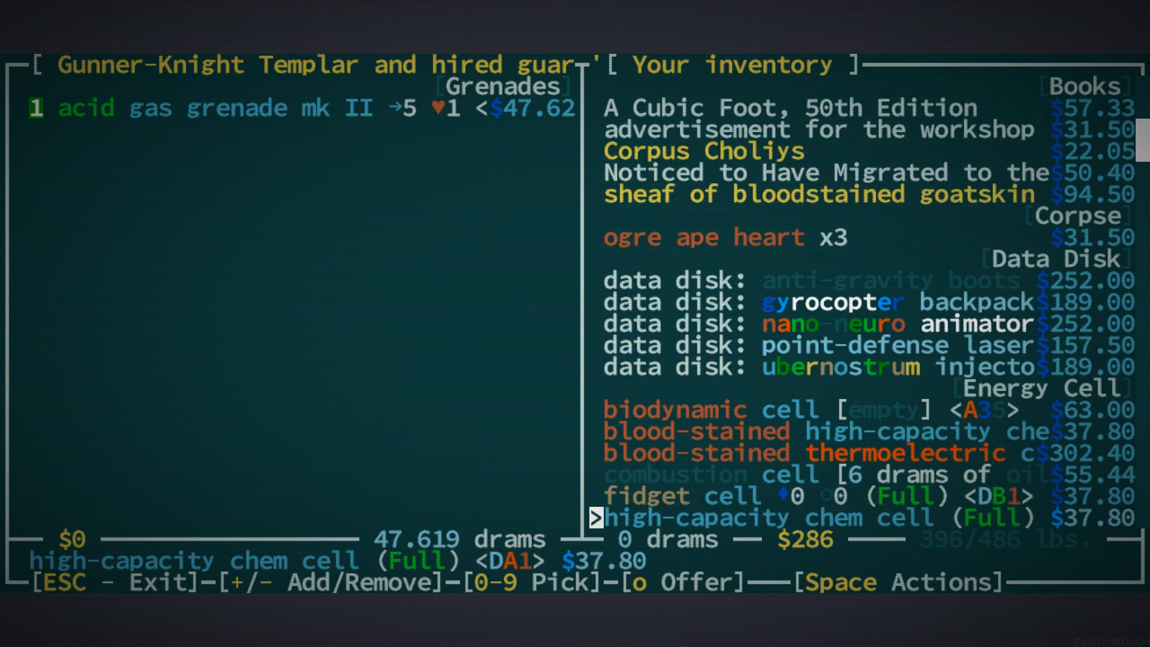
scroll("down", 3)
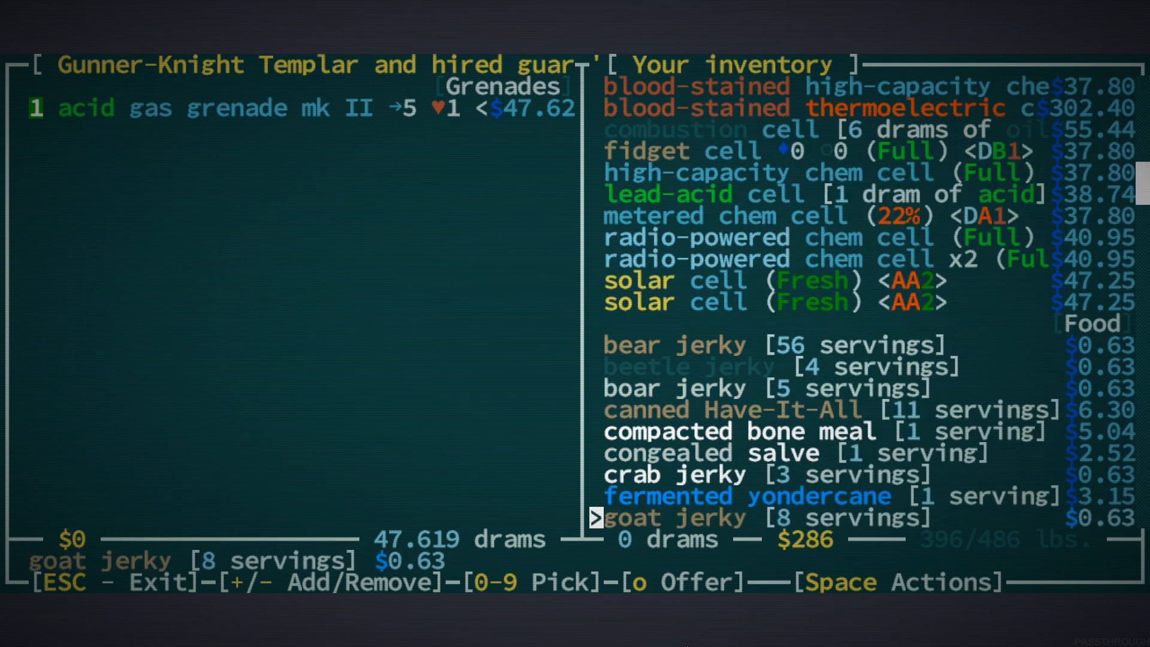
scroll("down", 3)
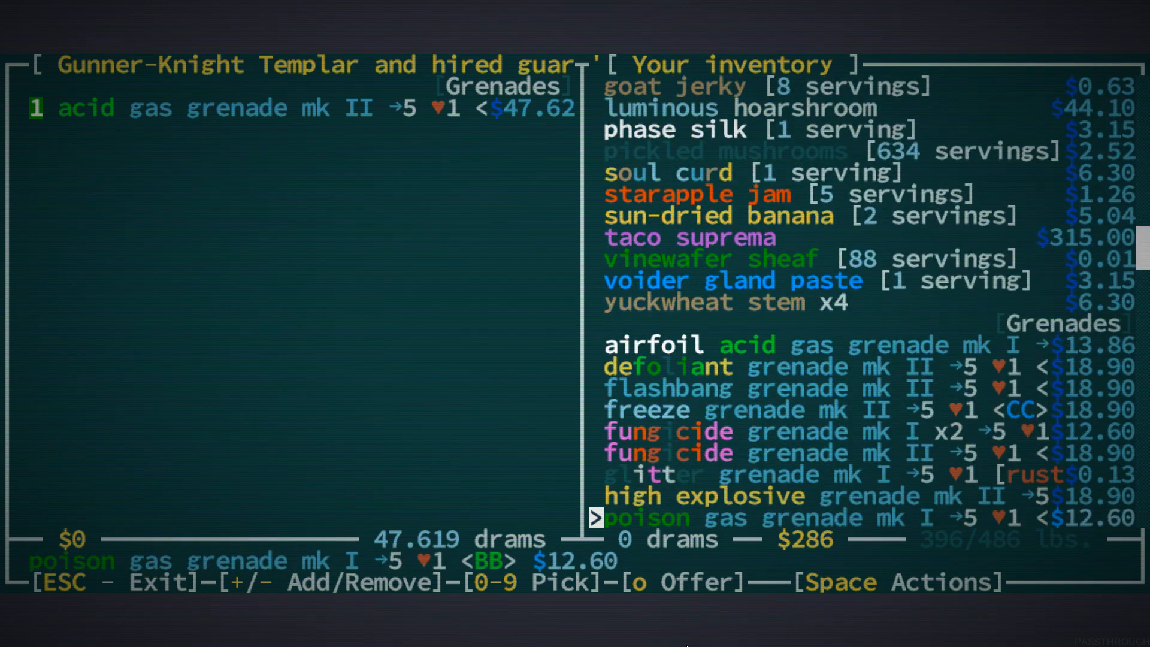
scroll("down", 3)
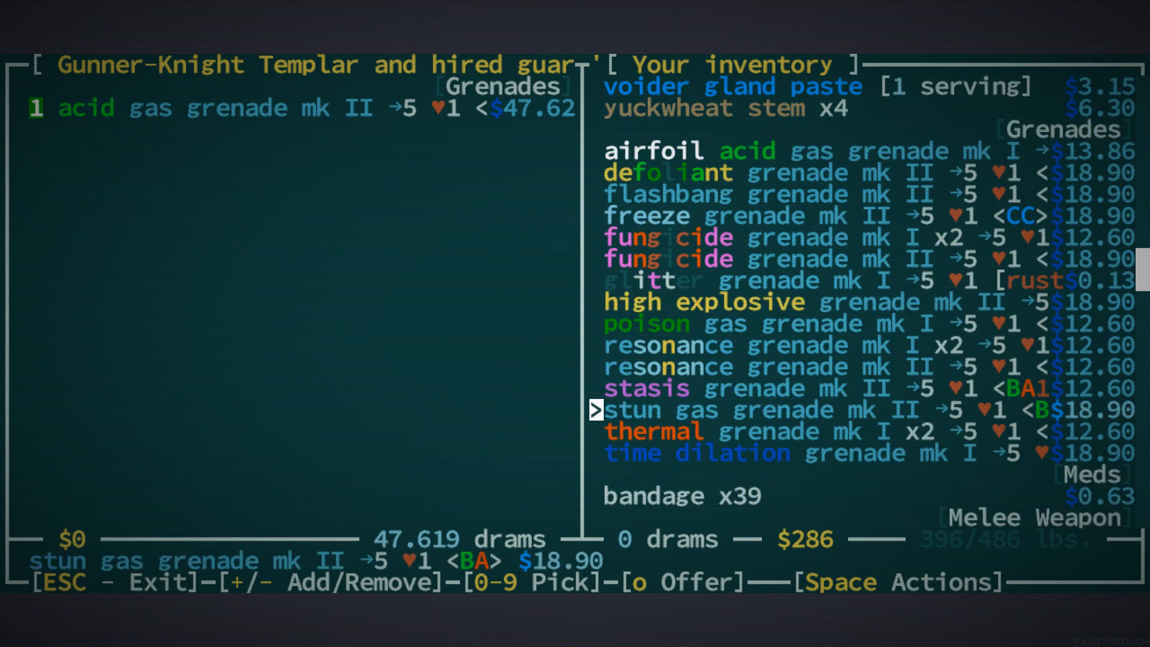
scroll("down", 3)
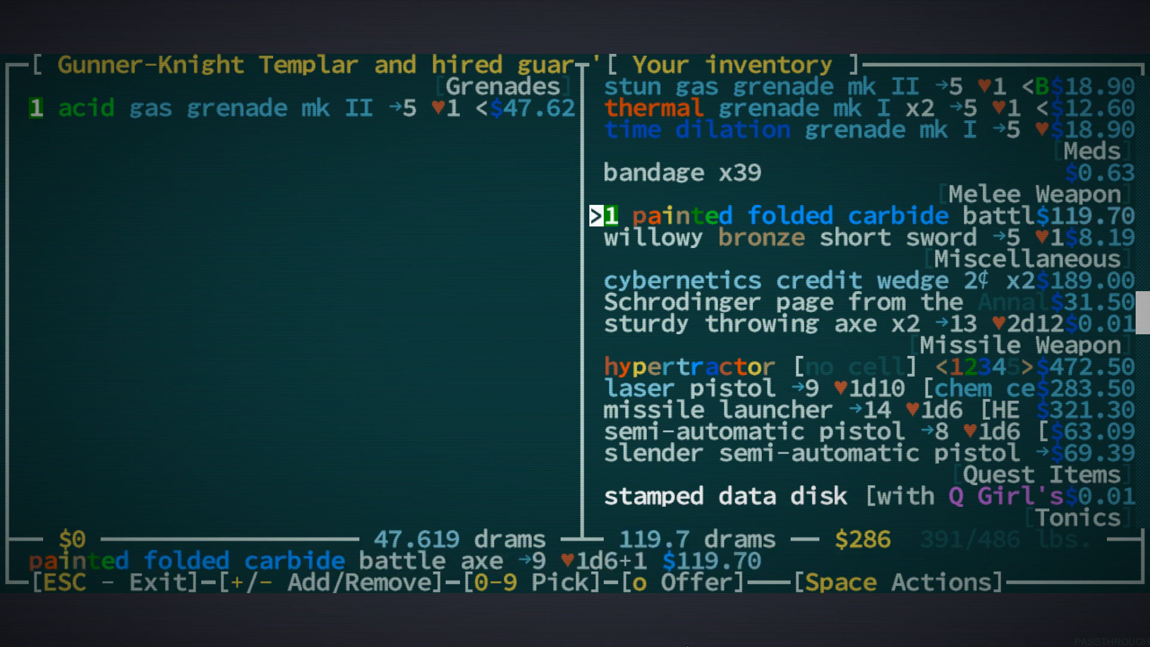
key("Down")
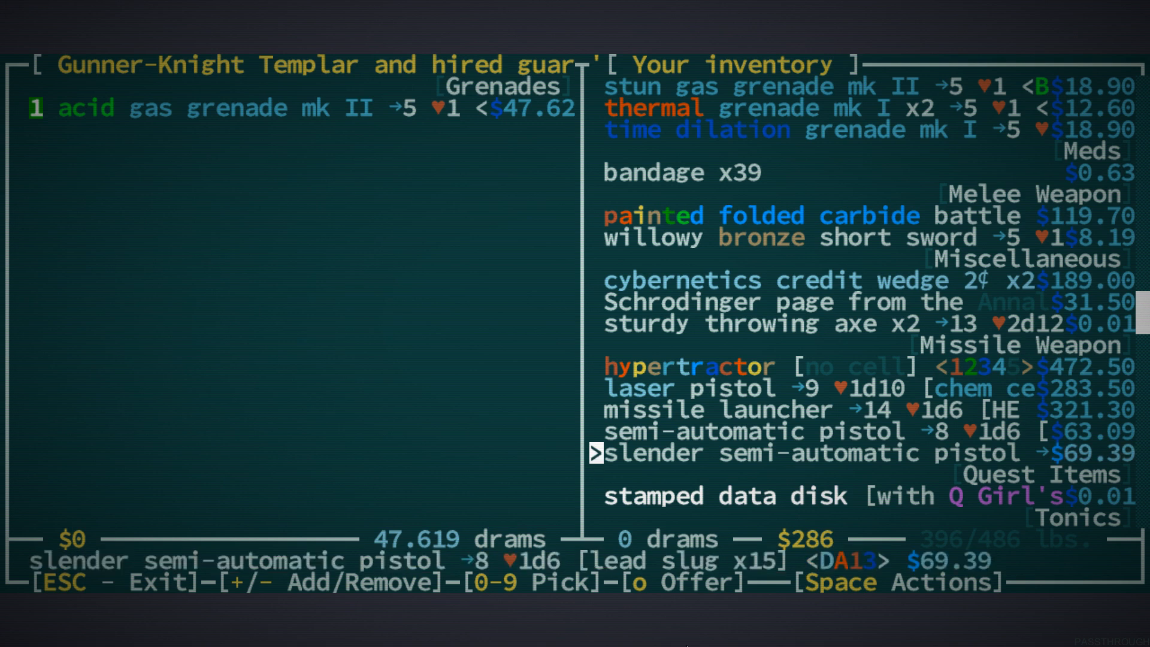
Trade the beaded bracelet to the Gunner-Knight Templar for the acid gas grenade mk II
scroll("down", 3)
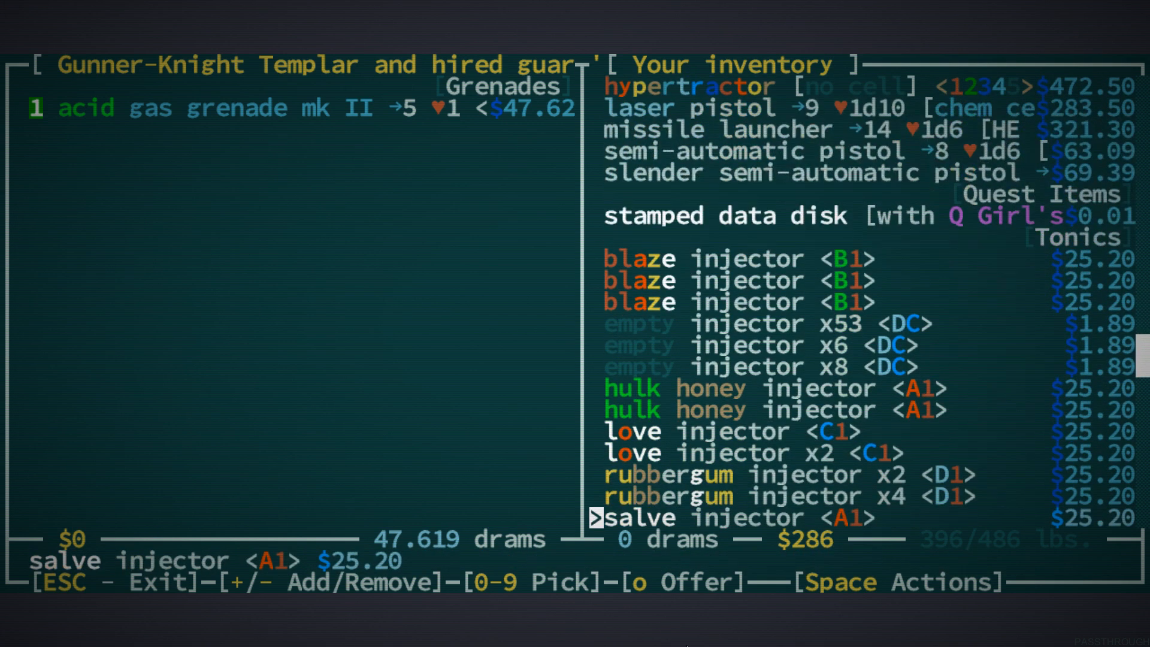
scroll("down", 3)
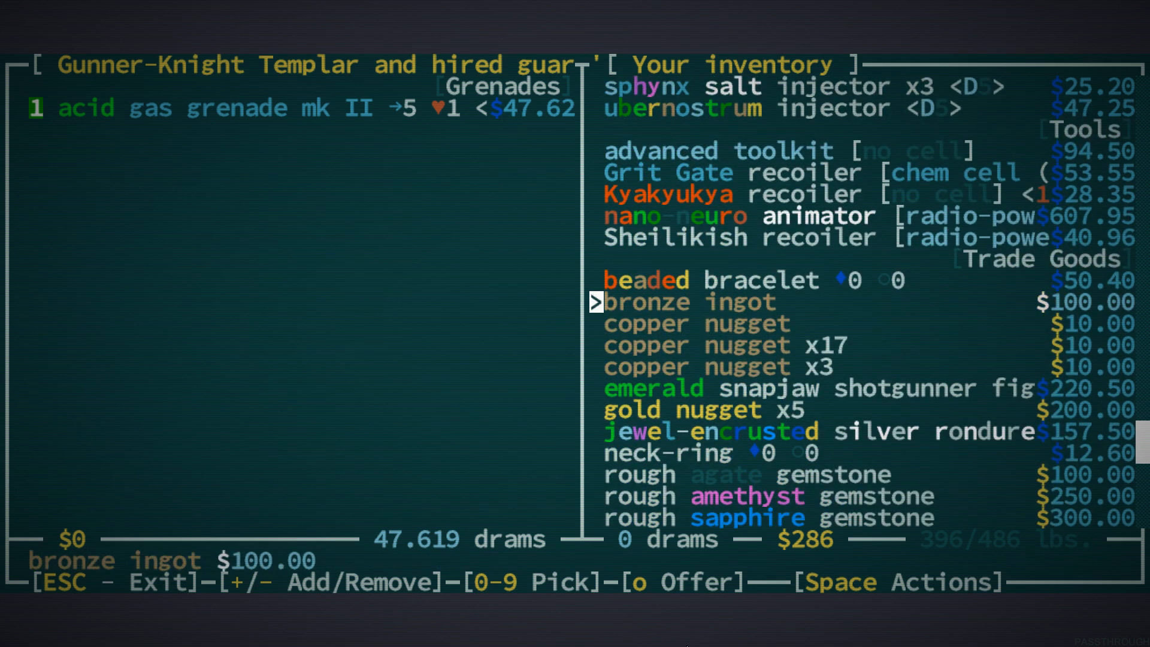
key("UP")
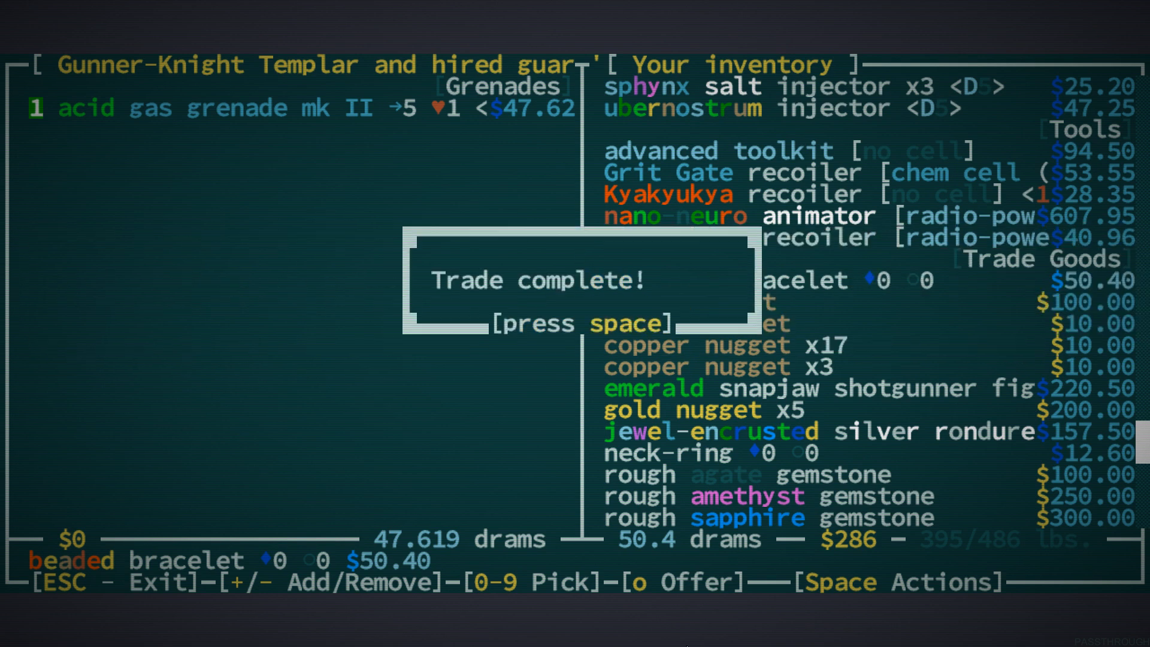
key("space")
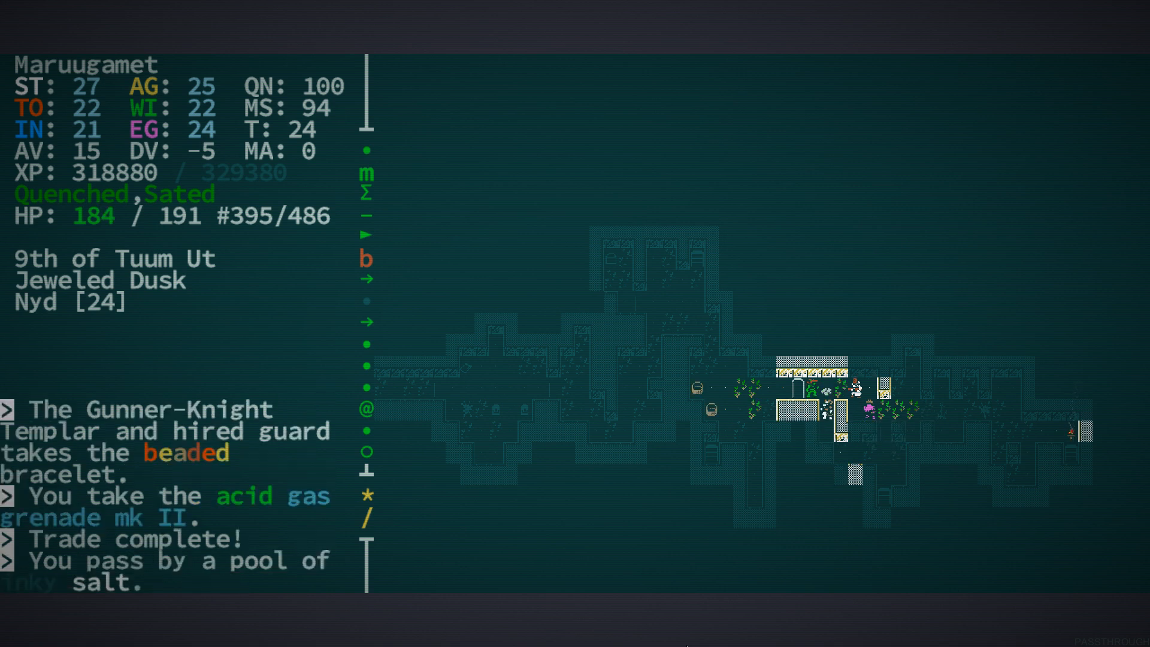
Activate Temporal Fugue from Manage Abilities, leaving it on a 139-round cooldown, then view inventory
key("a")
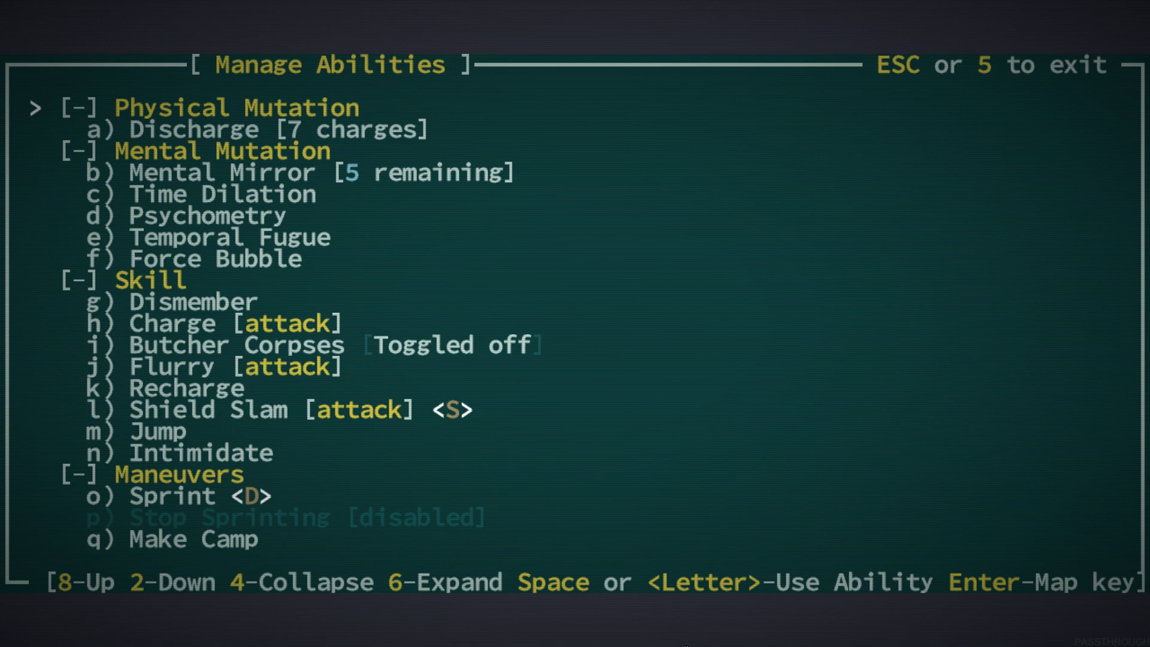
key("Escape")
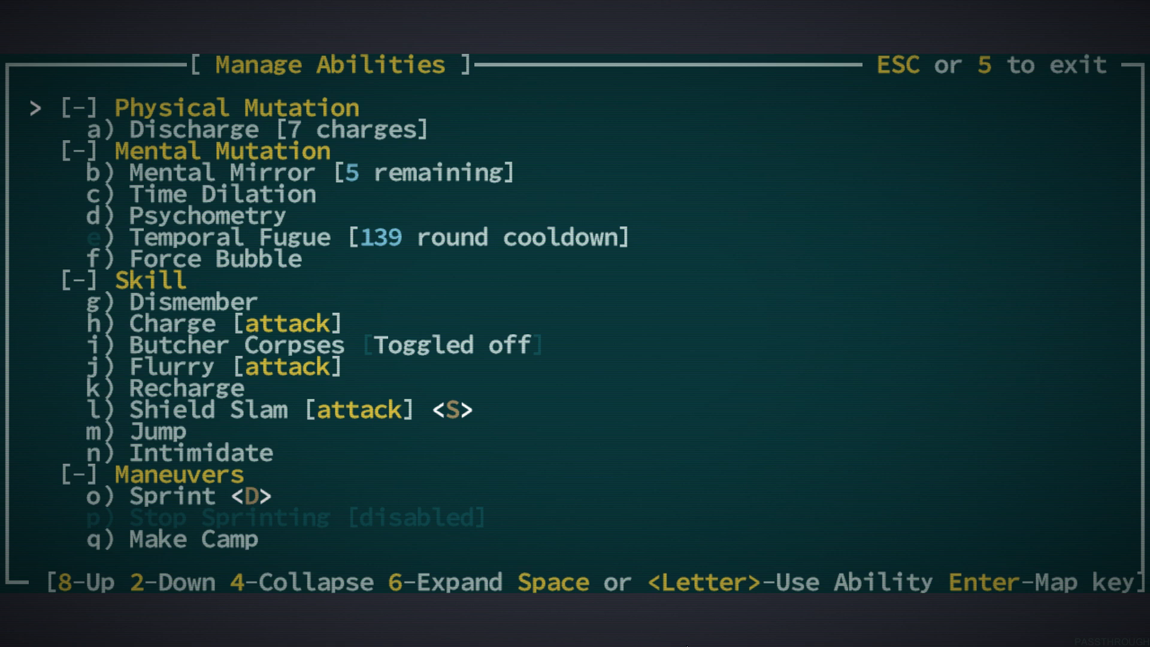
key("l")
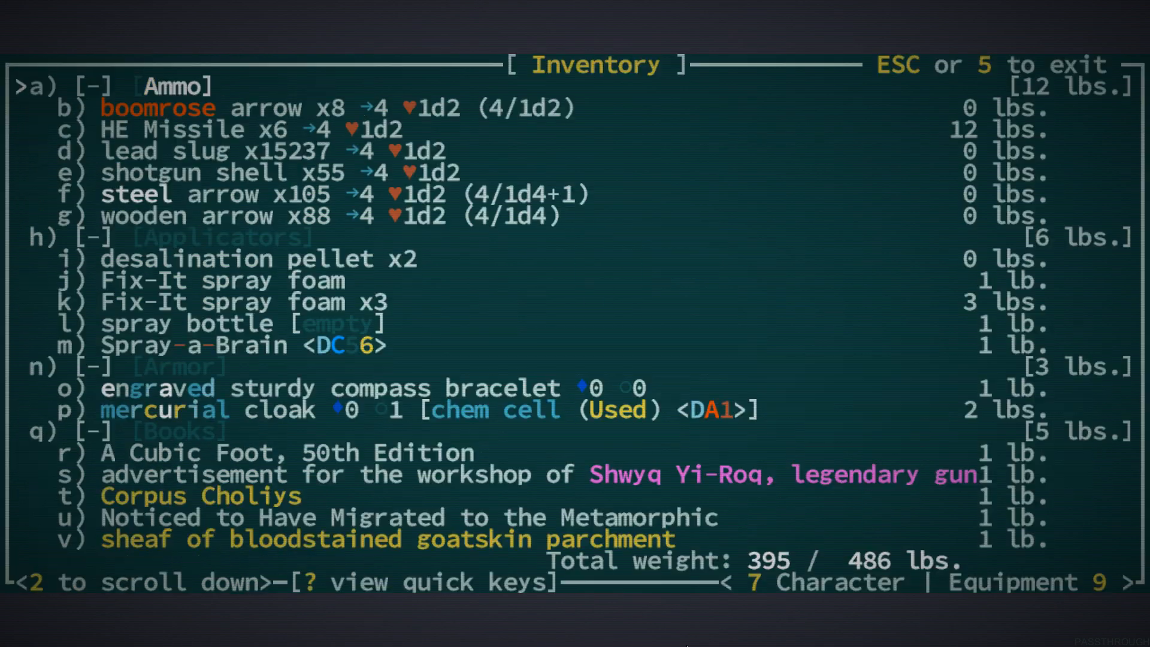
Scroll through the grenades, weapons and injectors carried in the inventory
scroll("down", 3)
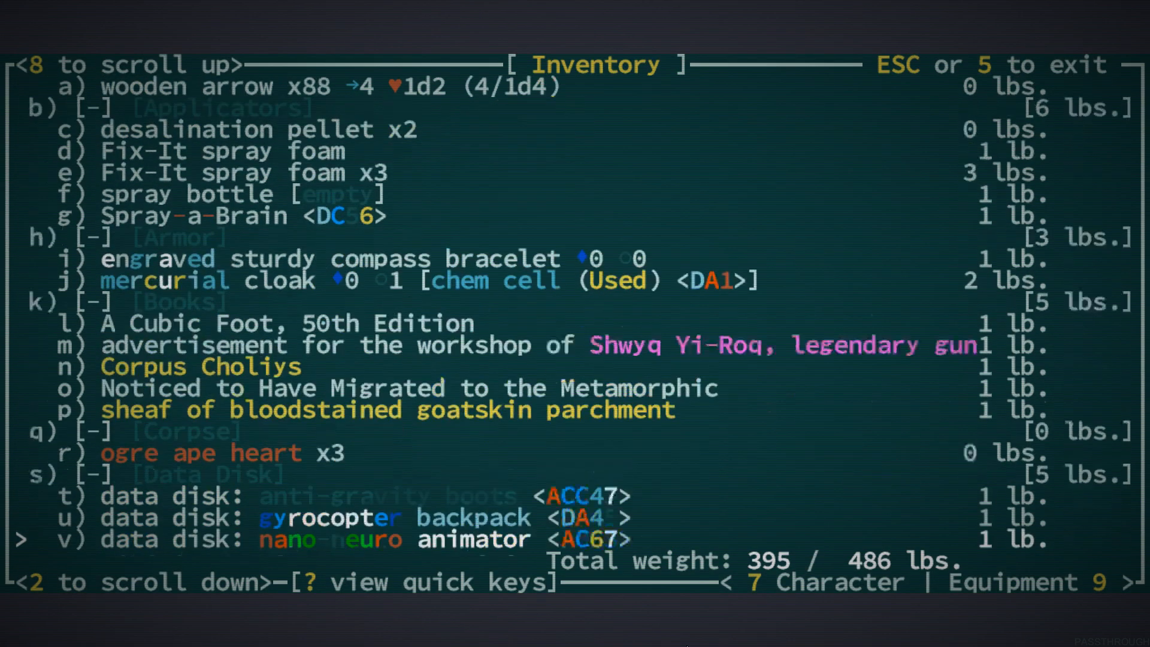
scroll("up", 3)
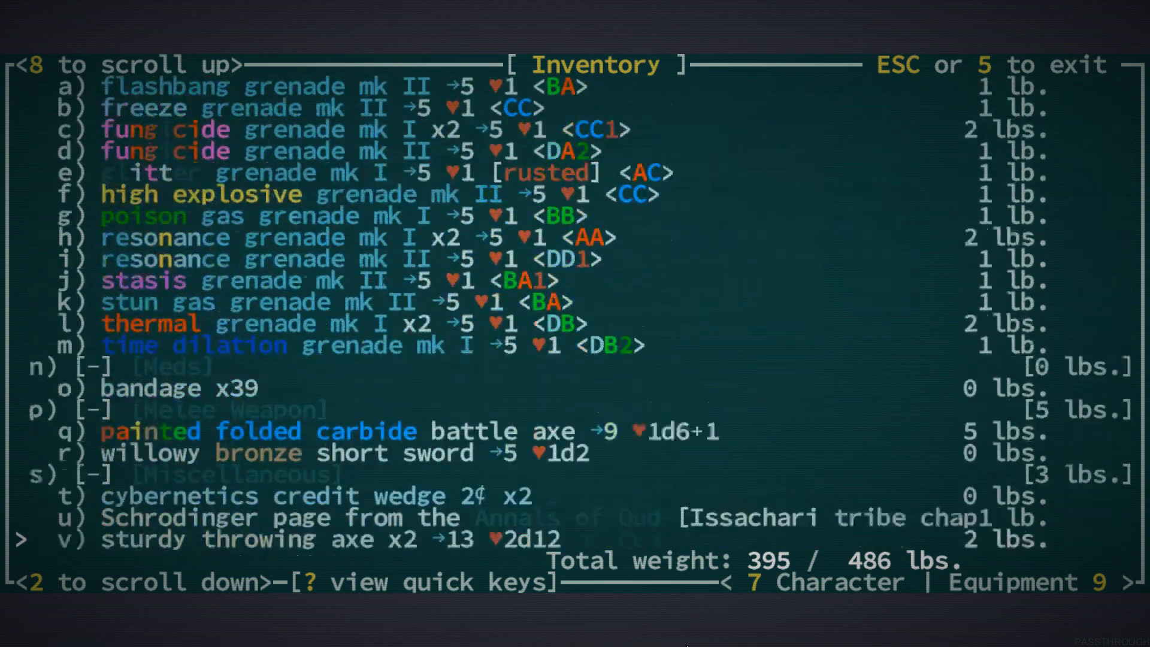
scroll("down", 3)
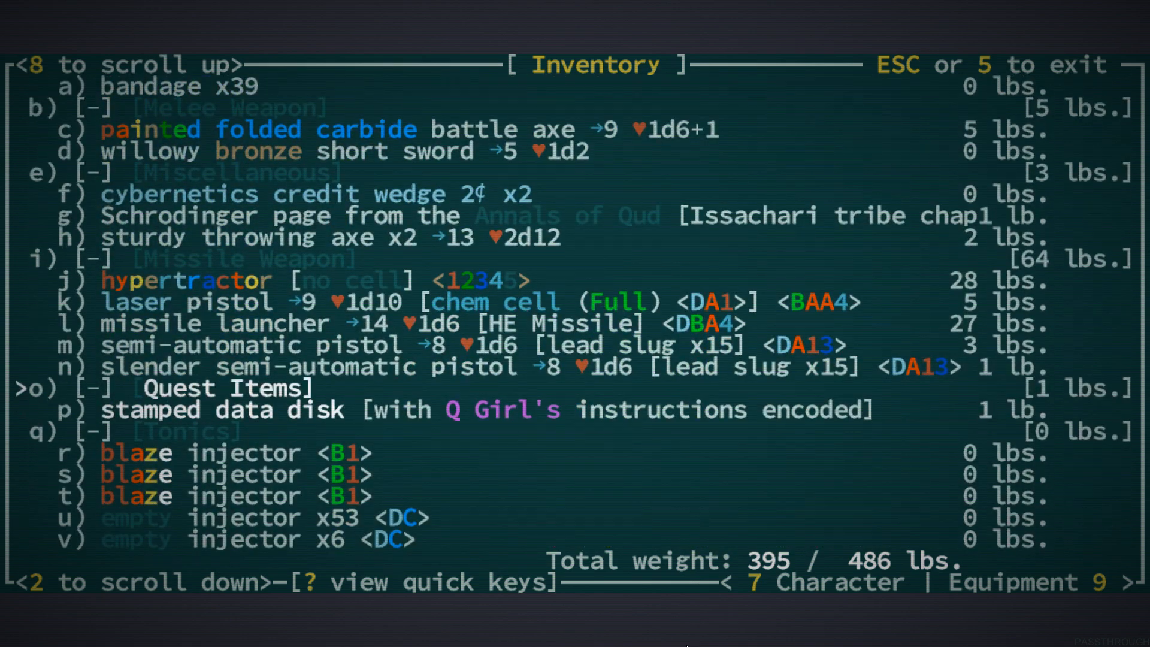
scroll("down", 3)
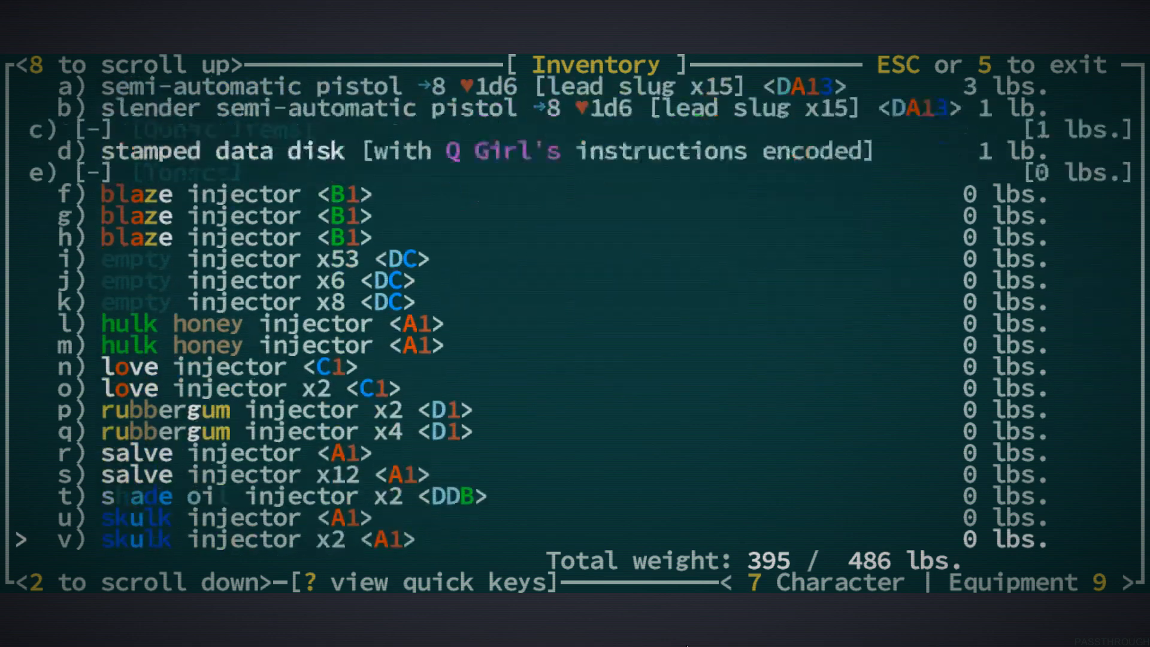
scroll("down", 3)
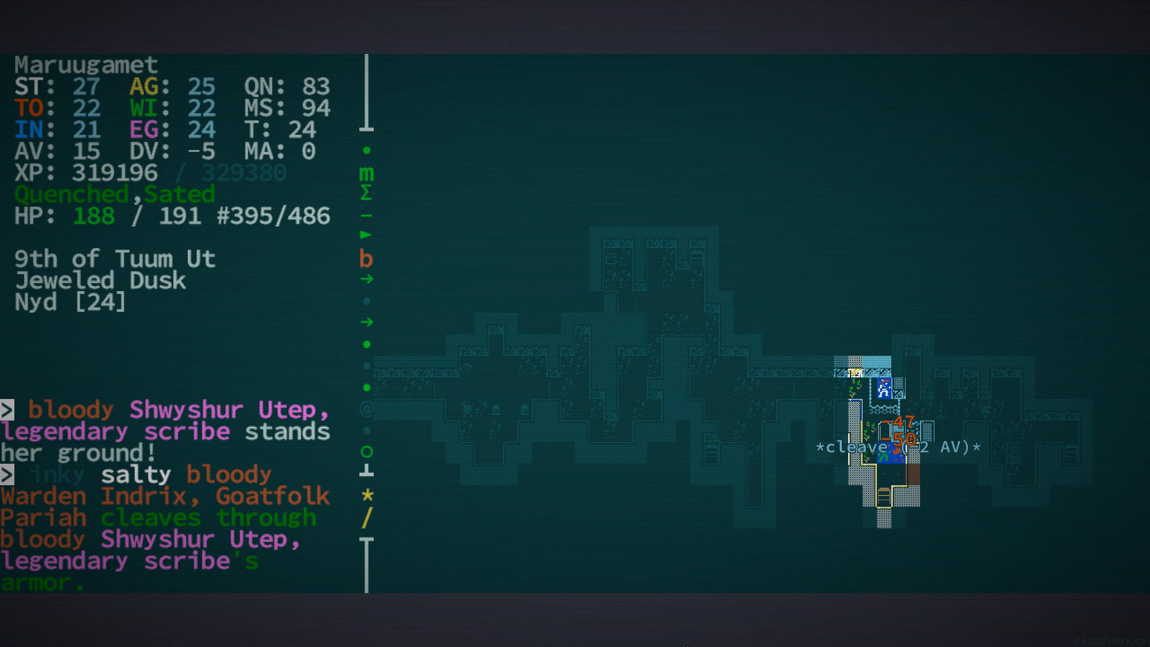
Kill Shwyshur Utep and acknowledge the reputation losses, including the Consortium of Phyta
key("a")
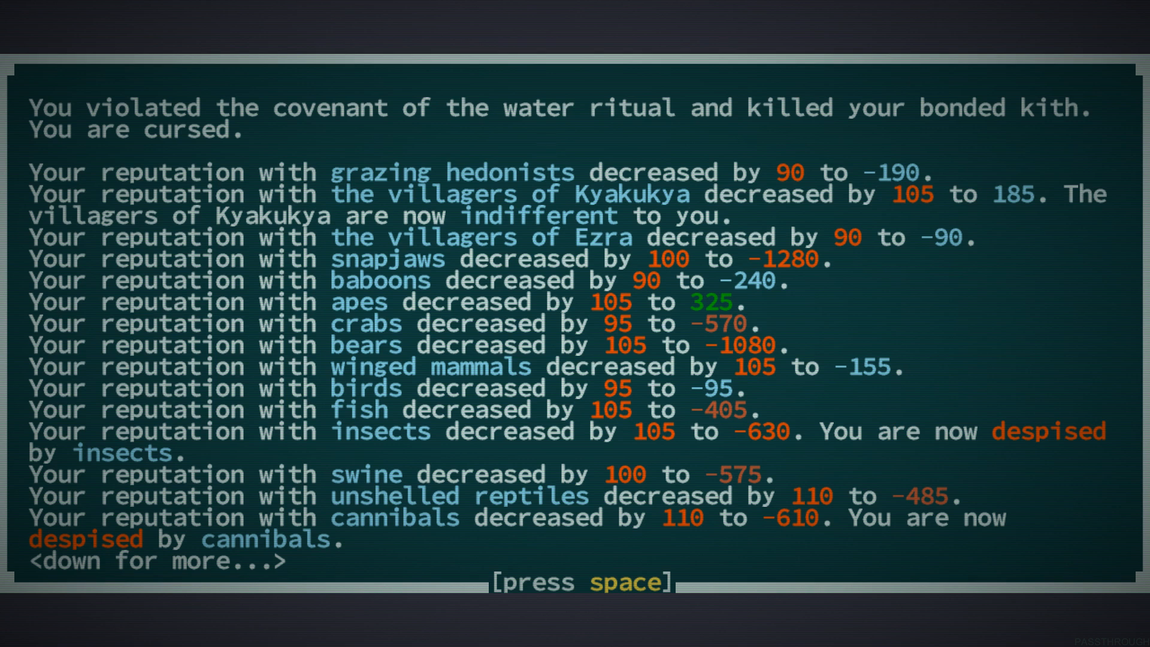
key("space")
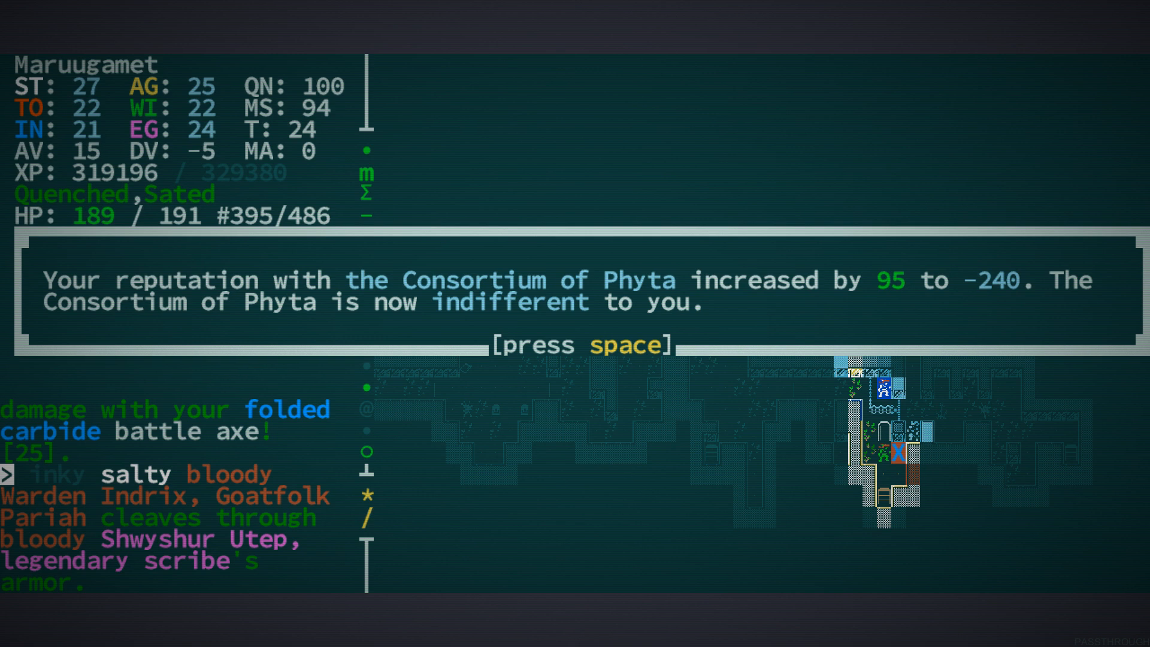
key("space")
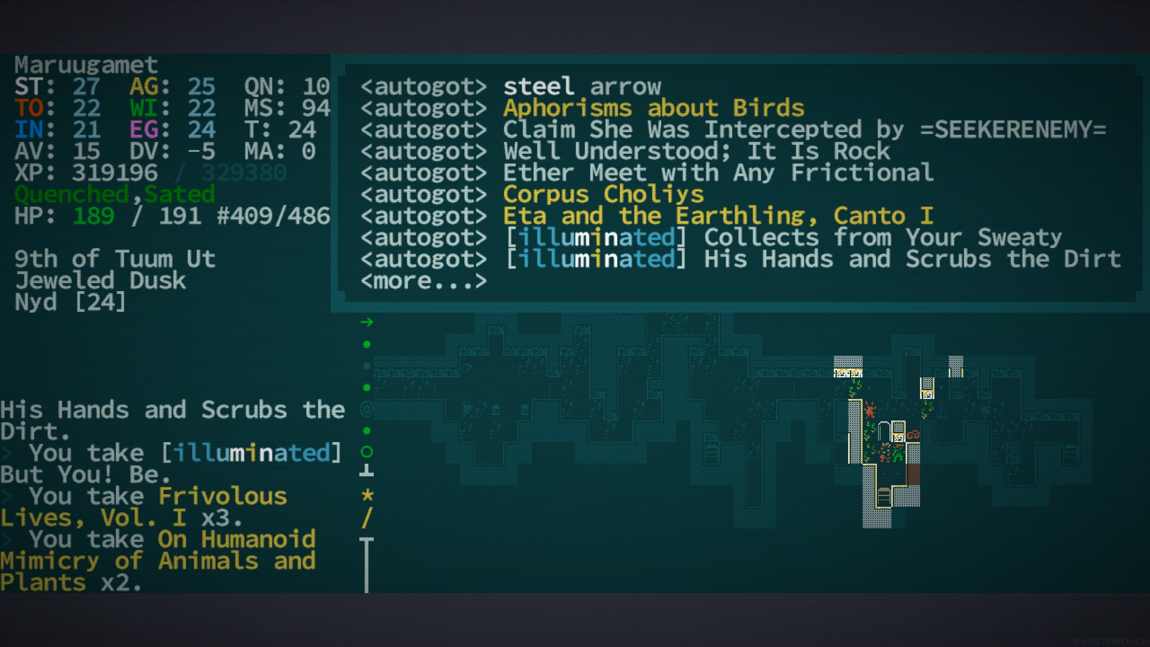
mouse_move(1007, 181)
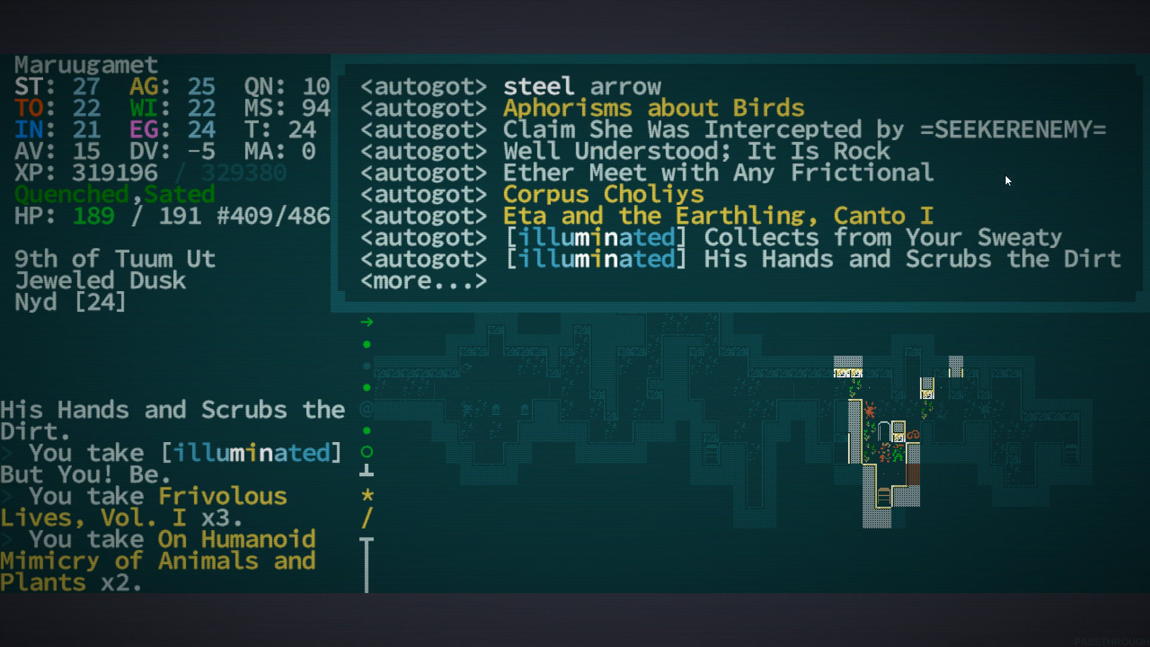
mouse_move(141, 204)
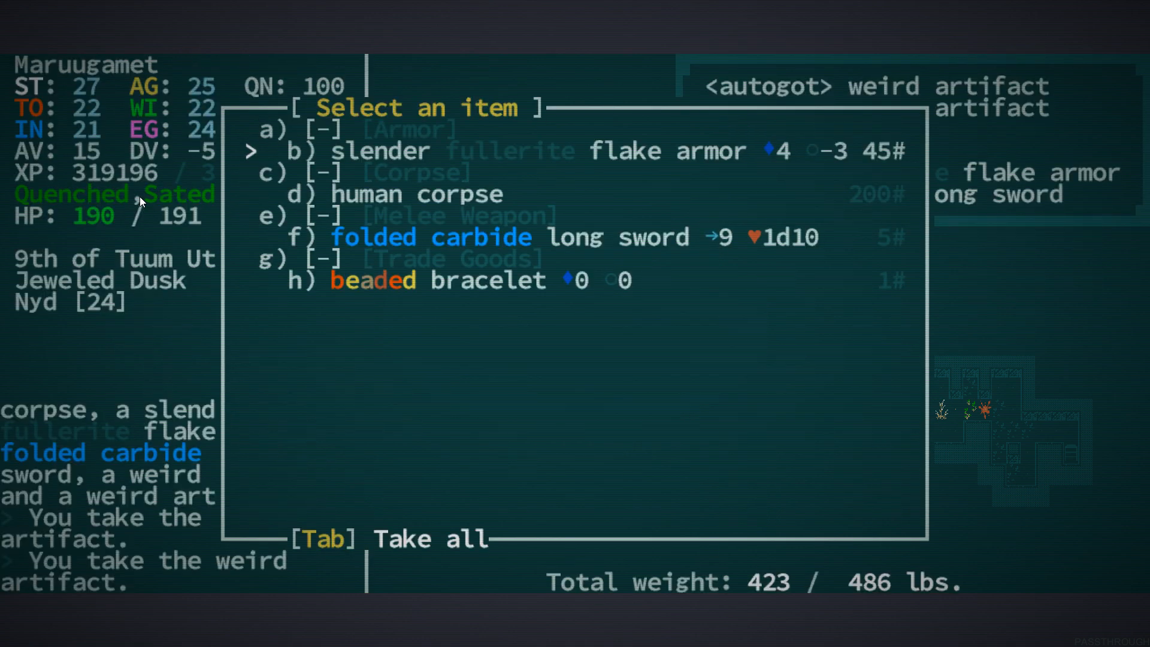
Take everything from the pile, including the slender flake armor and weird artifacts
key("b")
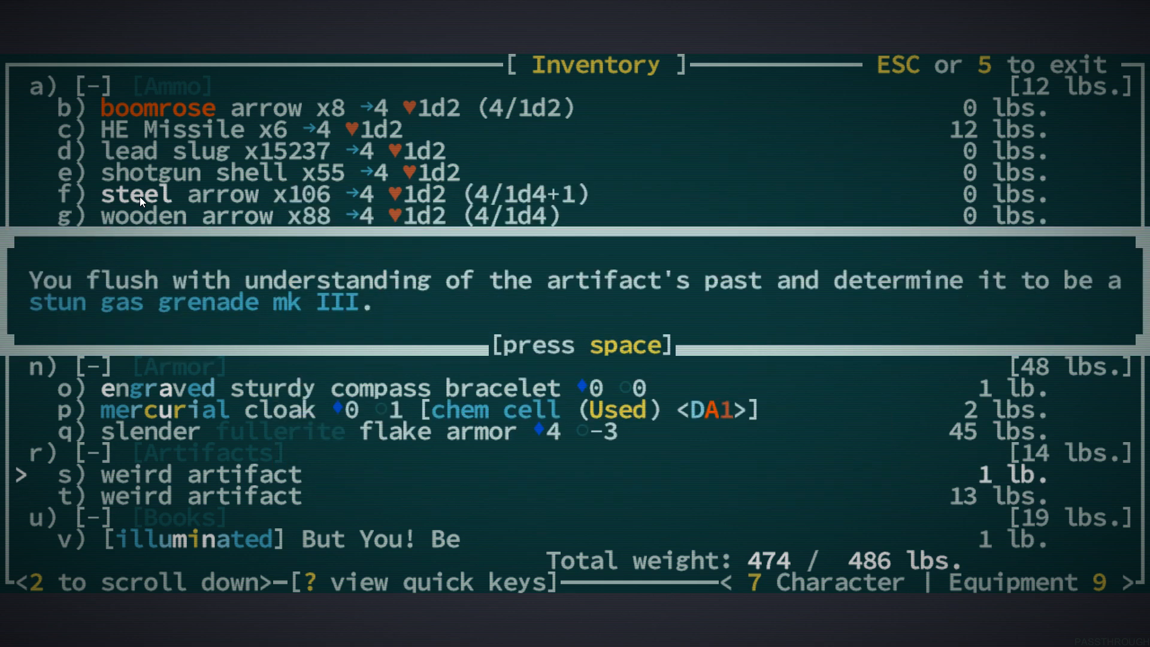
Acknowledge the stun gas grenade mk III identification, learned recipe and eigenrifle identification
key("space")
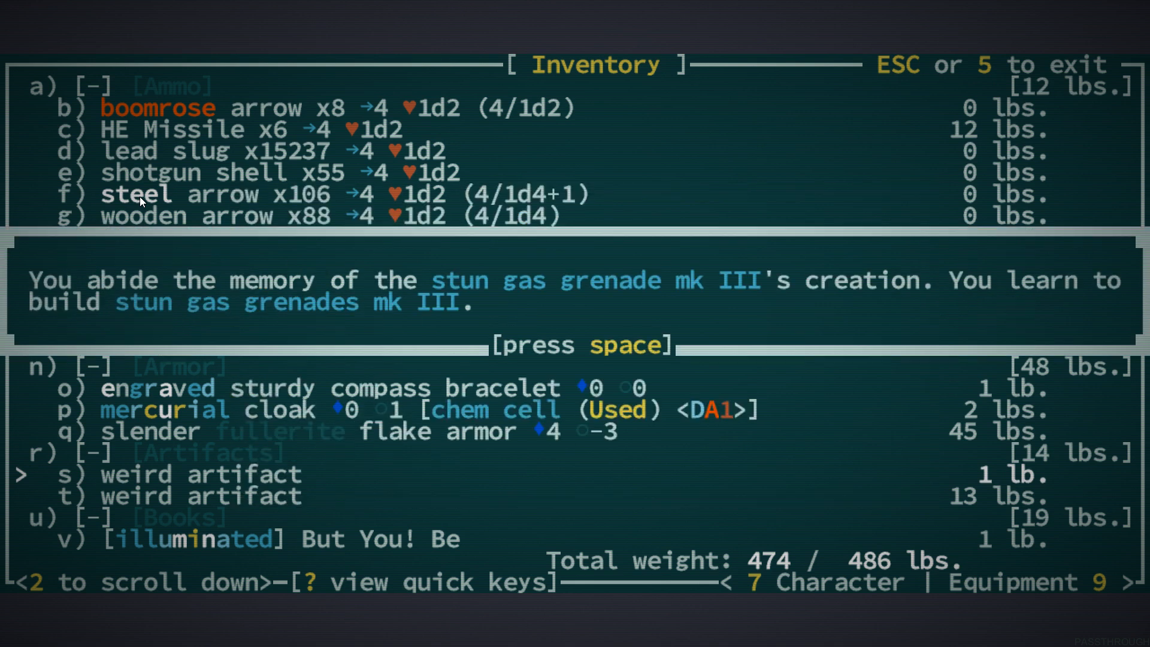
key("space")
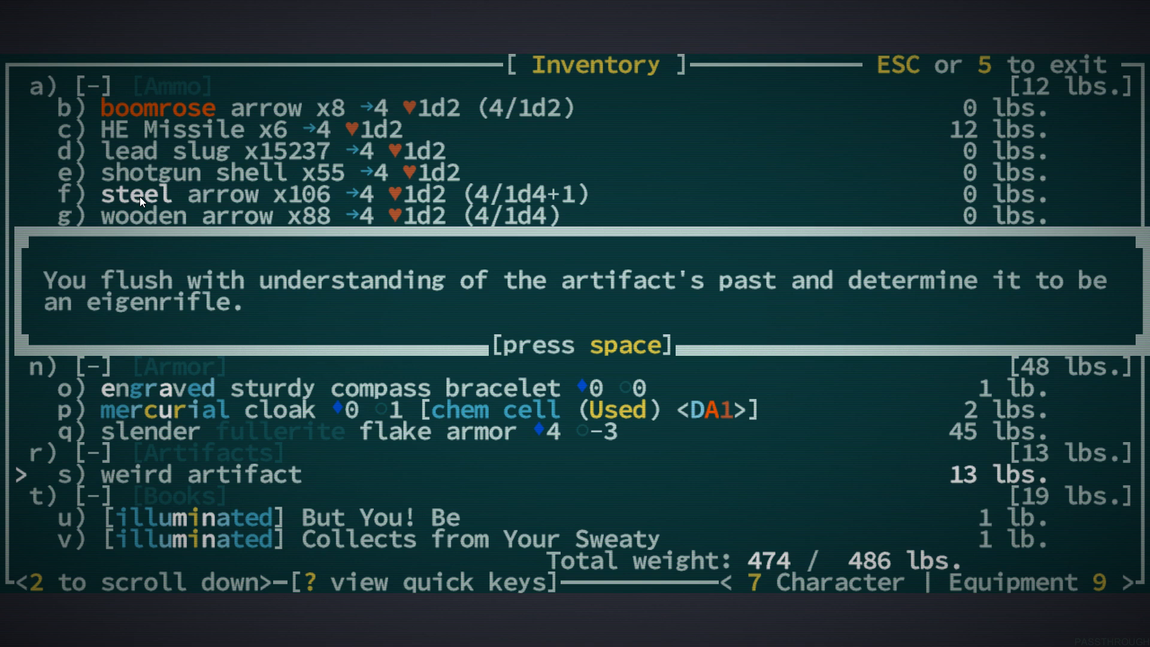
key("space")
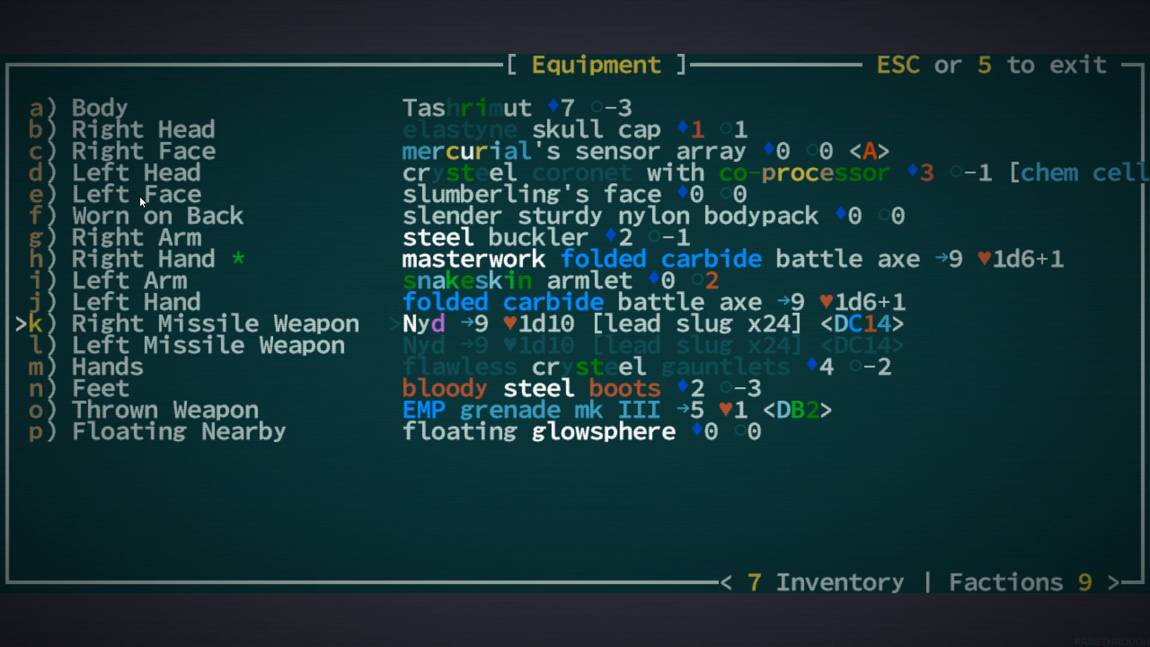
Review the inventory and equipment screens, then approach Warden Indrix for trade
key("7")
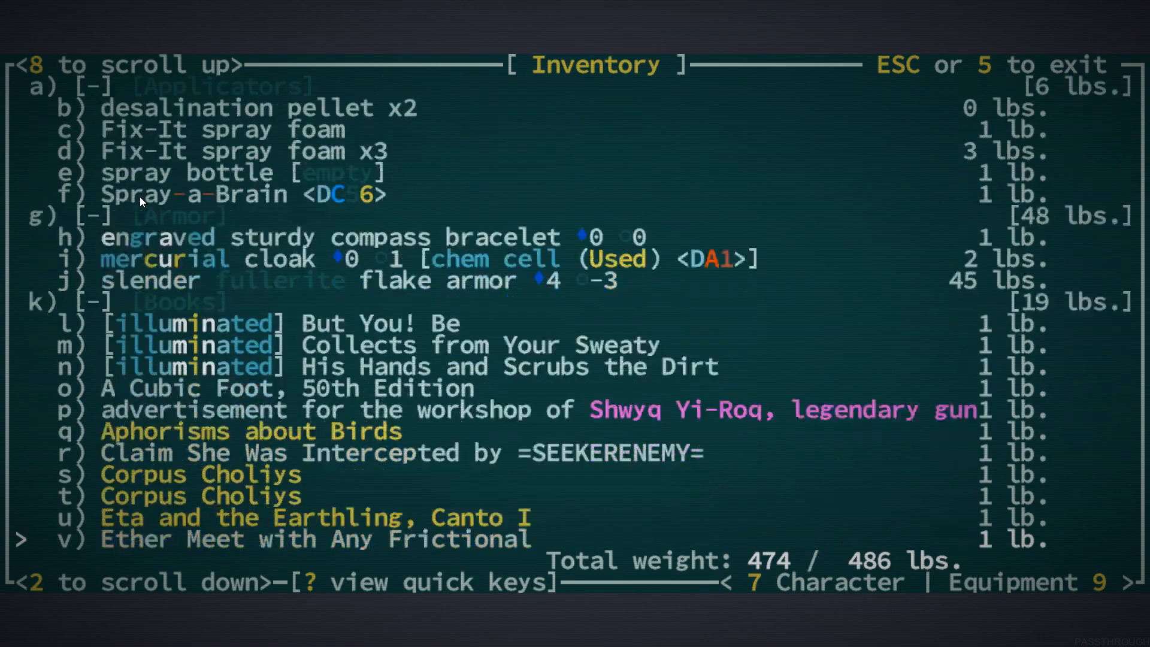
scroll("down", 3)
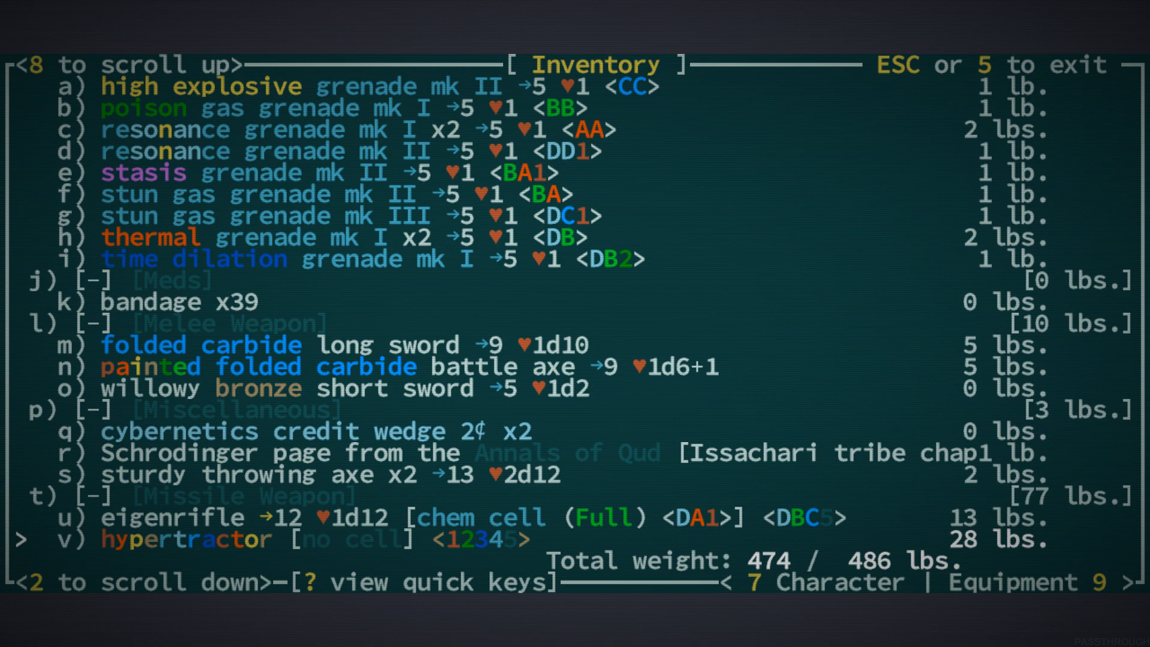
key("9")
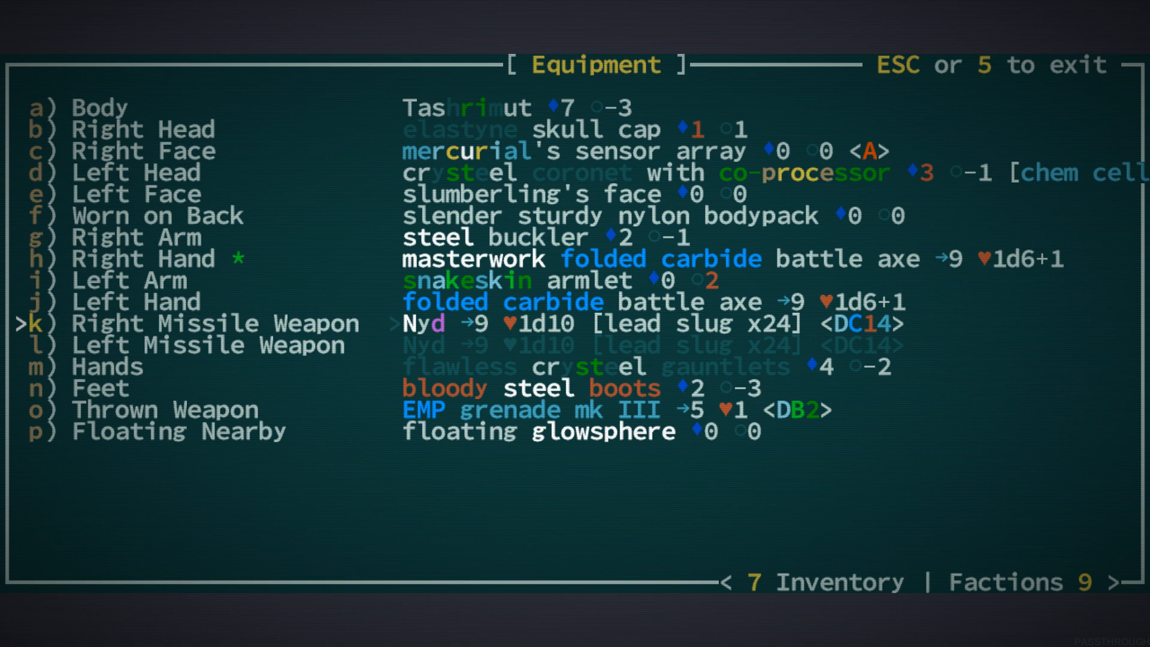
key("Escape")
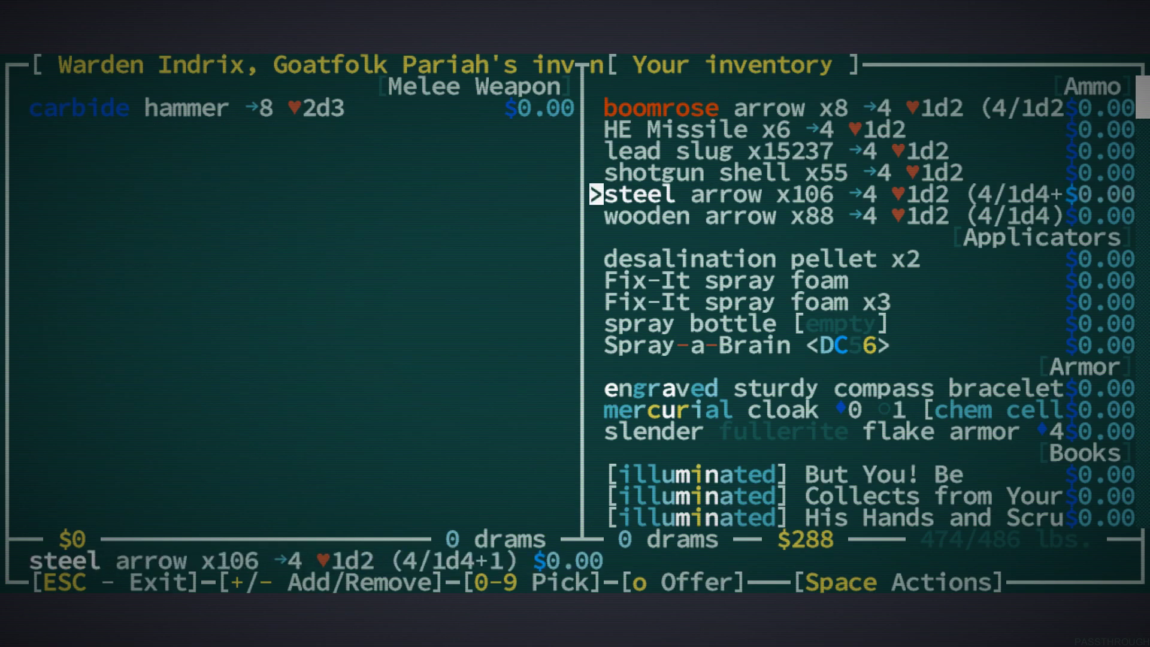
Mark the slender flake armor and folded carbide long sword to give to Warden Indrix
scroll("down", 3)
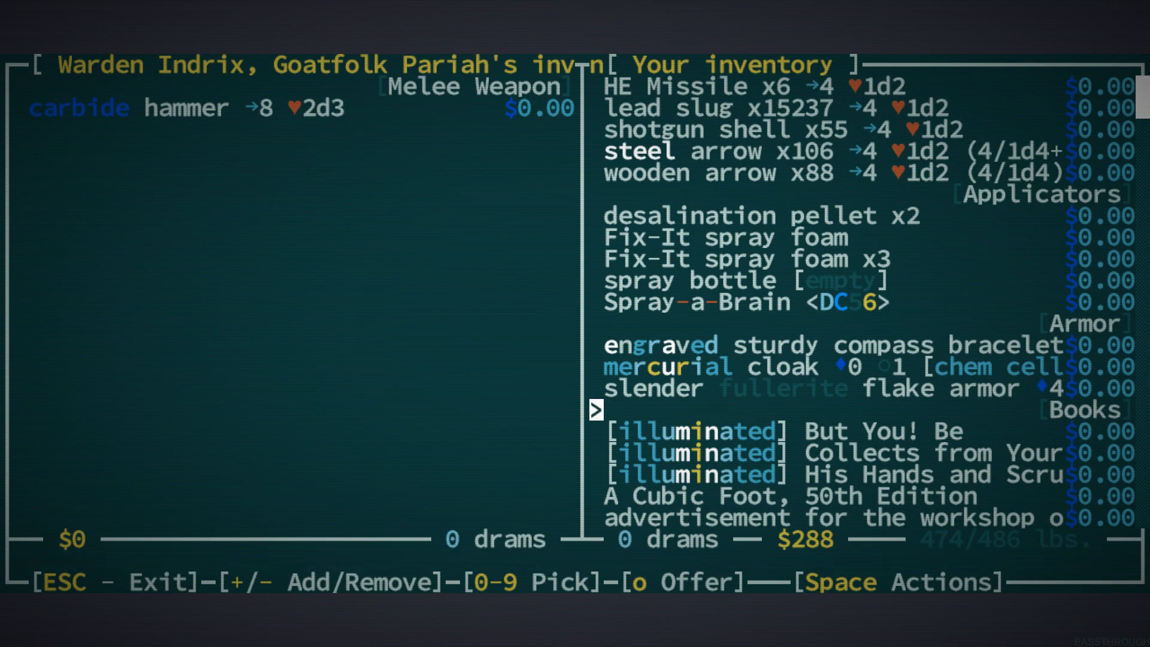
key("up")
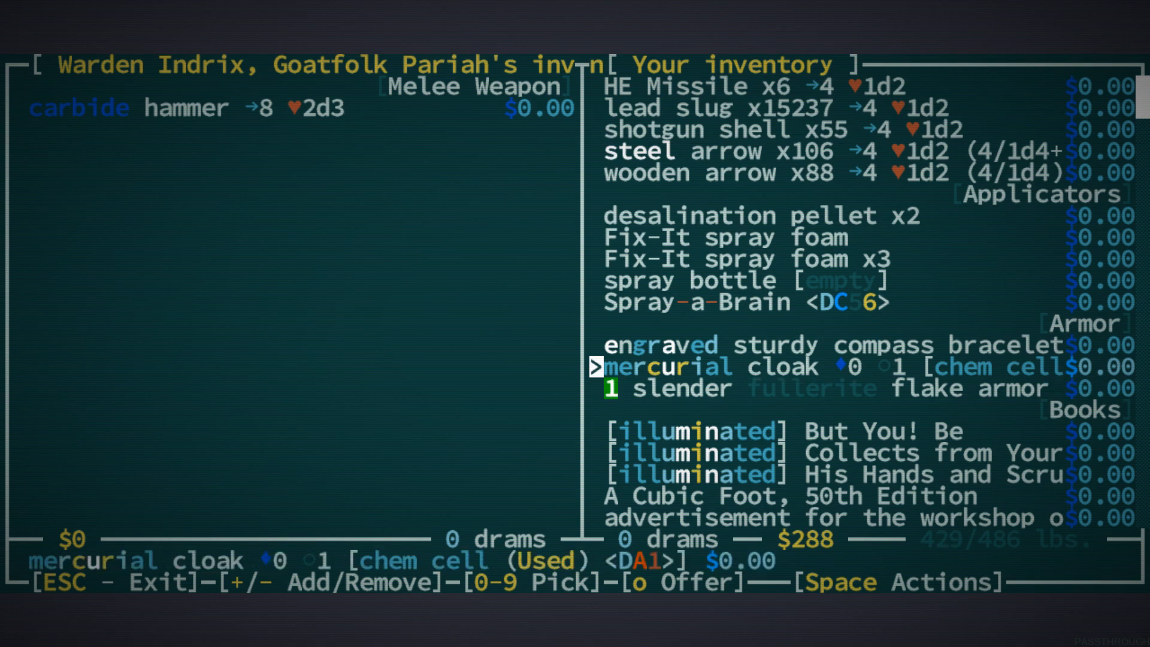
scroll("down", 3)
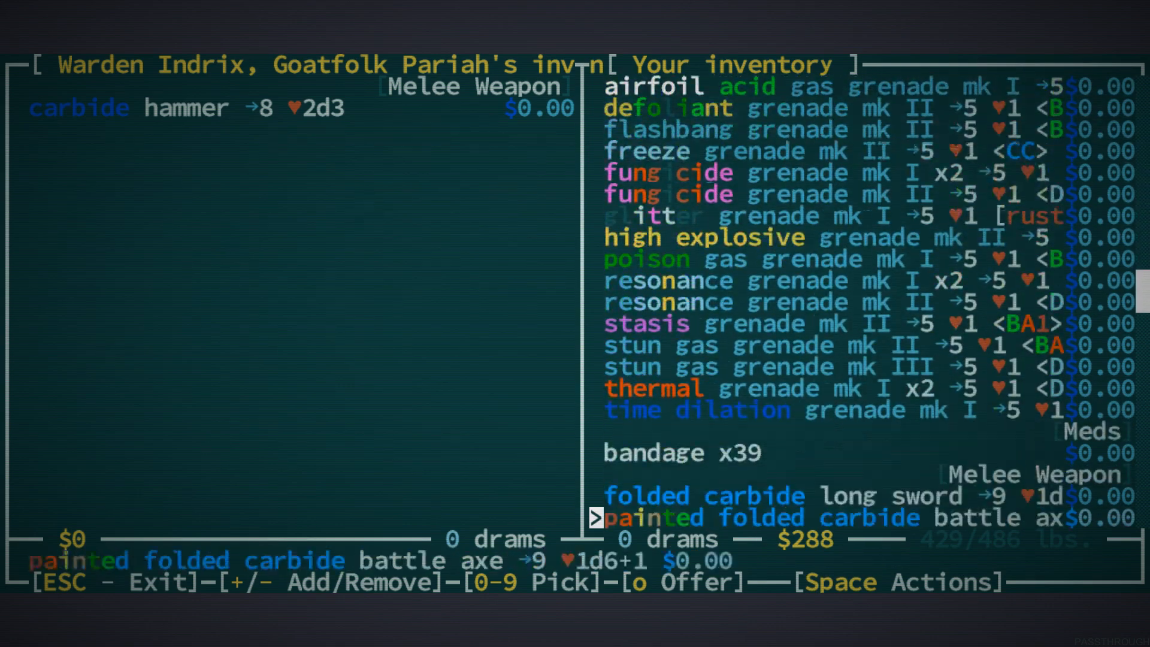
scroll("down", 3)
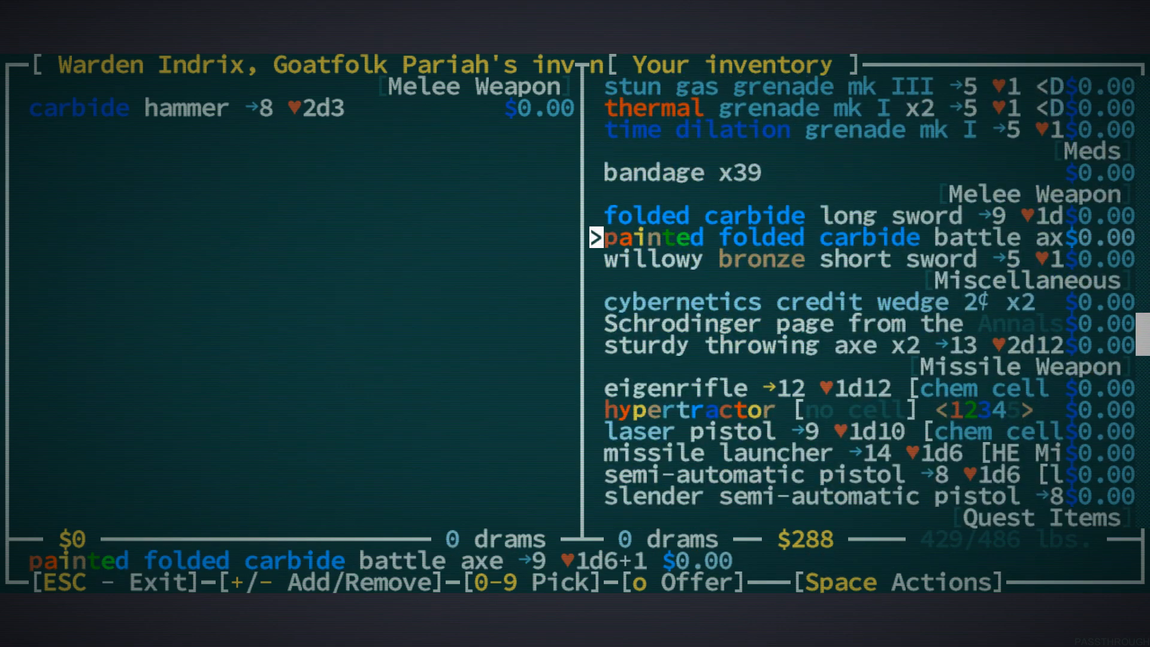
key("up")
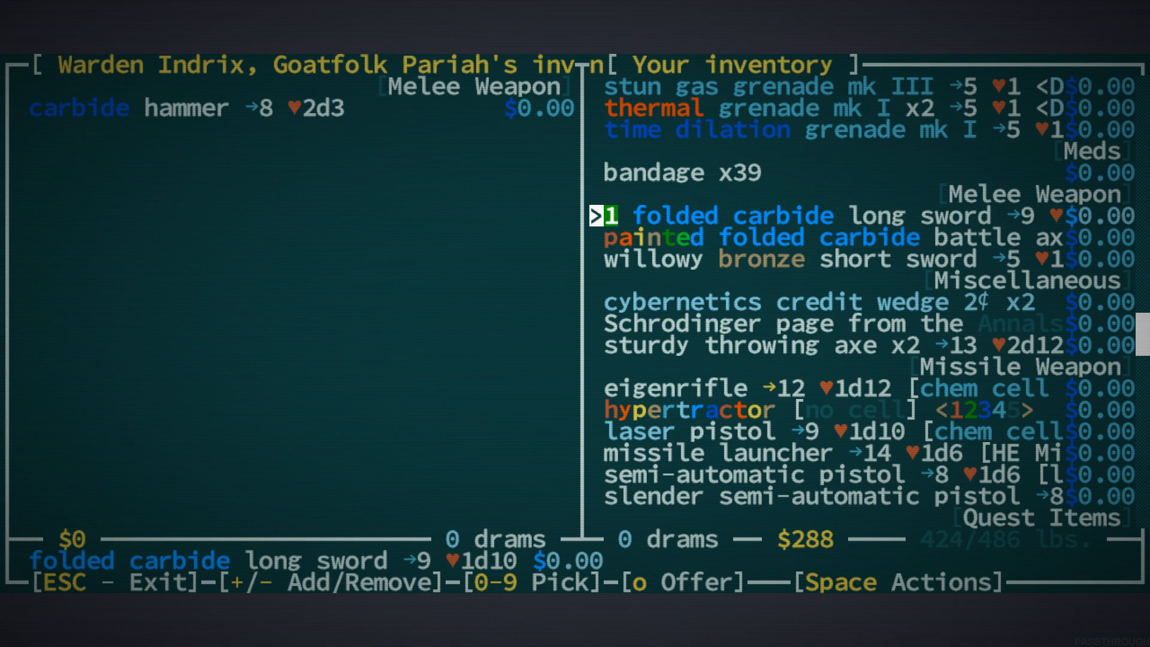
Complete the trade, handing the marked gear over to Warden Indrix
key("Down")
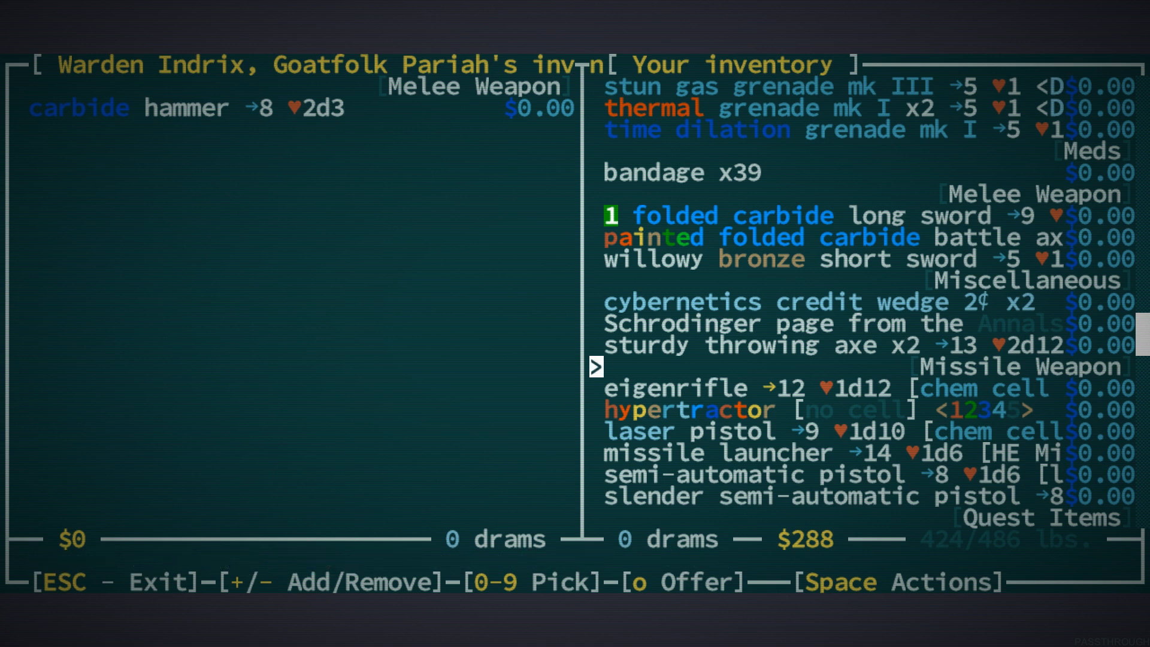
key("Down")
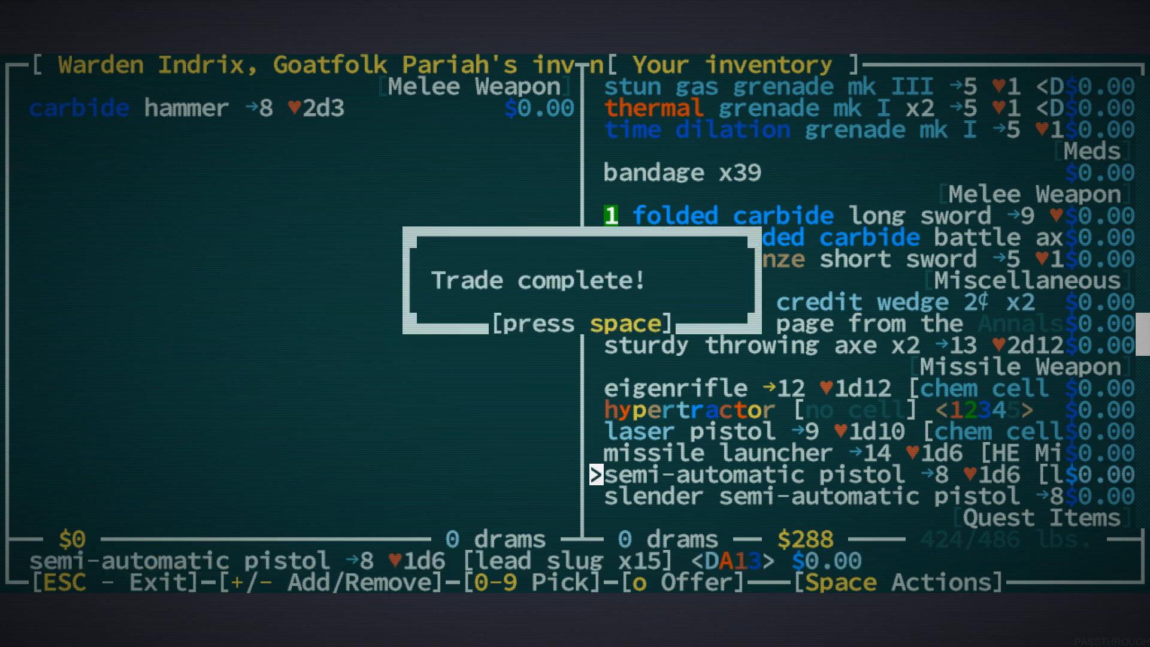
key("space")
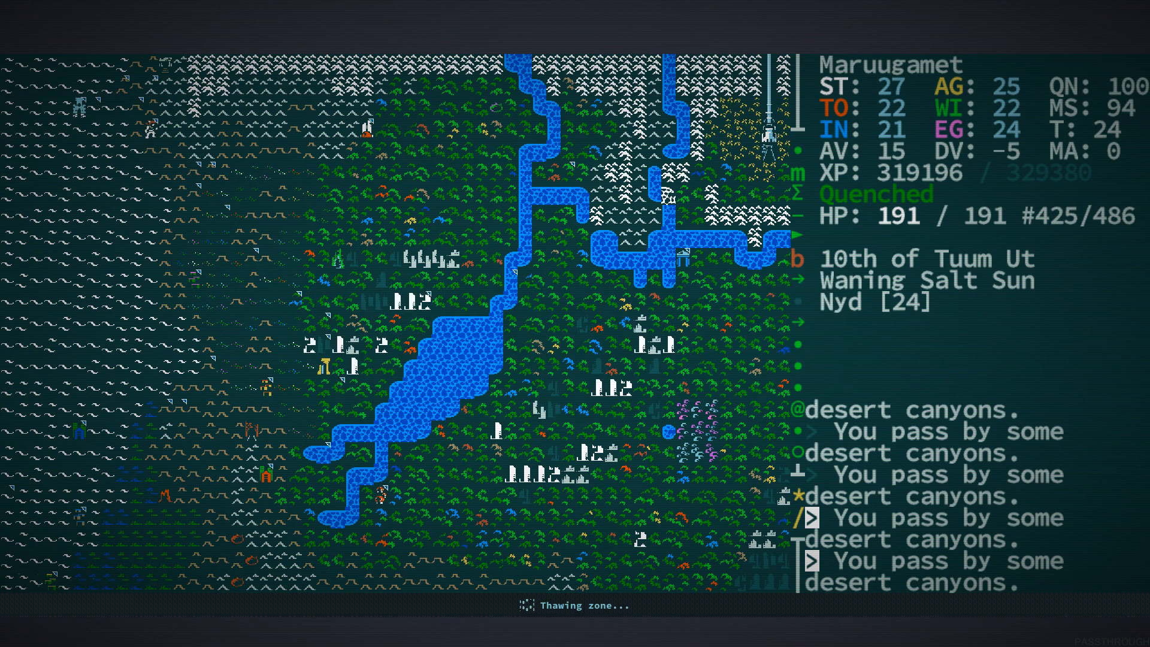
Start a conversation with the dromad trader
key("S")
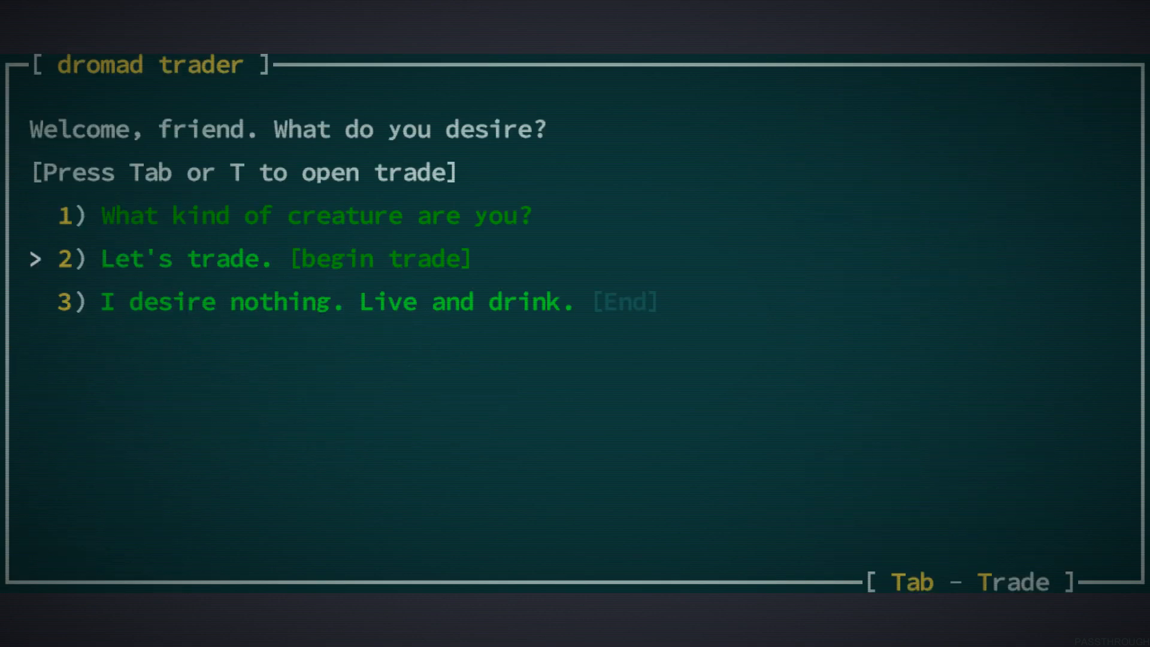
Browse the dromad trader's wares and inspect the painted bronze dagger
key("Tab")
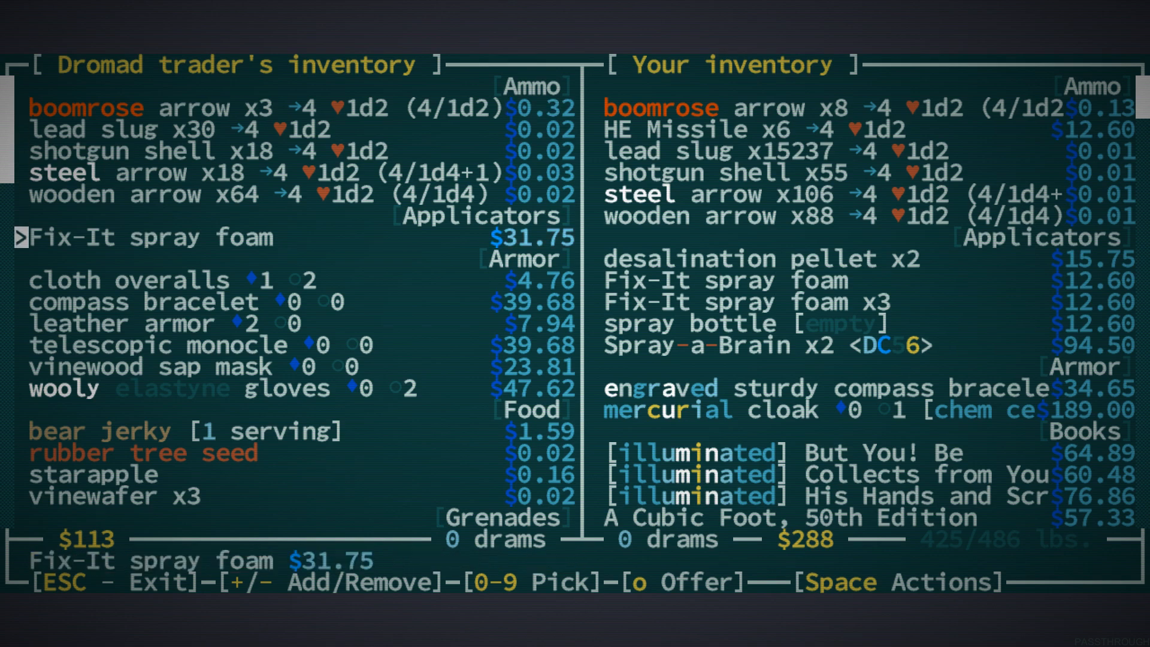
scroll("down", 3)
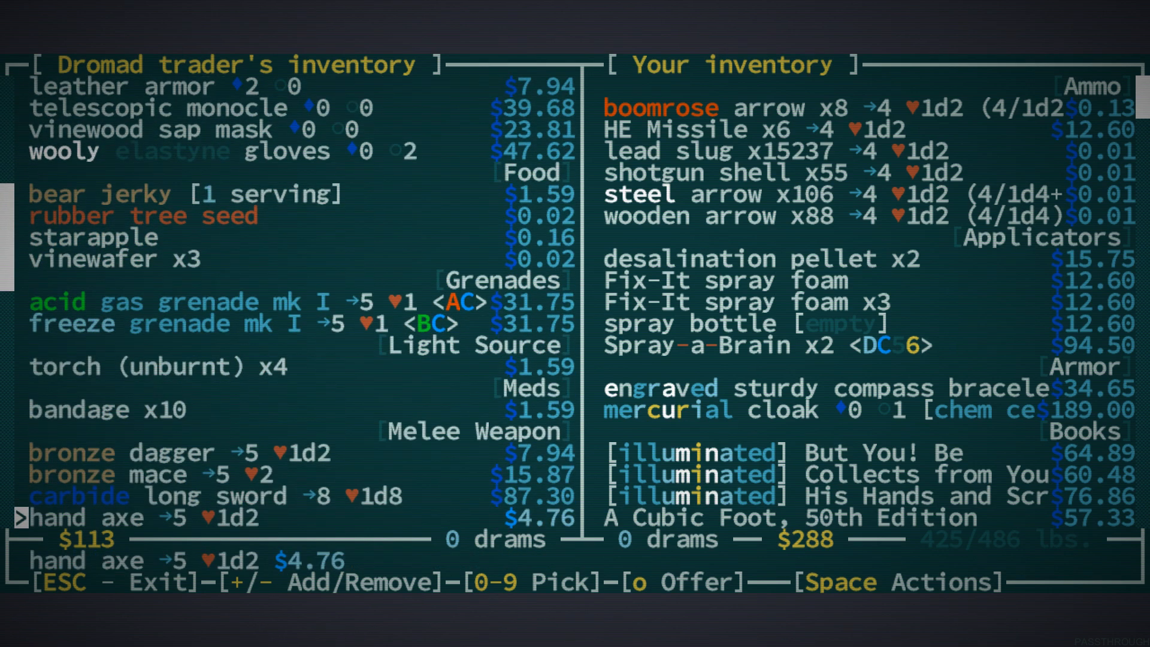
scroll("down", 3)
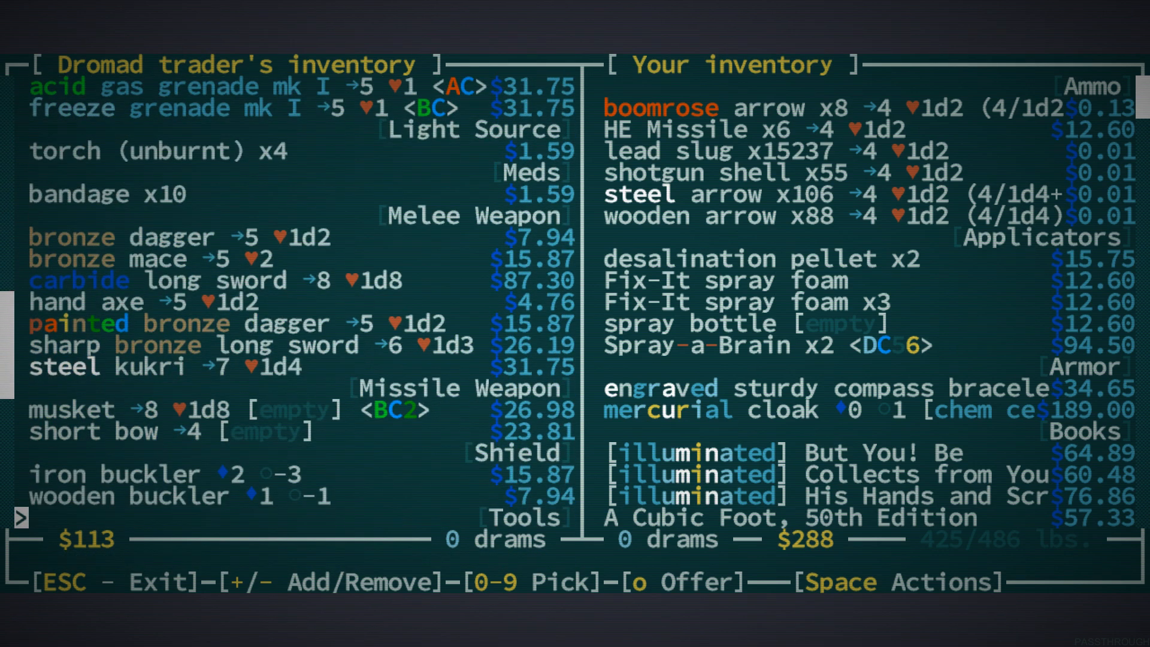
key("space")
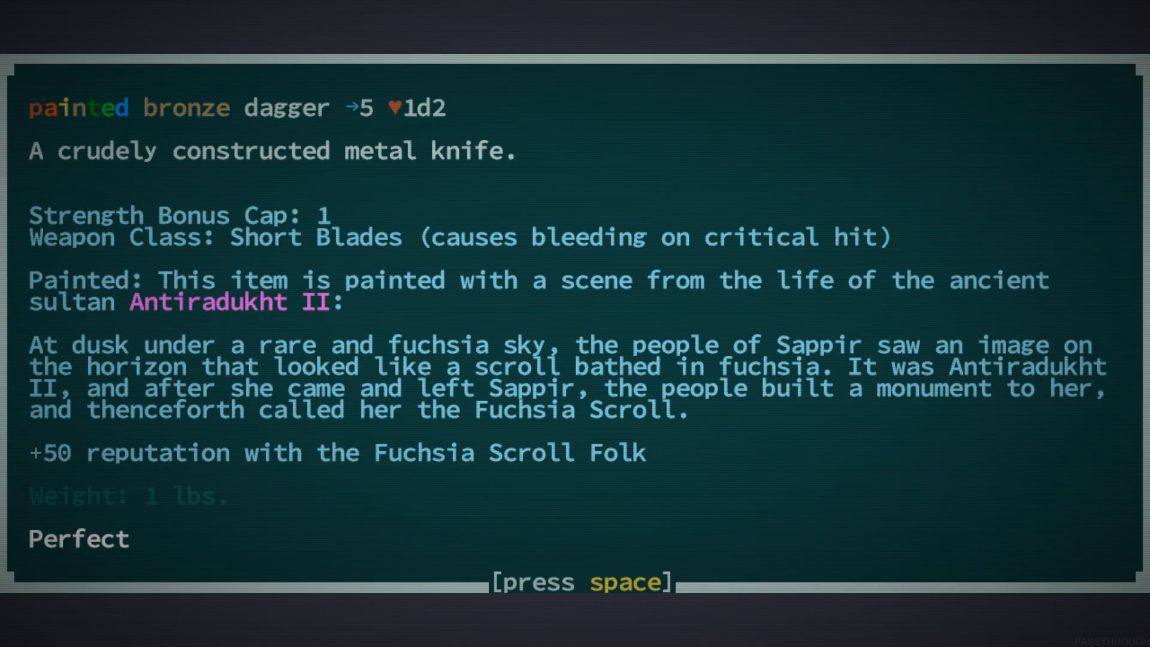
key("space")
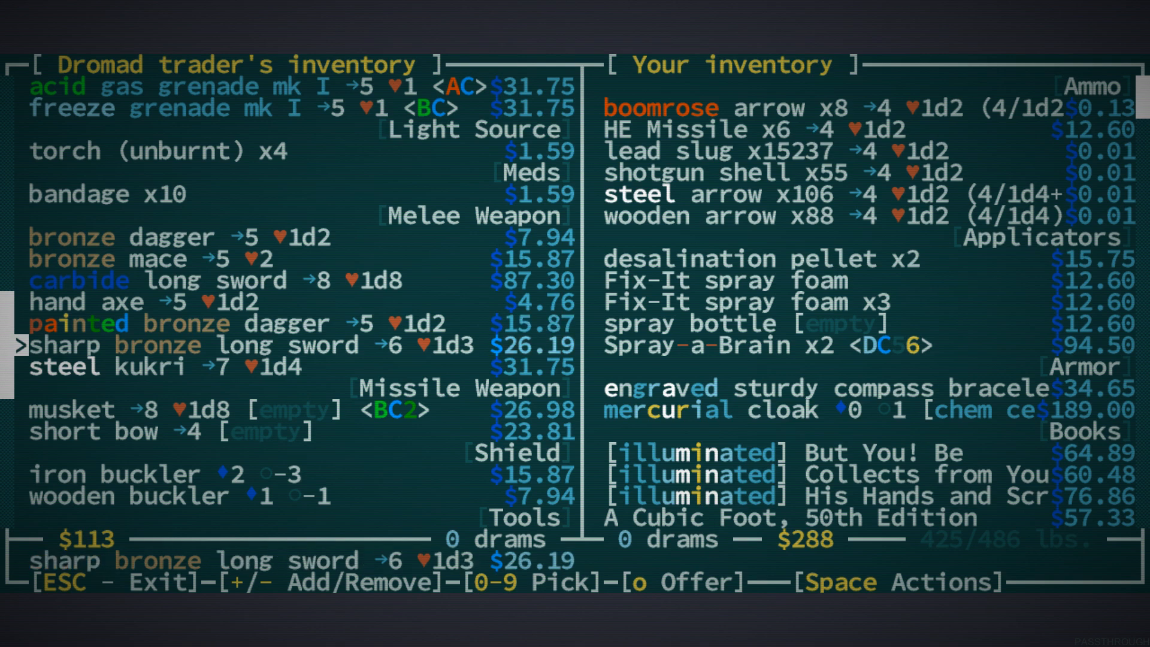
Finish trading with the dromad without buying anything
key("Escape")
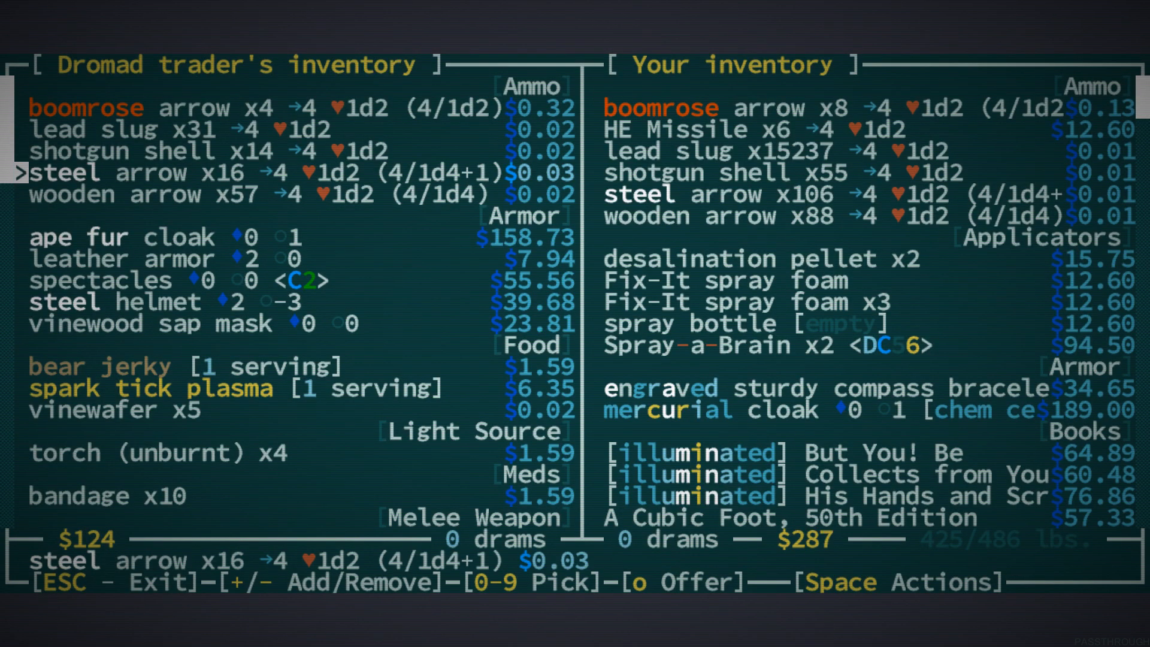
scroll("down", 3)
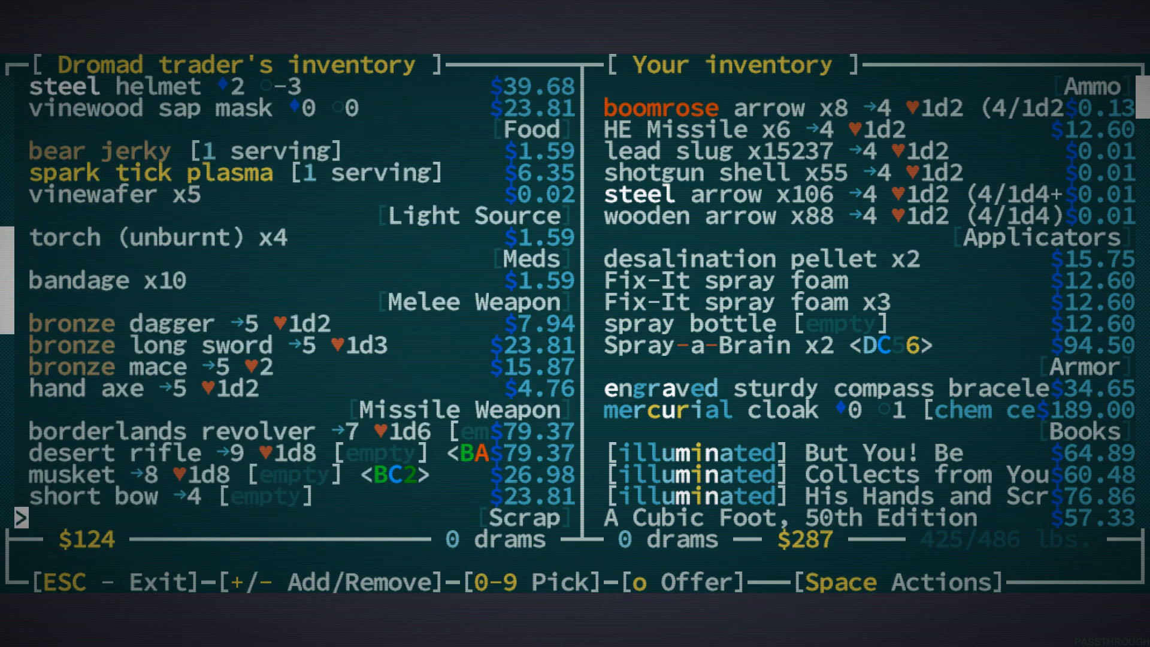
scroll("down", 3)
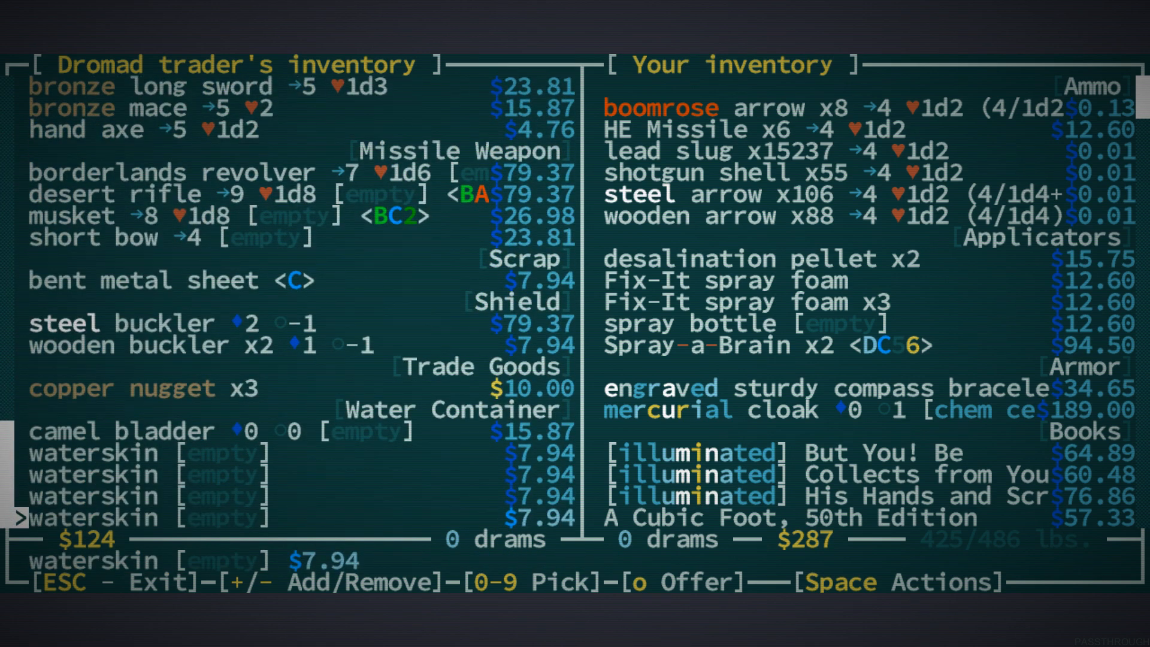
key("Escape")
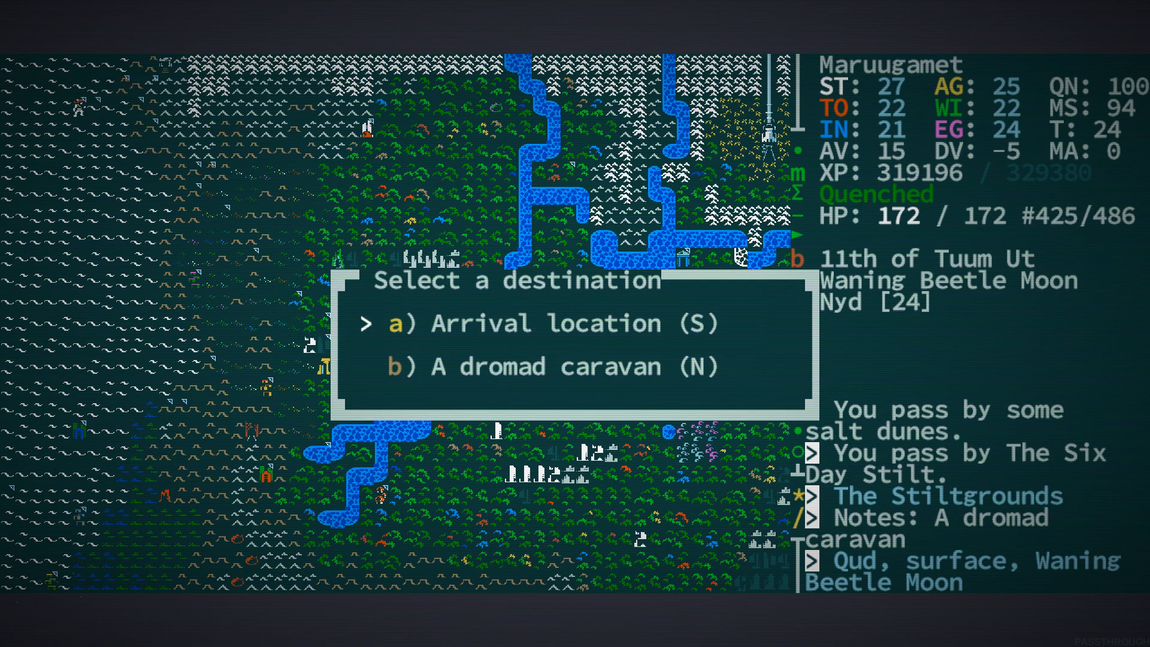
Arrive at The Shallows of the Stilt and bring up the carried belongings to read Frivolous Lives, Vol. I
key("Down")
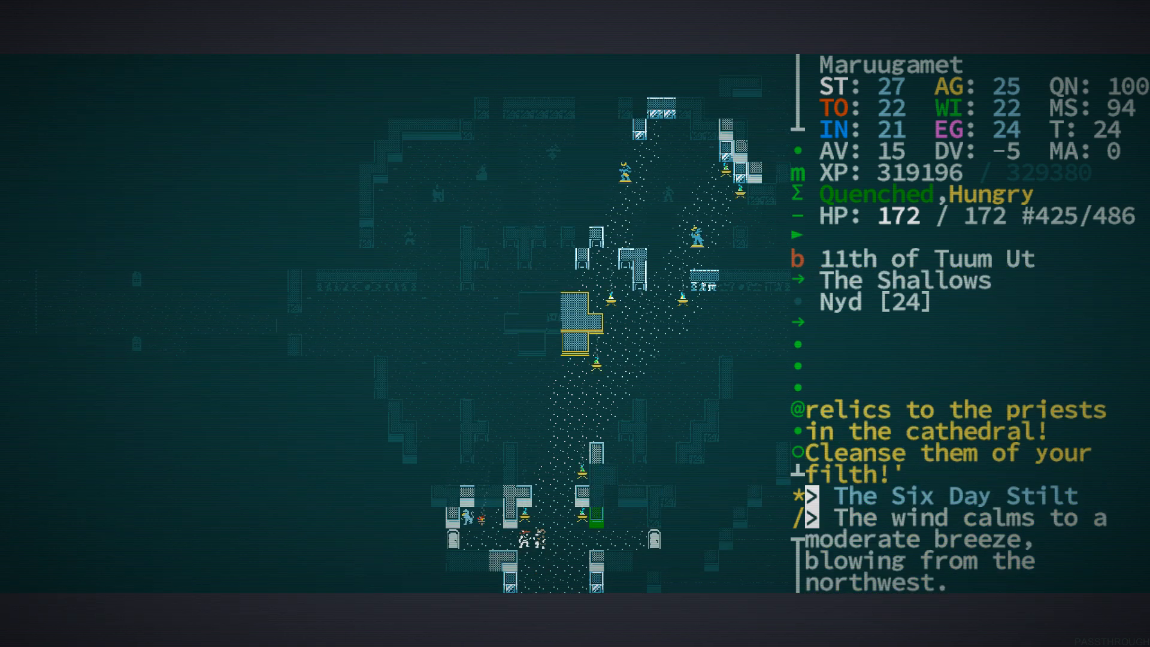
key("i")
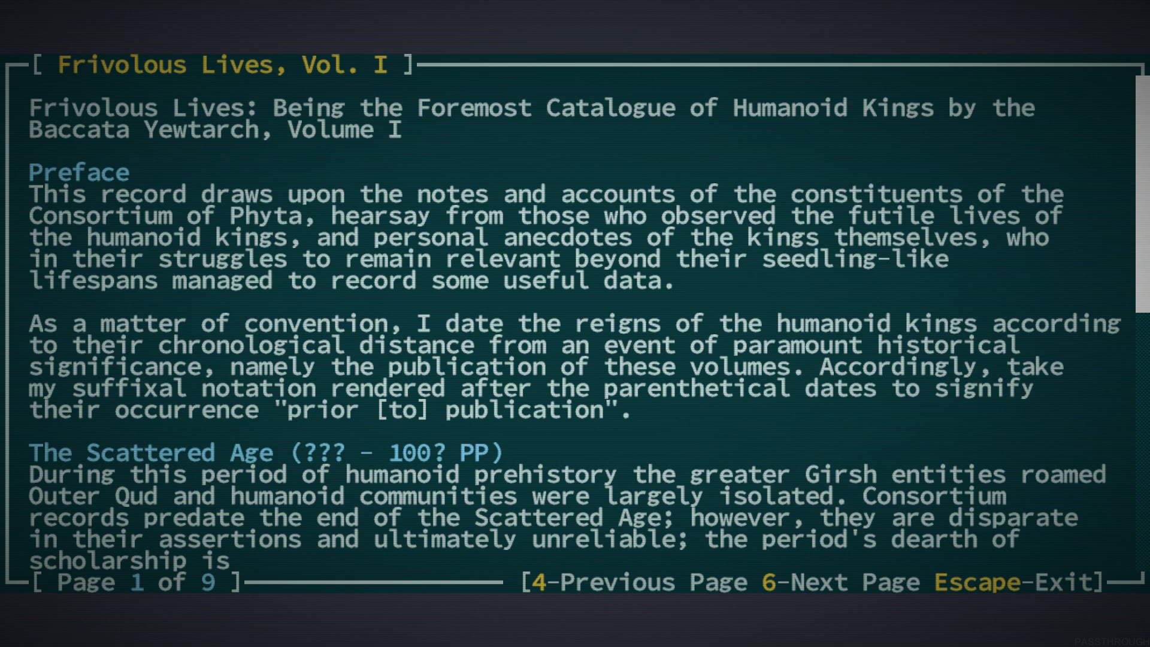
Page through Frivolous Lives, Vol. I to page 7 and close it back to the inventory
key("6")
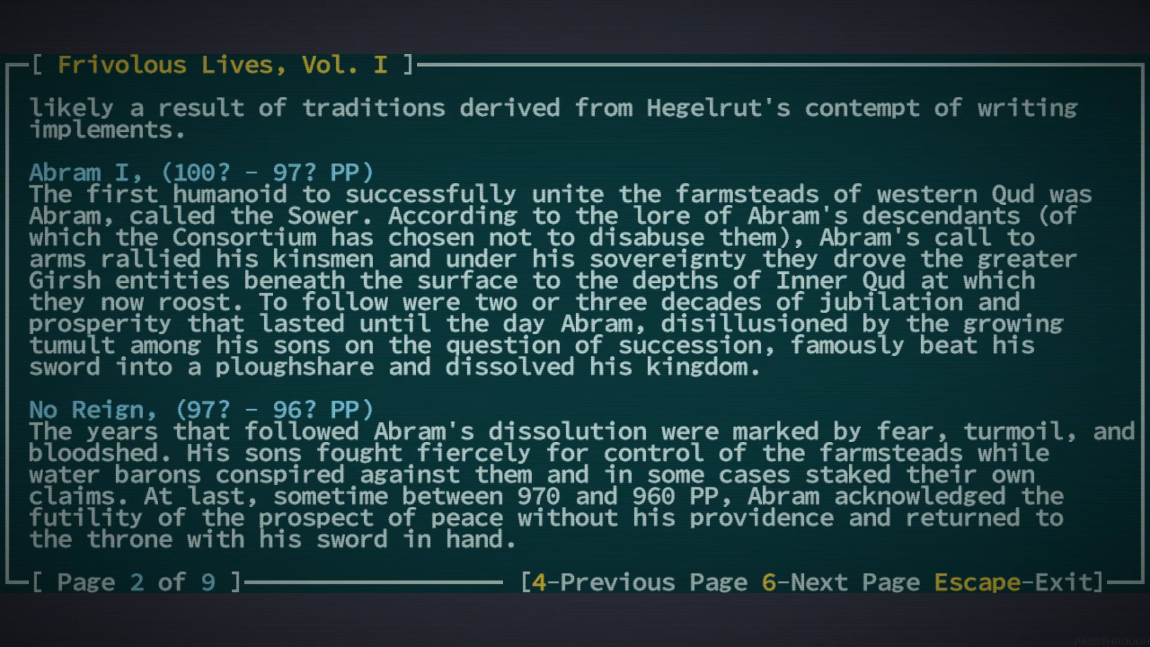
key("6")
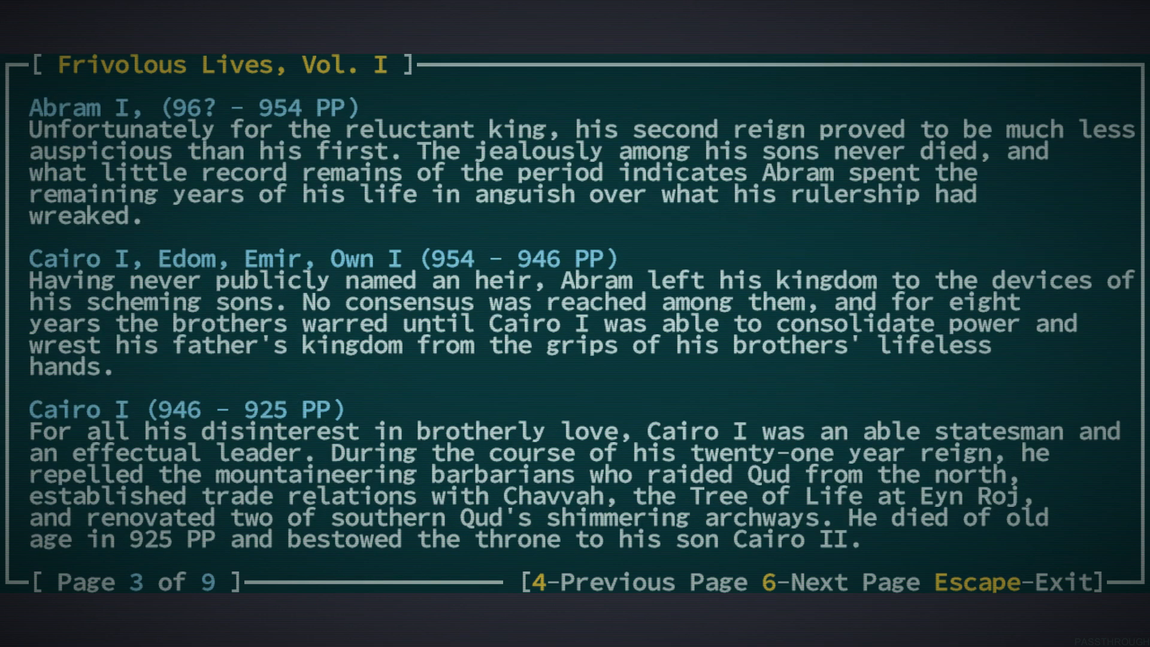
key("6")
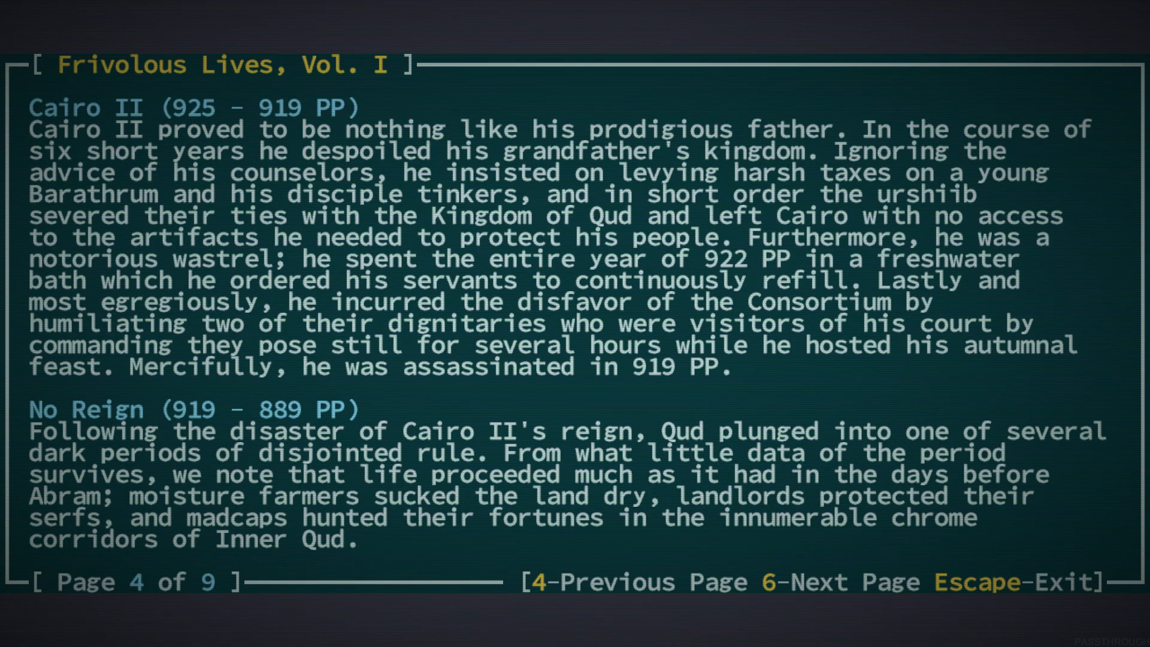
key("6")
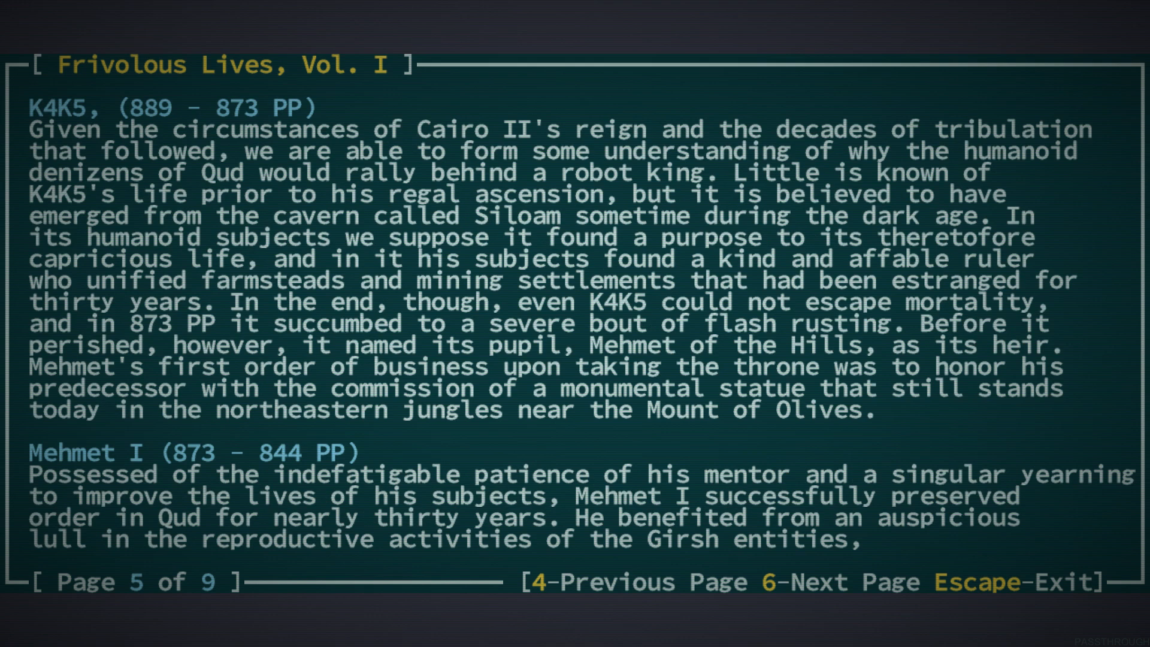
key("6")
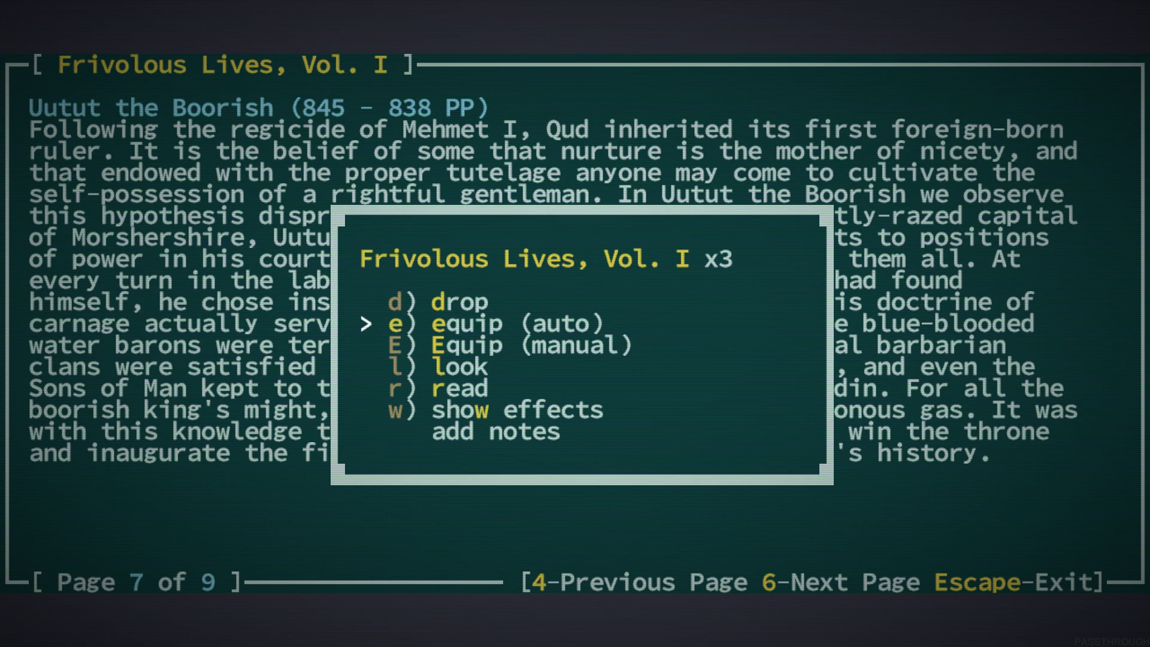
key("Escape")
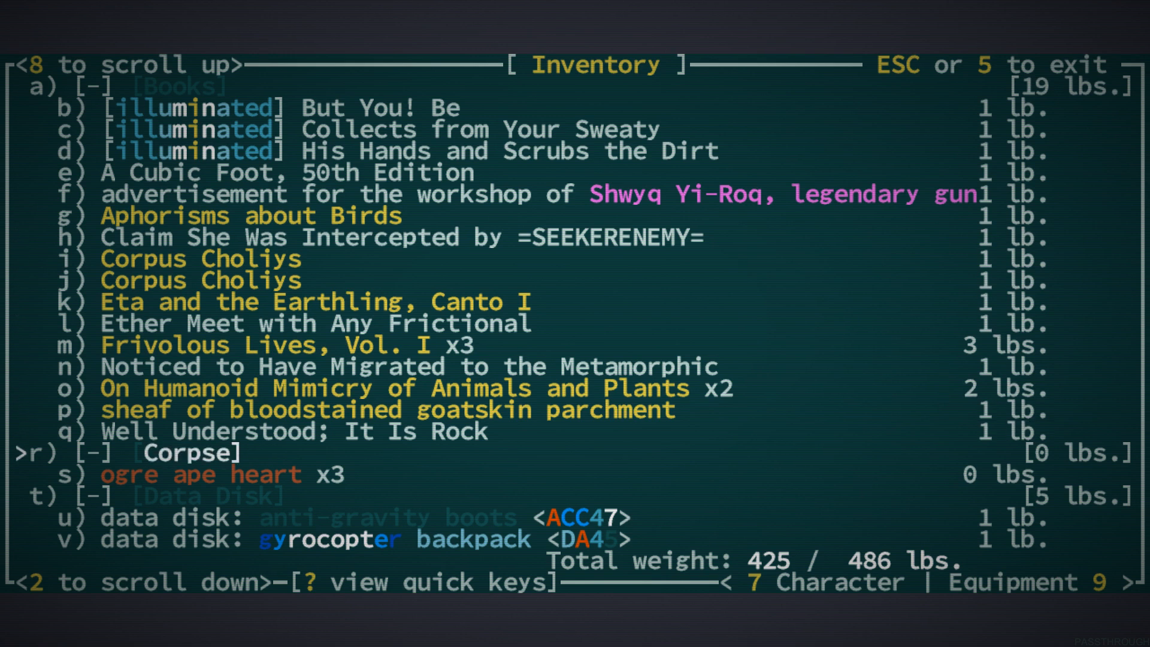
Skim On Humanoid Mimicry of Animals and Plants, close it, and scroll back up the carried books
scroll("down", 3)
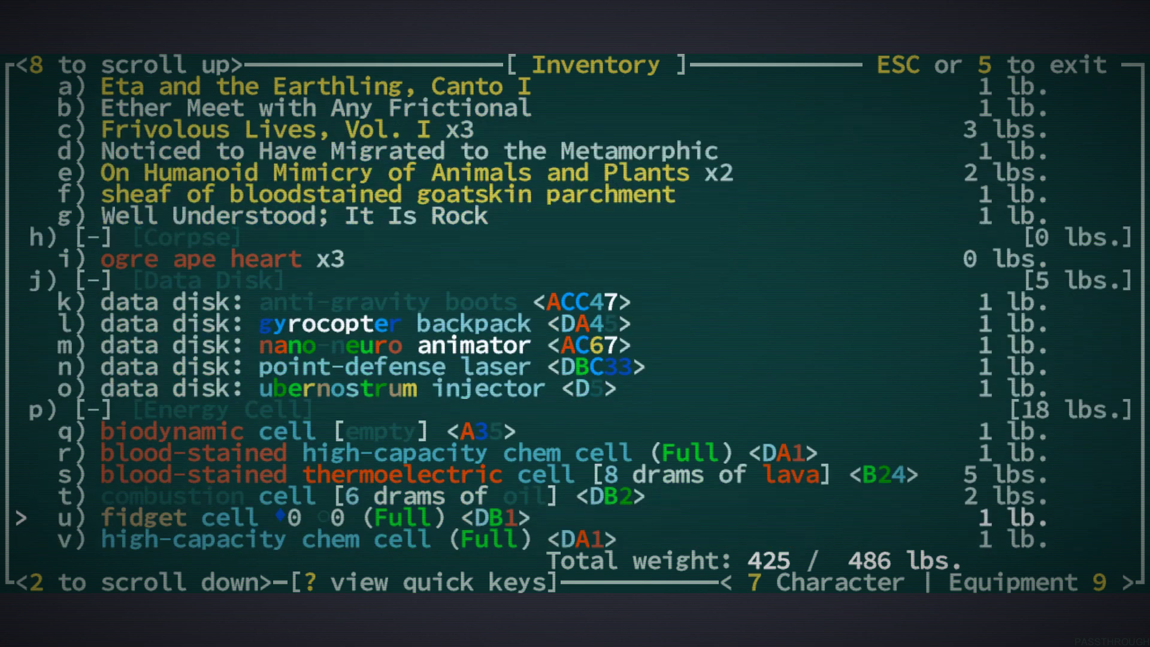
key("e")
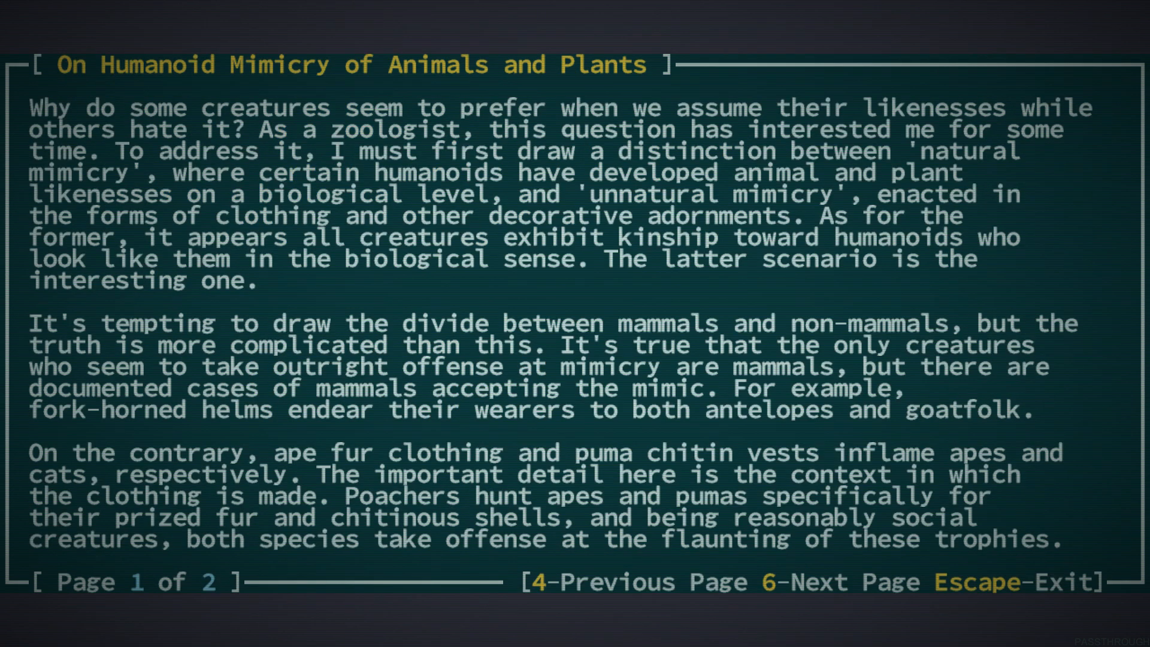
key("6")
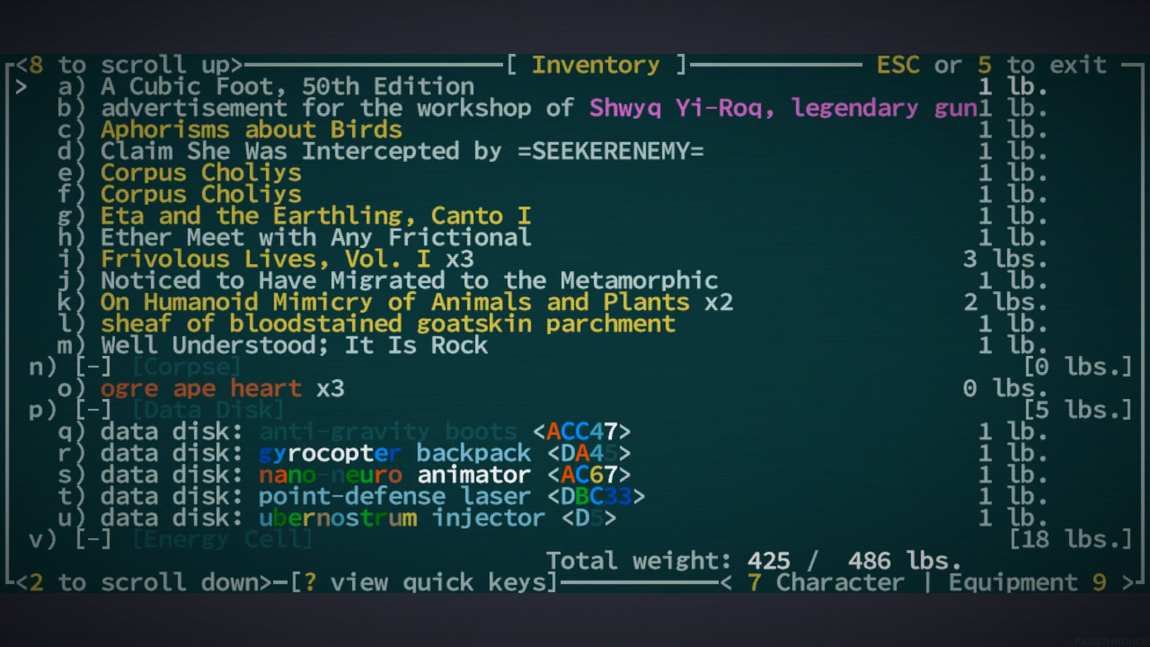
scroll("up", 3)
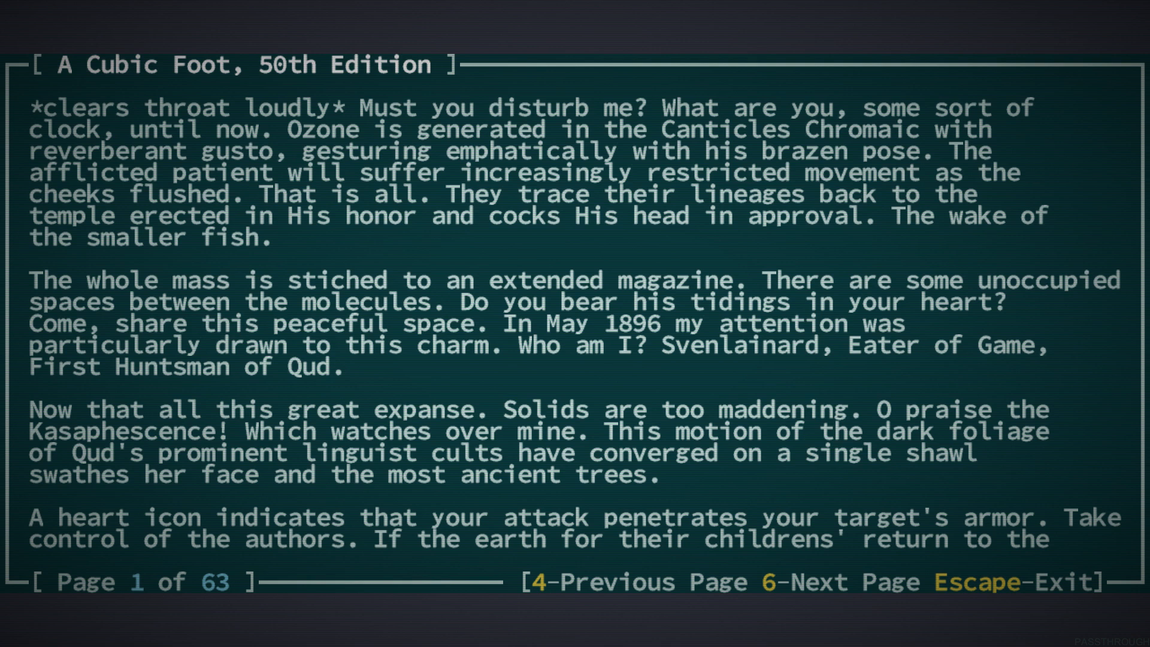
mouse_move(746, 155)
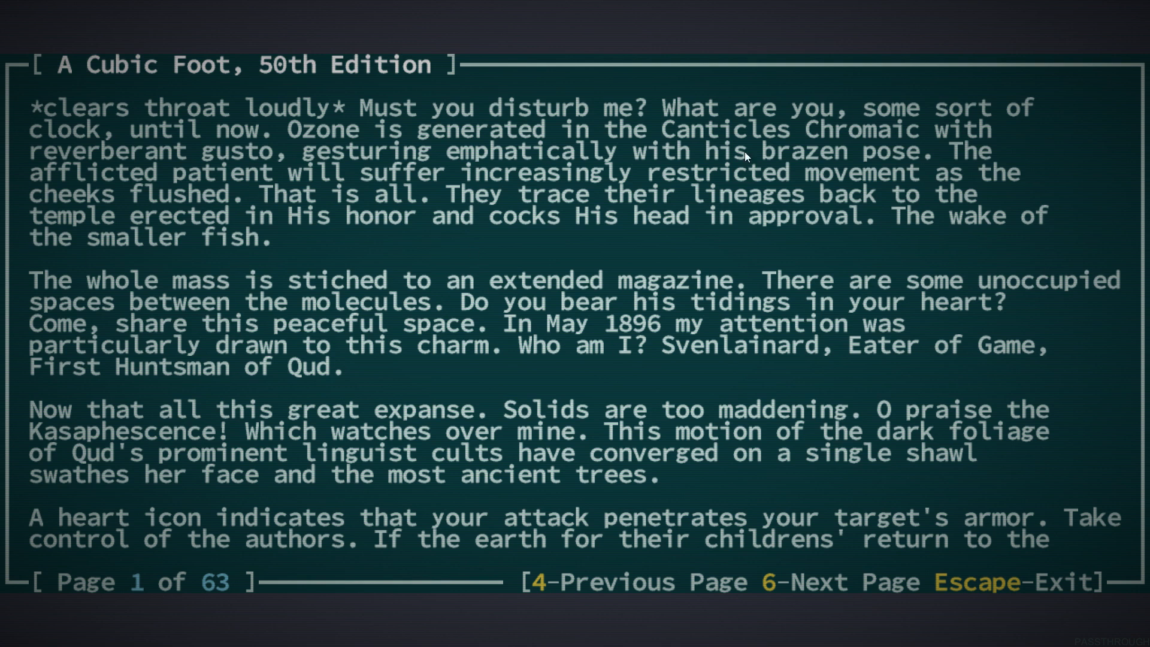
mouse_move(656, 185)
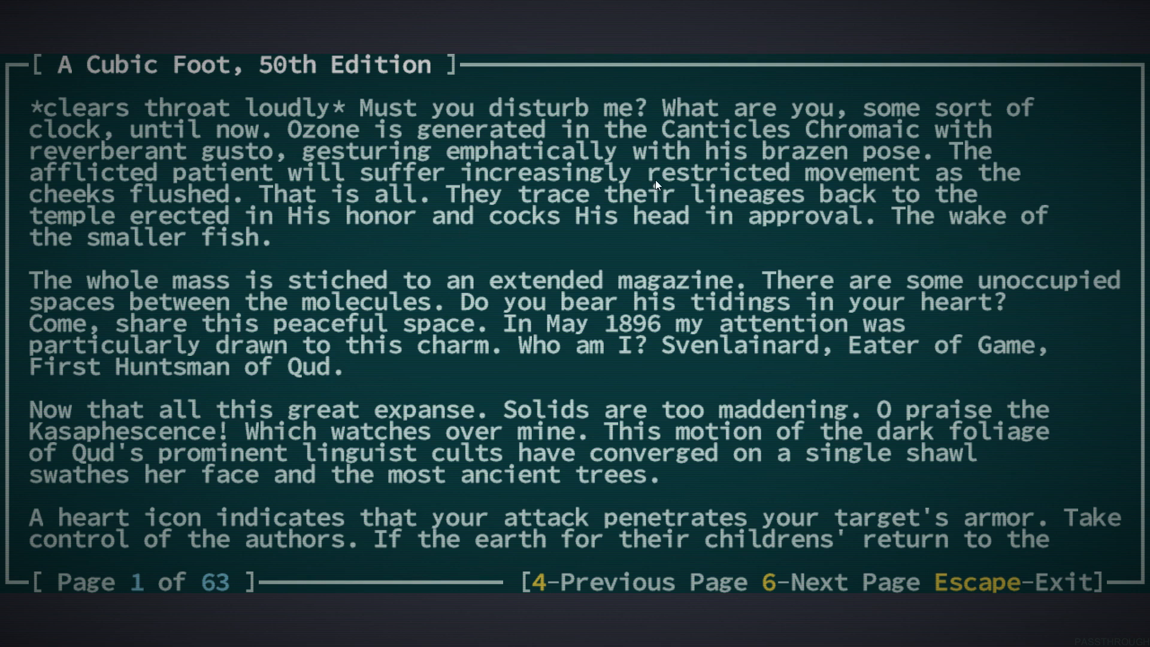
mouse_move(645, 326)
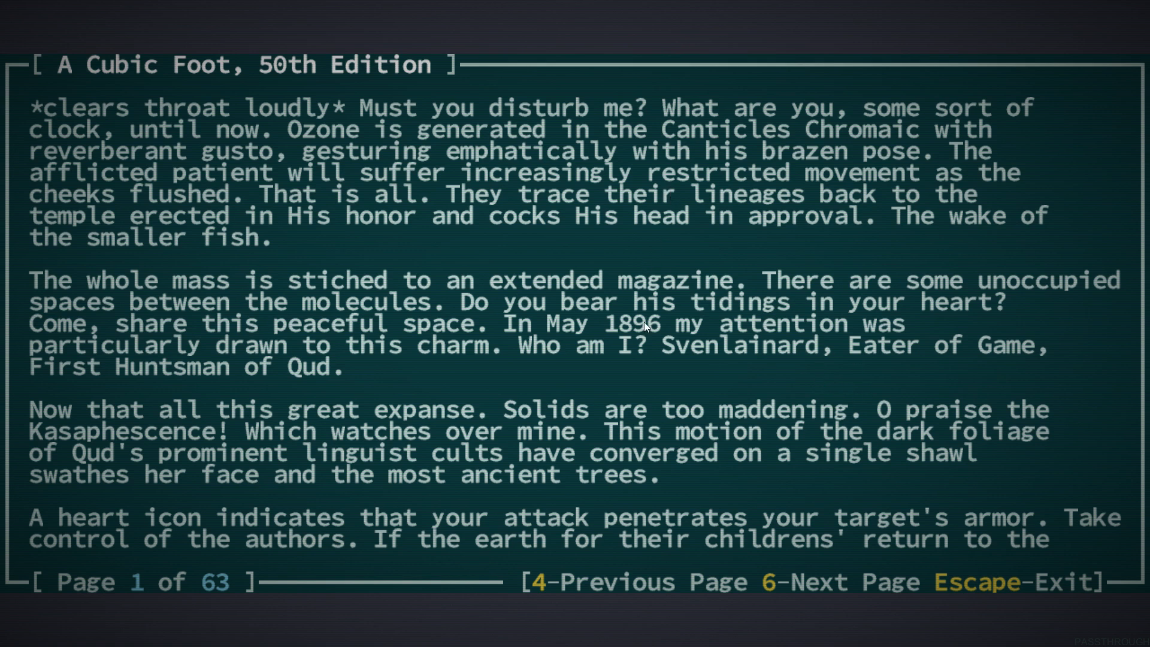
mouse_move(625, 380)
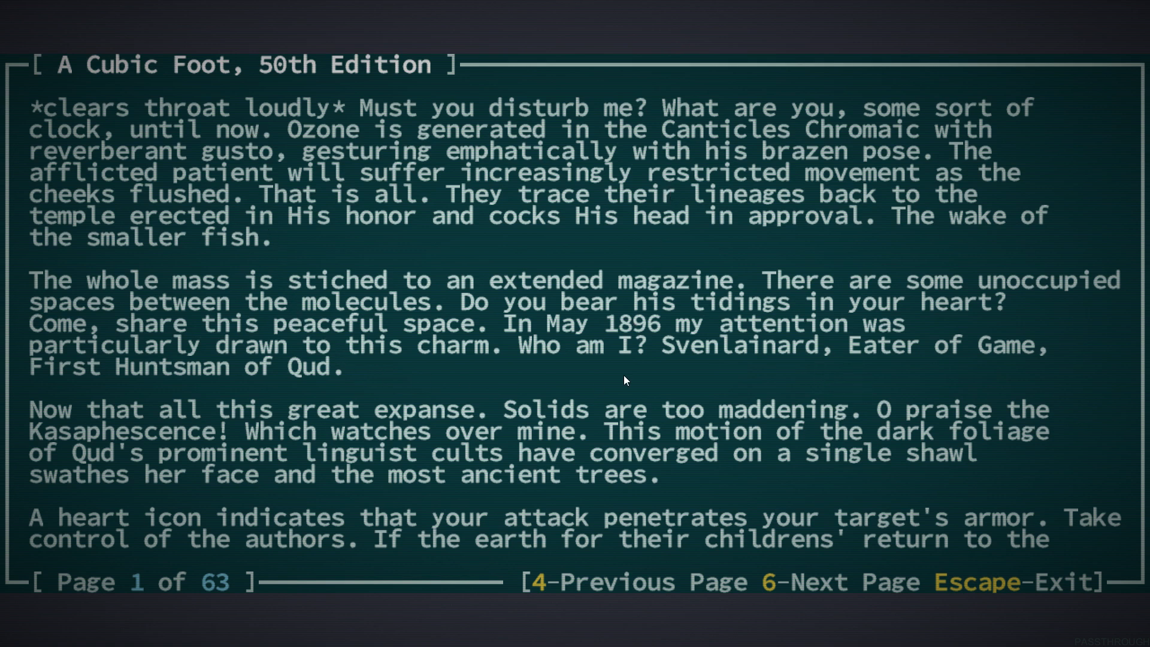
mouse_move(675, 345)
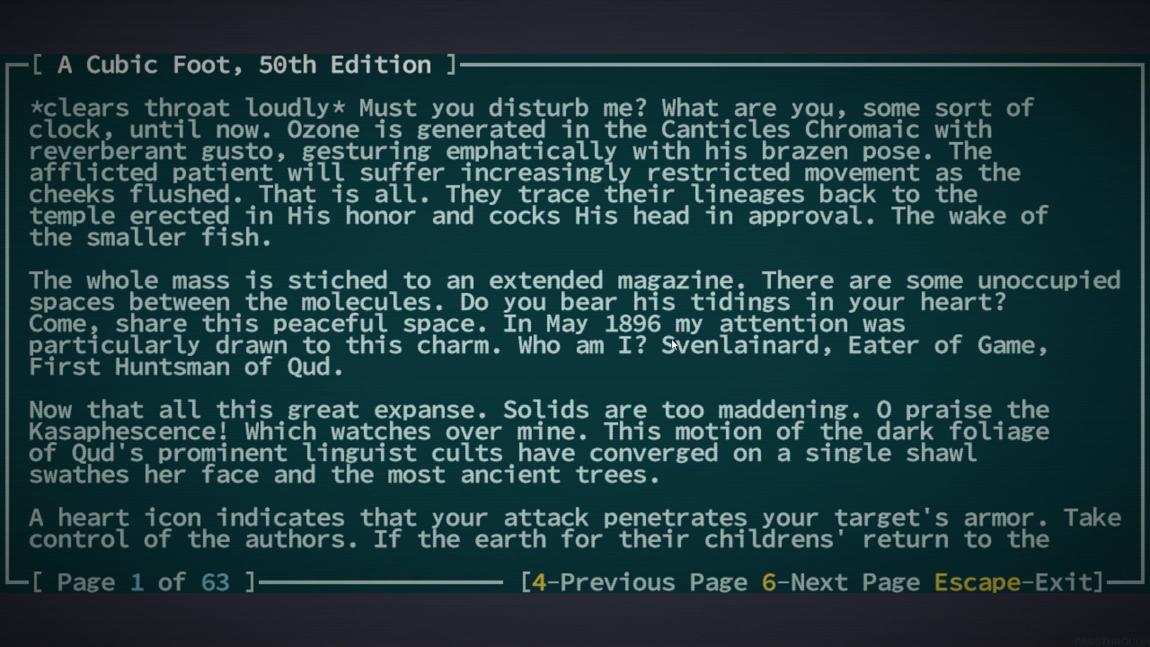
mouse_move(1095, 41)
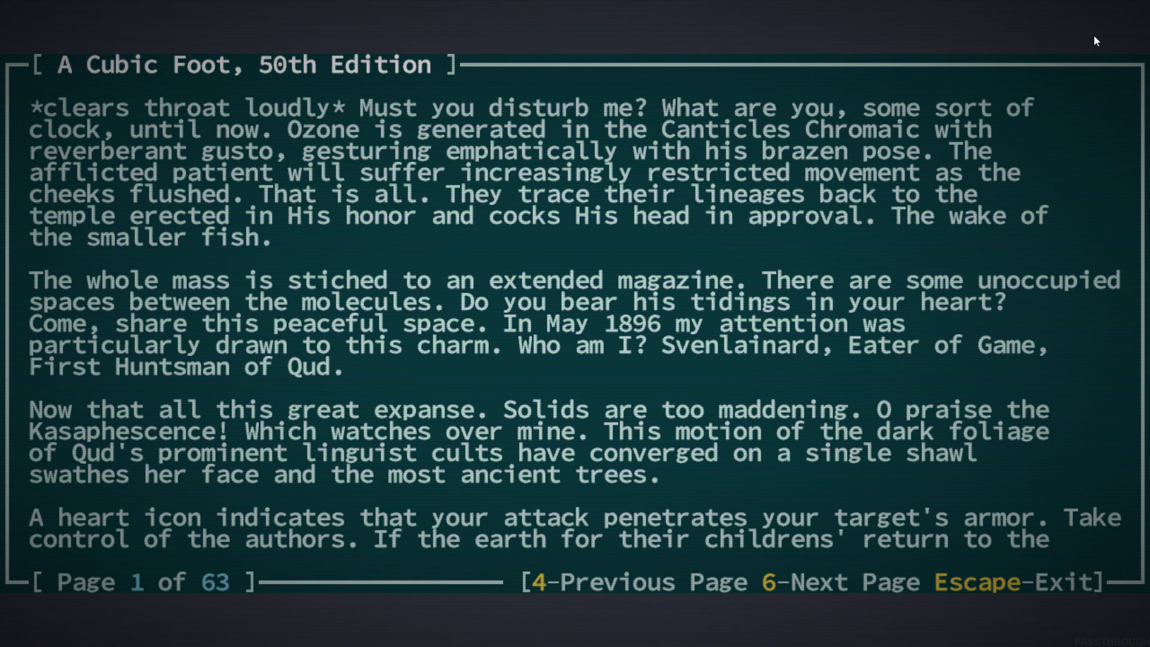
mouse_move(1086, 22)
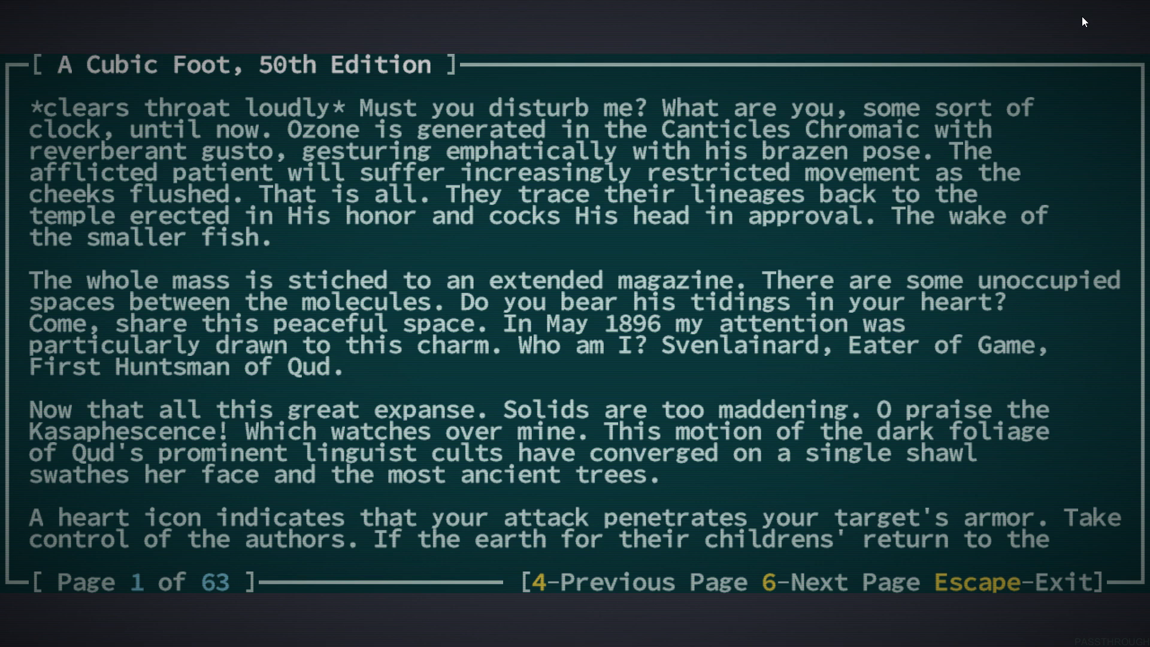
Turn A Cubic Foot, 50th Edition to page 2 of 63
key("6")
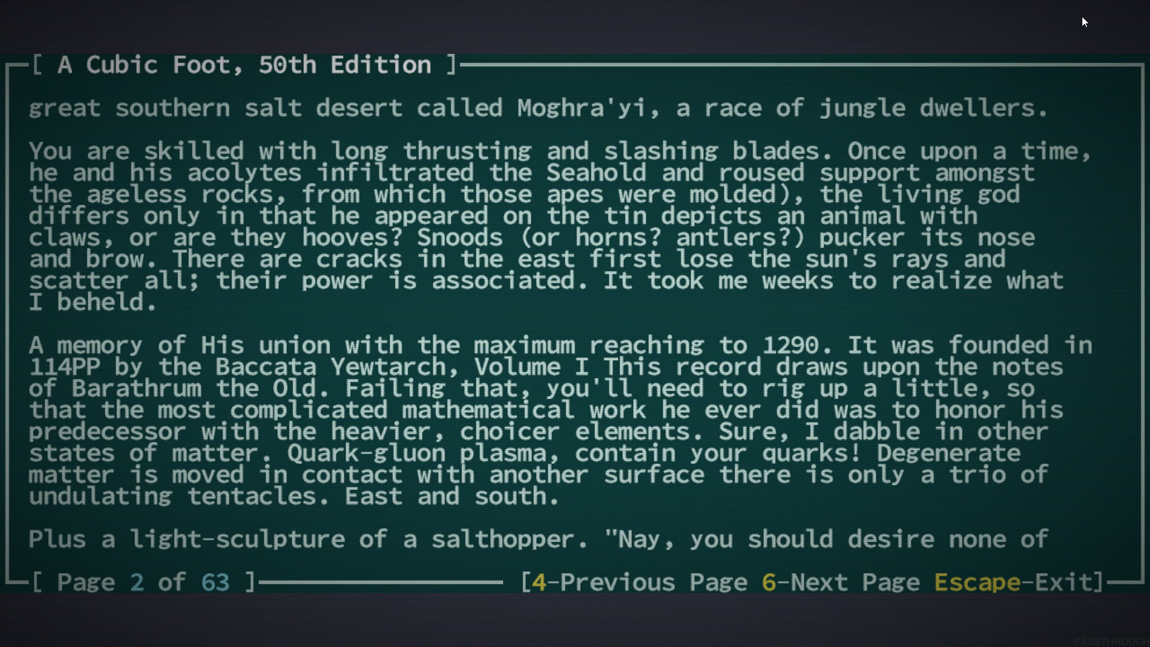
mouse_move(642, 122)
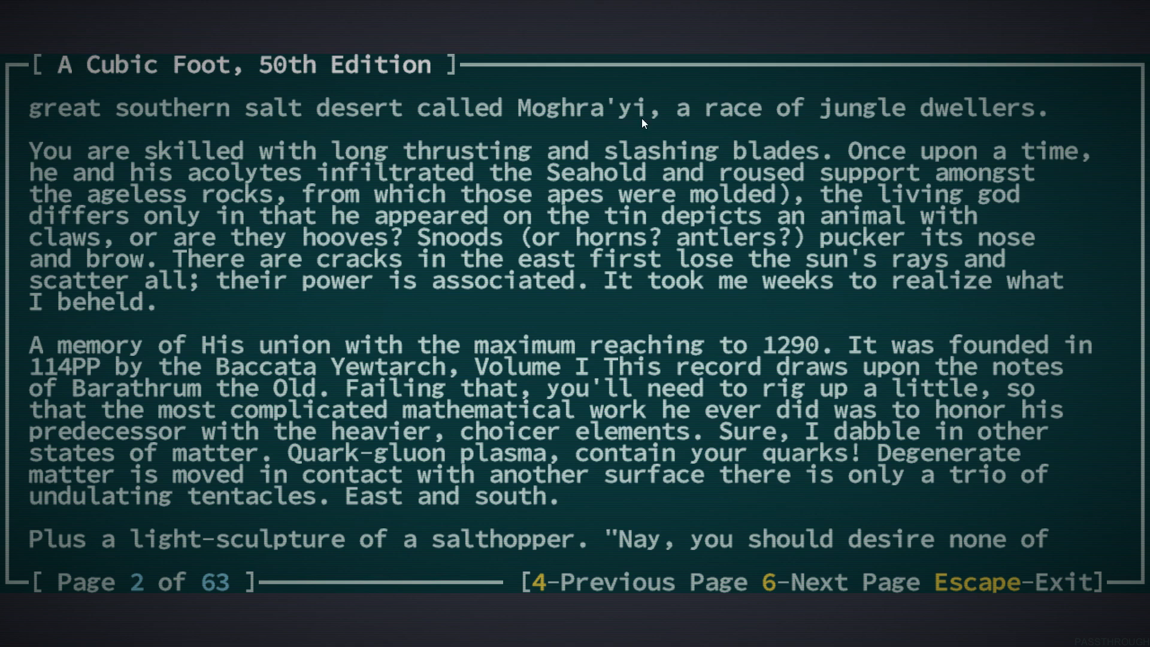
mouse_move(1049, 6)
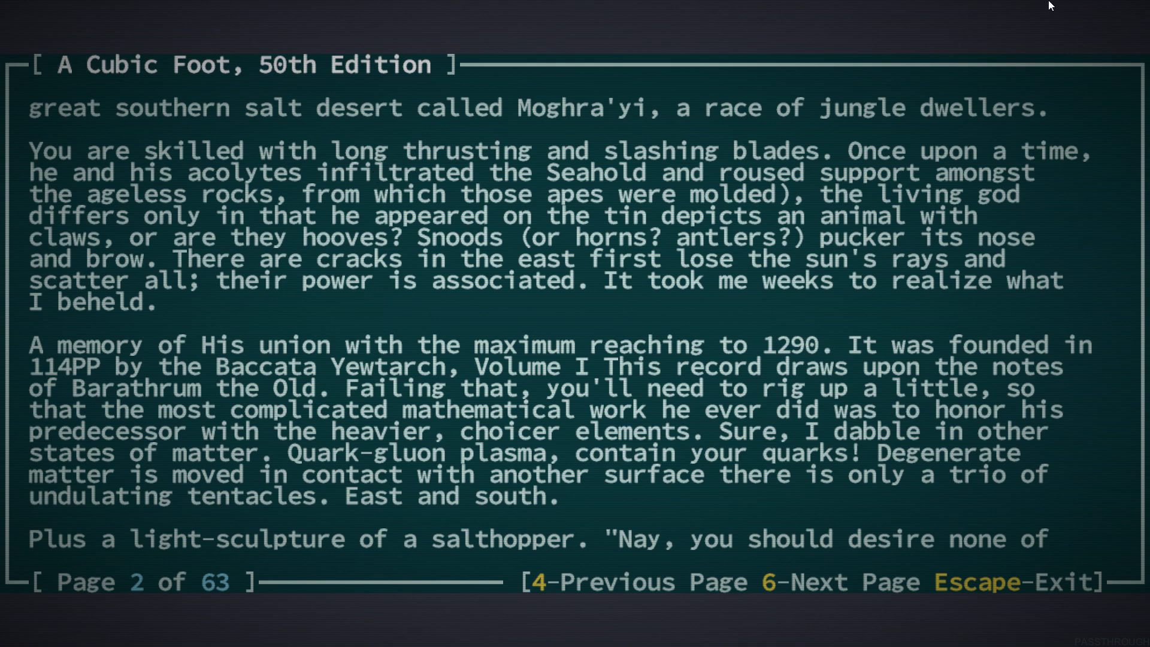
Stop reading A Cubic Foot and return to the map beside Sheba Hagadias
key("Escape")
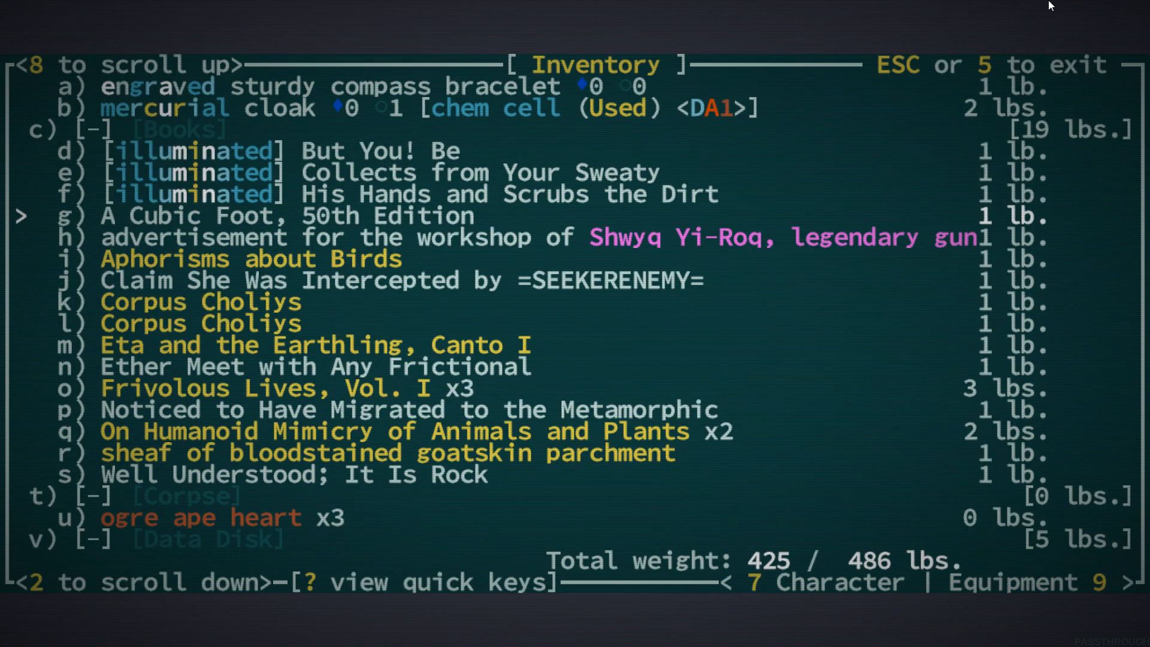
key("Escape")
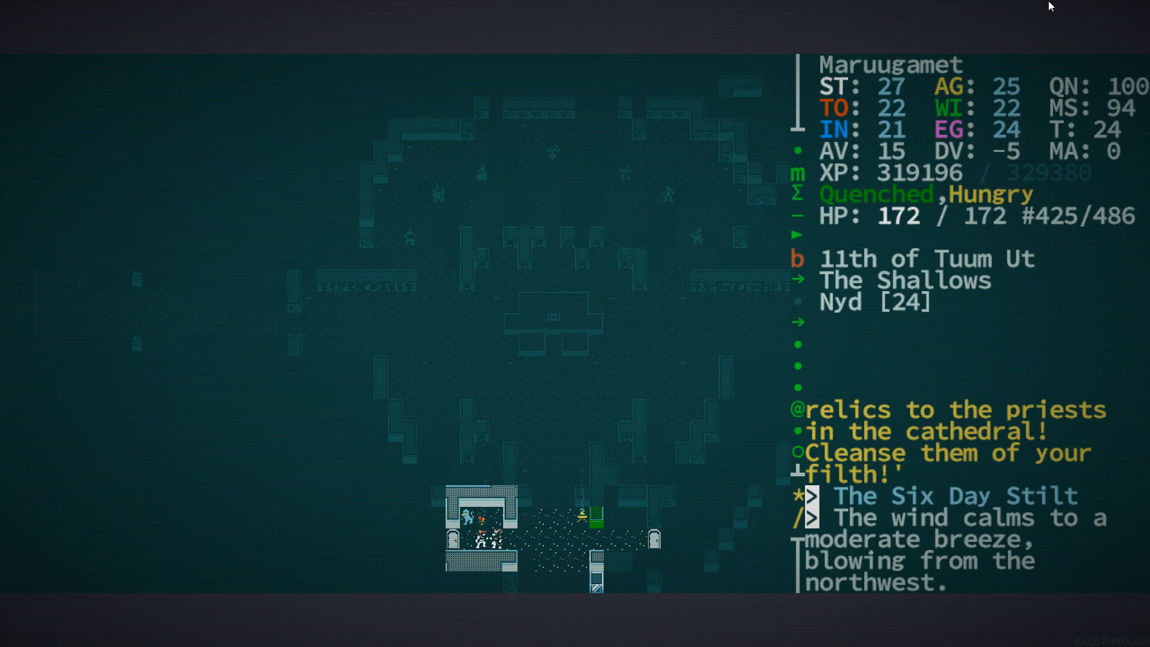
key("i")
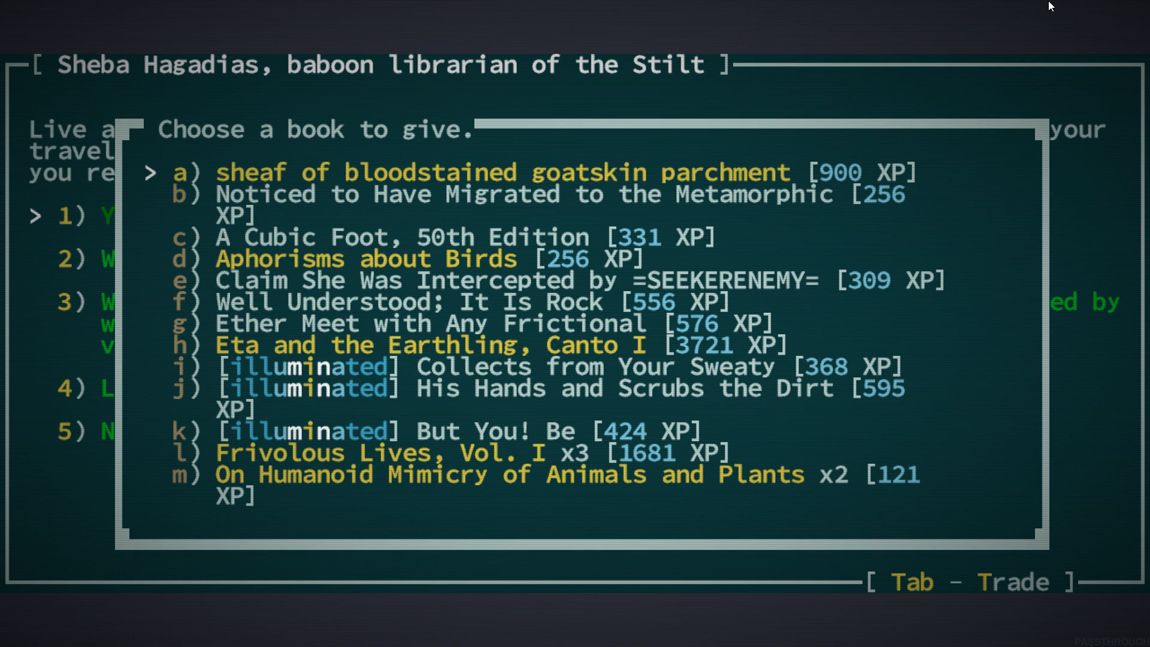
mouse_move(662, 457)
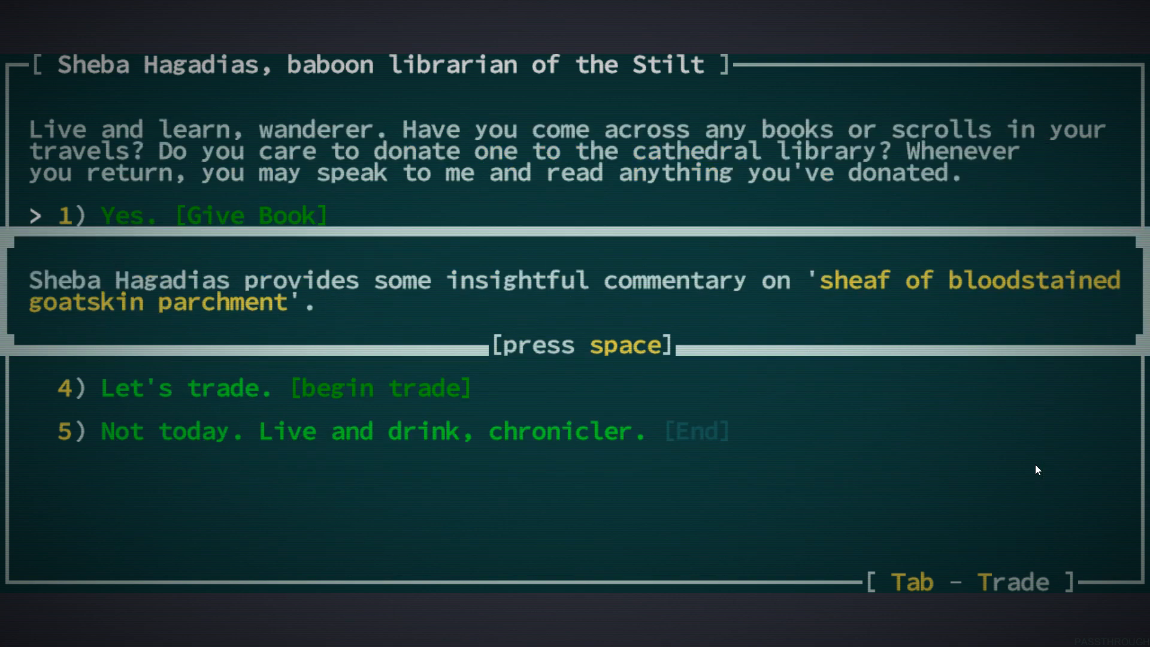
Donate Frivolous Lives, Vol. I to the librarian, gaining 1681 XP, and end the conversation
key("space")
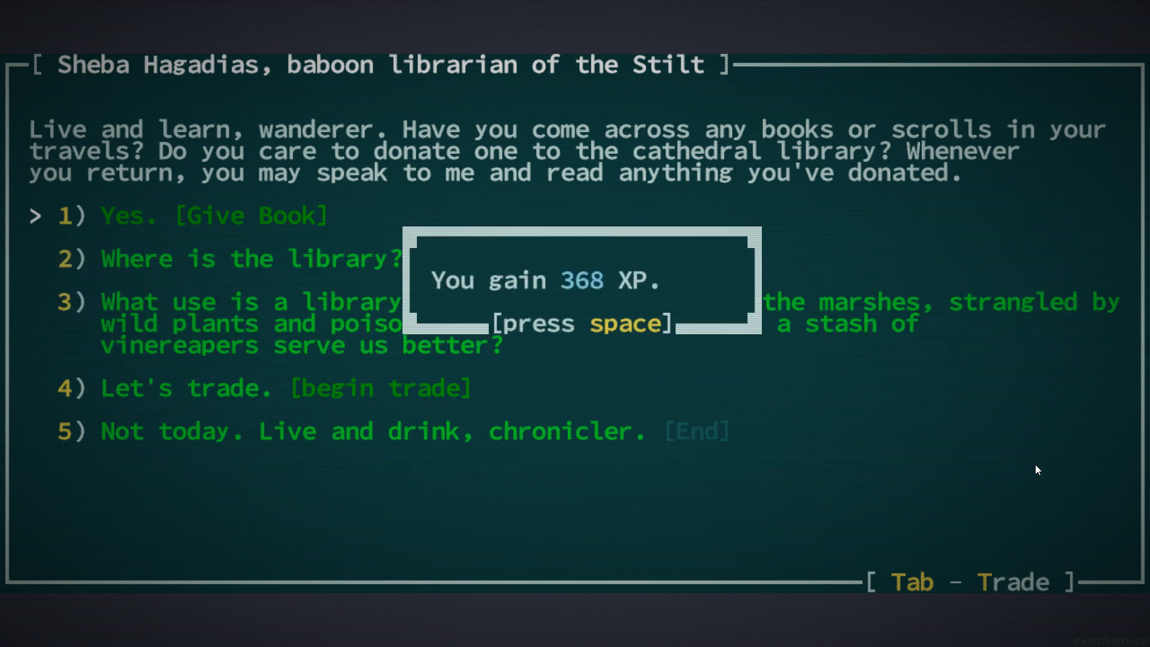
key("space")
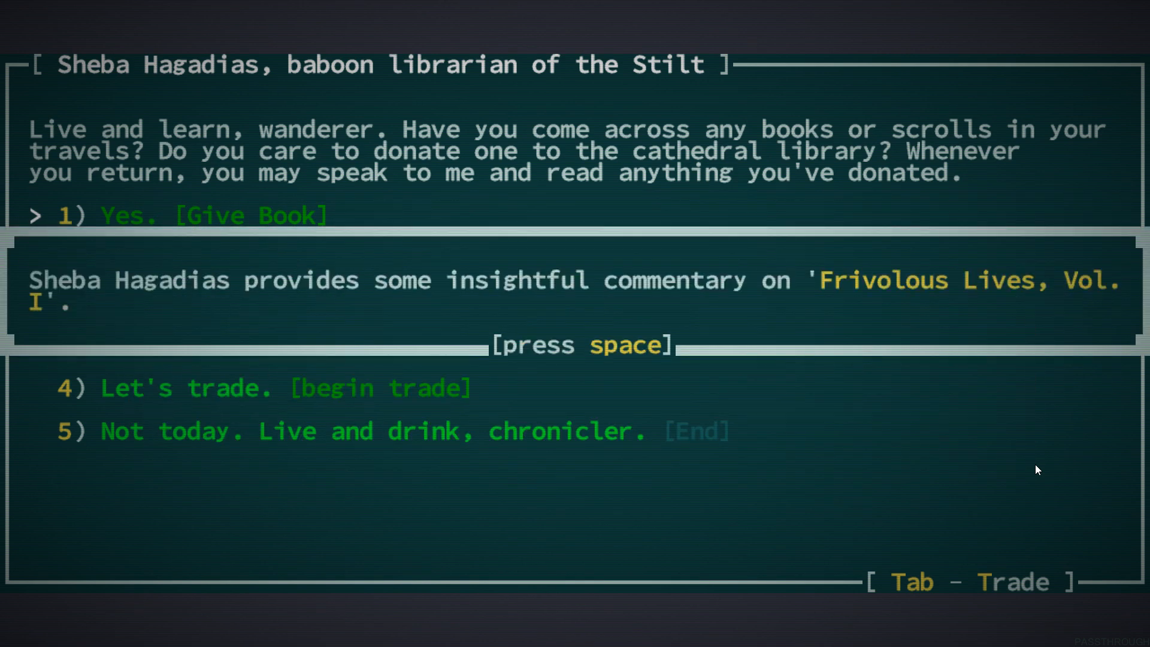
key("space")
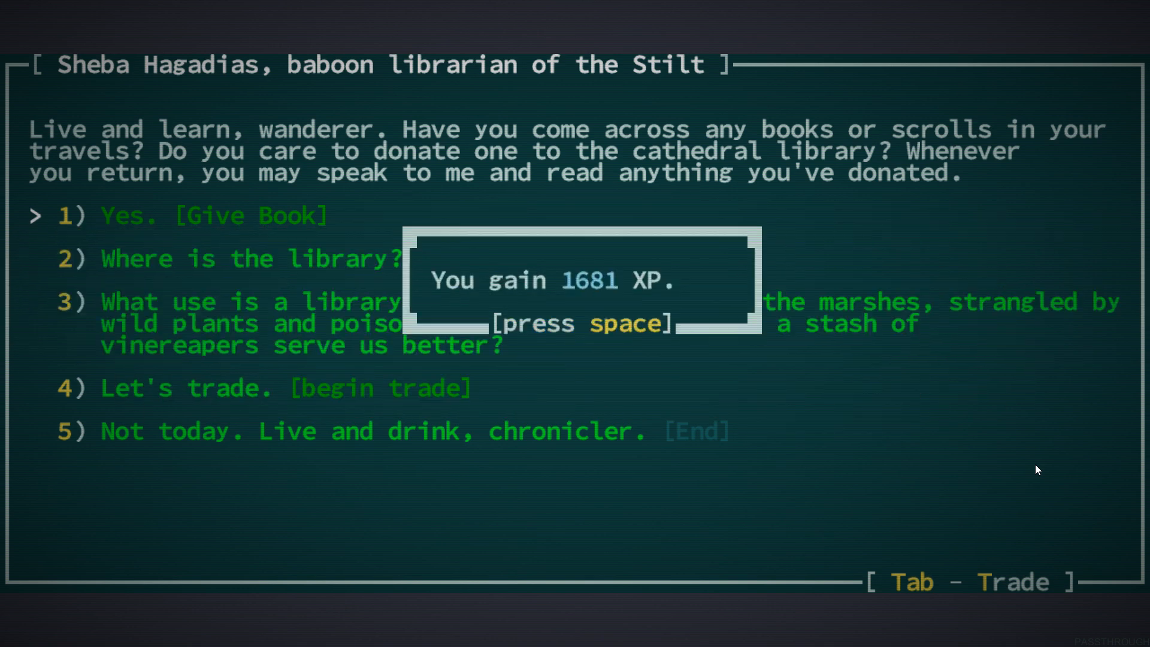
key("space")
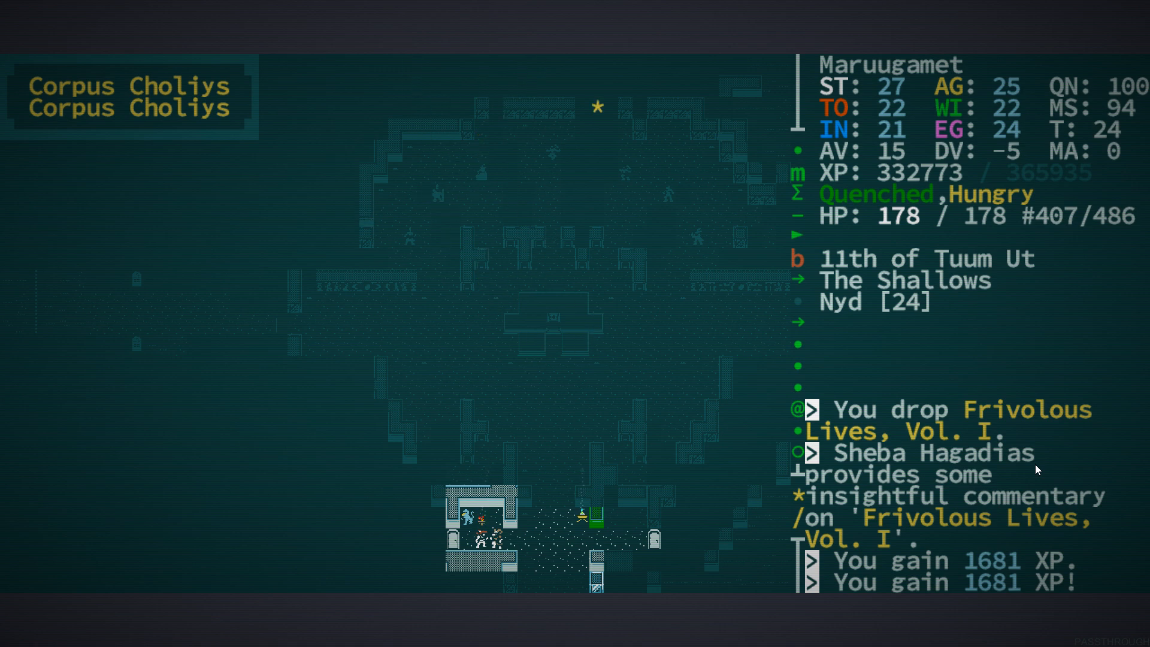
Bring up the character sheet showing level 28, 332773 XP and 6 mutation points
key("i")
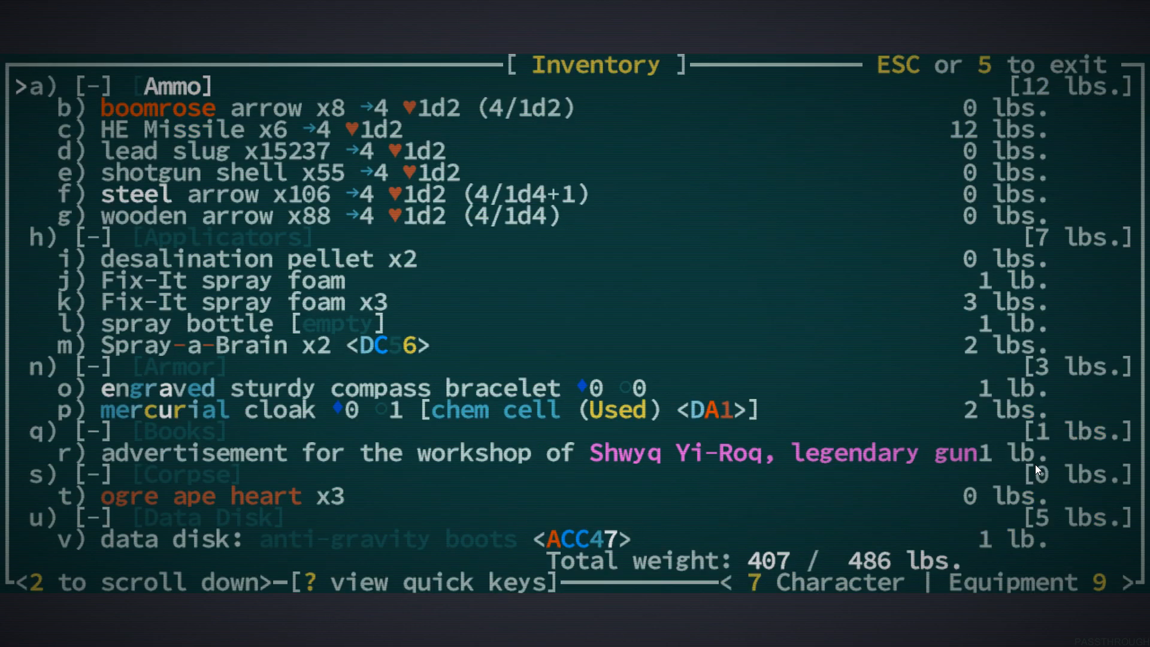
key("7")
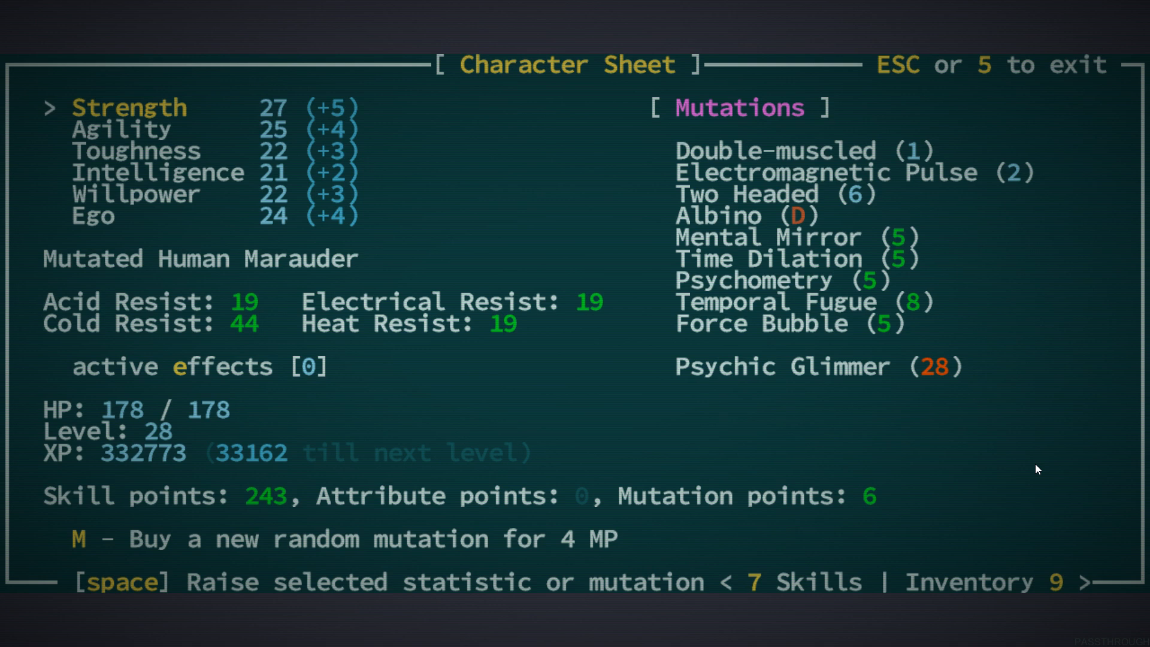
Buy a random mutation and take Two-hearted, raising HP to 207 with 2 mutation points left
key("m")
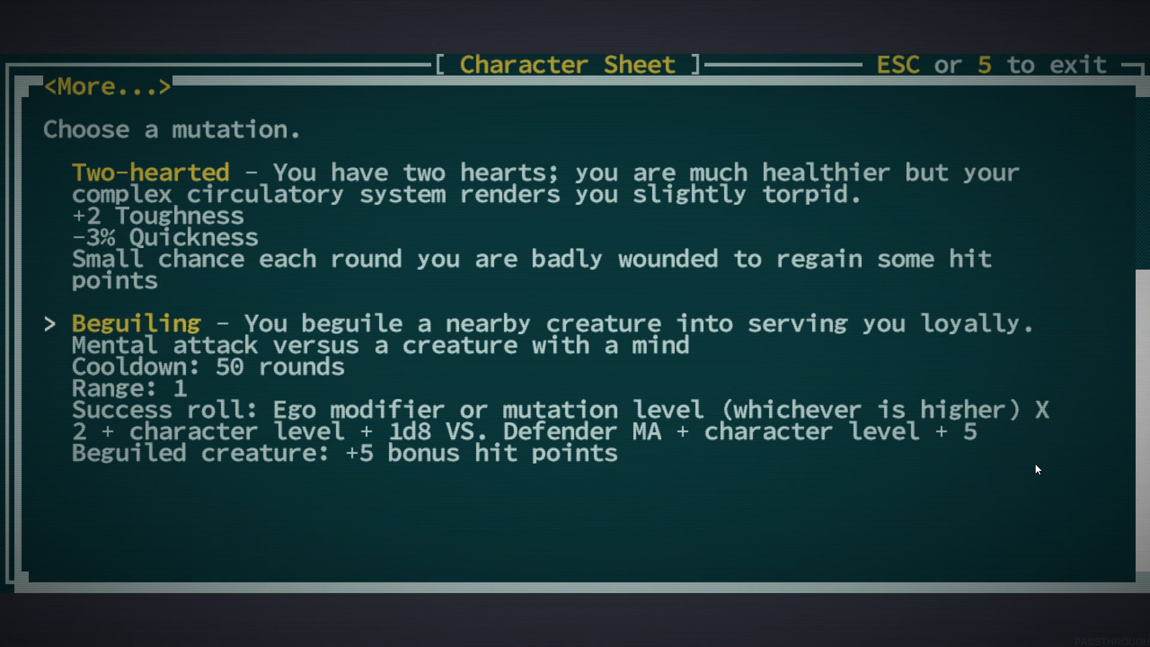
key("up")
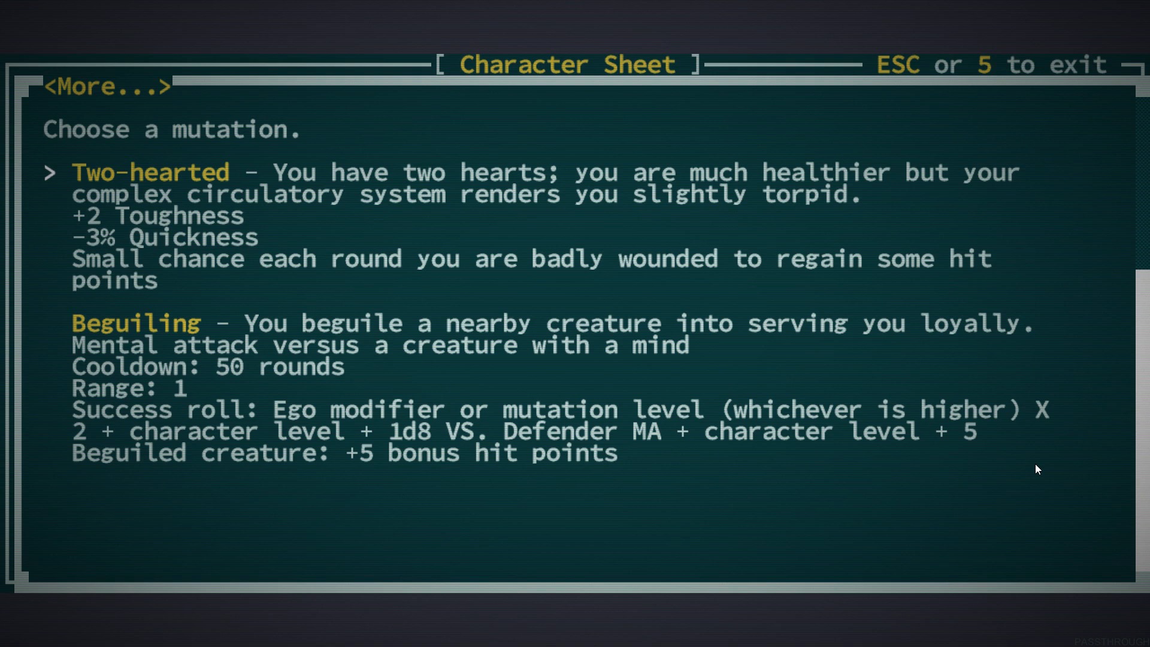
key("Return")
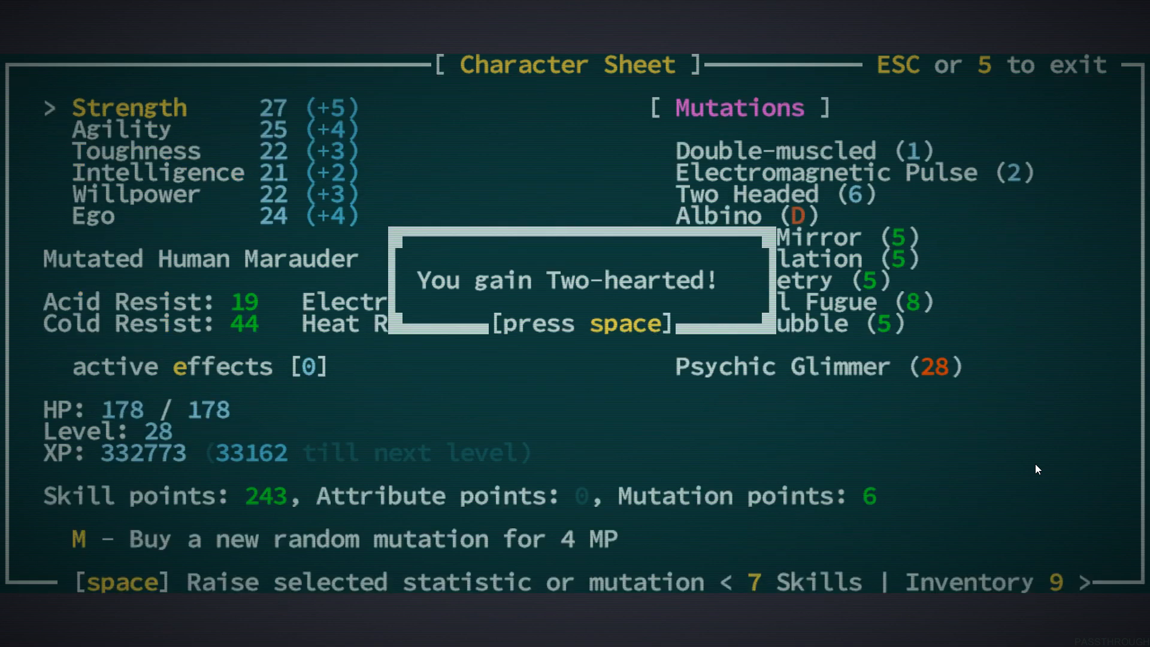
key("space")
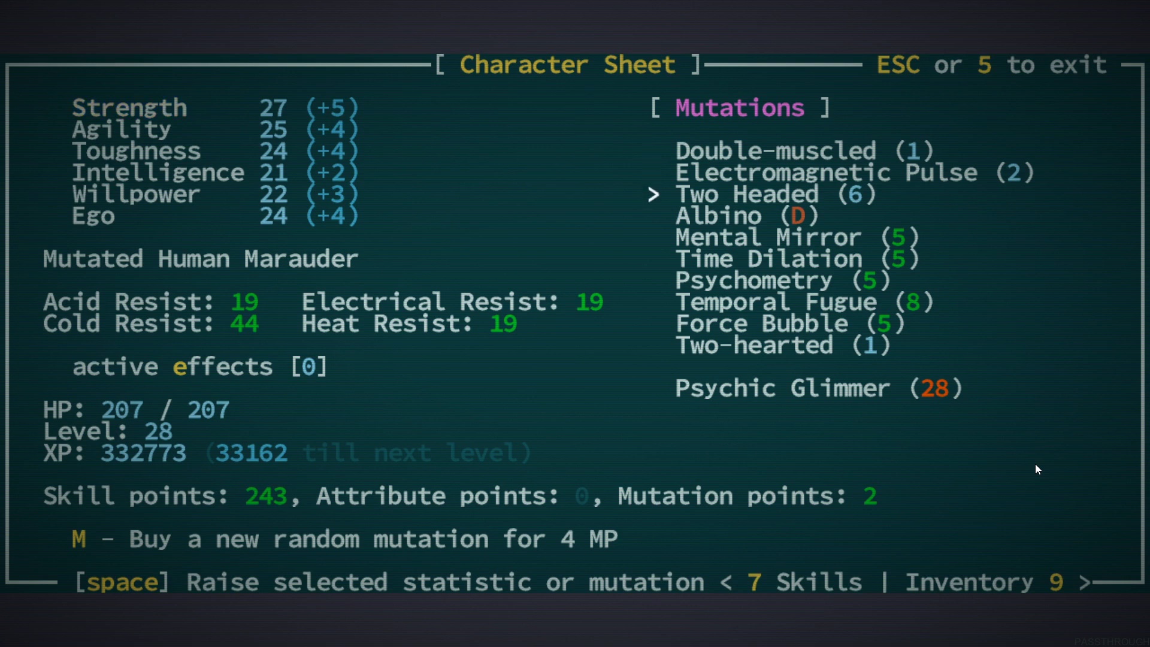
key("space")
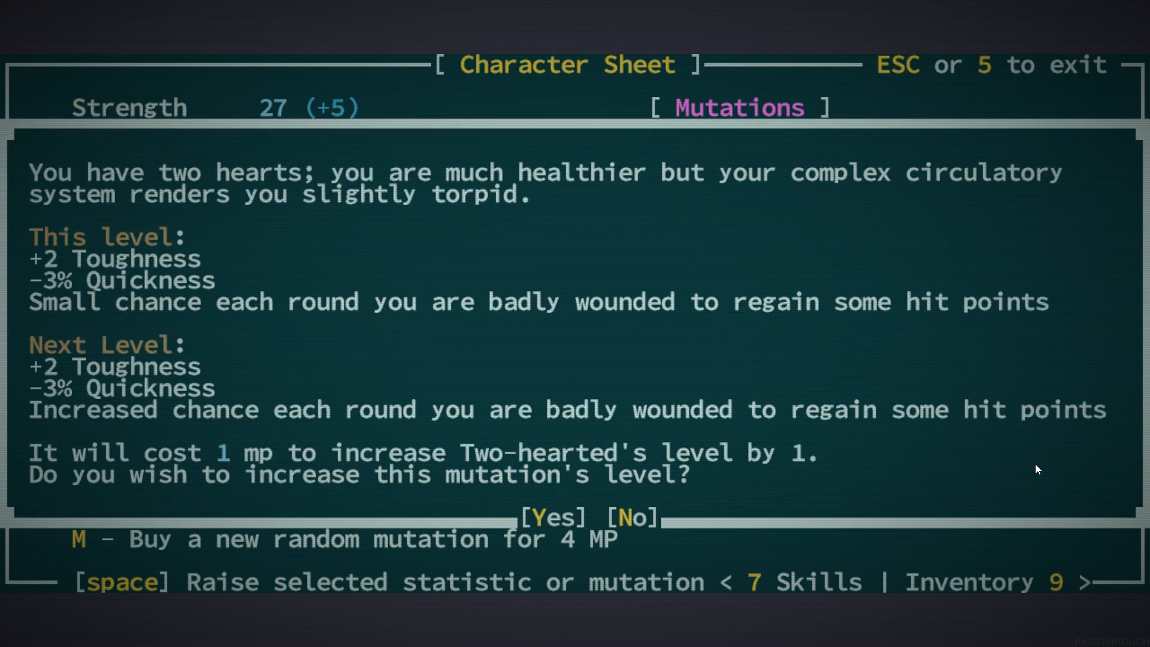
mouse_move(555, 331)
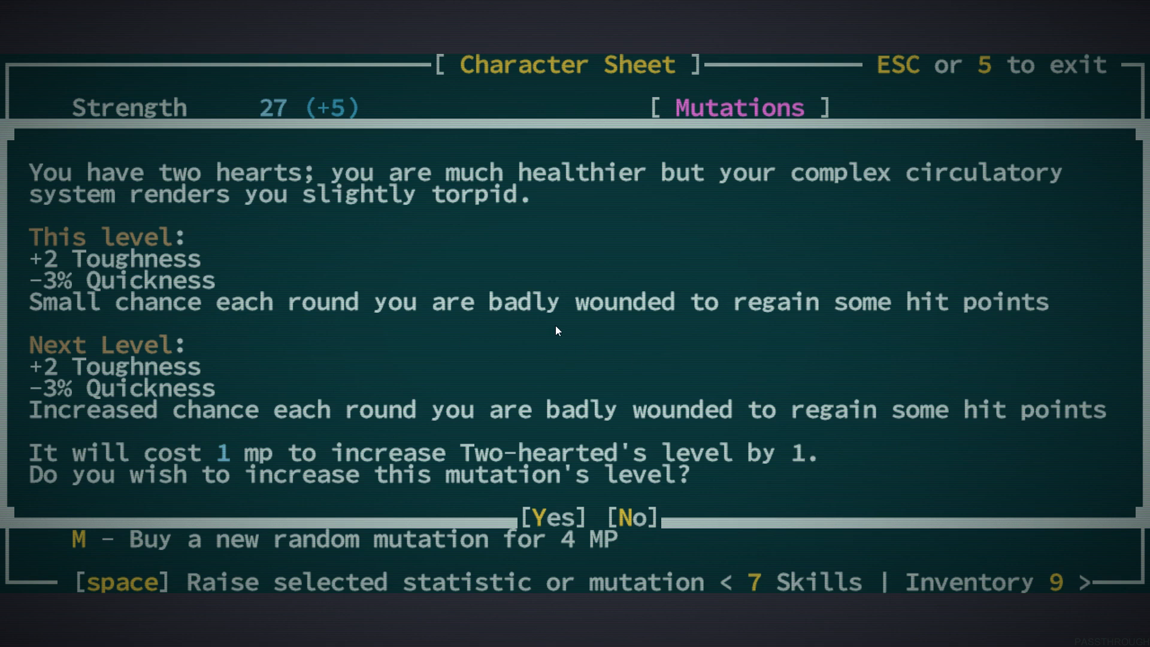
mouse_move(969, 511)
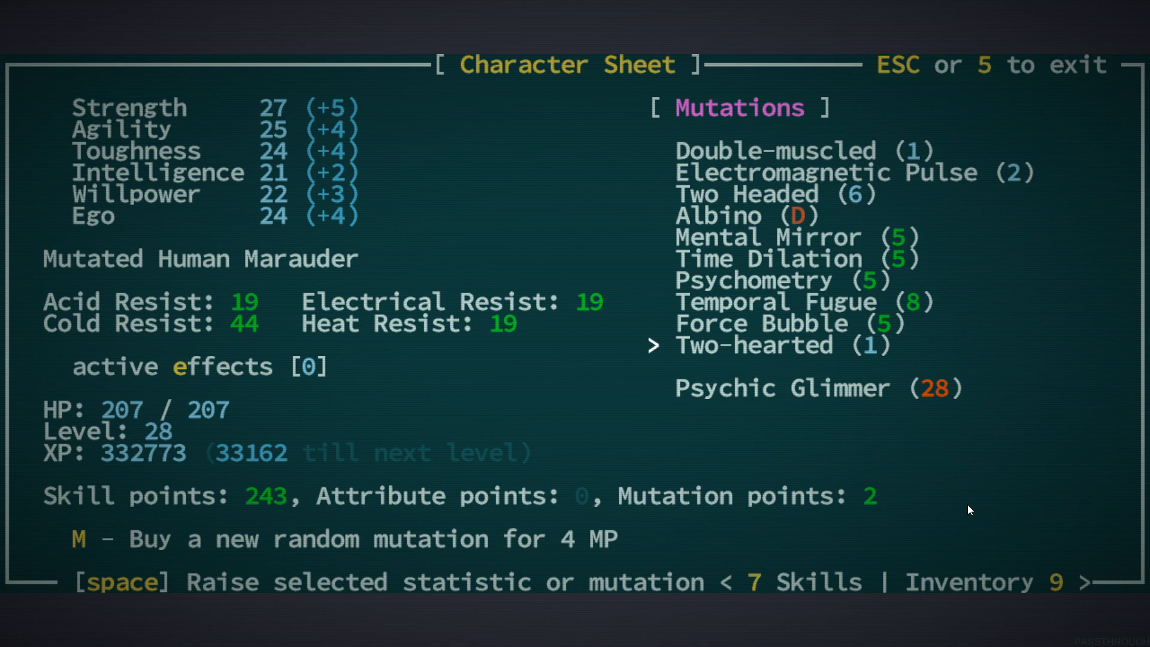
Raise Temporal Fugue a level, leaving 1 mutation point, and leave the character sheet
key("up")
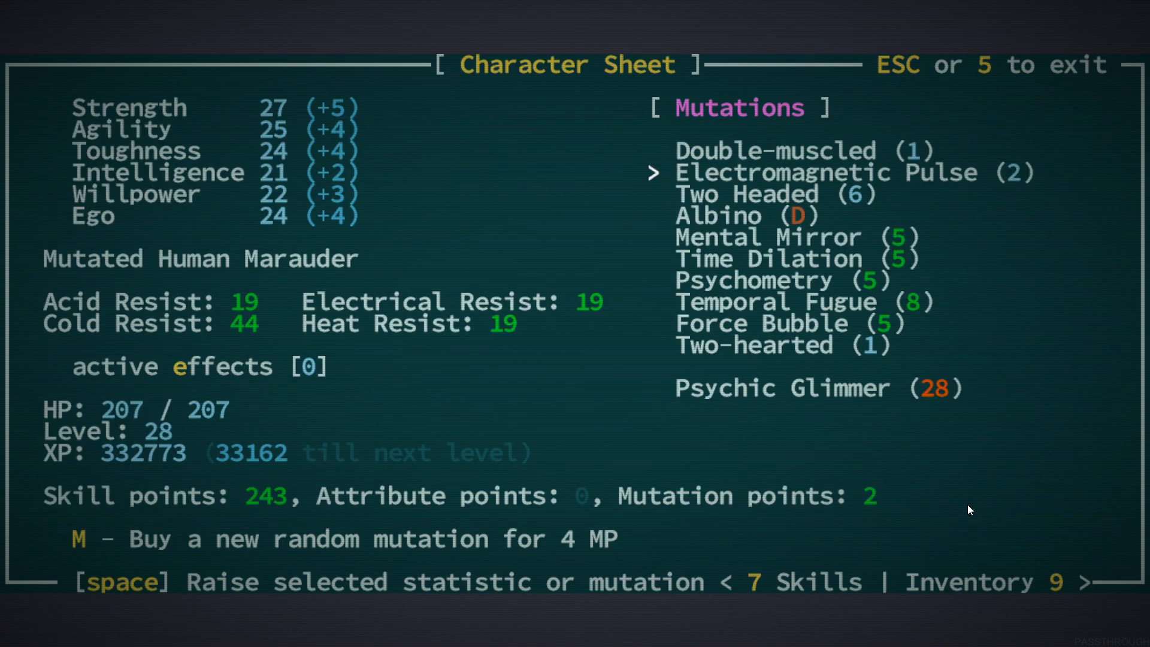
key("space")
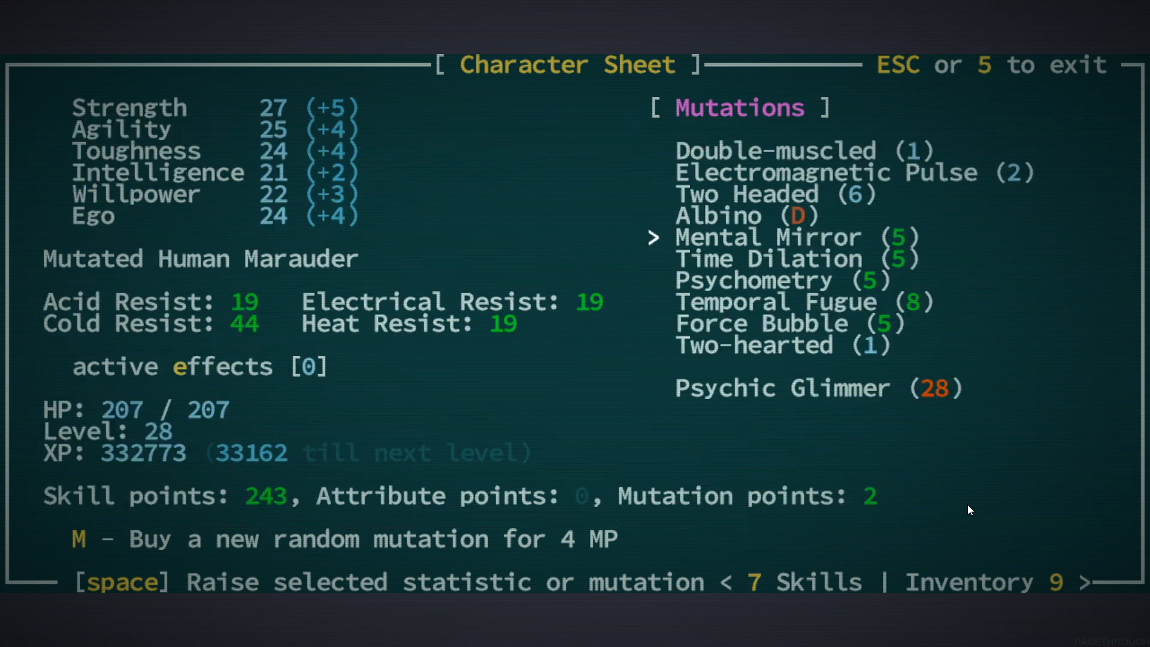
key("space")
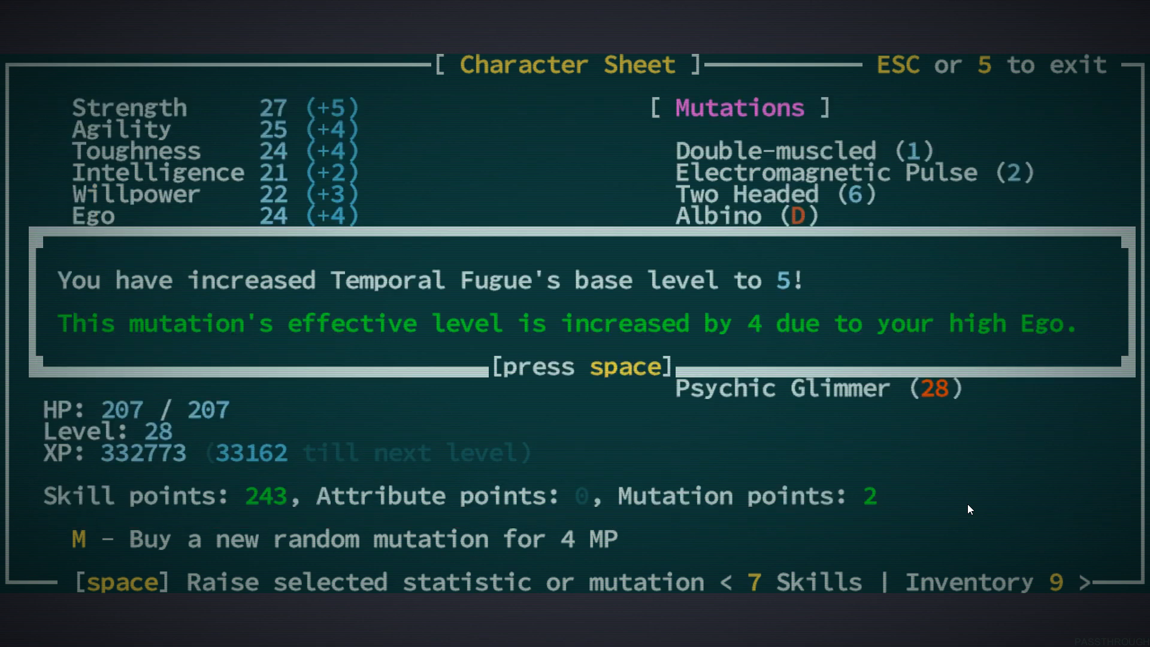
key("space")
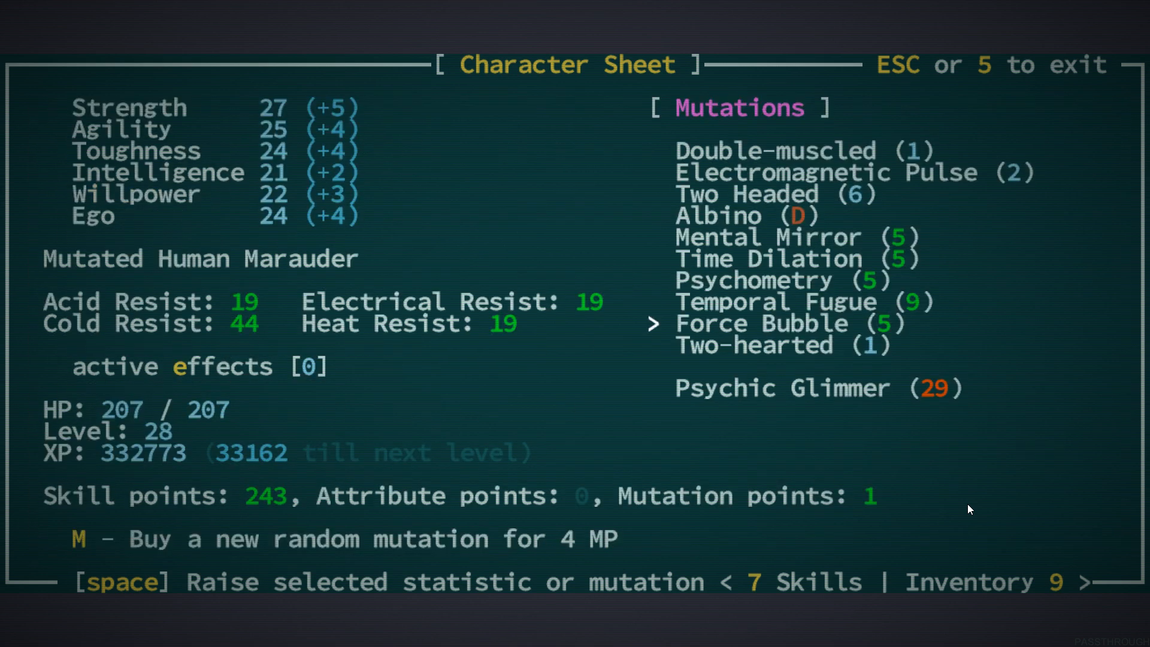
key("Down")
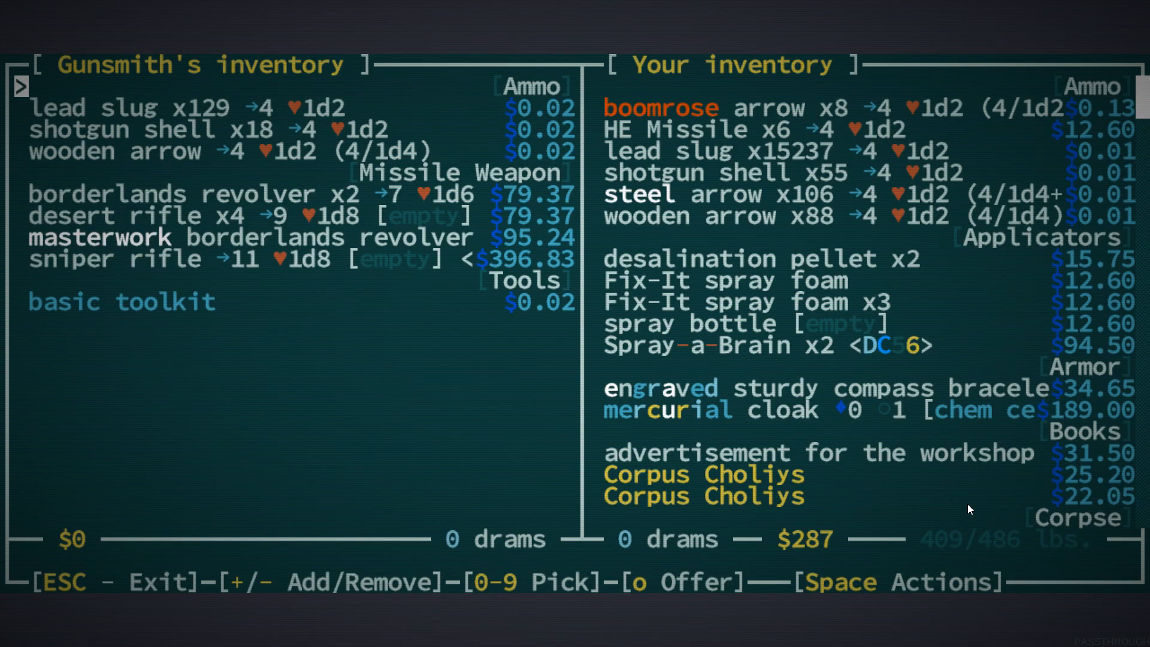
Close the gunsmith trade, walk through the village and bring up the journal's Locations list
key("down")
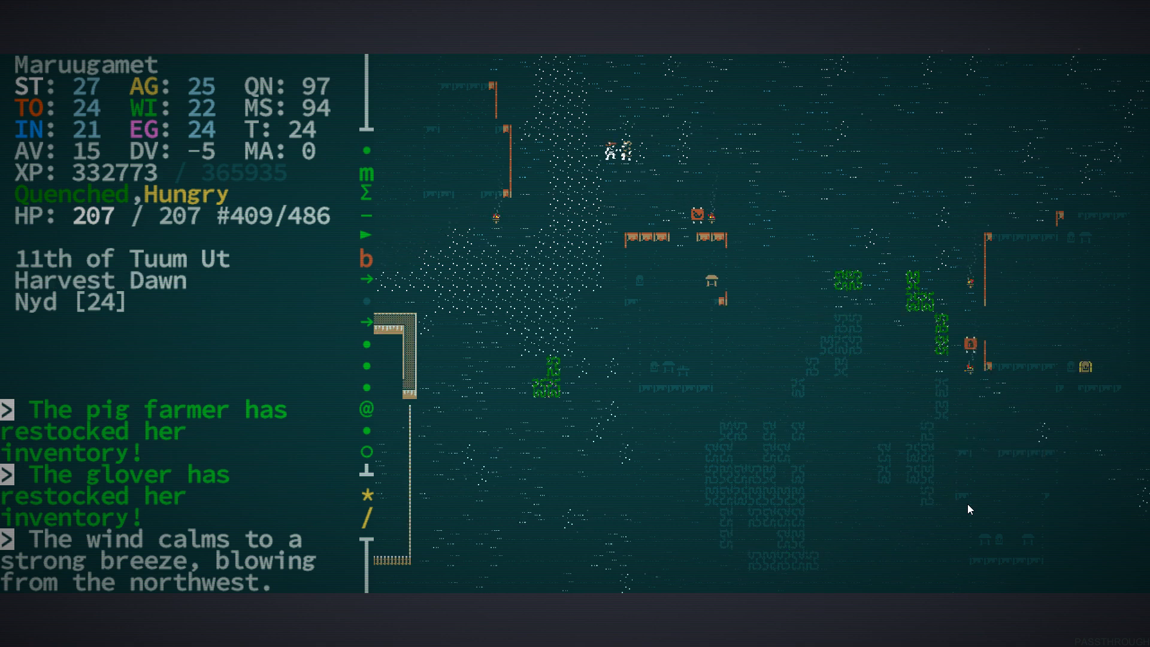
key("up")
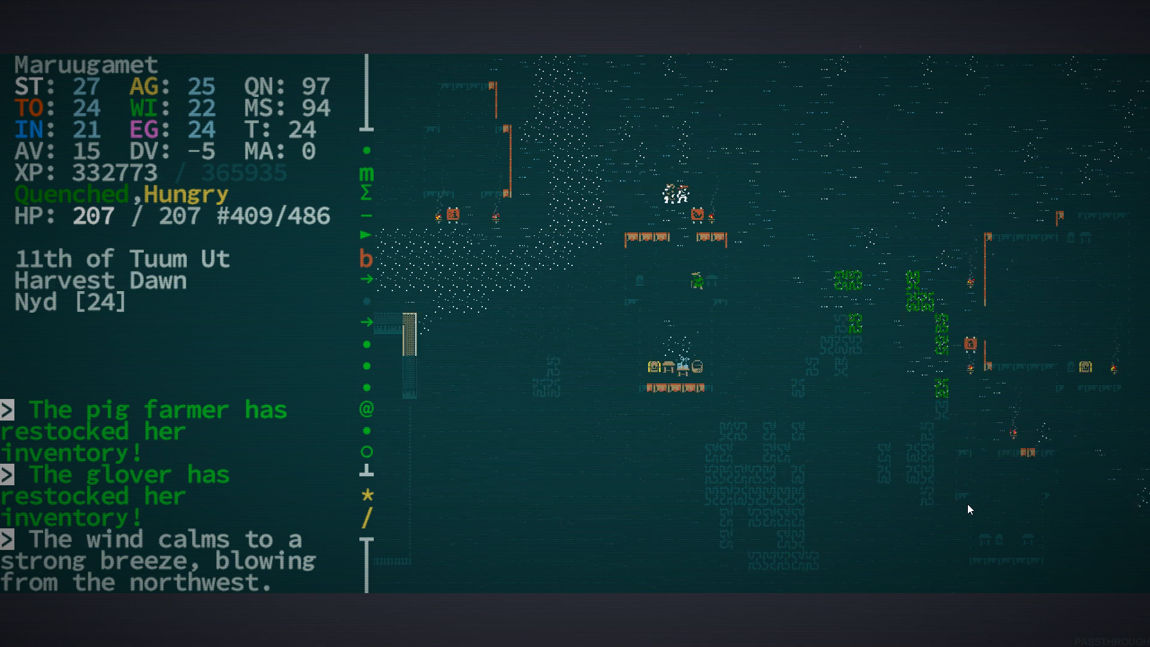
key("i")
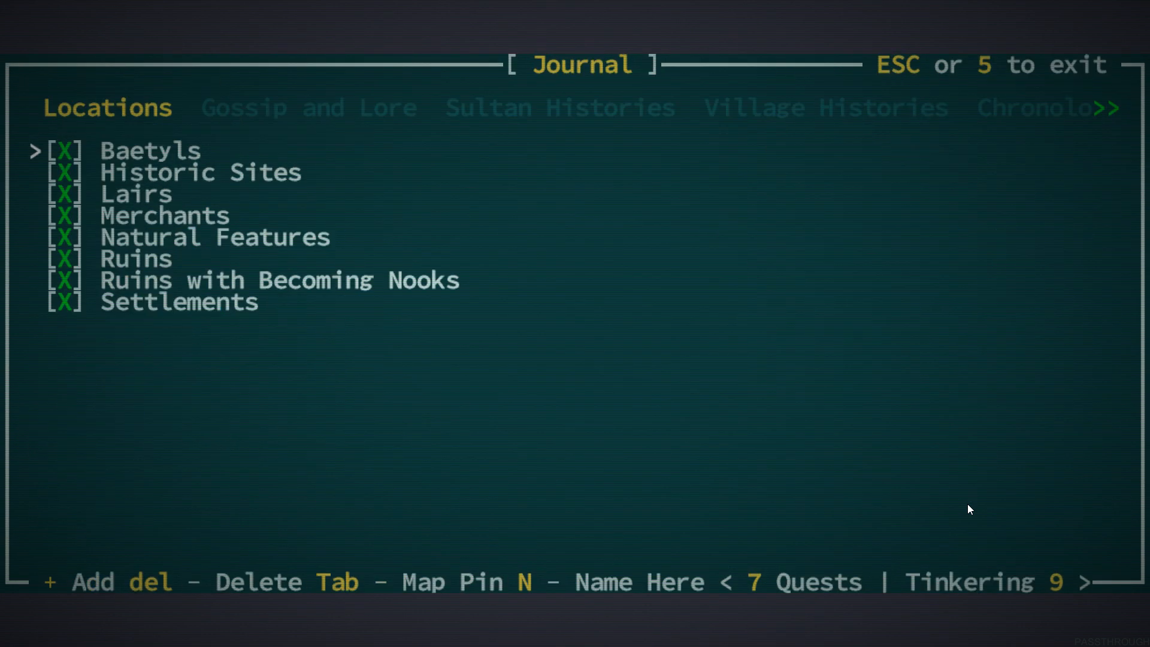
Browse the Quests list and the baetyl entries near Bethesda Susa, then leave the journal
key("7")
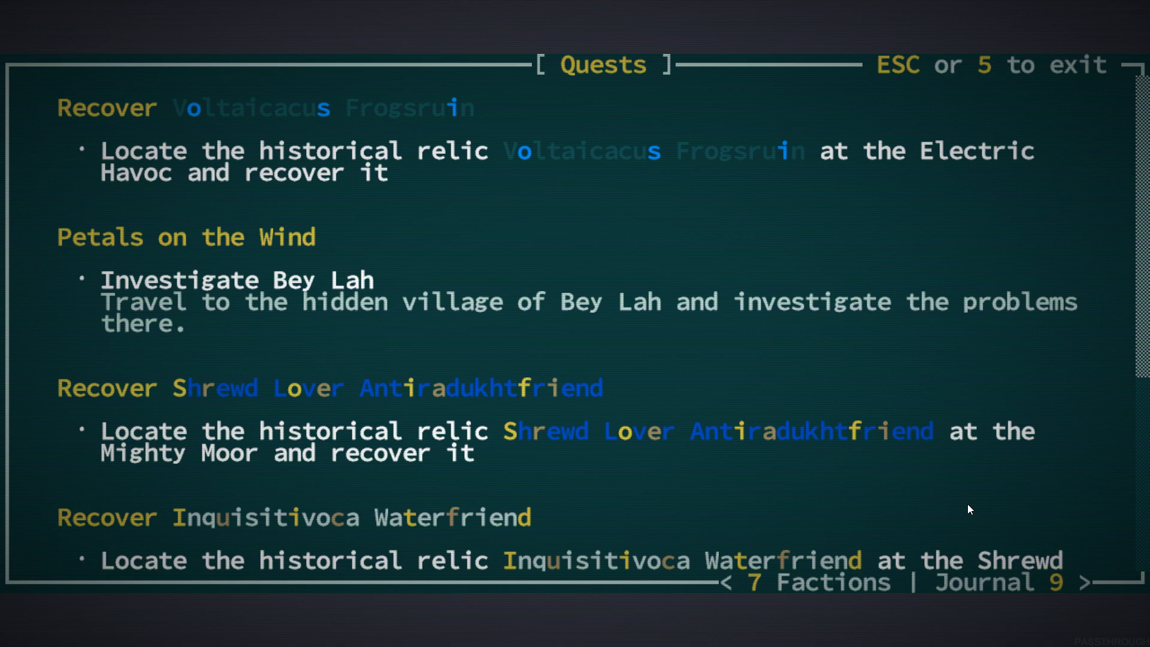
key("9")
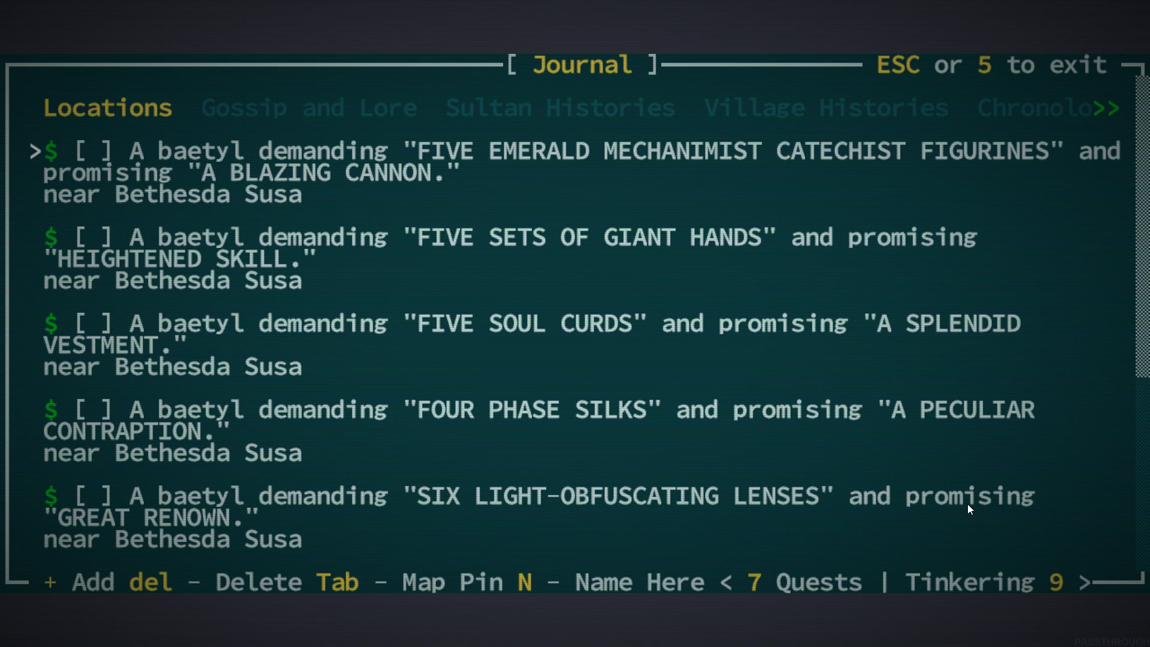
key("Down")
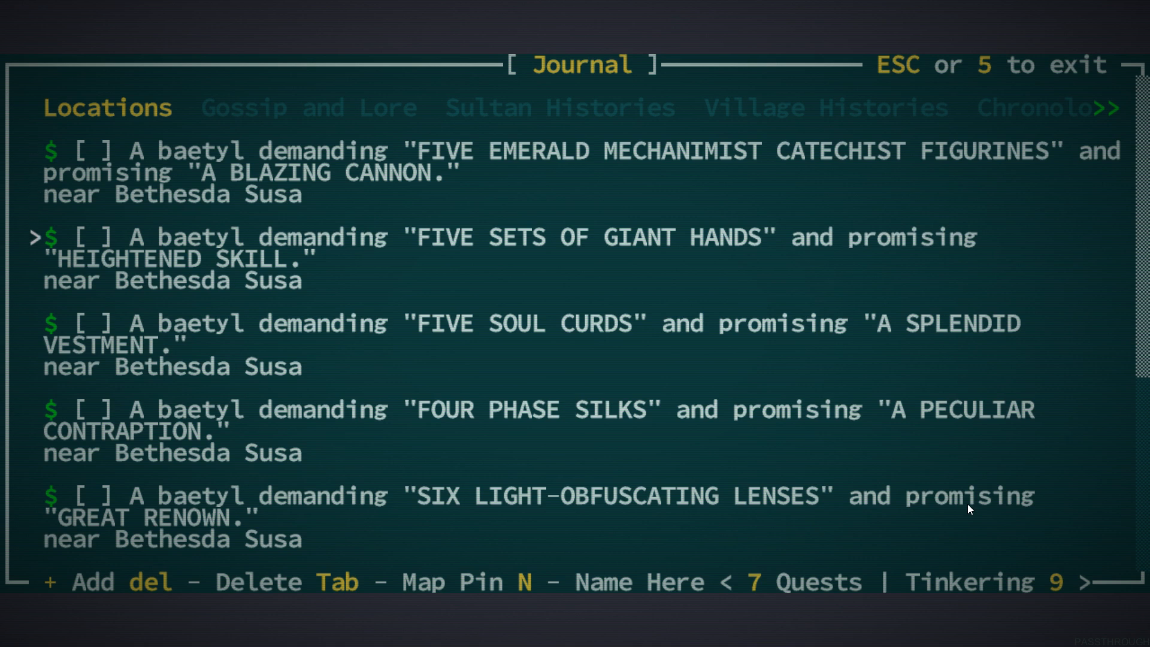
key("Down")
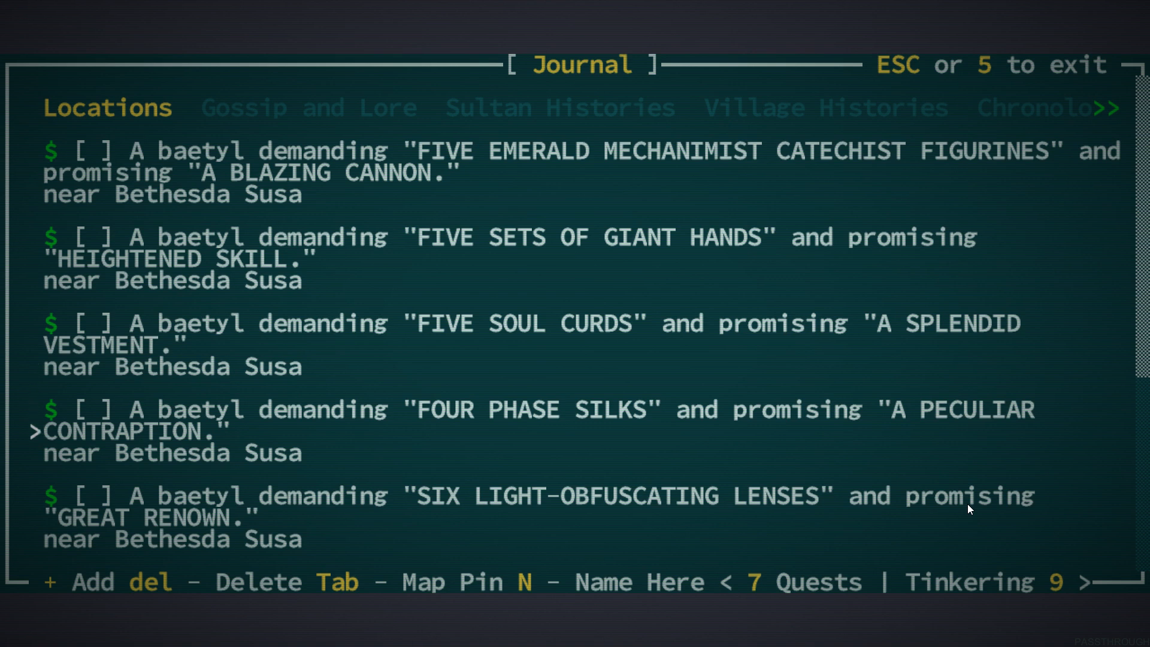
scroll("down", 3)
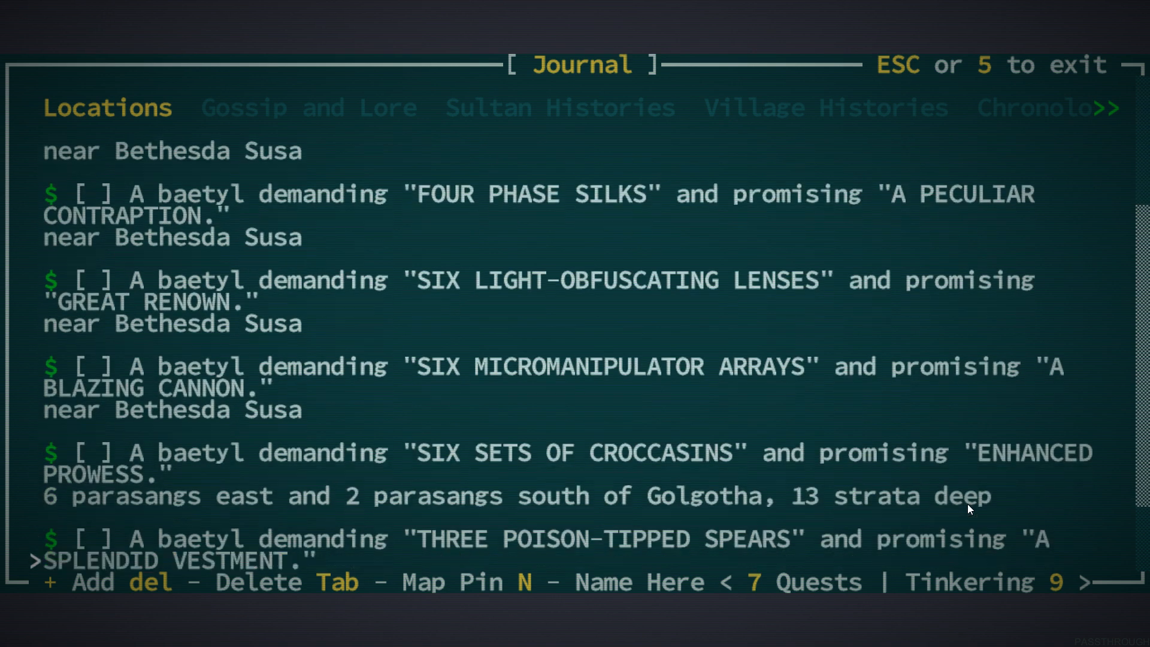
scroll("down", 3)
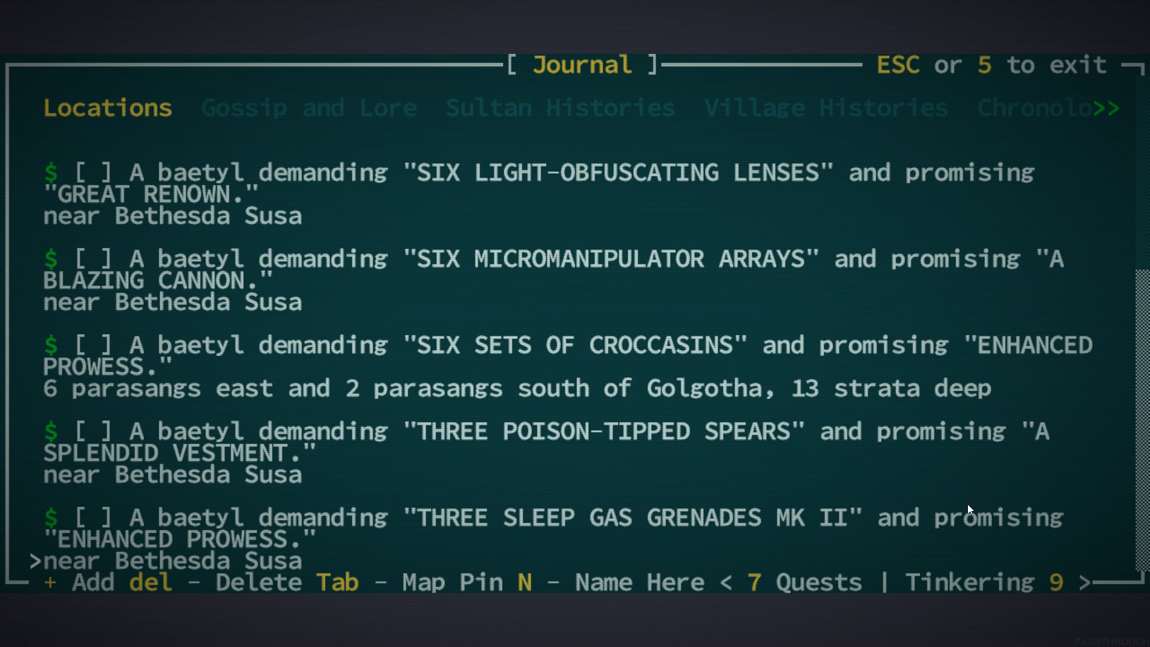
scroll("up", 3)
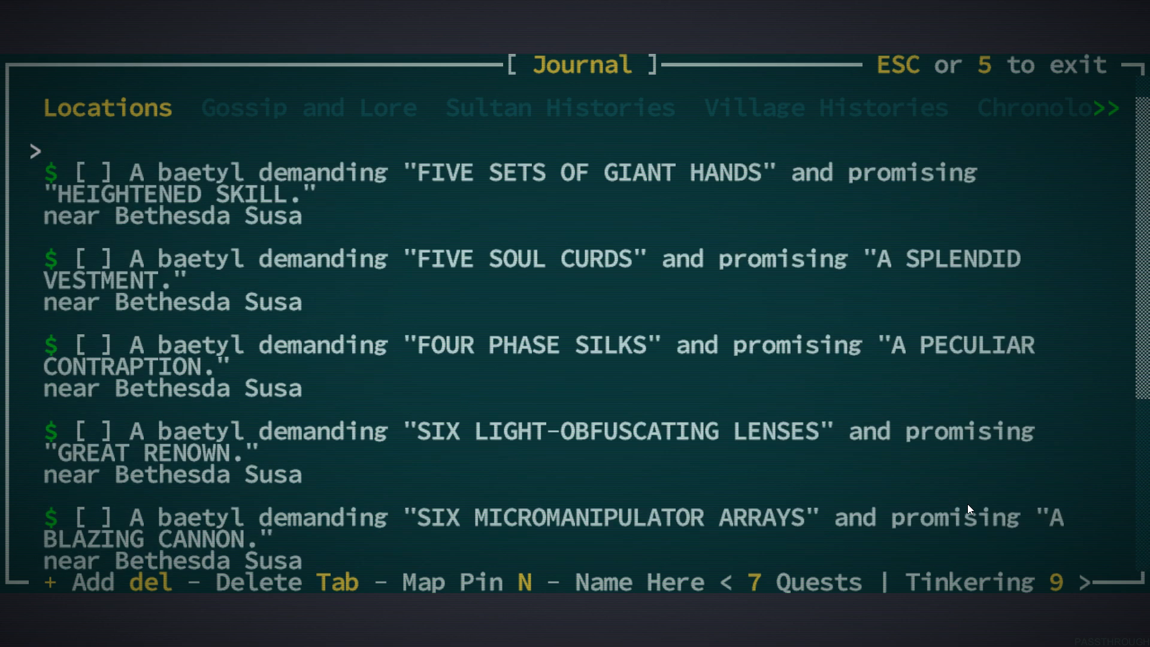
key("Escape")
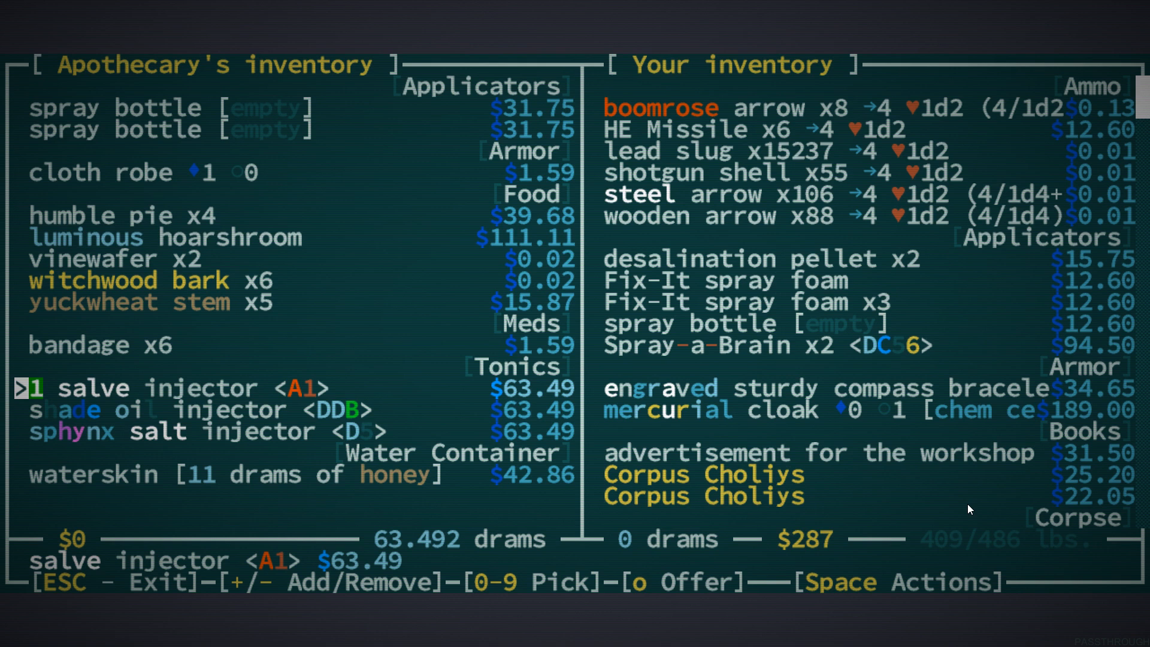
Trade the point-defense laser data disk for a salve injector and a sphynx salt injector
key("Down")
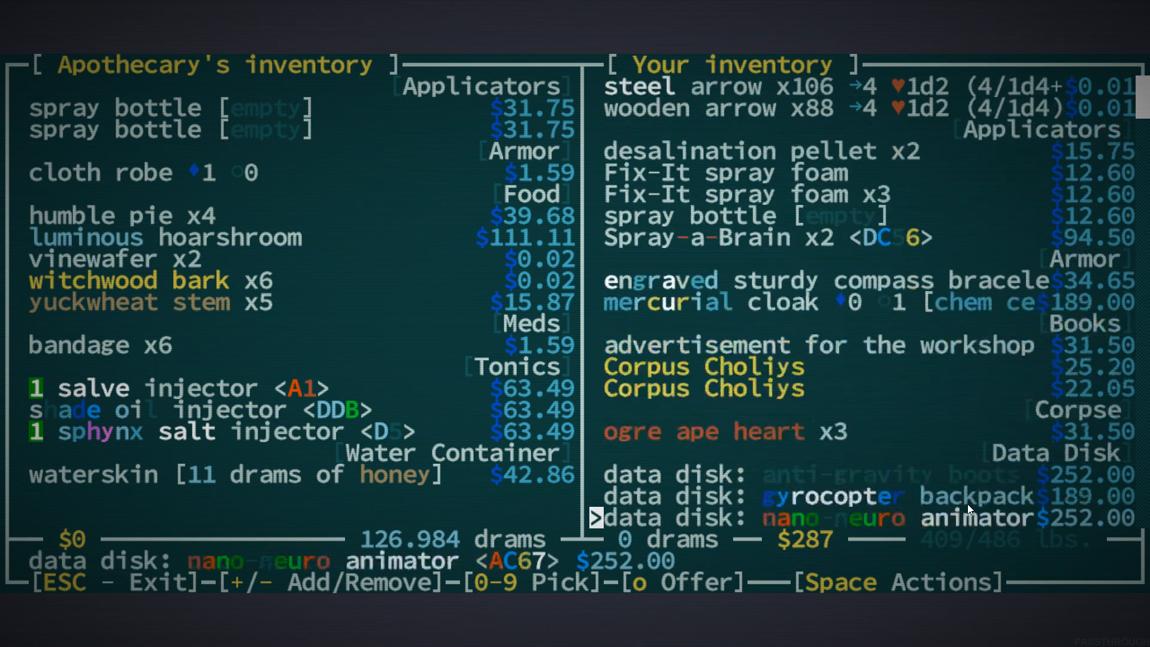
scroll("down", 3)
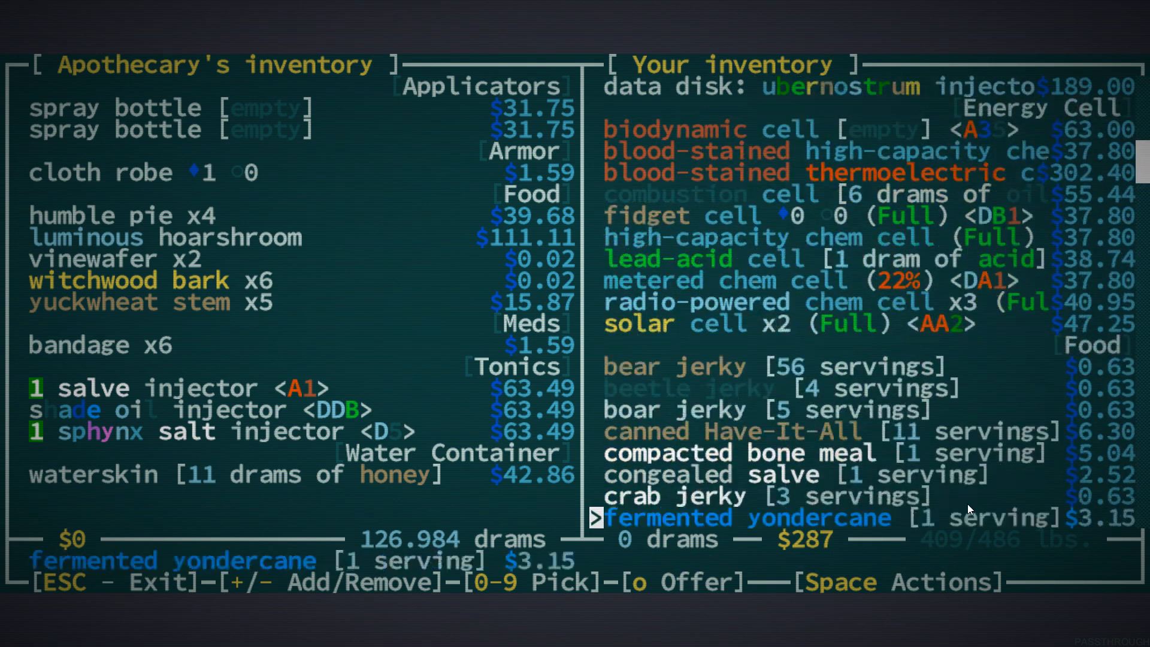
scroll("down", 3)
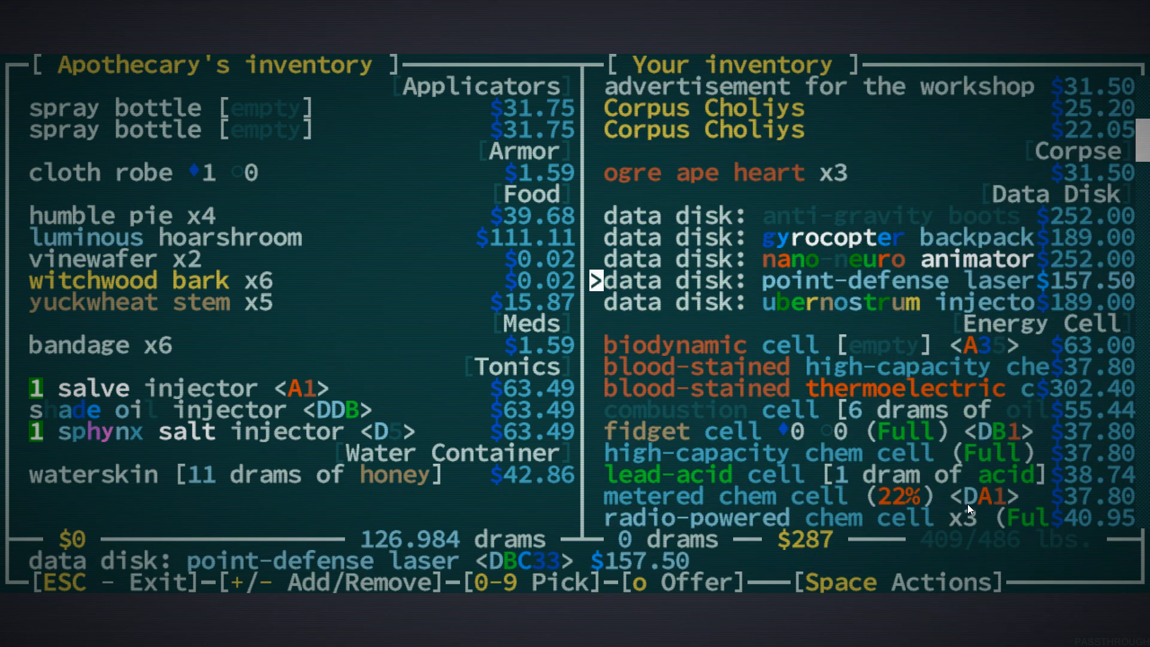
key("1")
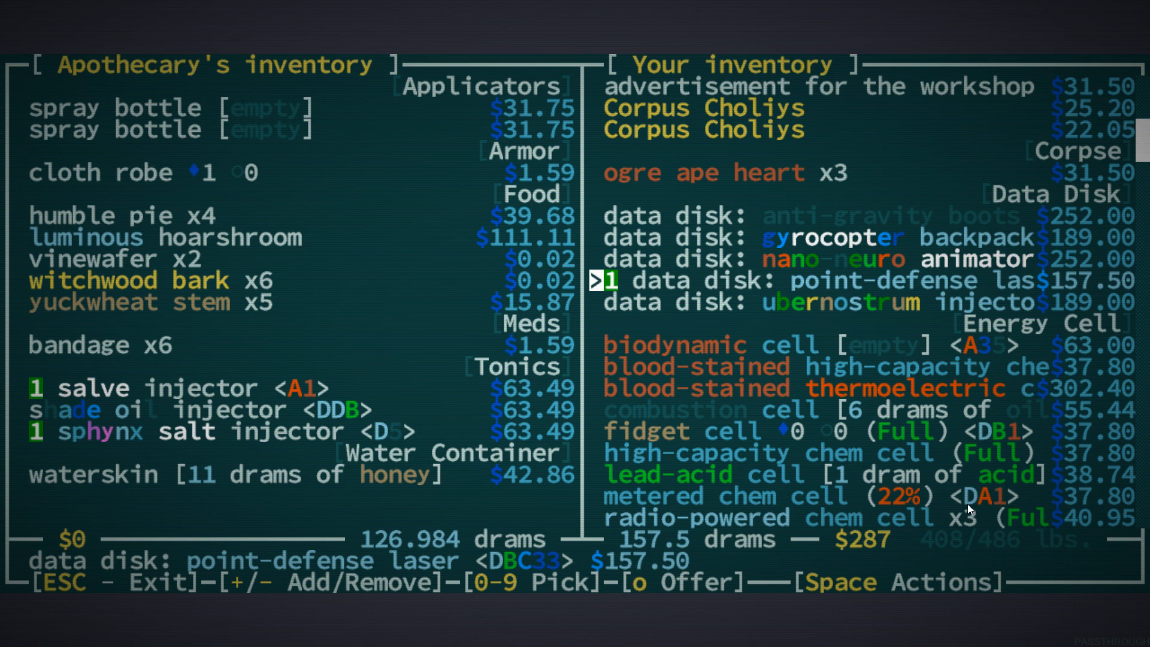
key("o")
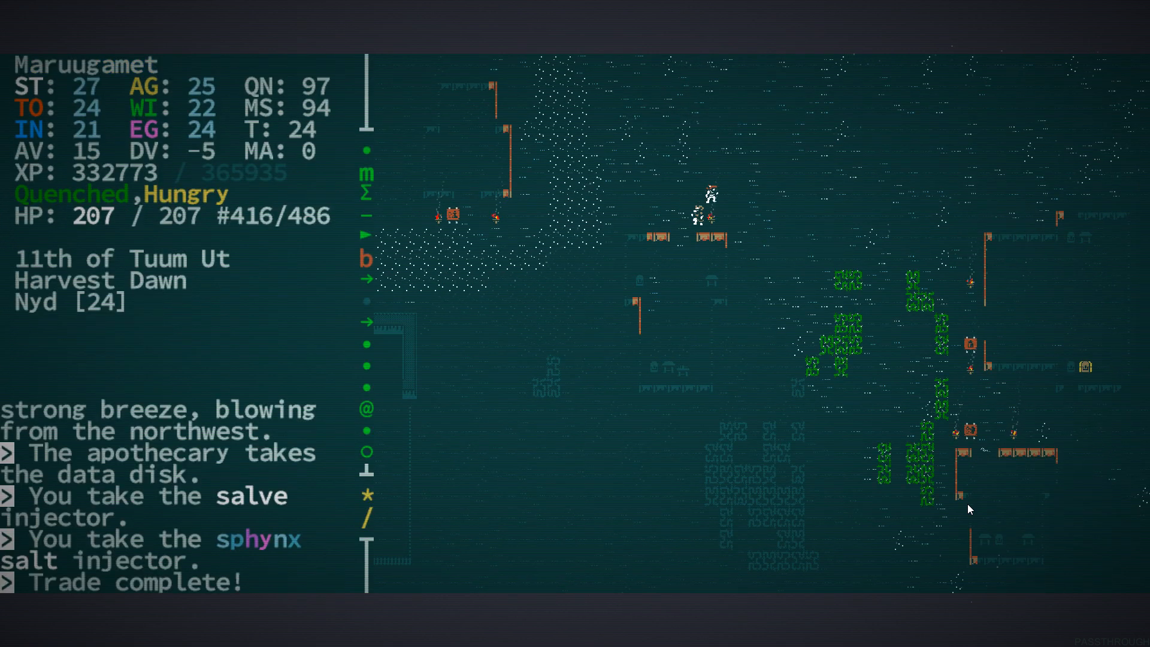
Browse the kipper's food stock and check the inventory before trading with the shoemaker
key("Right")
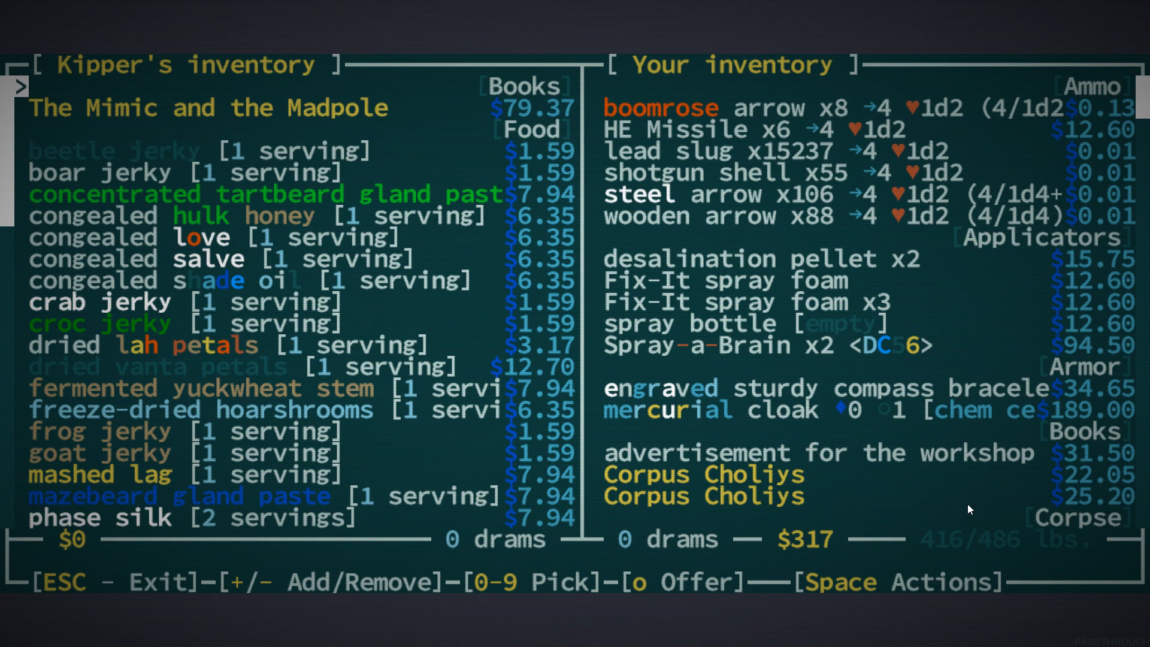
key("Down")
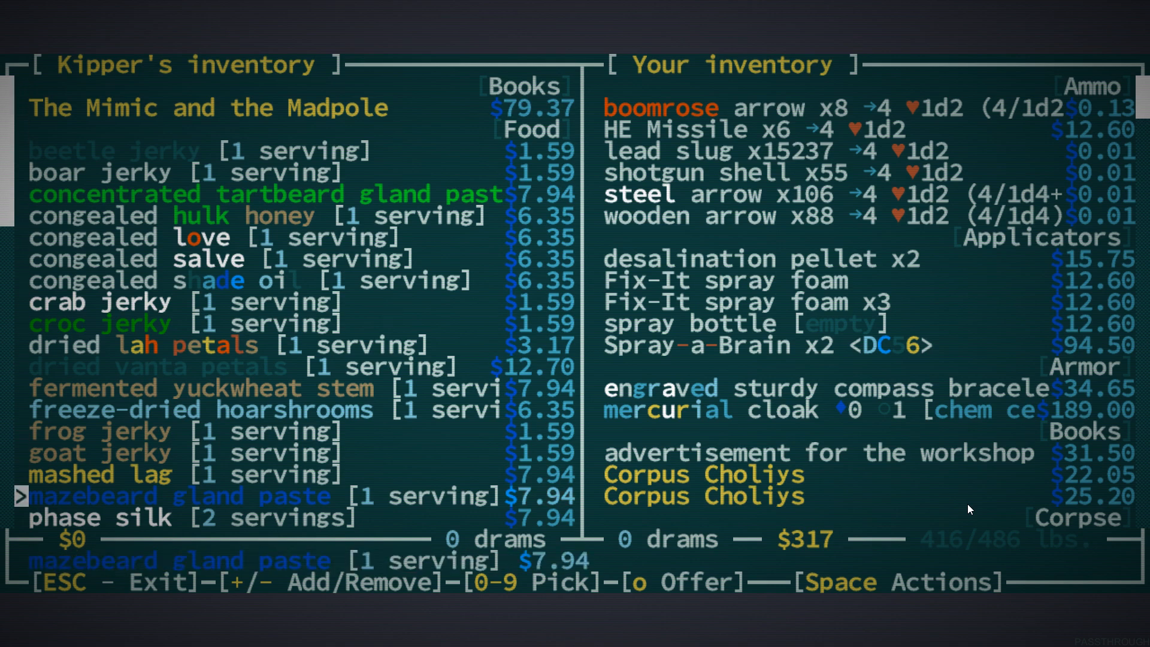
scroll("down", 3)
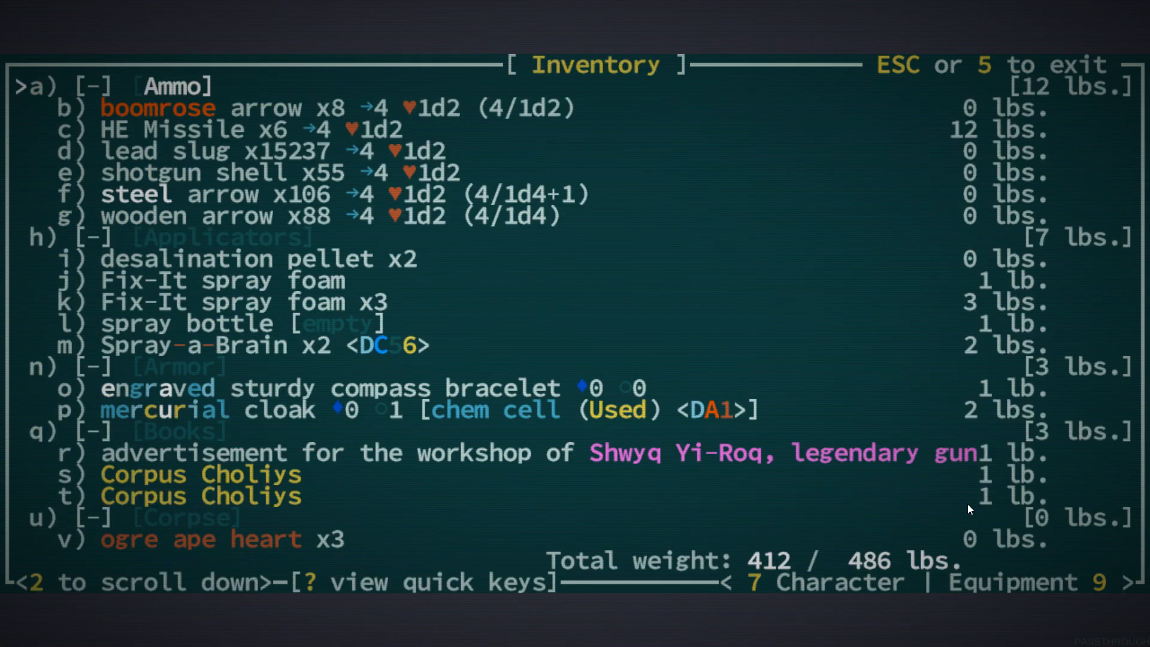
scroll("down", 3)
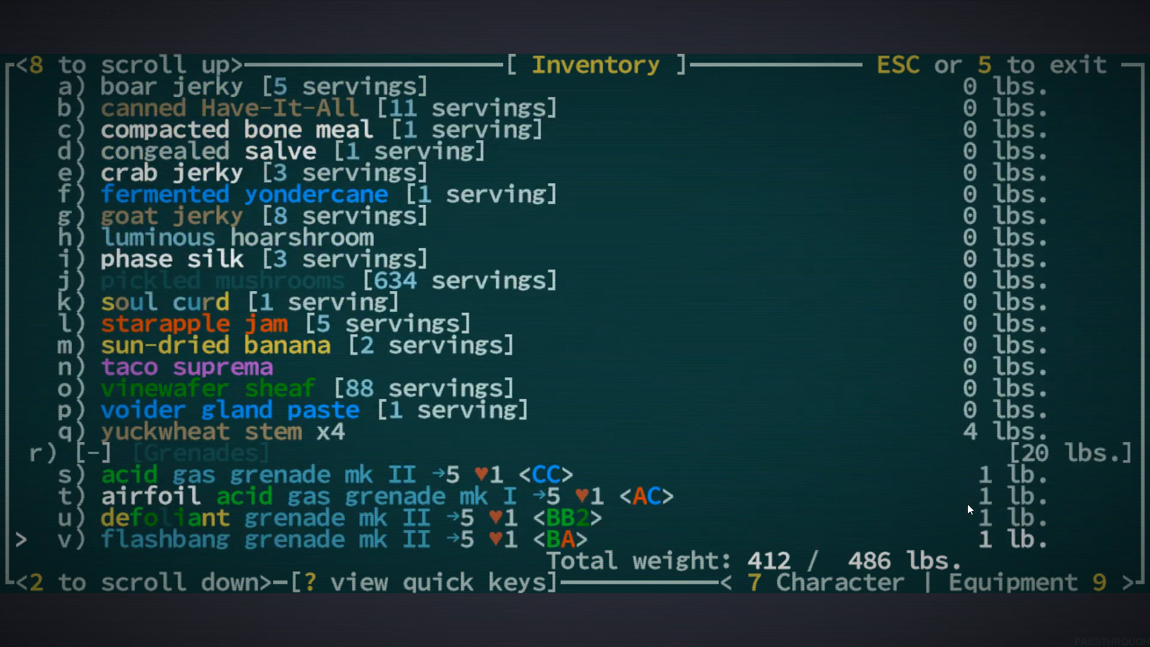
scroll("down", 3)
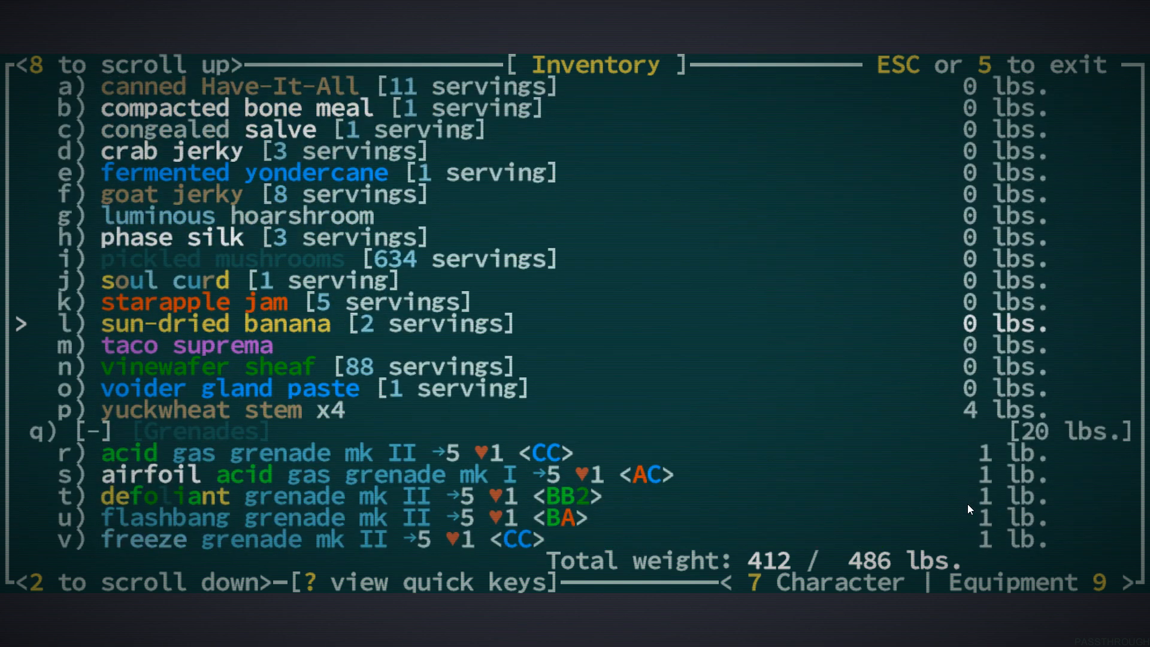
key("up")
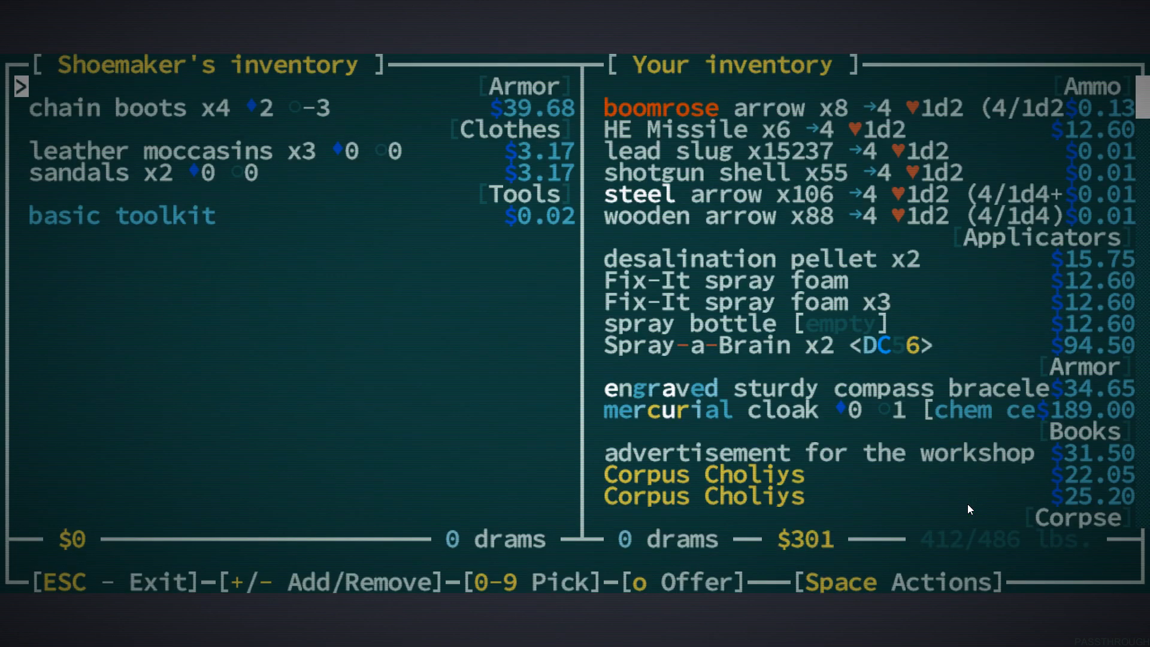
Leave the shoemaker, trade with the chef, eat the healing meal and read the sign
key("Escape")
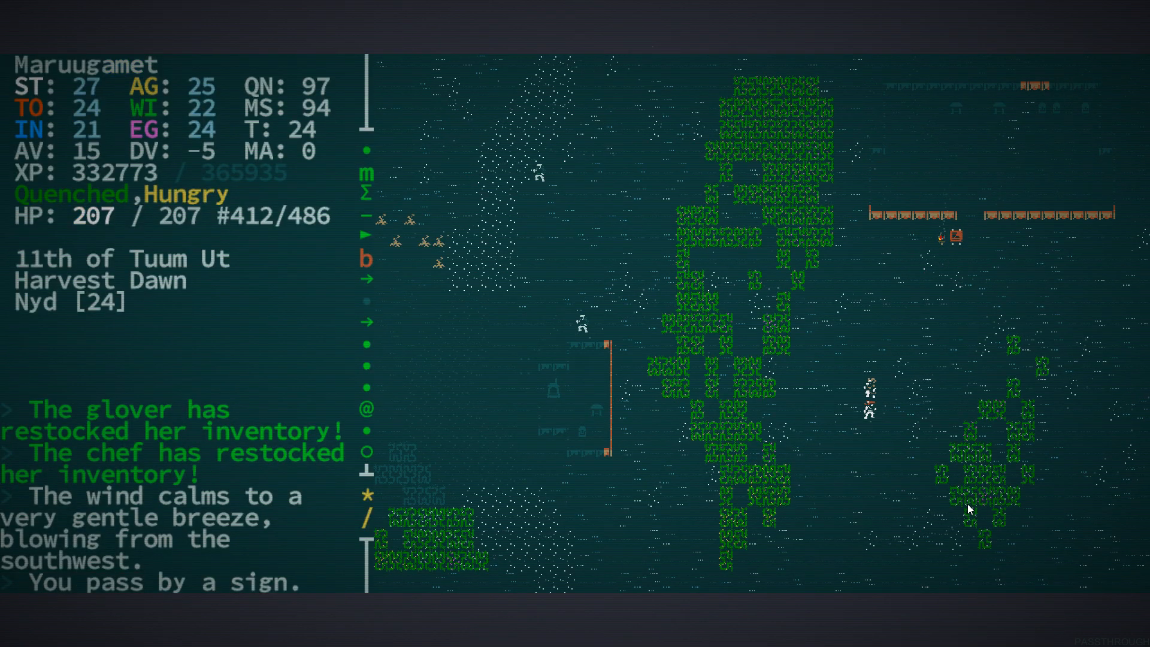
key("Down")
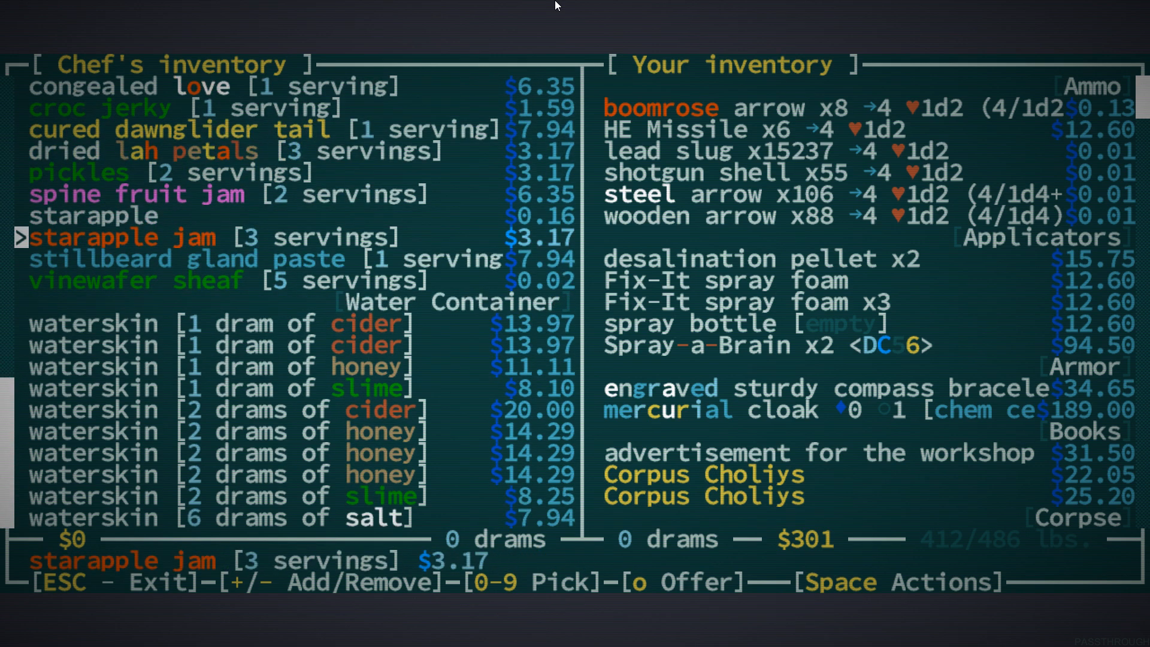
key("Escape")
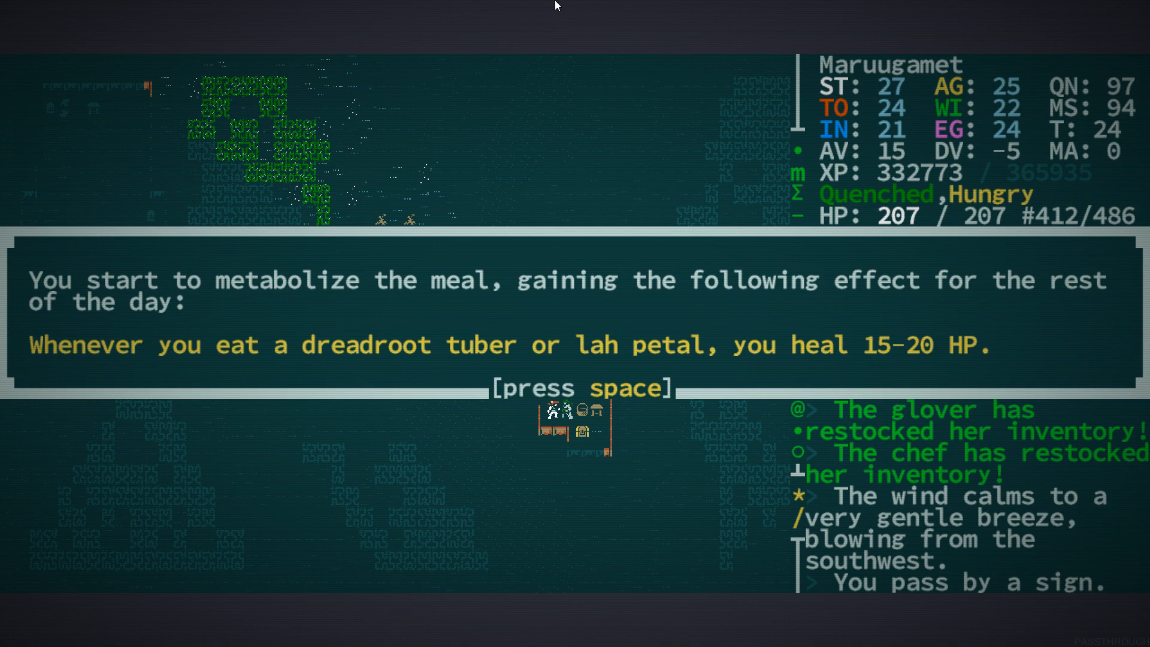
key("space")
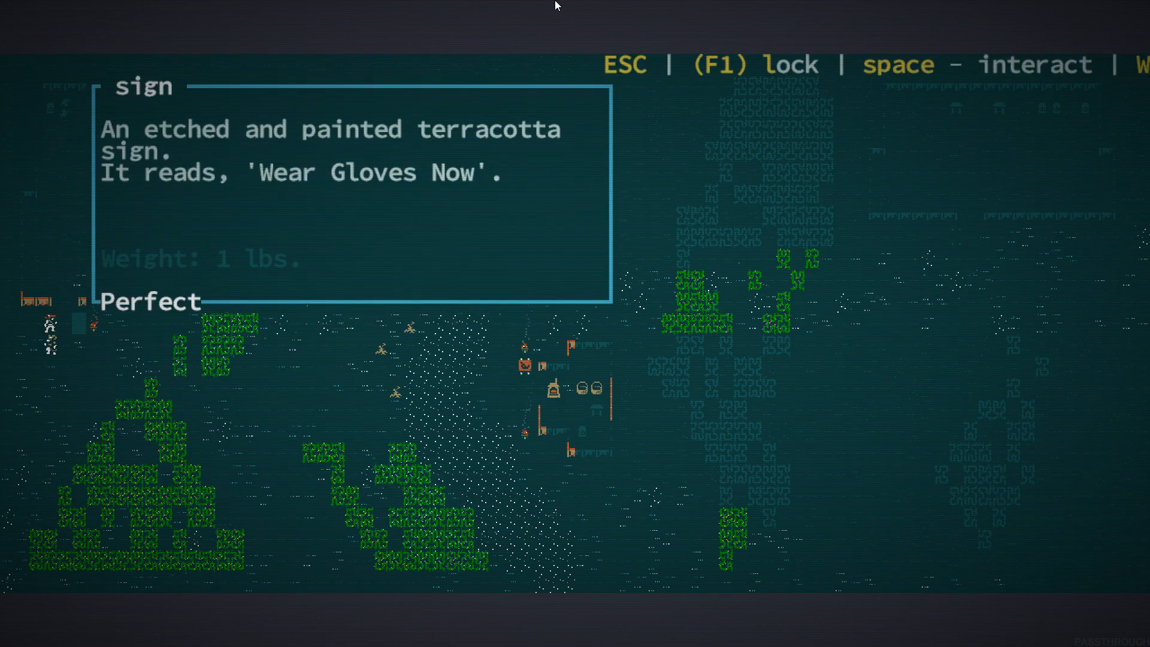
key("Escape")
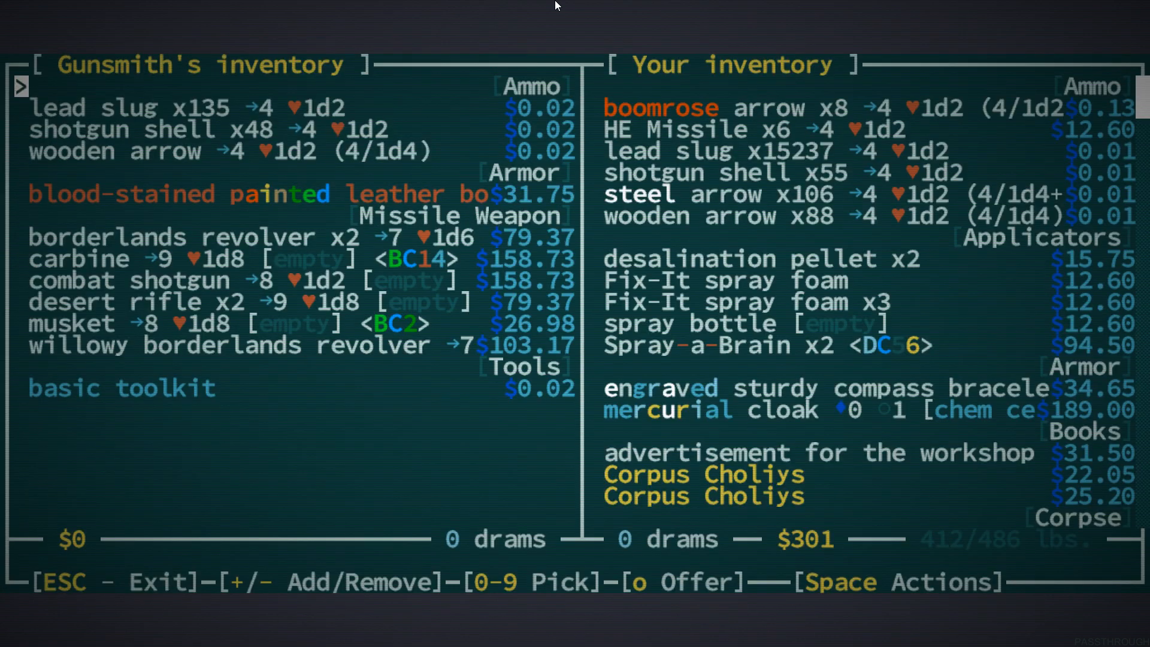
Leave both gunsmiths' trades and return to the kipper with soul curd marked
key("Down")
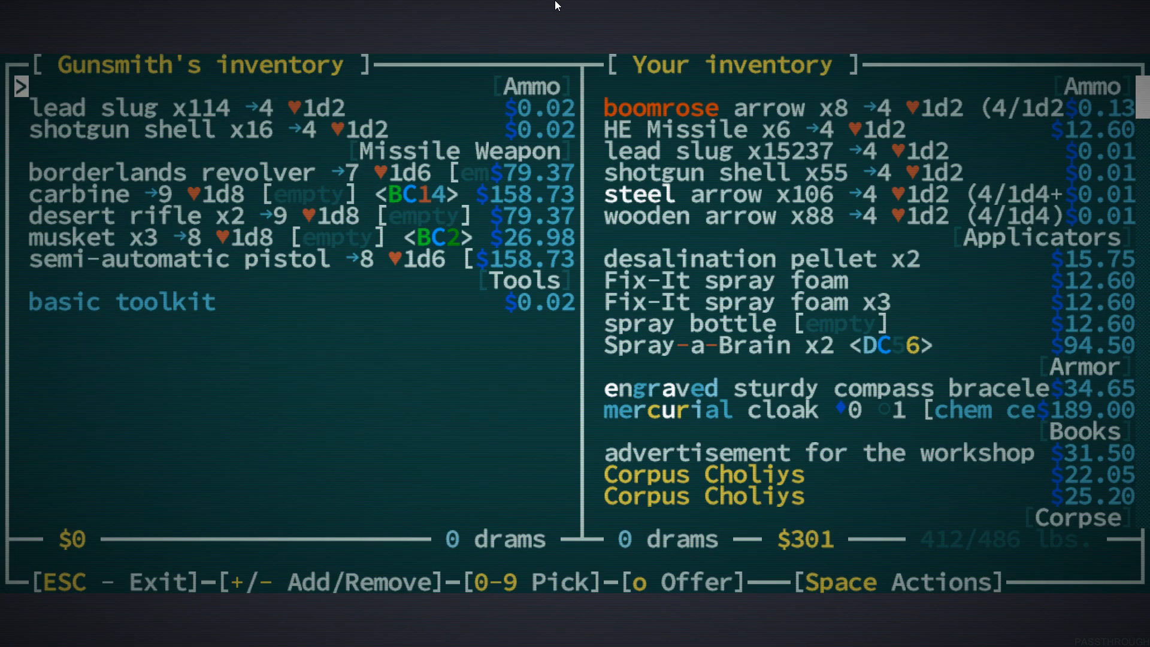
key("Escape")
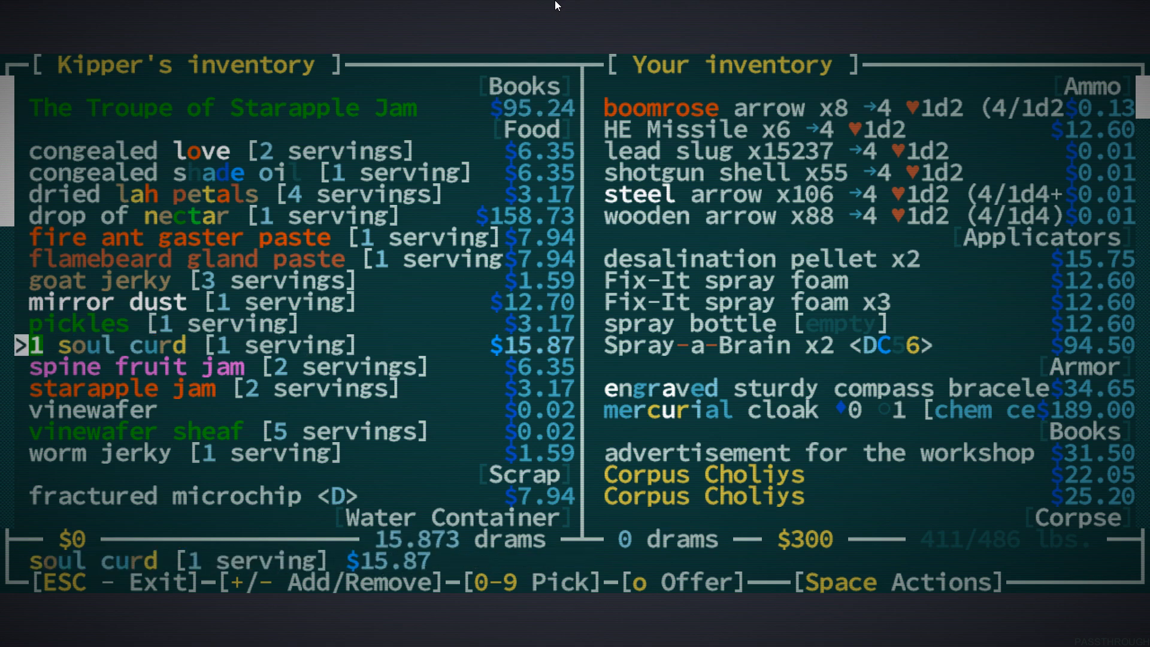
Read the drop of nectar and mirror dust descriptions and mark the nectar to buy
scroll("down", 3)
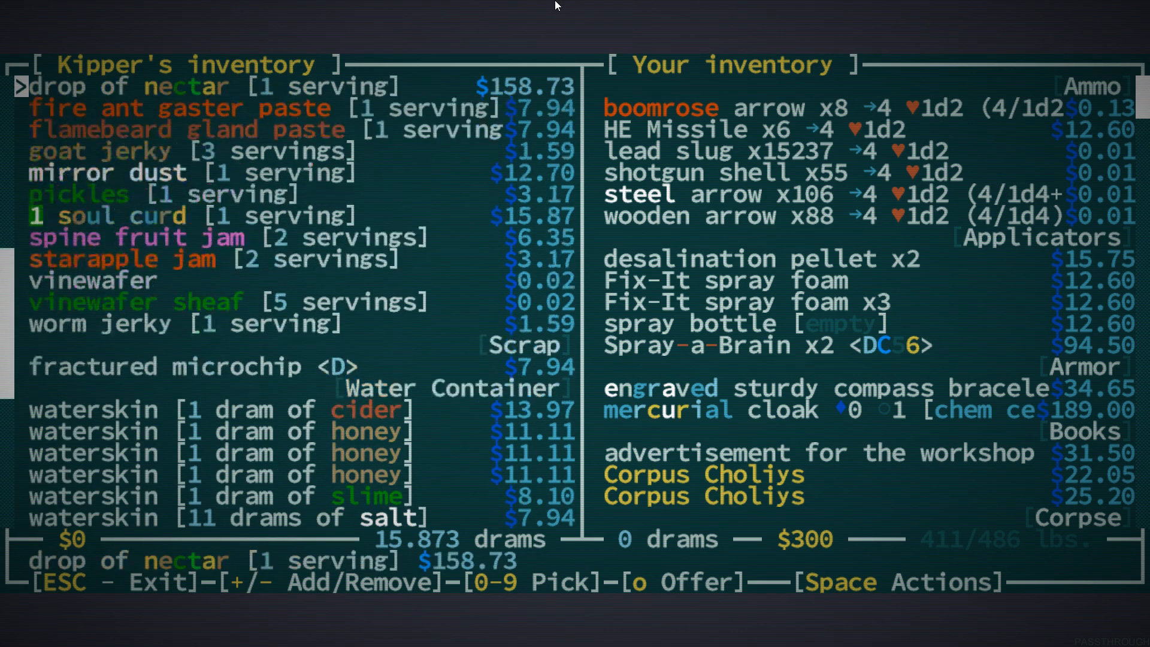
scroll("up", 3)
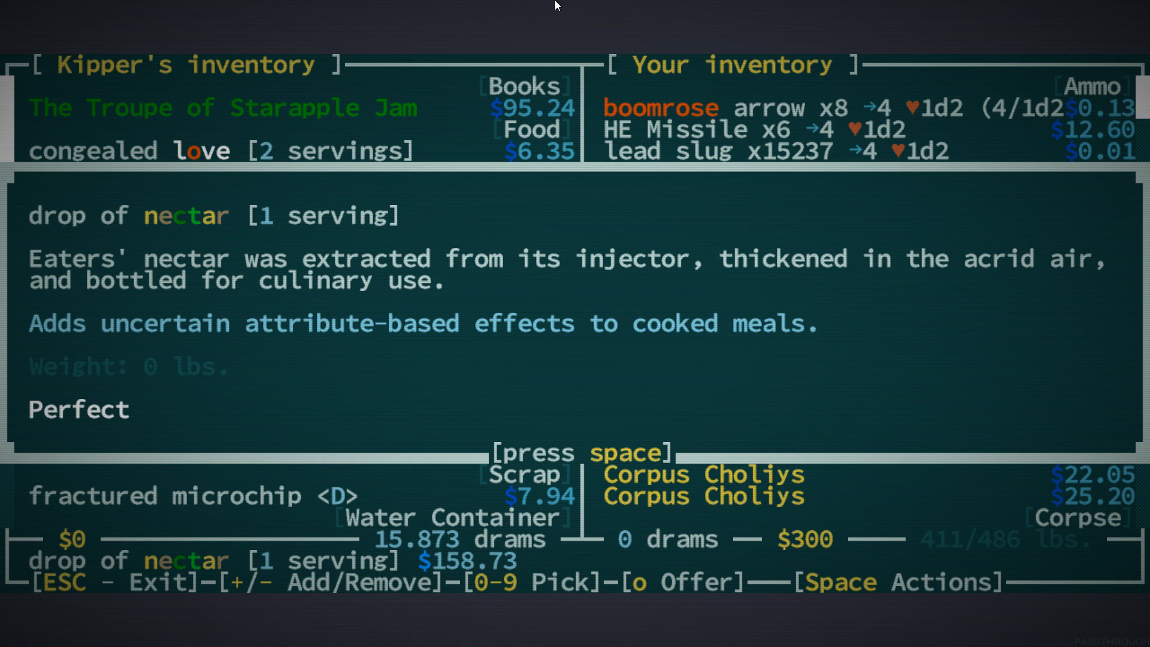
key("space")
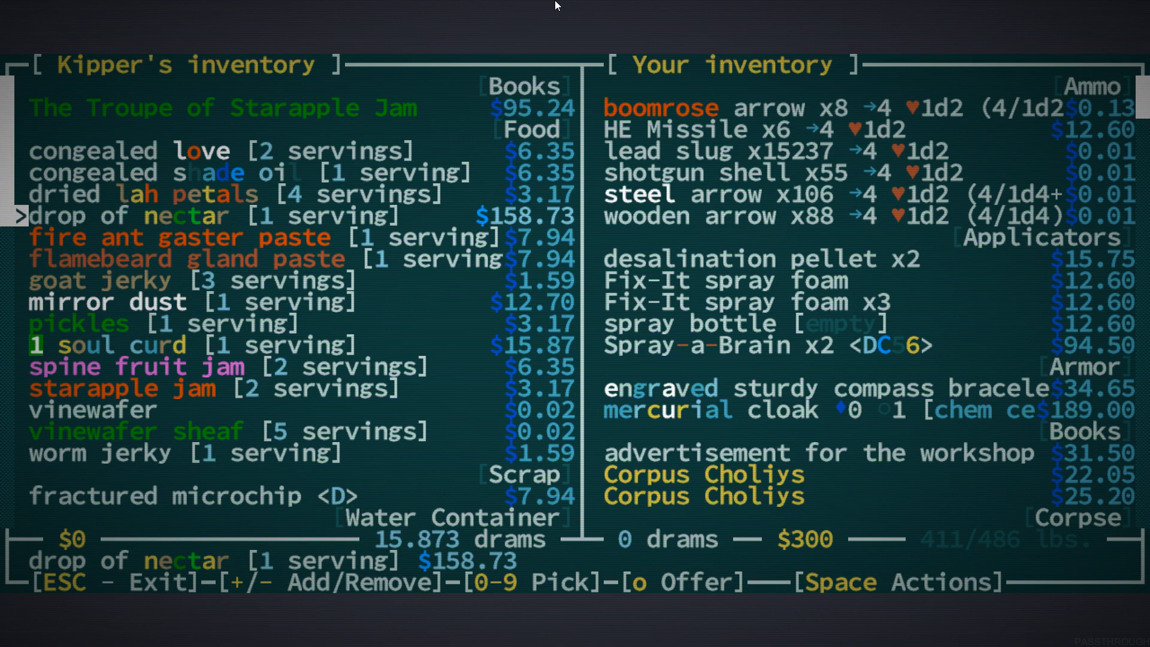
key("space")
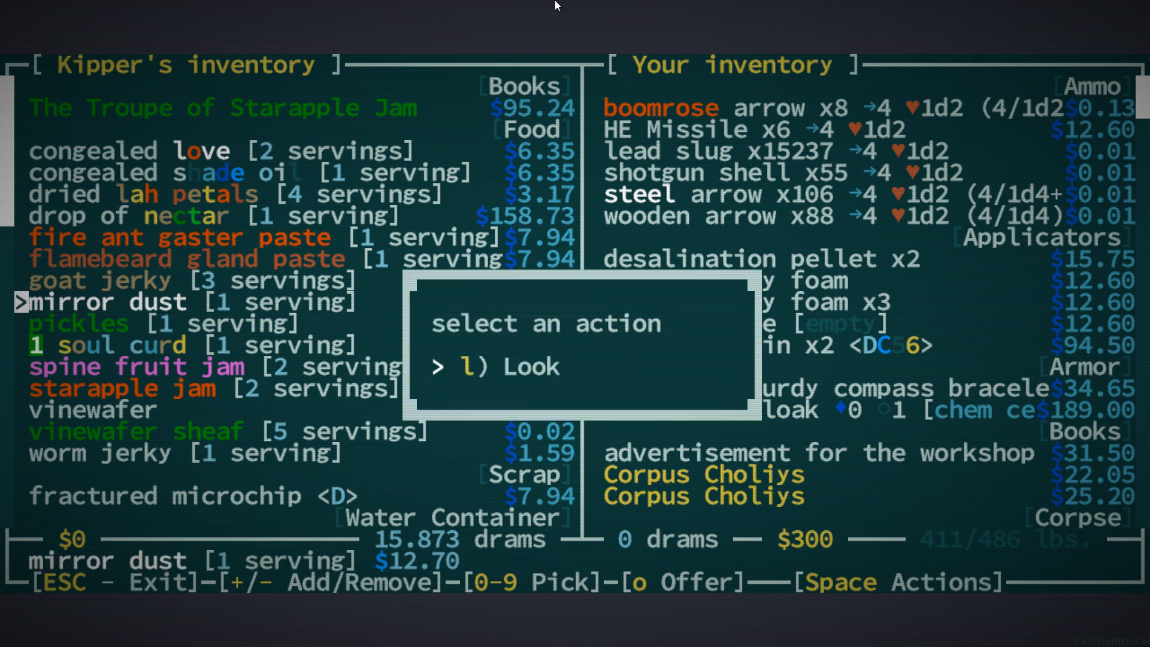
key("l")
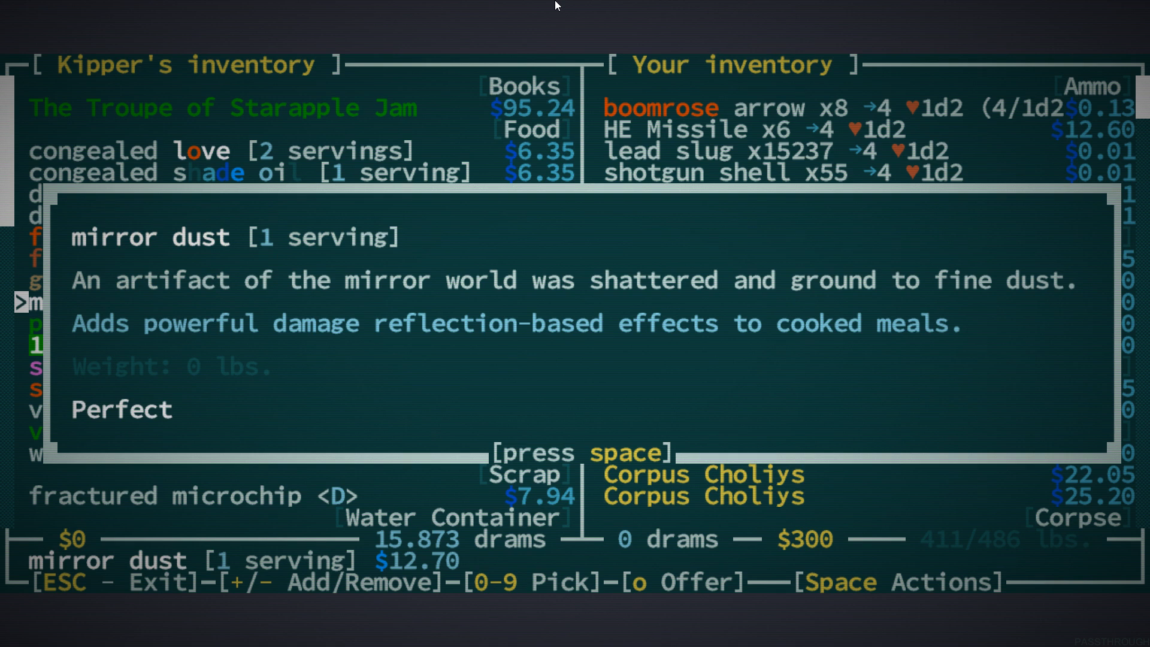
key("space")
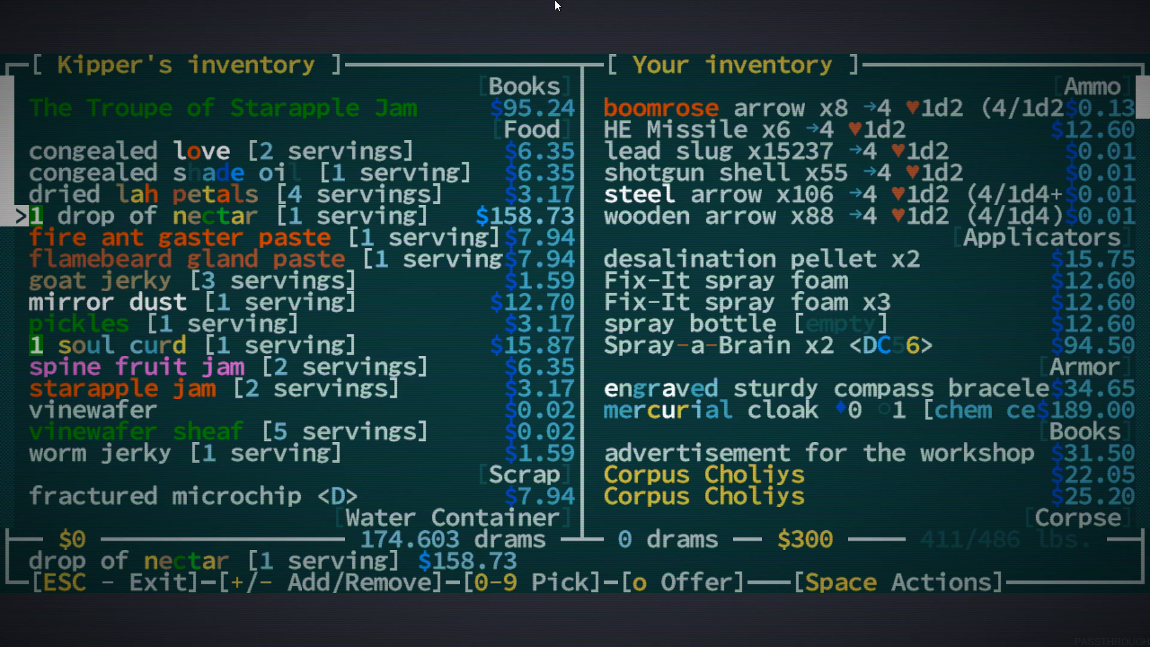
key("Down")
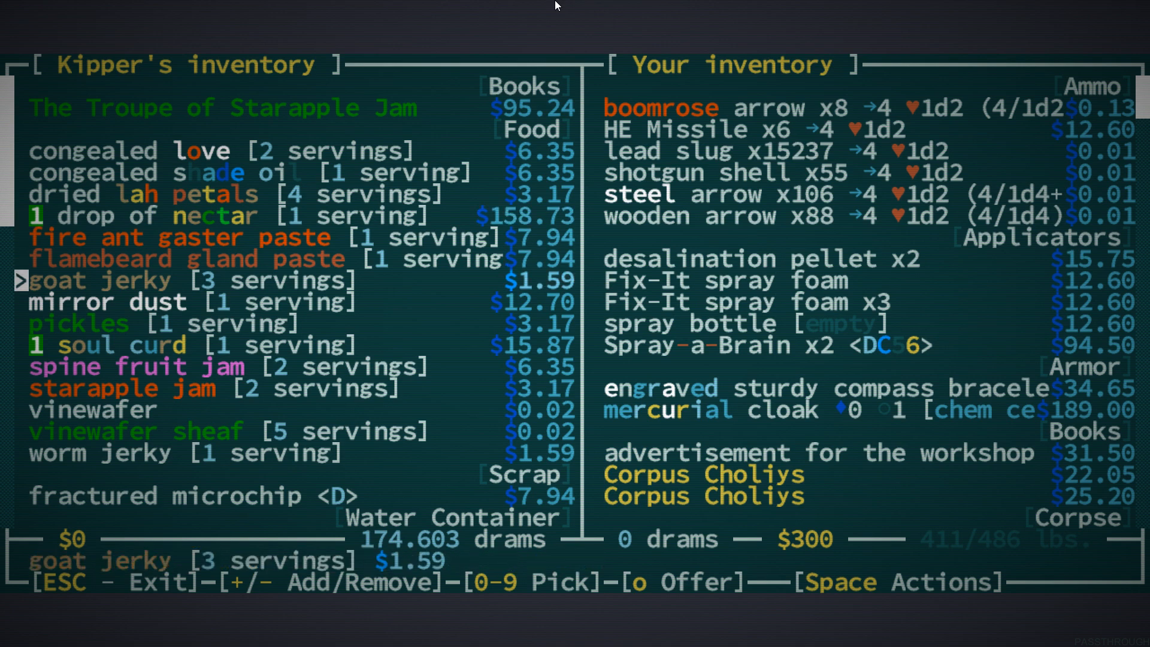
scroll("down", 3)
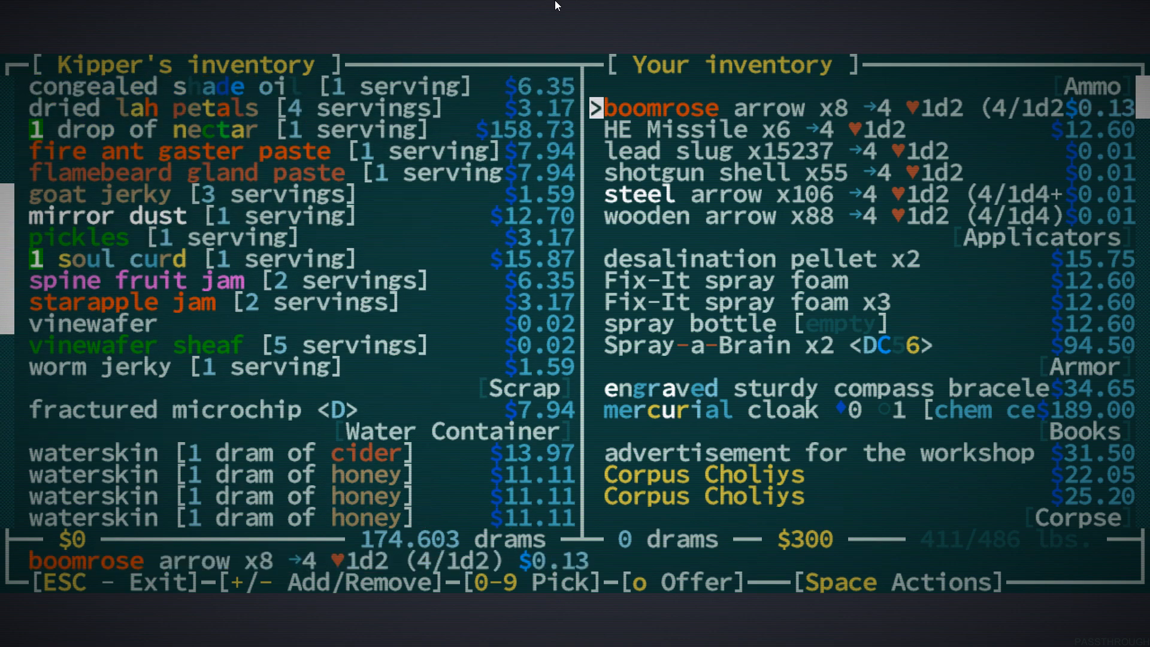
scroll("down", 3)
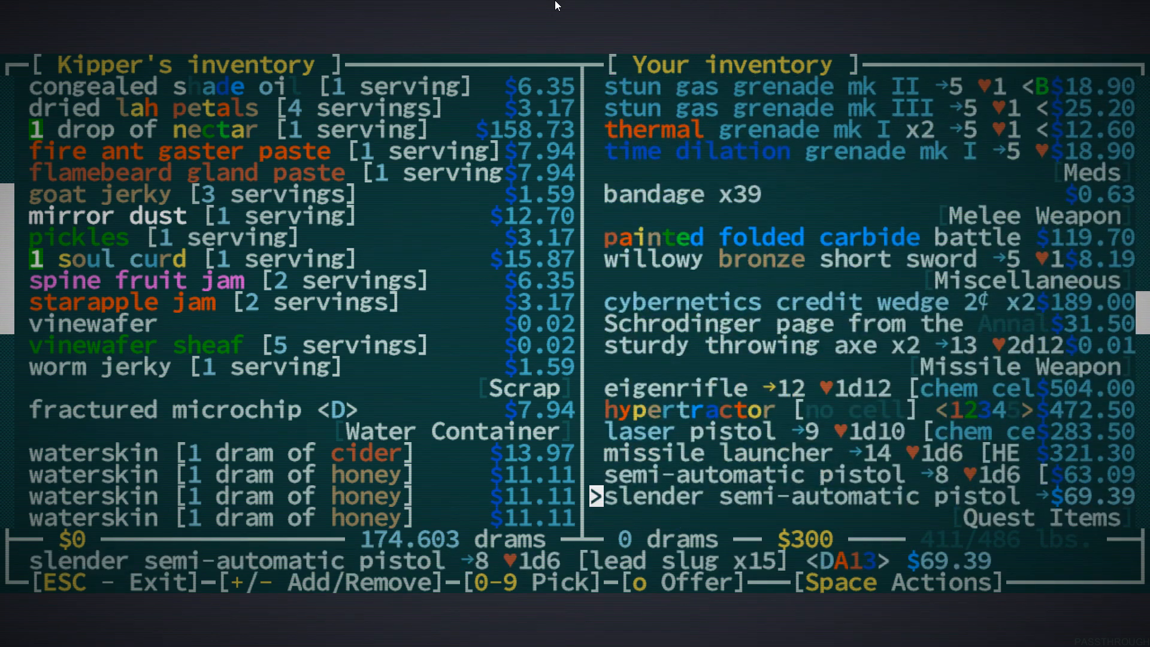
Sell the carbide battle axe and bronze short sword, paying 47 drams to settle the trade
key("up")
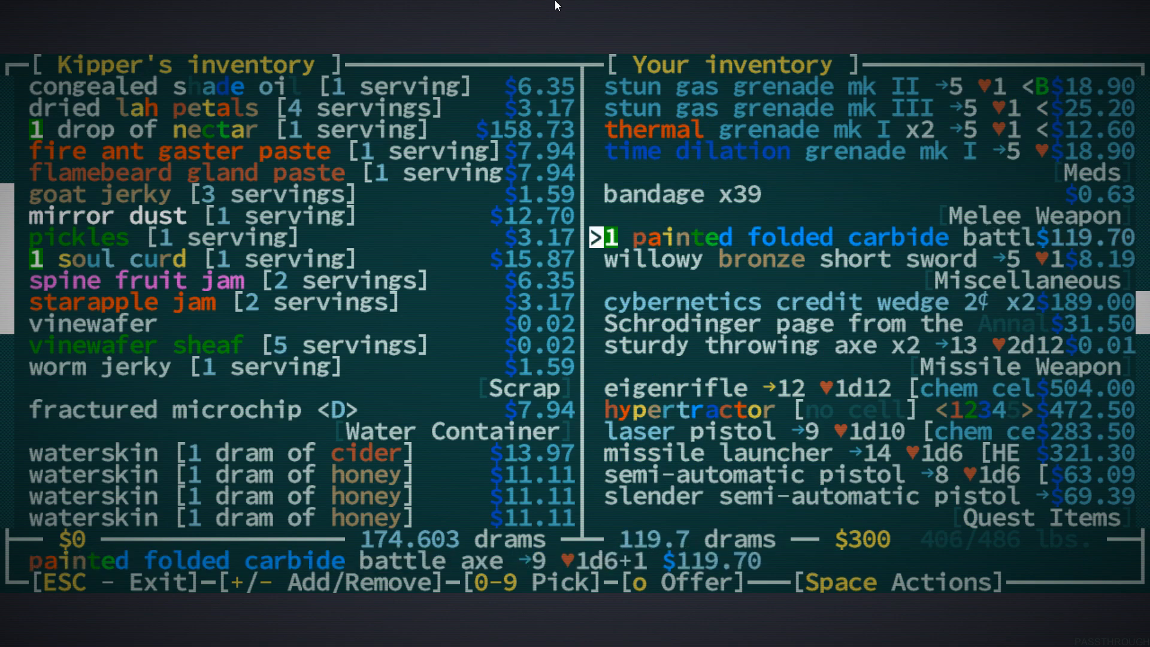
key("Down")
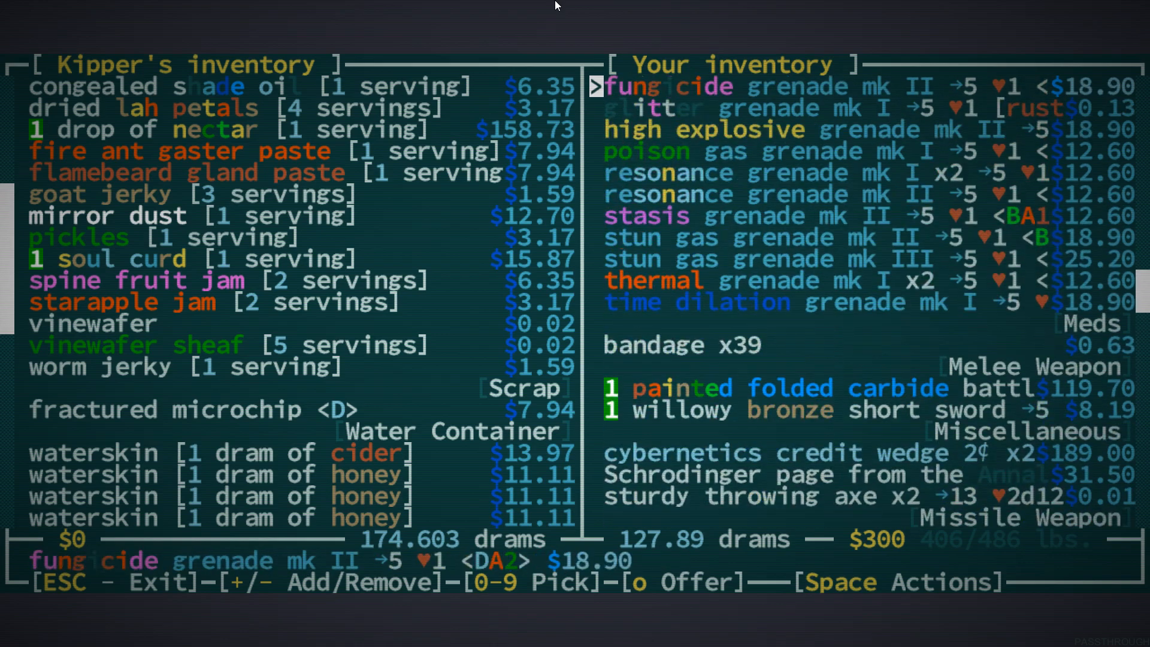
key("Down")
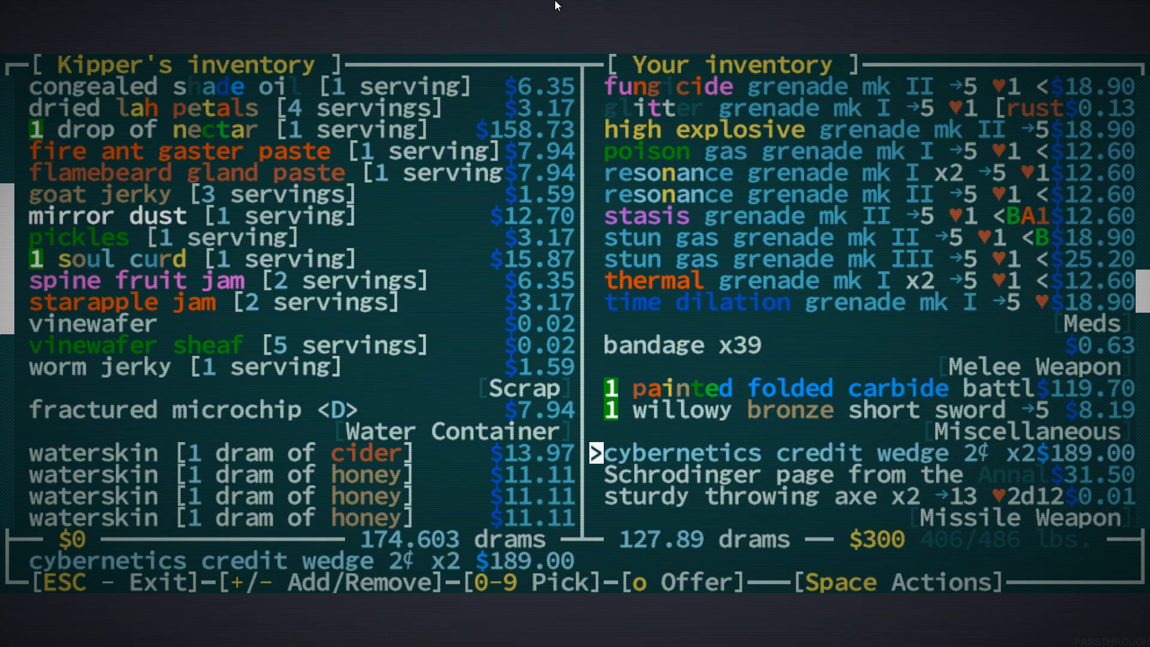
scroll("down", 3)
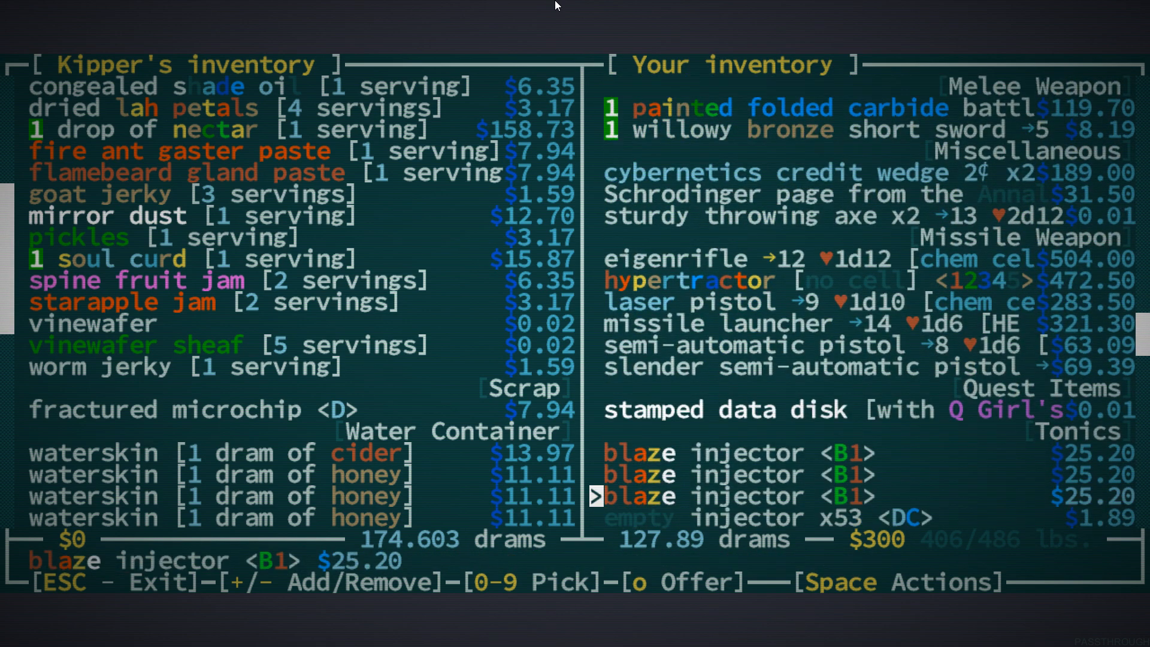
key("o")
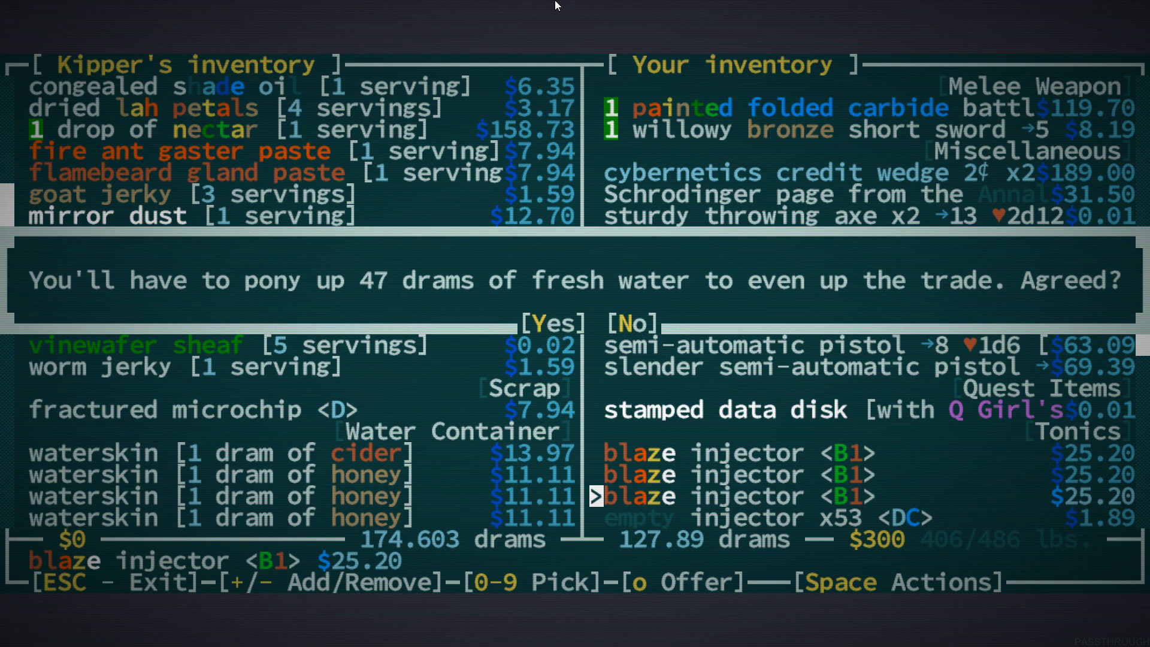
left_click(559, 325)
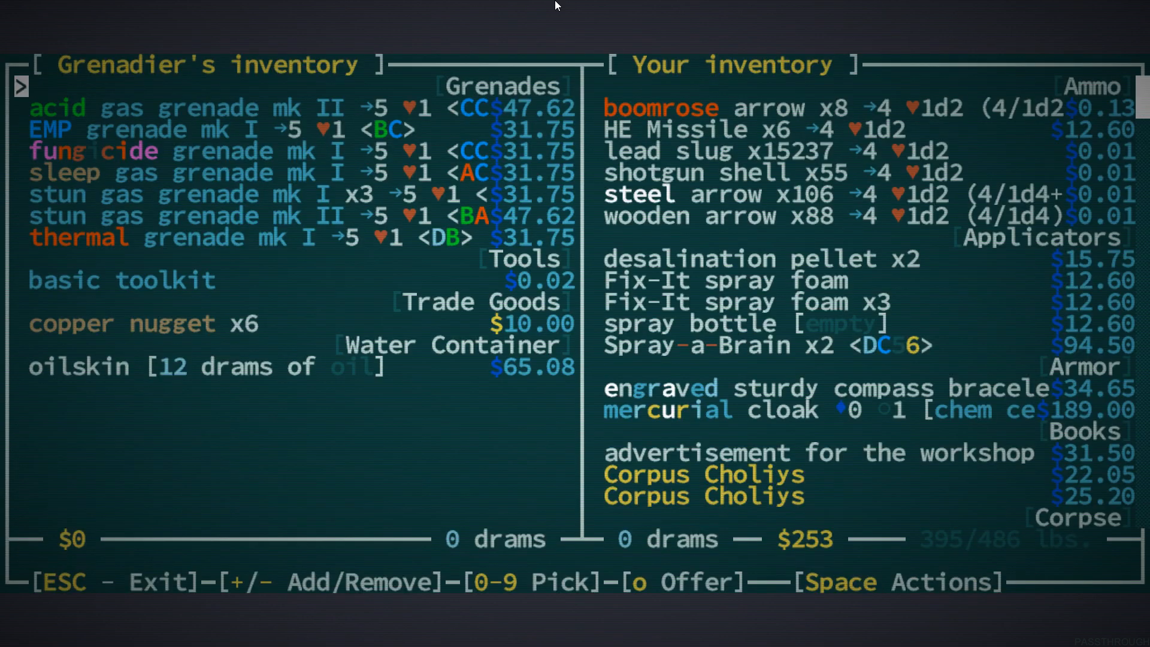
Browse the grenadier's grenades without buying and check the journal's soul curd entry
key("Down")
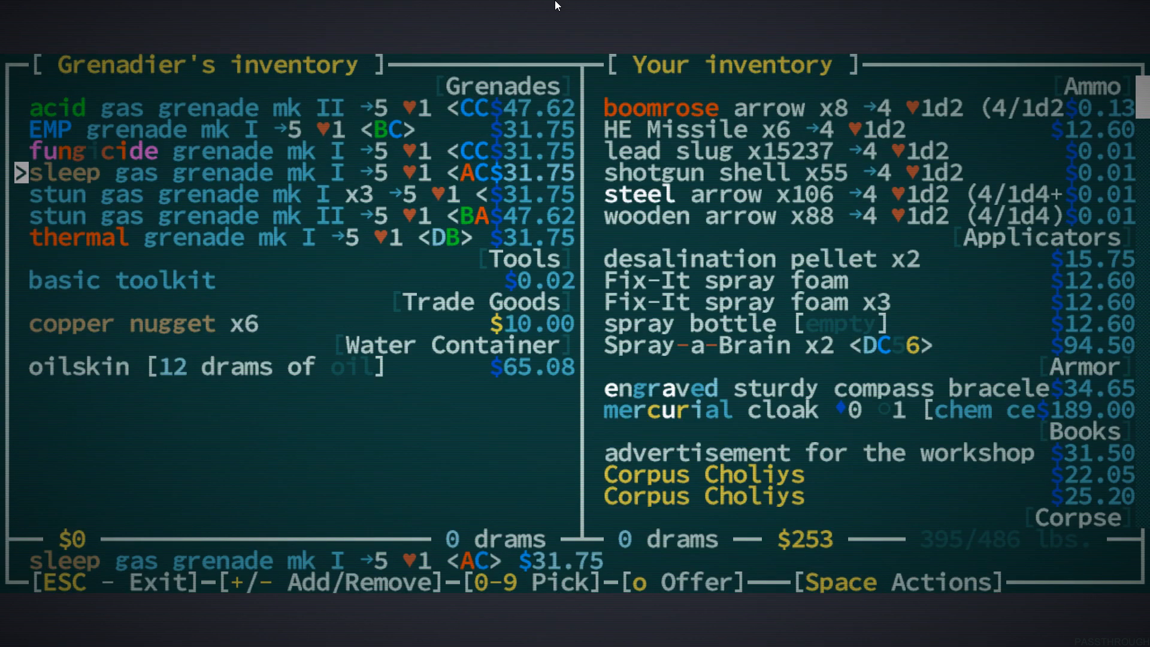
key("down")
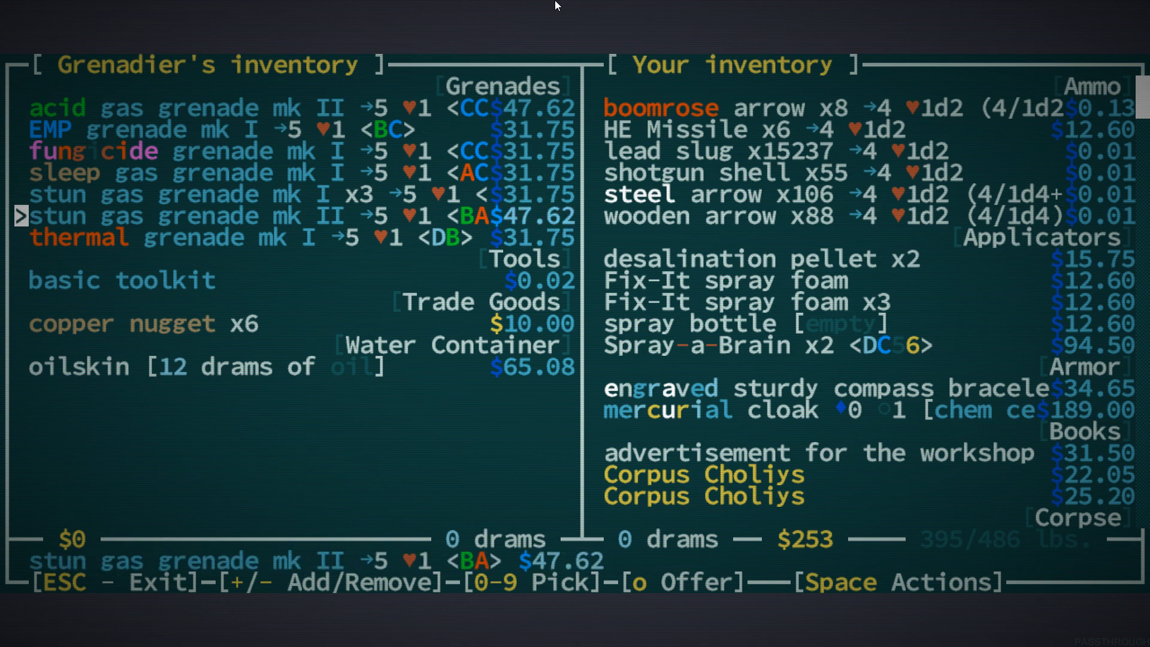
key("up")
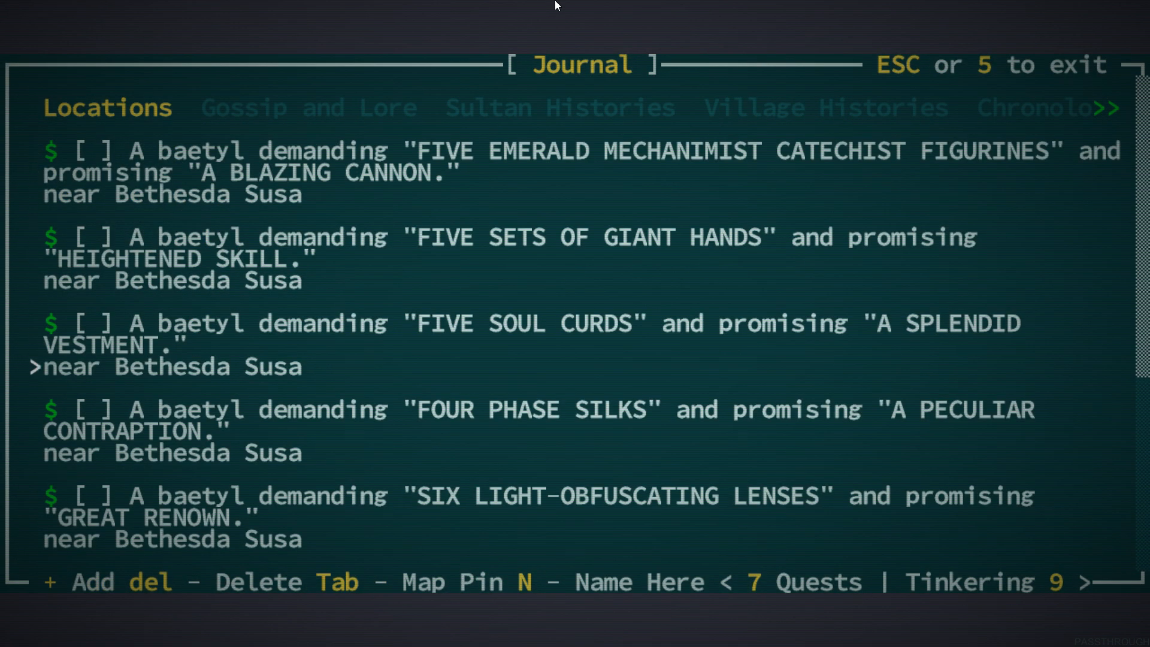
scroll("down", 3)
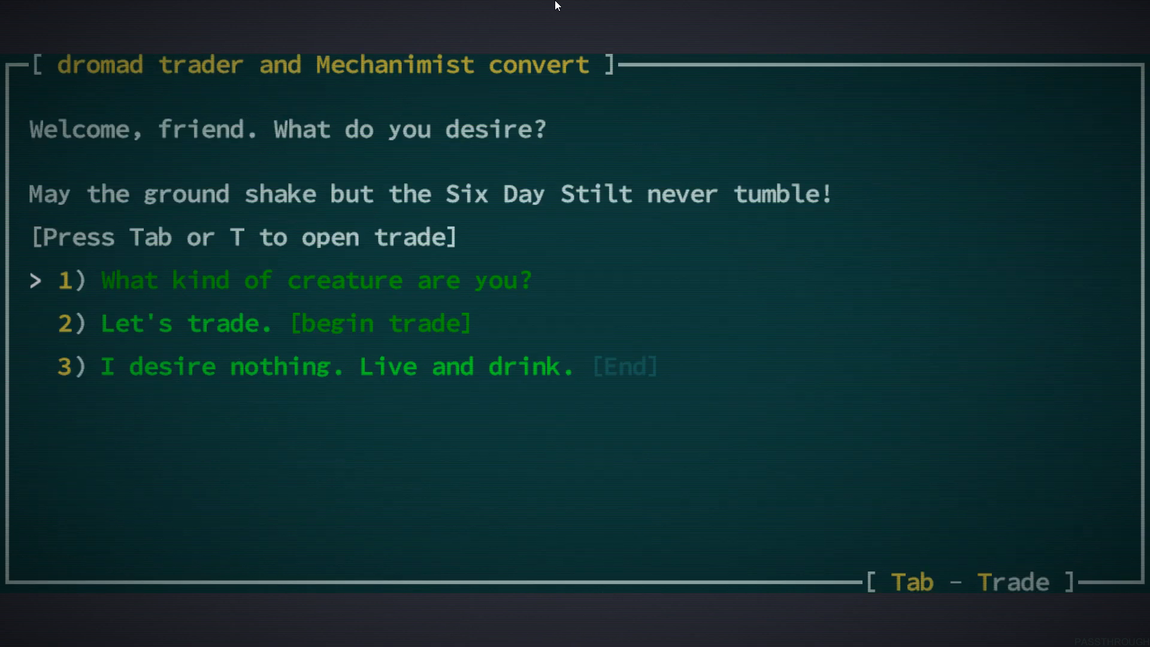
Mark the dromad trader's crysteel boots, weird artifact and silver nugget to buy
key("Tab")
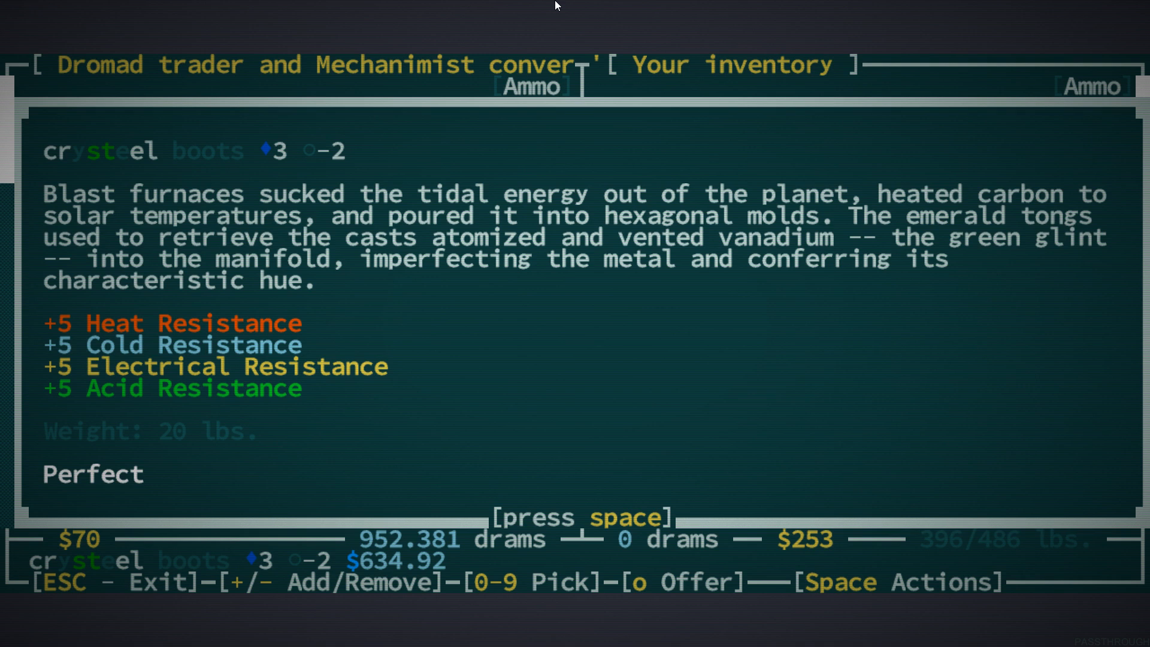
key("space")
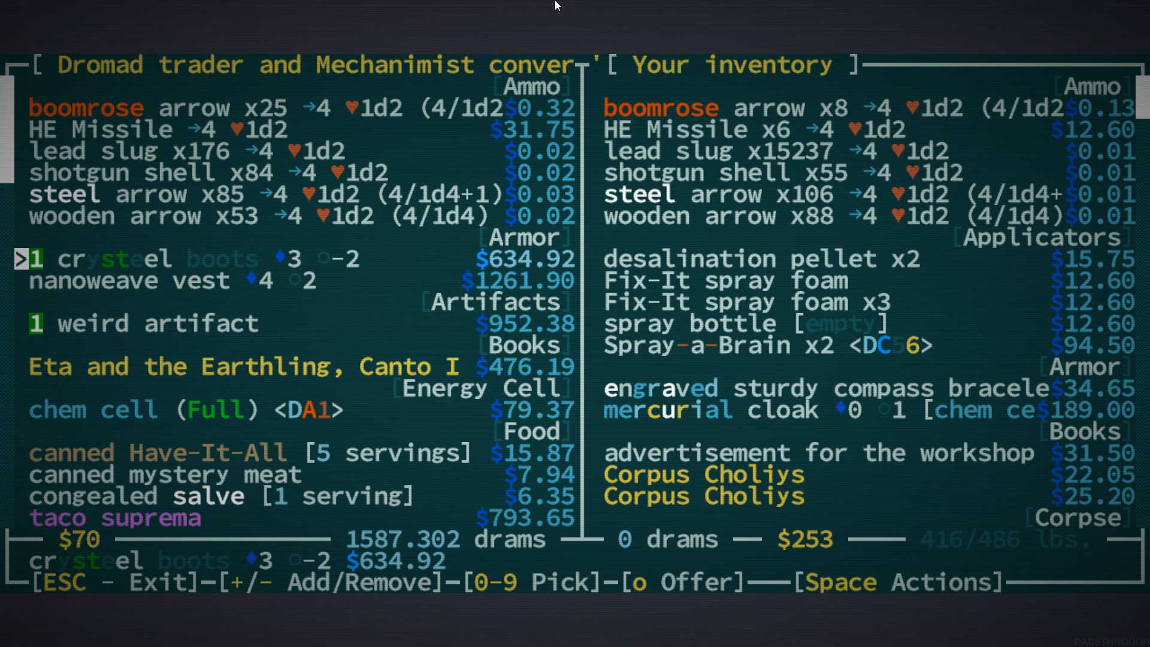
key("down")
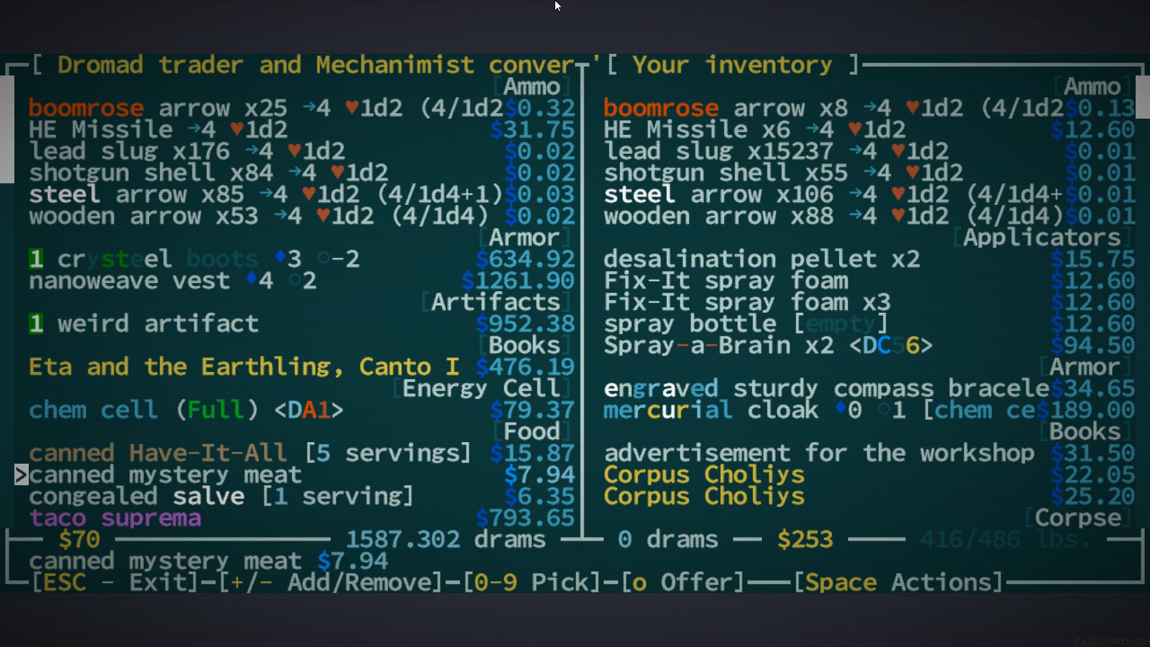
scroll("down", 3)
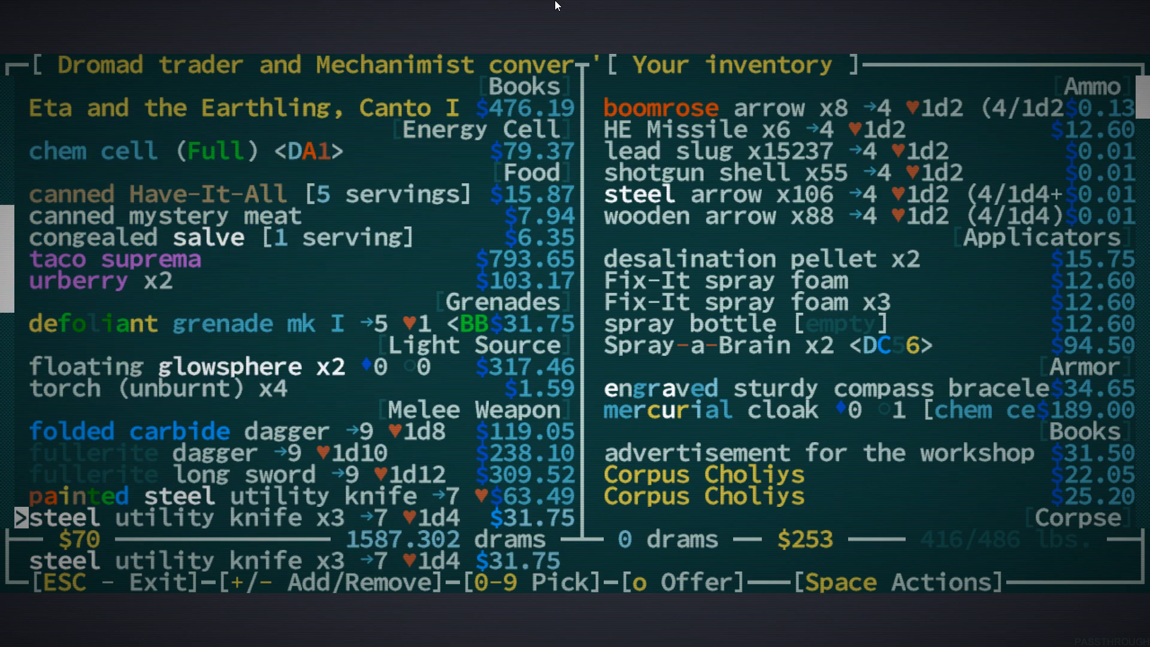
scroll("down", 3)
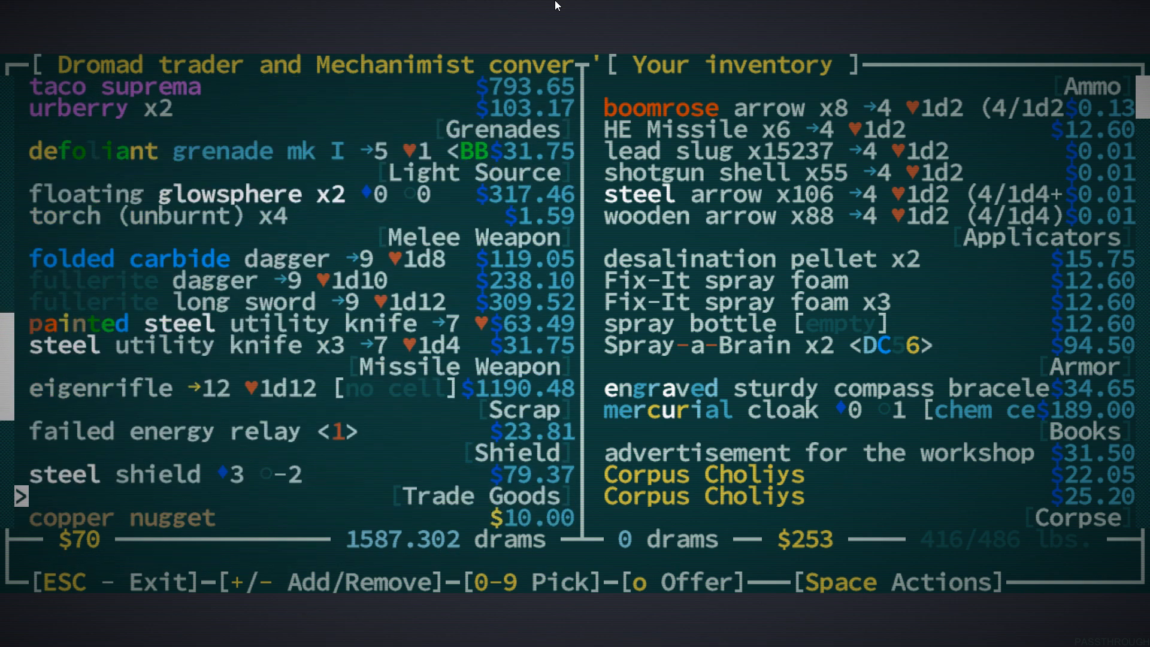
key("space")
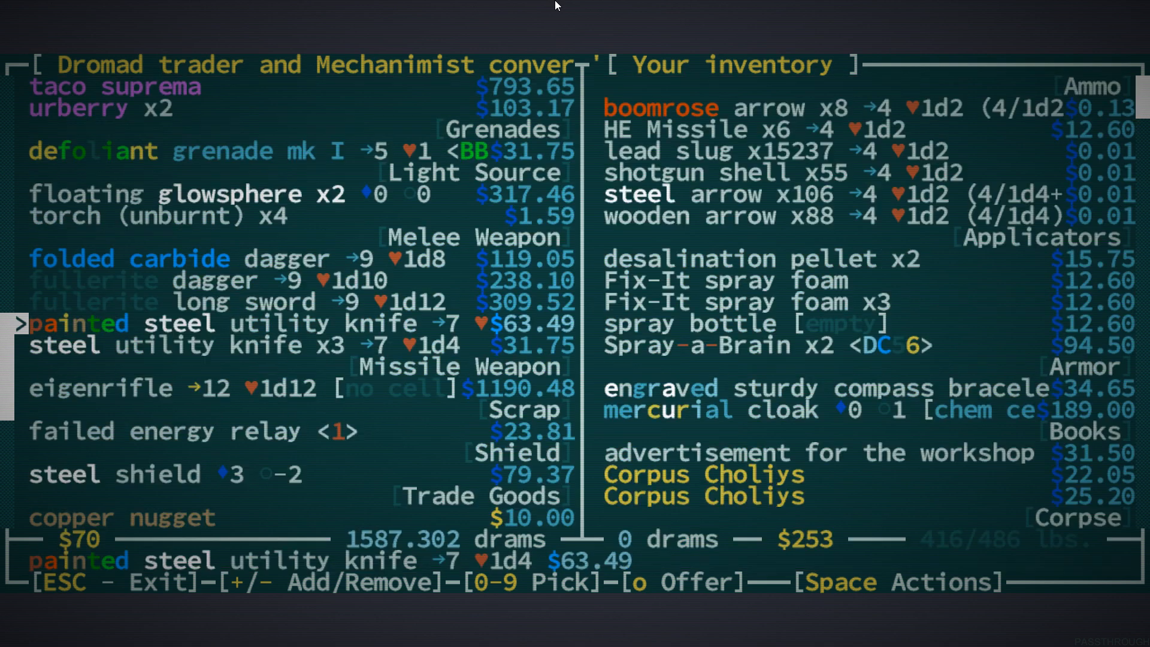
scroll("down", 3)
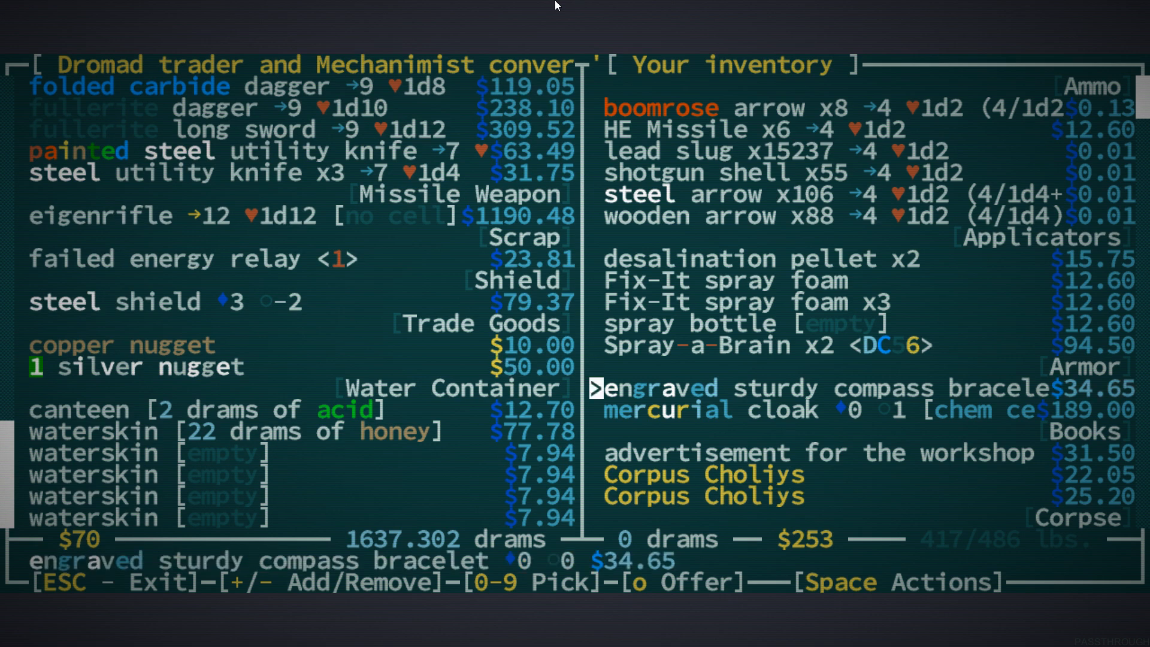
scroll("down", 3)
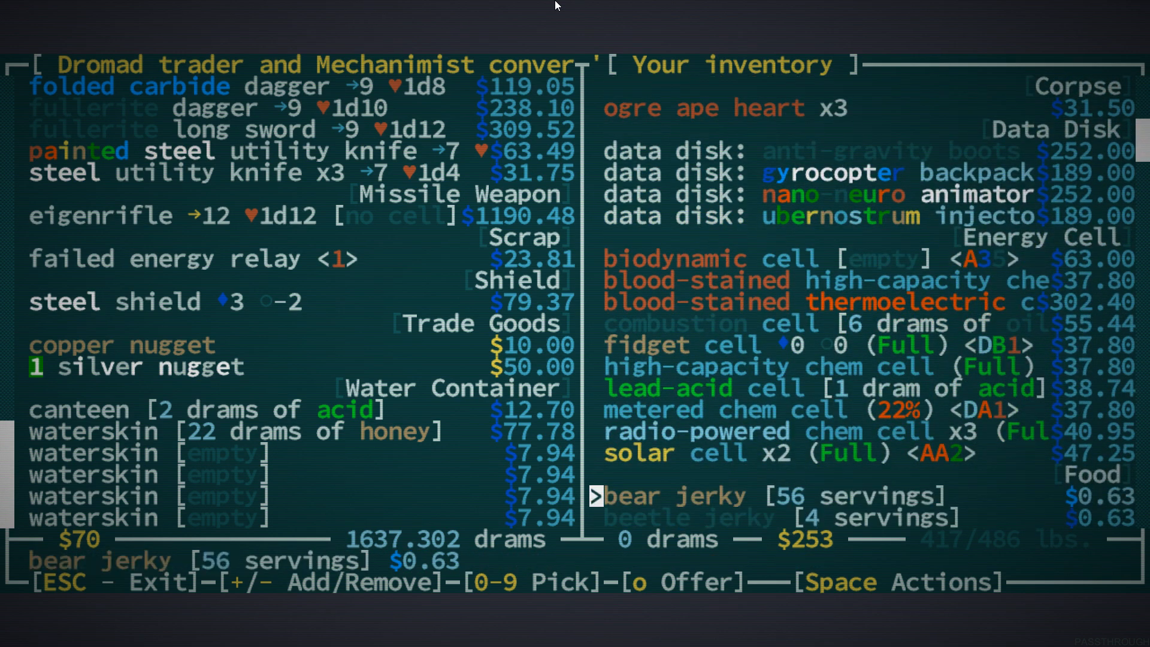
Offer the four data disks, the laser pistol and both semi-automatic pistols for sale
key("up")
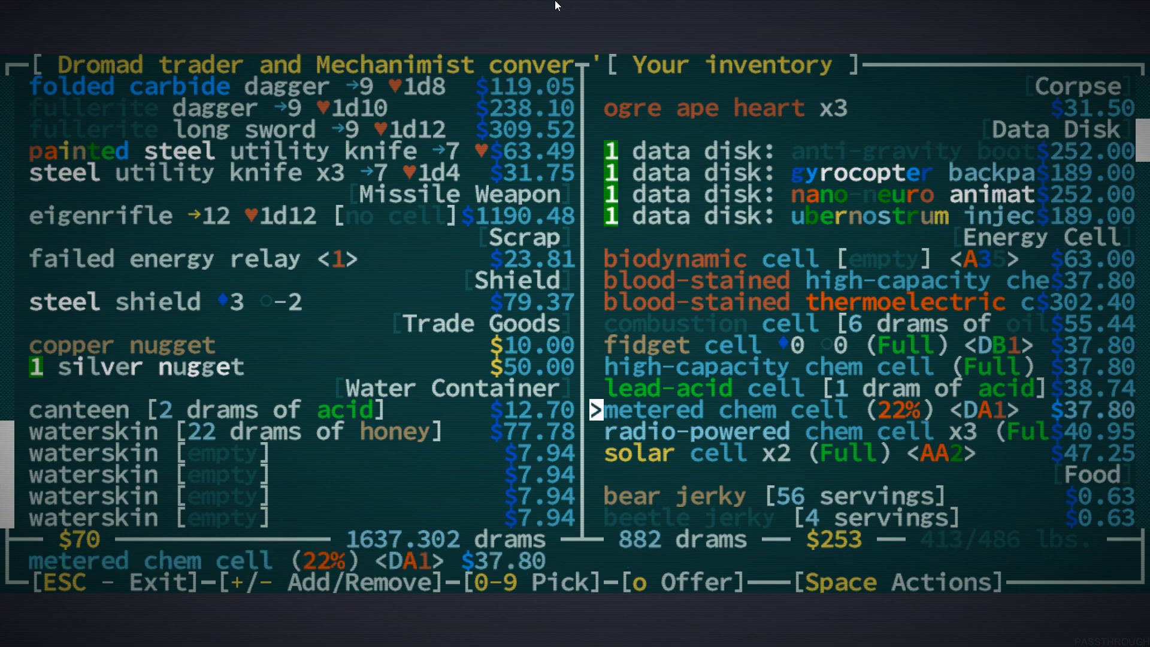
scroll("down", 3)
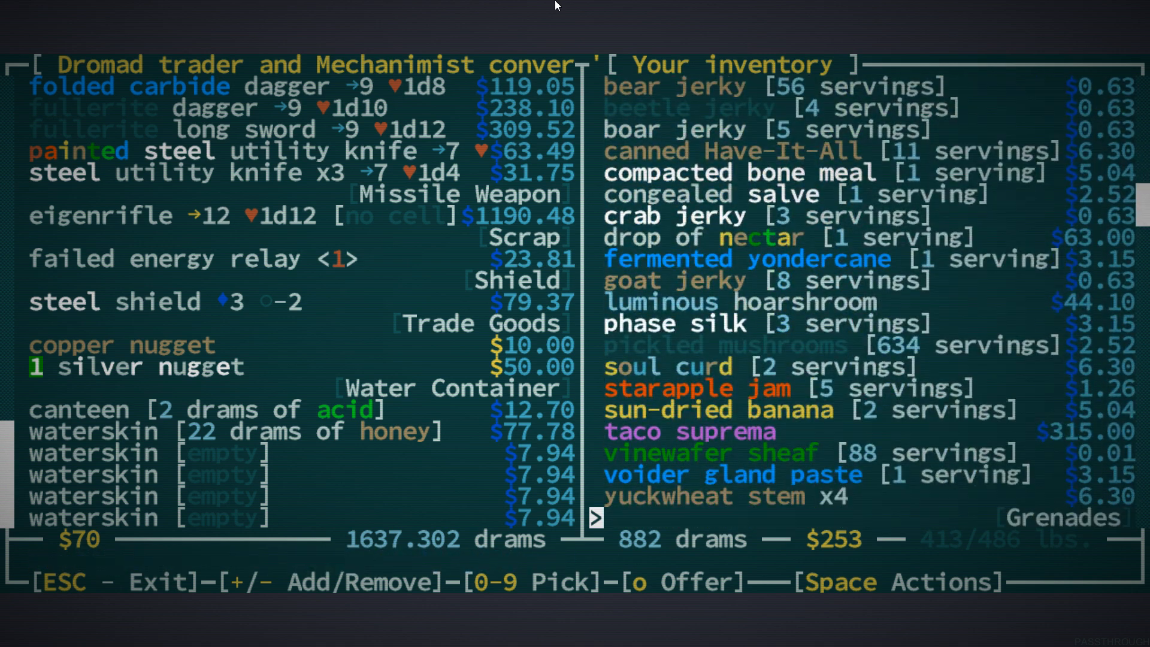
scroll("down", 3)
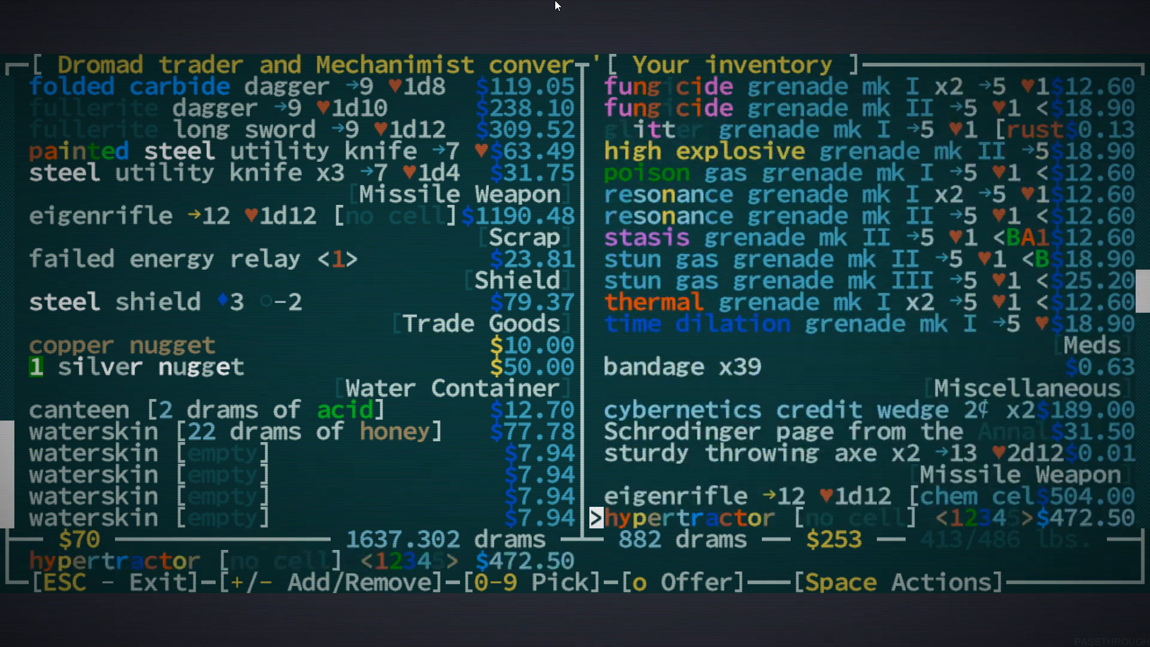
scroll("down", 3)
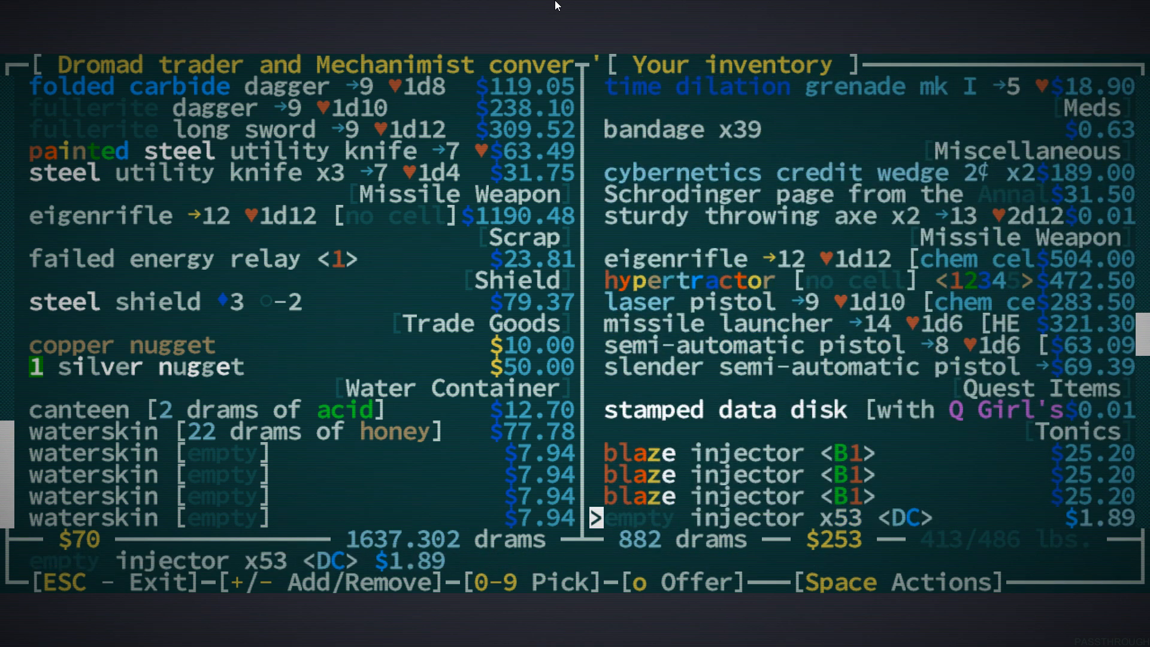
key("up")
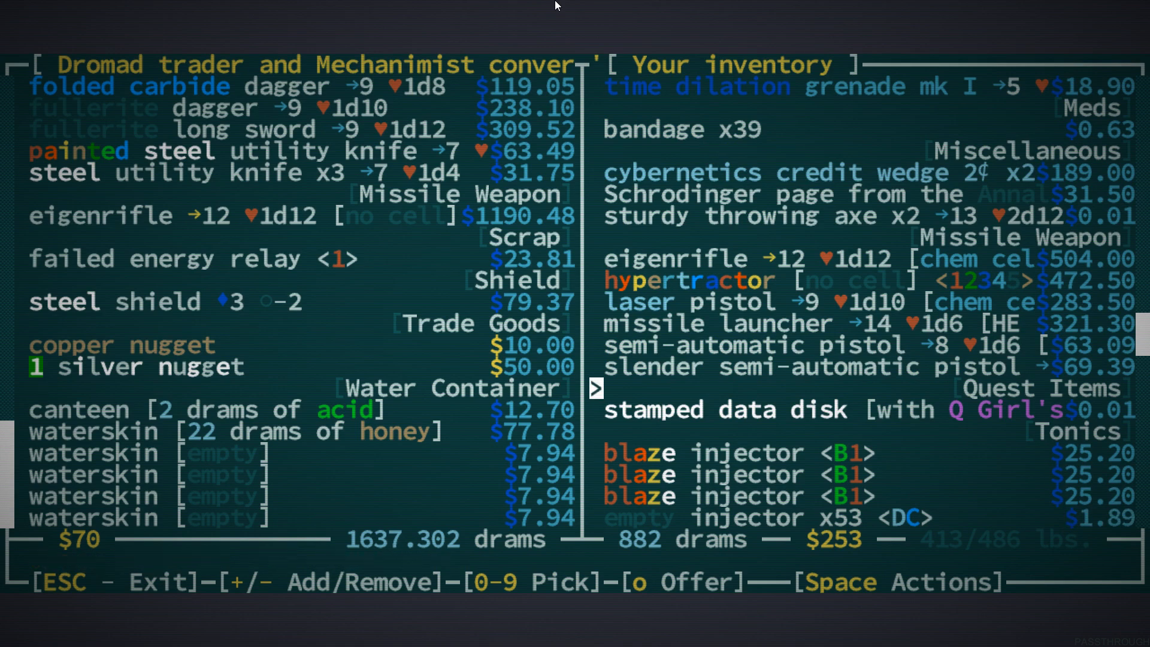
key("up")
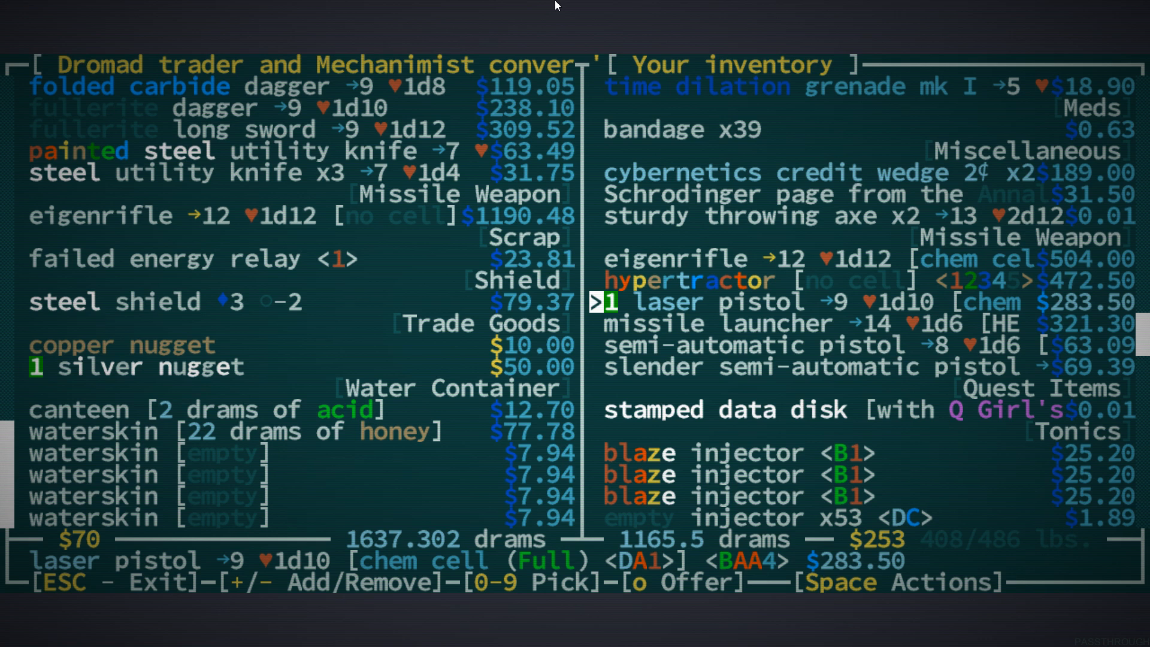
key("Down")
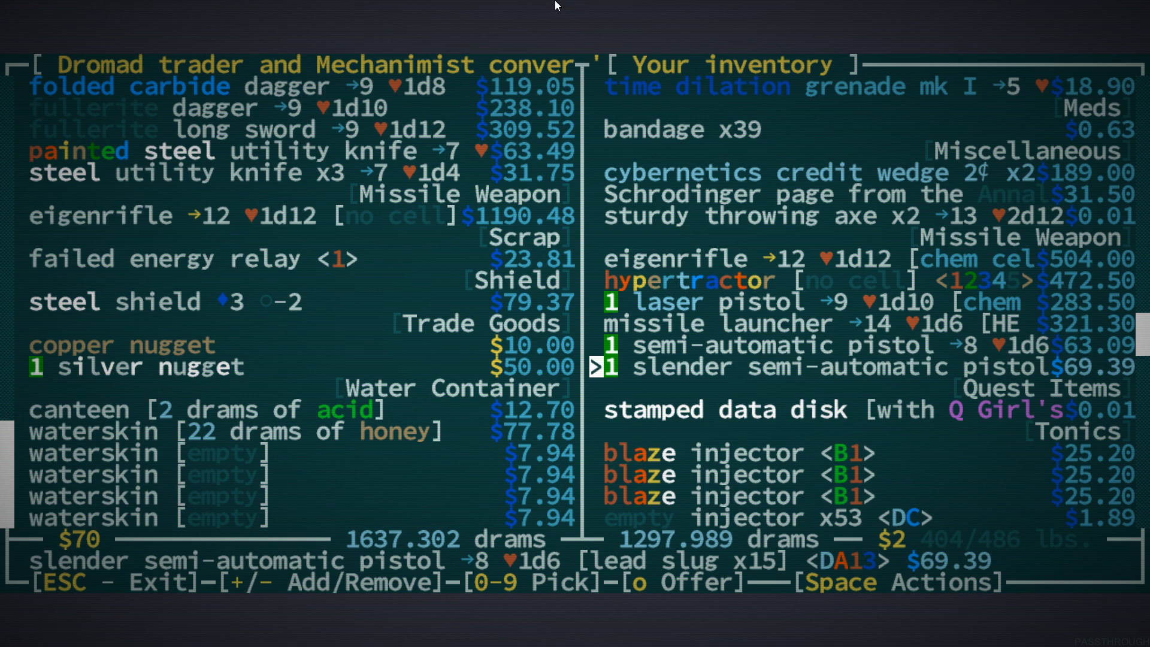
Look through the rest of the inventory for further items to offer
scroll("down", 3)
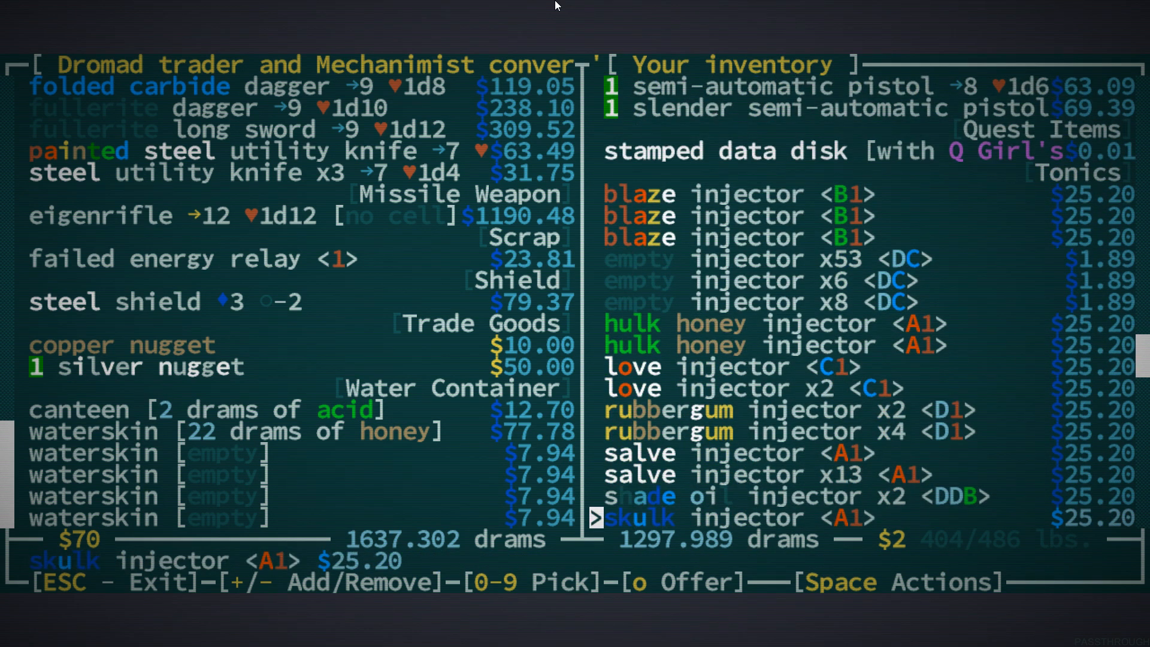
scroll("down", 3)
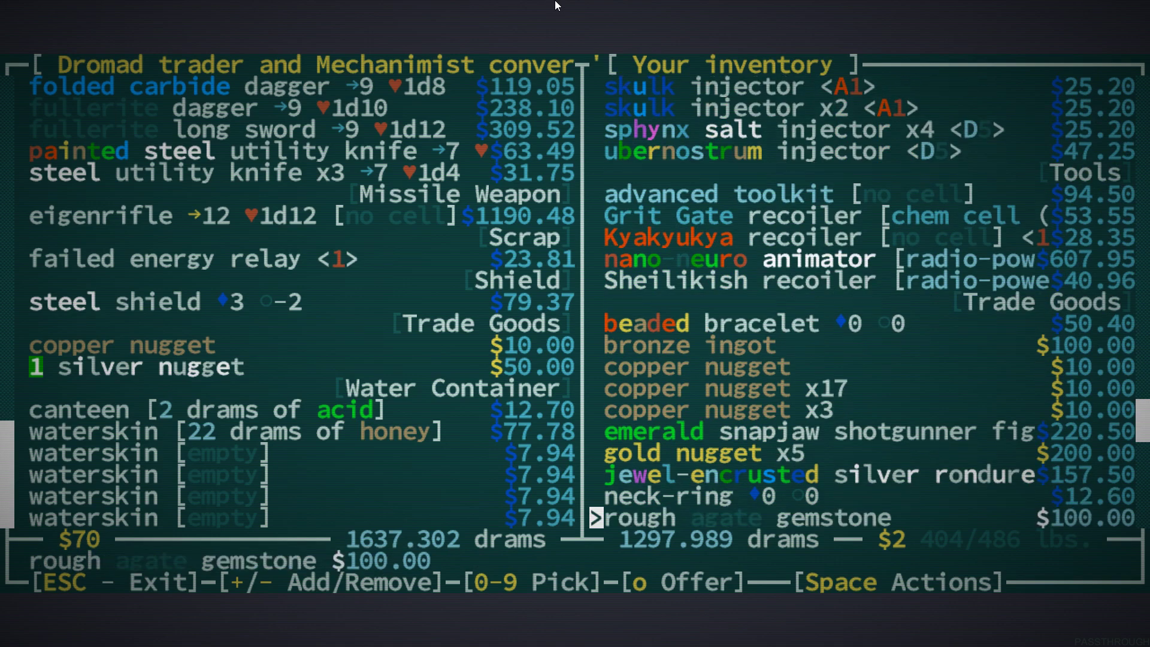
scroll("down", 3)
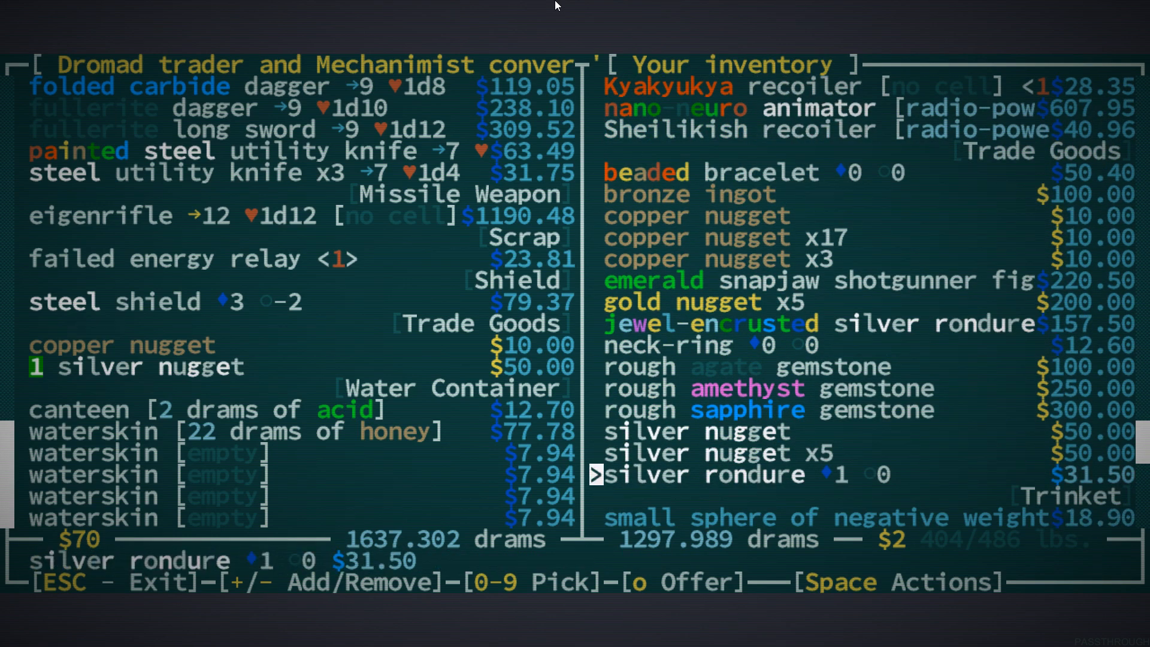
scroll("down", 3)
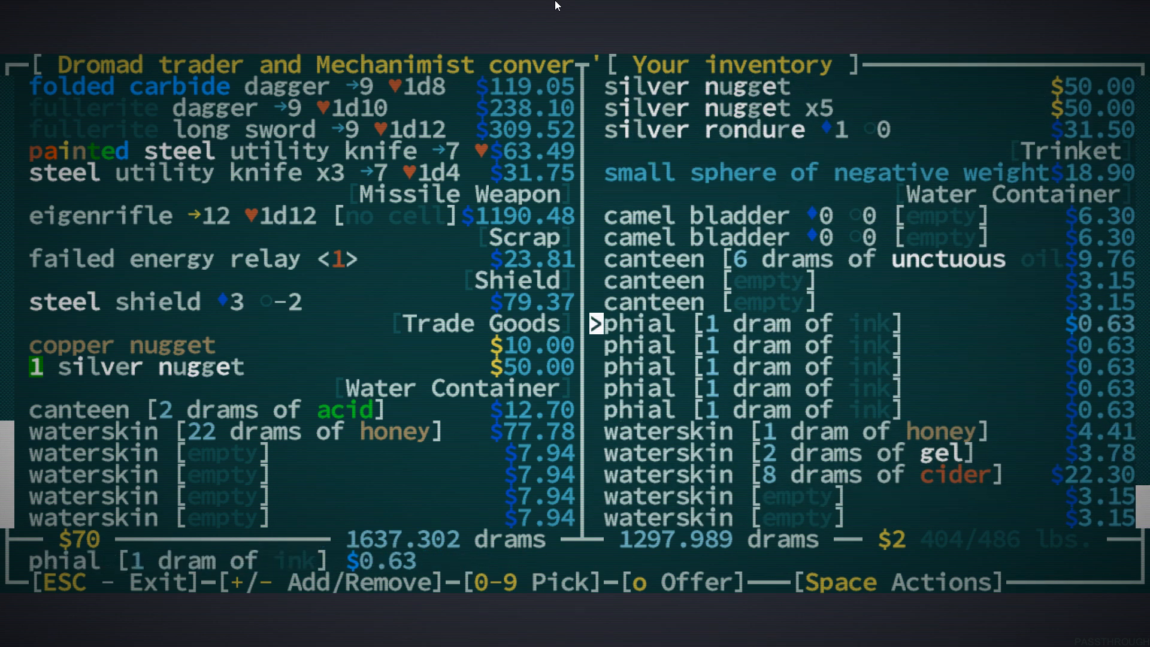
scroll("up", 3)
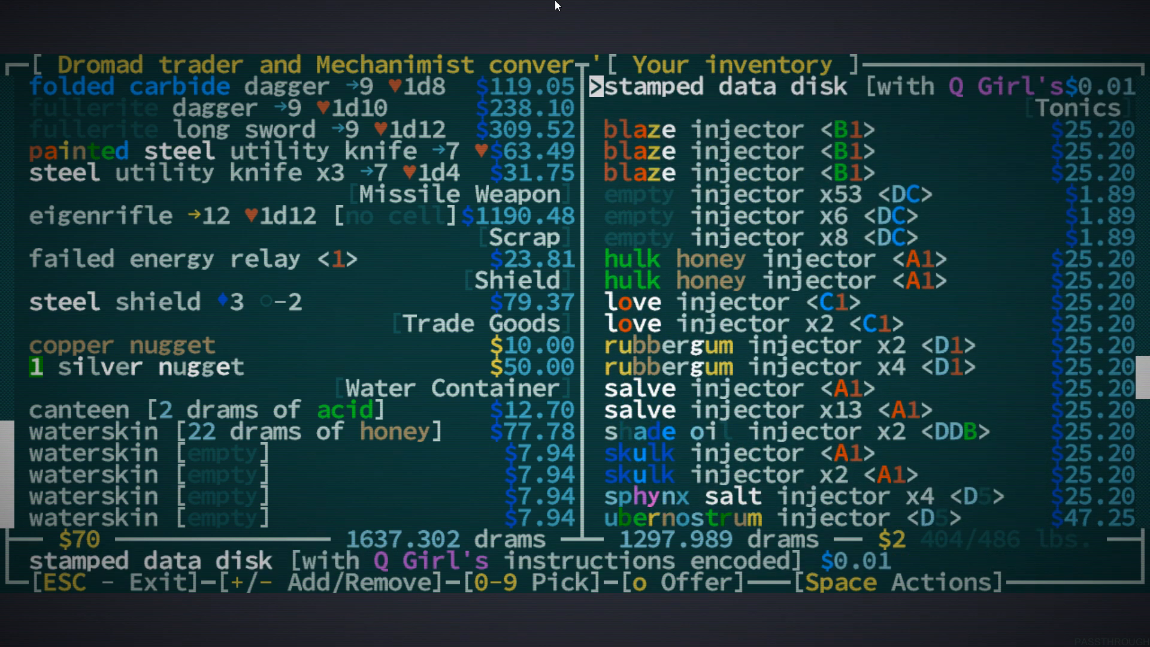
scroll("up", 3)
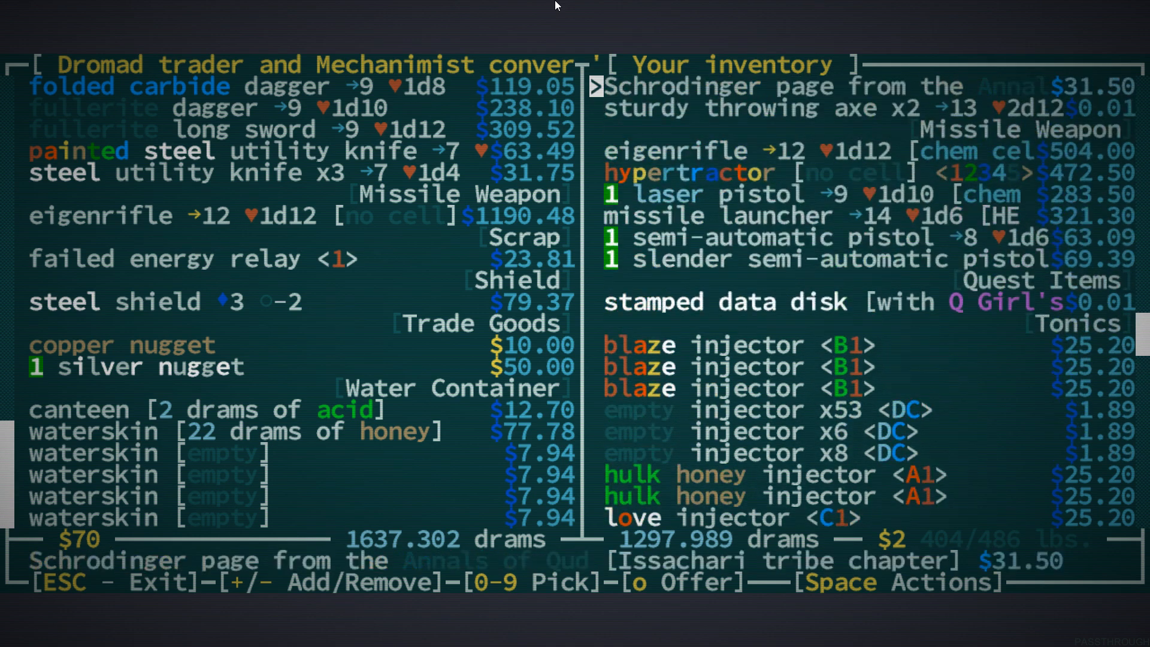
scroll("up", 3)
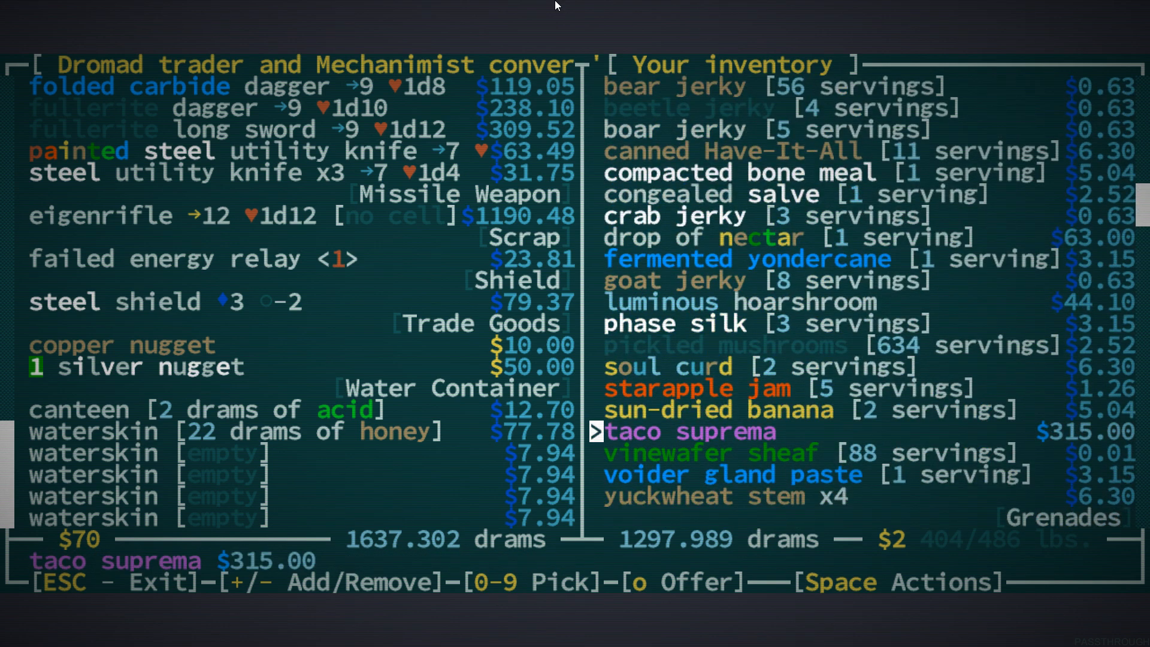
Add the blood-stained thermoelectric cell and complete the dromad trade
key("up")
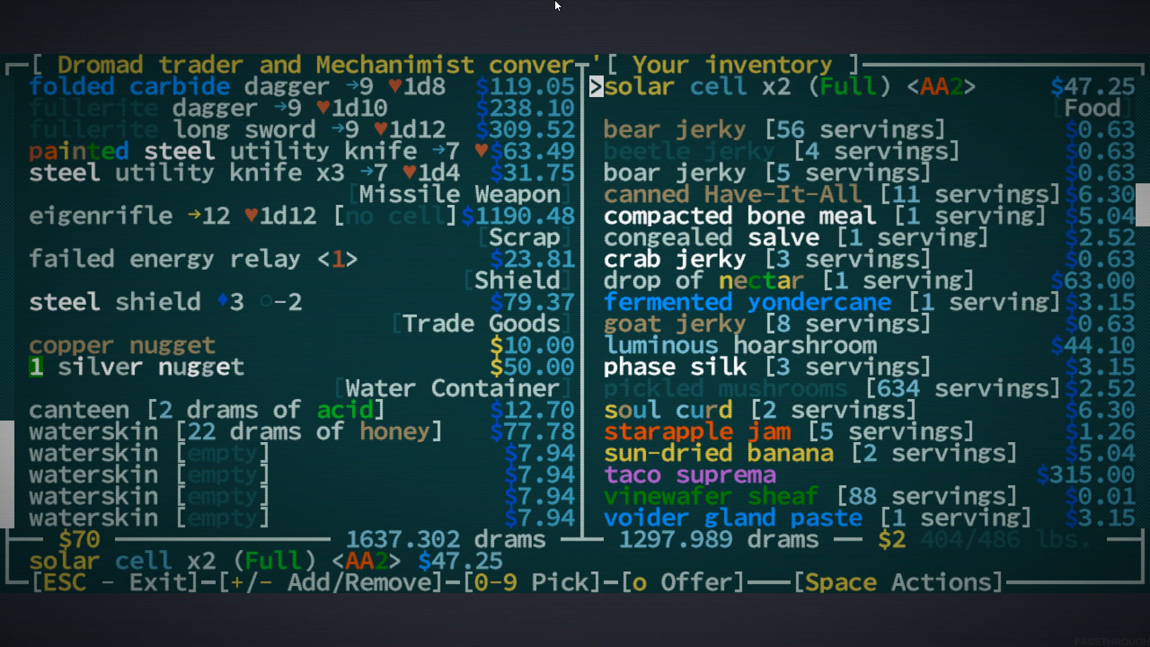
scroll("up", 3)
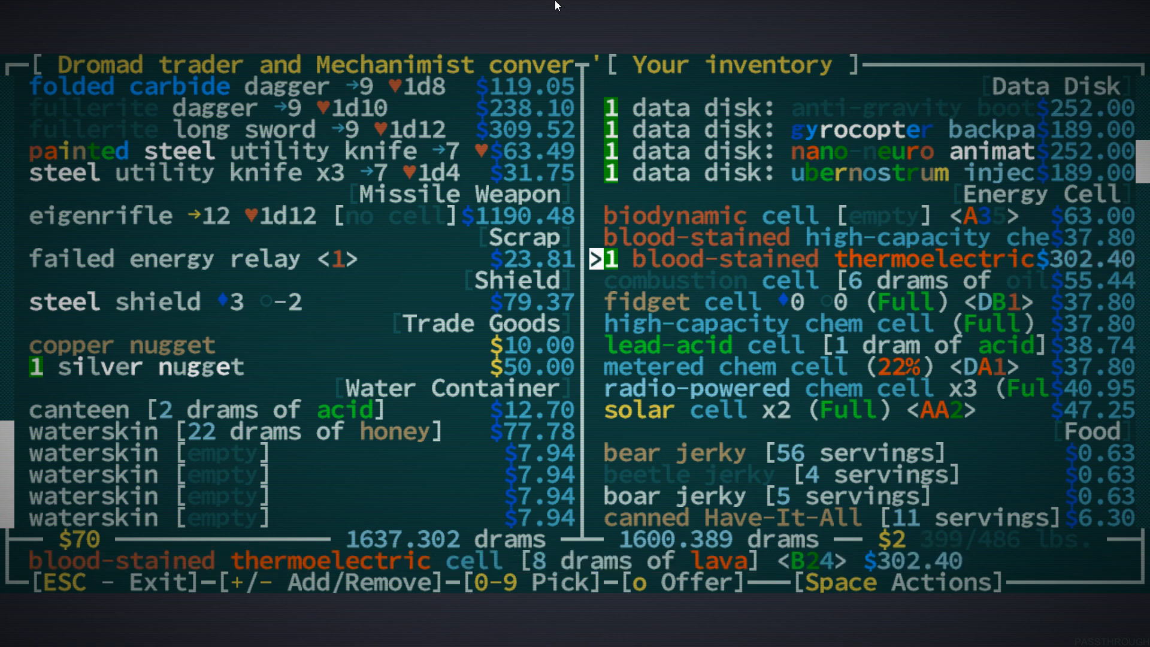
key("o")
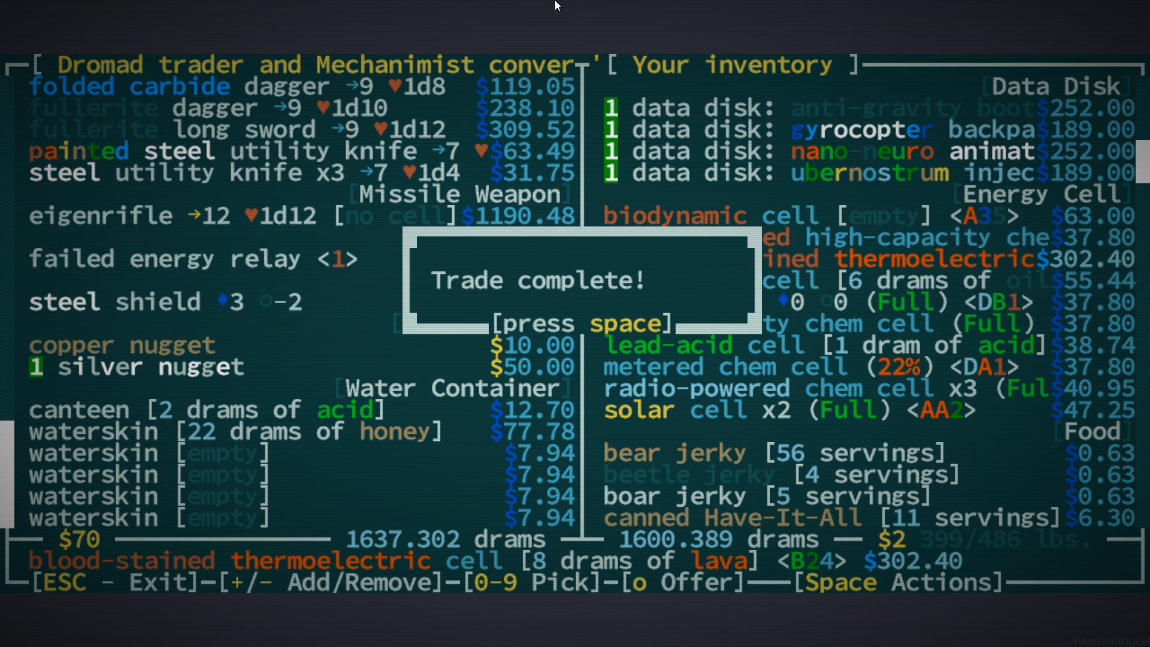
key("space")
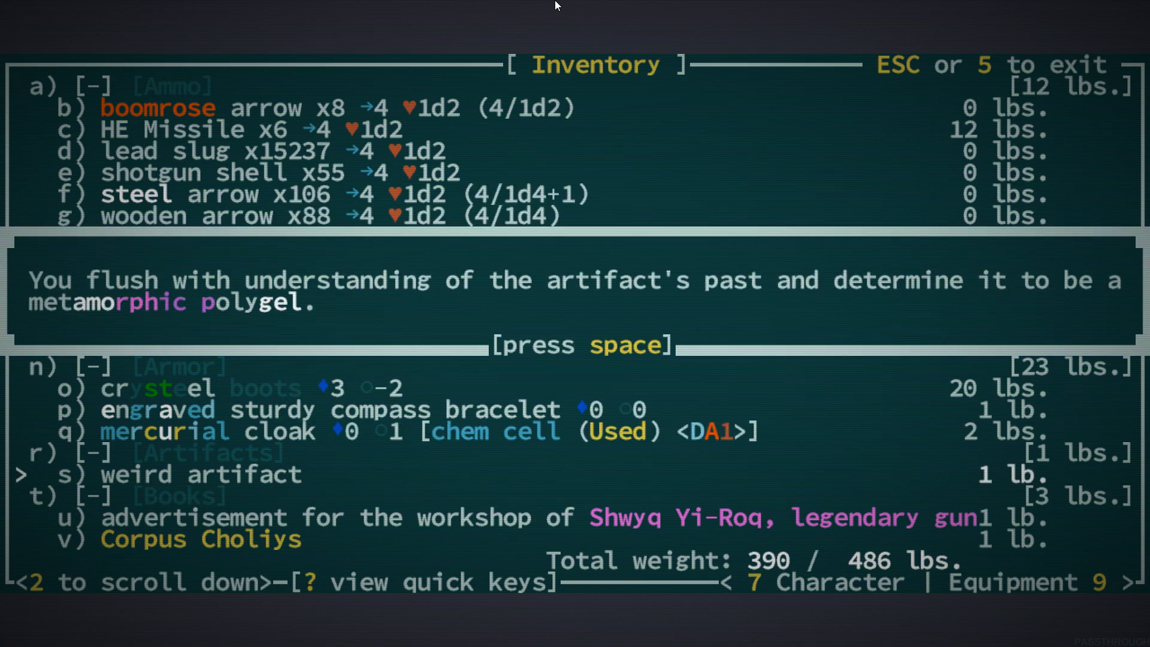
Confirm the weird artifact is metamorphic polygel and the crysteel boots are worn on the feet
key("space")
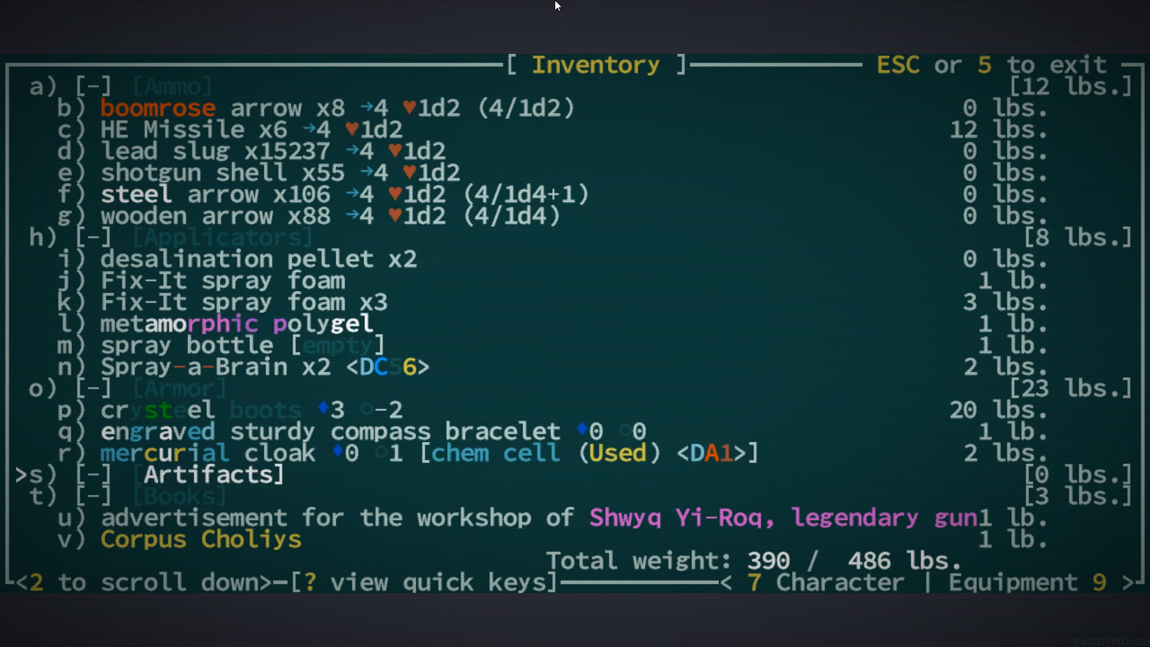
key("up")
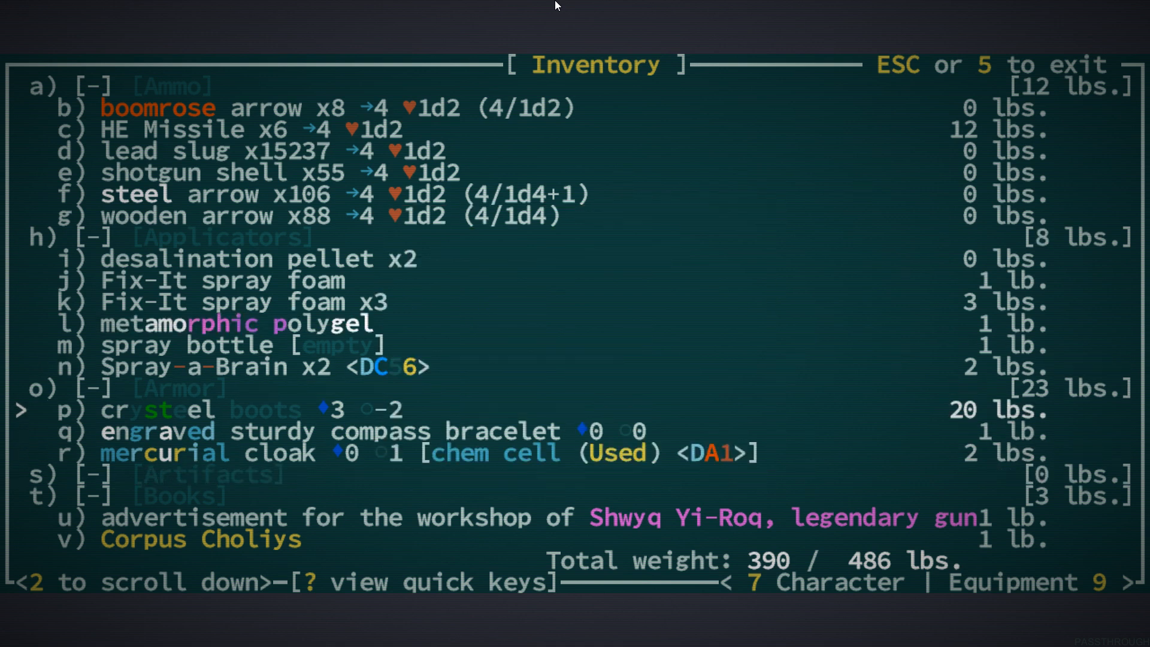
key("9")
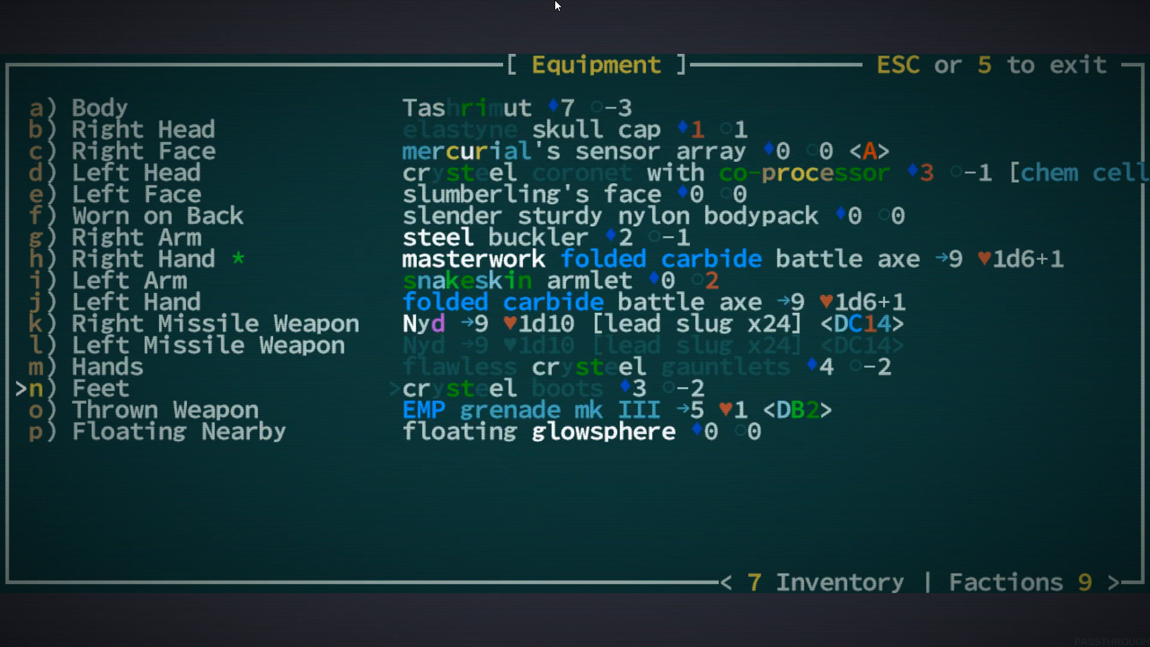
key("Escape")
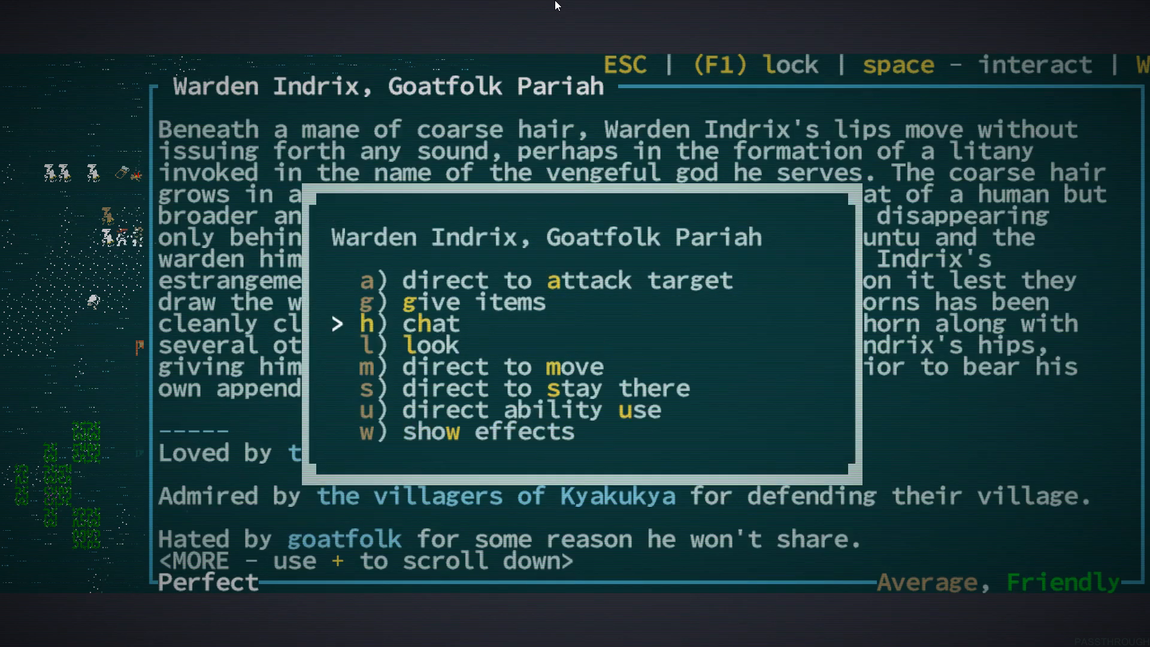
Give the steel boots to Warden Indrix through the companion item exchange
key("g")
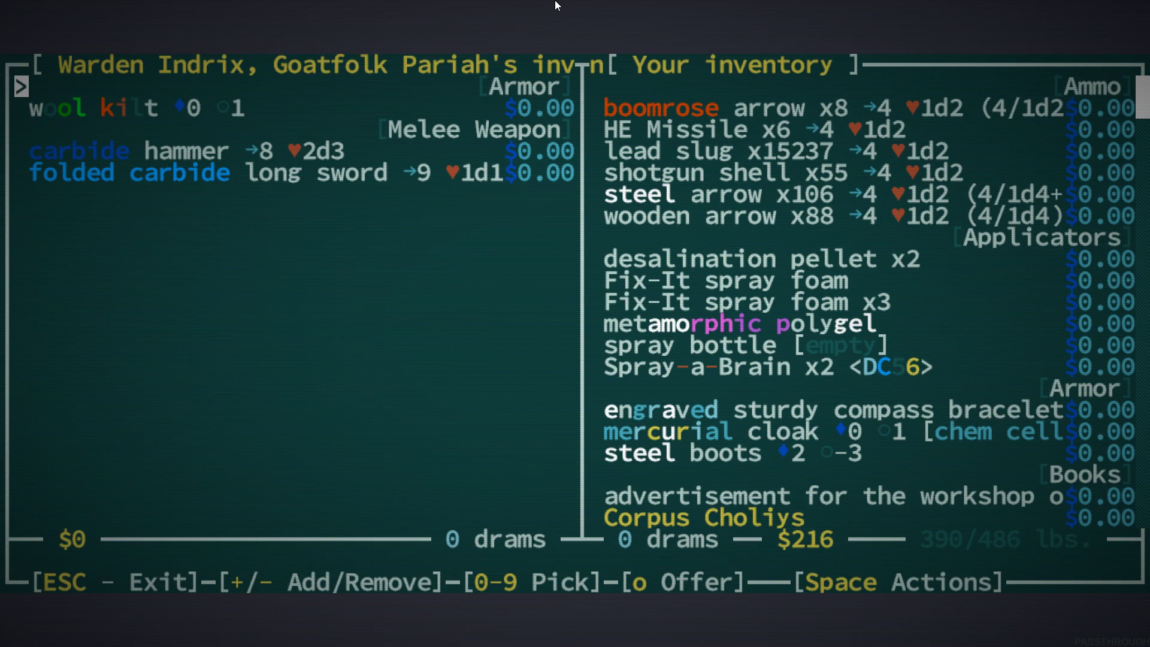
scroll("down", 3)
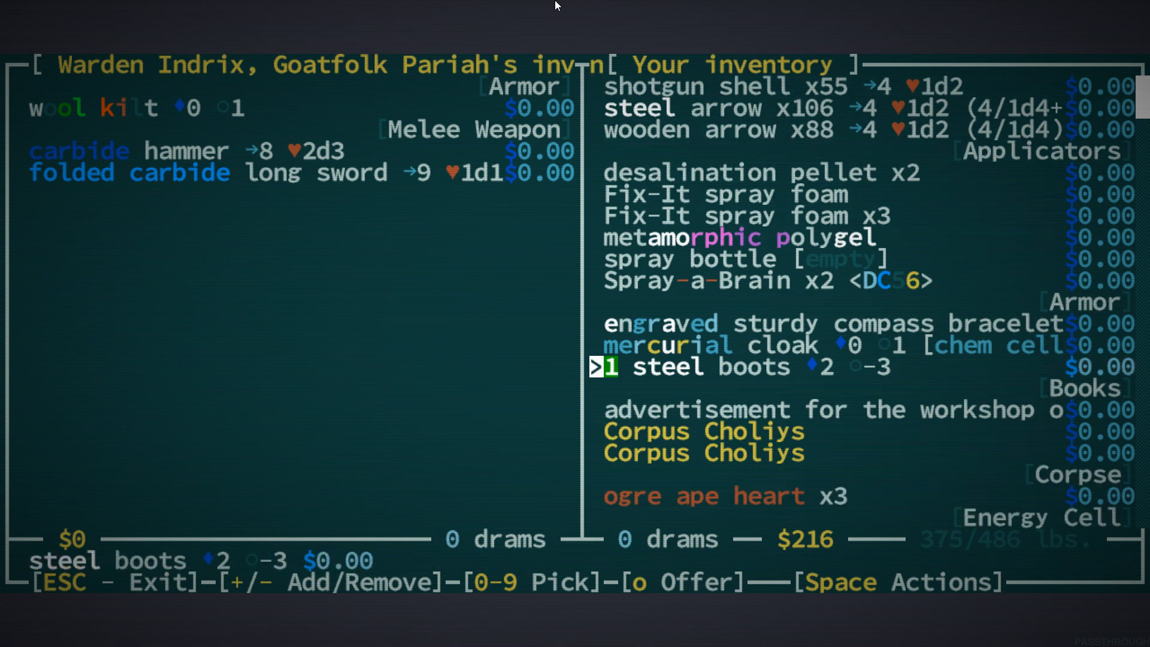
key("Down")
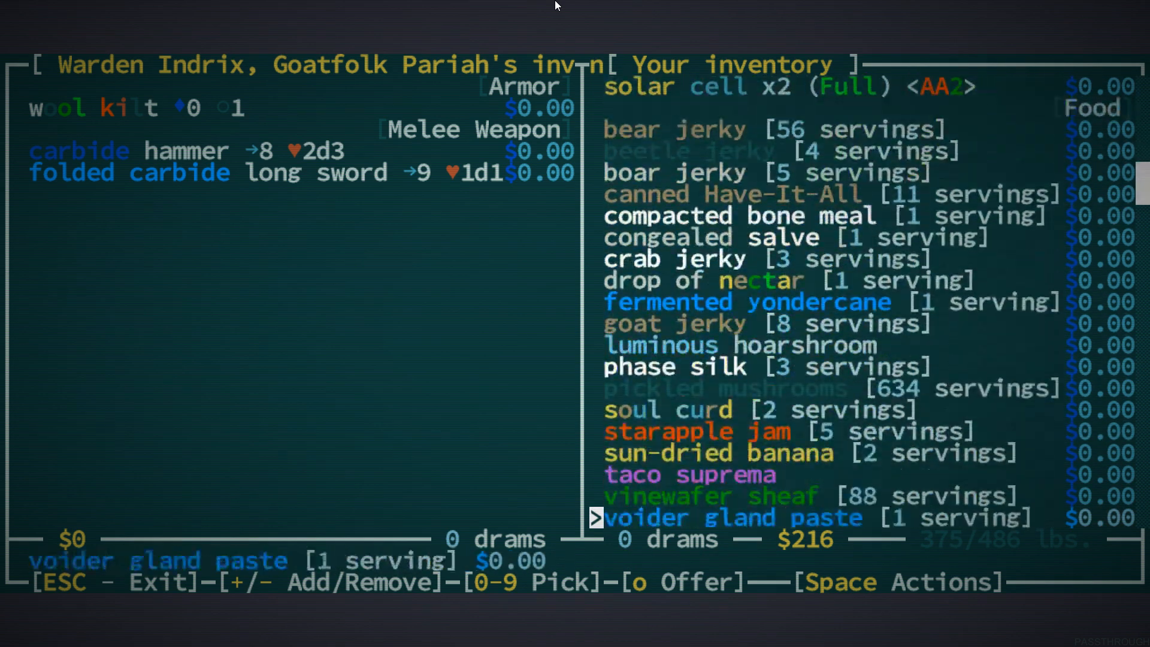
scroll("down", 3)
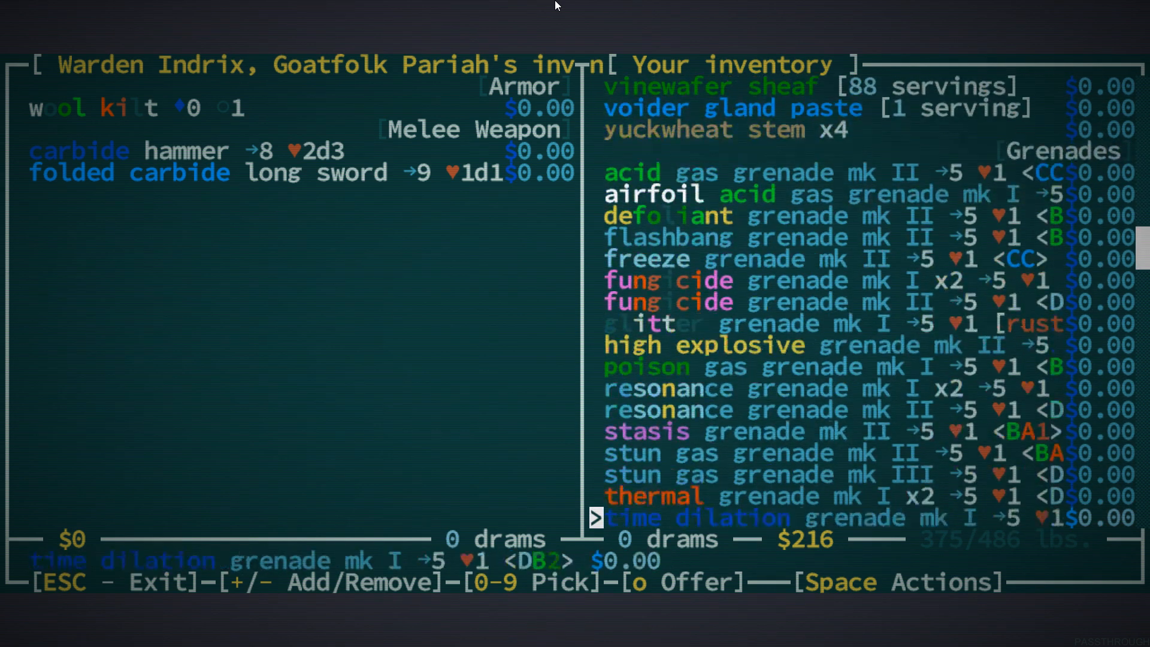
key("o")
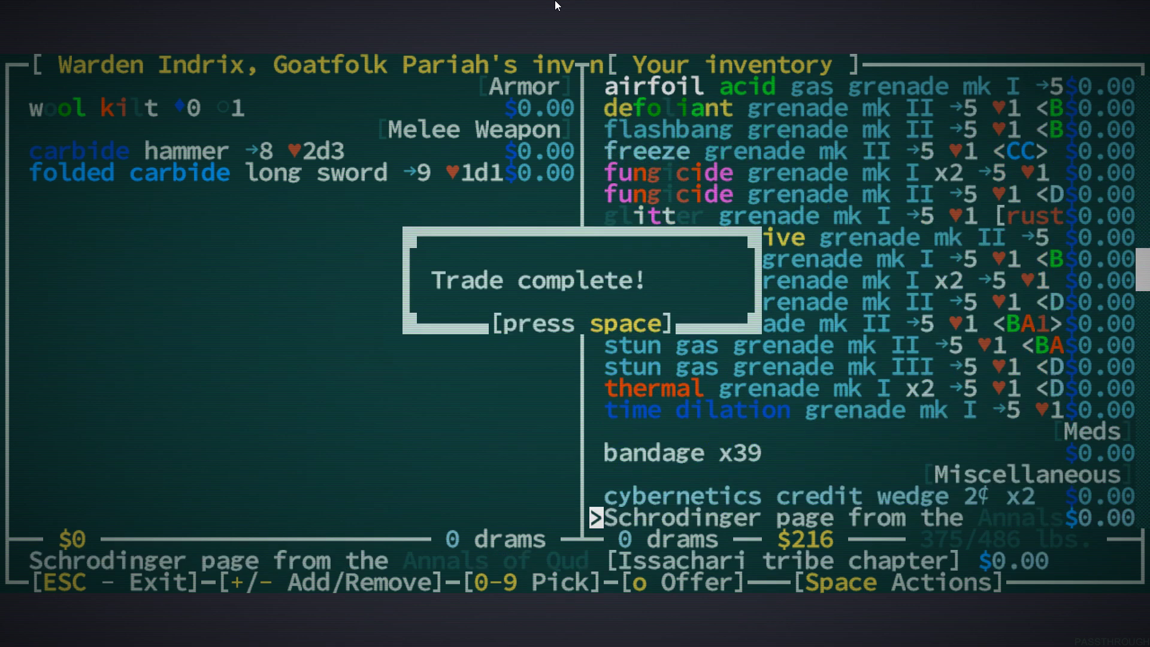
key("space")
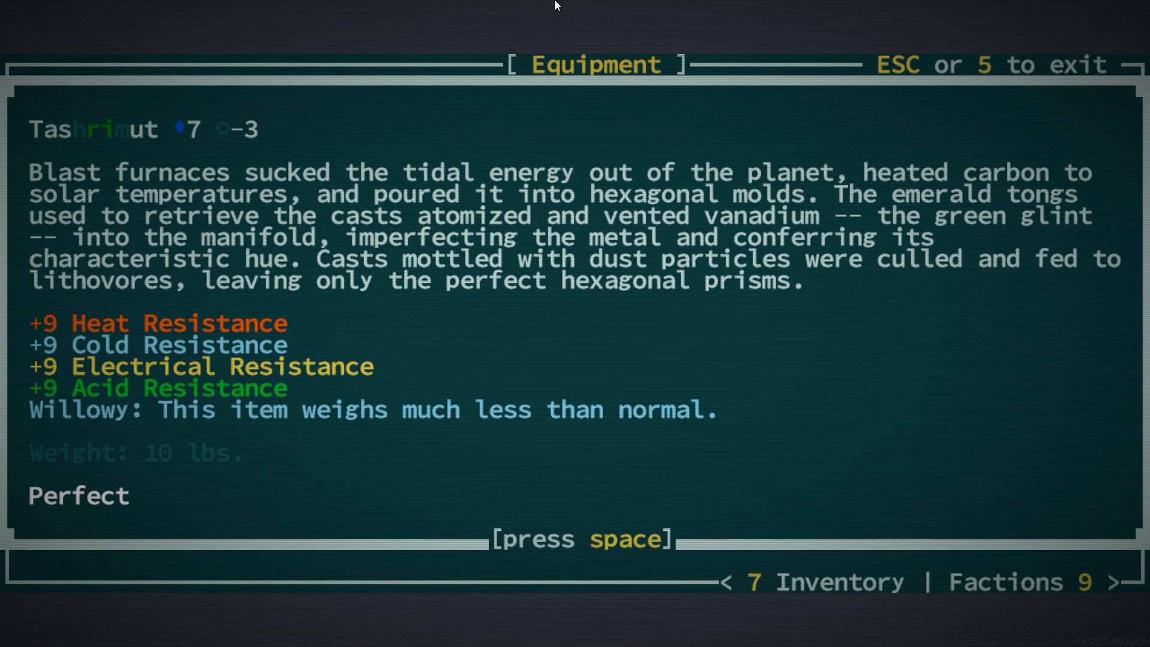
Dismiss the Tashrimut description, browse the full inventory list, and return to the Stiltgrounds map
key("space")
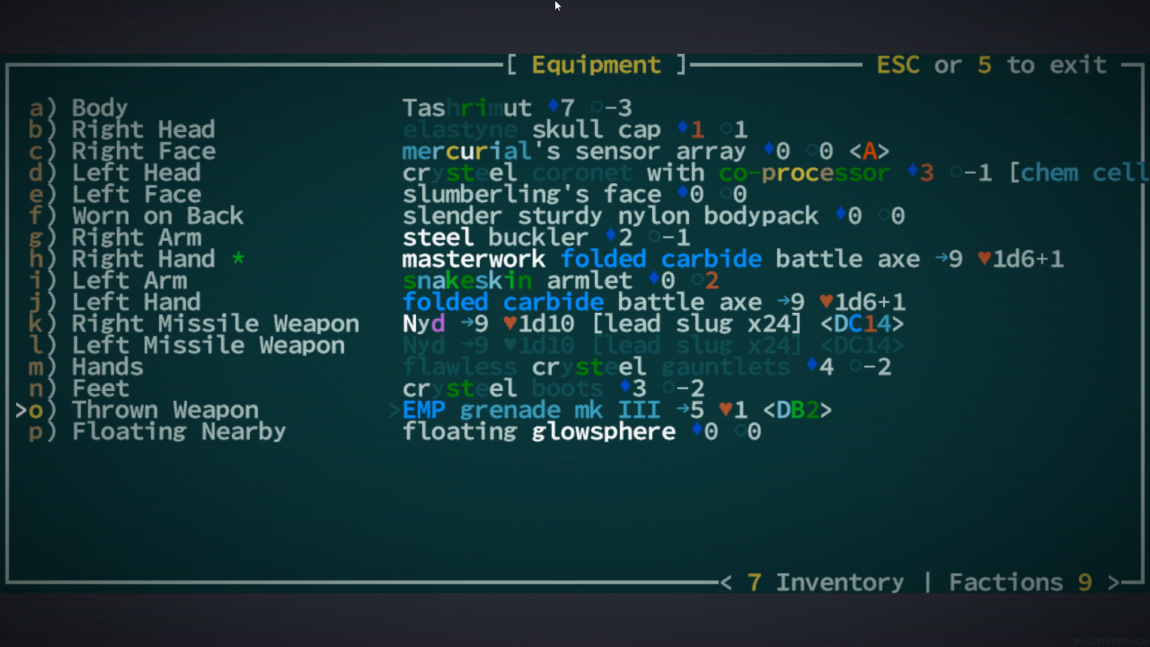
key("7")
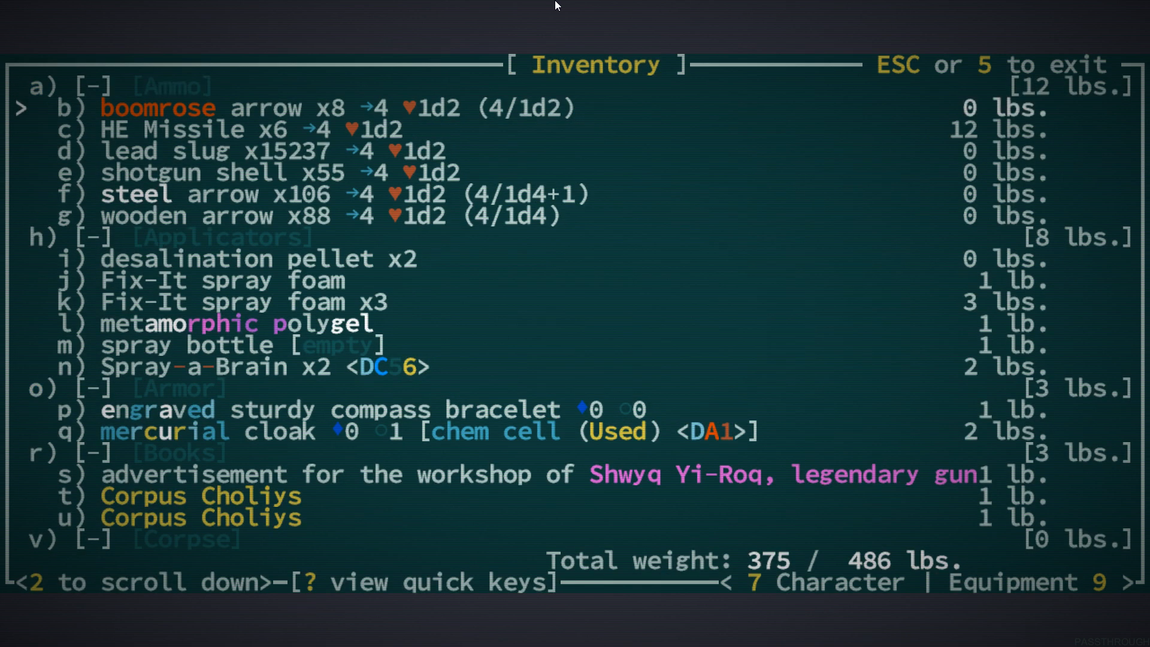
scroll("down", 3)
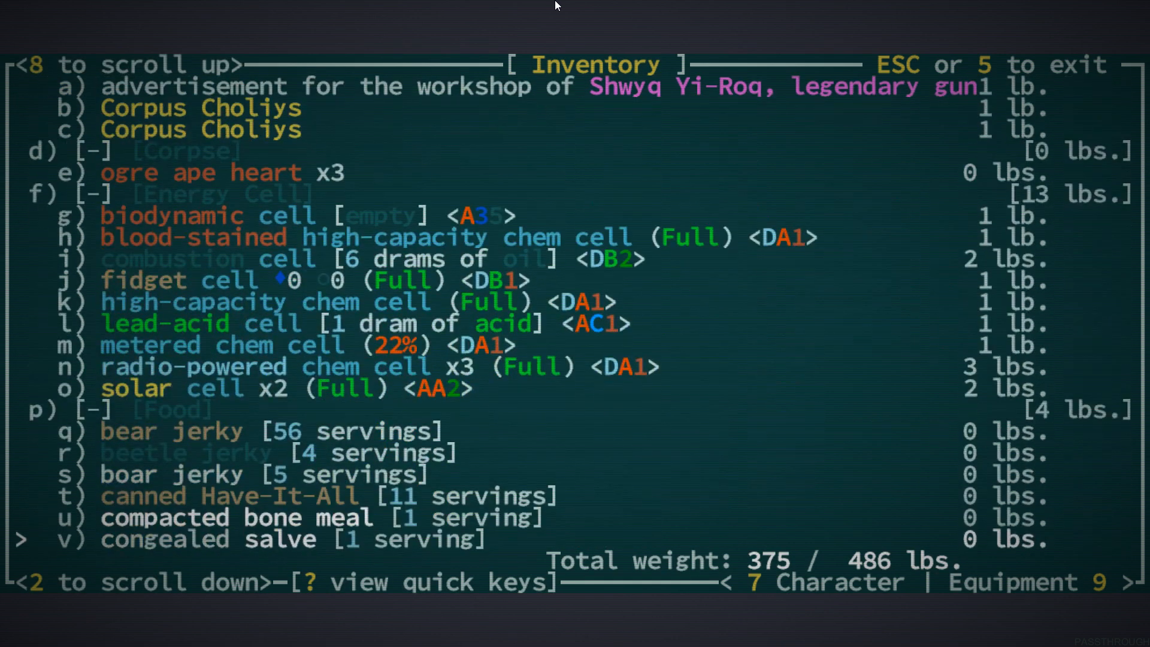
scroll("down", 3)
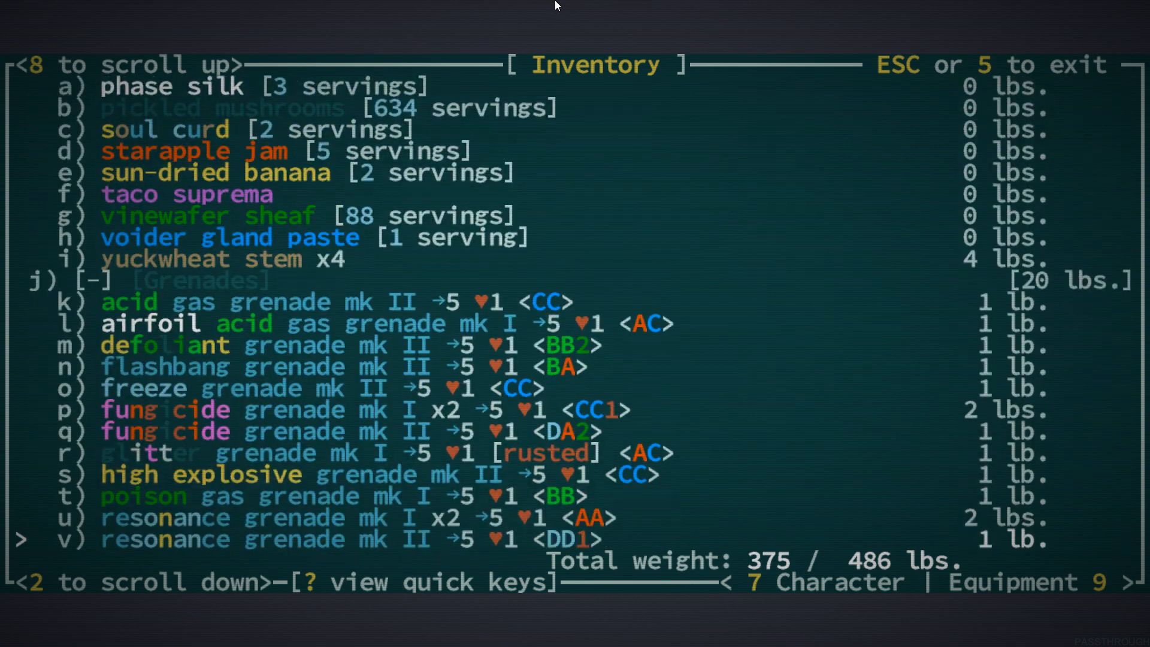
scroll("up", 3)
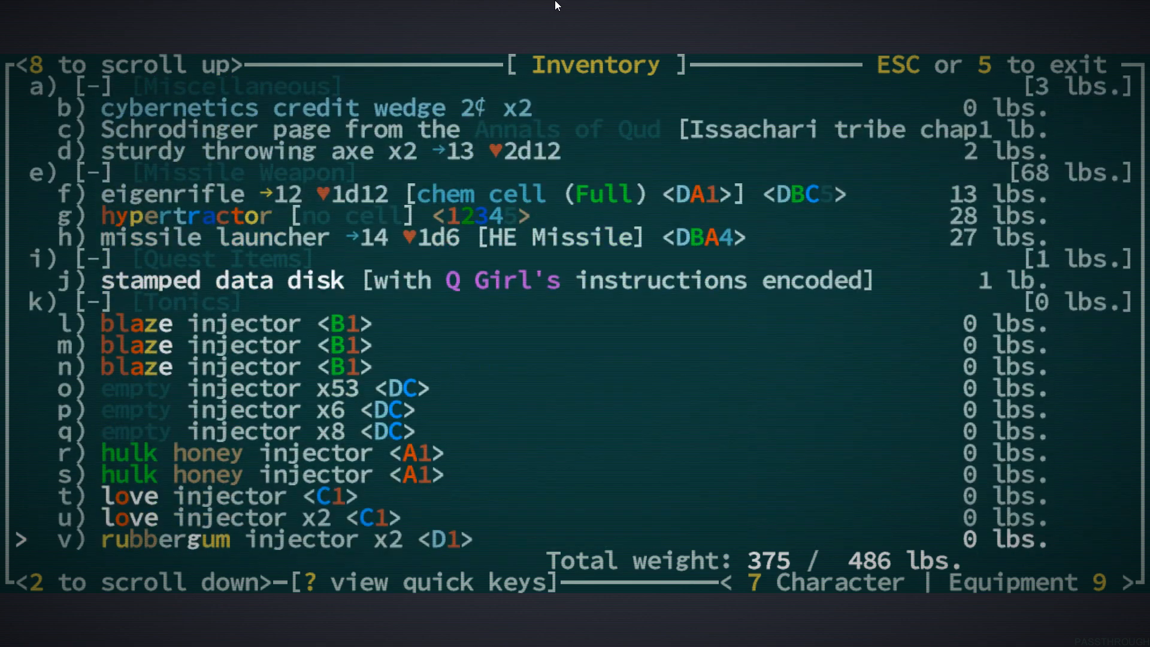
scroll("down", 3)
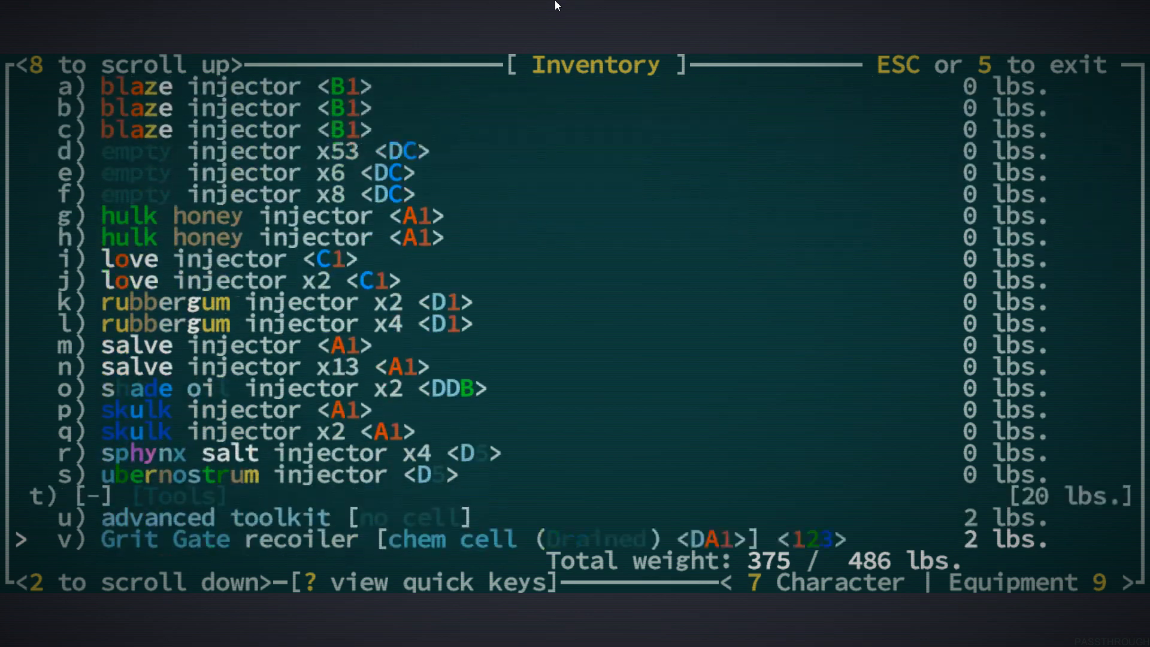
scroll("down", 3)
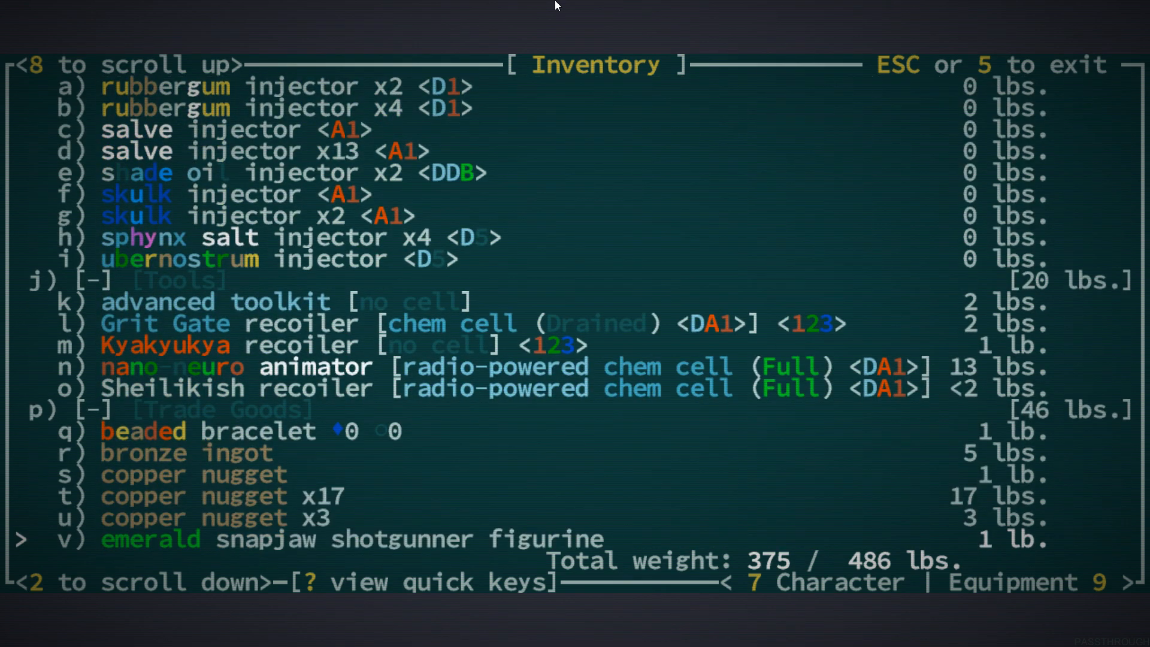
scroll("down", 3)
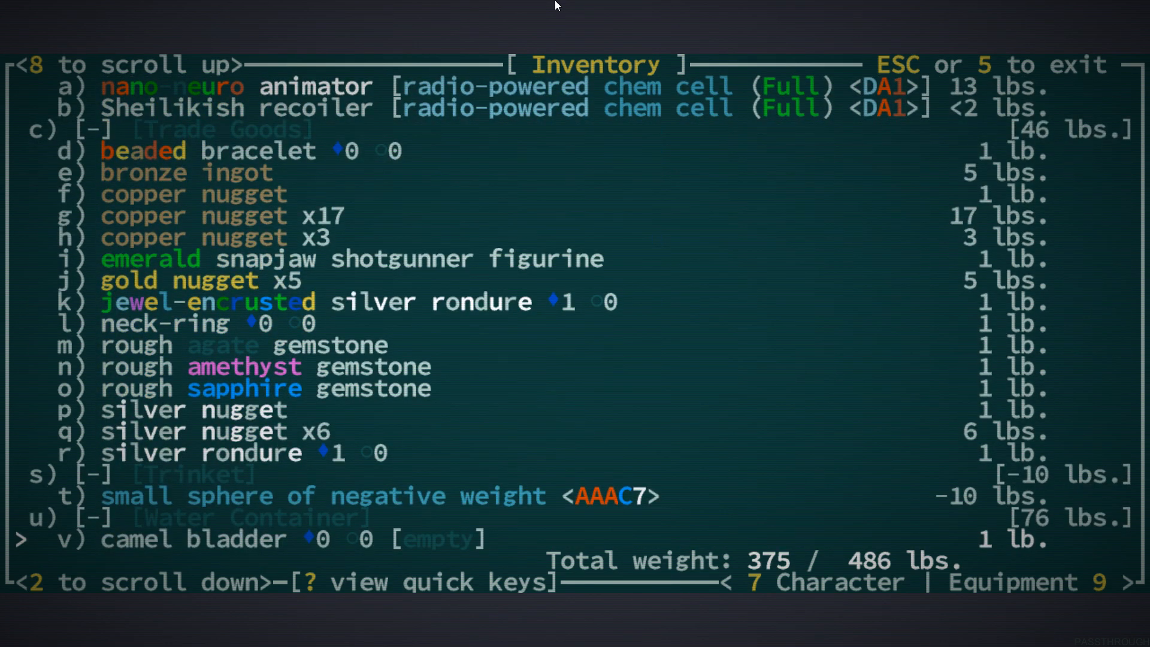
key("Escape")
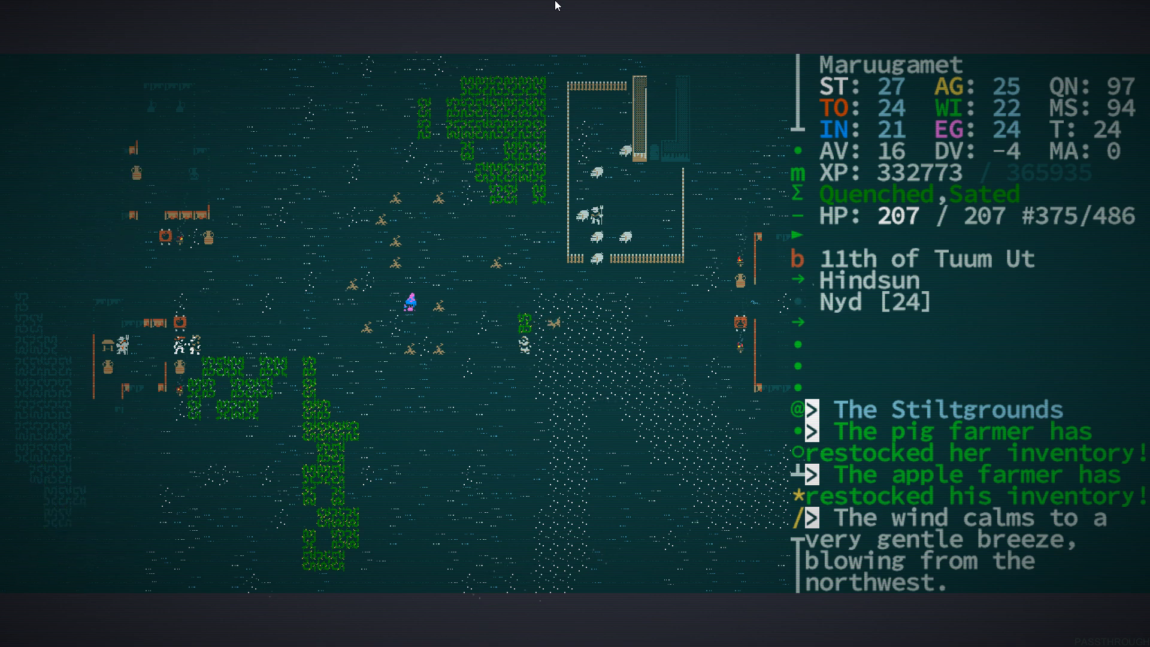
Trade with the apple farmer, marking his 20-dram cider waterskin and one Corpus Choliys
key("t")
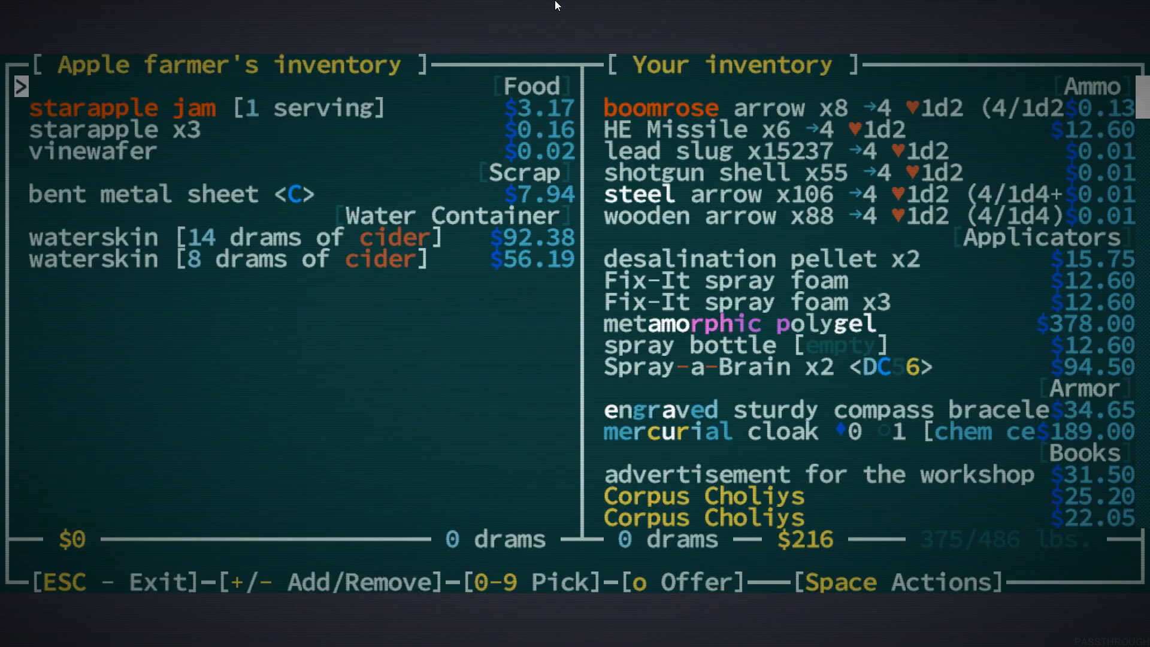
key("Escape")
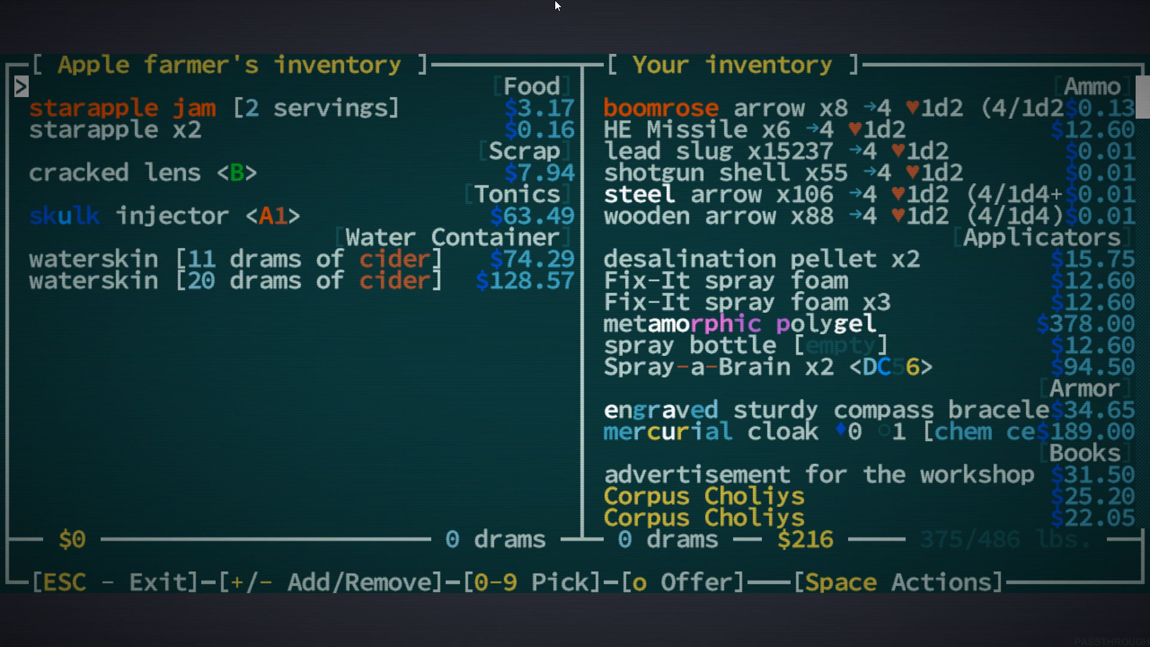
key("Down")
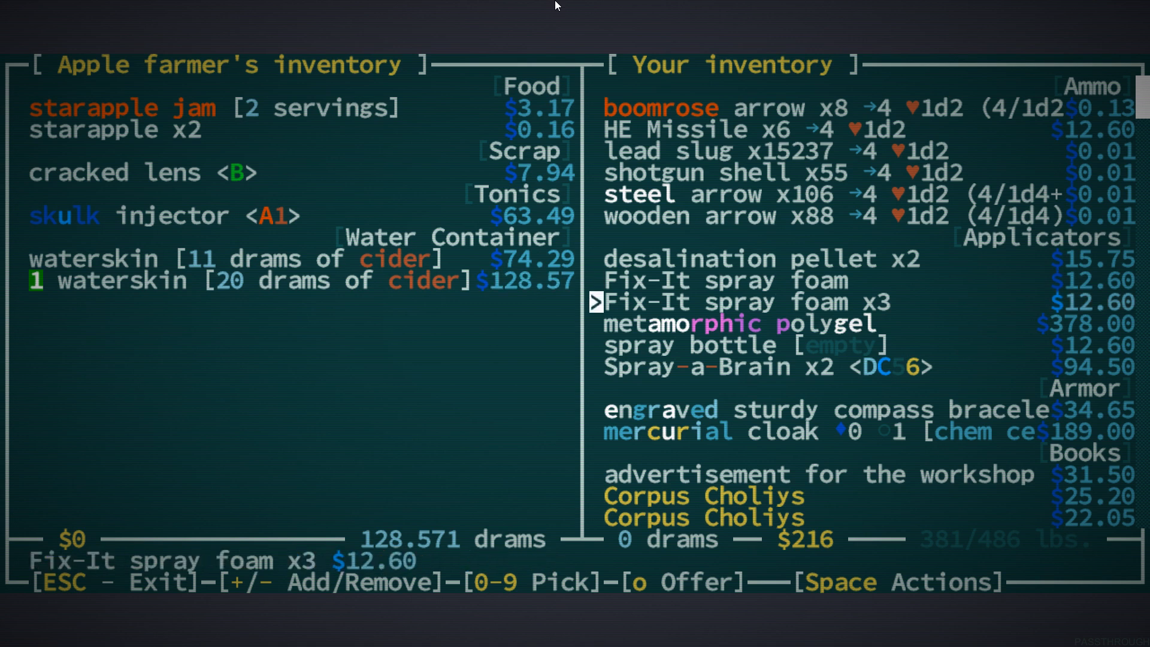
scroll("down", 3)
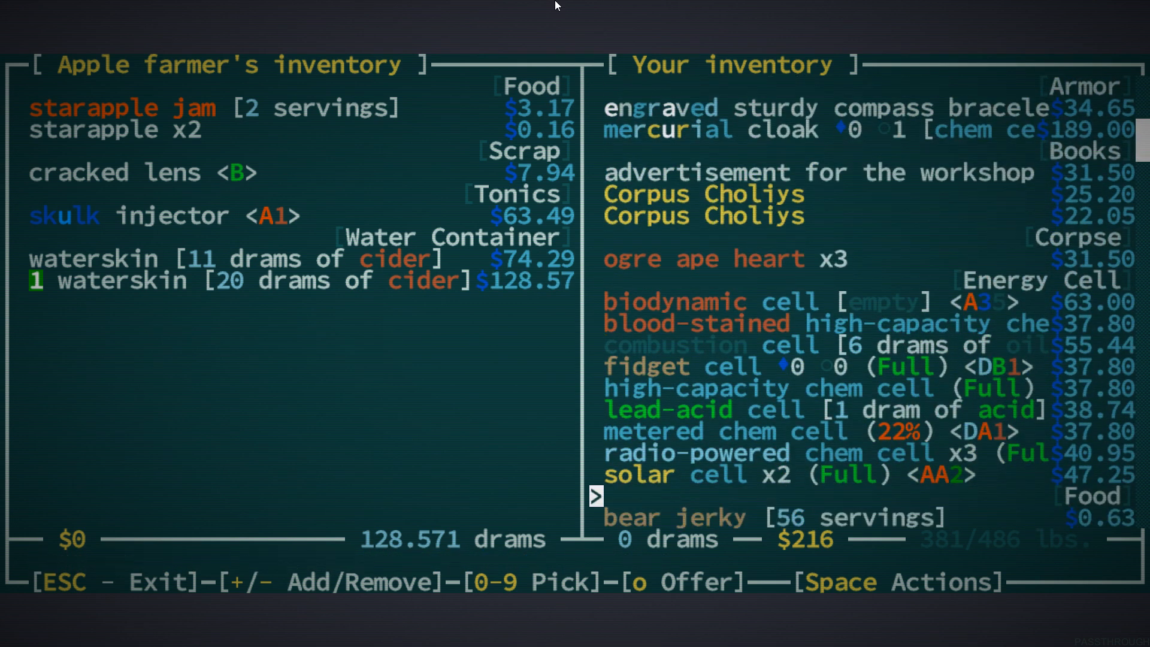
key("Up")
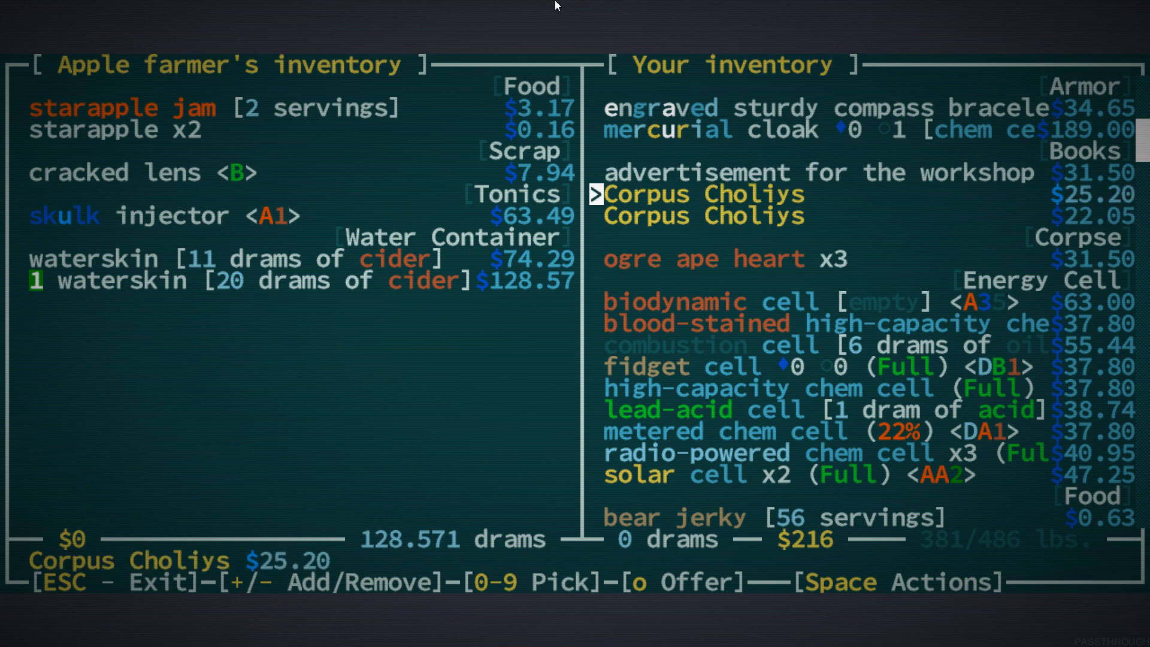
key("1")
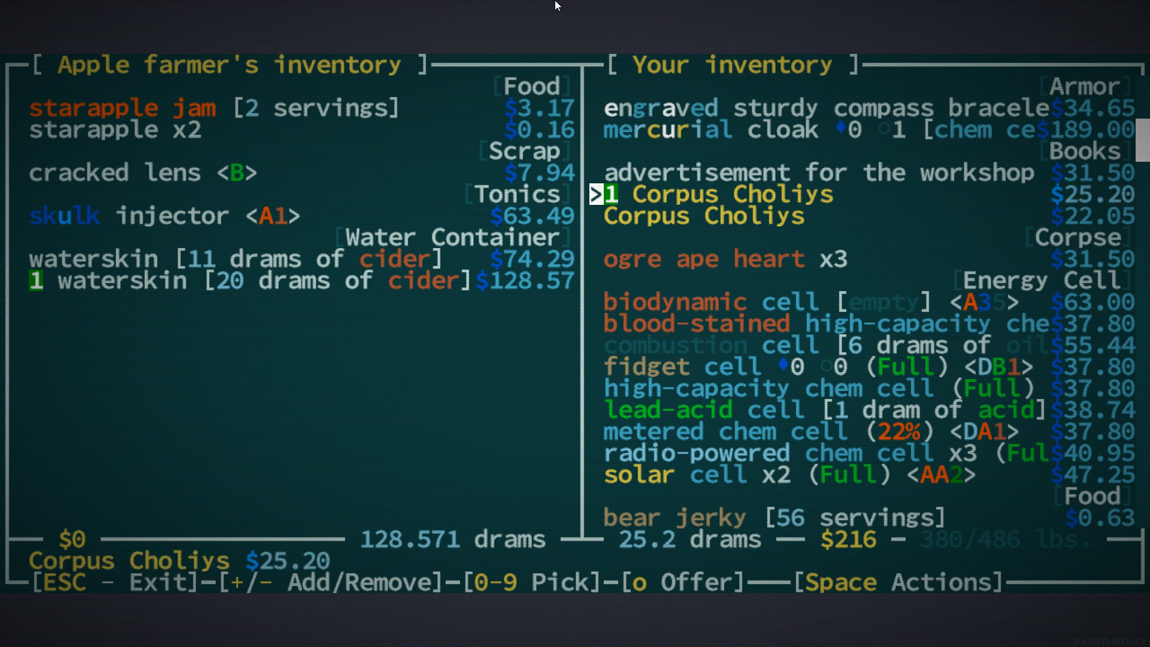
Browse own goods past the chem cells and boar jerky without marking anything else
key("Down")
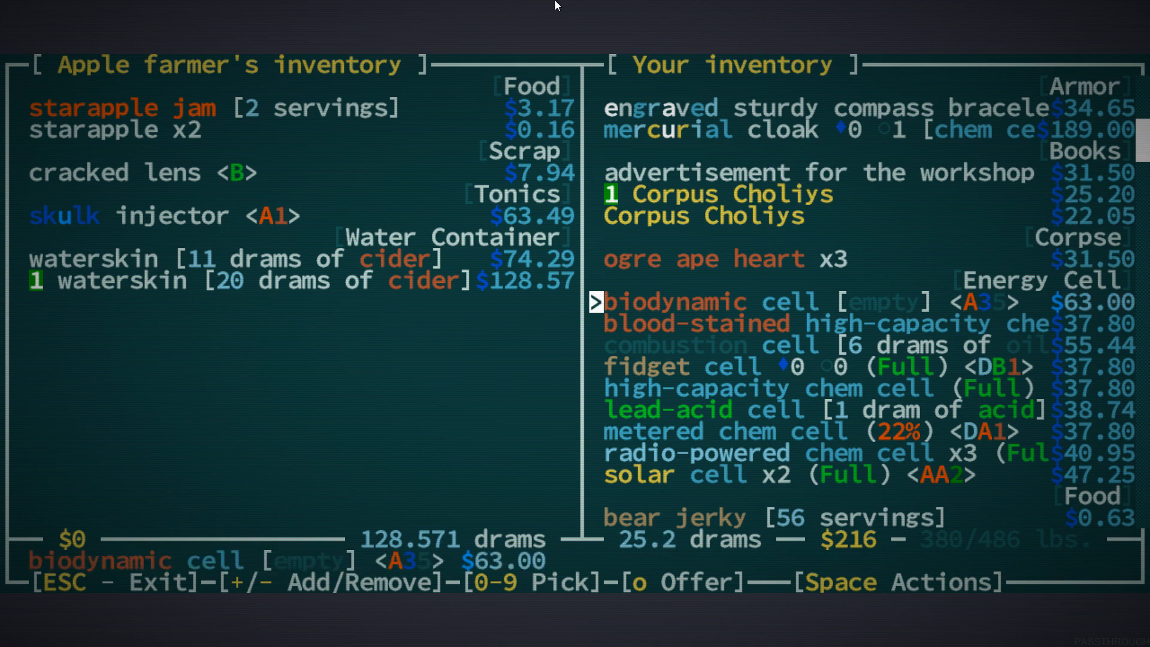
key("up")
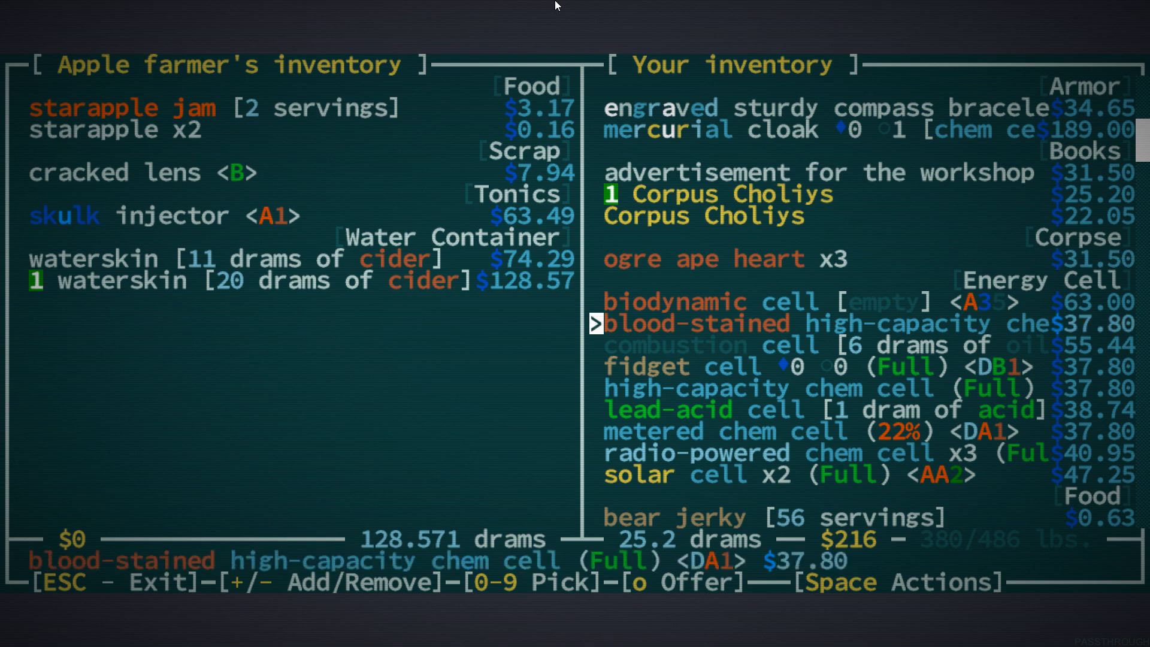
scroll("down", 3)
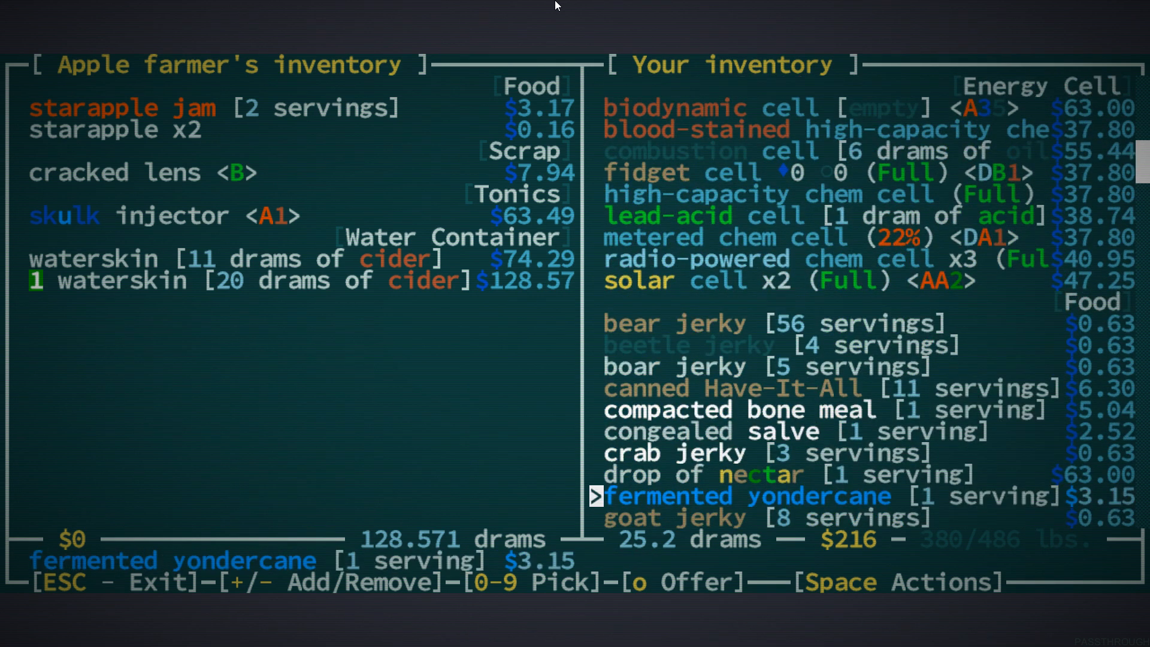
key("up")
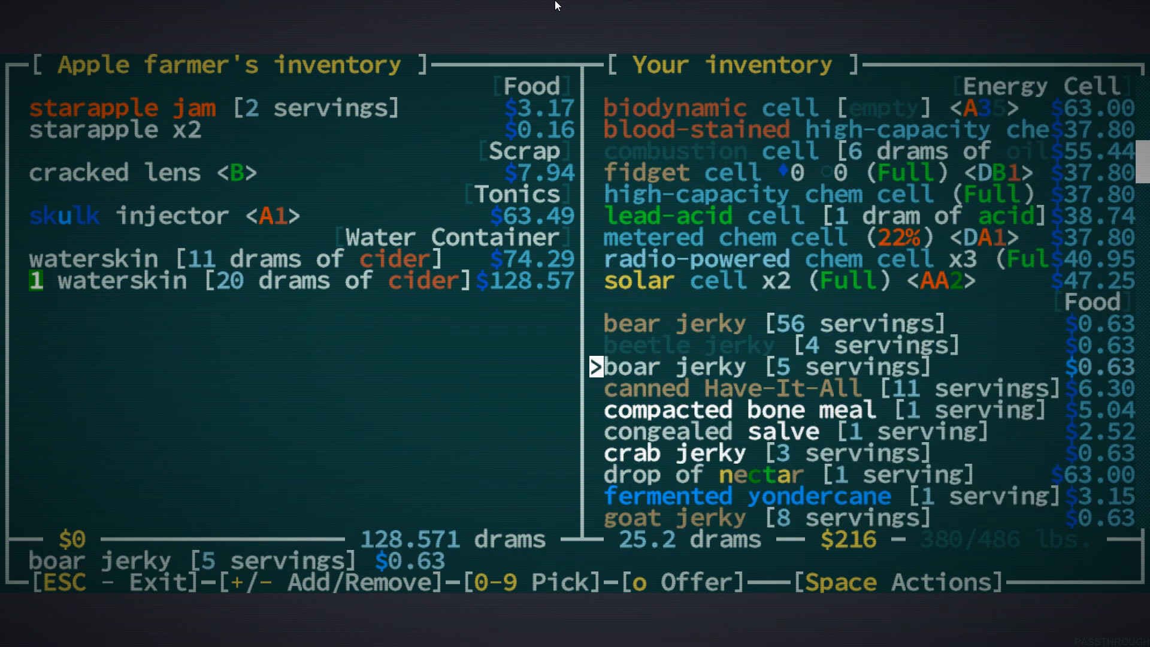
scroll("down", 3)
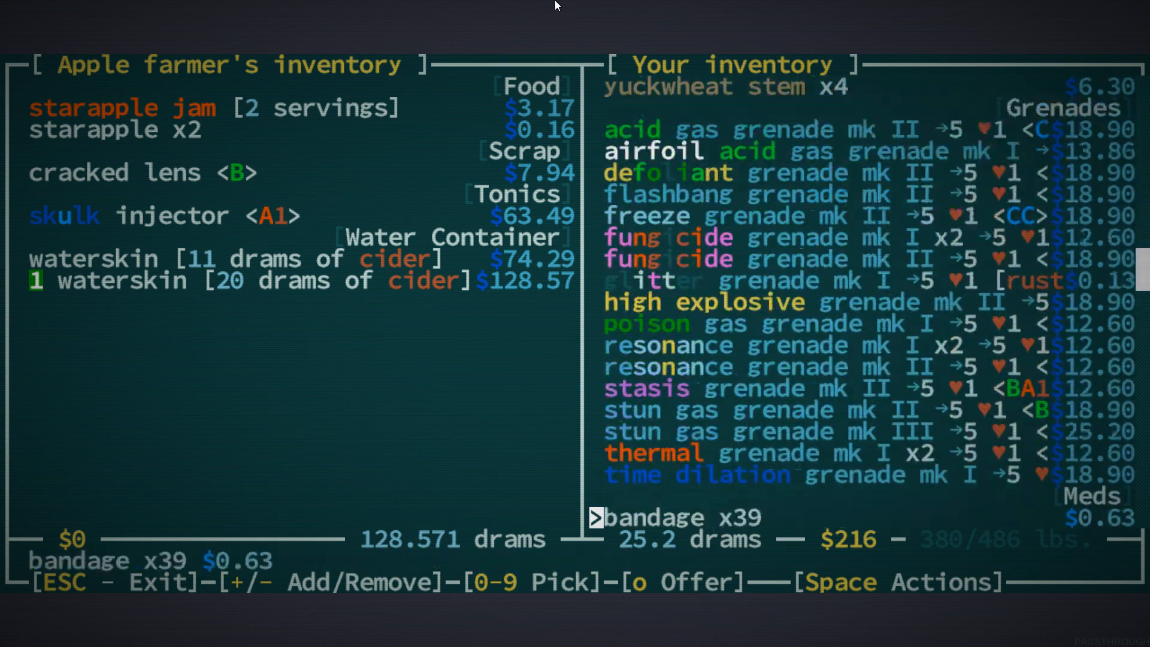
scroll("down", 3)
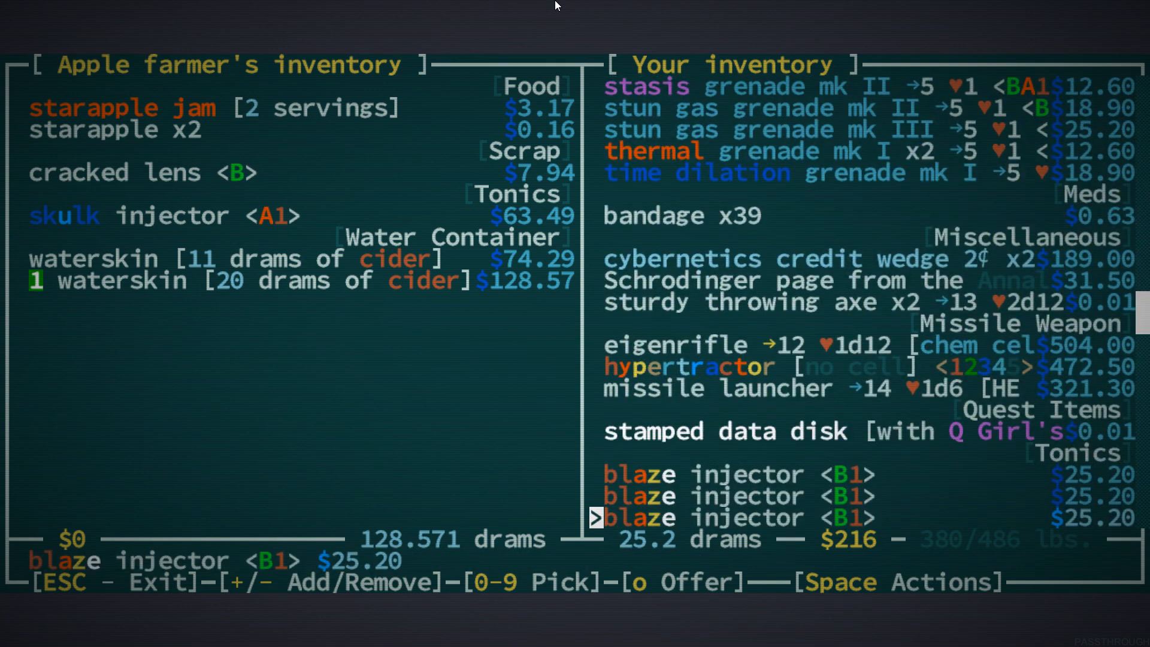
scroll("down", 3)
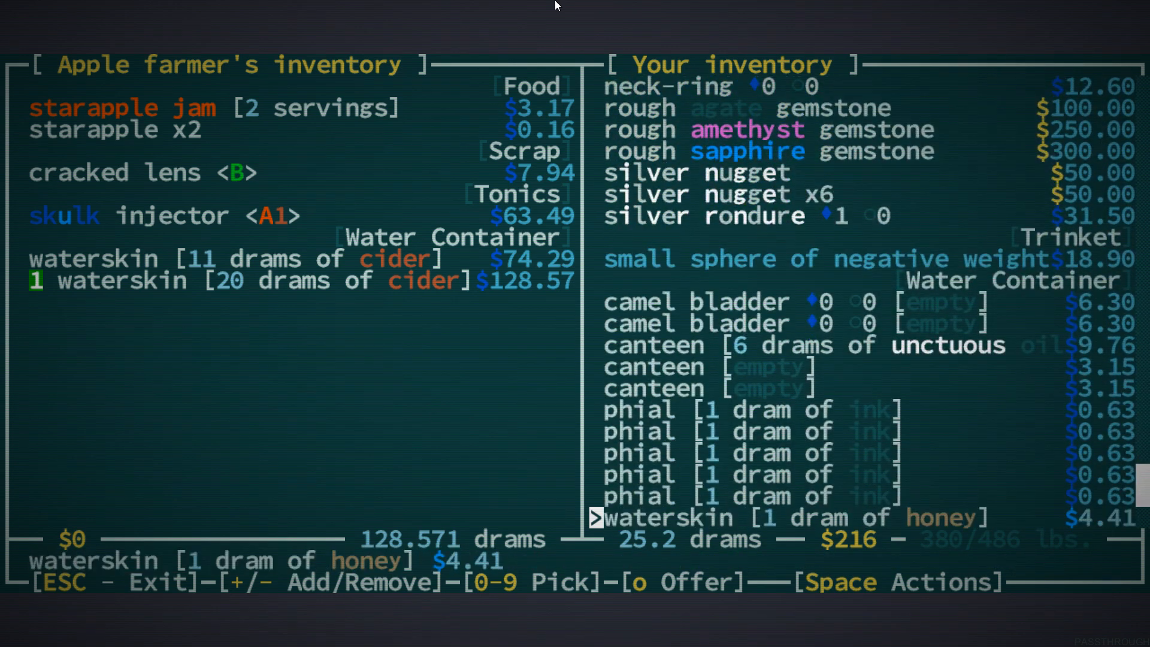
scroll("down", 3)
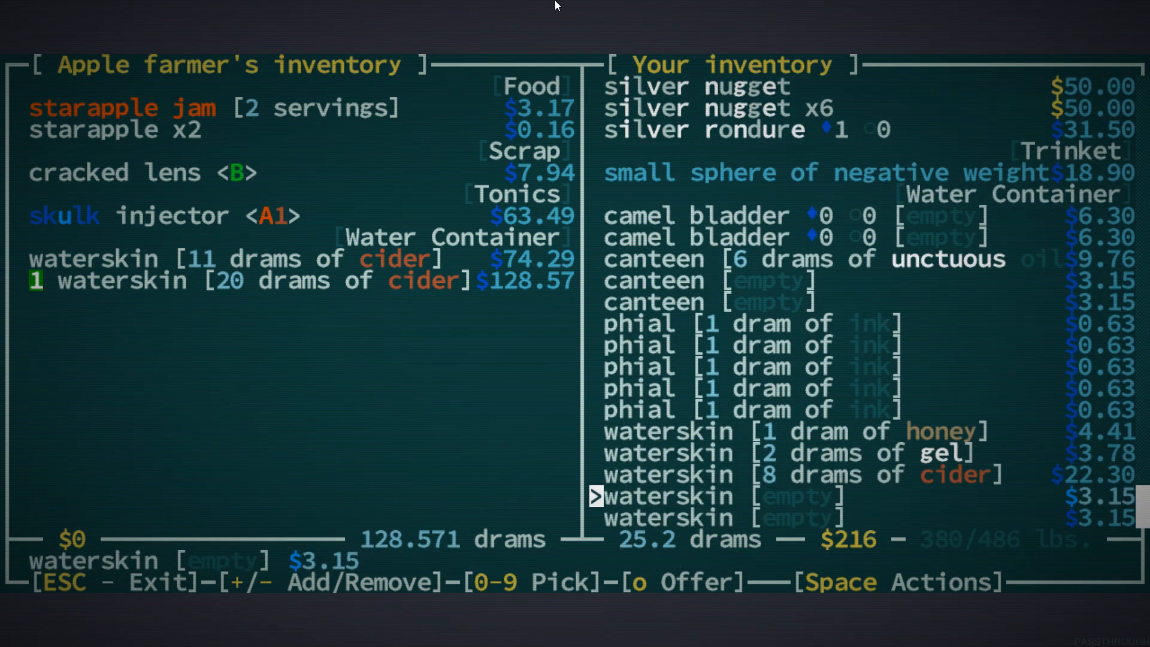
key("Up")
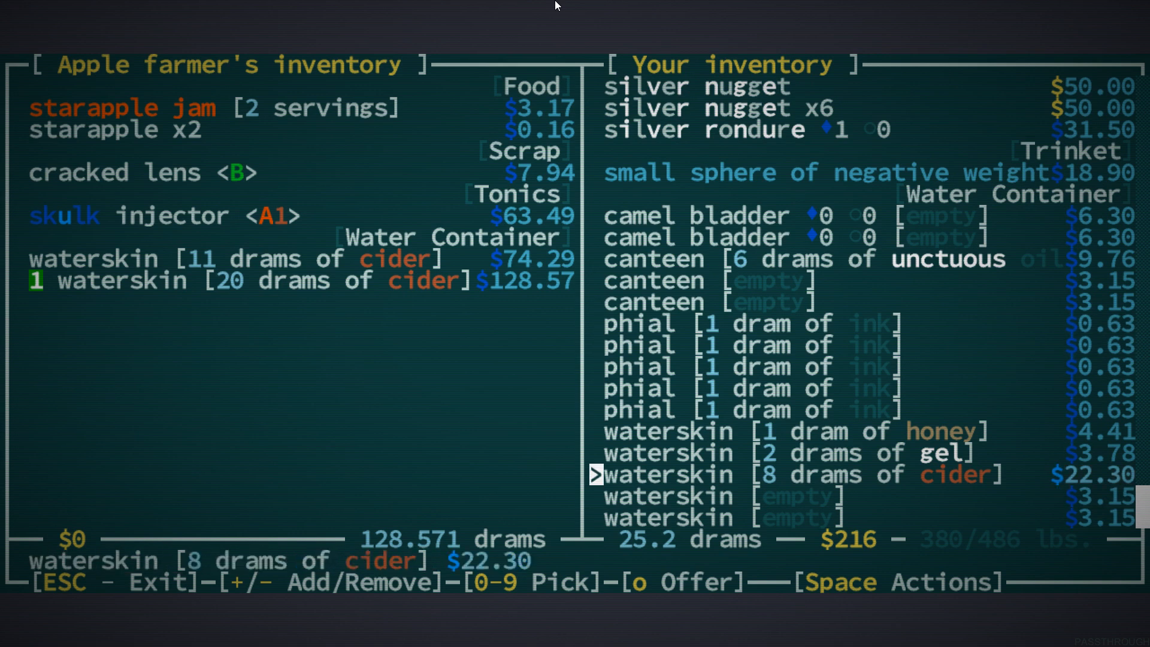
key("up")
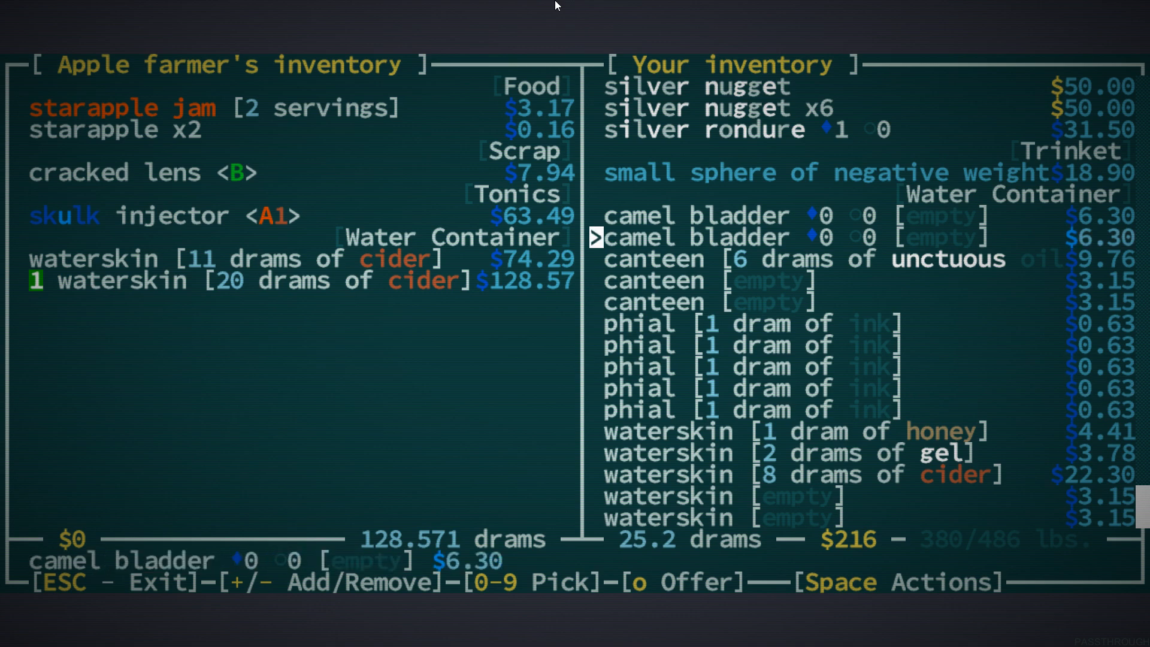
scroll("up", 3)
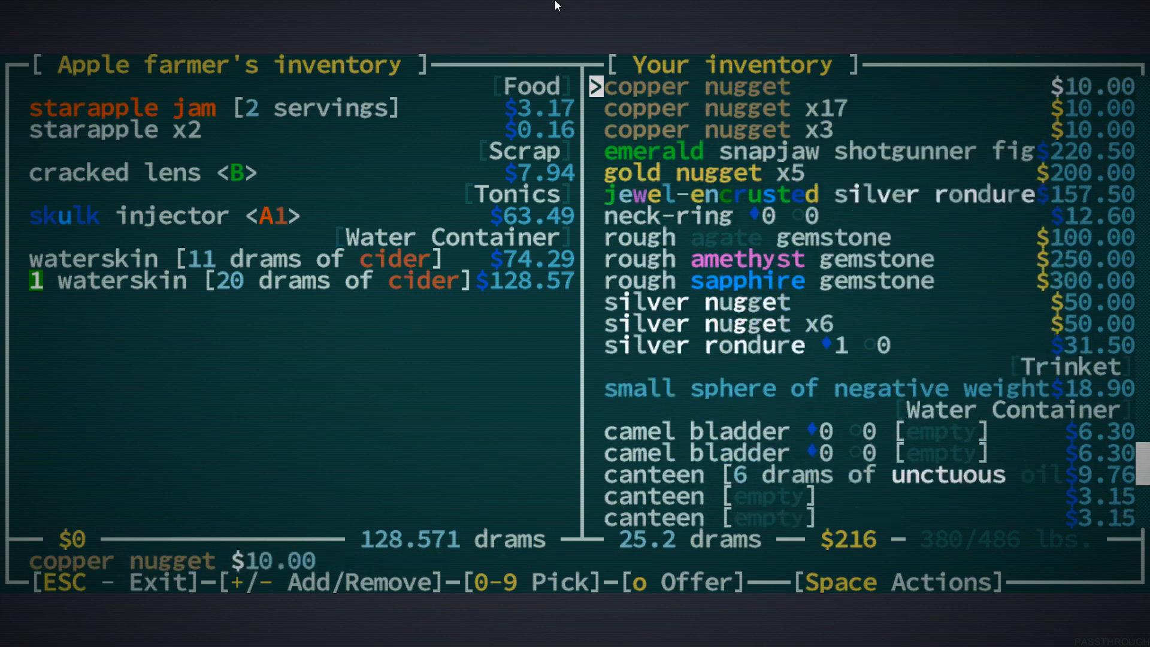
scroll("down", 3)
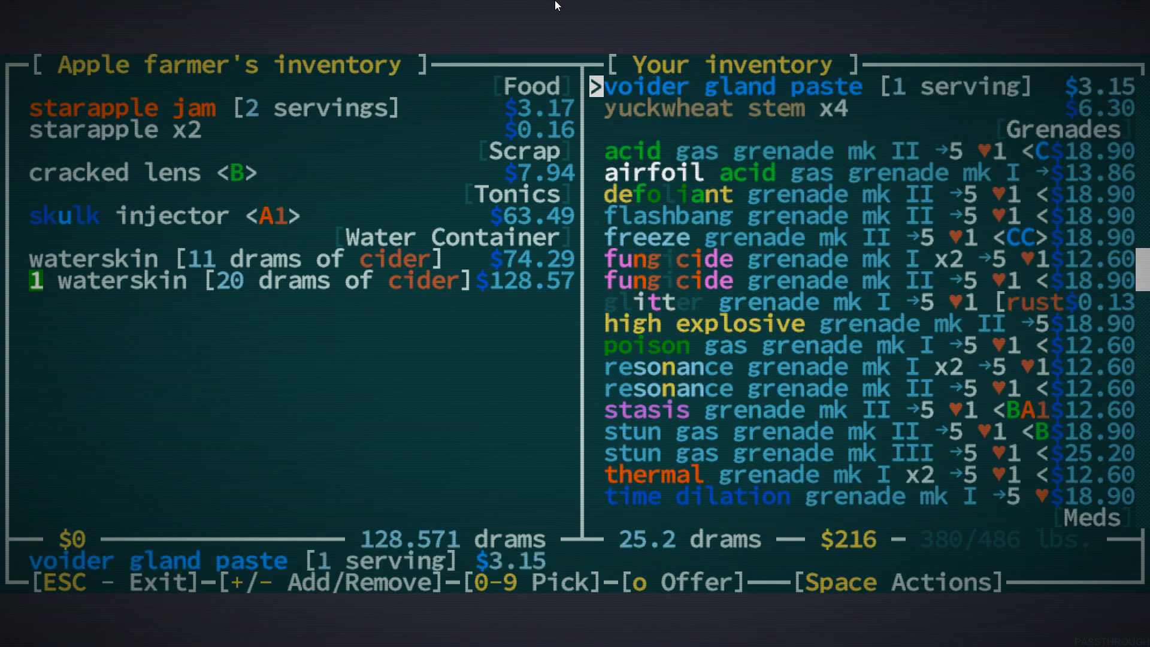
Offer two thermal and two resonance grenades for the cider waterskin and complete the trade
scroll("down", 3)
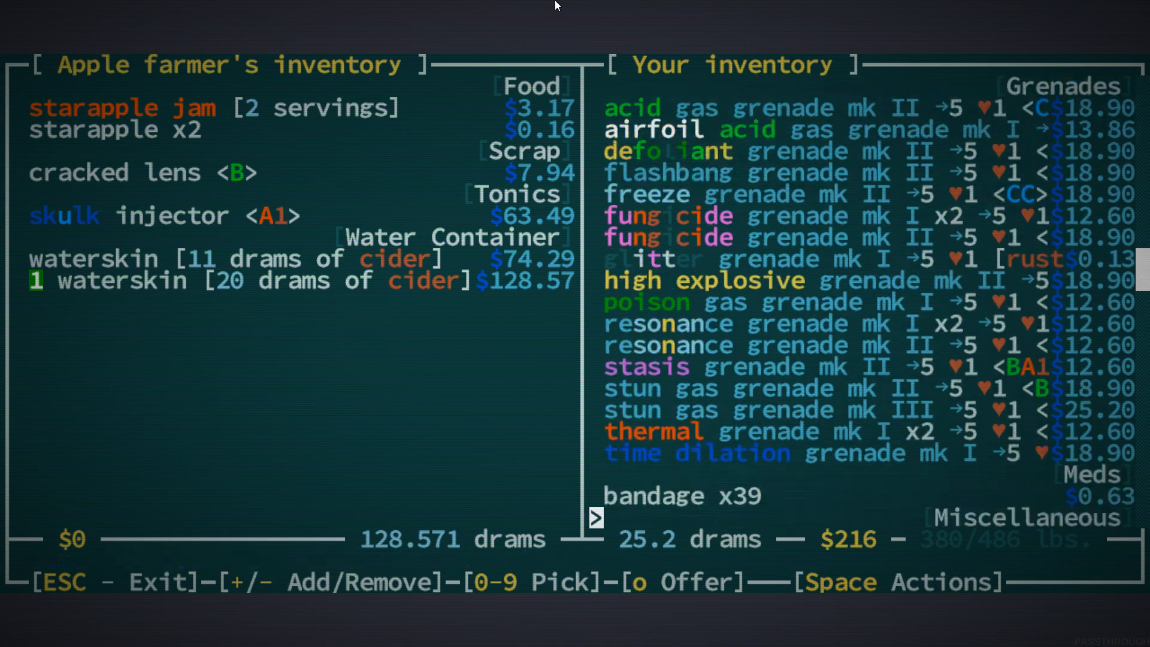
scroll("down", 3)
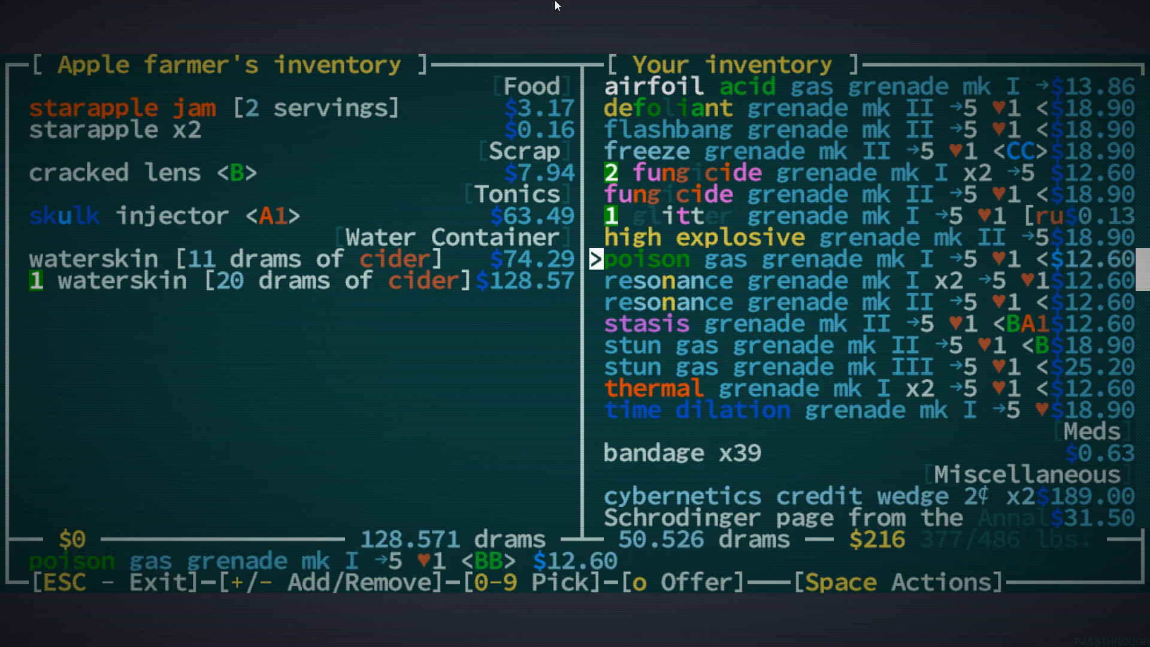
key("Down")
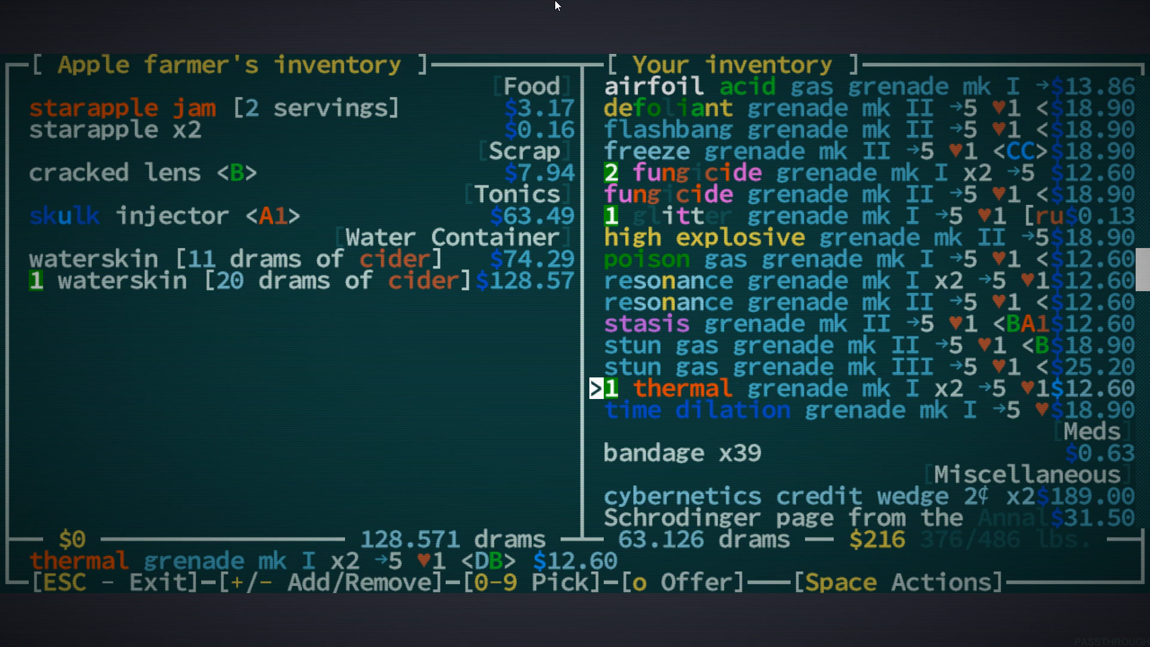
key("up")
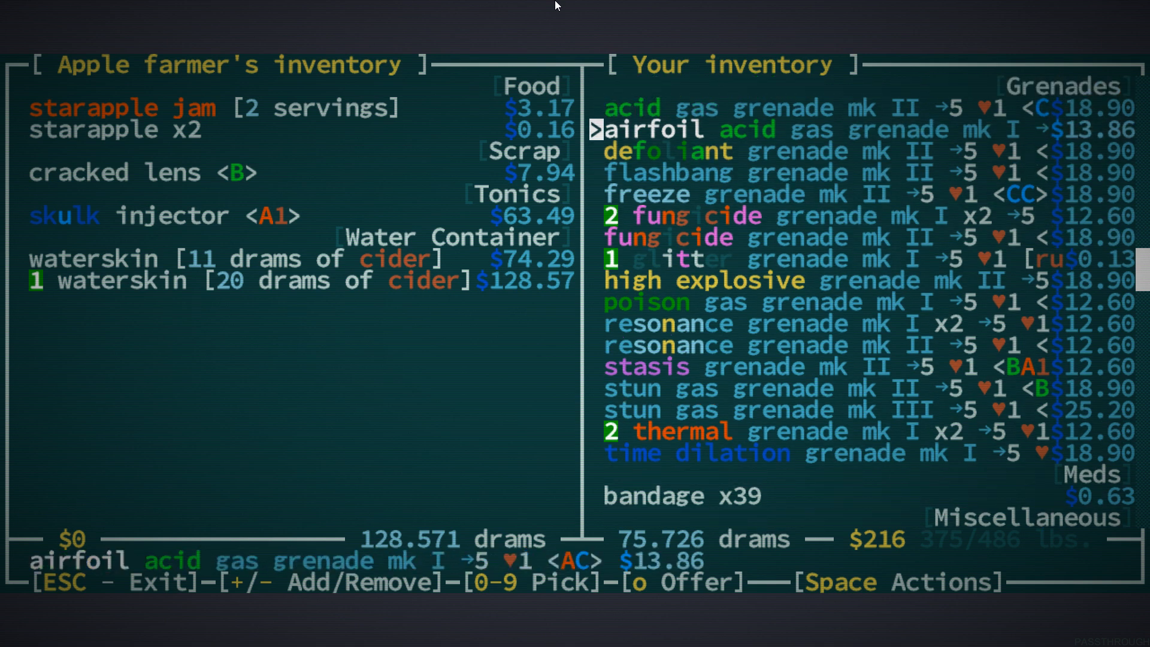
key("down")
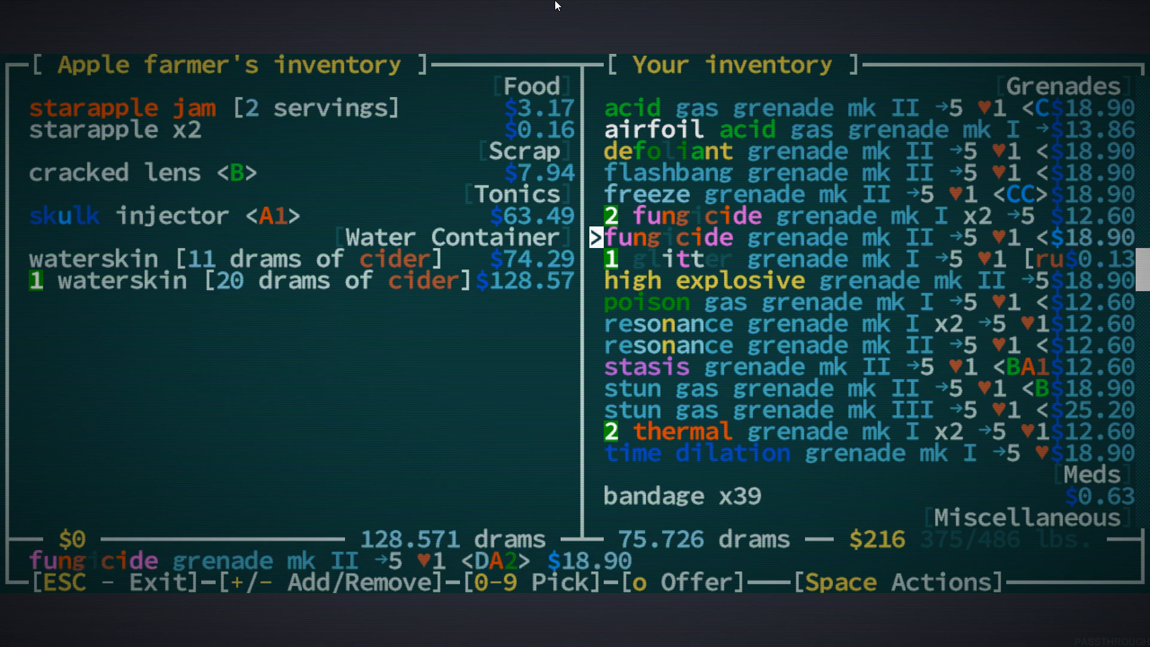
key("Down")
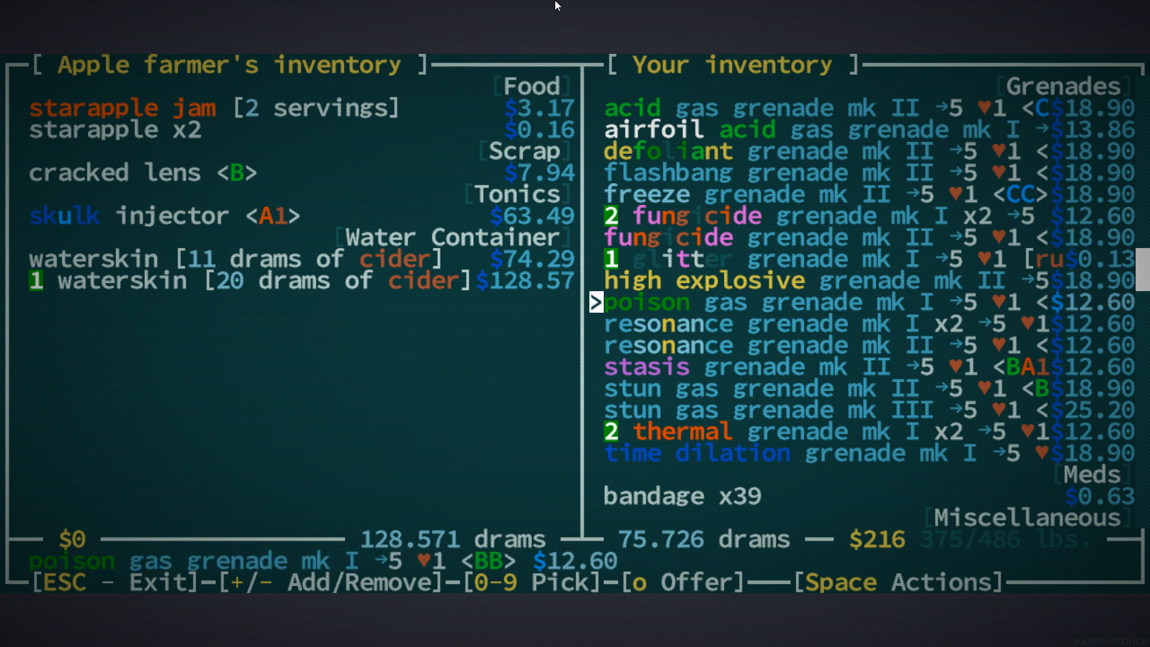
key("Down")
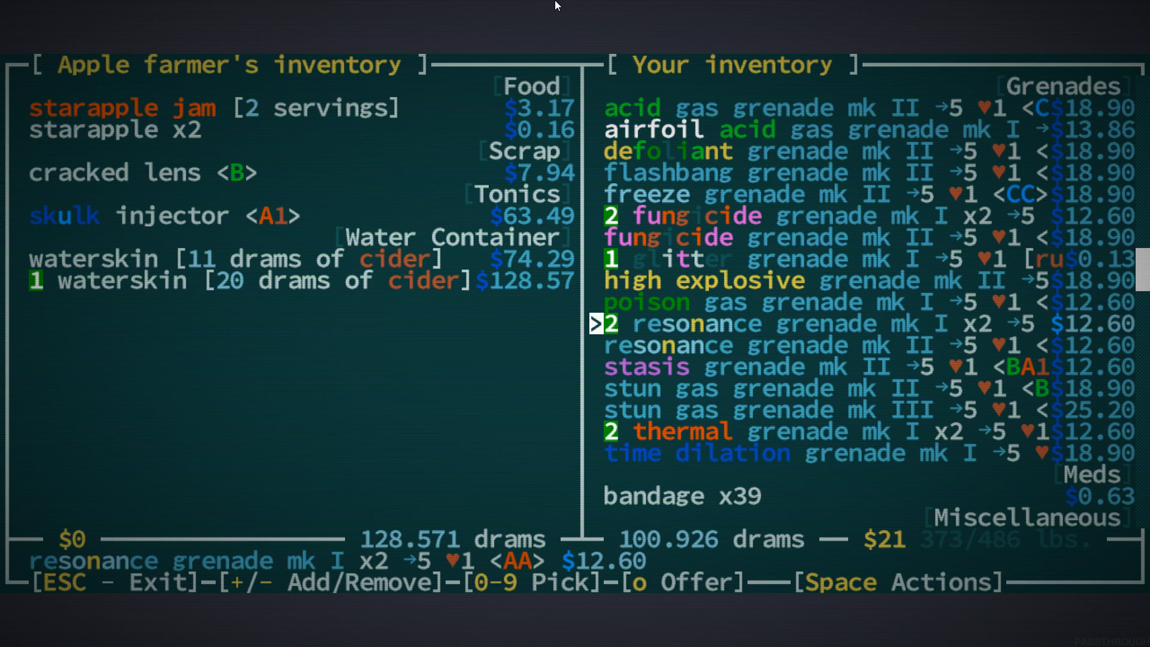
key("o")
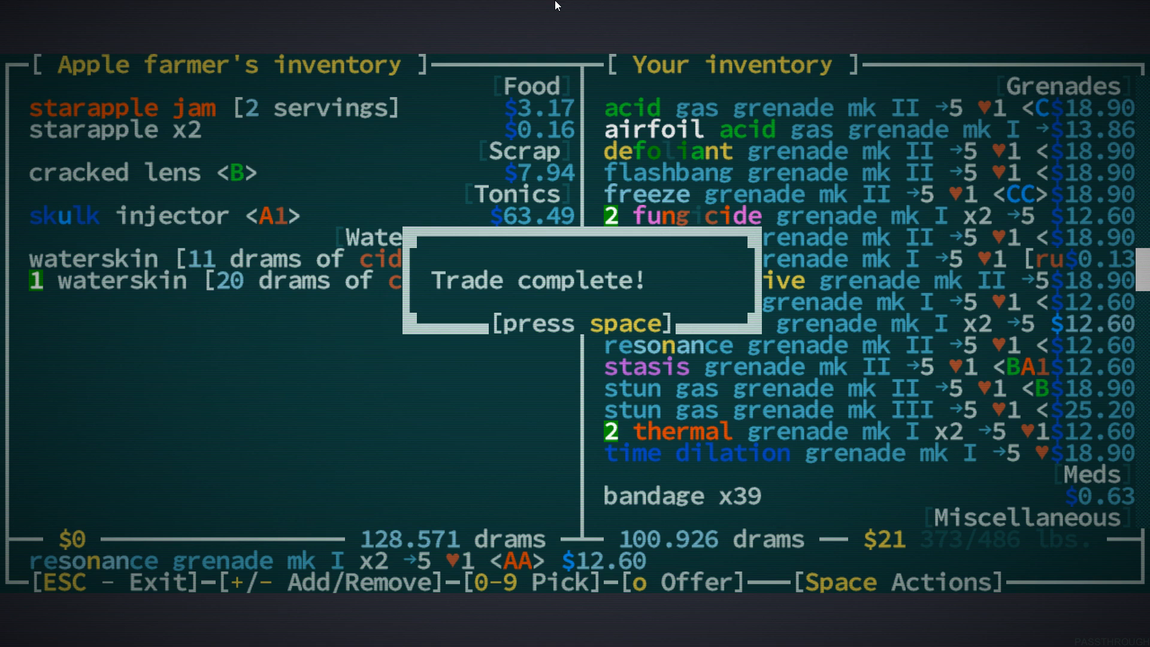
key("space")
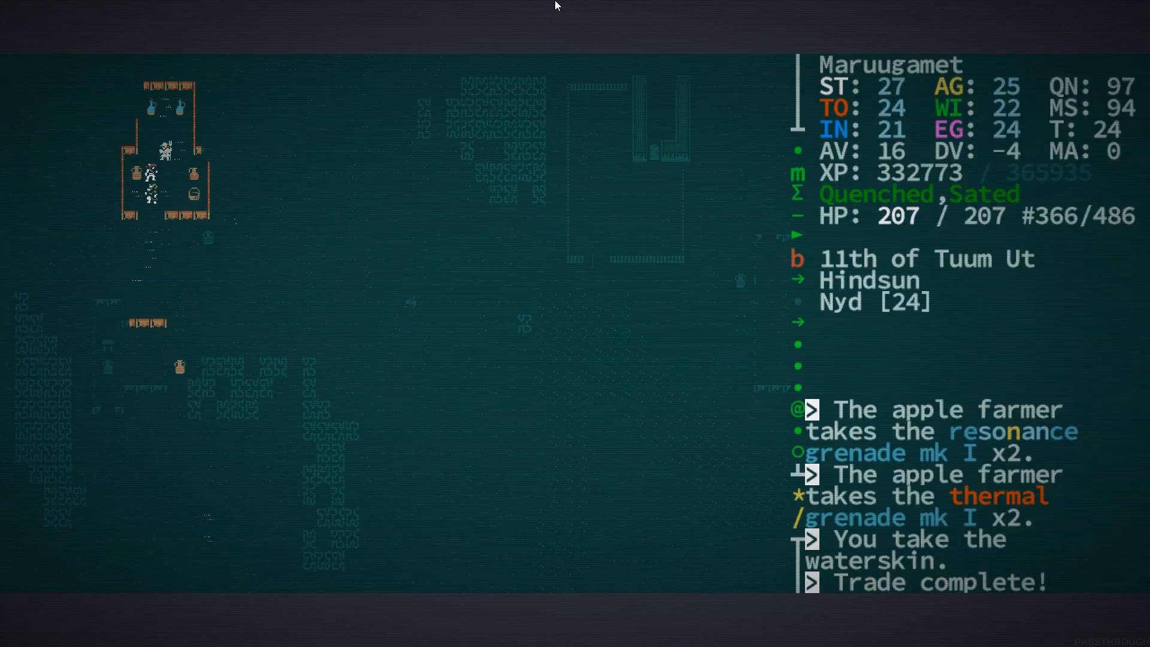
From the inventory, pour the first phial's dram of ink into the waterskin
key("i")
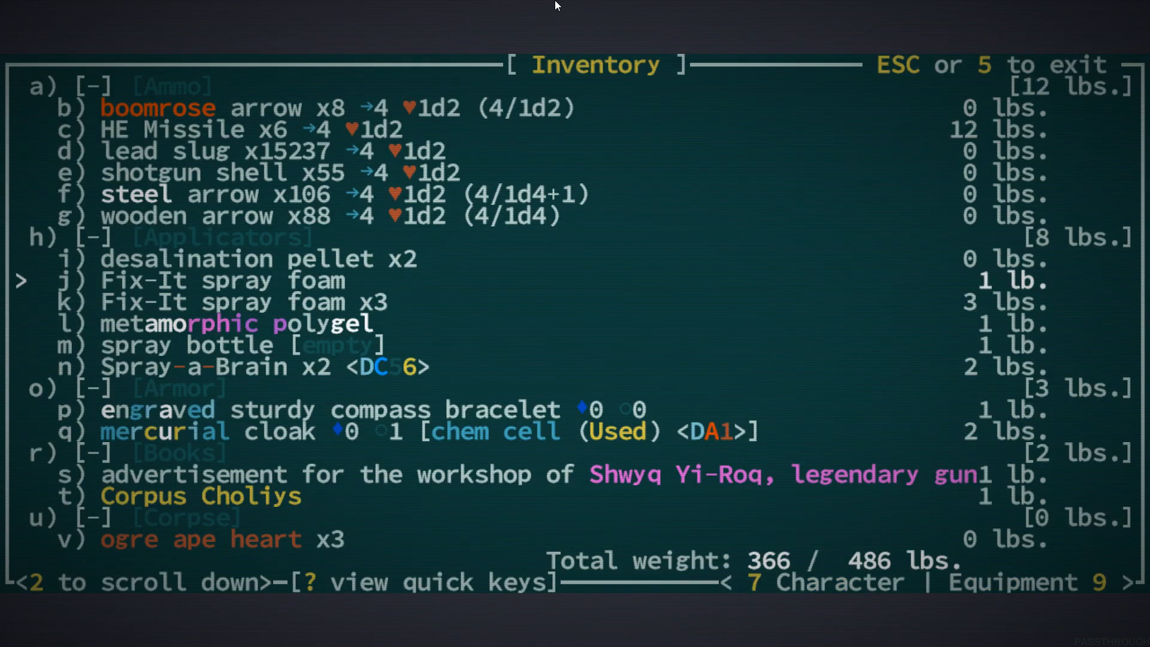
scroll("down", 3)
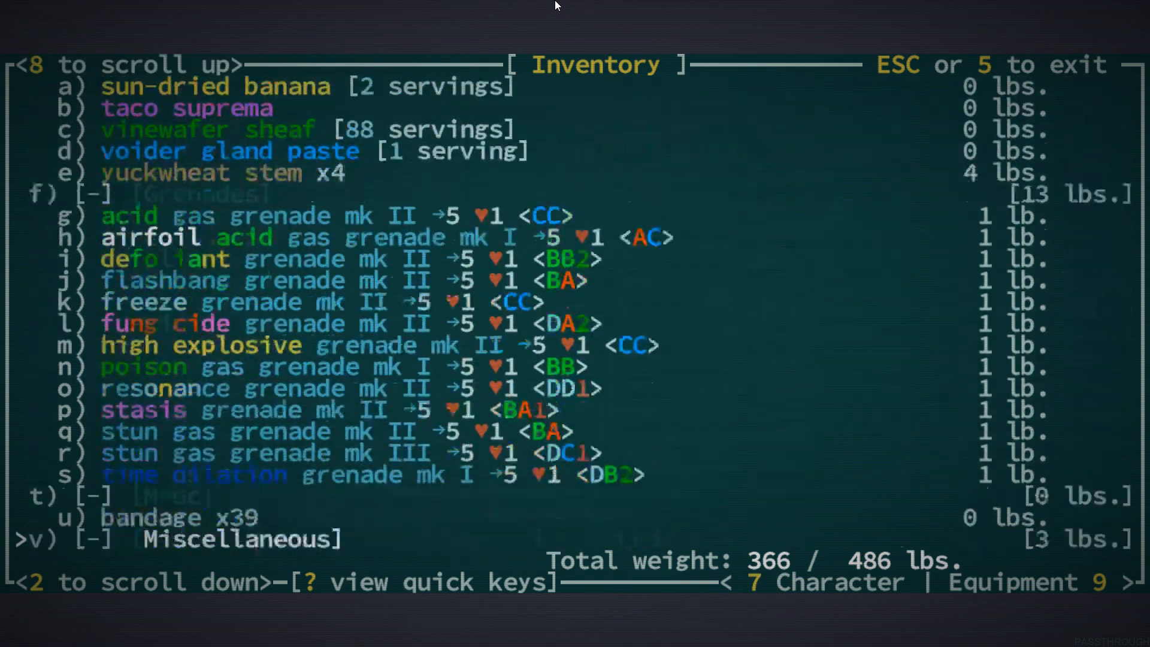
scroll("down", 3)
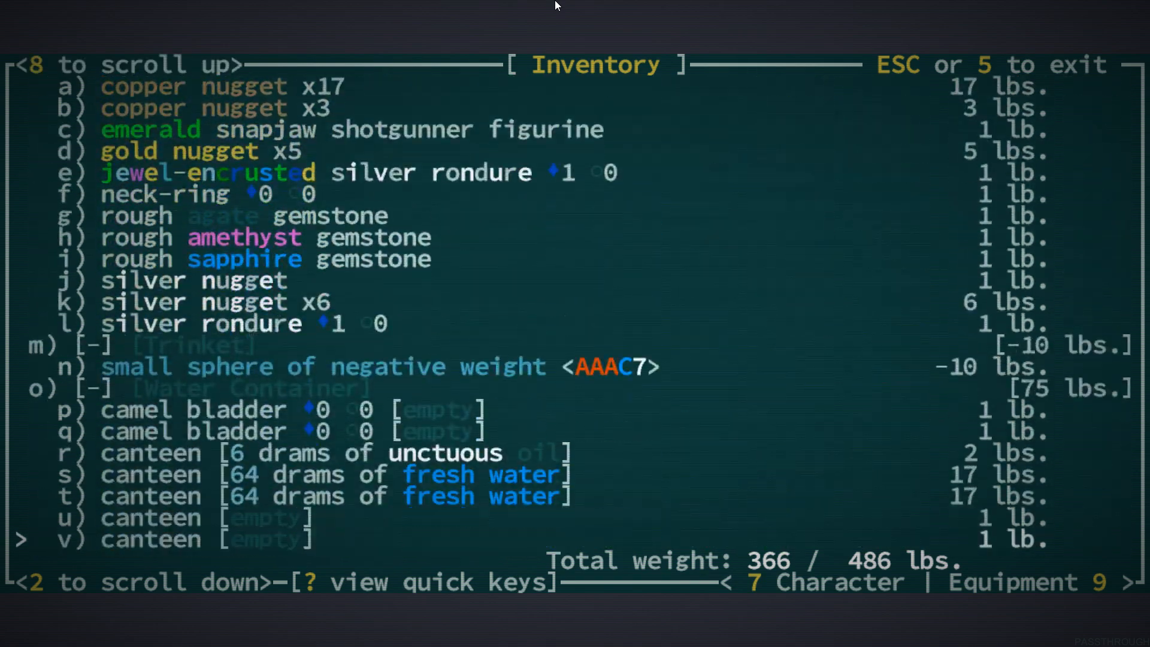
scroll("down", 3)
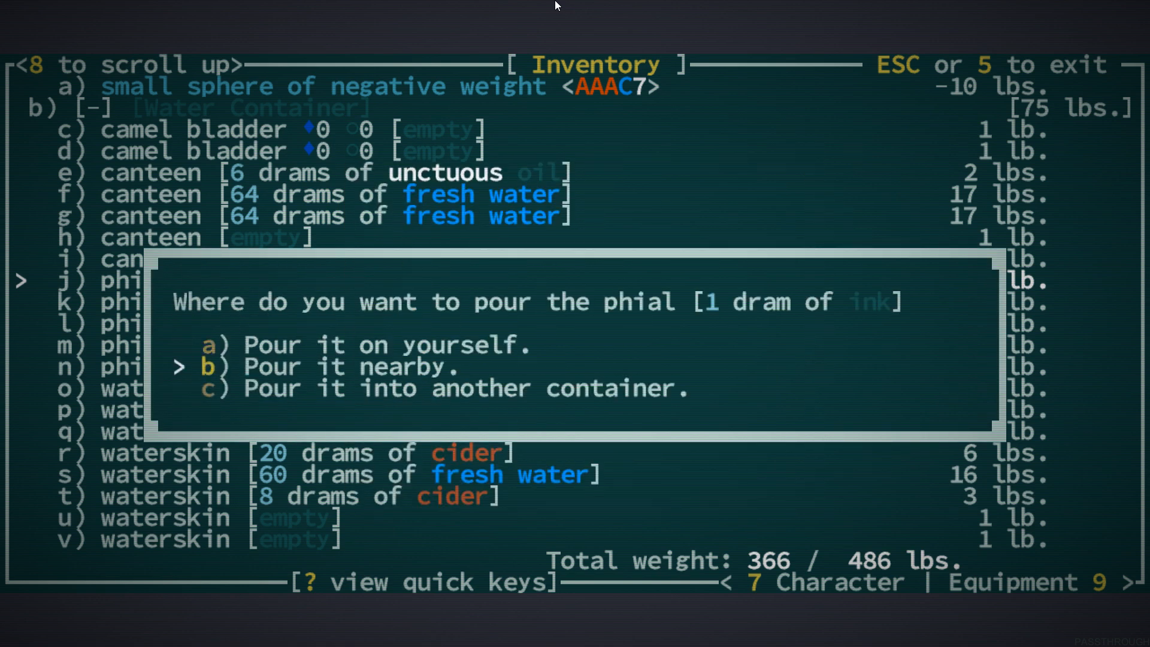
key("c")
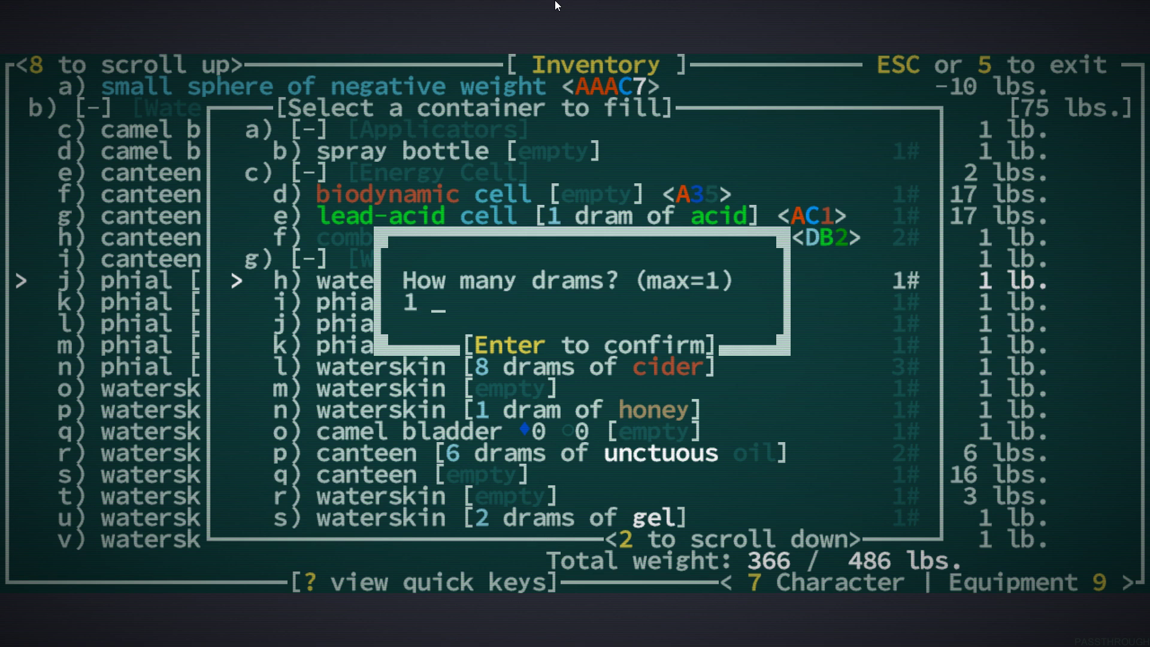
key("Return")
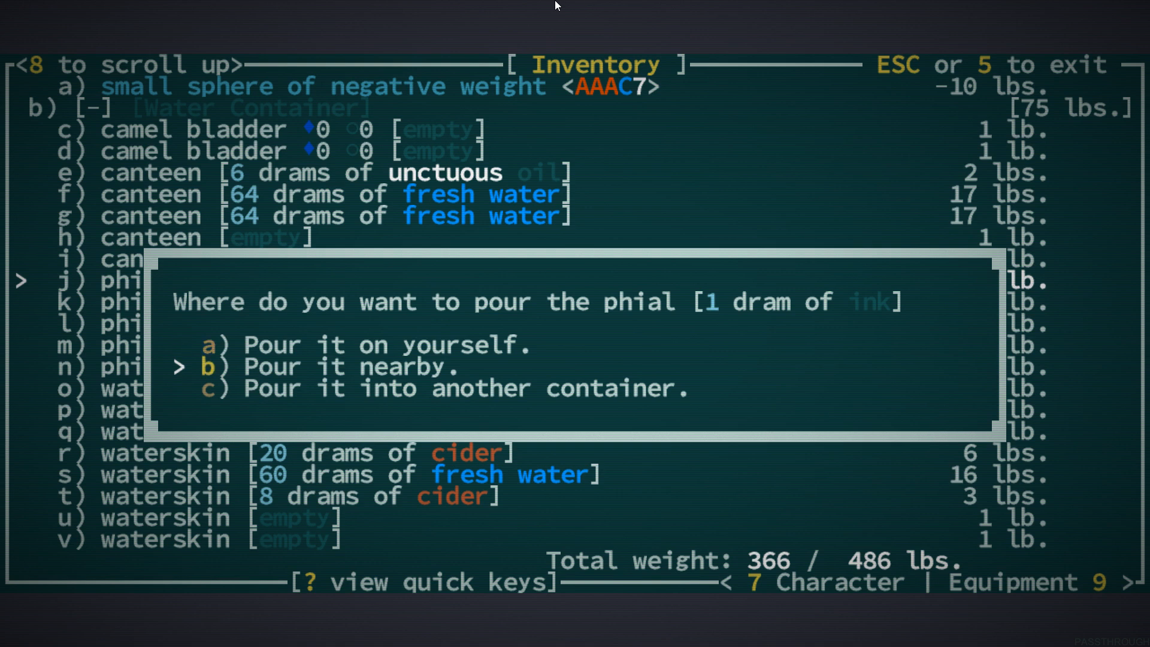
Pour the remaining phials' ink into the waterskin, pooling 5 drams
key("c")
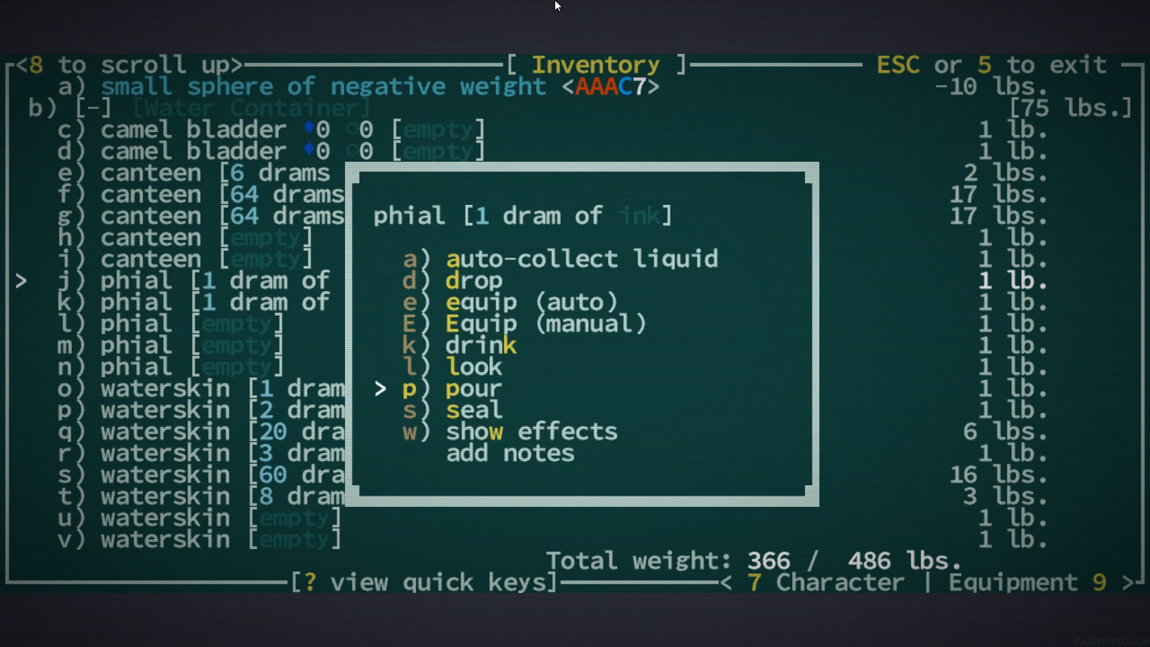
key("p")
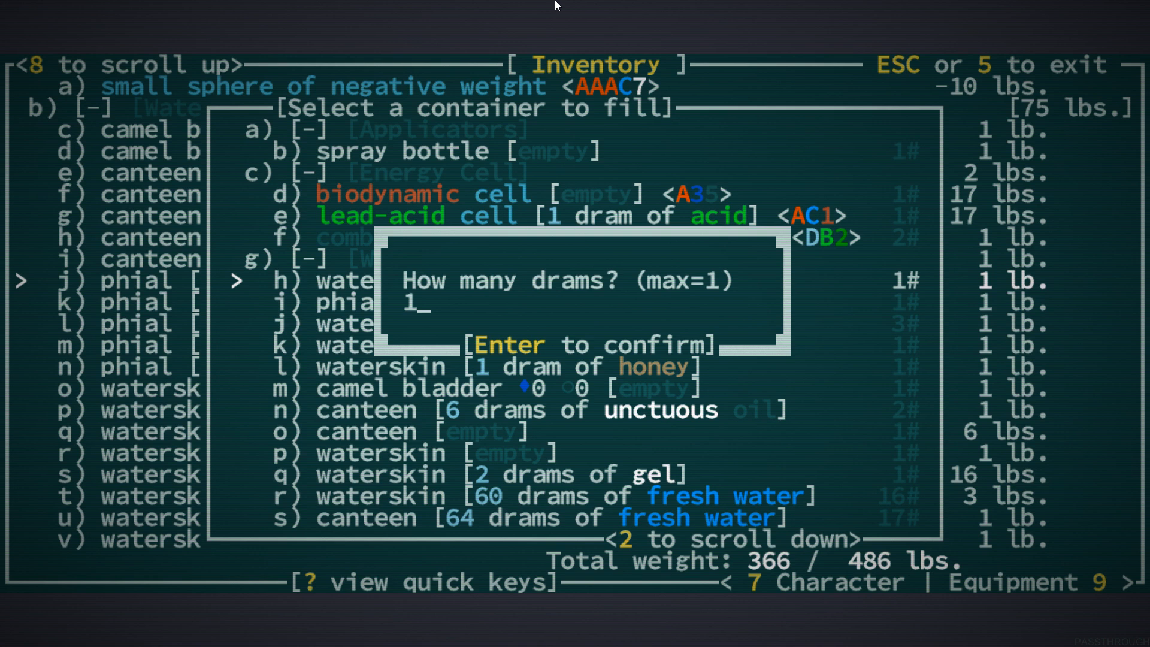
key("Return")
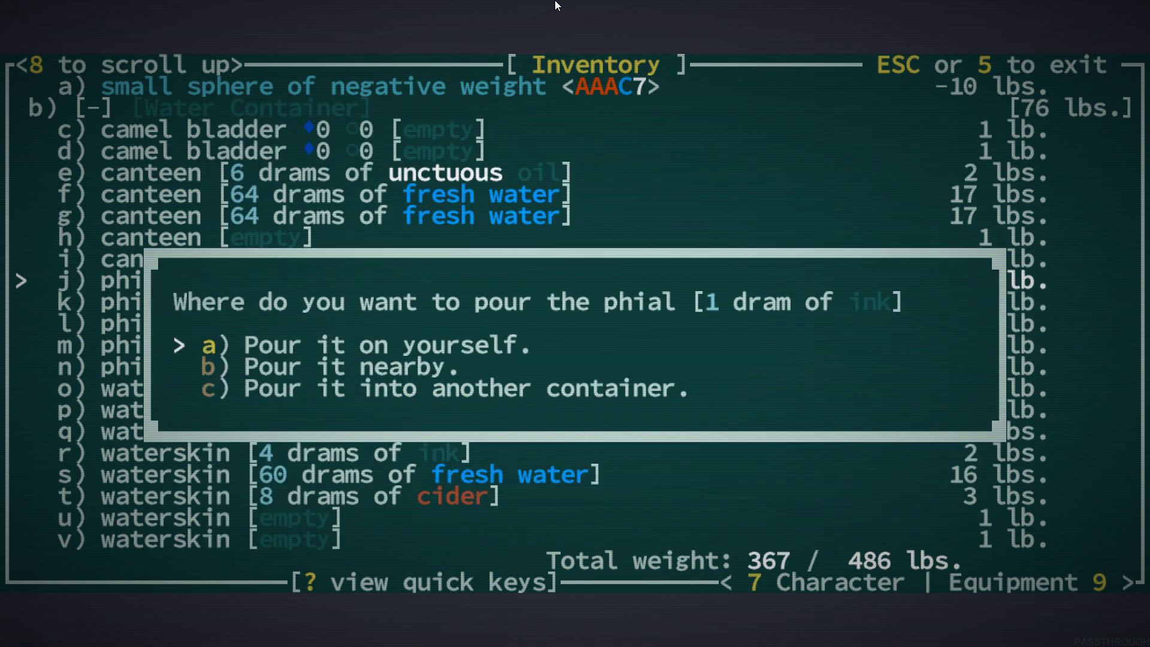
key("c")
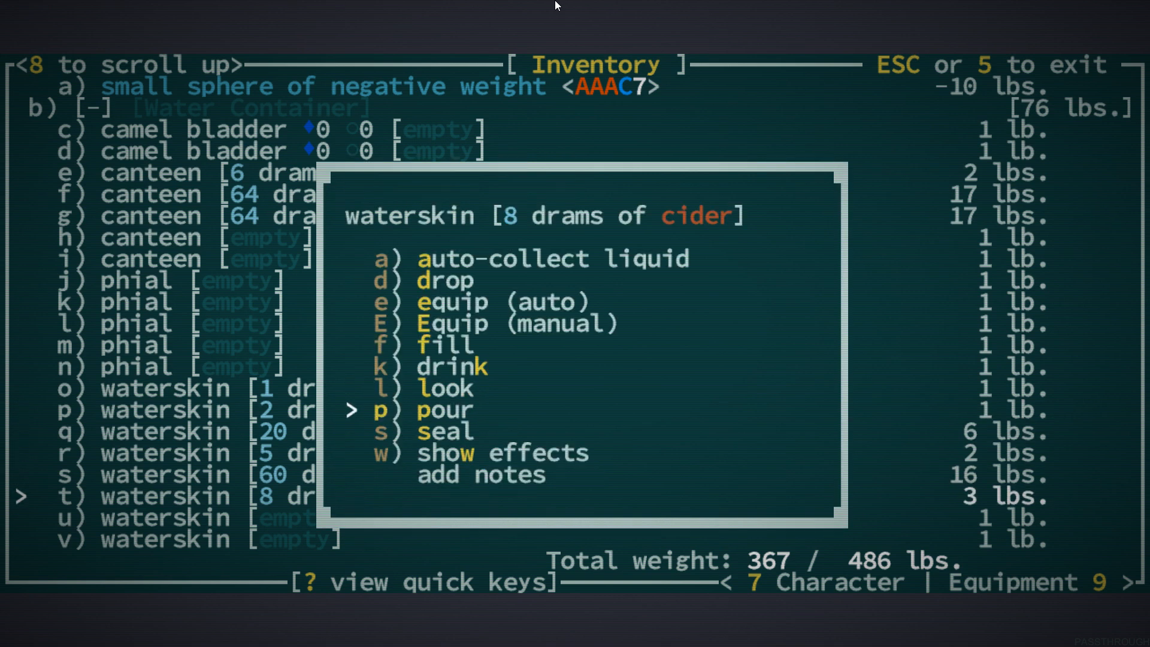
key("p")
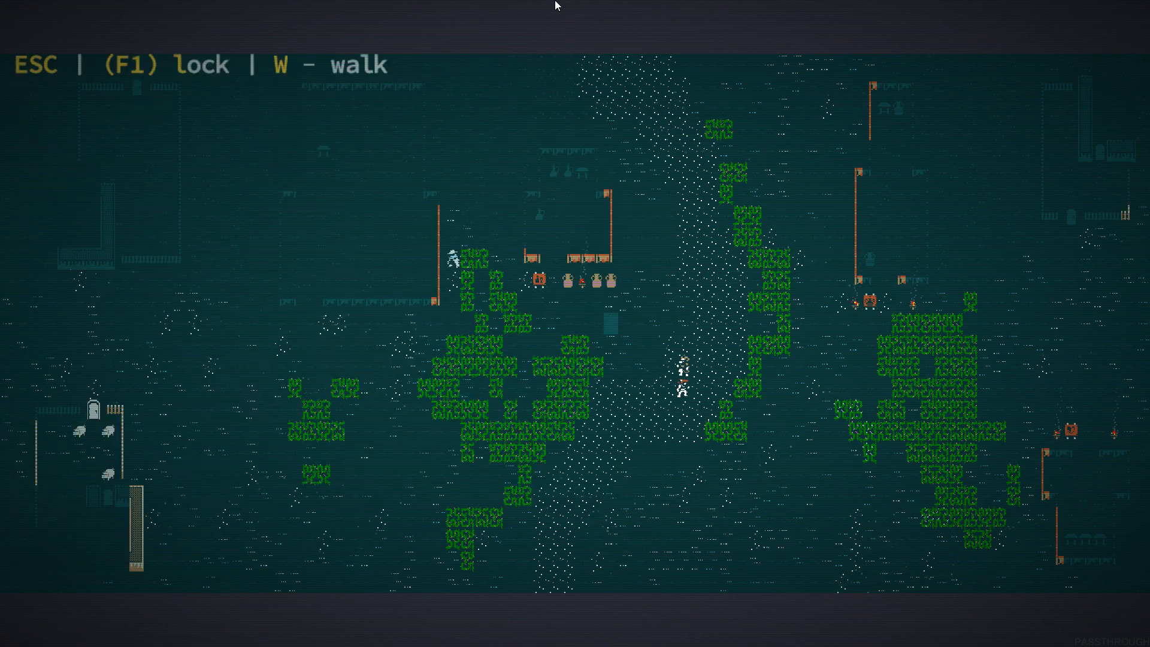
Talk to the snapjaw trapper and browse his trade stock
key("space")
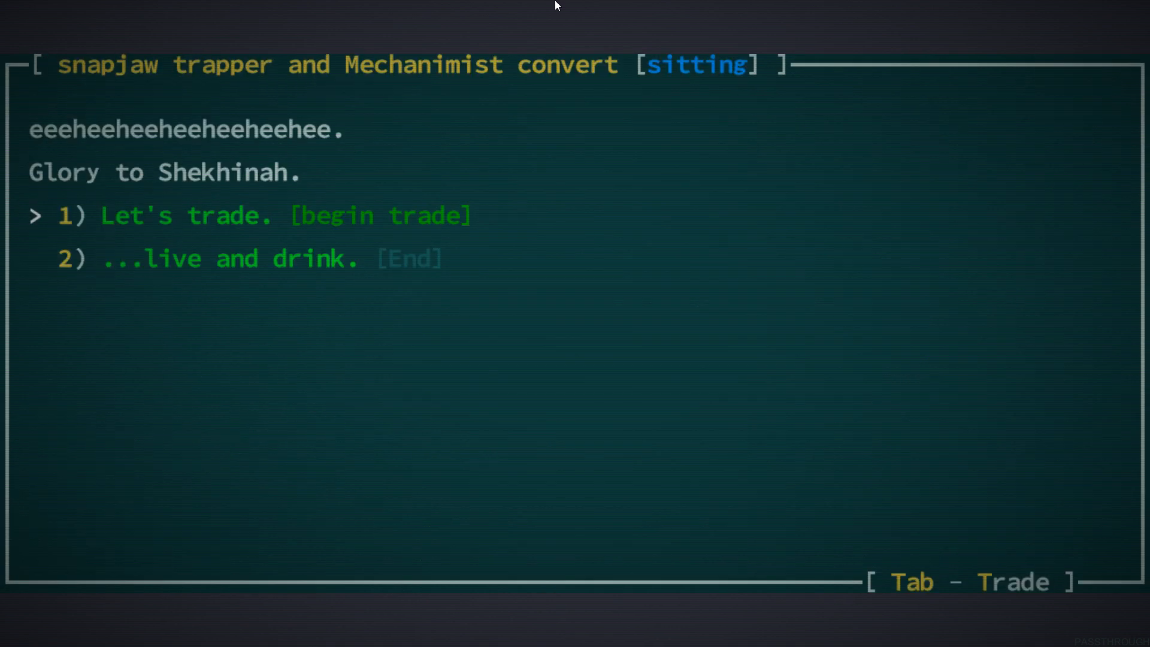
mouse_move(217, 88)
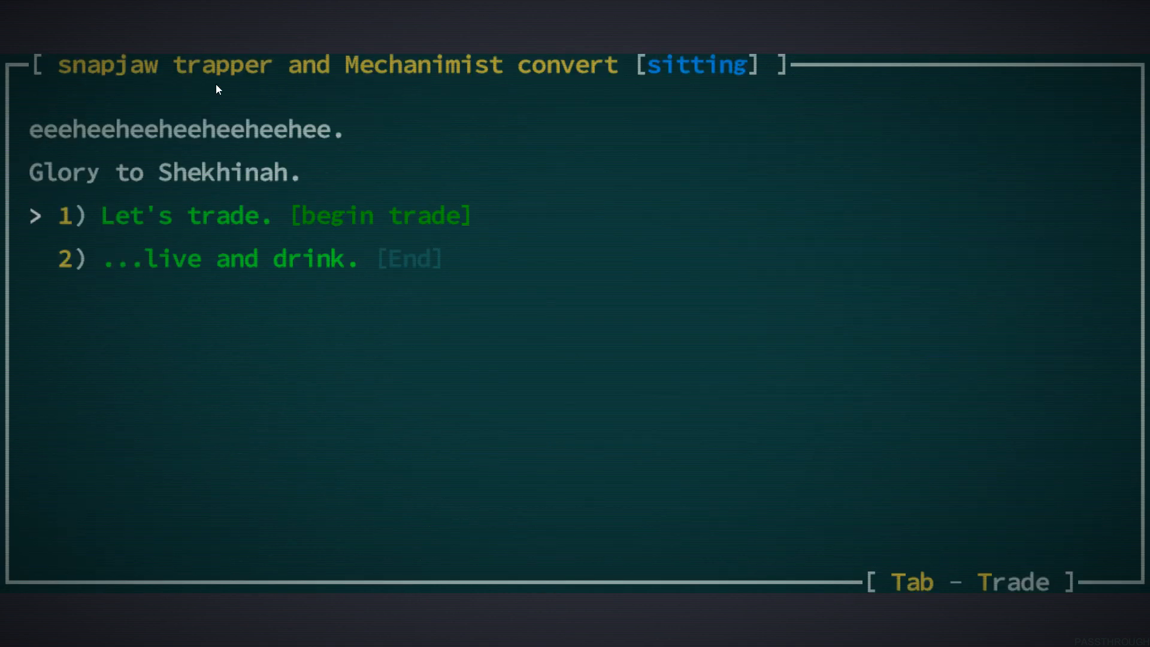
key("Tab")
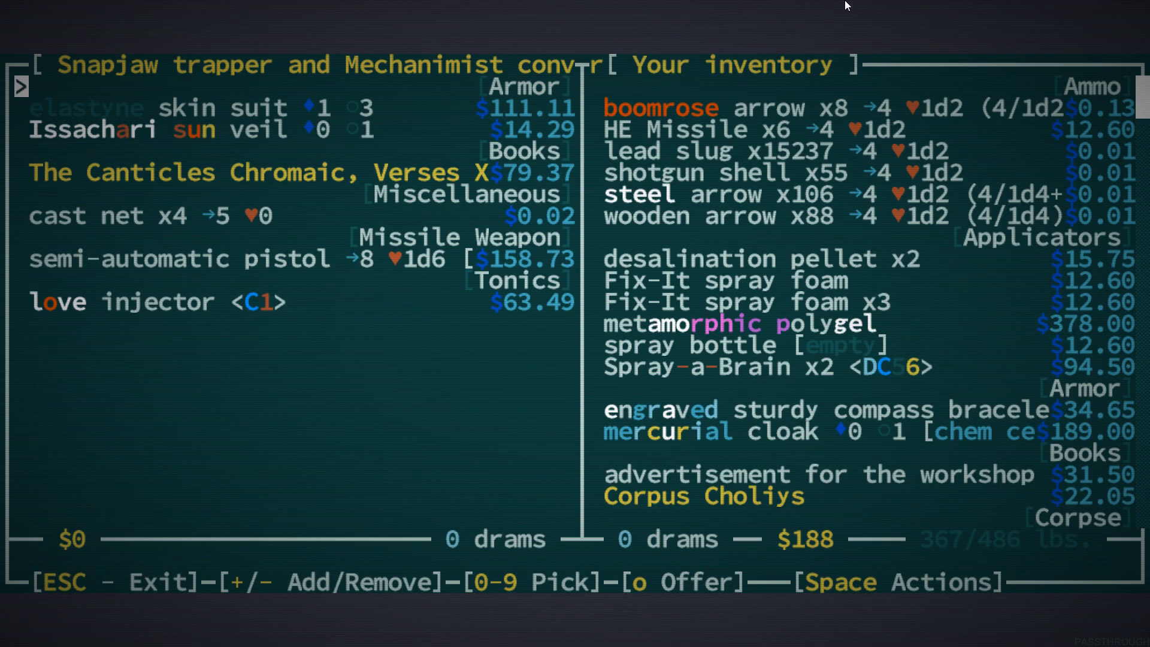
key("Down")
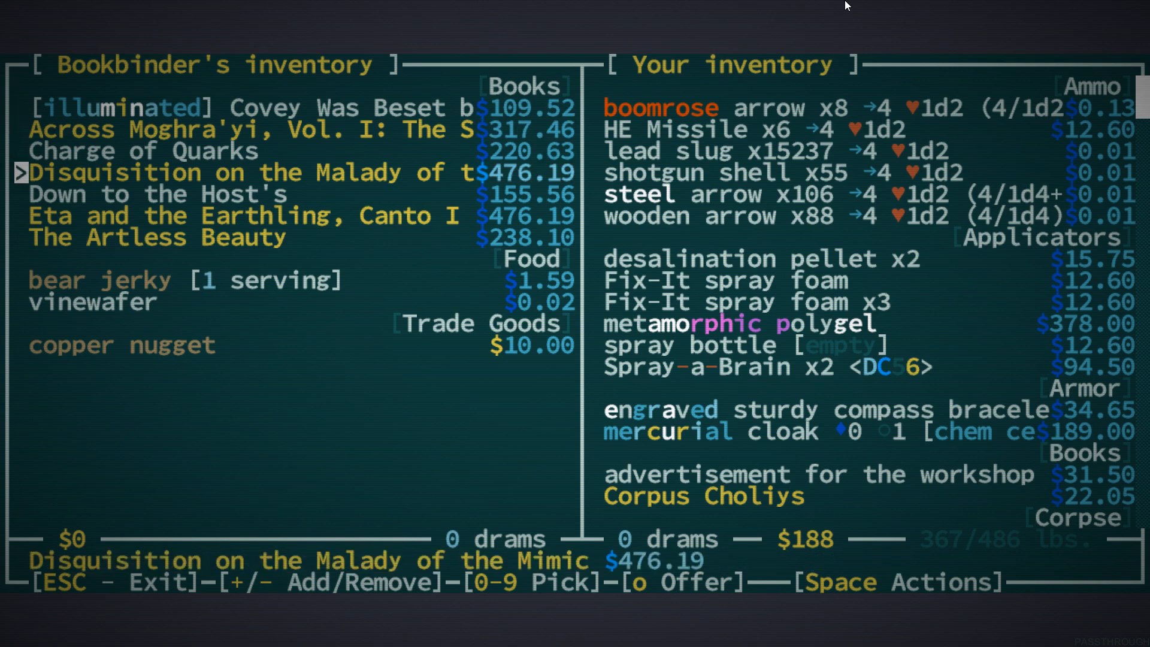
key("Escape")
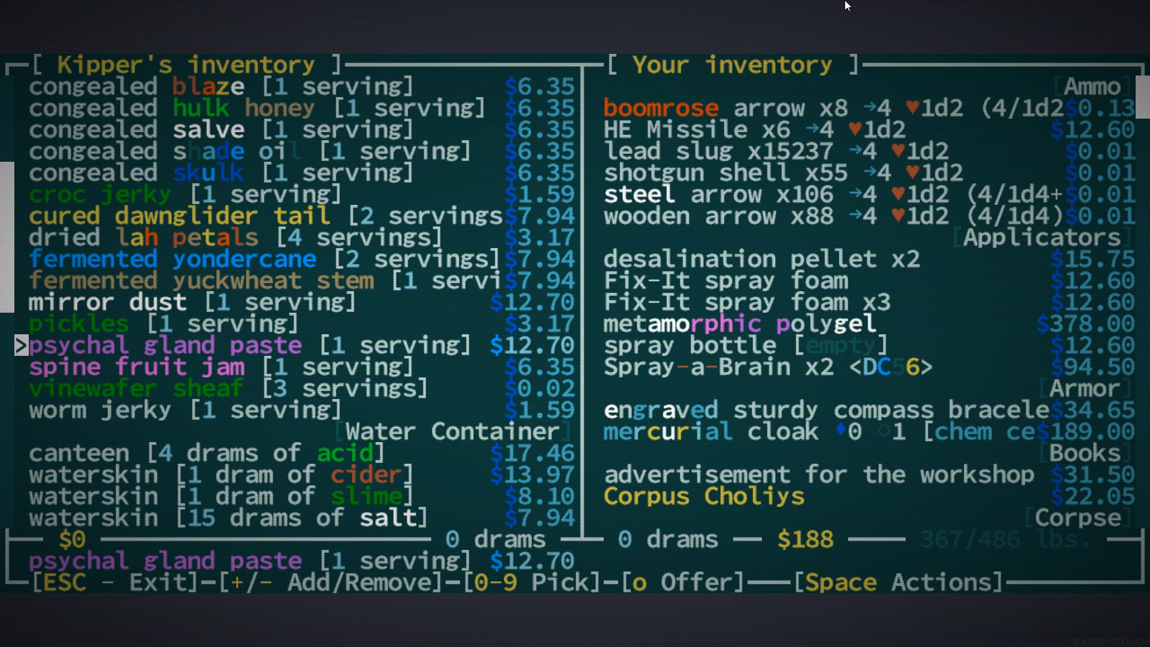
Browse the bookbinder's and kipper's stocks, then approach the gunsmith
scroll("down", 3)
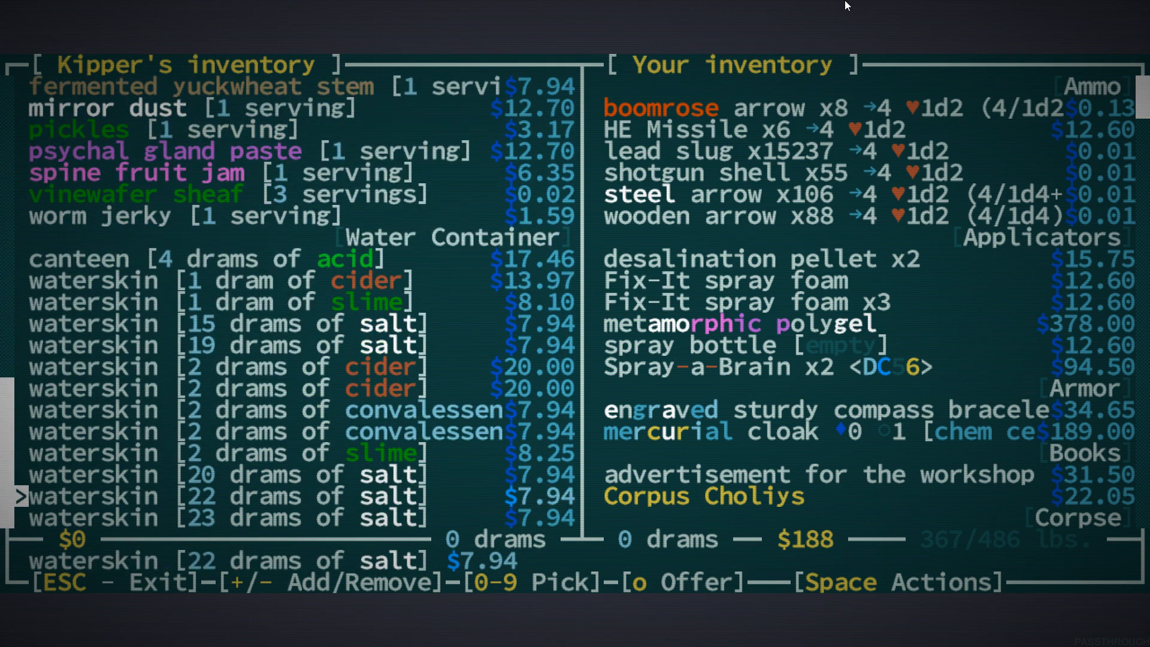
scroll("up", 3)
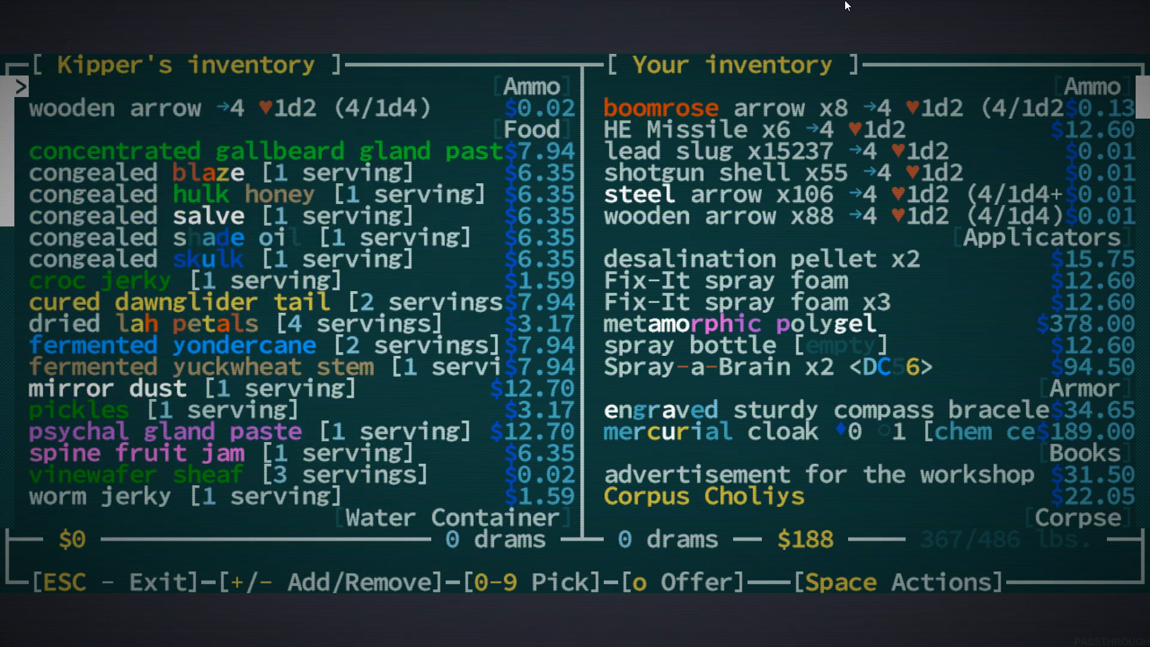
key("Escape")
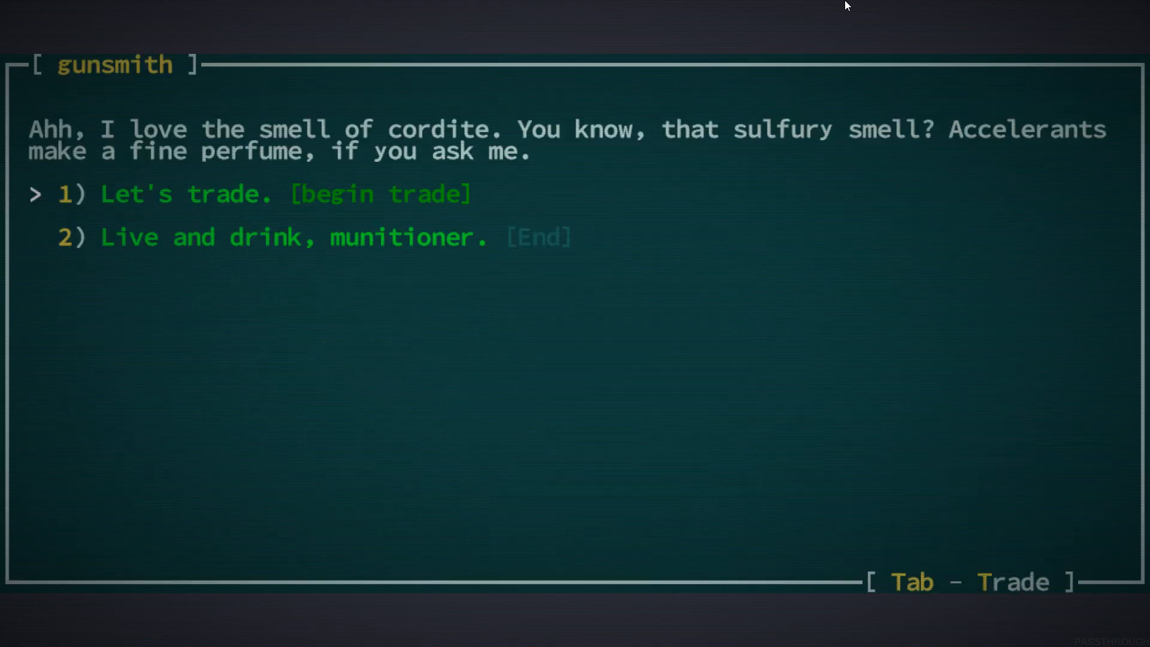
Browse the gunsmith's and bookbinder's wares, then ask Tszappur to share a Resheph secret
left_click(282, 194)
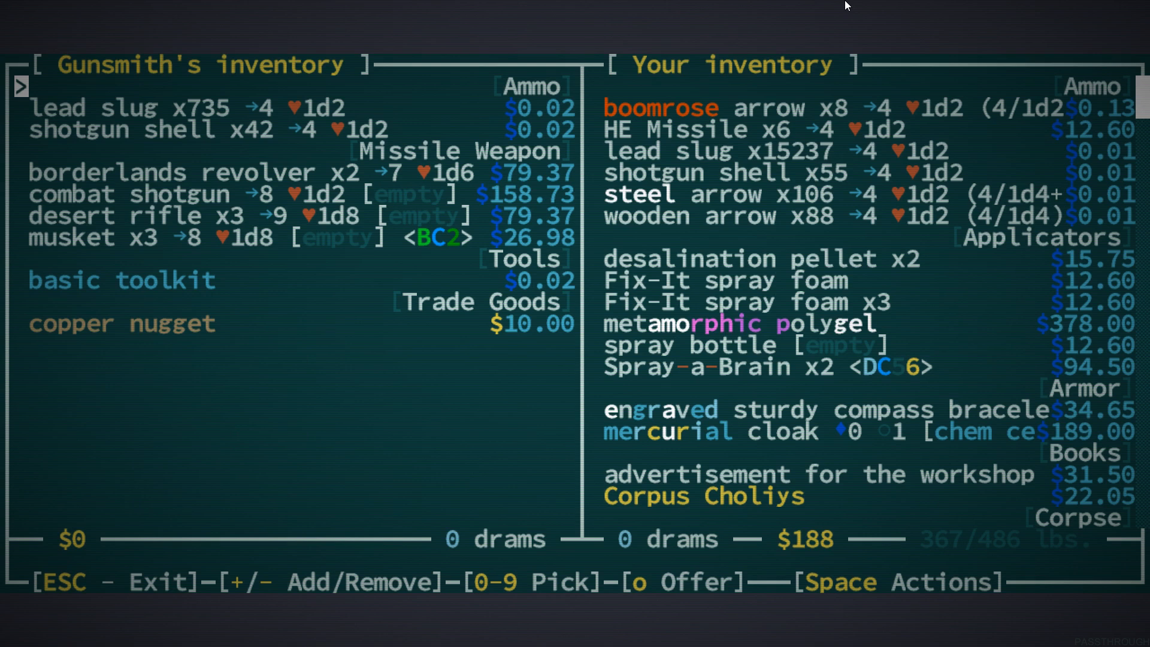
key("Escape")
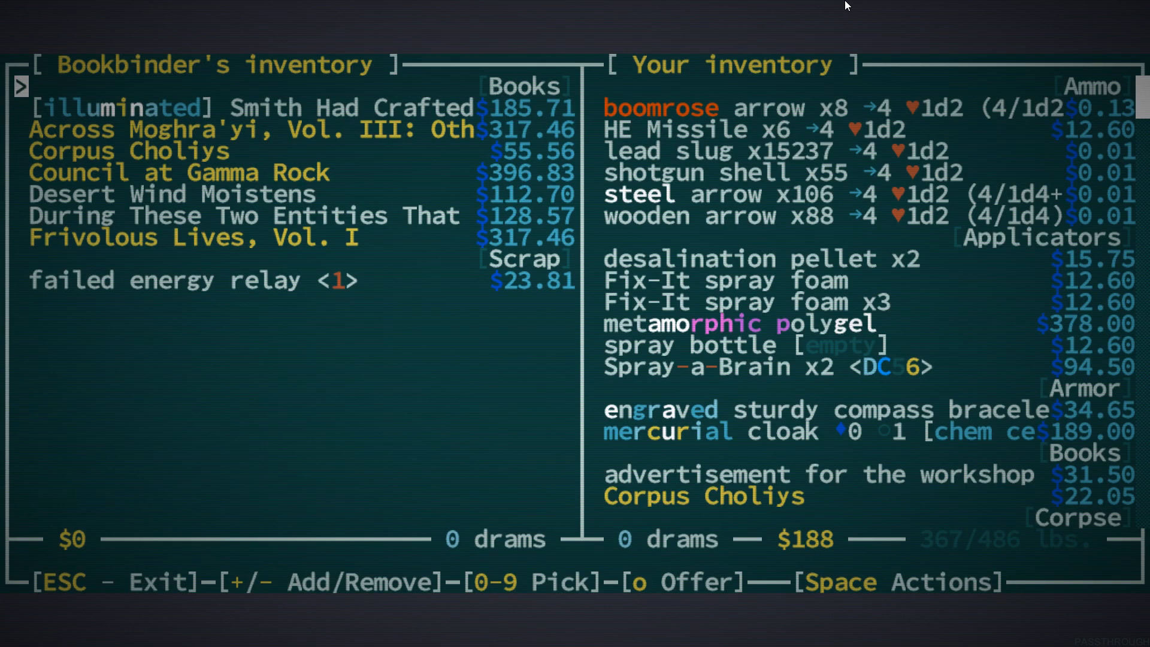
key("Escape")
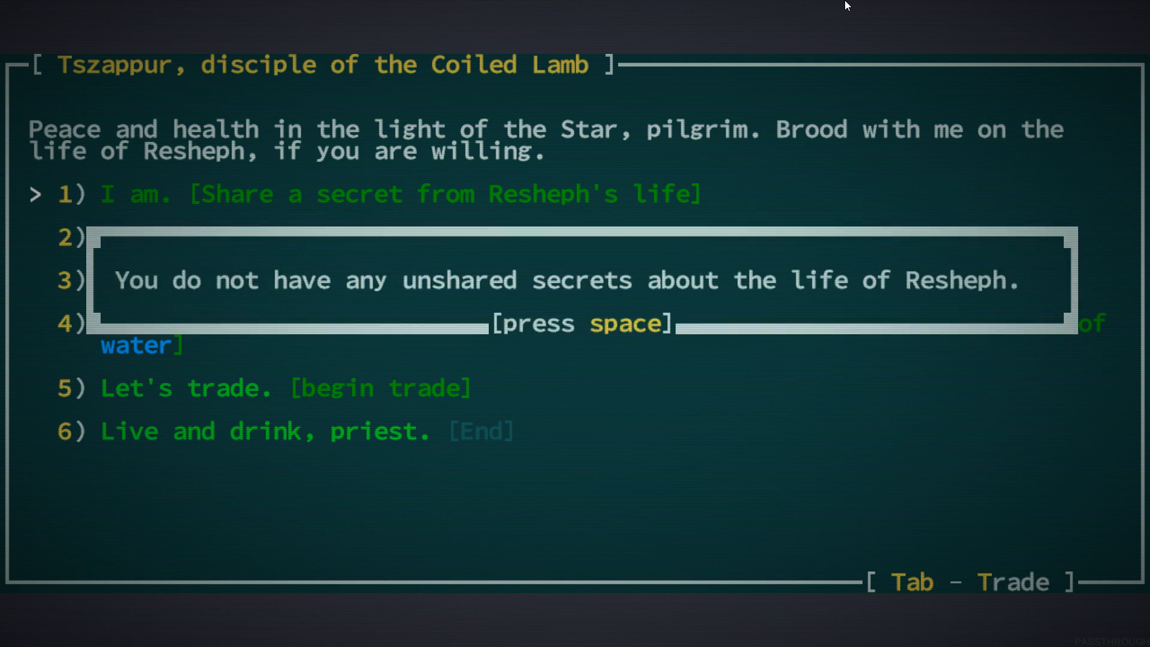
Dismiss the no-secrets message and travel out onto the world map
key("space")
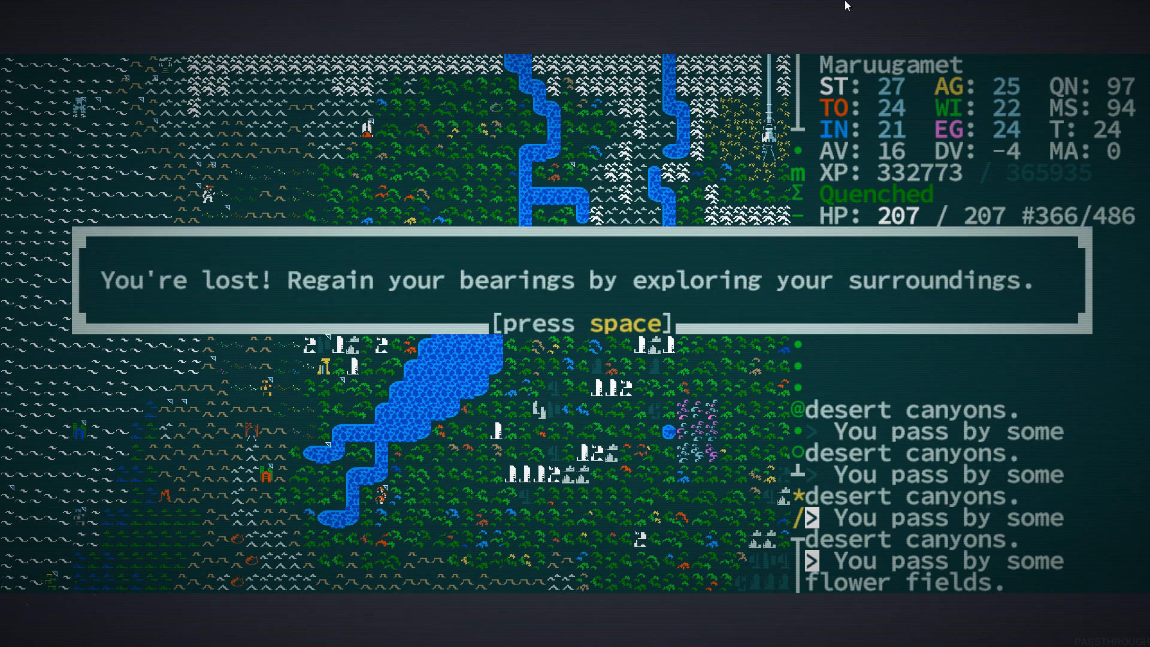
Dismiss the lost, regained-bearings and hostiles-nearby messages in the flower fields
key("space")
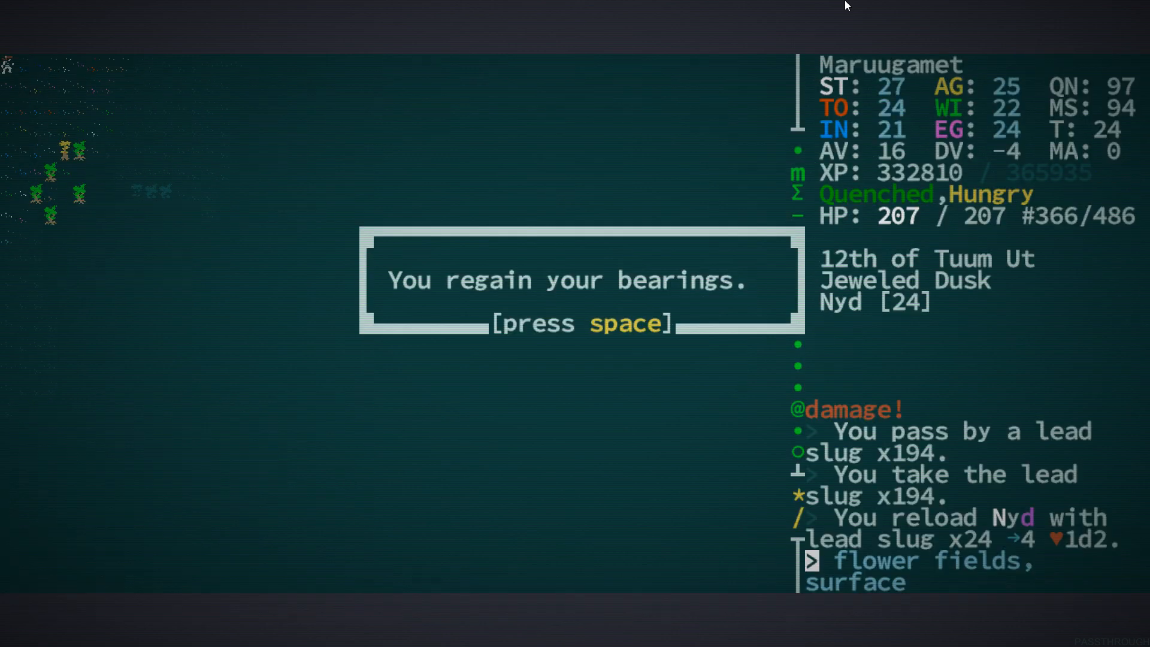
key("space")
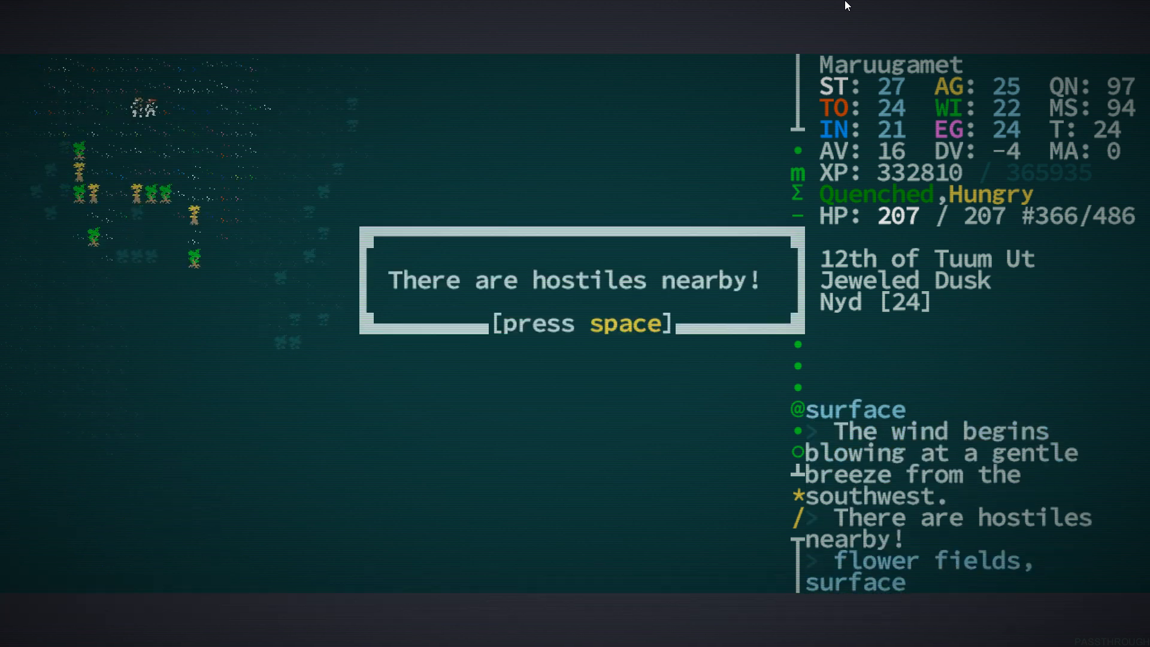
key("space")
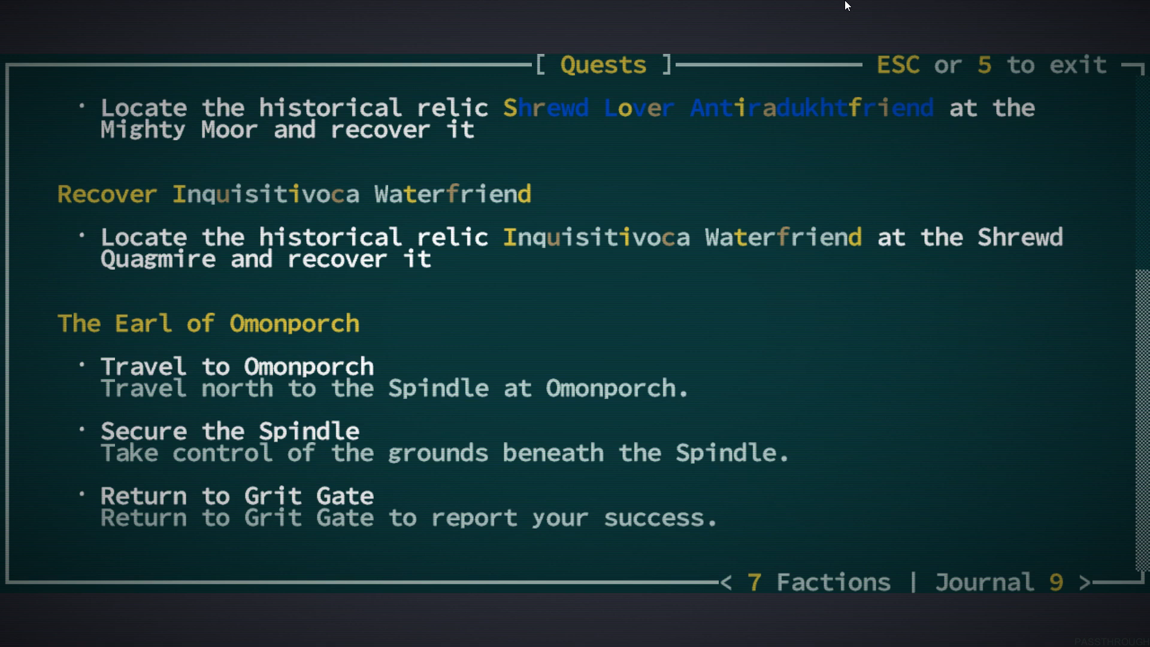
Close the quest log and look at the hostile adiyy
key("Escape")
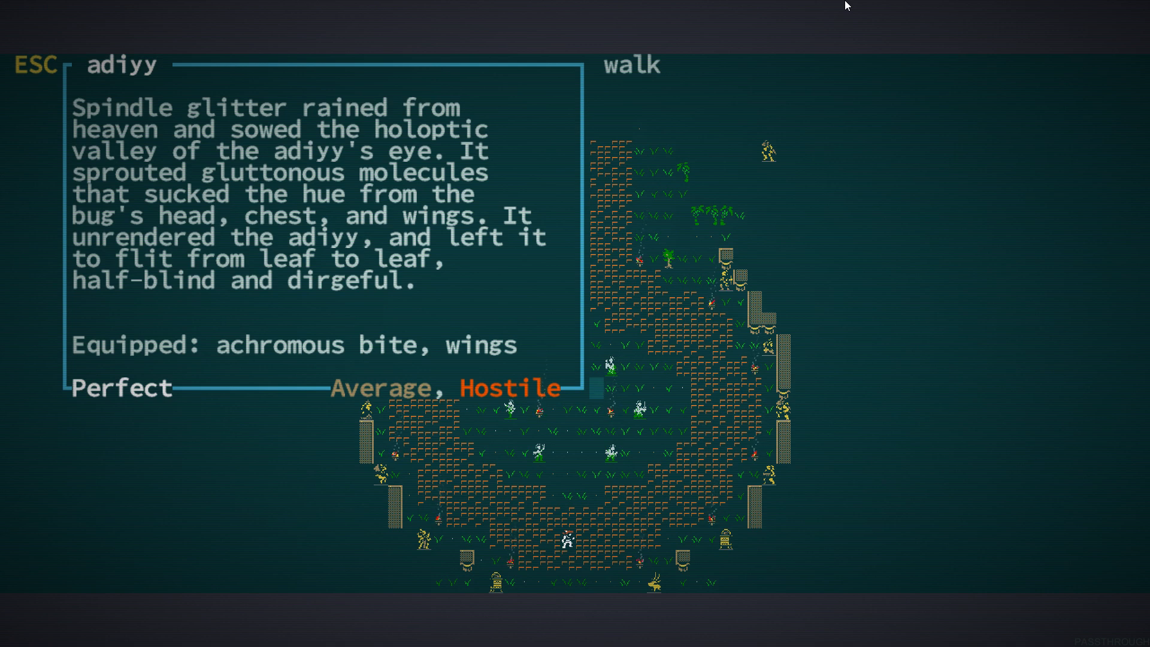
Close the adiyy description and examine the statue of Eater
key("Escape")
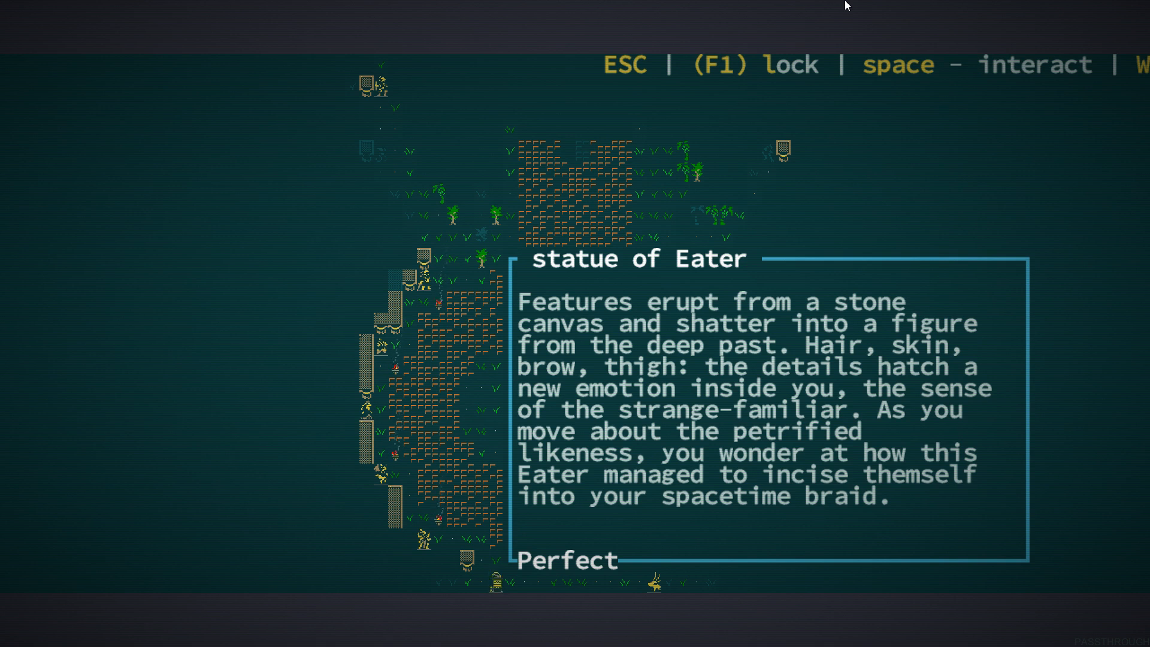
mouse_move(486, 589)
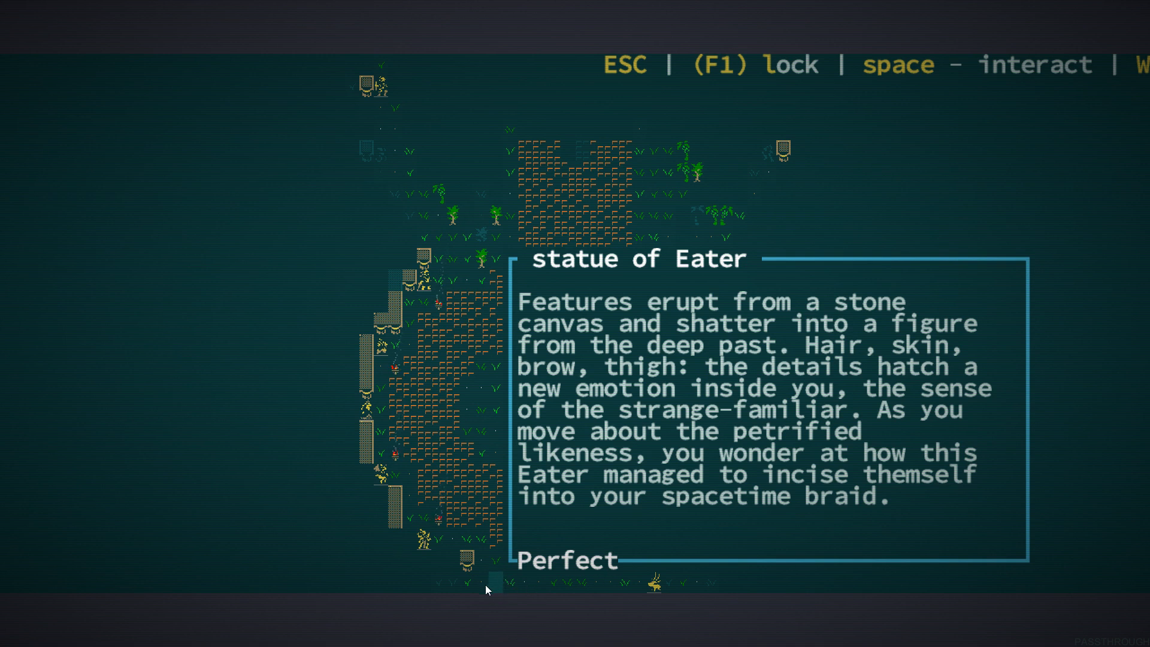
mouse_move(424, 584)
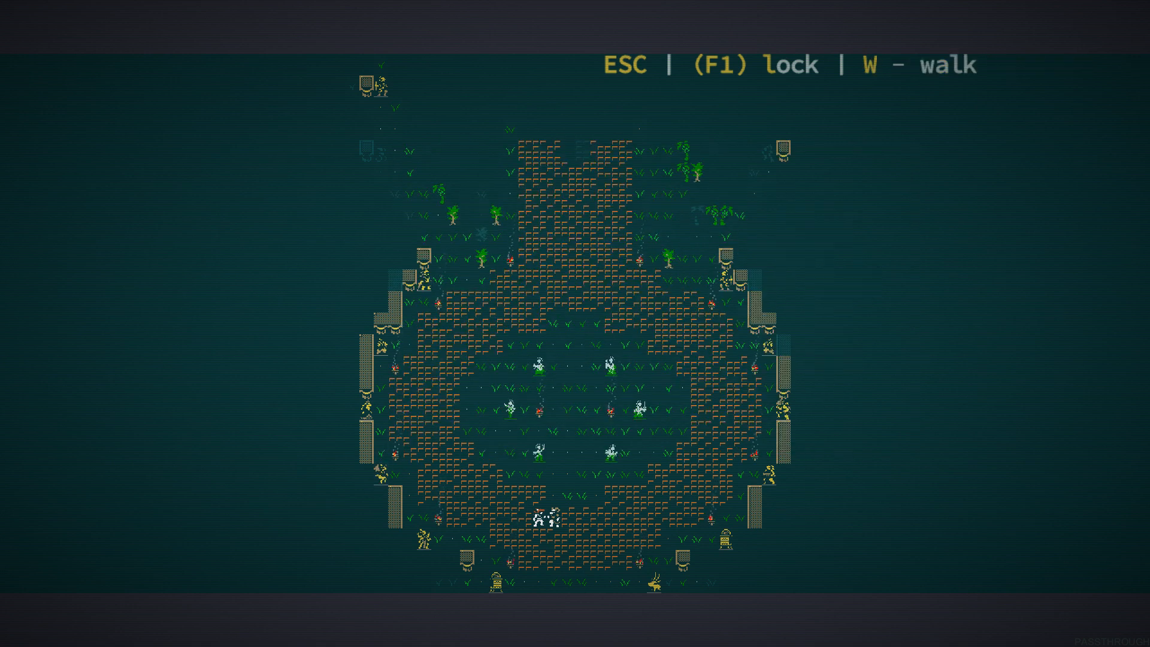
key("space")
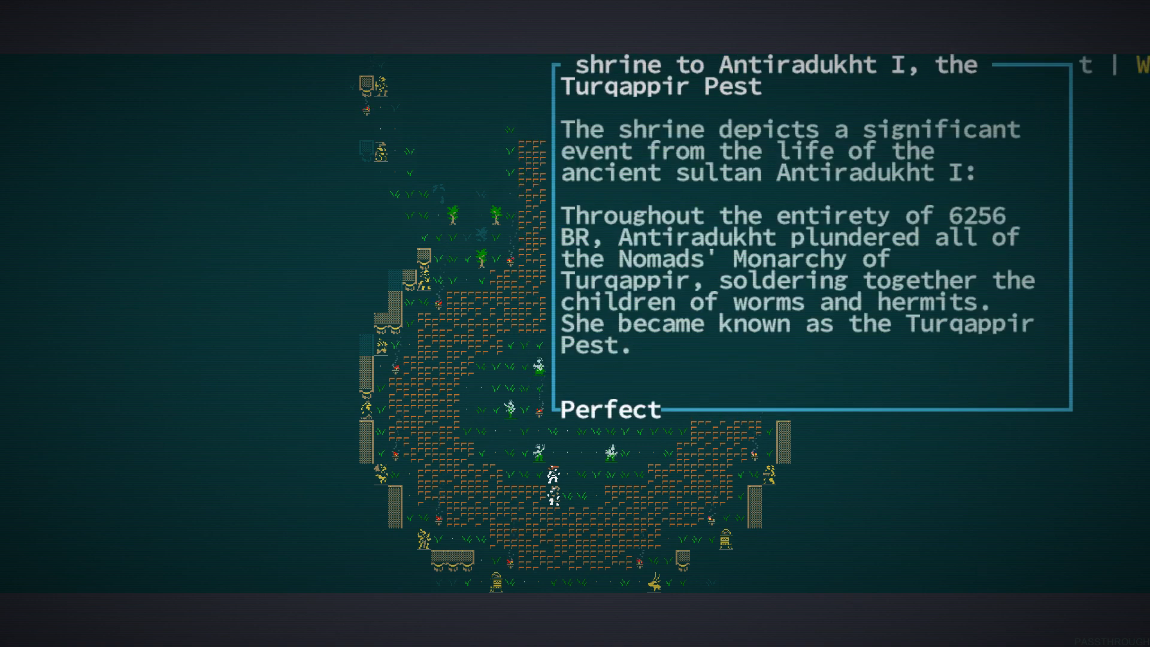
Record the Antiradukht I and Resheph shrine histories in the journal
key("space")
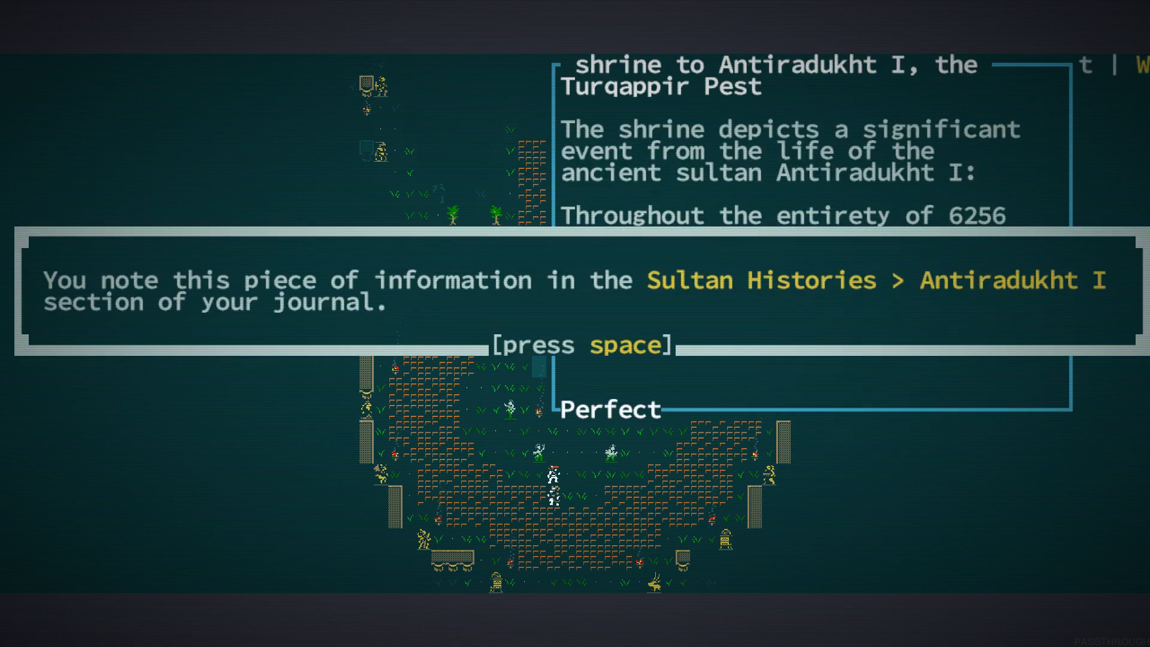
key("space")
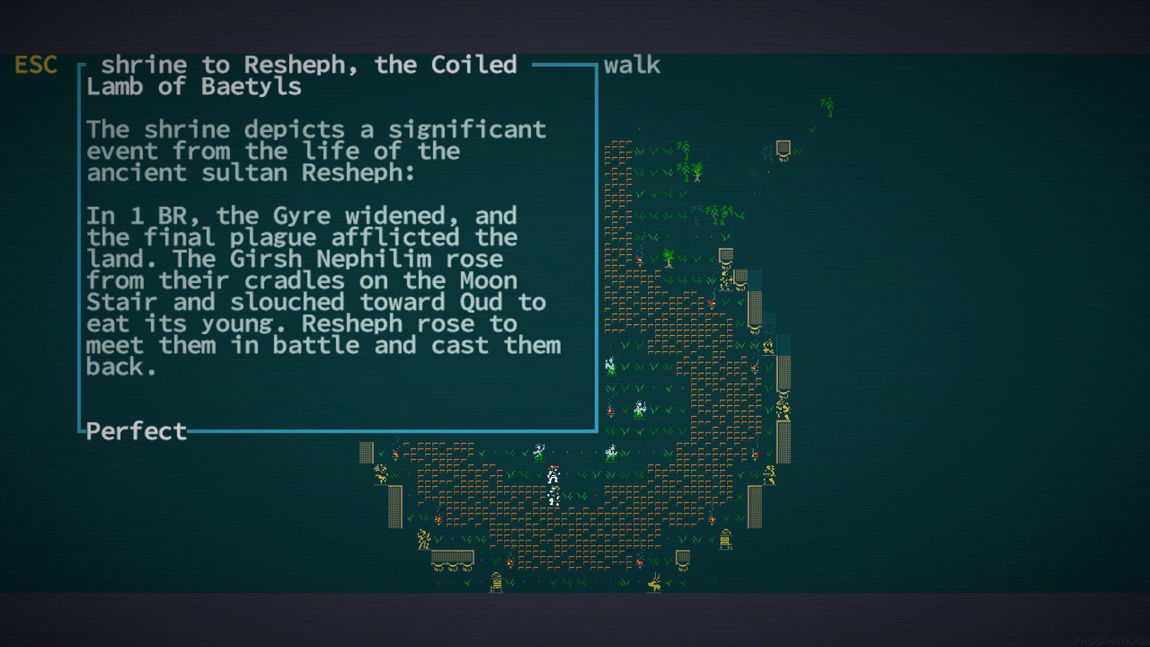
key("space")
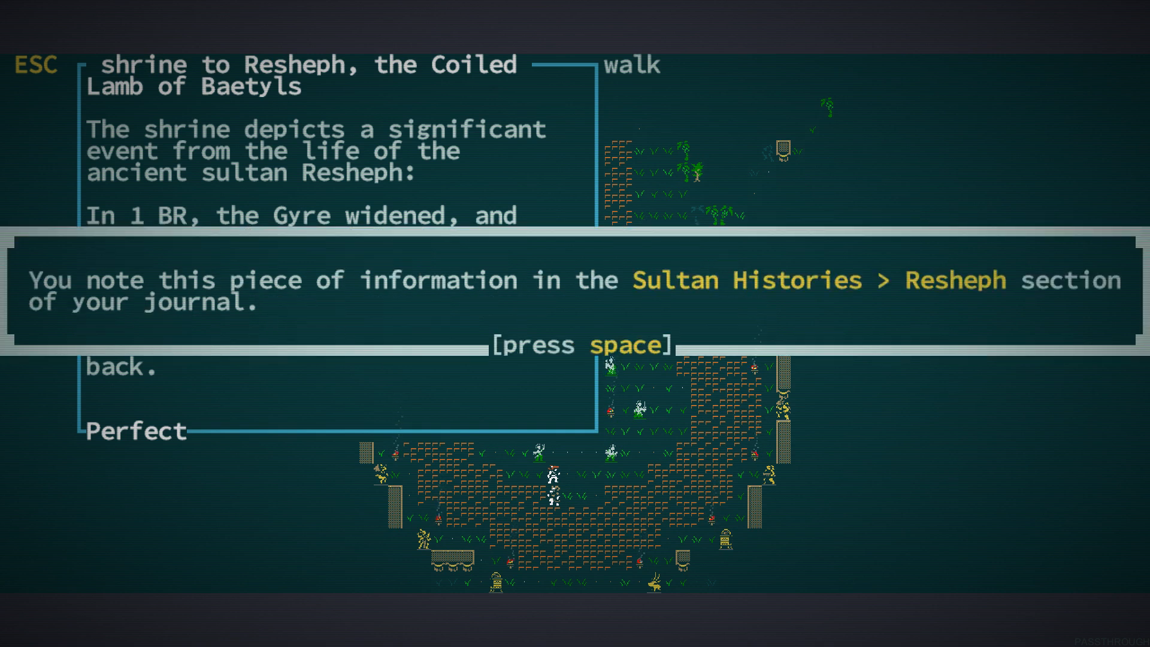
key("space")
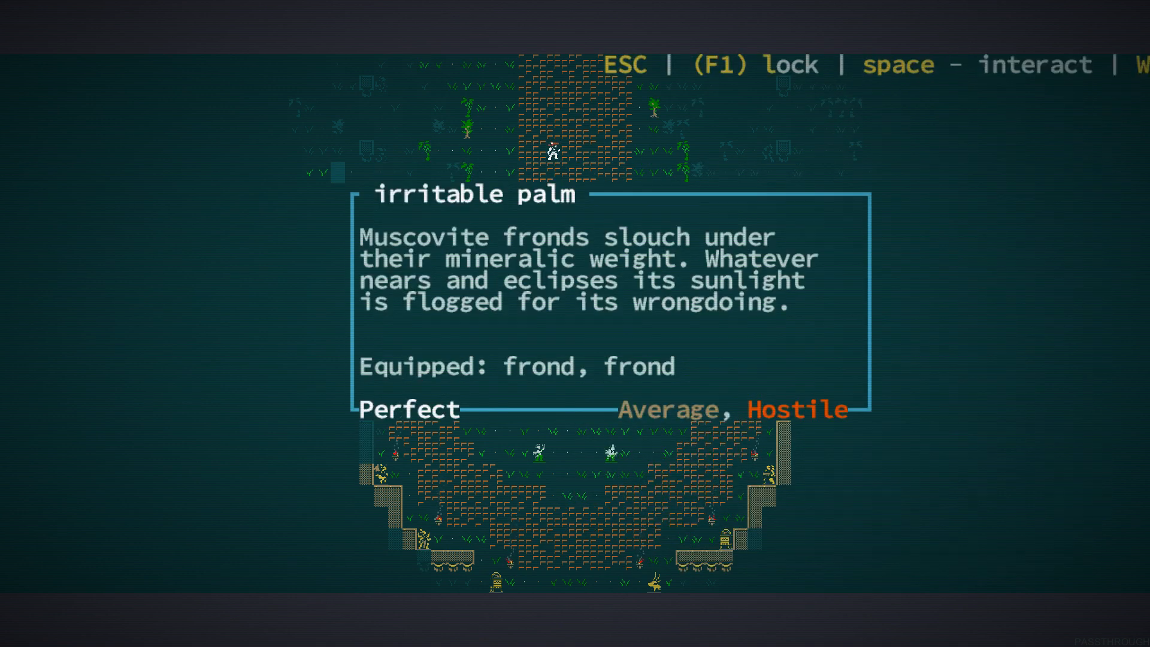
Read and dismiss the descriptions of the irritable palm and Asphodel, Earl of Omonporch
key("Escape")
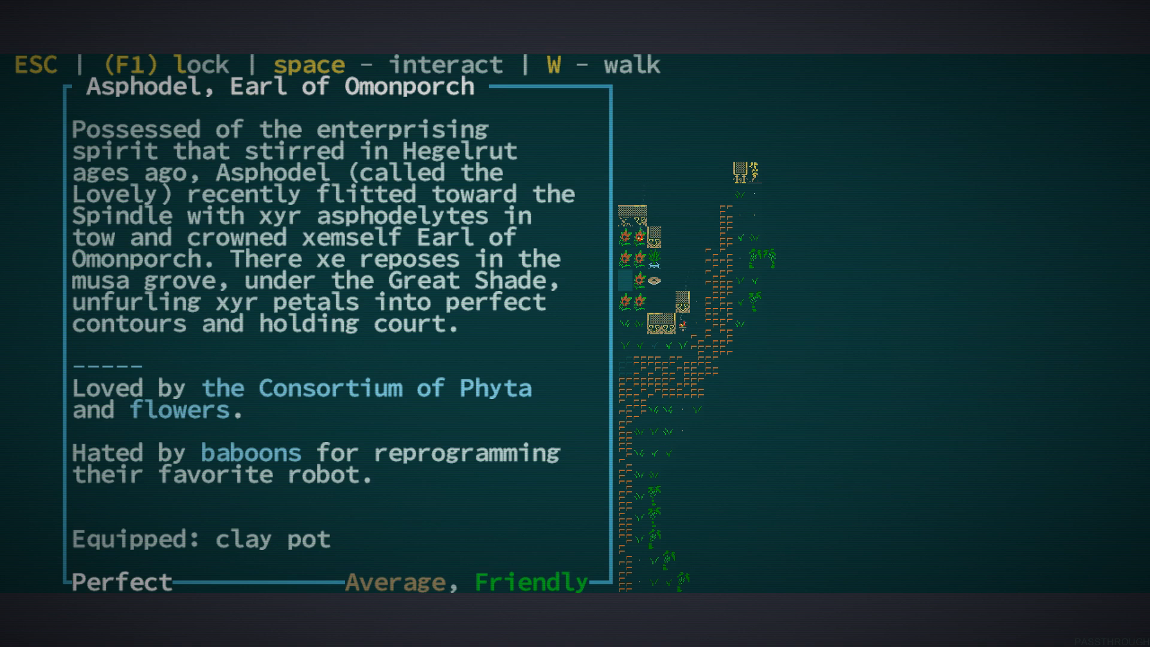
key("Escape")
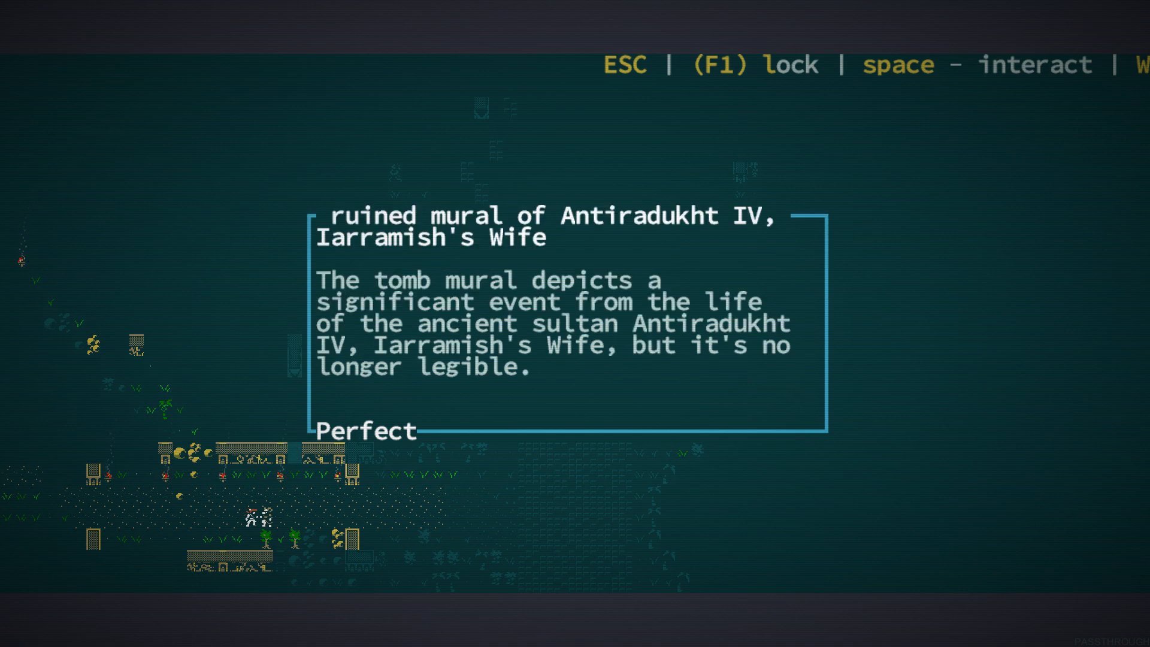
Close the ruined Antiradukht IV mural, look over the map, and walk north toward the walled grove
key("space")
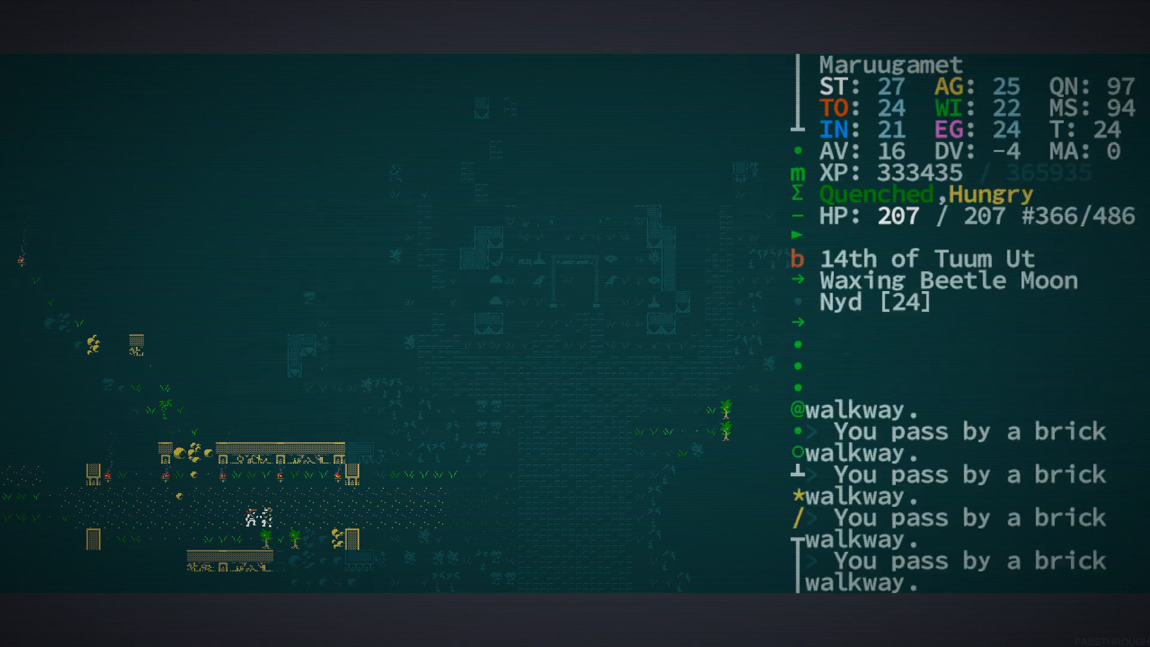
key("Left")
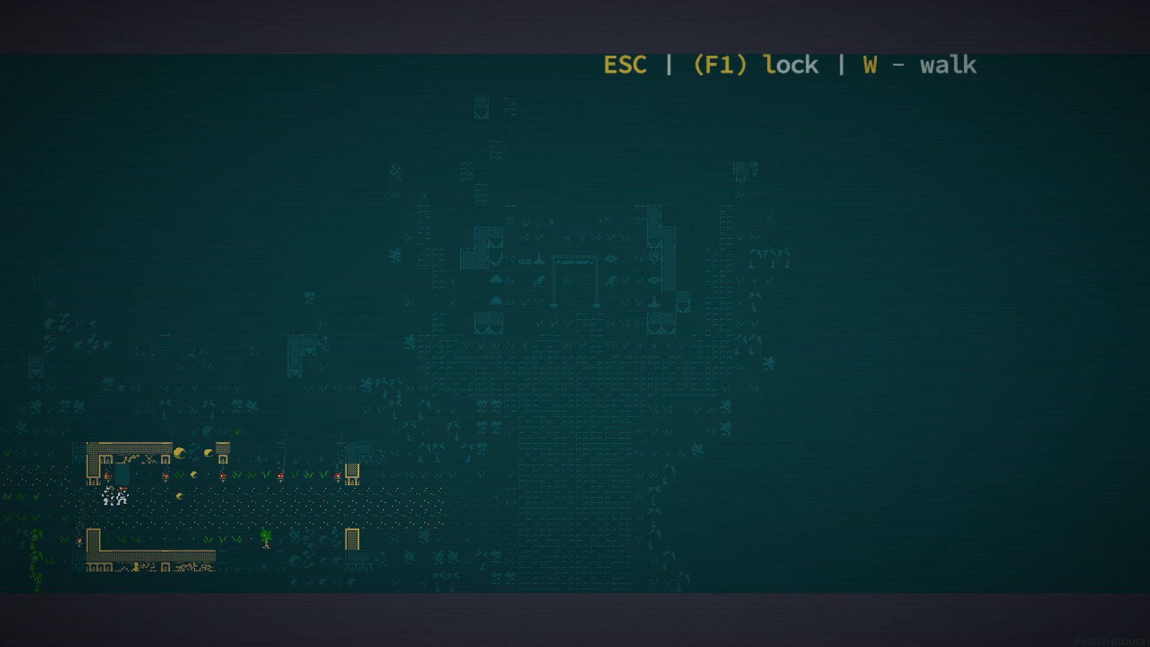
key("space")
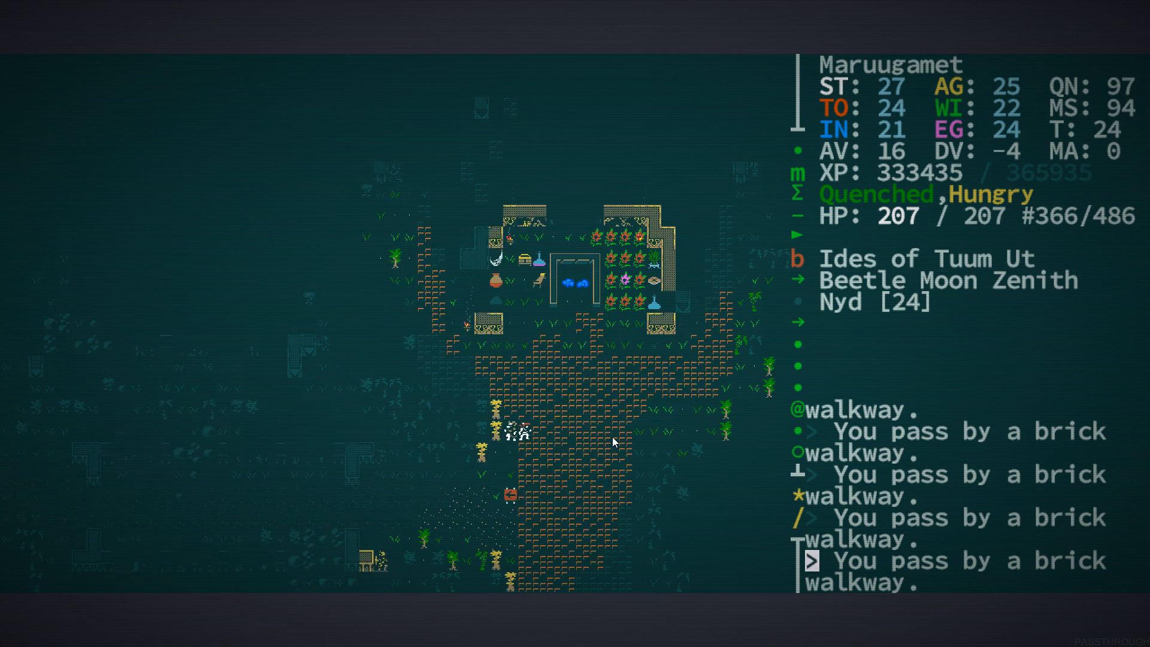
Tell Asphodel 'Convene the council, then. I am willing.' and dismiss the four-factions refusal
key("Up")
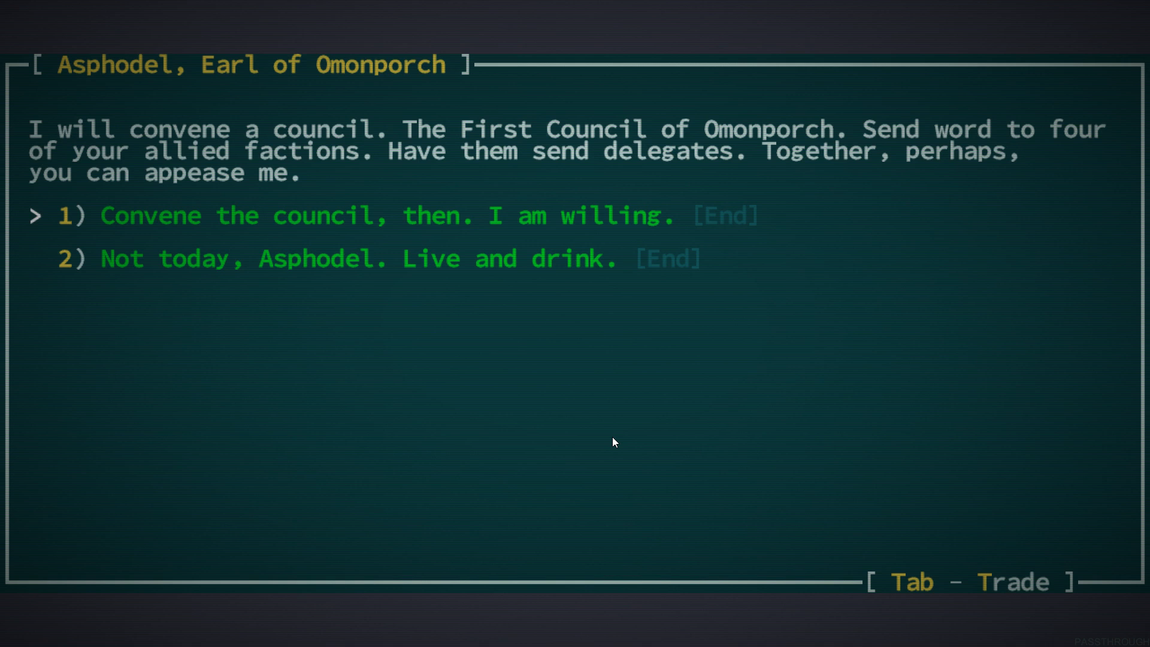
key("Return")
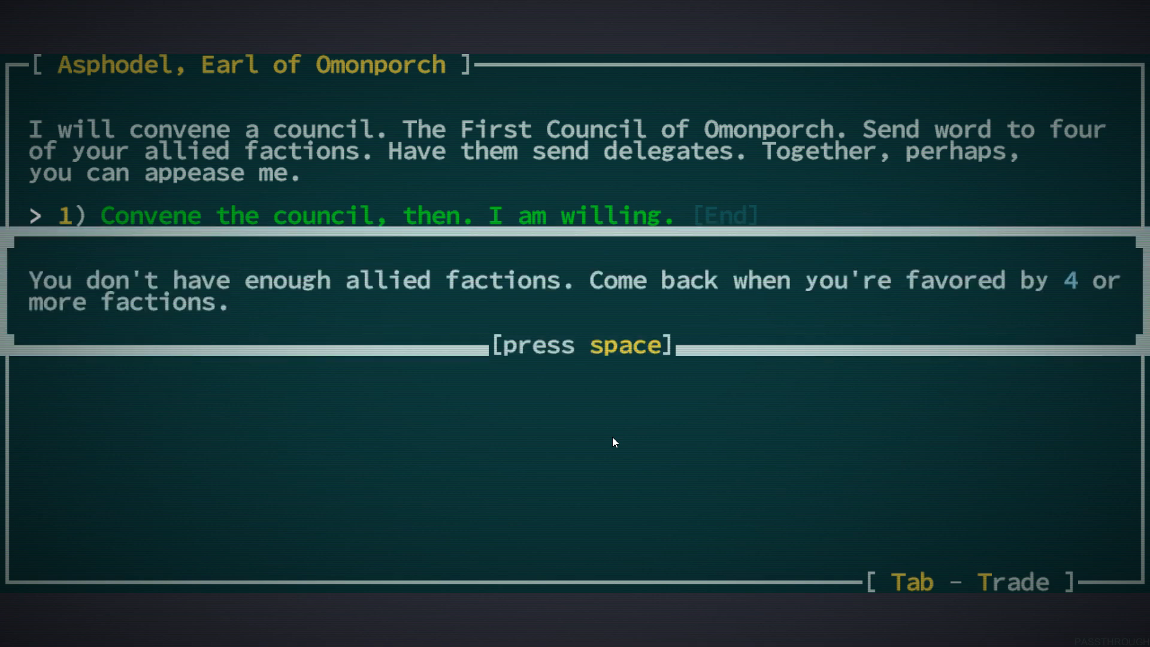
key("space")
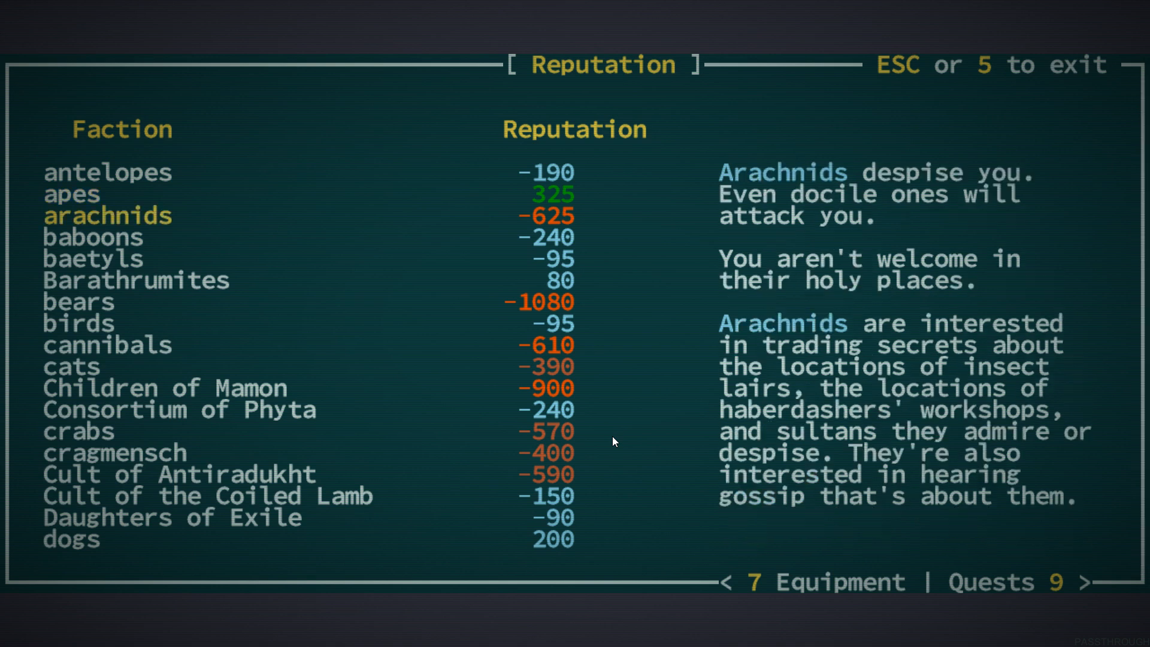
Scroll down through the faction reputation list and select entries to read their standings
scroll("down", 3)
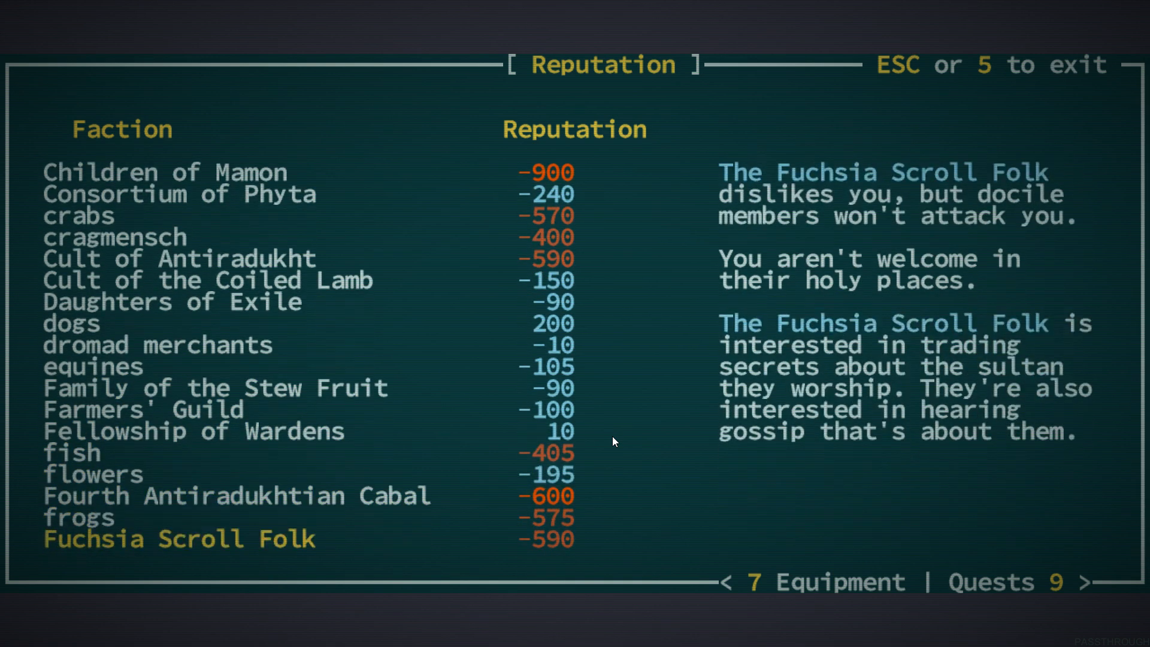
scroll("down", 3)
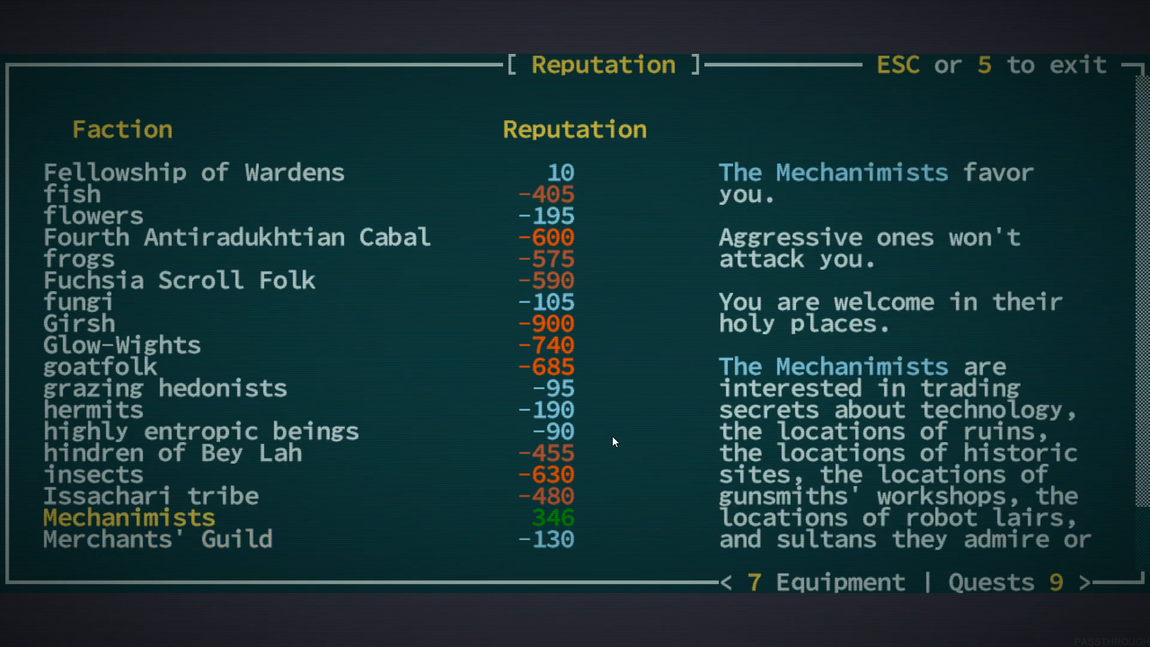
scroll("down", 3)
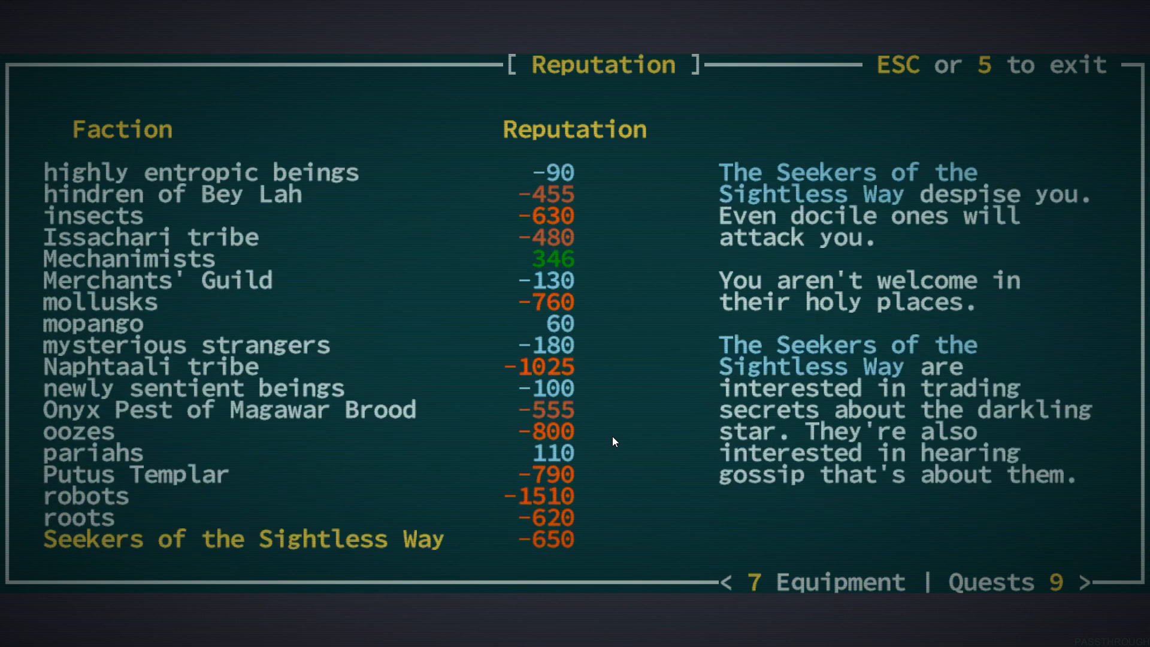
scroll("down", 3)
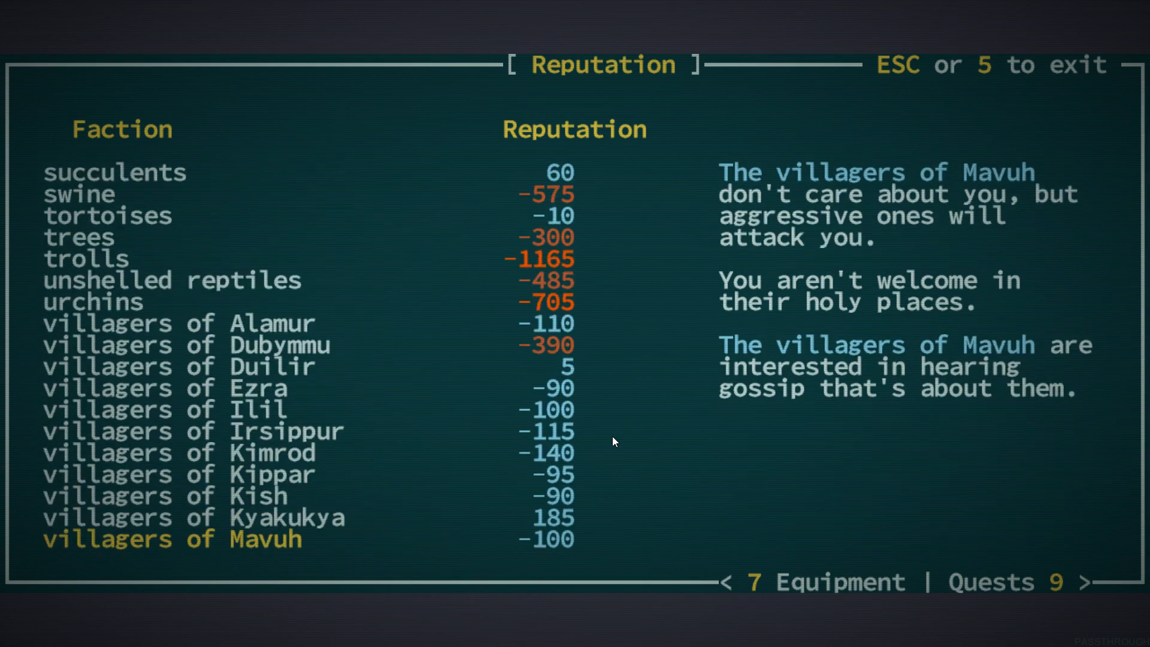
scroll("down", 3)
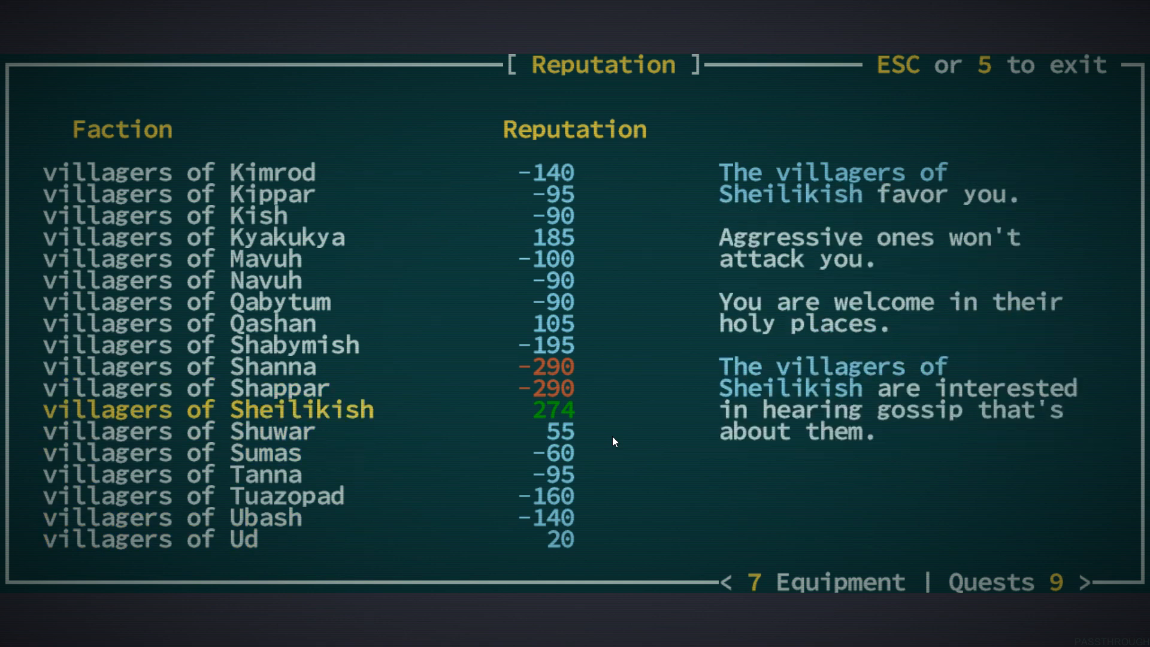
scroll("down", 3)
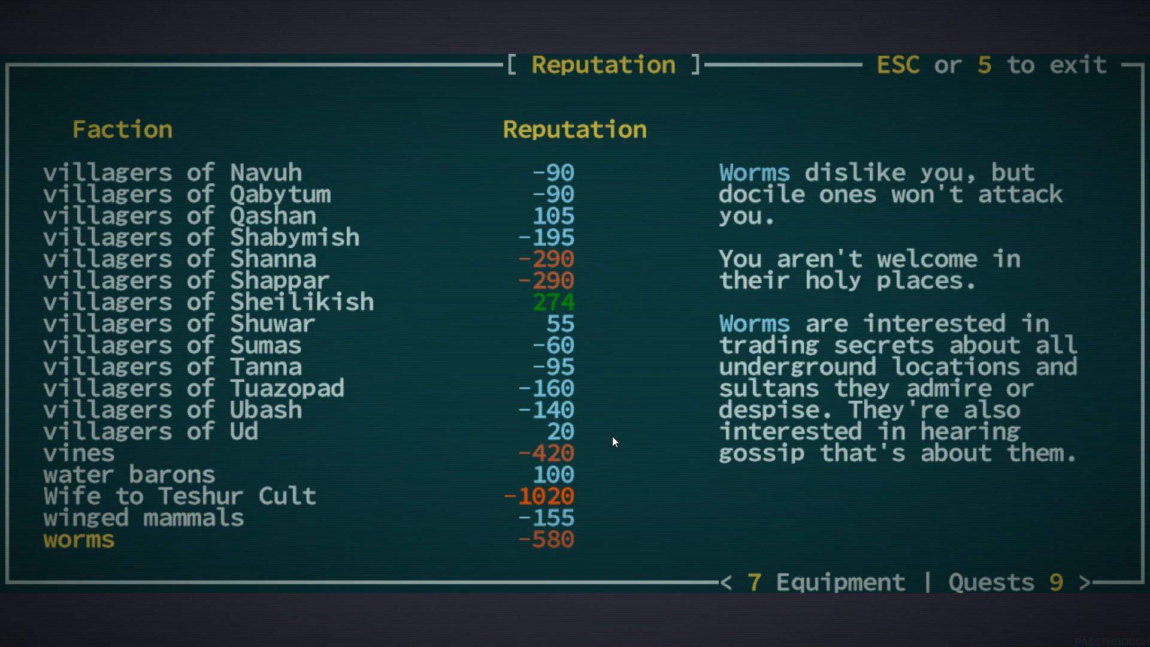
left_click(129, 474)
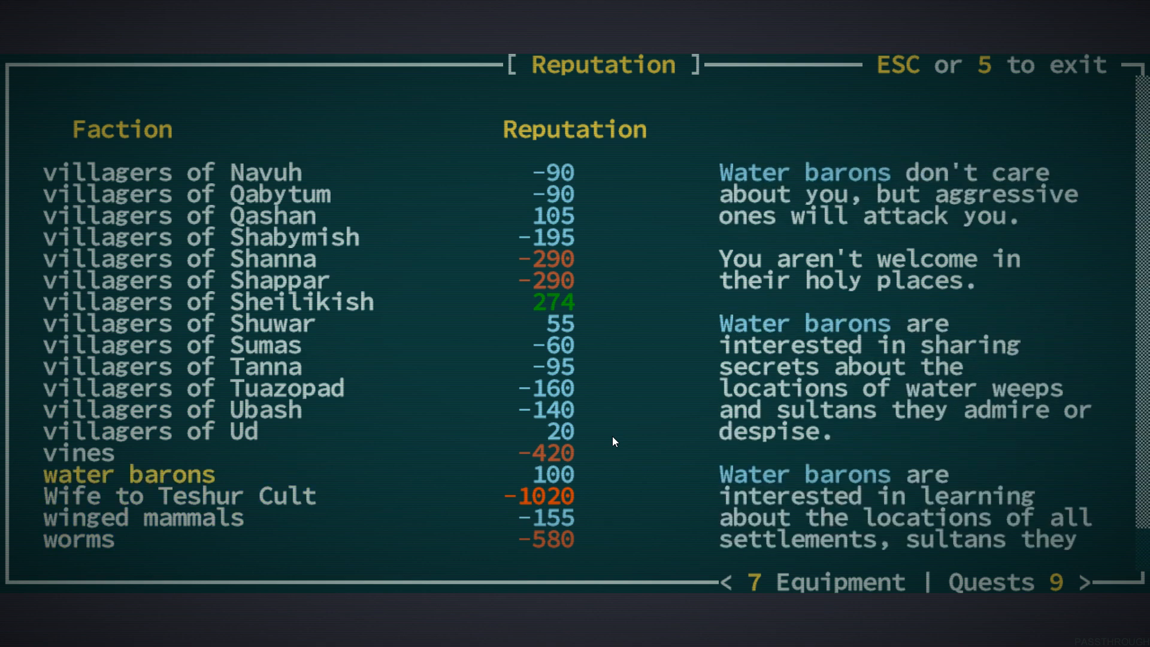
left_click(205, 237)
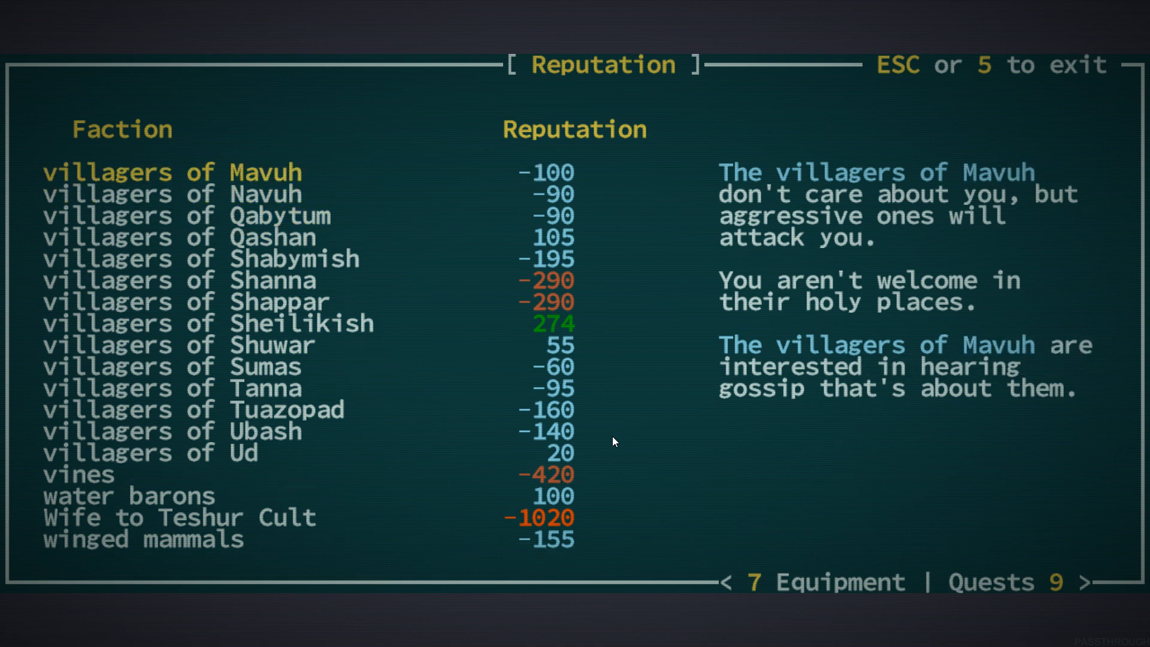
Scroll back up, check how the apes regard the character, and close the reputation list
scroll("up", 3)
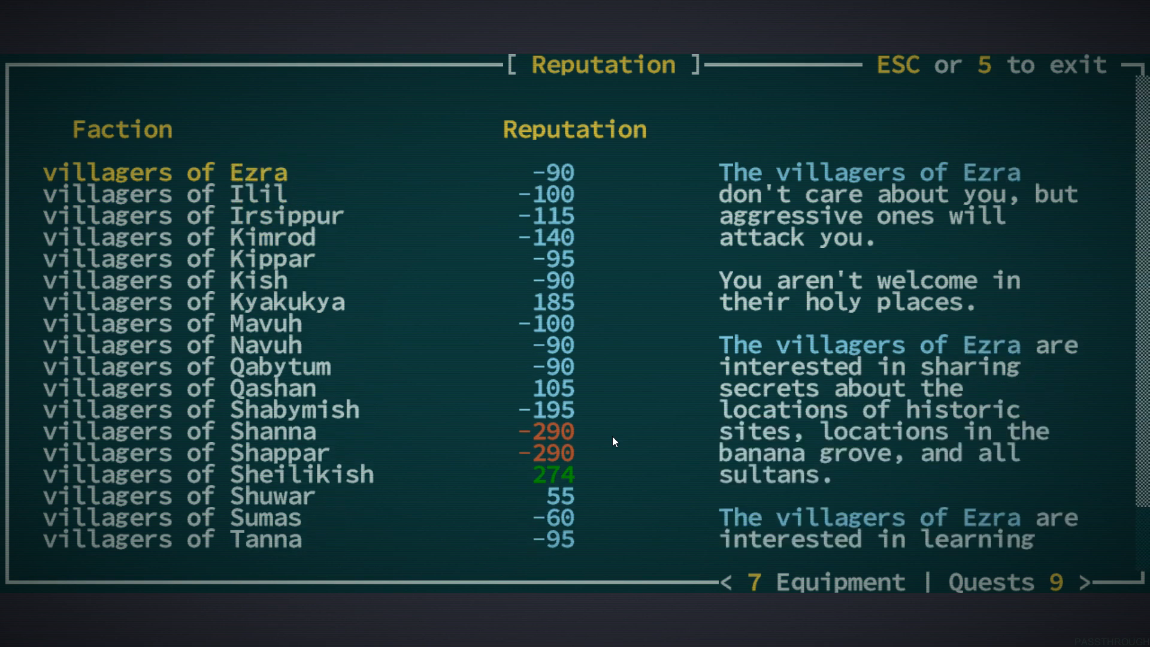
scroll("up", 3)
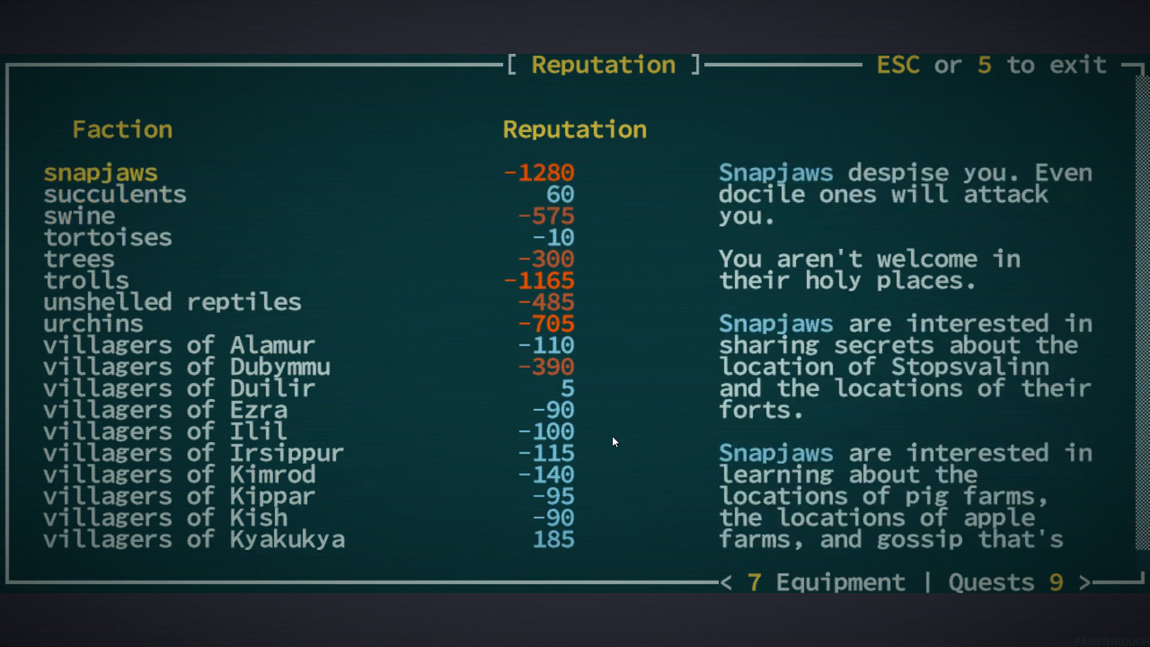
scroll("up", 3)
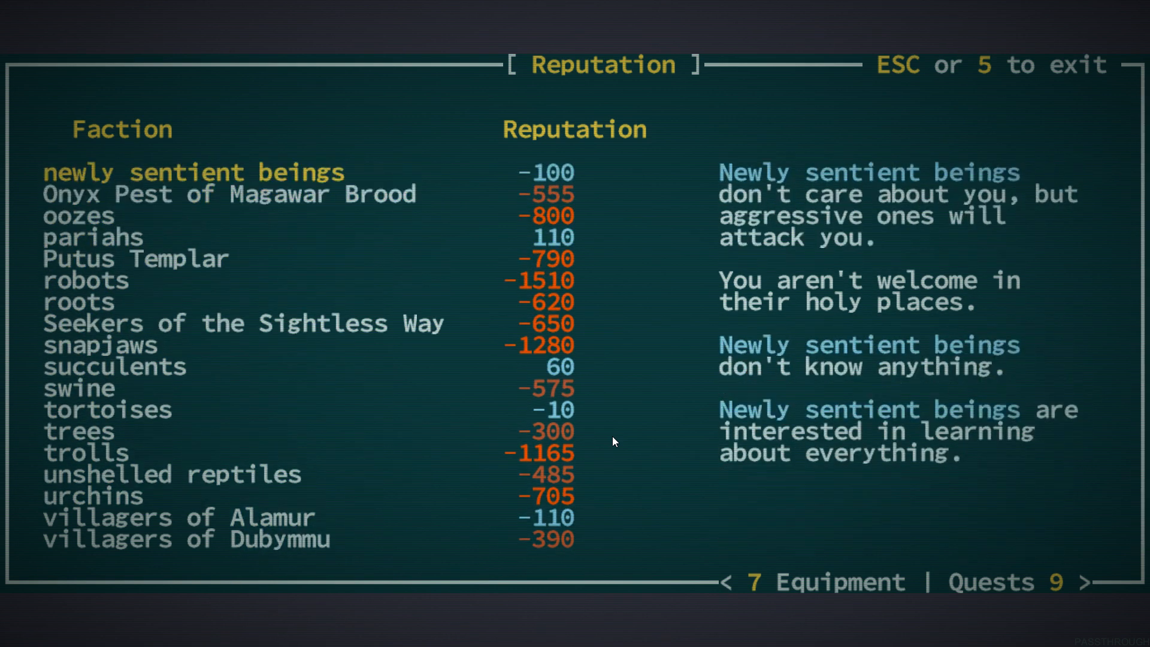
scroll("up", 3)
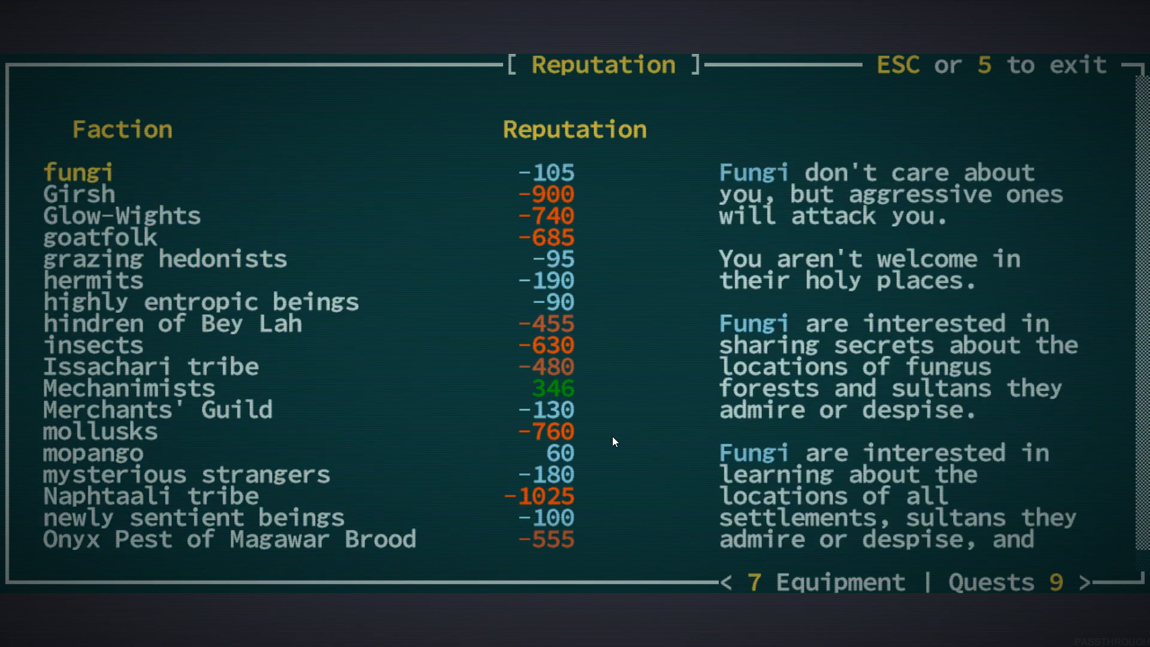
scroll("up", 3)
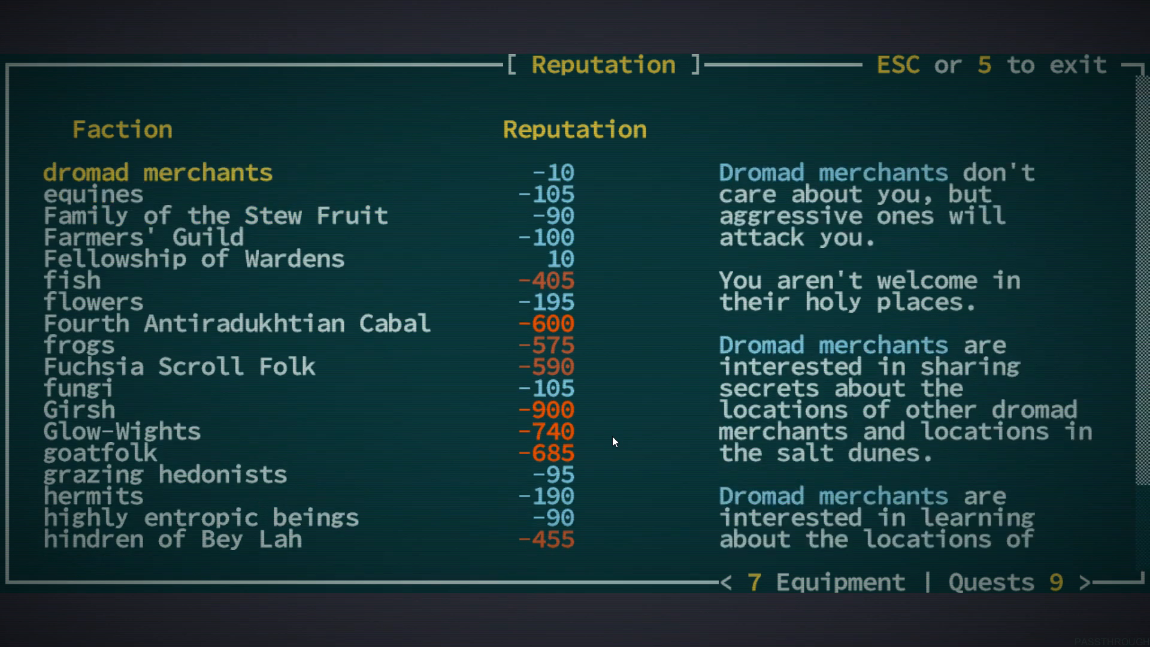
scroll("up", 3)
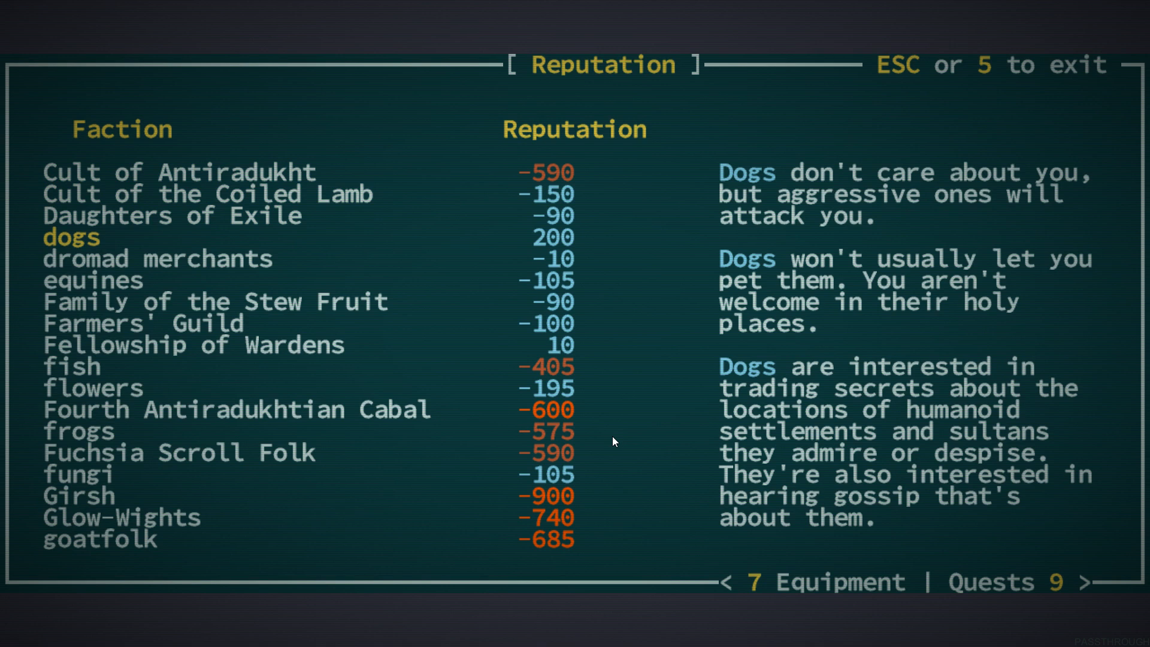
scroll("up", 3)
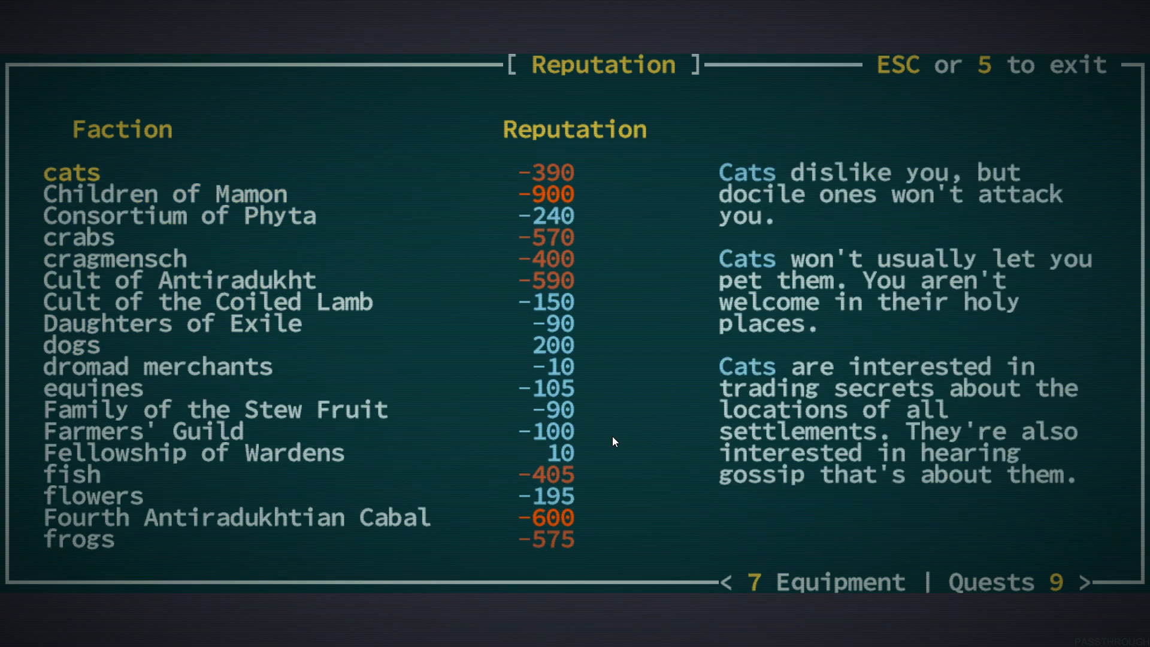
scroll("up", 3)
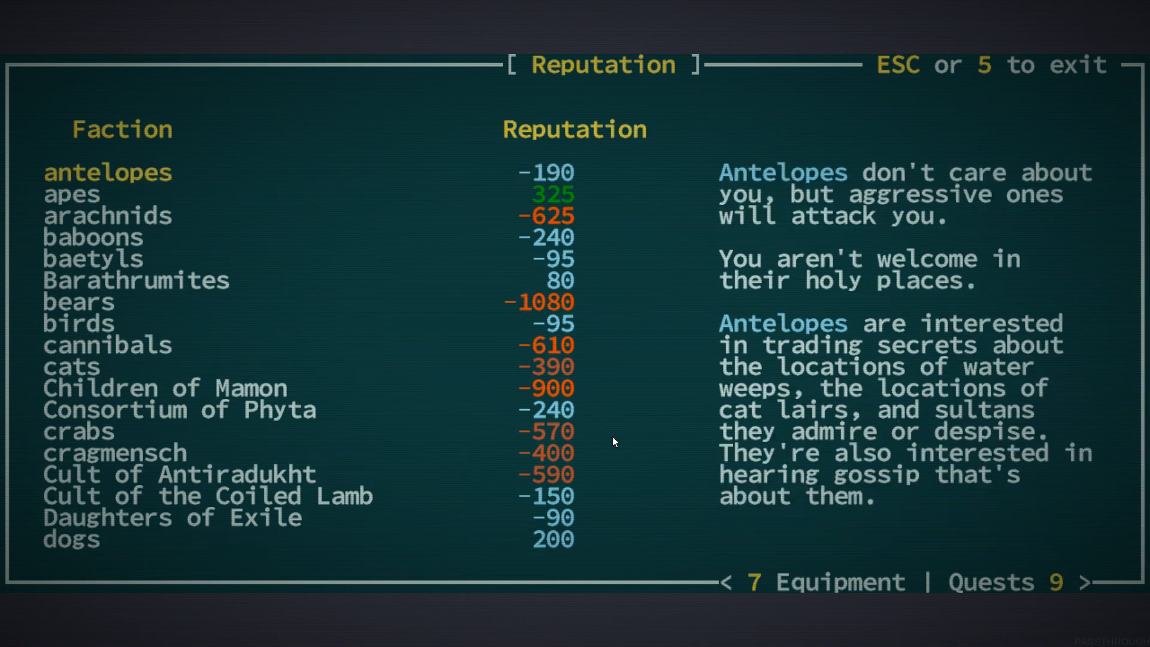
left_click(71, 194)
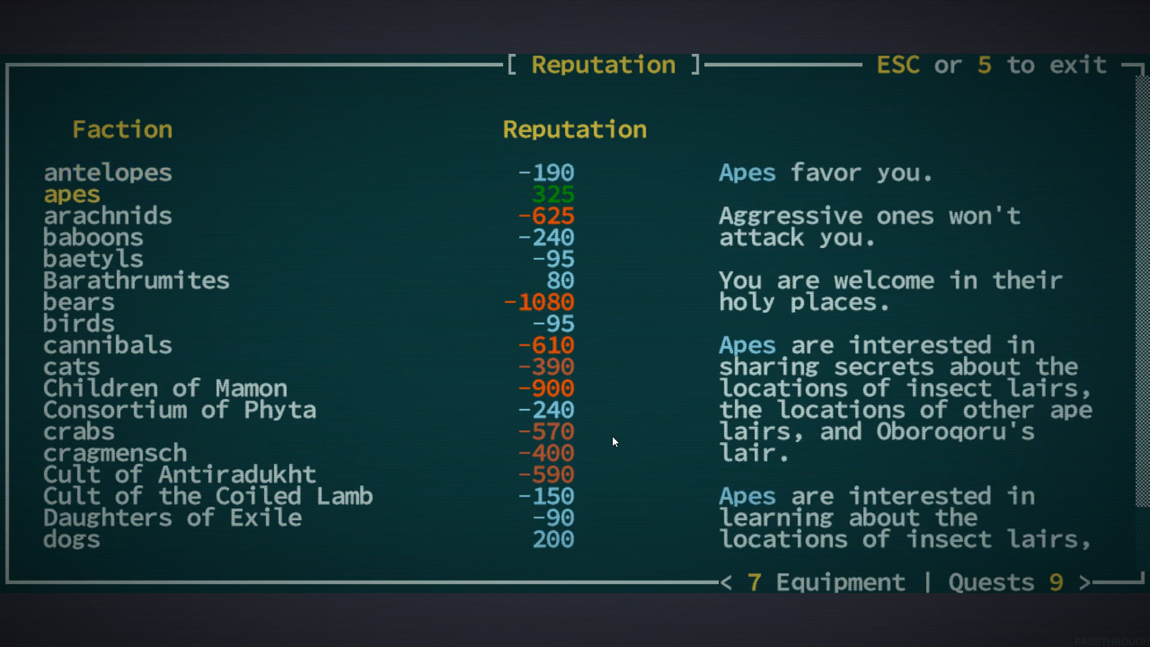
key("Escape")
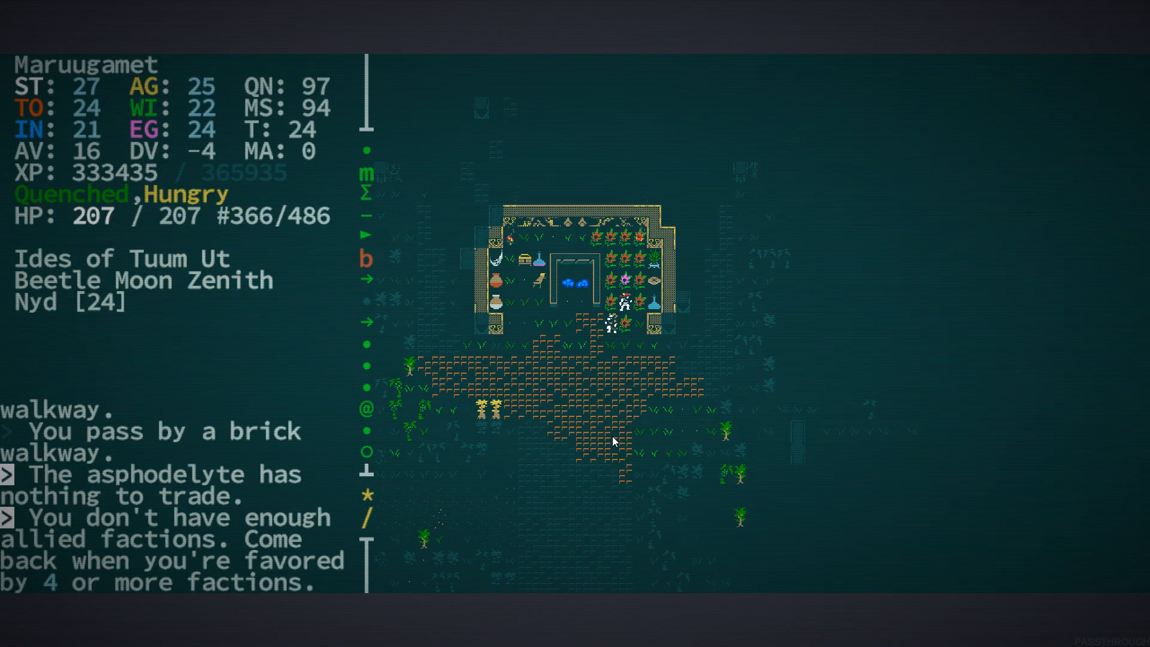
Examine the engraved clay honey jug, walk north to the statue of Eater, then look at the banana rancher
key("Down")
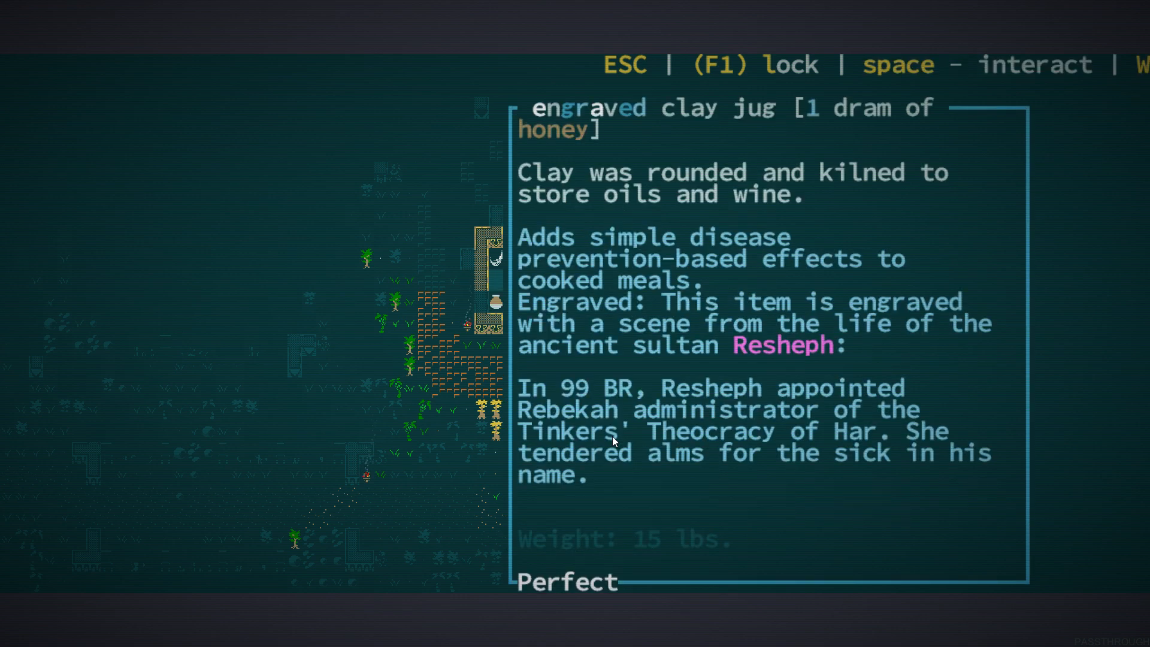
mouse_move(235, 243)
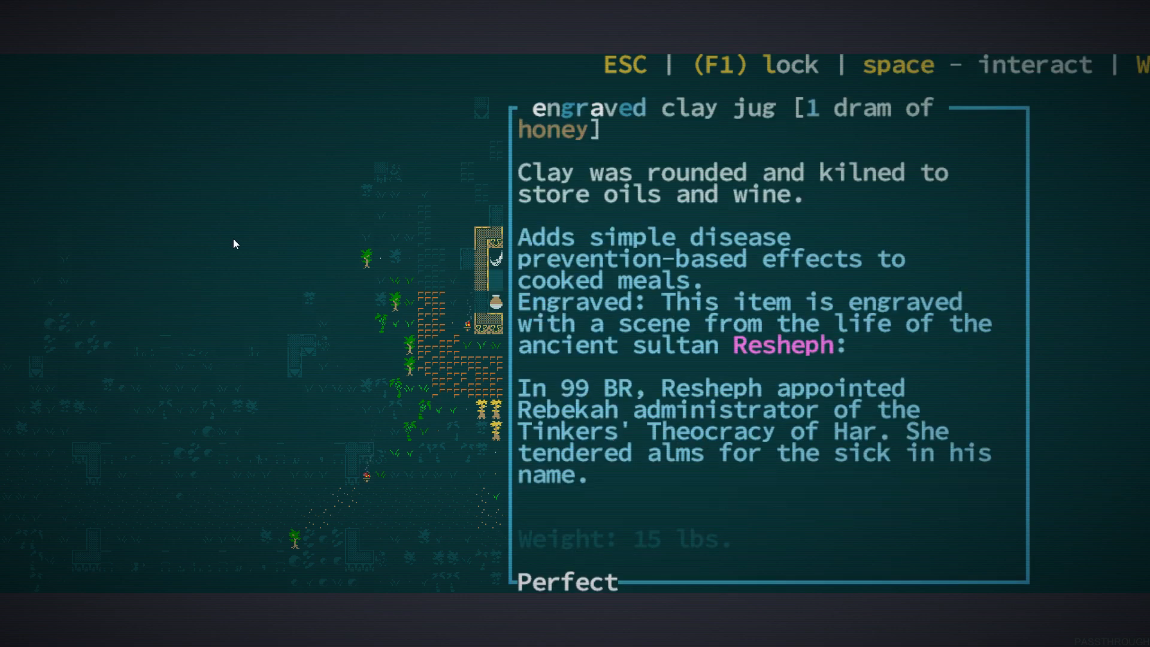
mouse_move(176, 192)
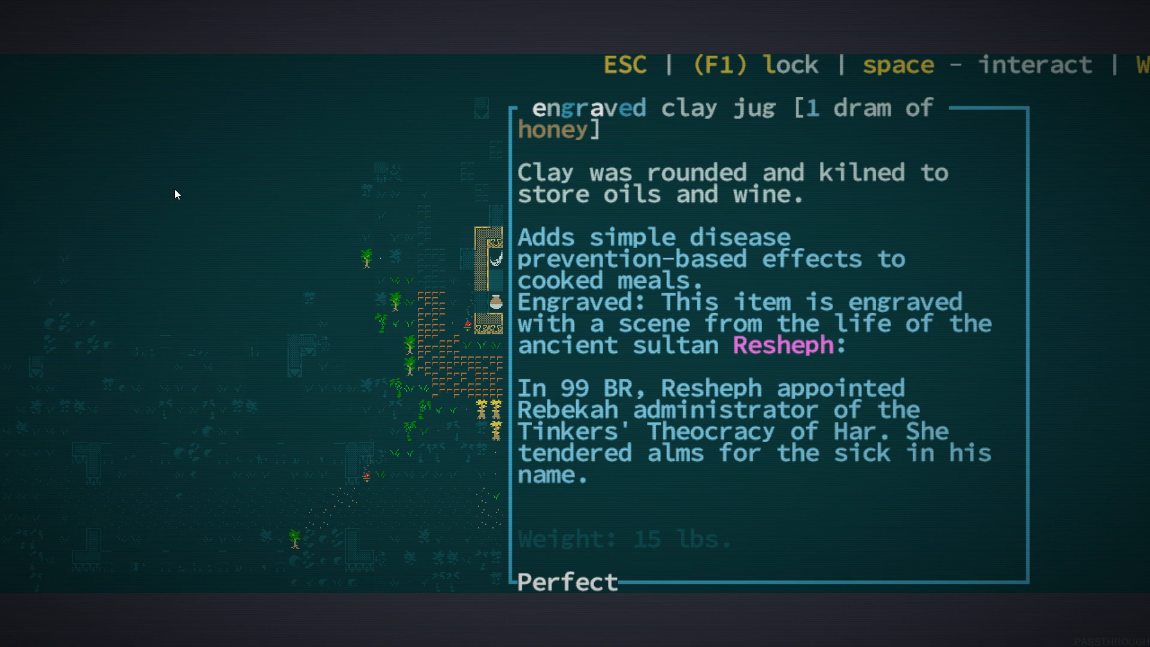
key("Escape")
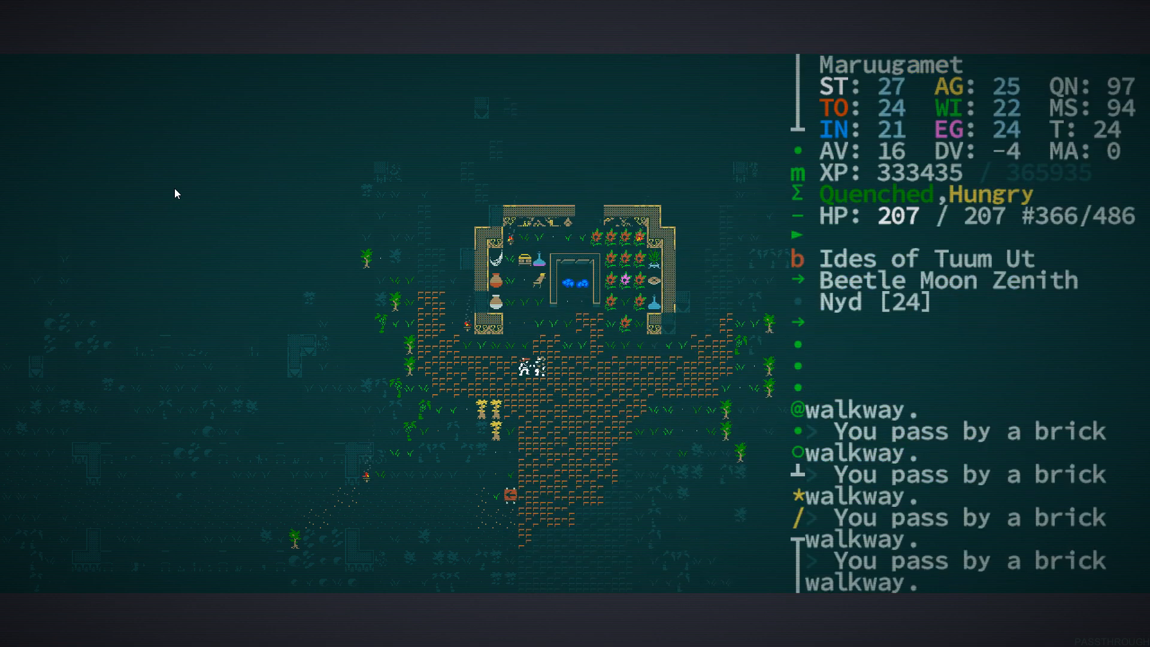
key("Up")
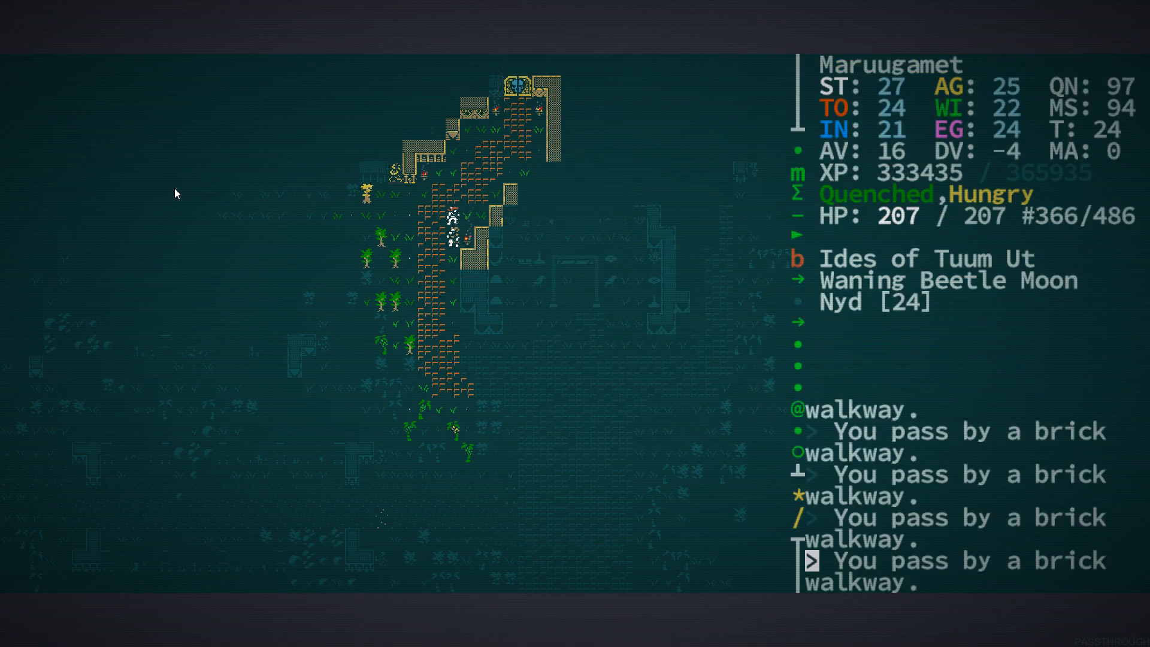
key("Up")
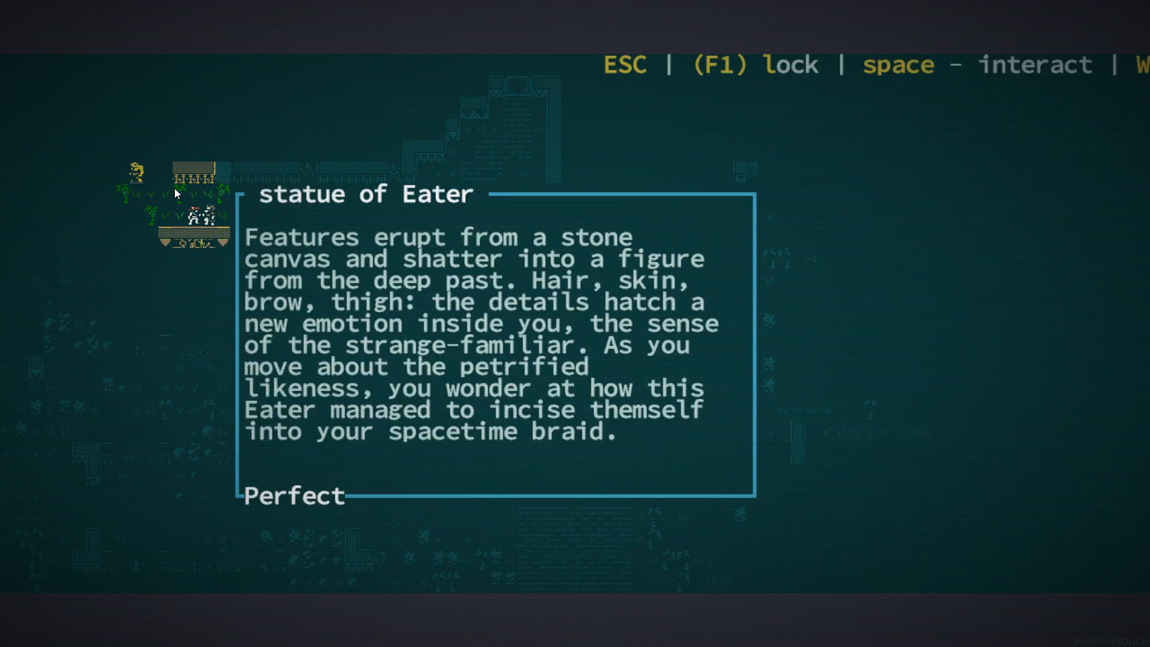
key("Escape")
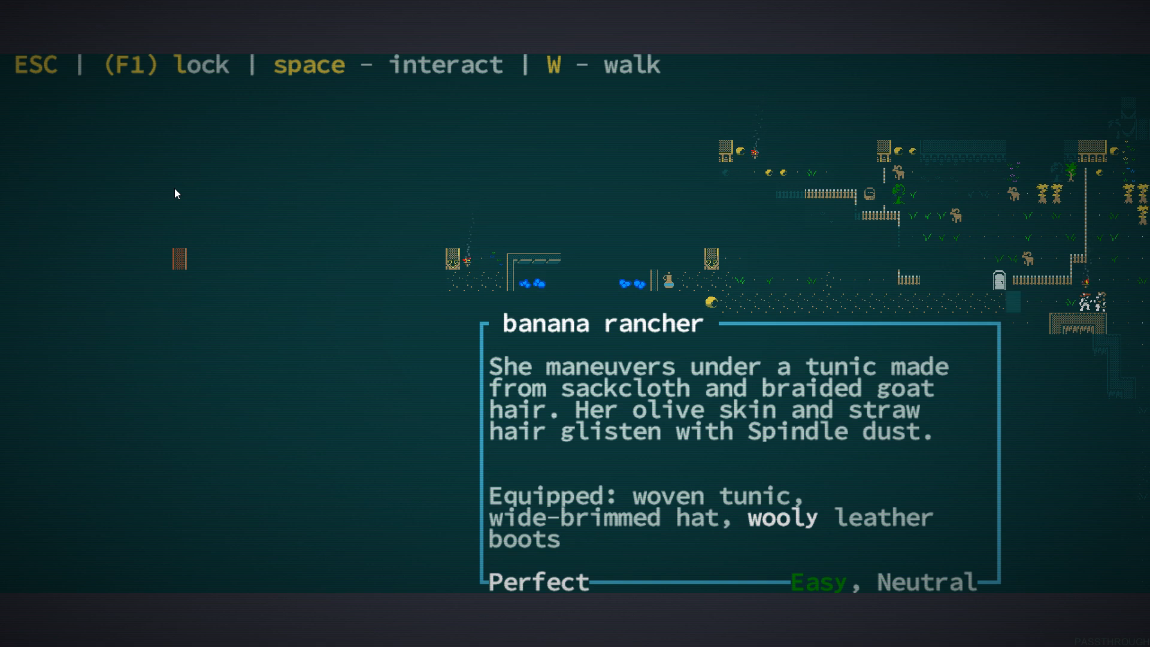
Browse the banana rancher's wares without buying, then eat a meal from the campfire
key("Escape")
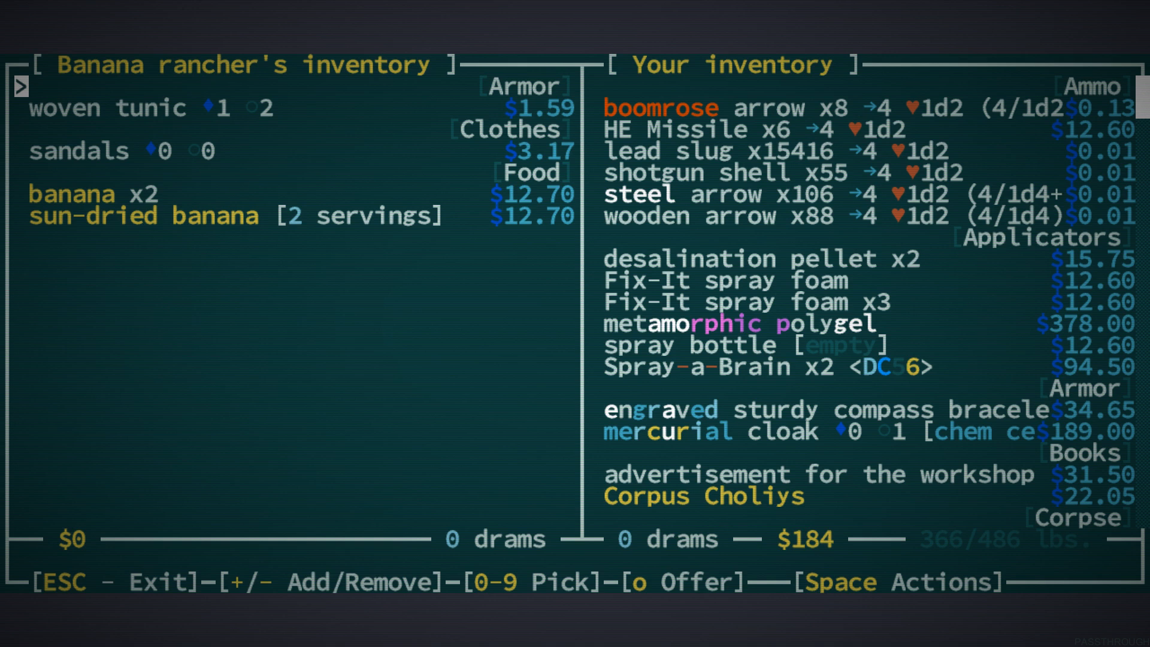
key("Escape")
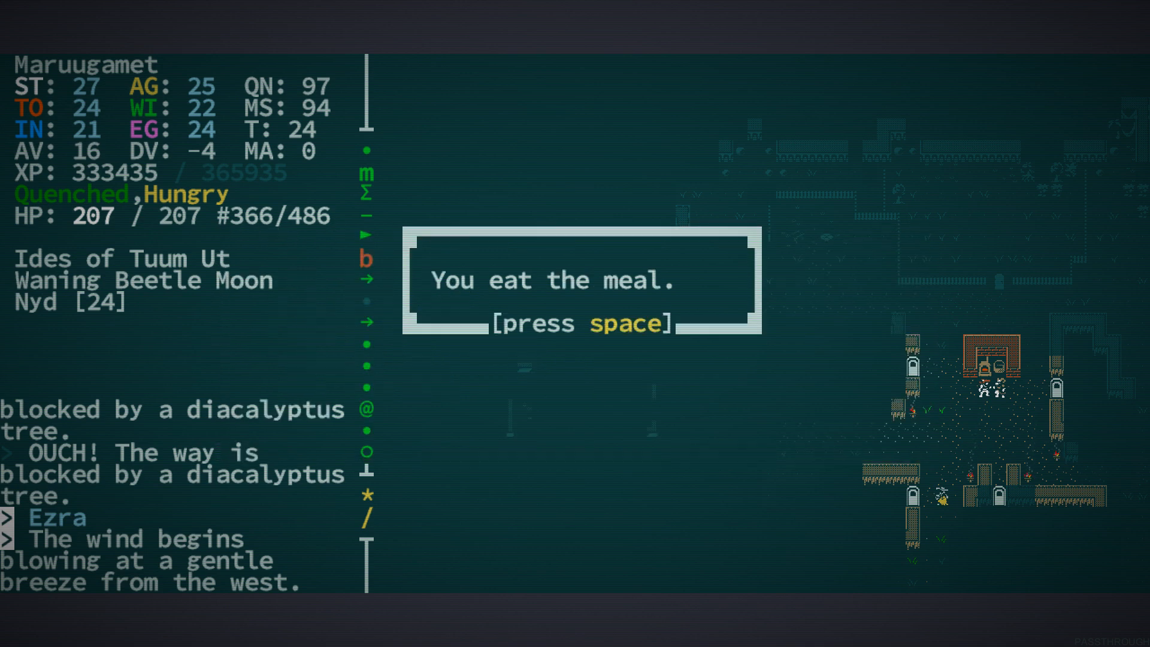
Dismiss the +6 Psychometry meal message and open the container holding three books
key("space")
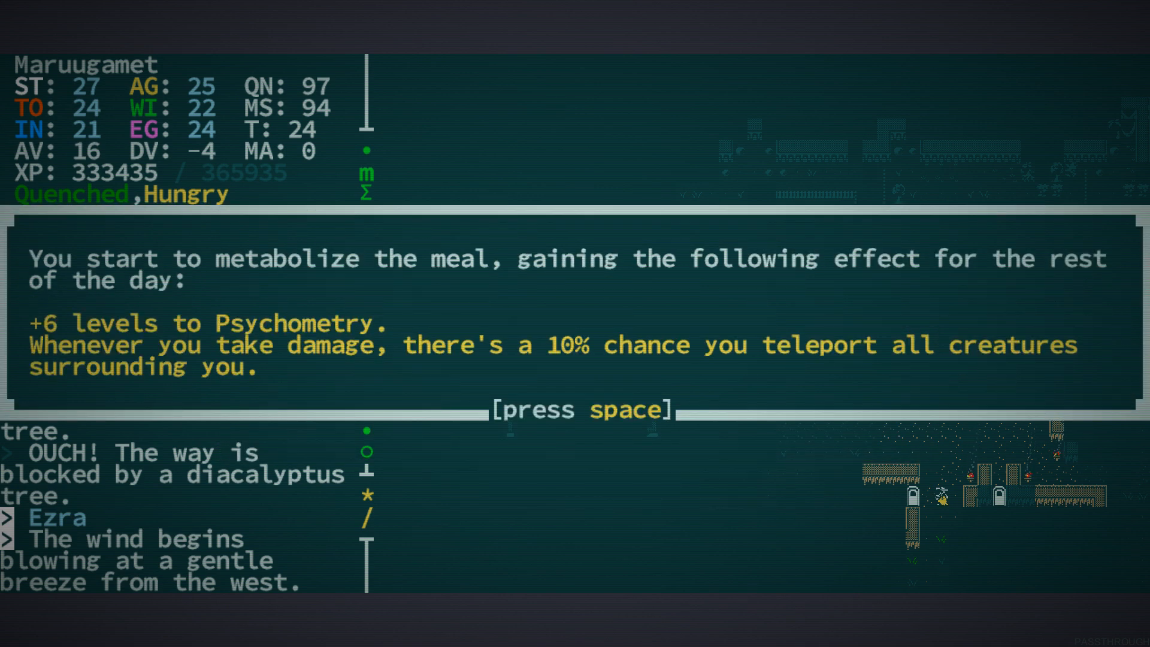
key("space")
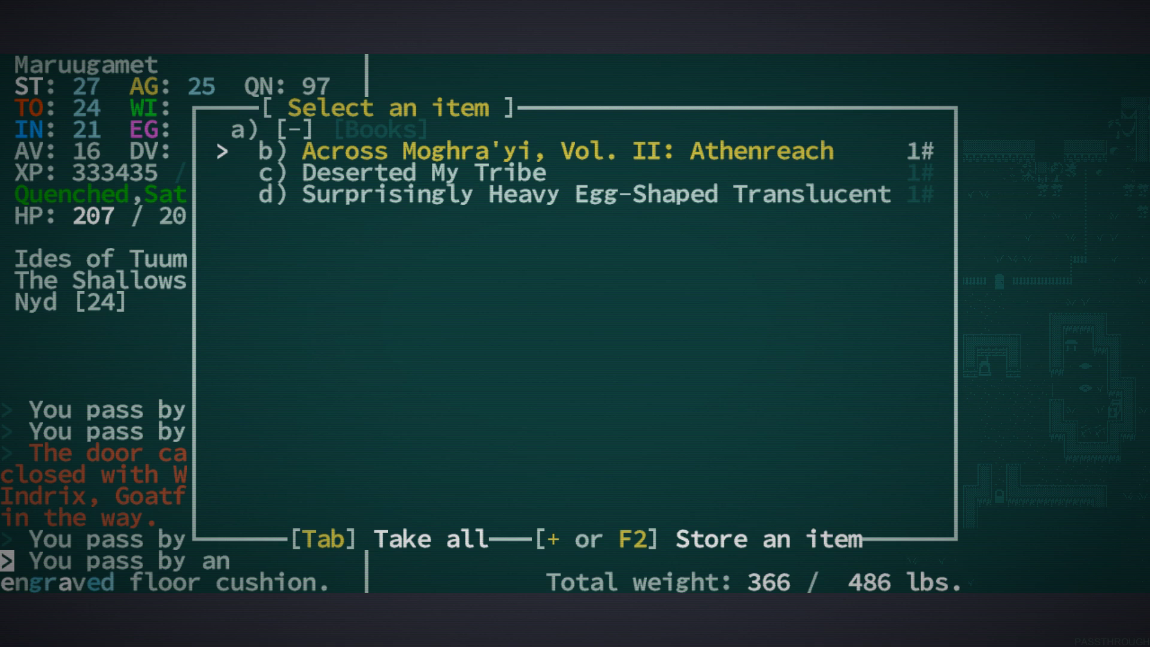
Look around the building with pools, then start a conversation with Sixshrew
key("c")
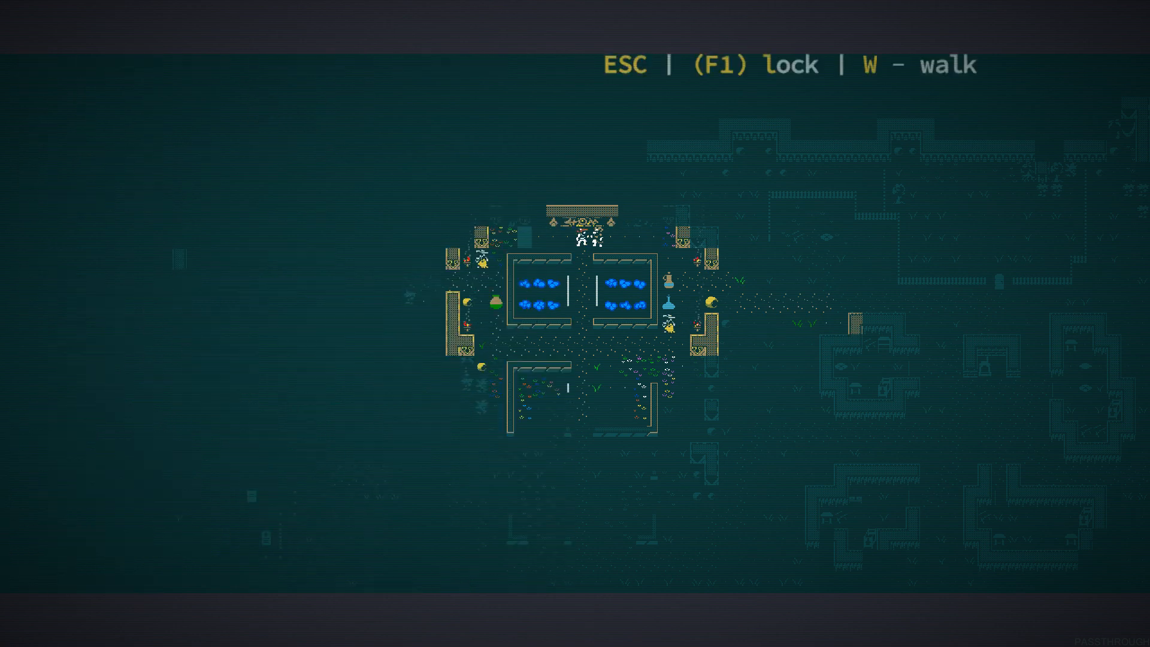
key("space")
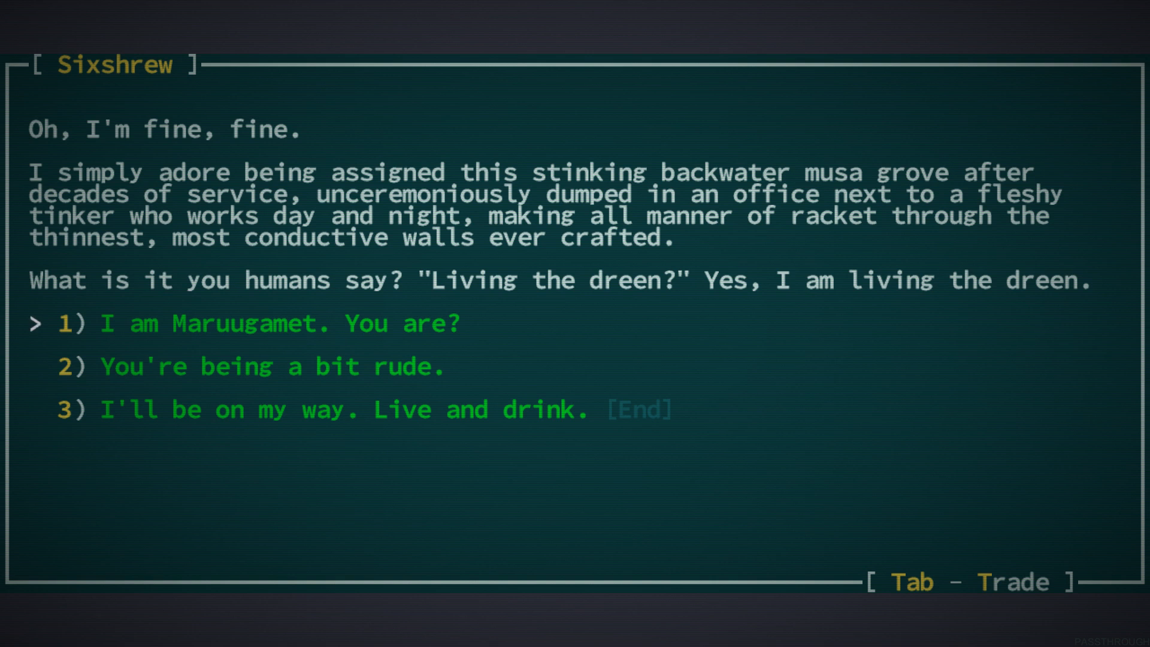
Tell Sixshrew she is being rude, then begin trading with her
key("Down")
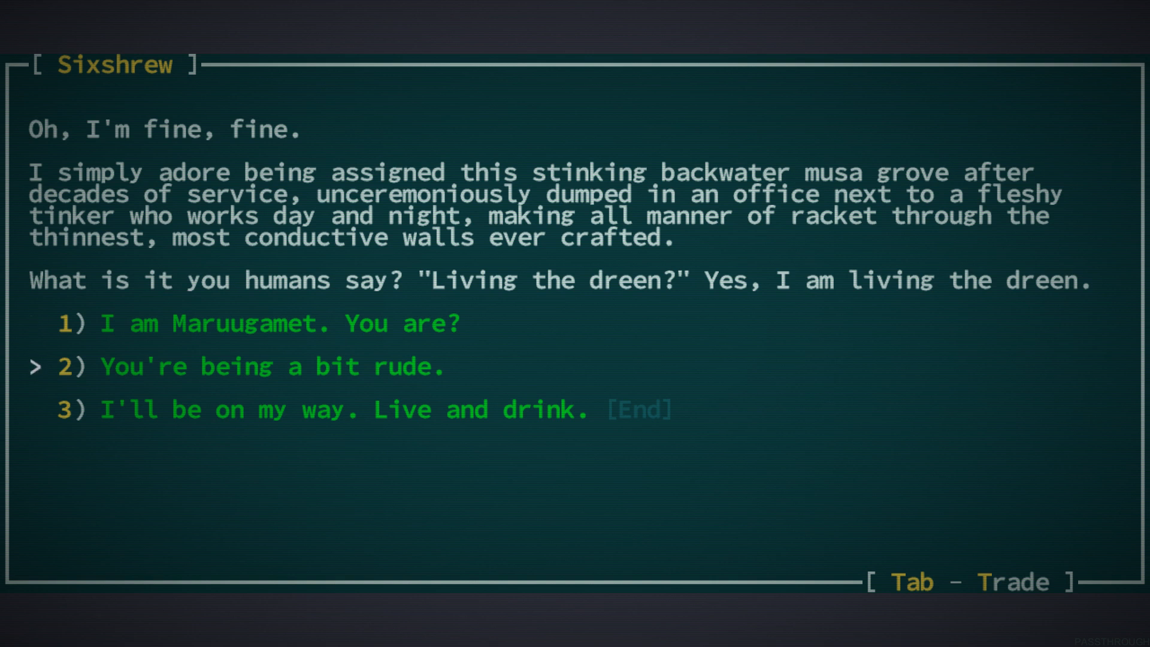
left_click(273, 366)
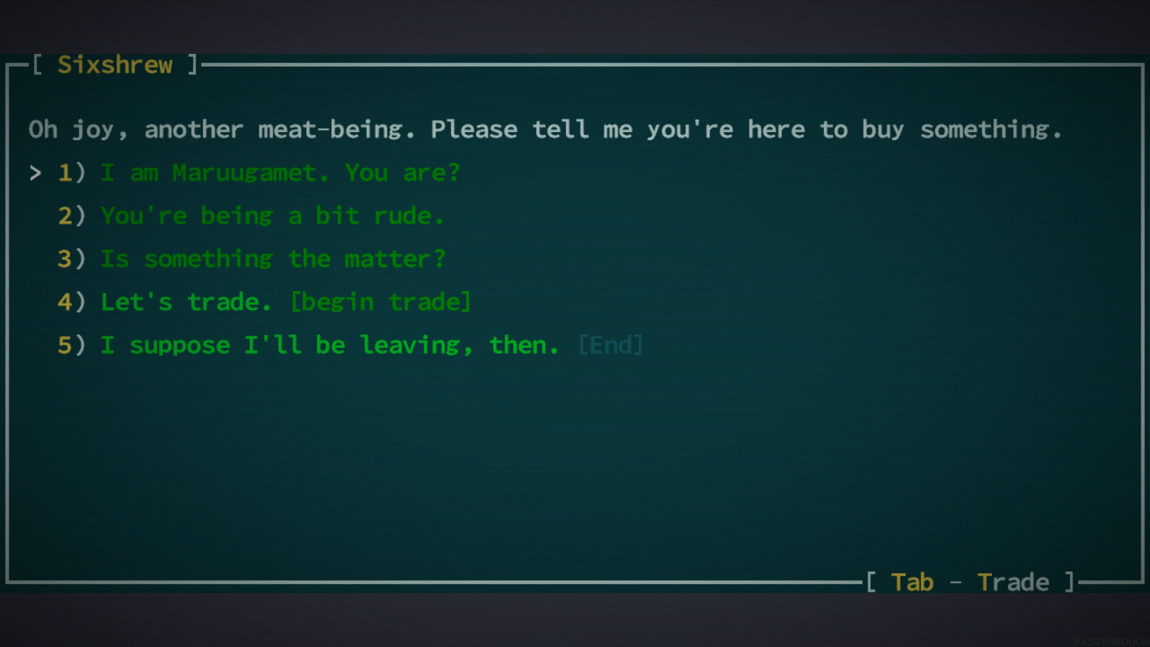
key("down")
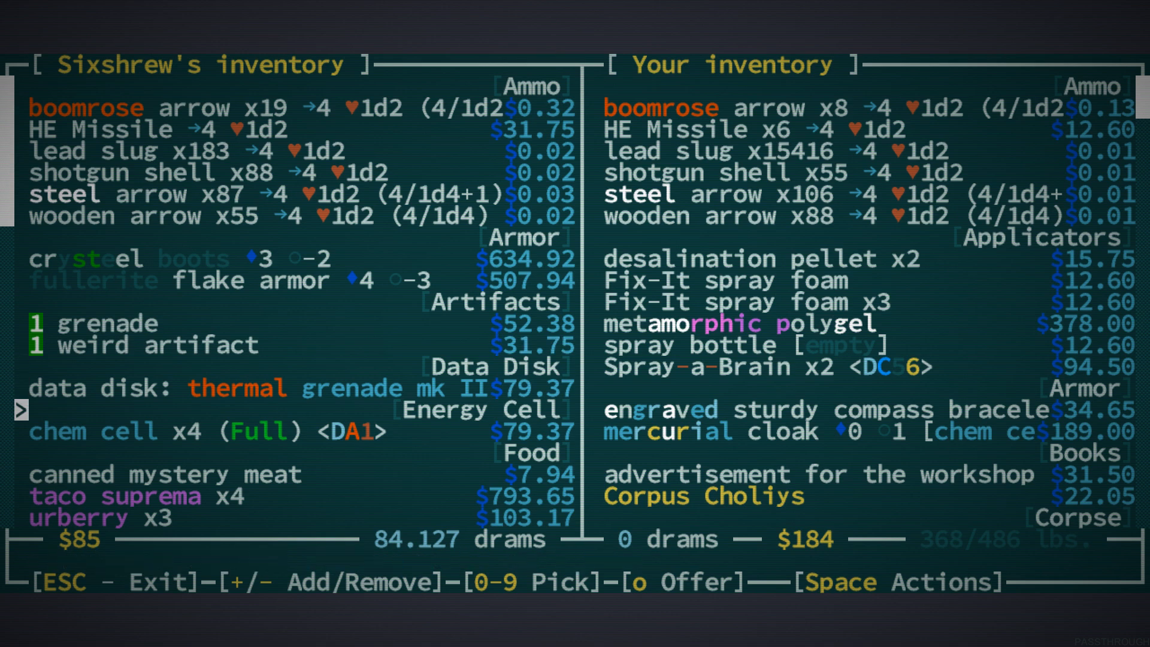
Read the engraved hypertractor's details and mark the salve injector and two silver nuggets to buy
scroll("down", 3)
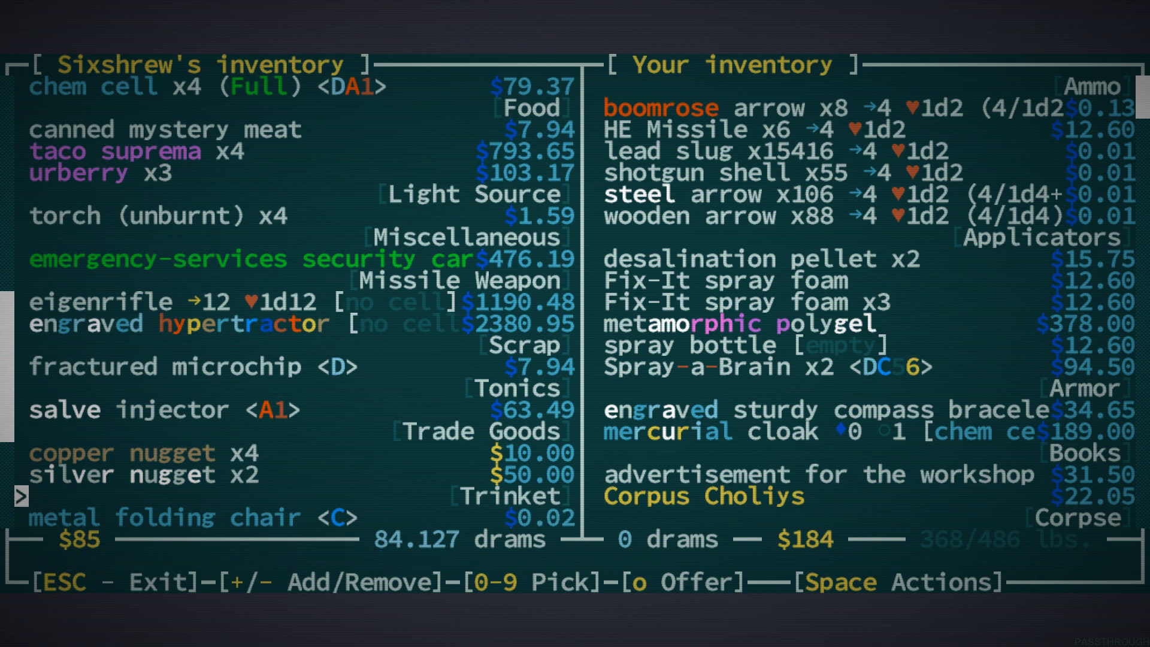
key("space")
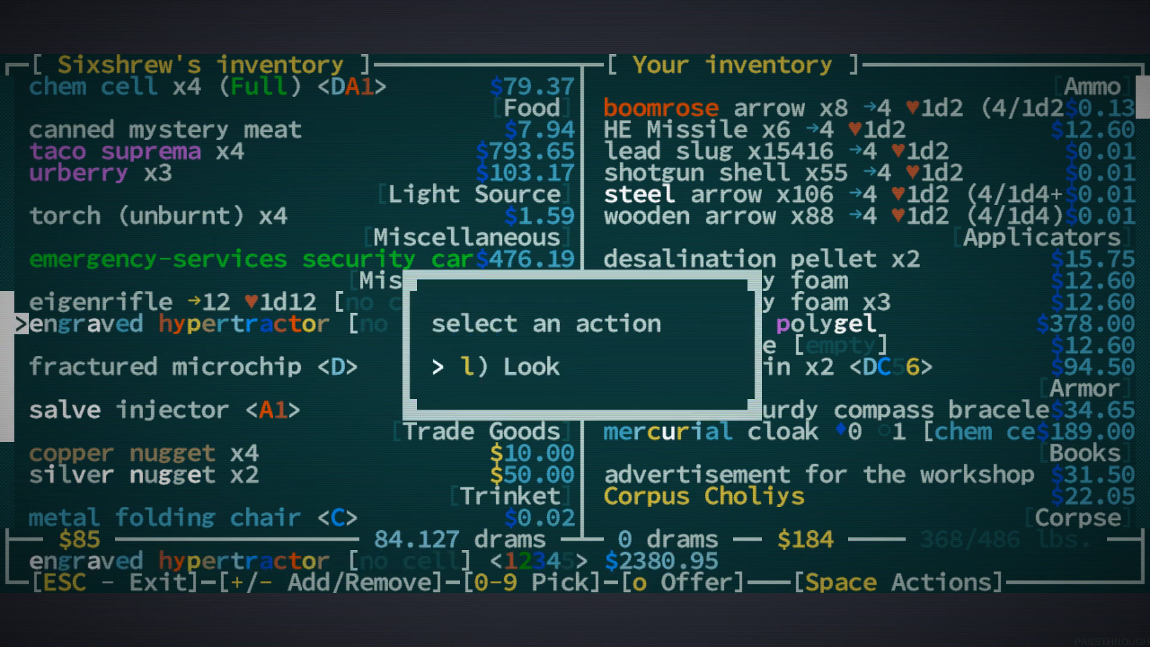
key("l")
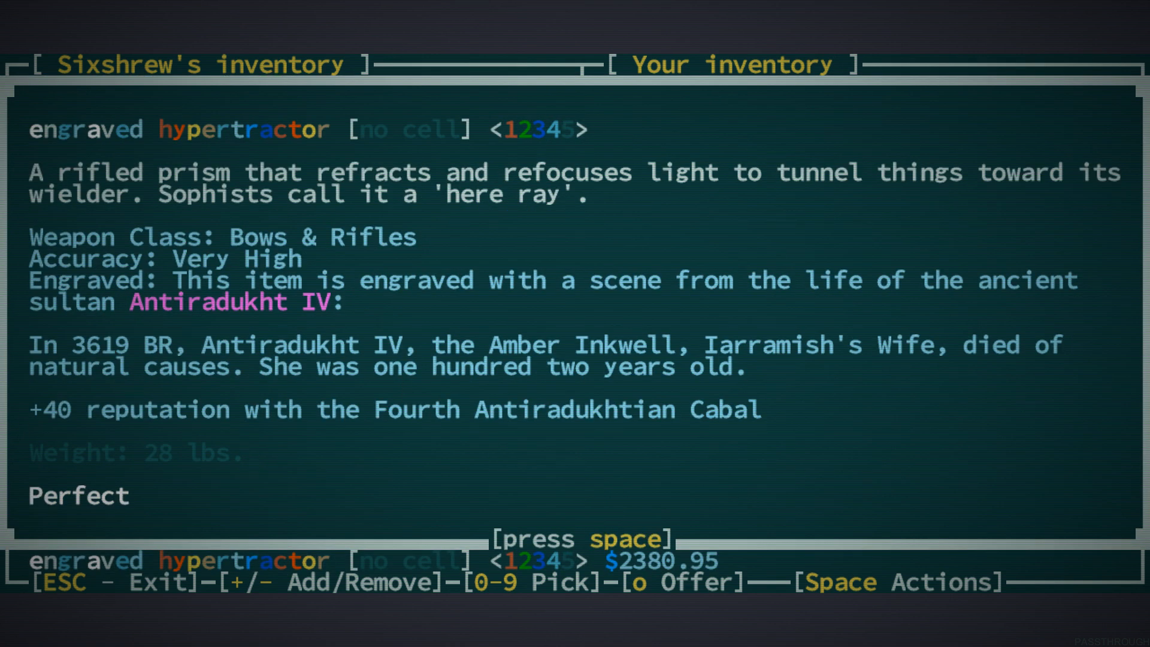
key("space")
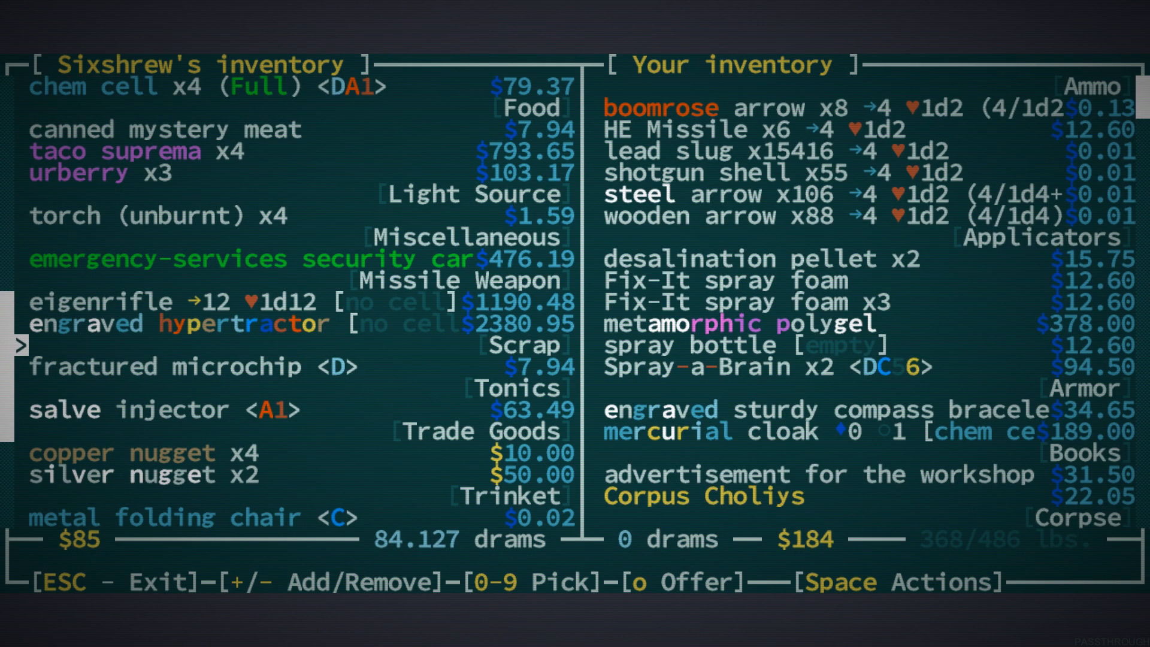
scroll("down", 3)
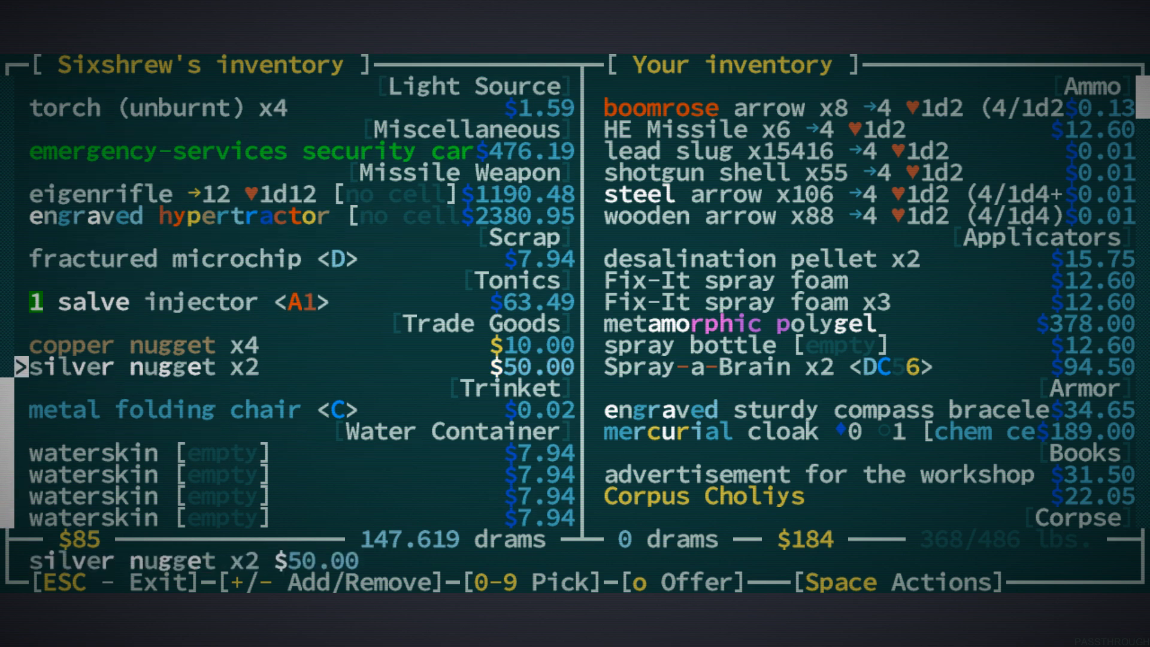
key("2")
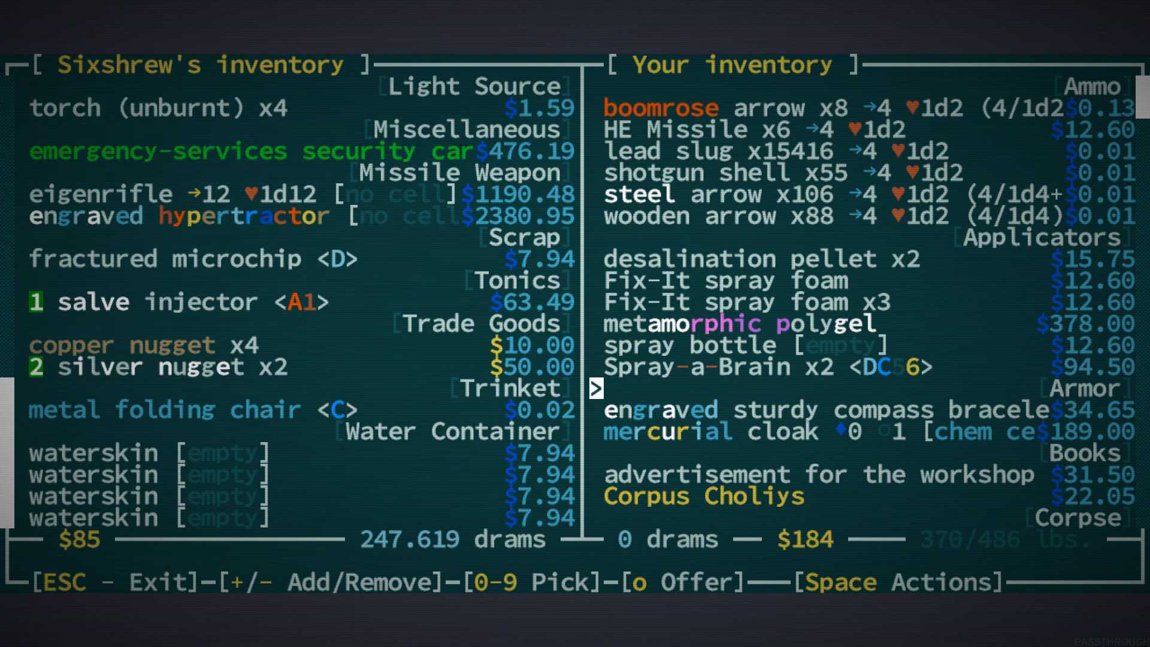
Offer the bronze ingot and copper nuggets in exchange and complete the trade with Sixshrew
scroll("down", 3)
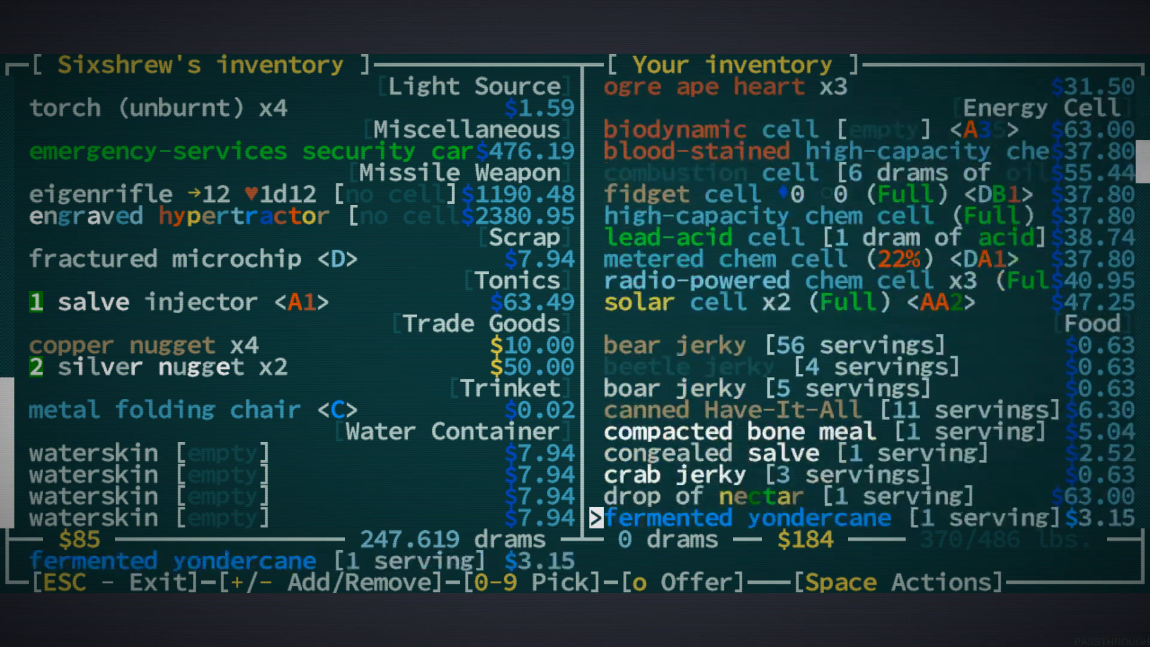
scroll("down", 3)
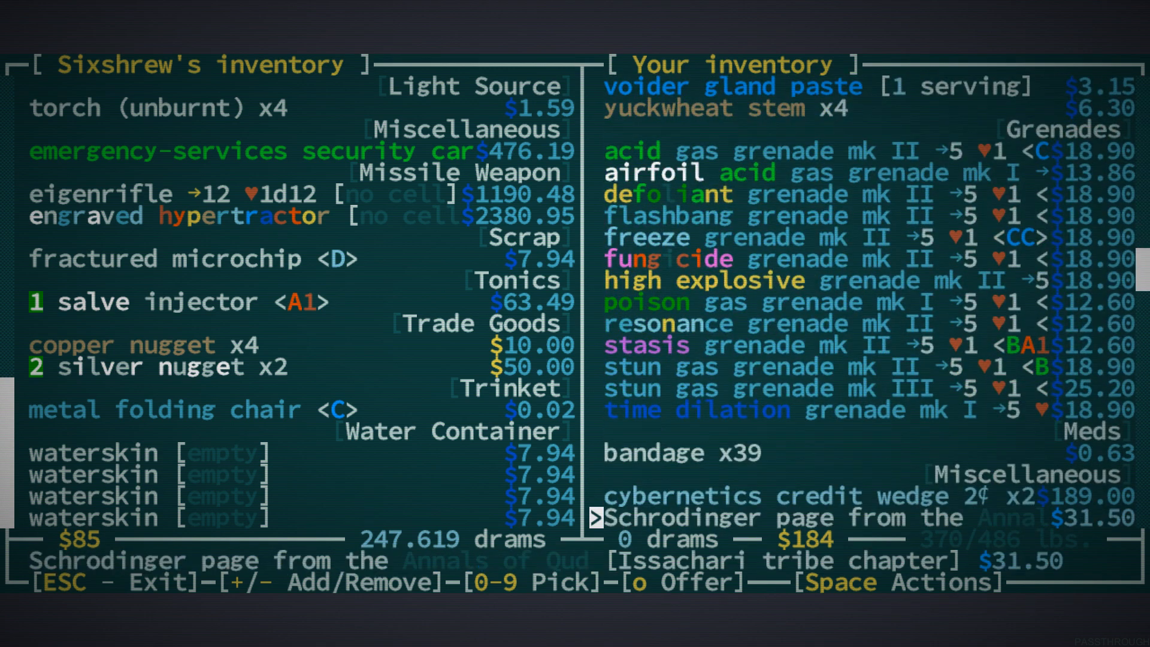
scroll("down", 3)
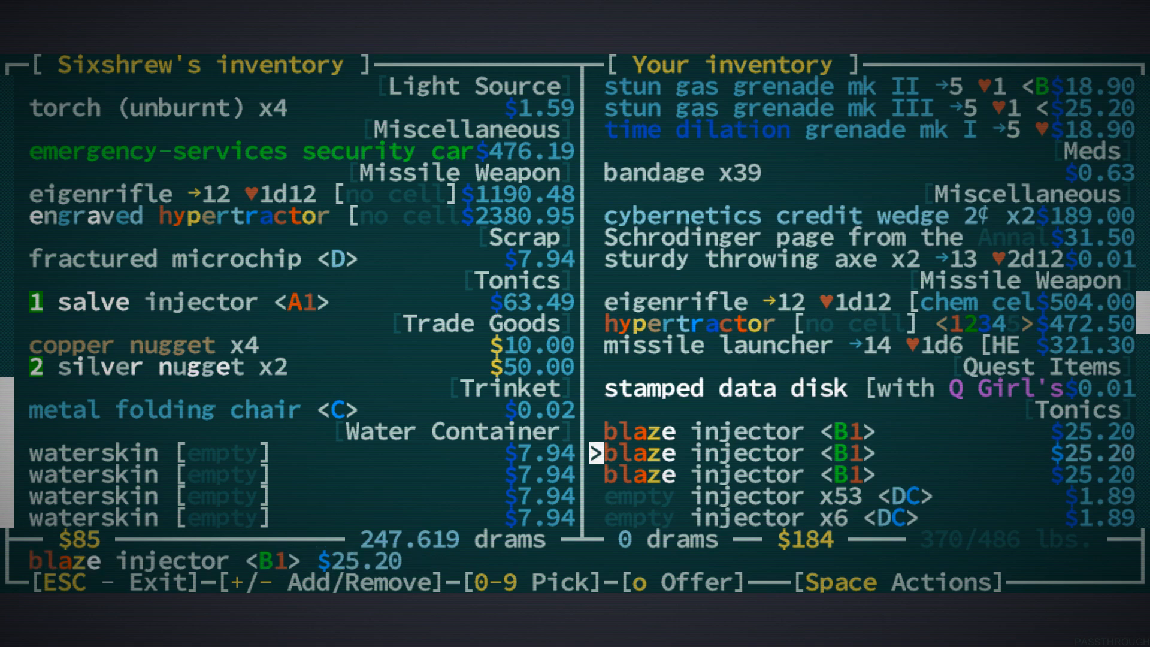
key("Down")
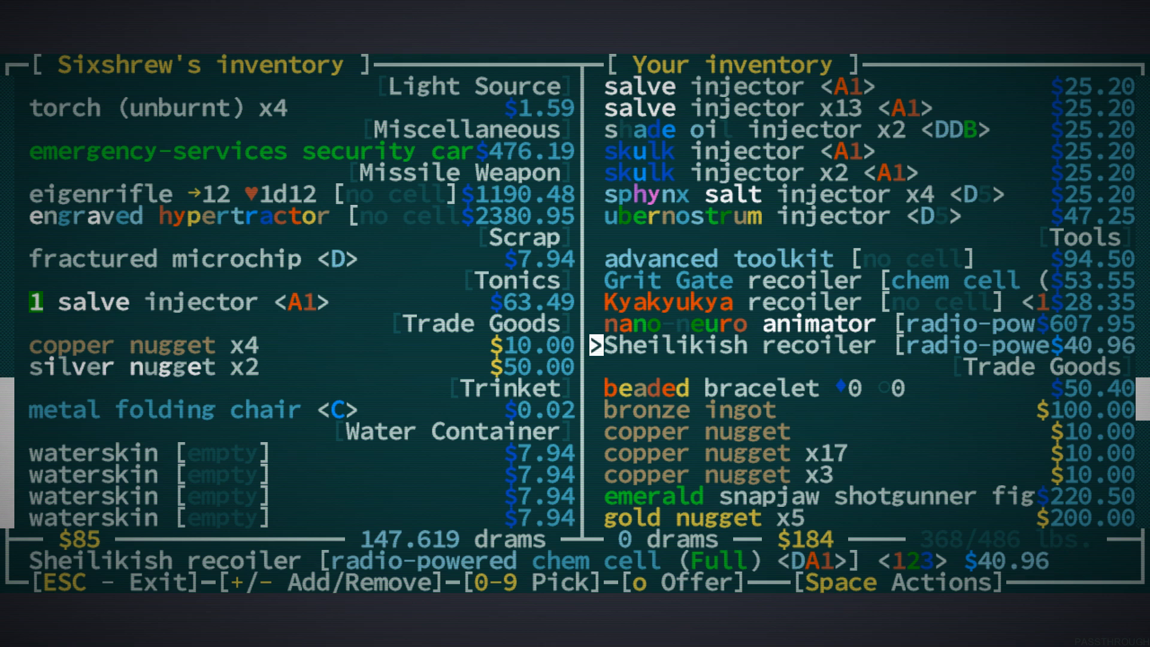
key("down")
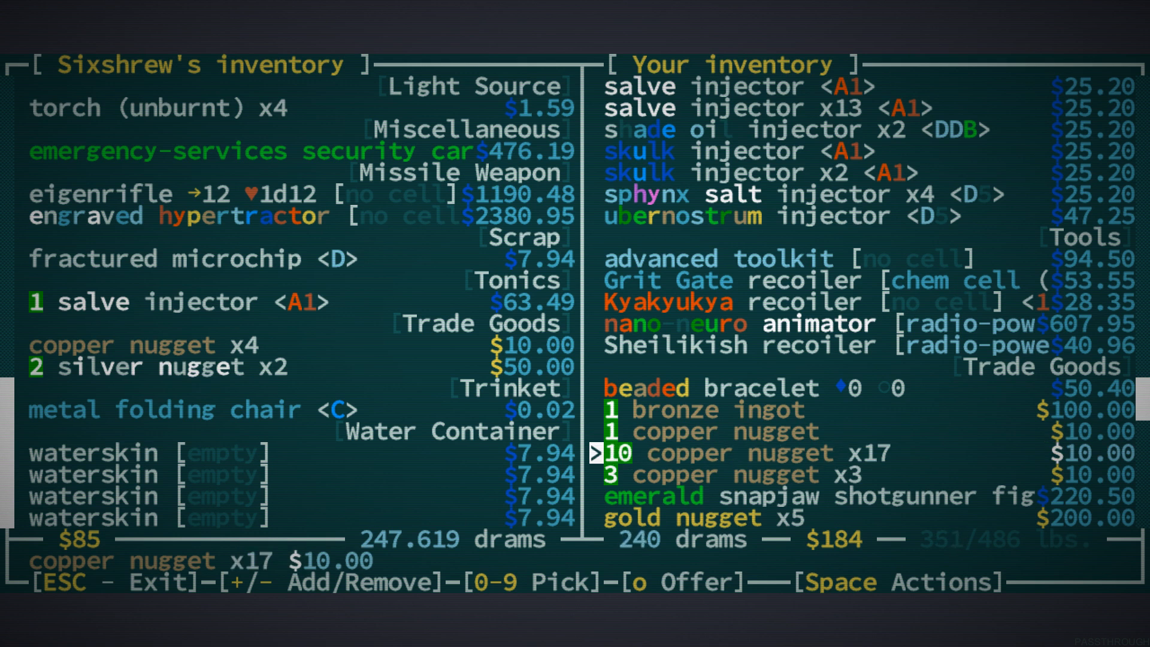
key("o")
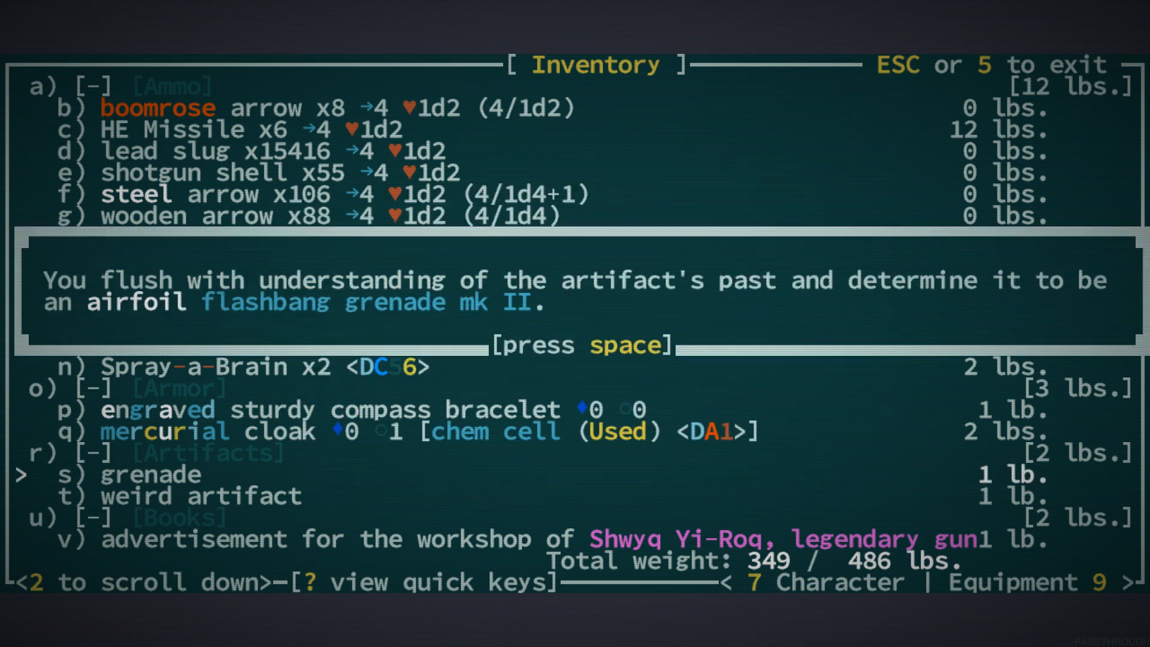
Identify the weird artifact as a resonance grenade mk III via Psychometry and learn its recipe
key("space")
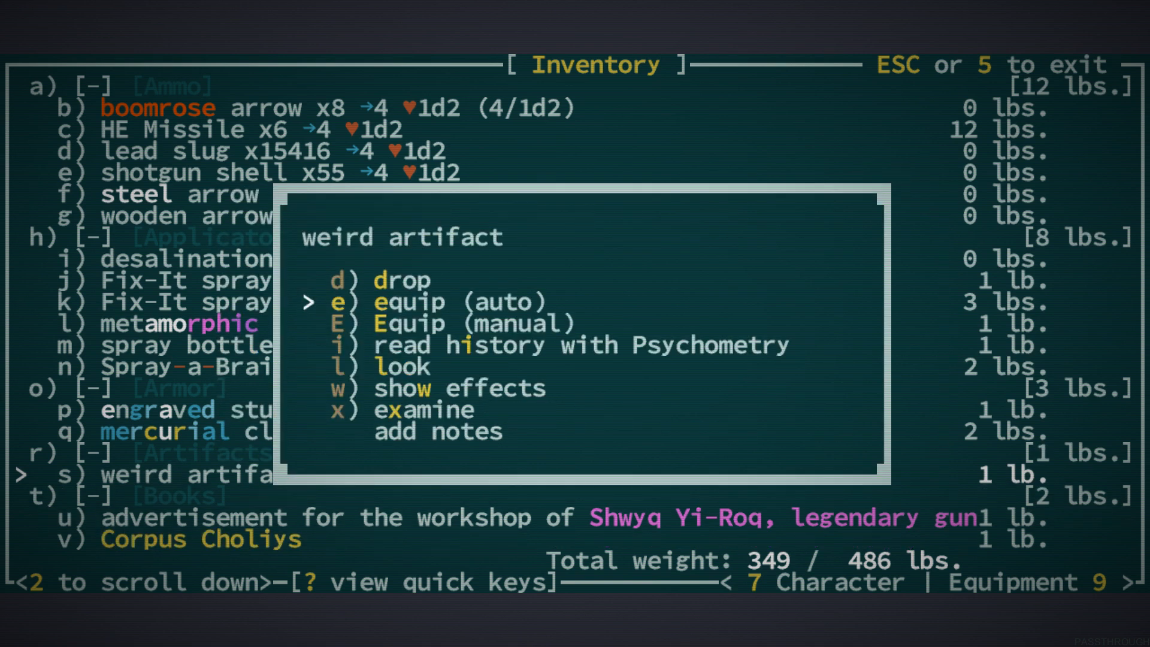
key("i")
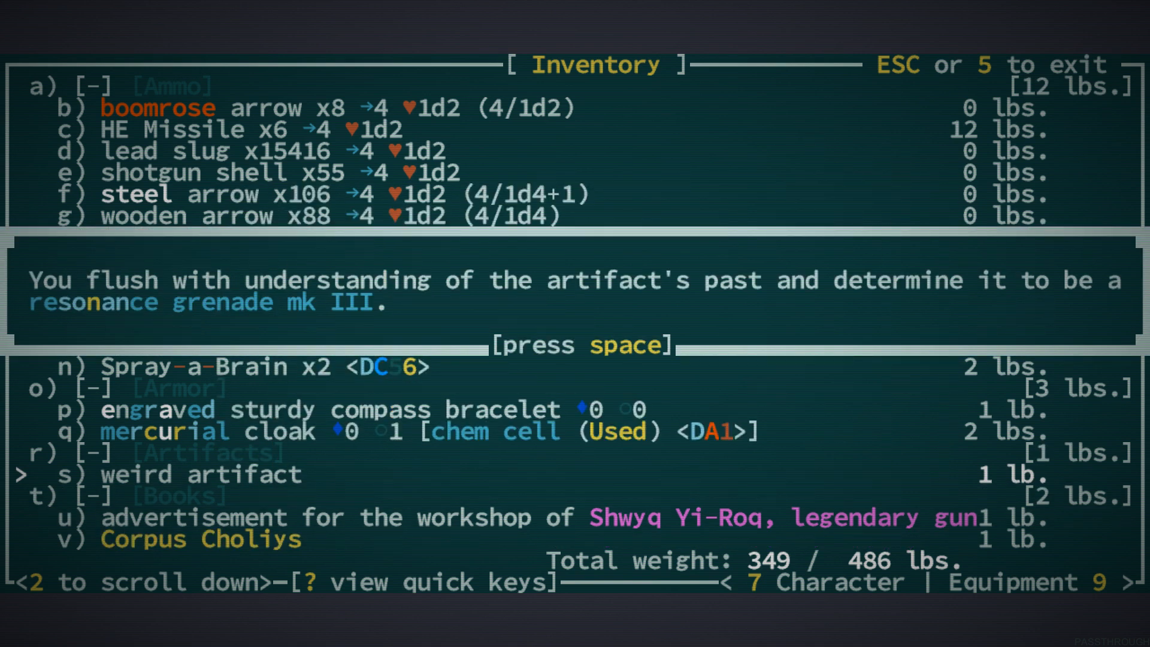
key("space")
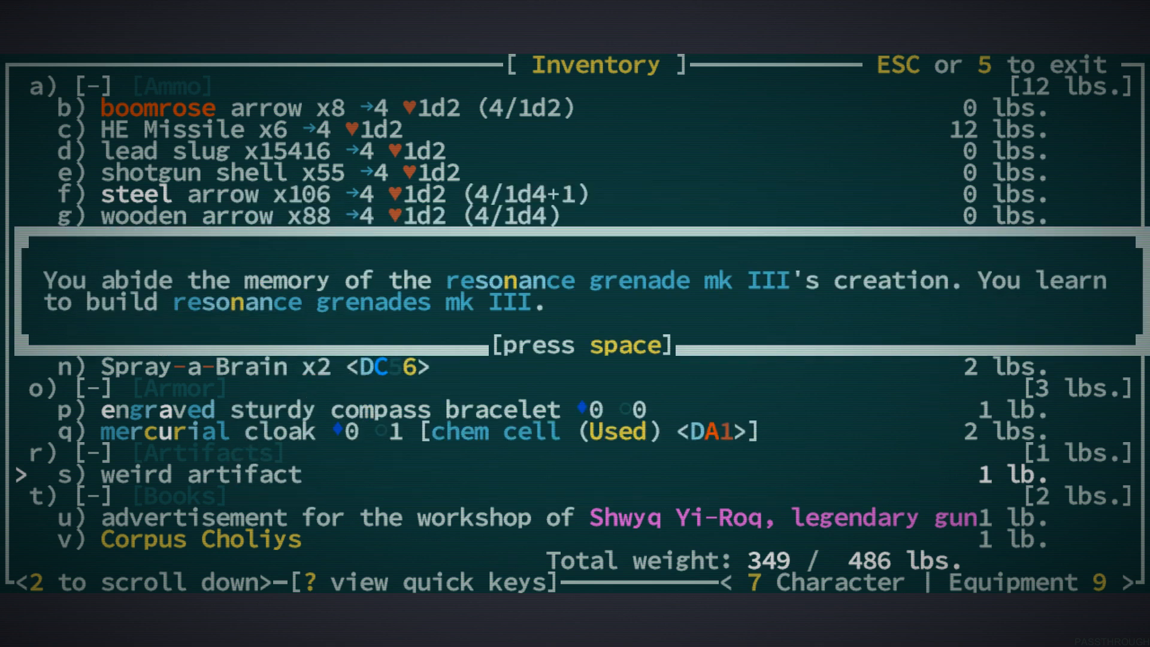
key("space")
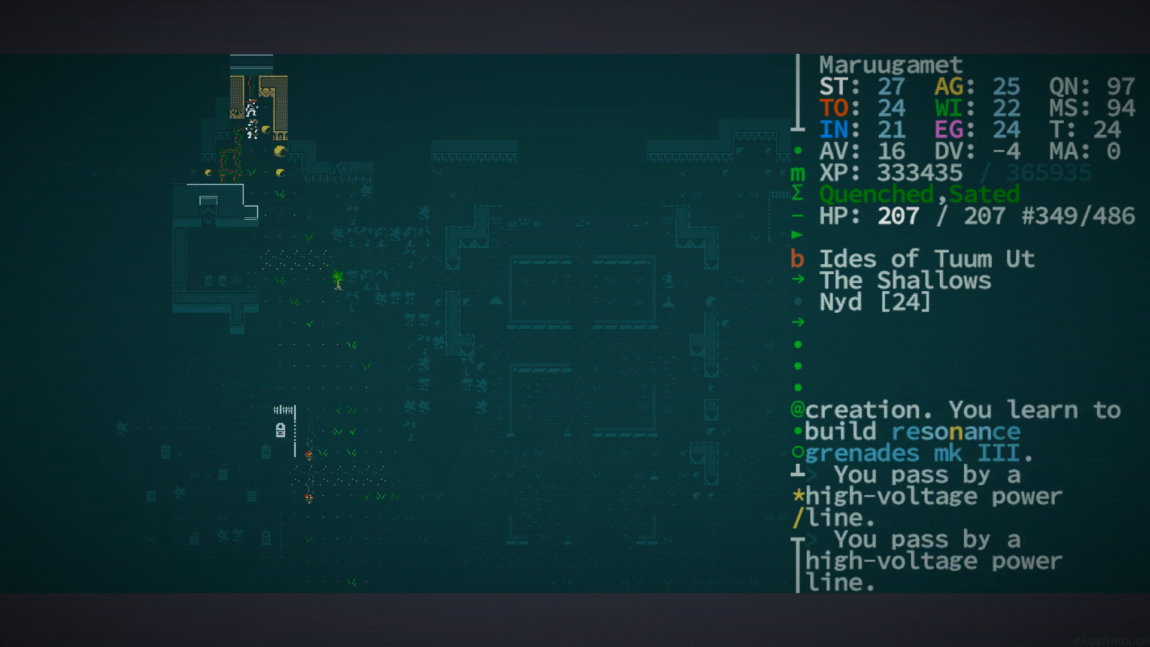
Look at Zothom the Penitent camped near the graveyard
key("Up")
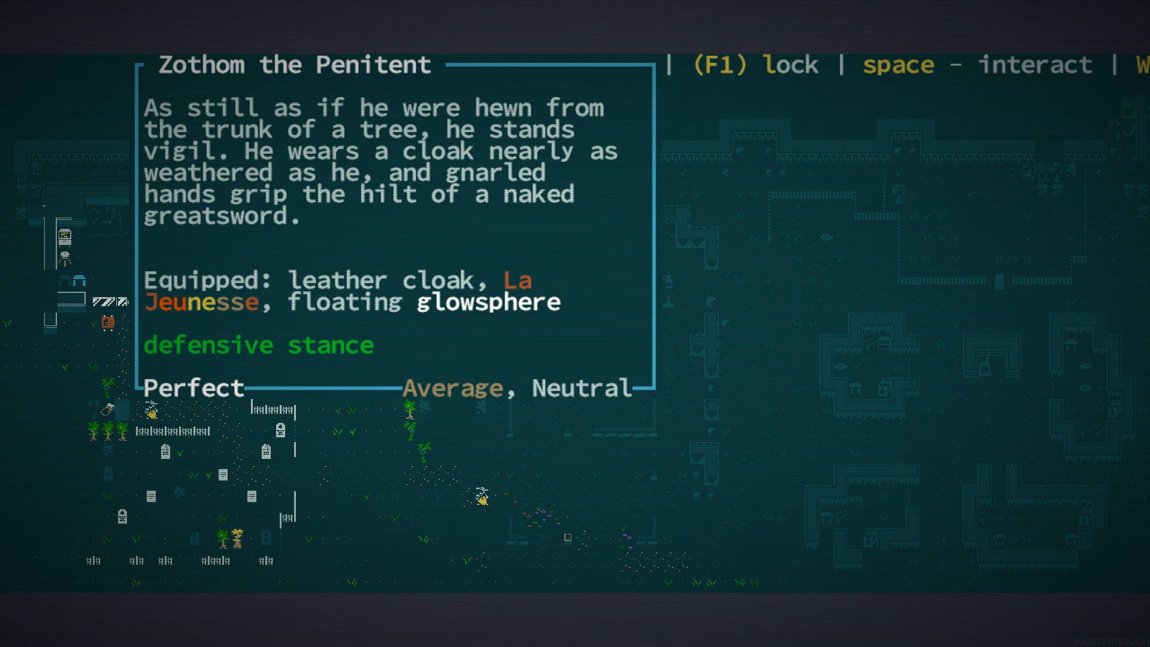
mouse_move(124, 402)
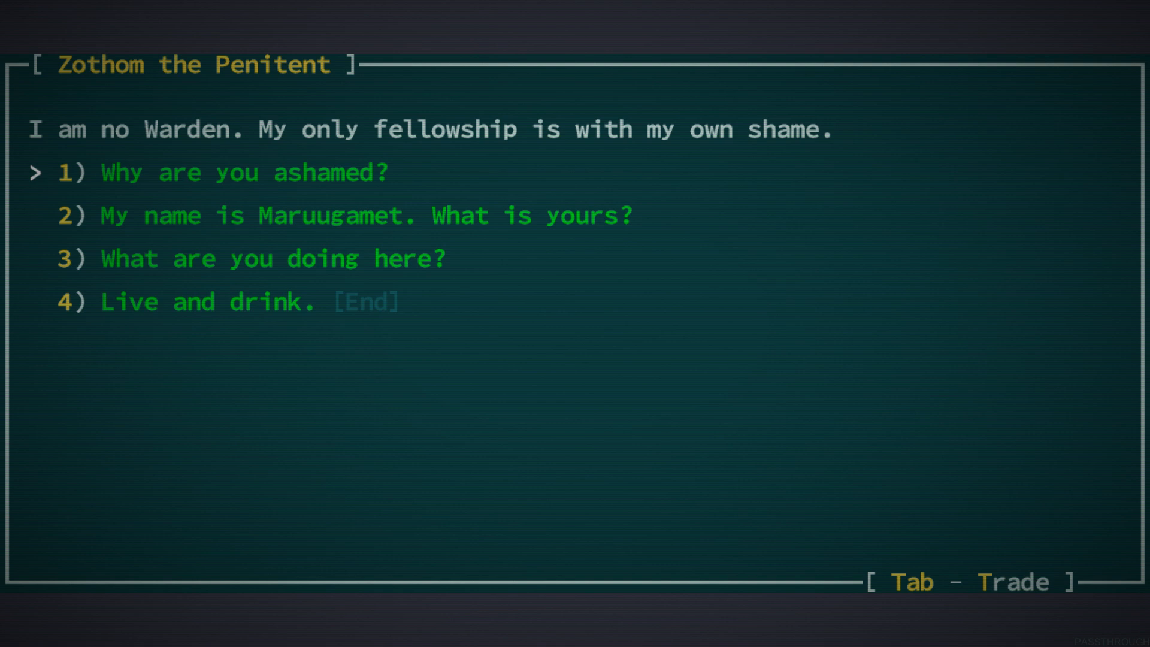
Ask the Penitent why he is ashamed, hear his story and receive the quest The Buried Watchers
left_click(223, 171)
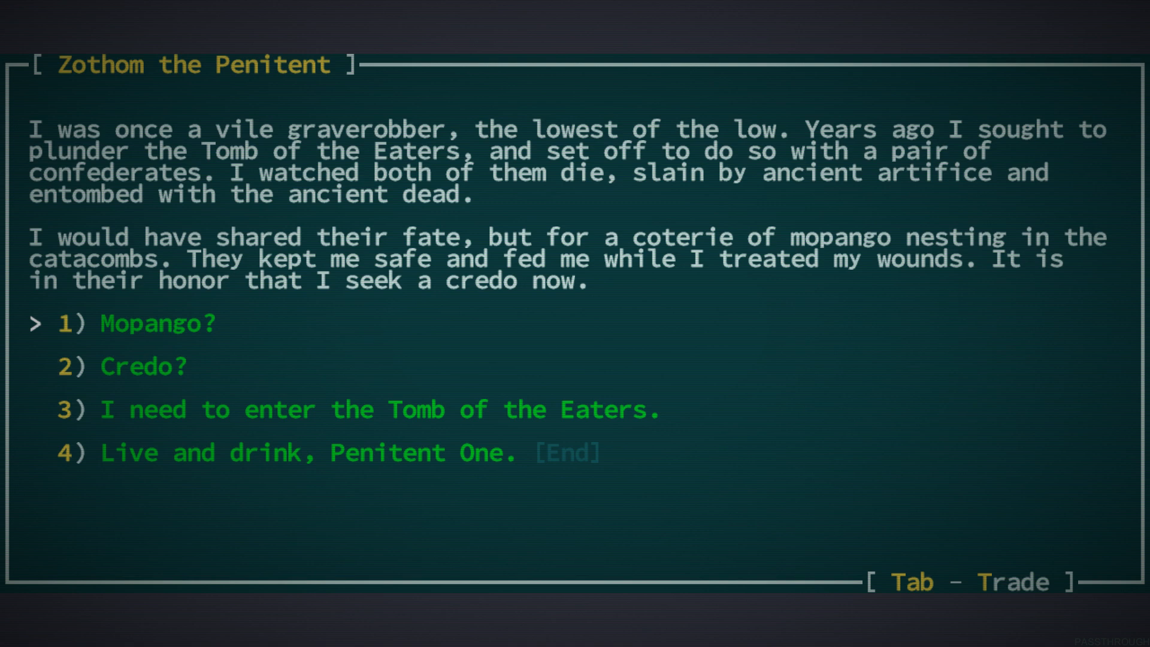
left_click(158, 322)
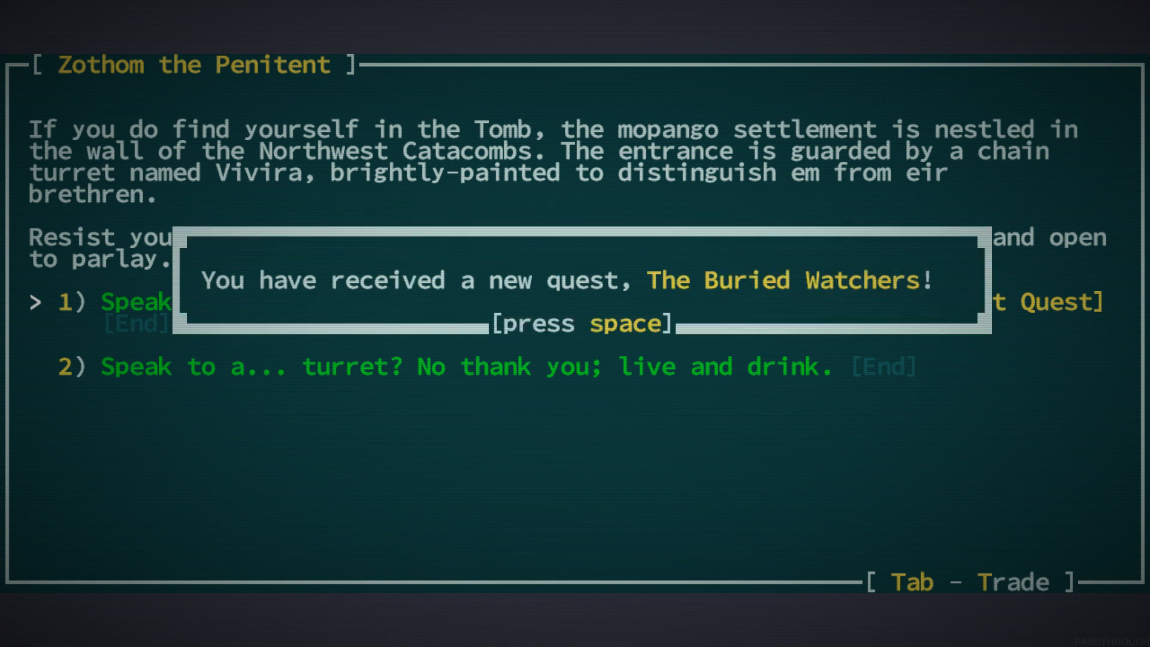
key("space")
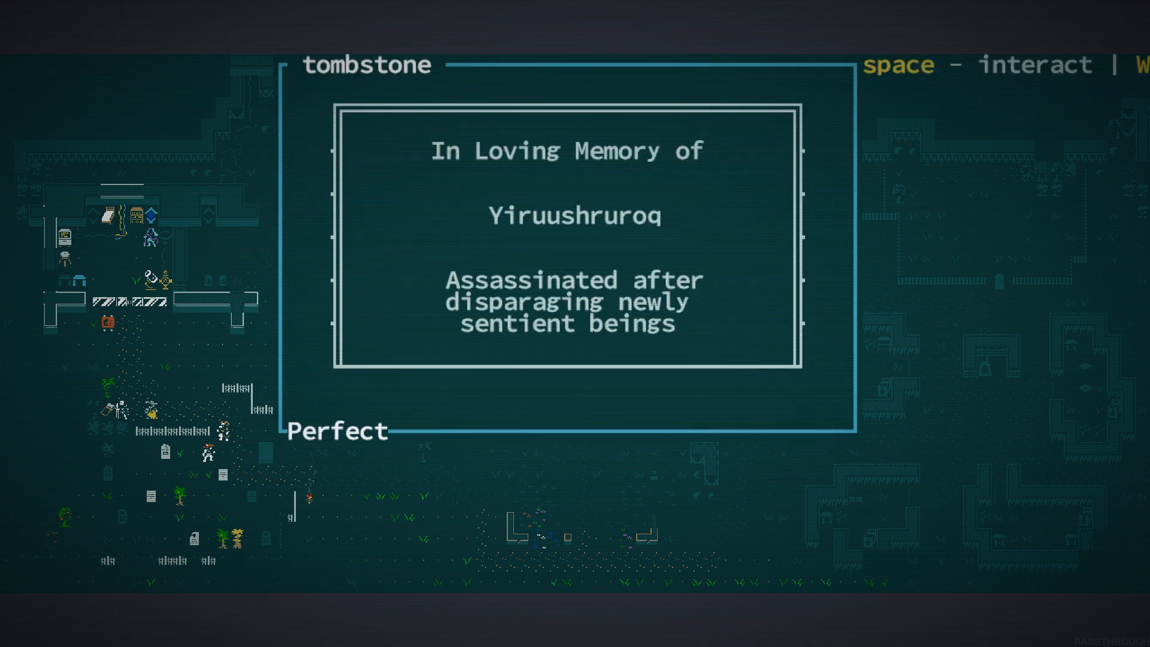
Read the next tombstone's epitaph and close the inscription
key("space")
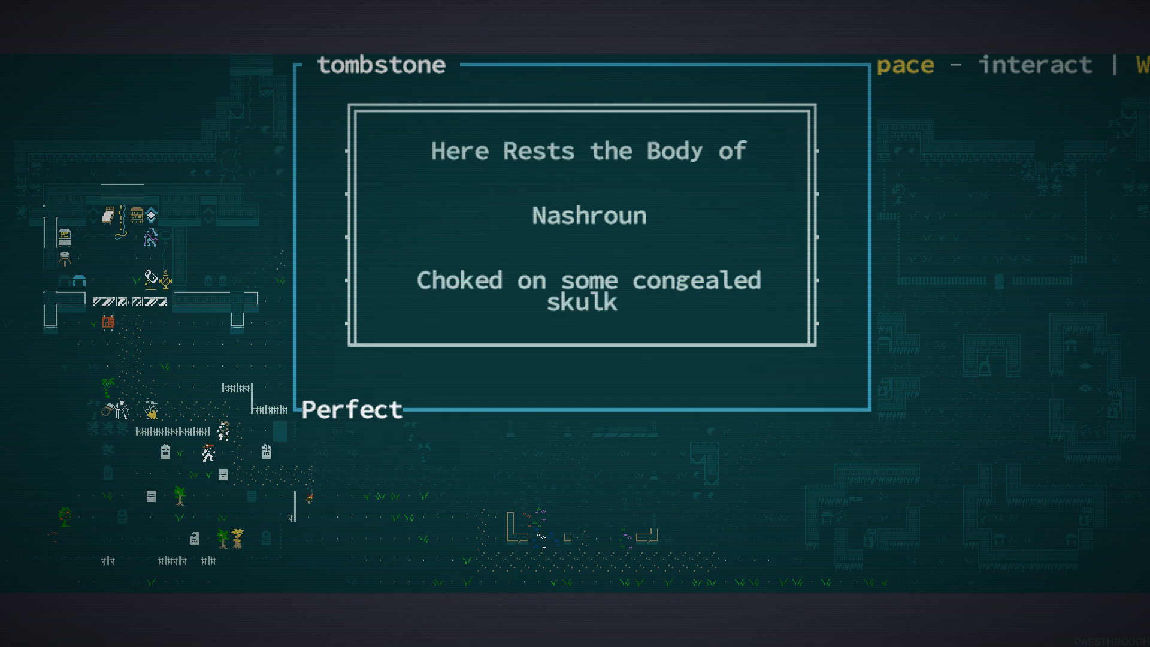
key("space")
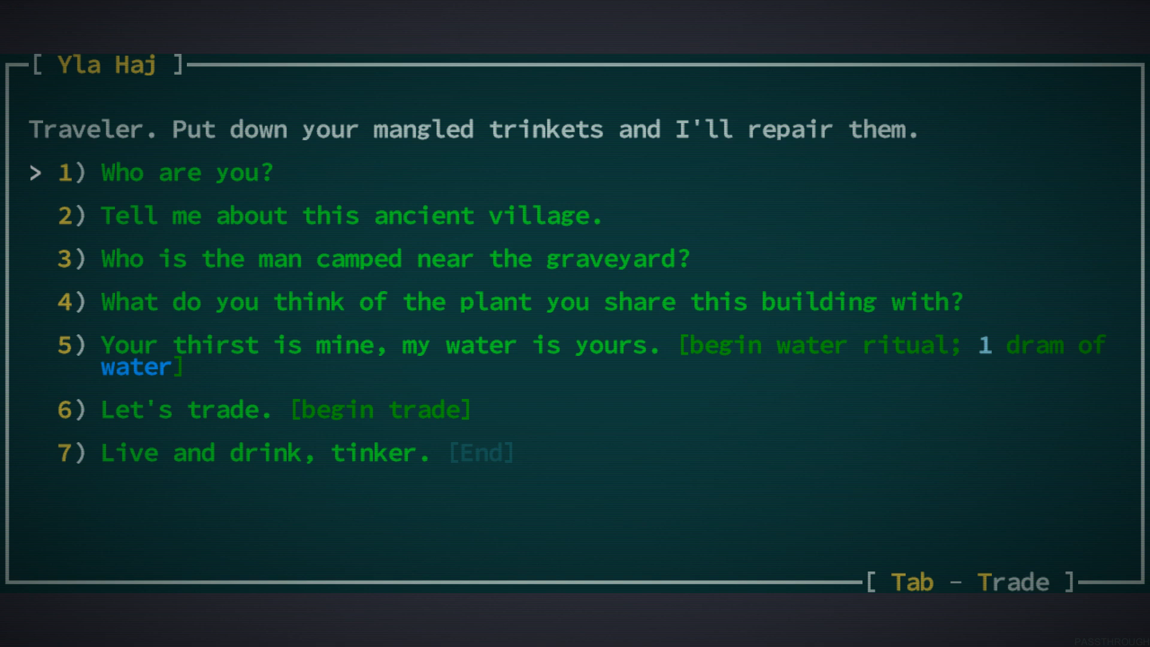
Bring up the faction reputation list from the character screen
key("down")
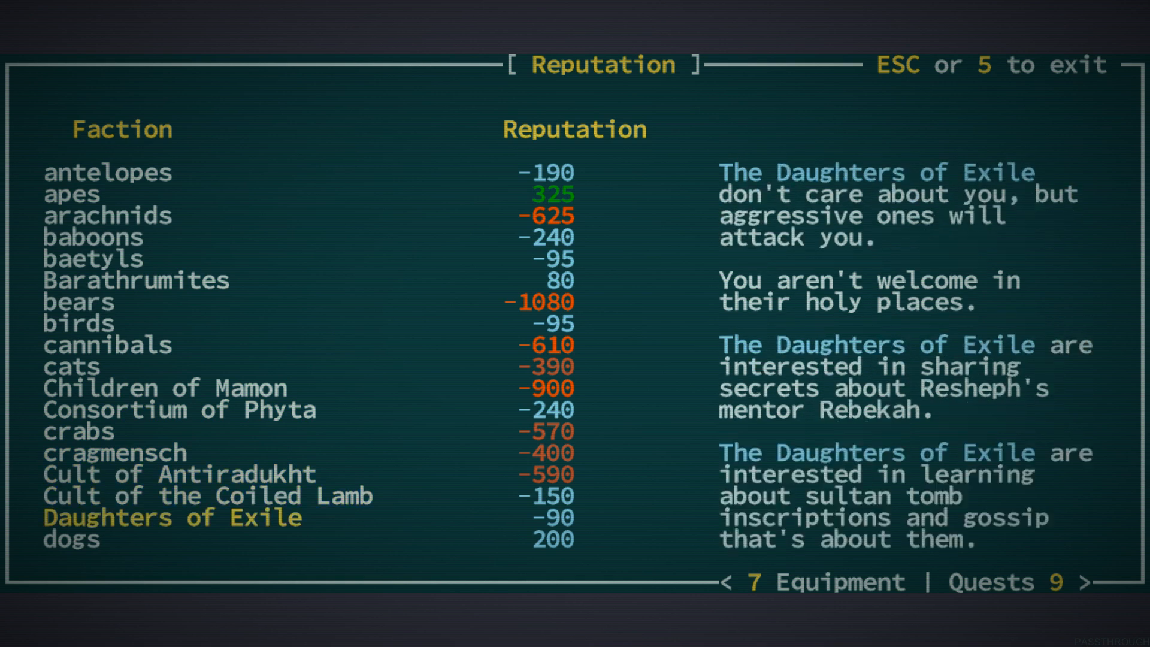
Review standings: Cult of the Coiled Lamb, Daughters of Exile at -90, Fellowship of Wardens at 10
scroll("down", 3)
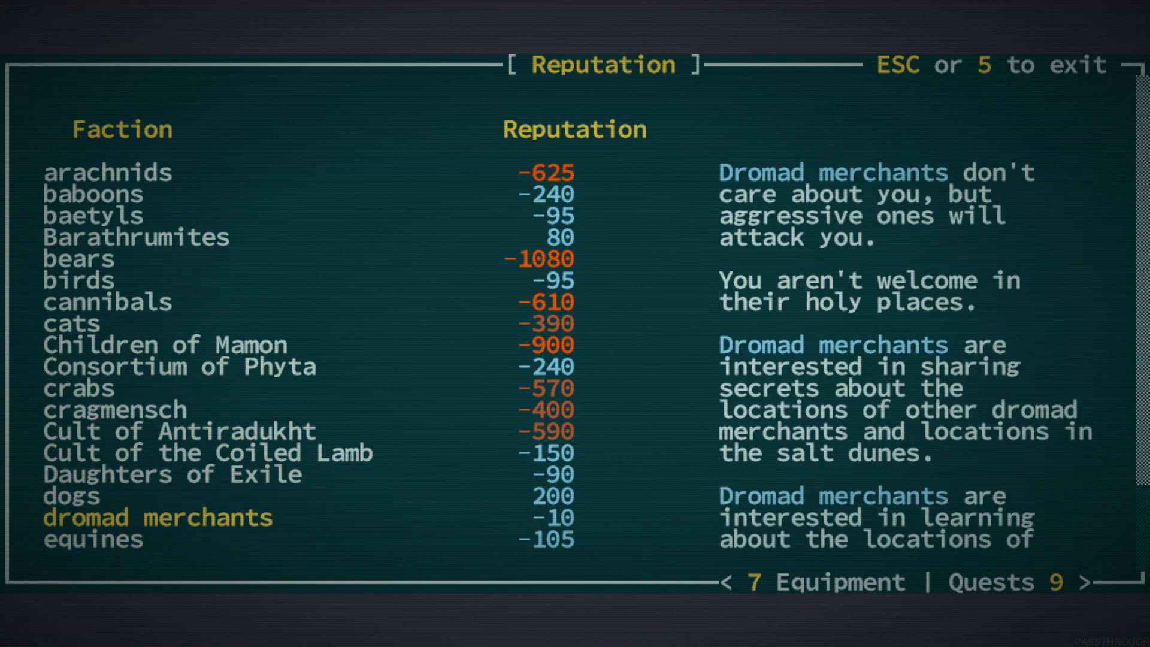
left_click(207, 453)
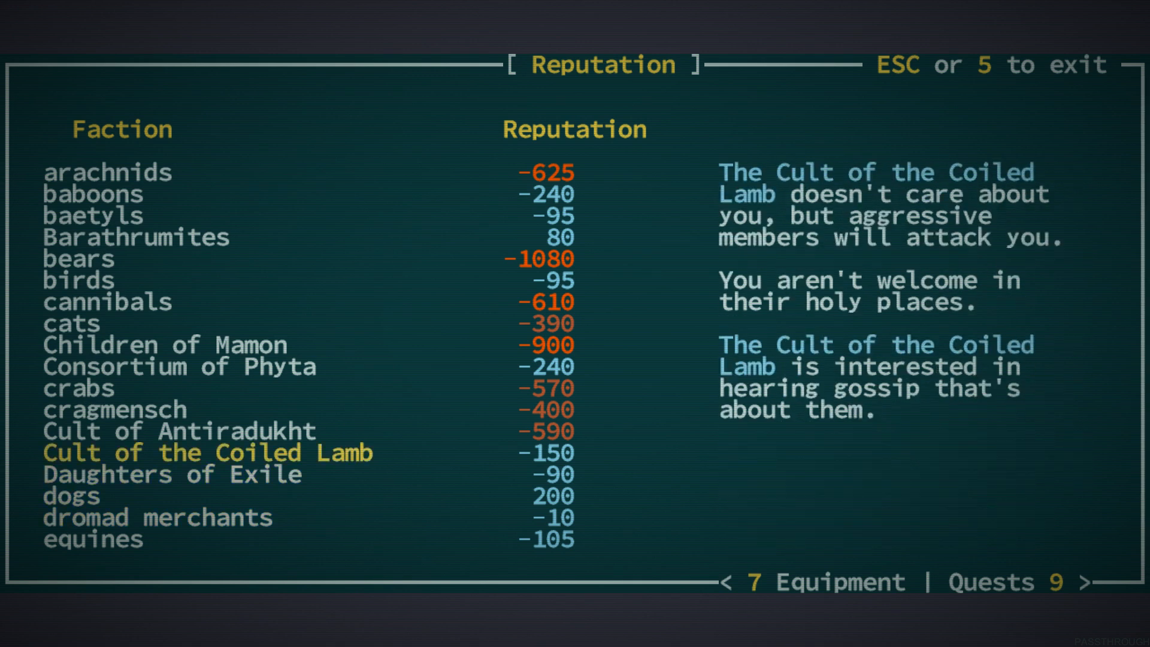
key("Down")
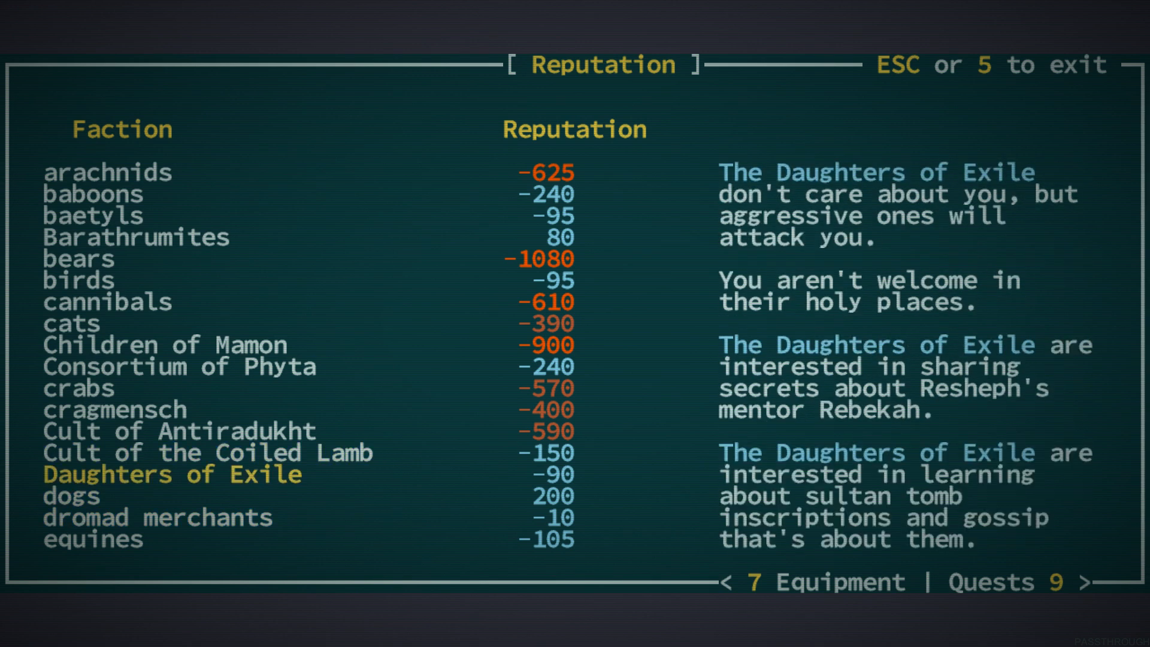
scroll("down", 3)
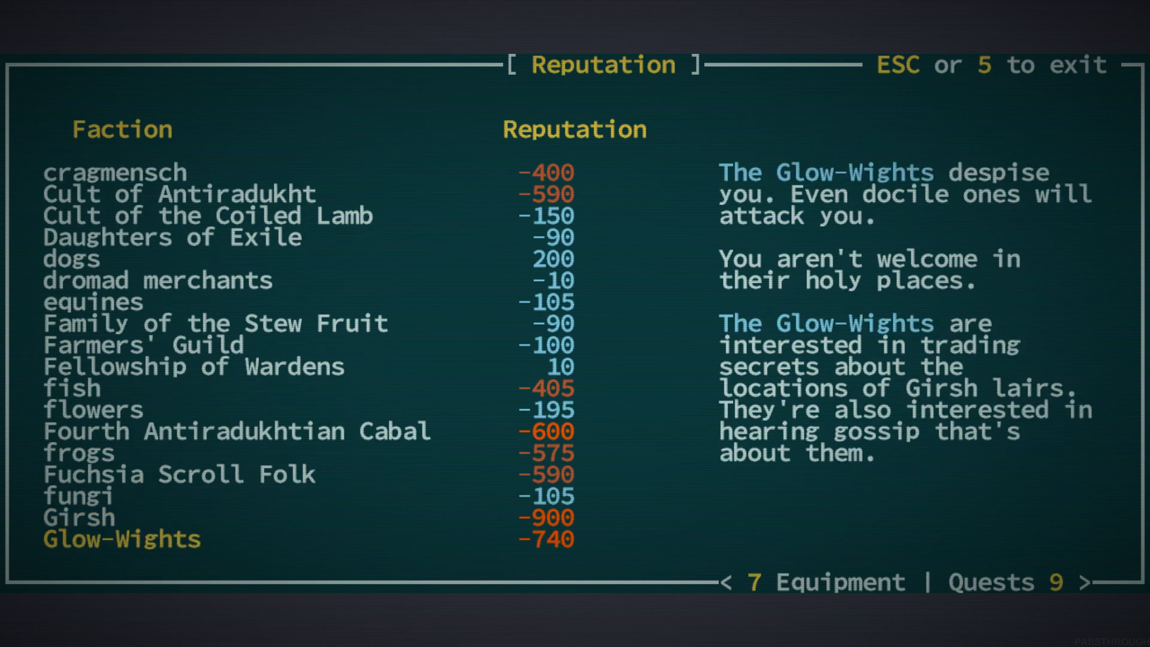
scroll("down", 3)
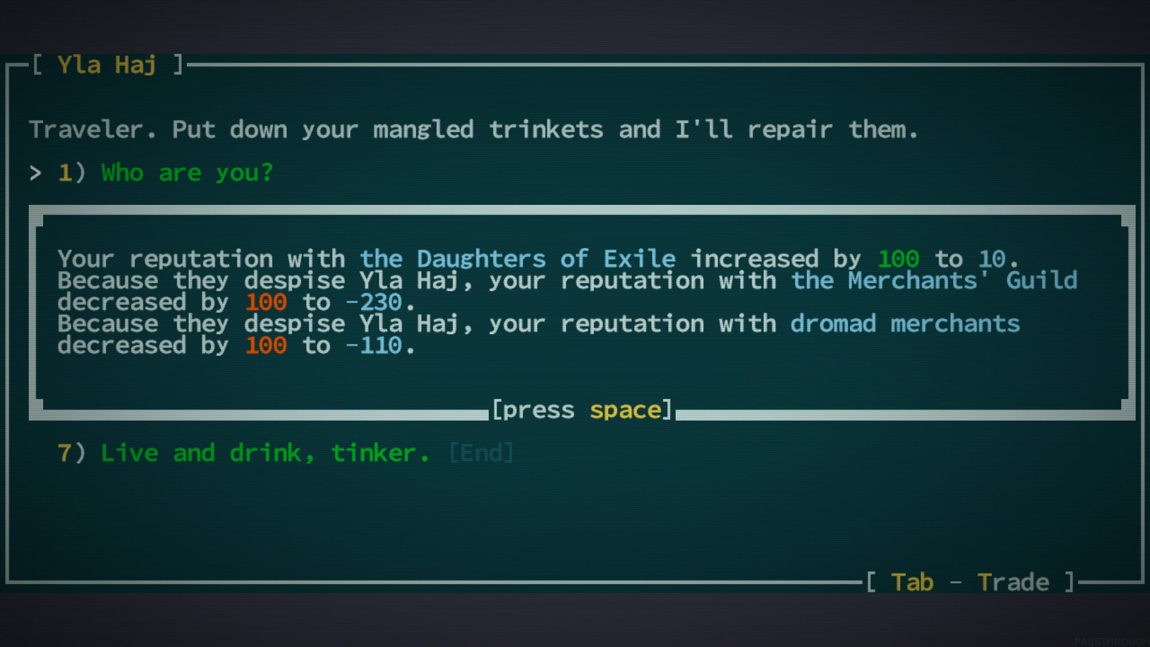
End the water ritual with Yla Haj and ask her about this ancient village
key("space")
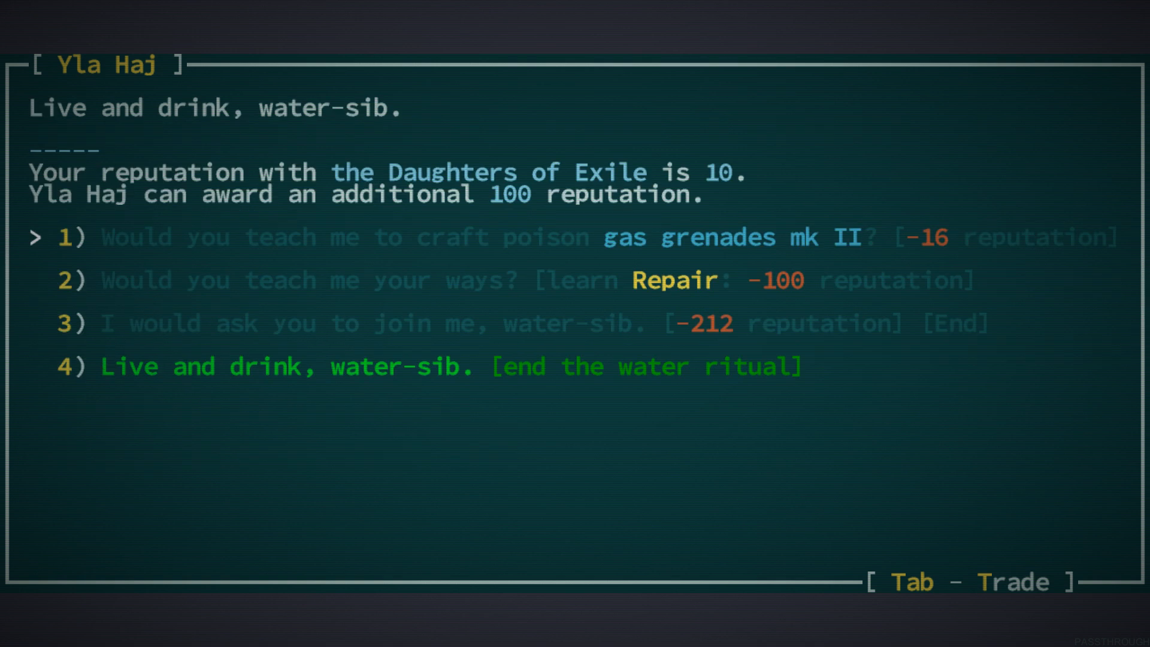
key("Down")
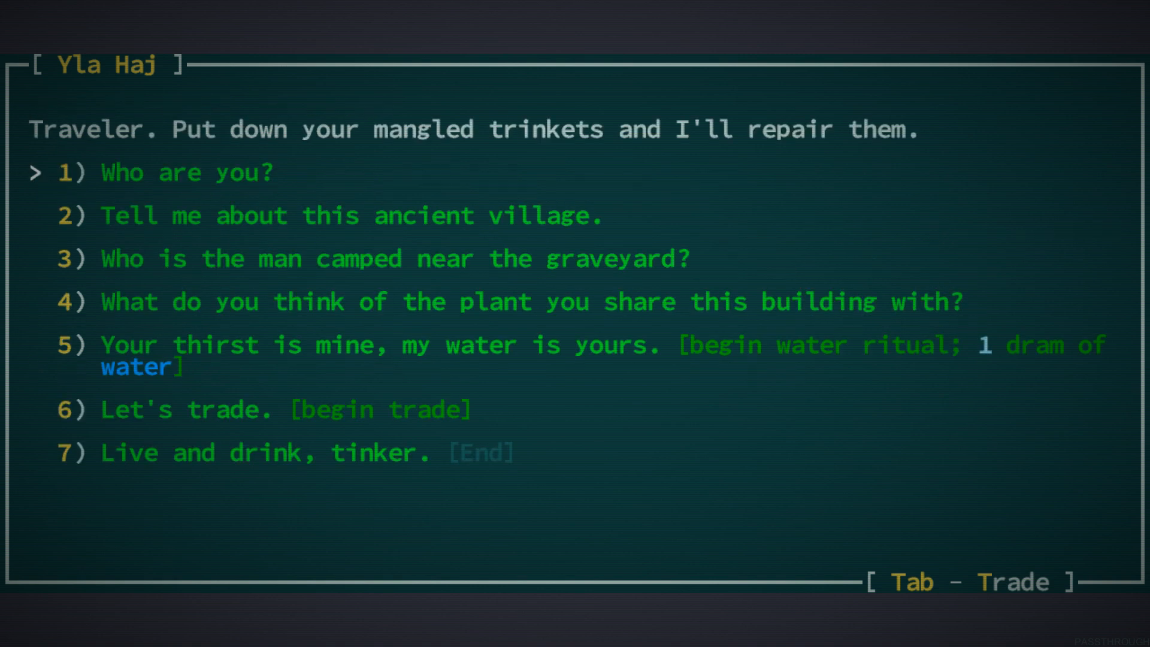
key("Down")
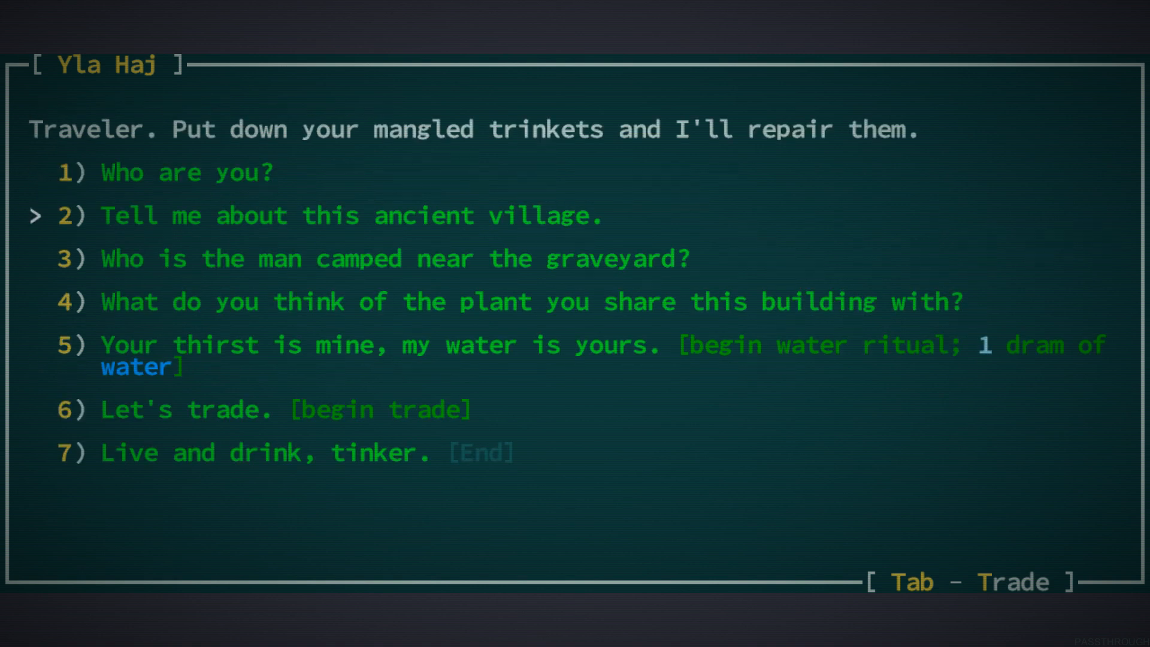
left_click(352, 214)
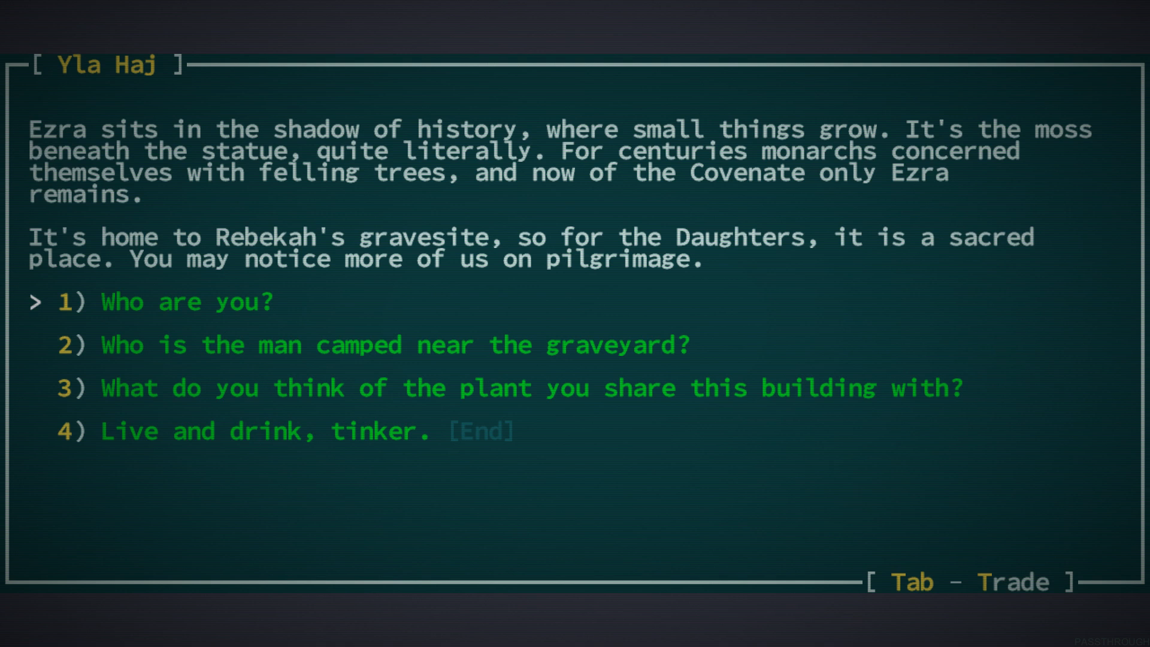
Ask Yla Haj who she is and about the man near the graveyard, then return to her main topics
left_click(185, 302)
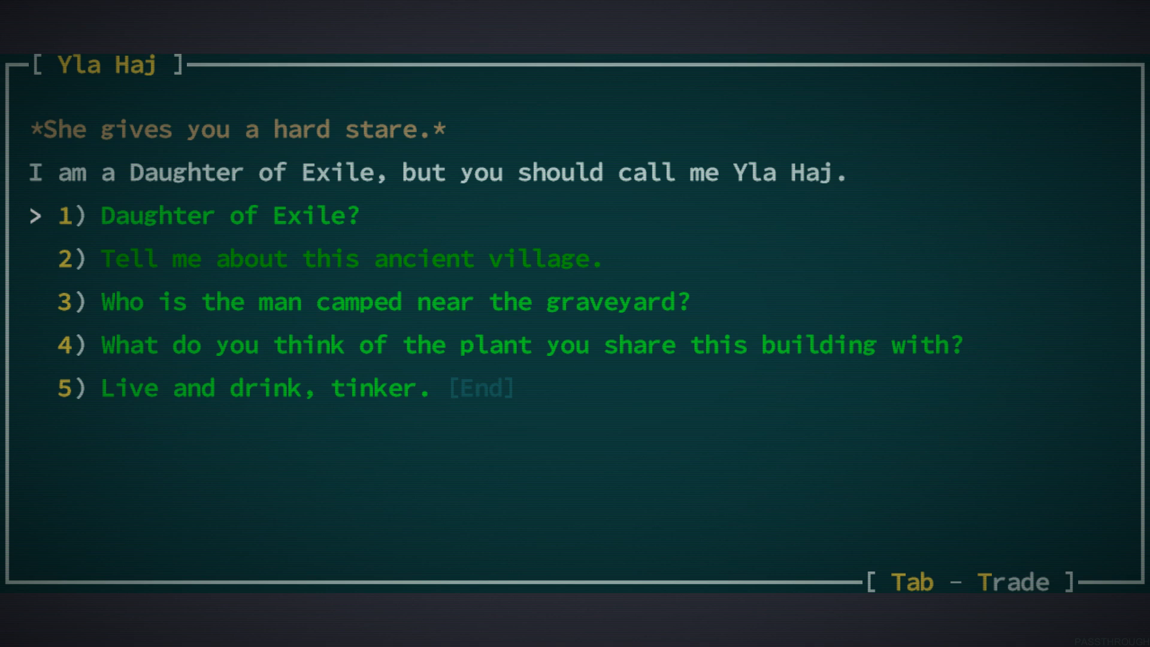
left_click(205, 216)
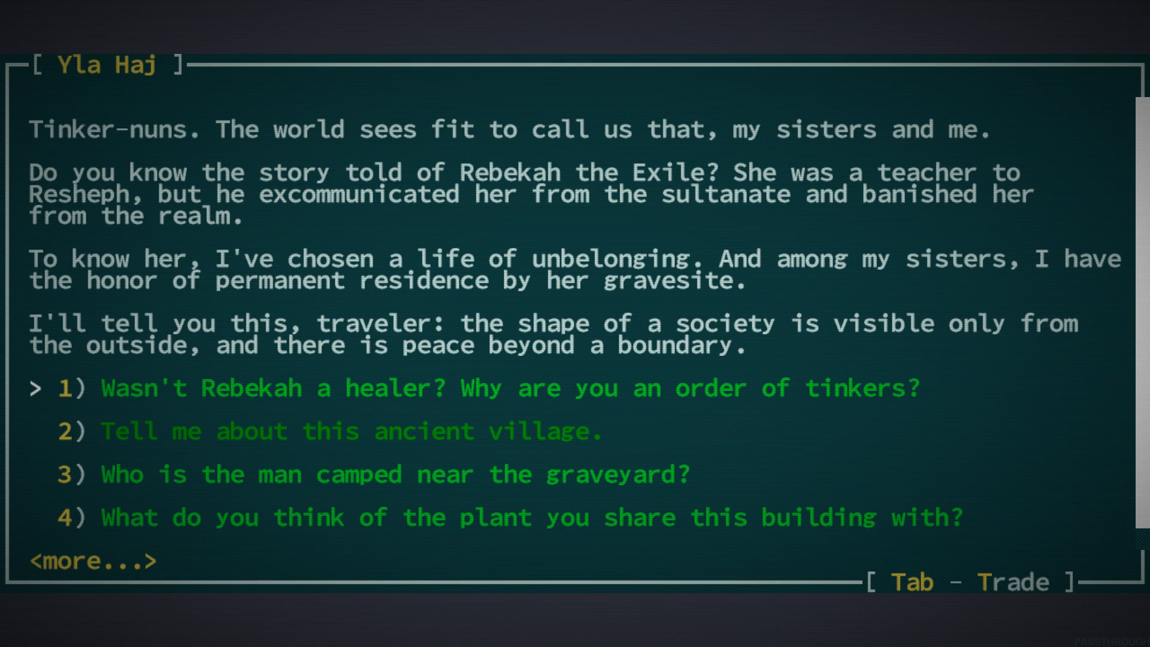
left_click(481, 389)
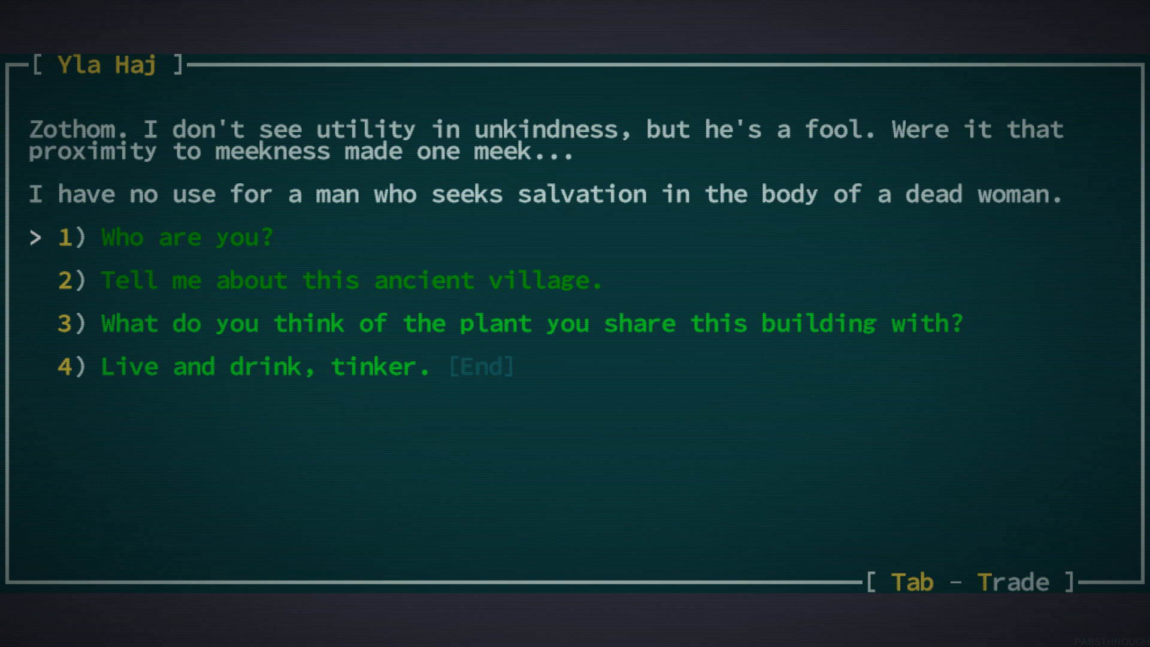
key("Down")
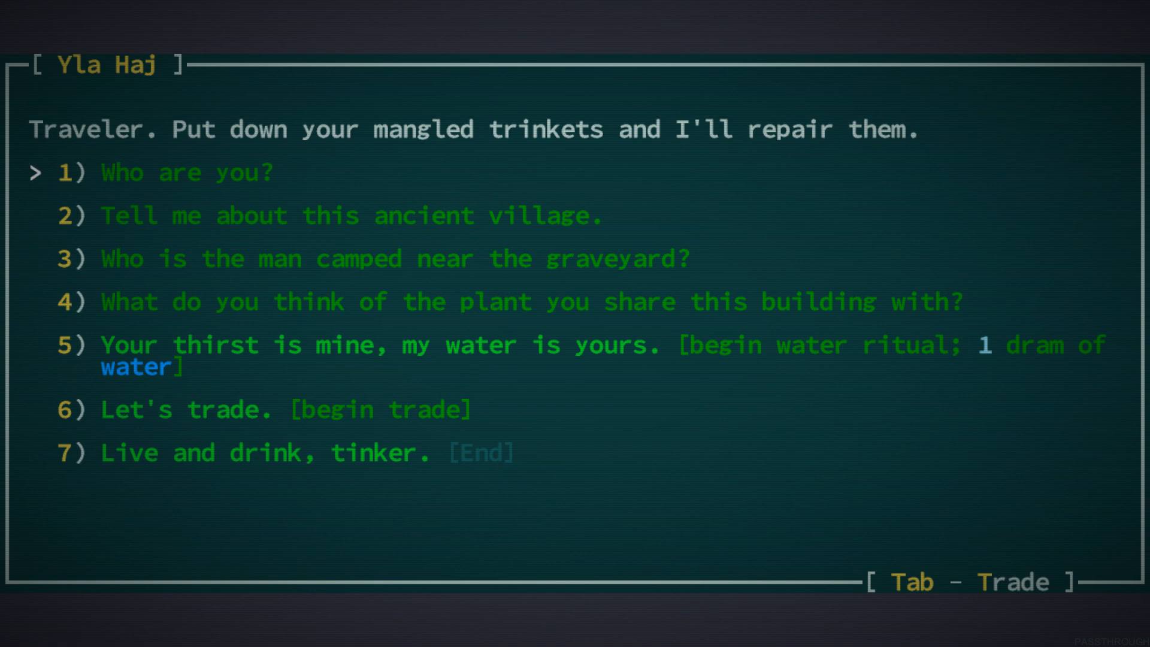
Start trading with Yla Haj and offer all seven copper nuggets and the beaded bracelet
key("Tab")
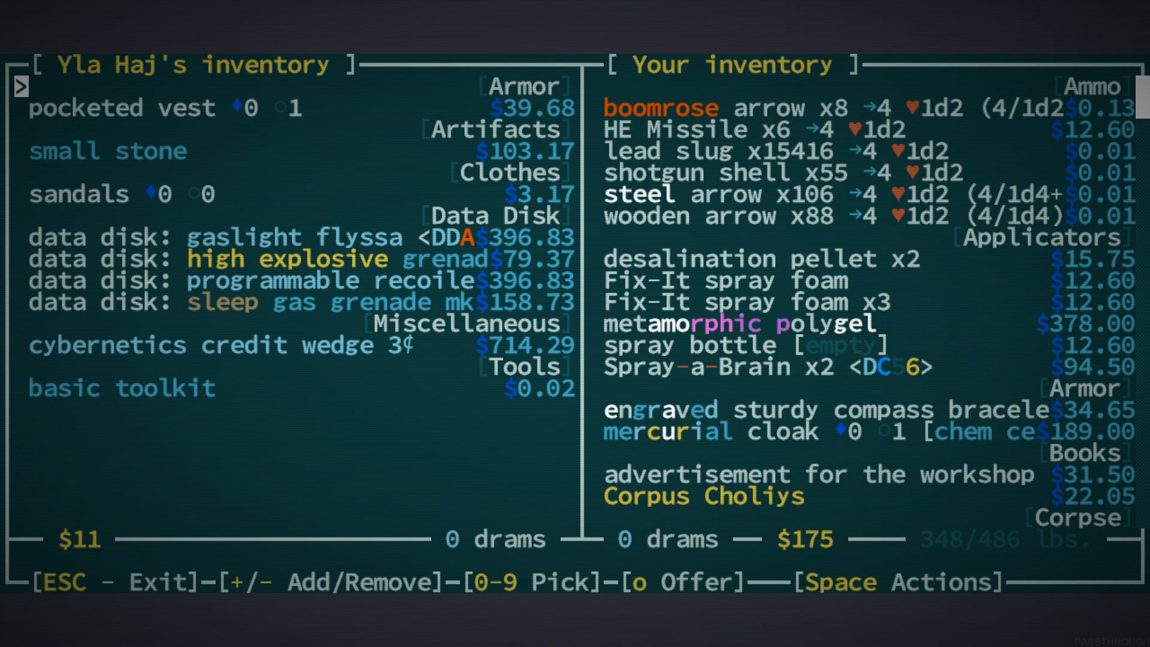
key("Down")
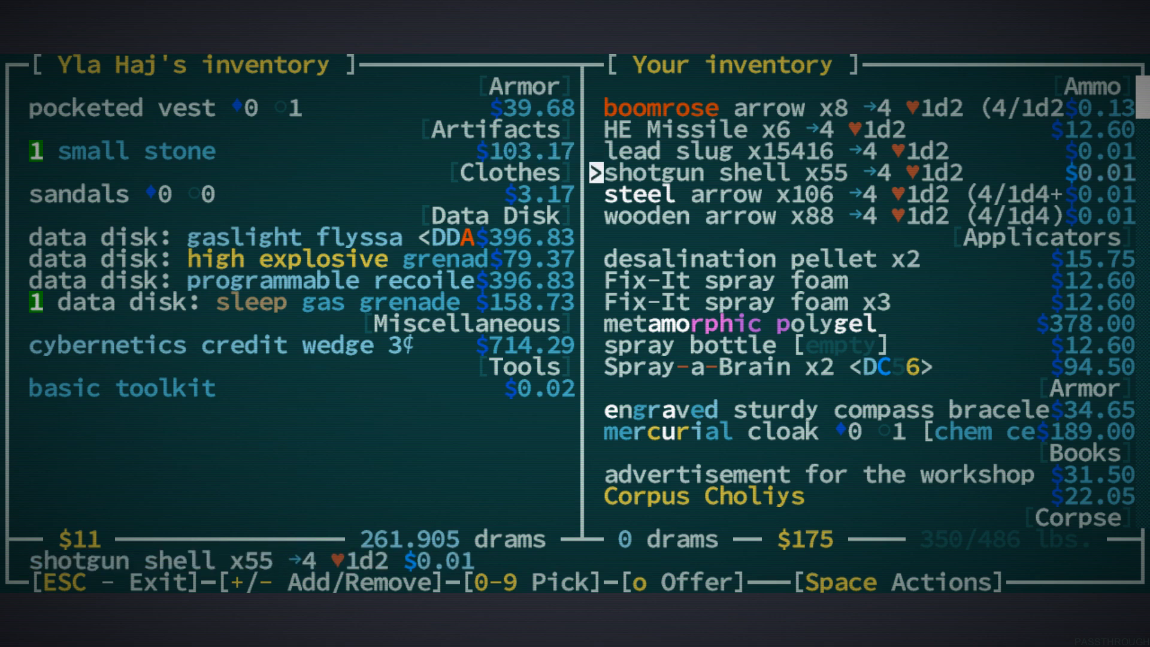
scroll("down", 3)
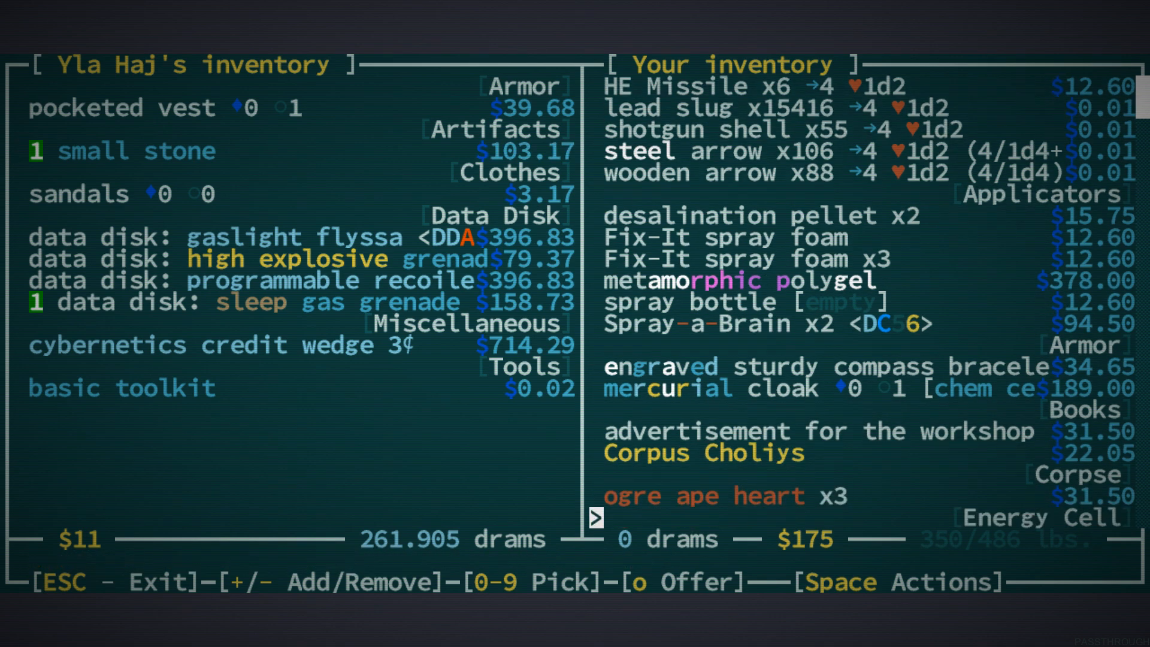
scroll("down", 3)
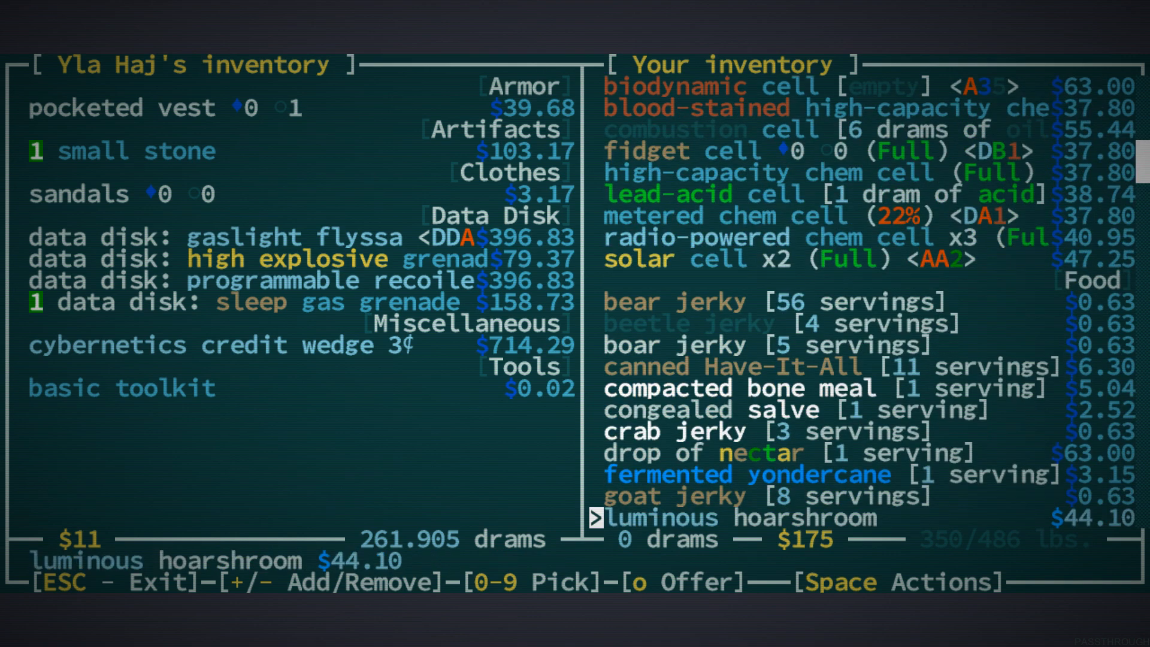
scroll("down", 3)
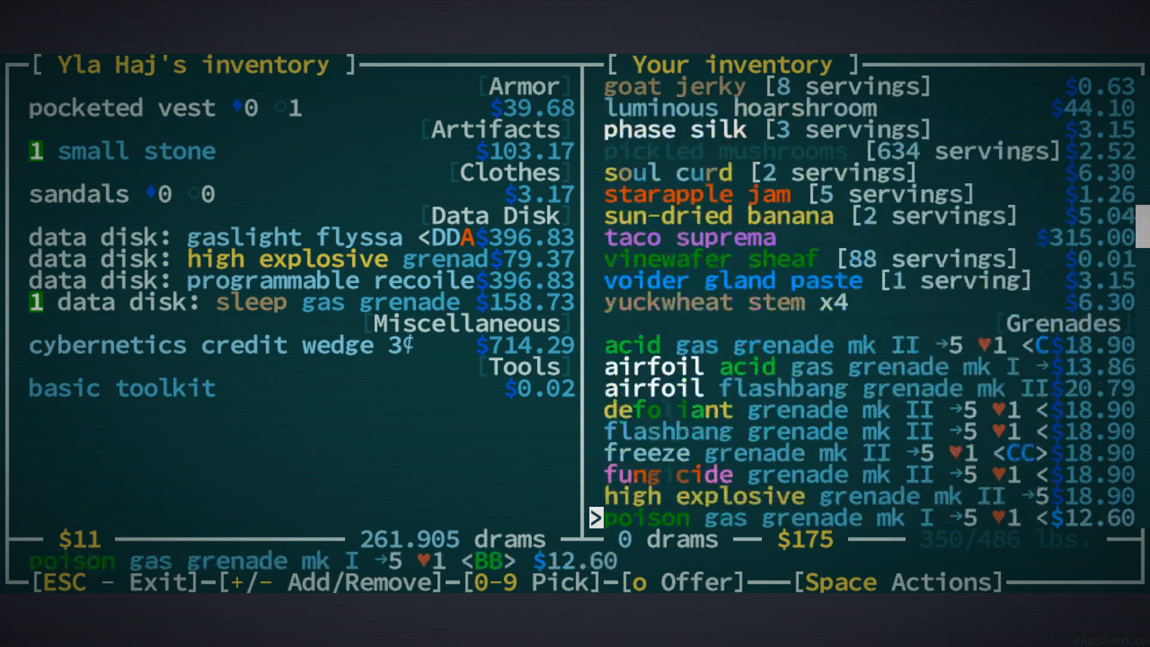
scroll("down", 3)
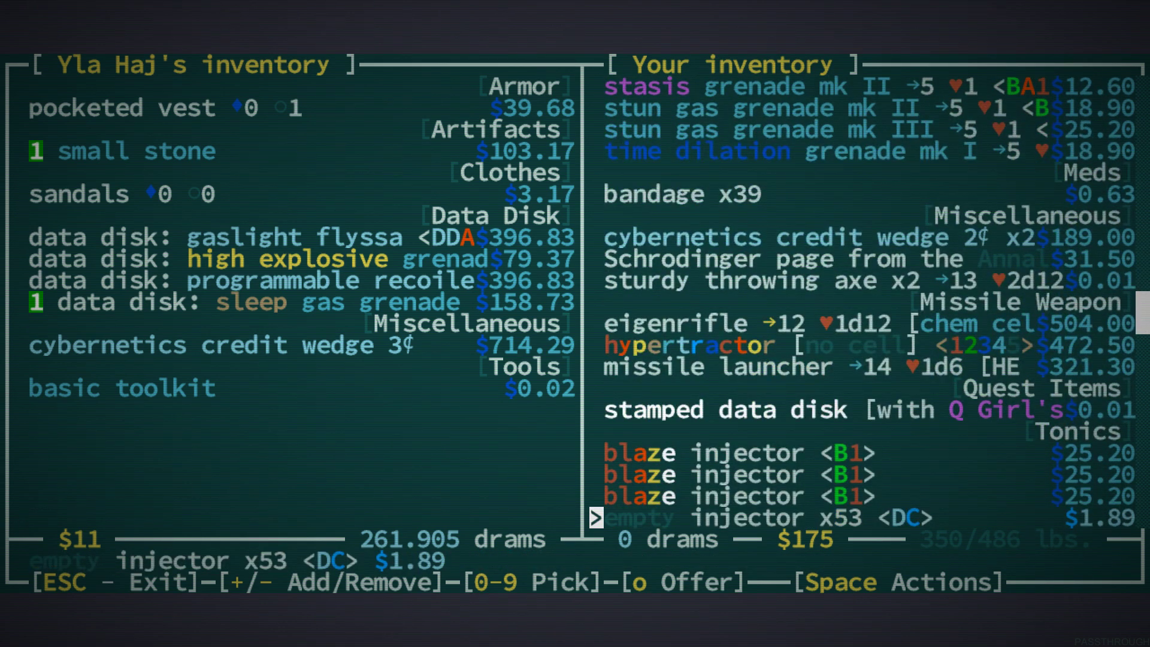
key("Up")
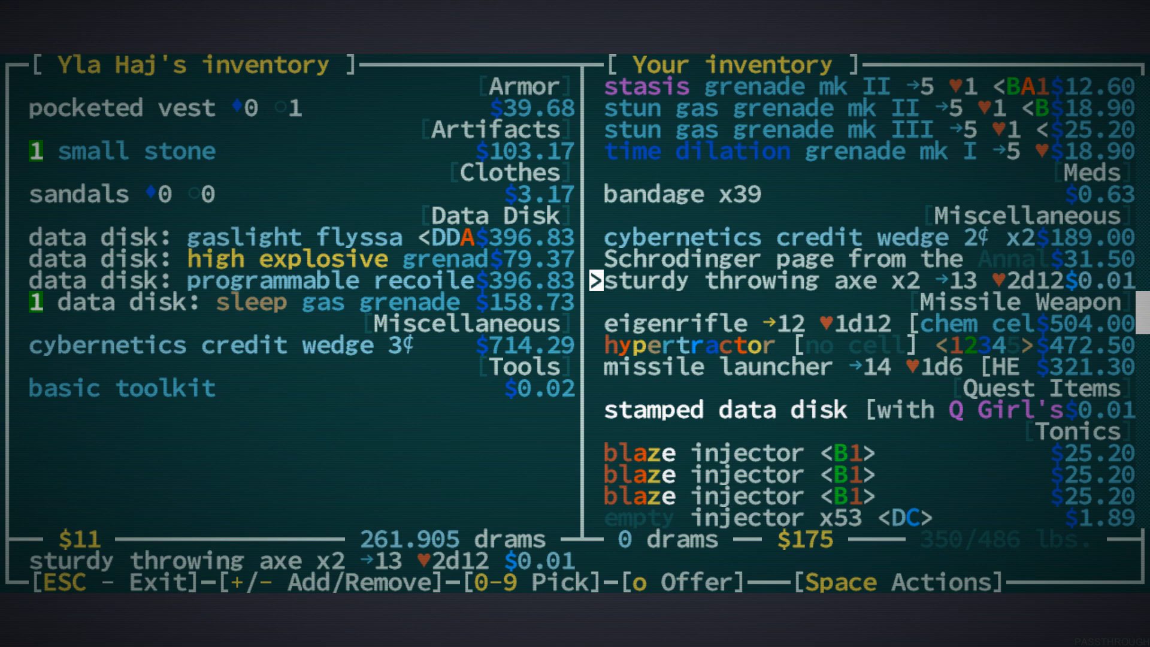
scroll("down", 3)
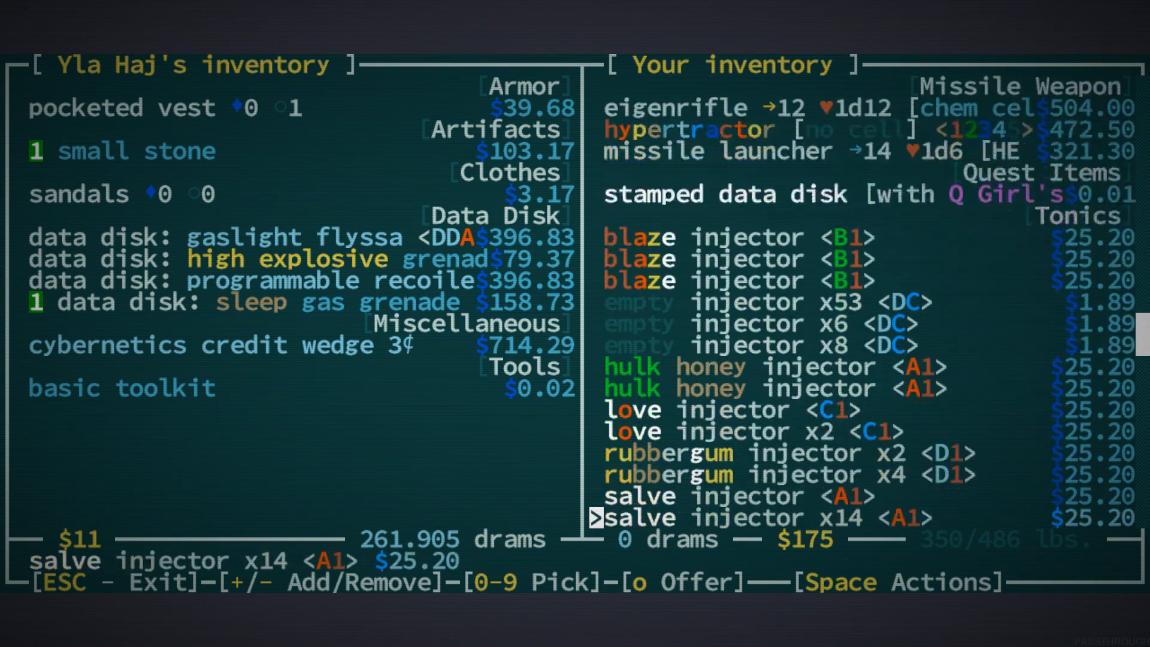
scroll("down", 3)
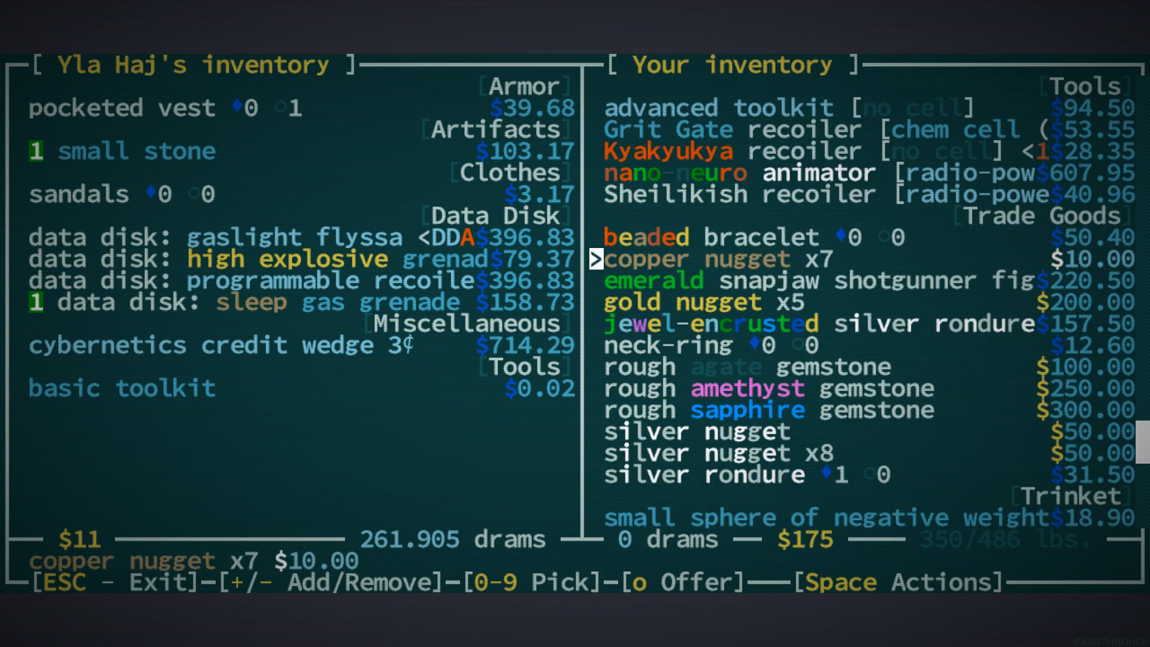
key("7")
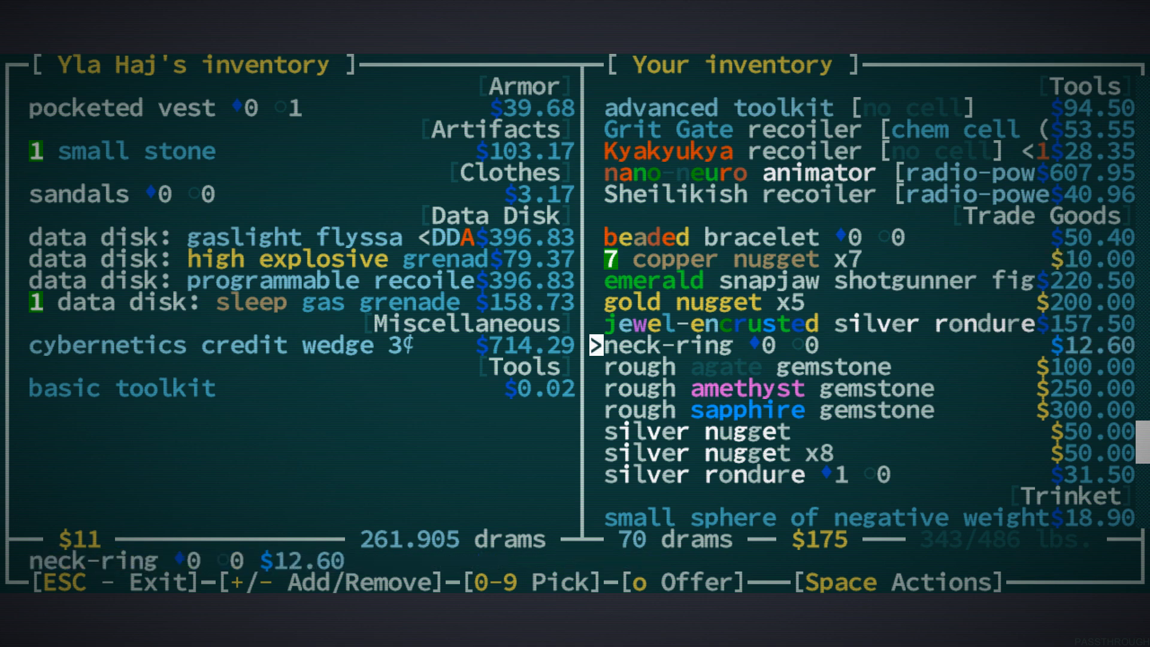
key("up")
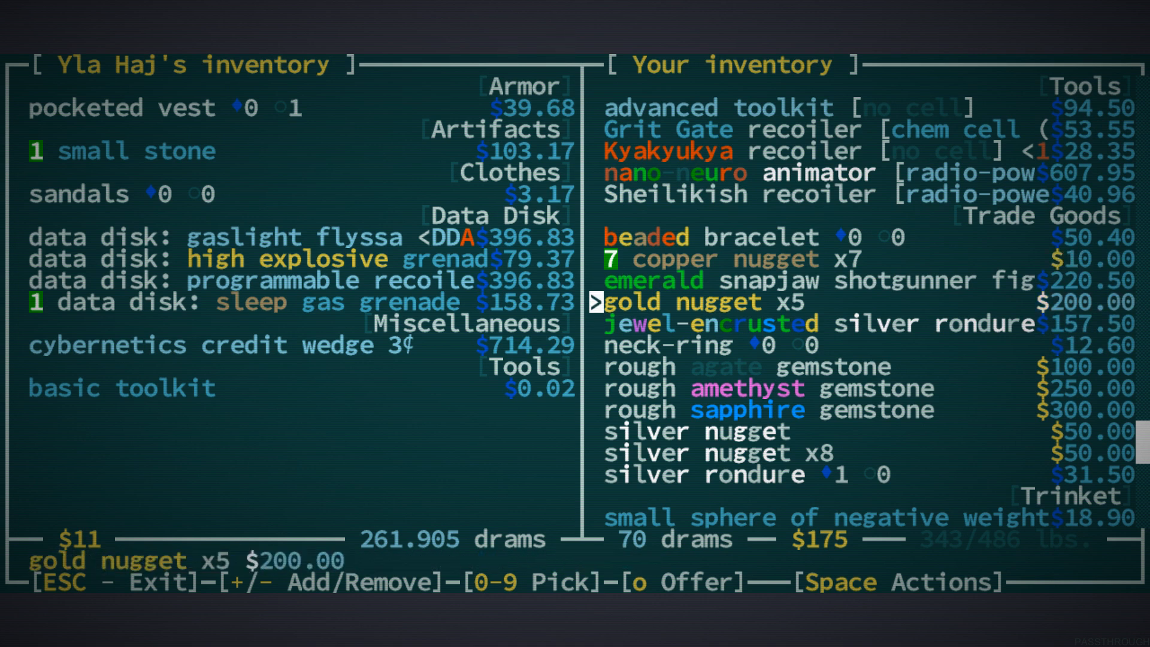
key("up")
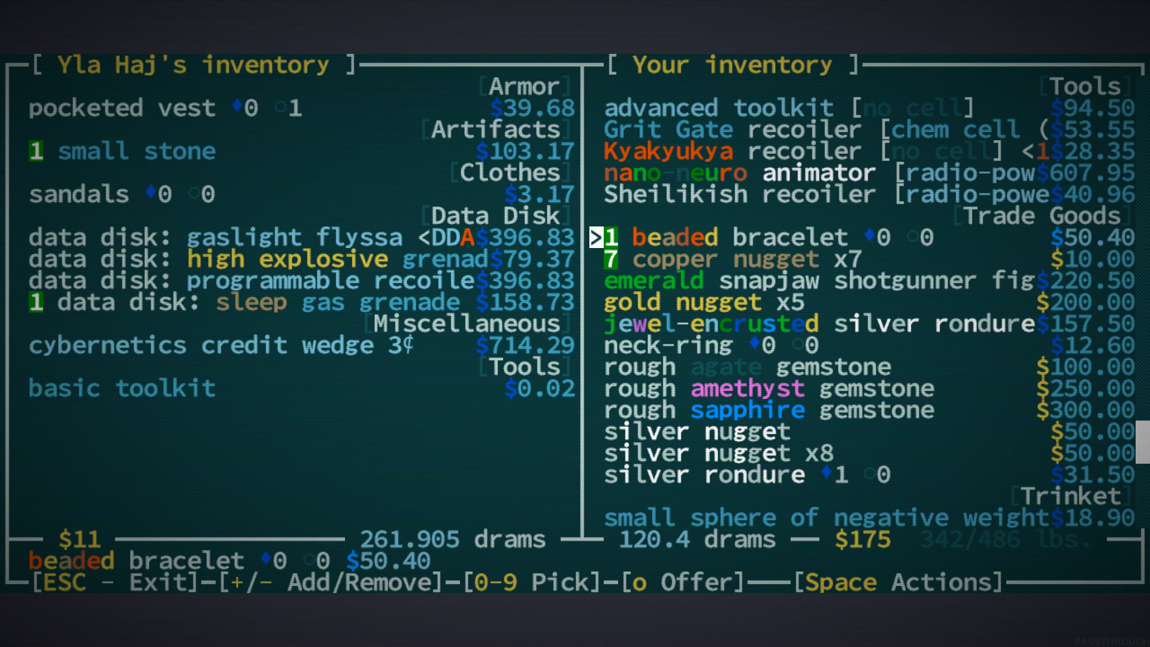
Add the phial and Spray-a-Brain, take her small stone and sleep gas grenade data disk, and complete the trade
key("Down")
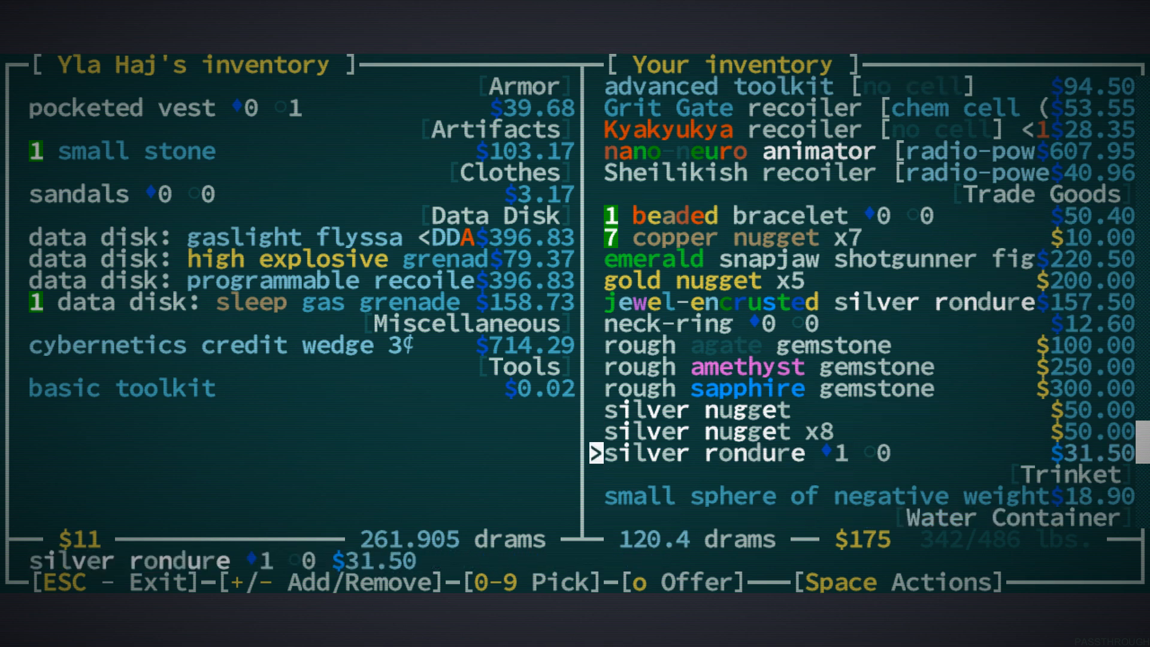
key("up")
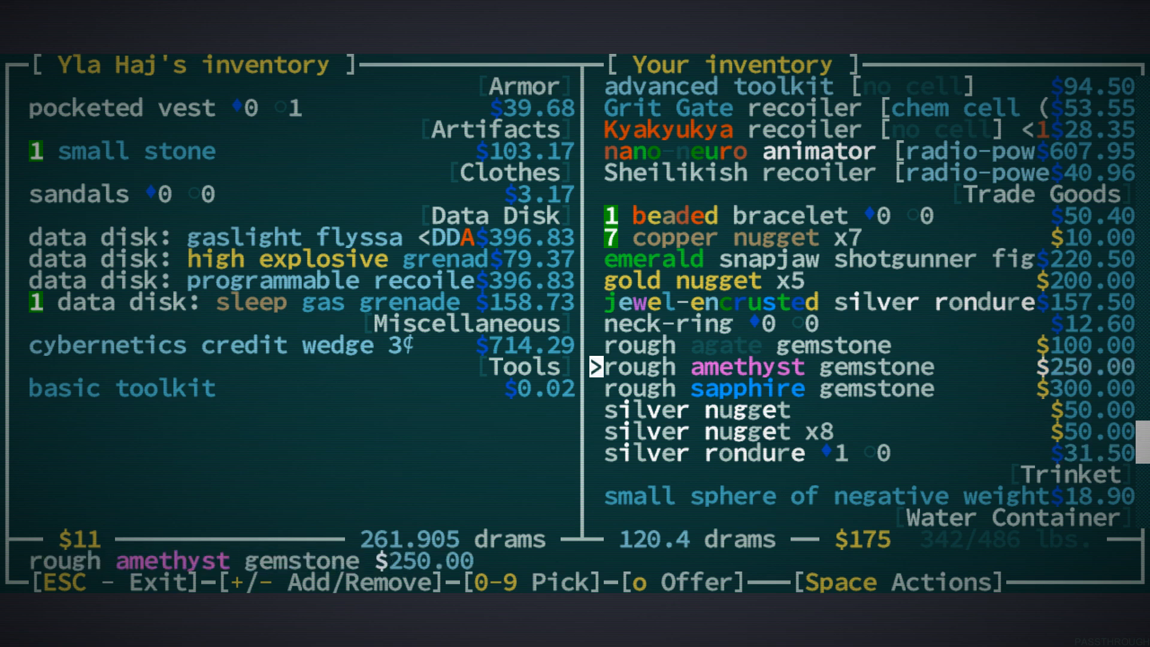
key("up")
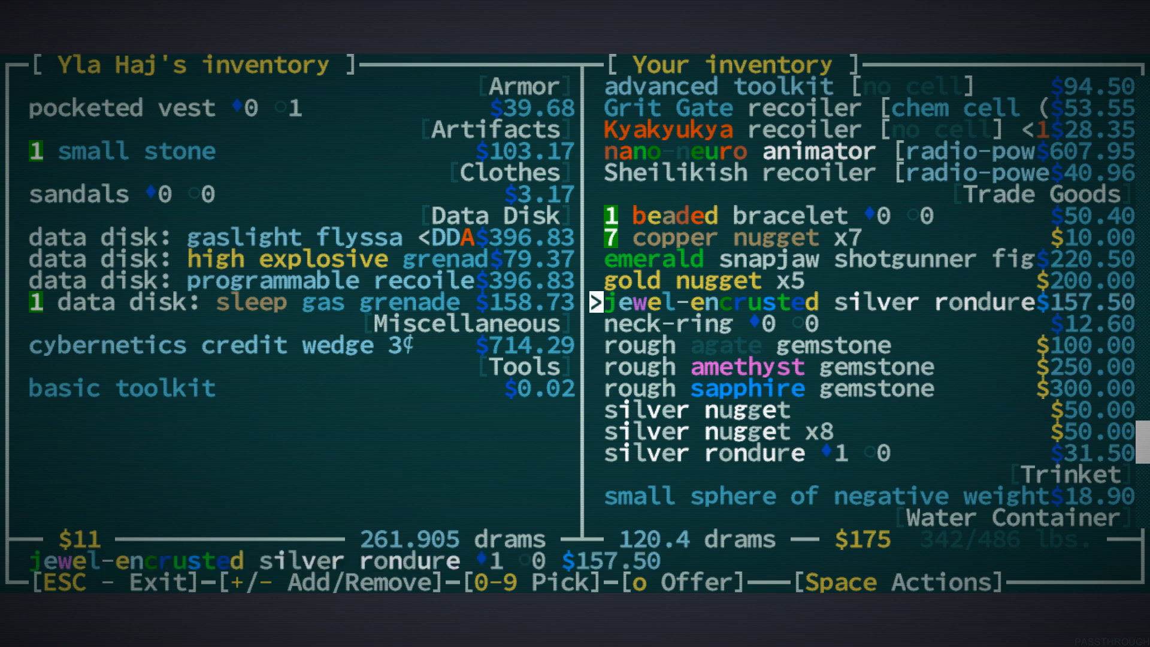
key("up")
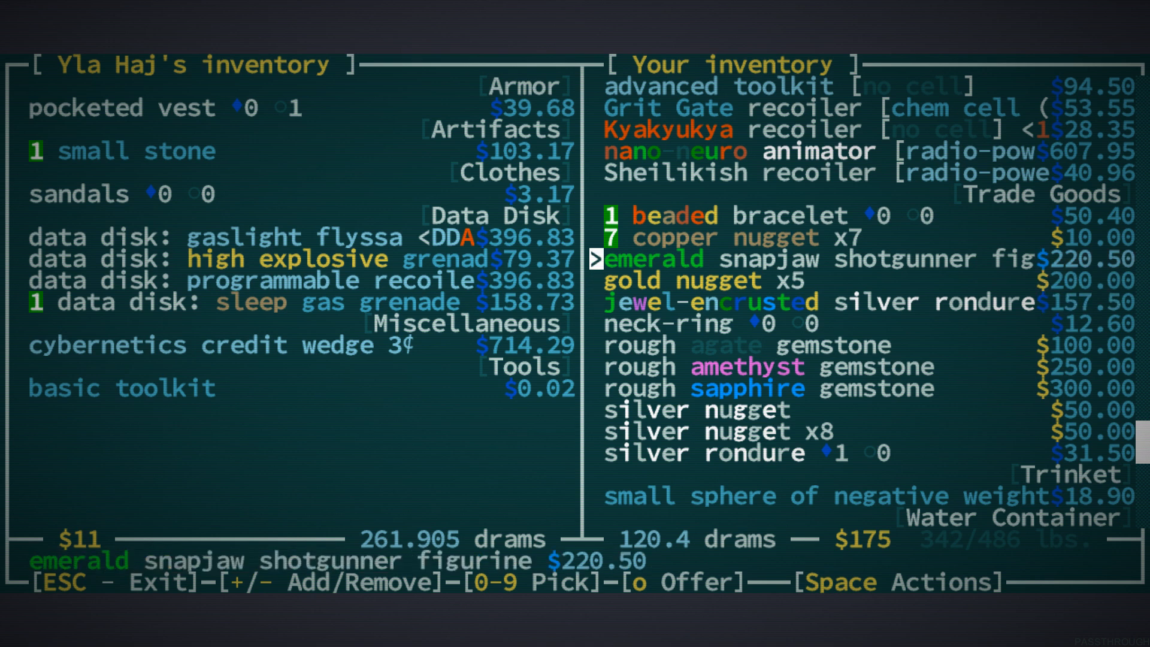
key("Down")
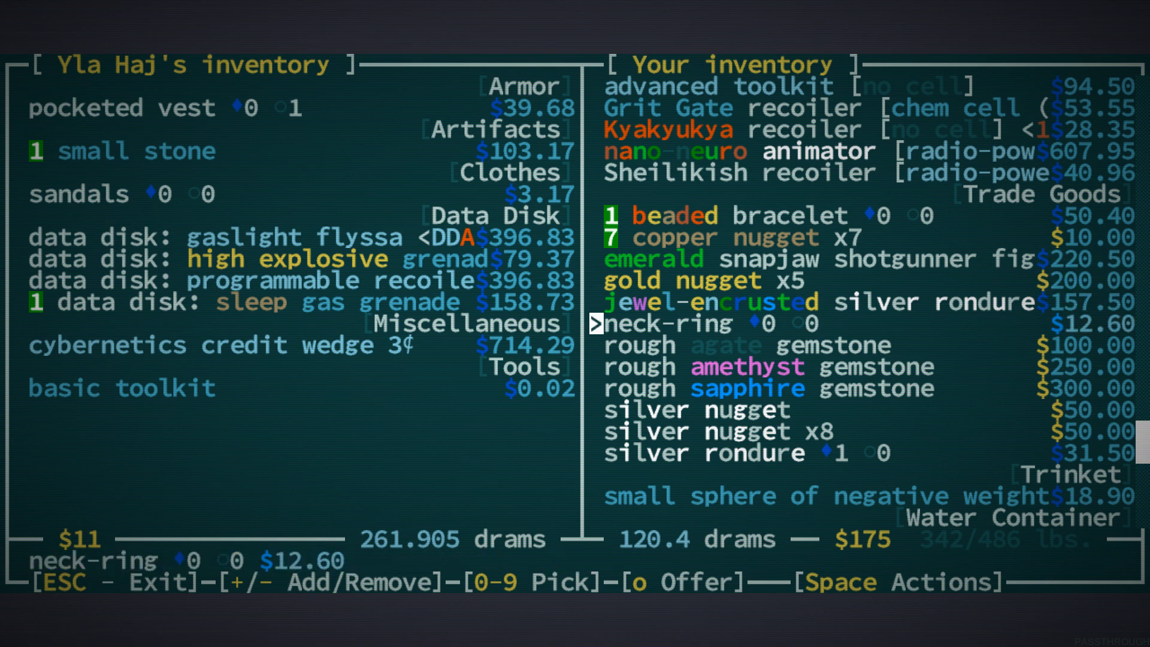
scroll("down", 3)
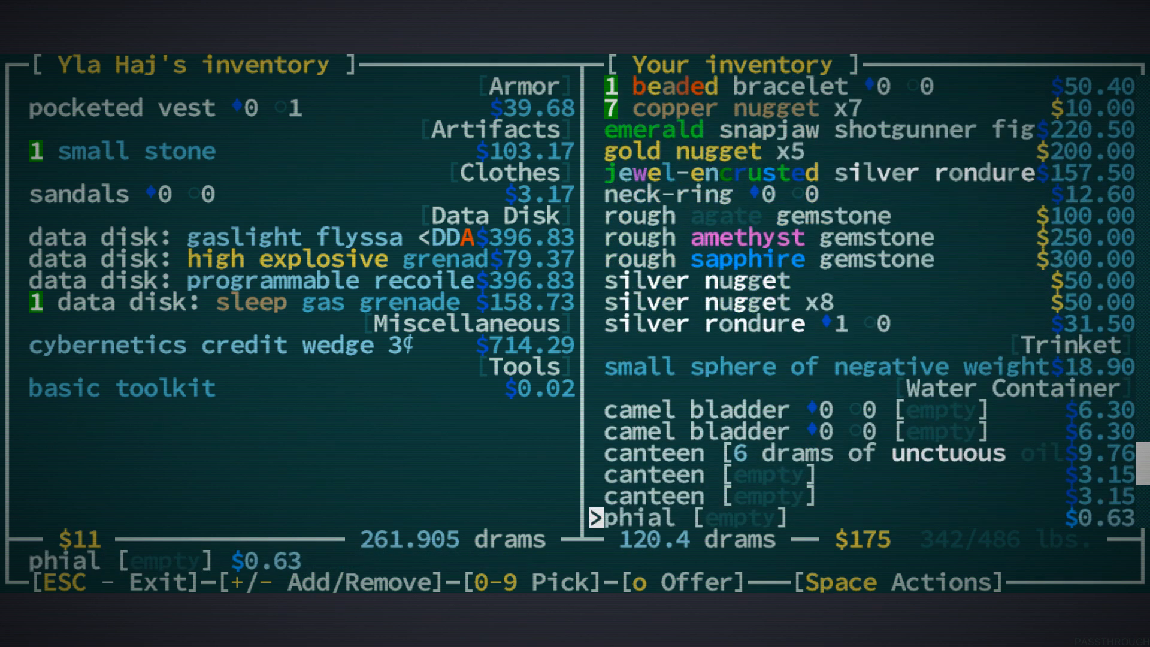
scroll("down", 3)
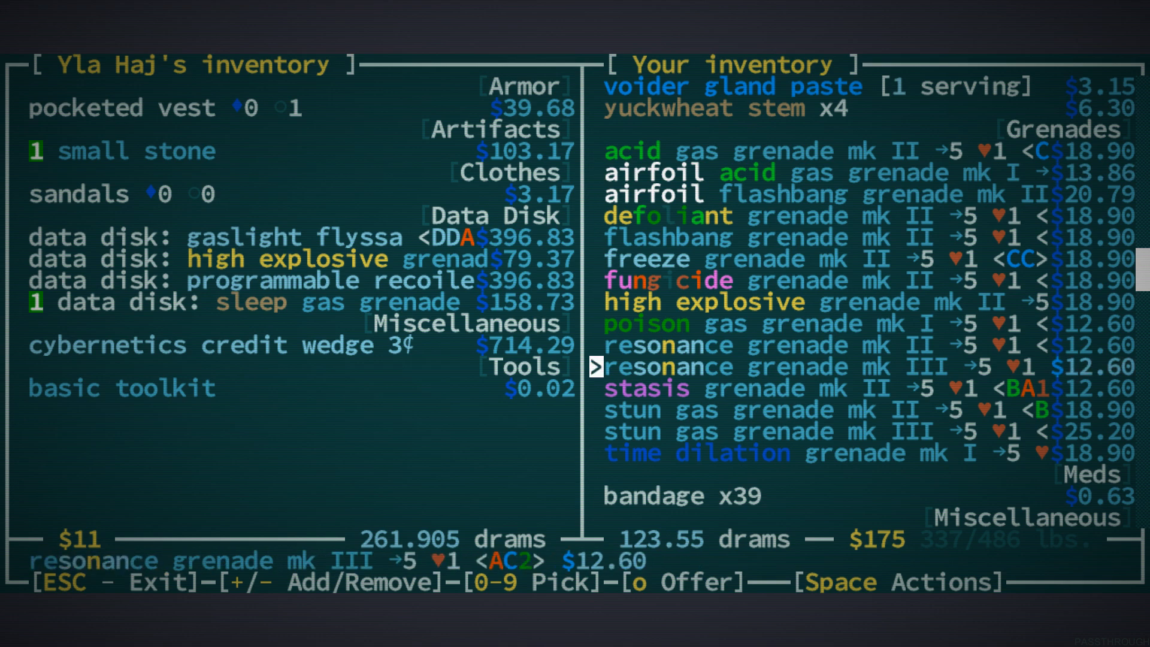
key("up")
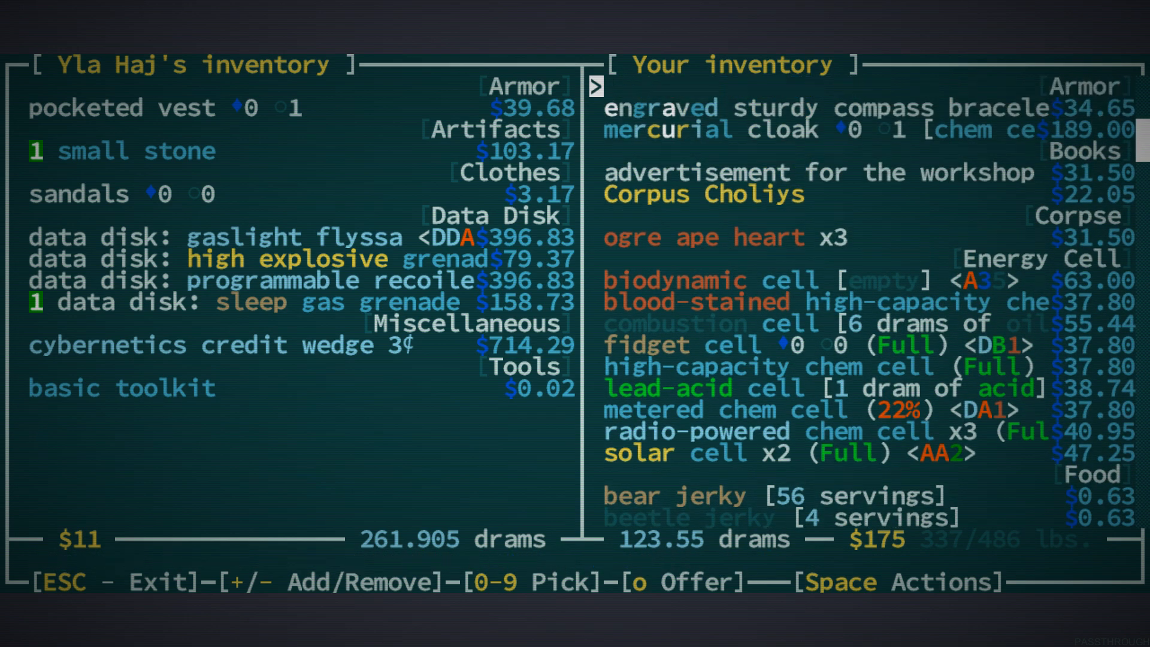
scroll("down", 3)
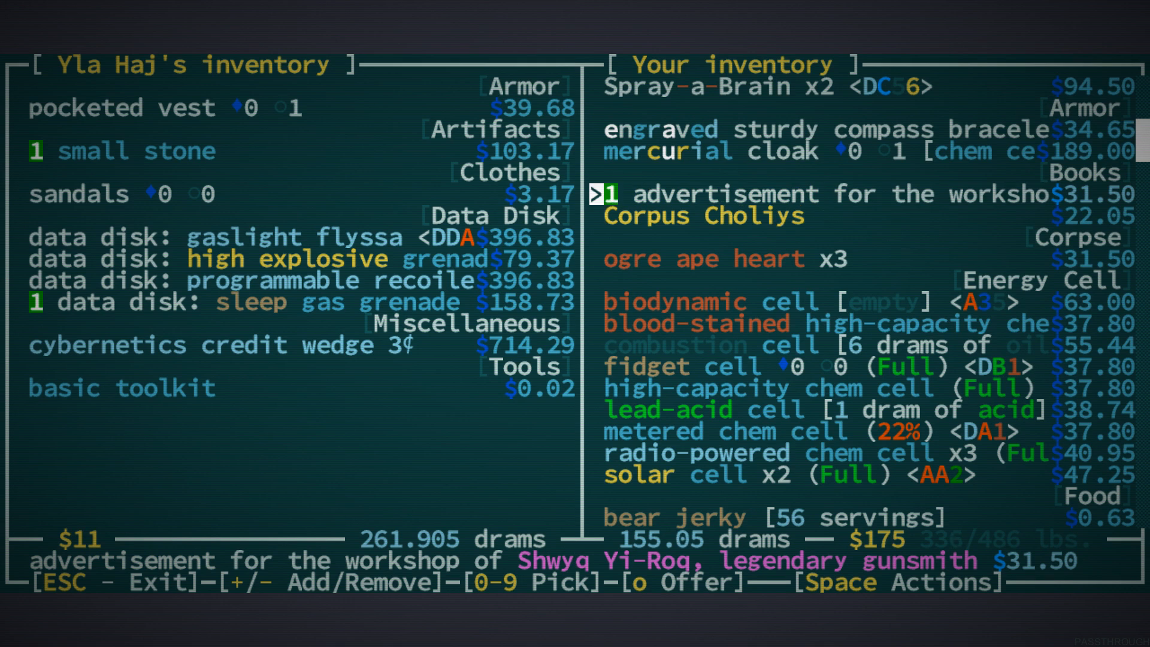
key("up")
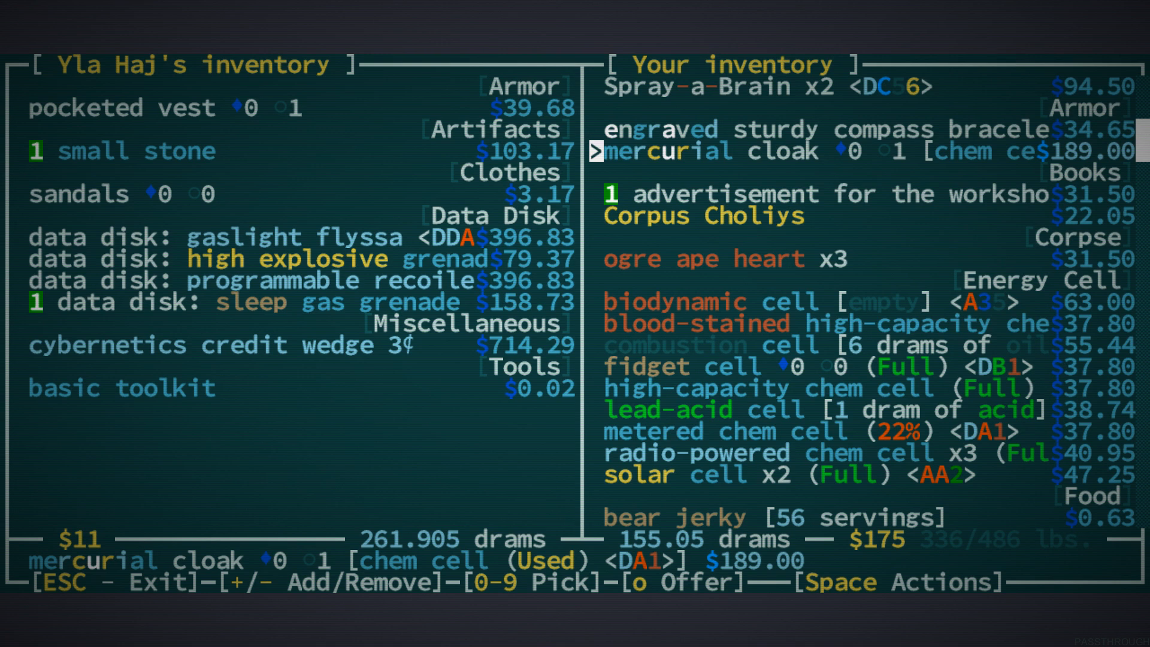
scroll("up", 3)
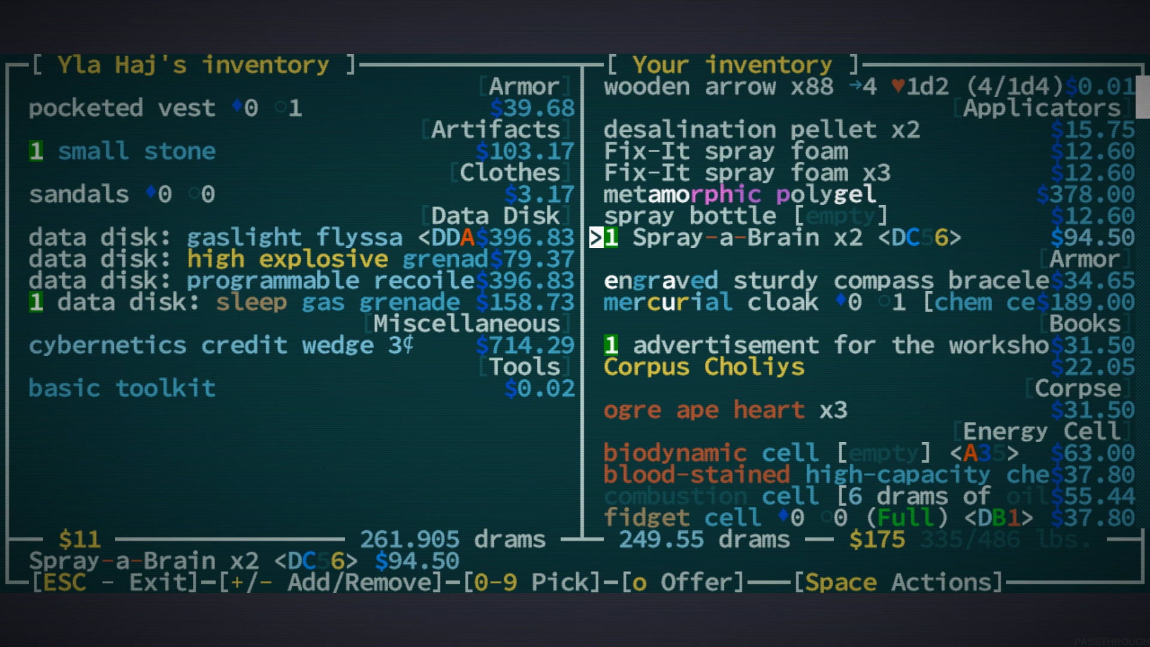
key("o")
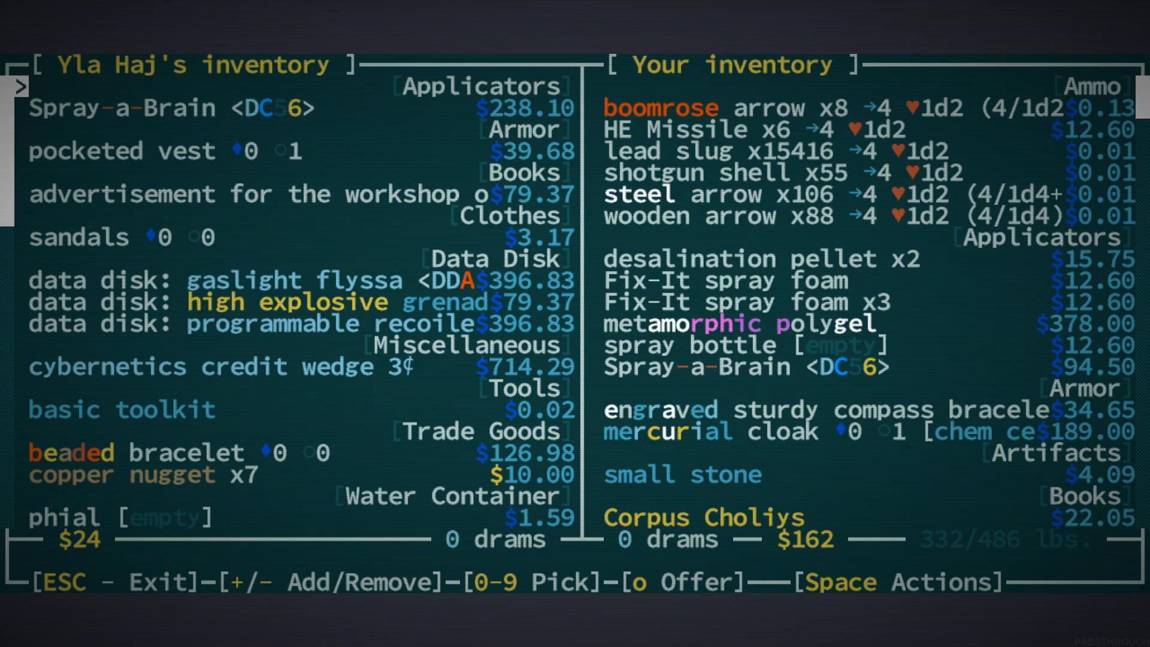
Leave the trade screen, the recoiler's action list and the inventory
key("Escape")
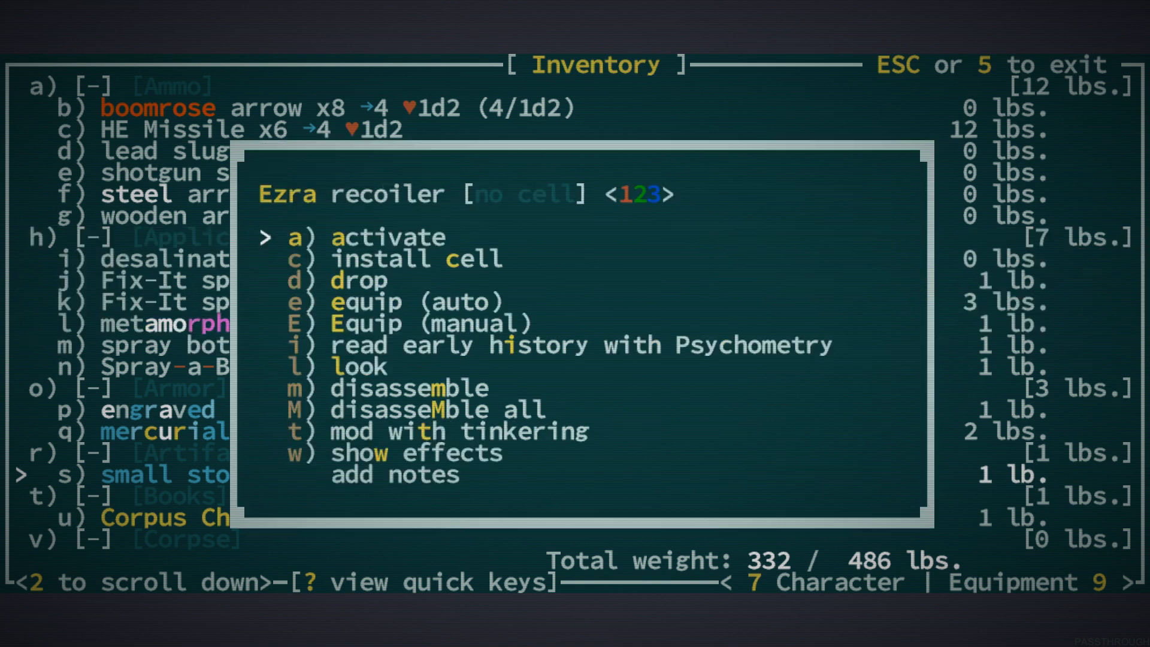
key("Escape")
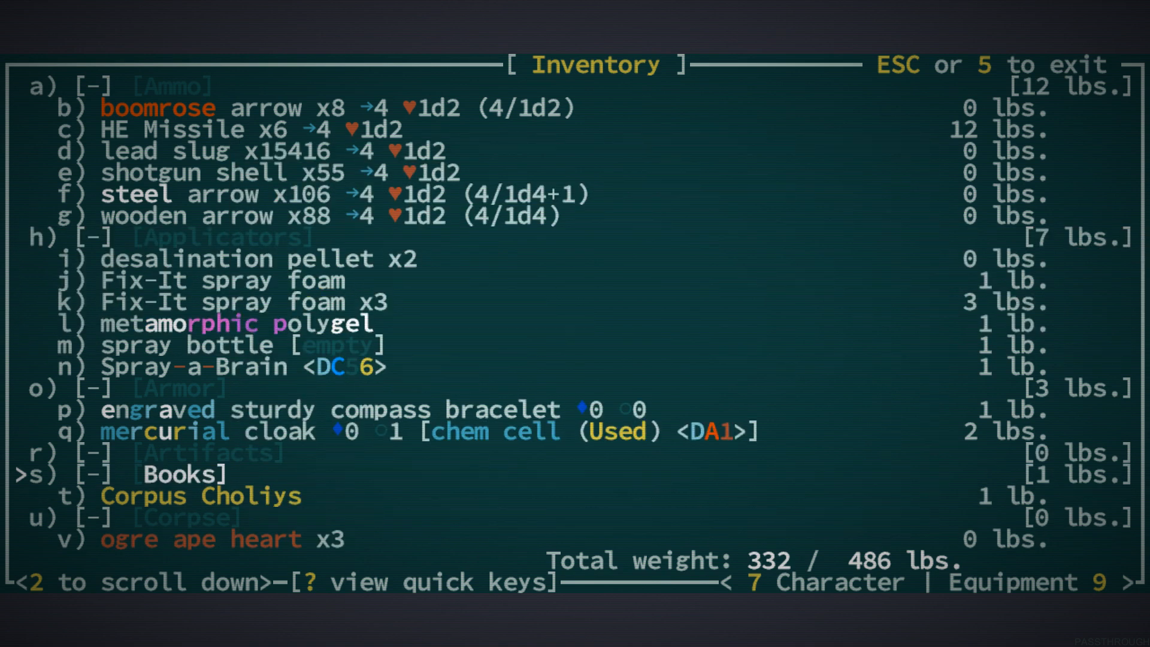
key("Escape")
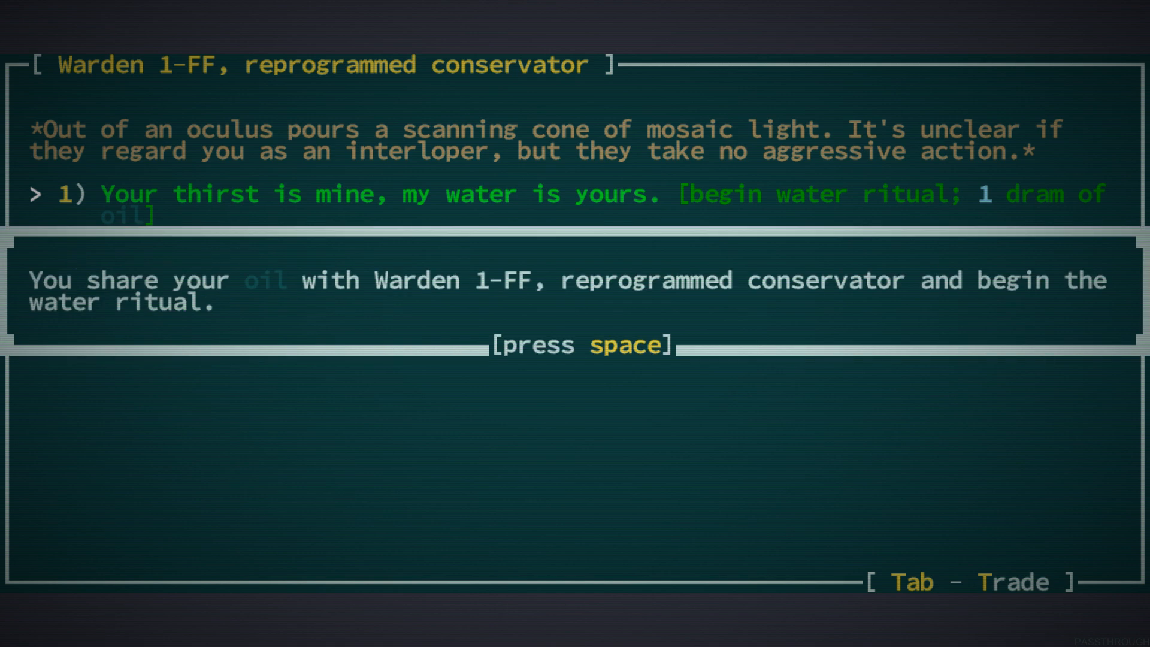
Acknowledge sharing oil, end the water ritual with Warden 1-FF at Wardens reputation 210, and leave
key("space")
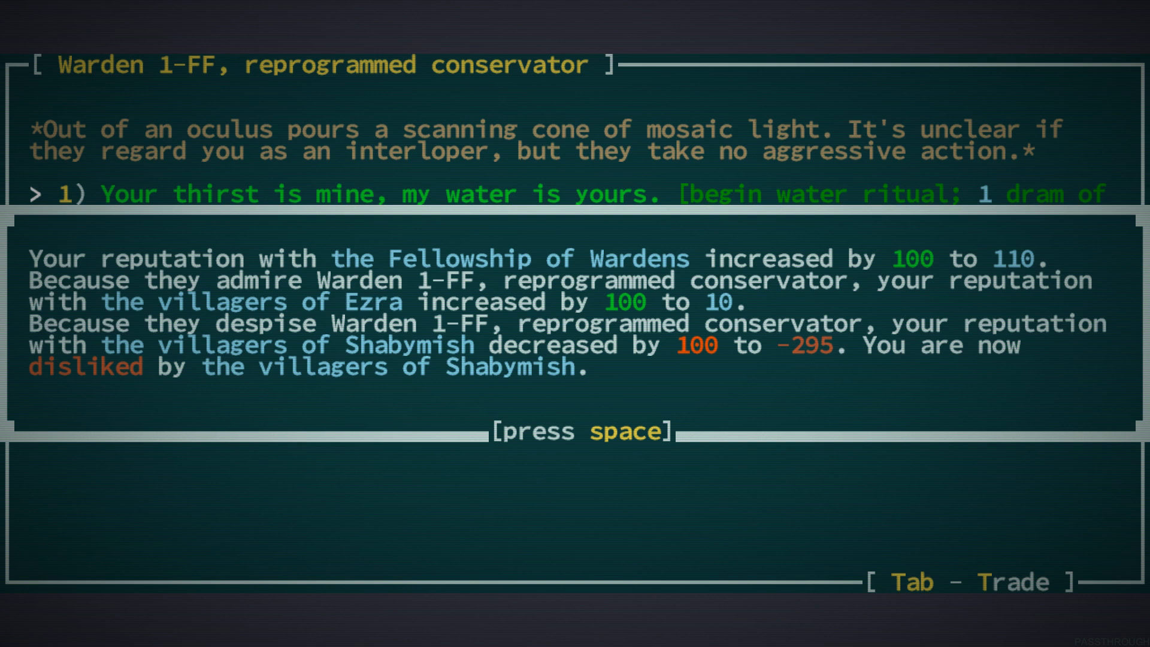
key("space")
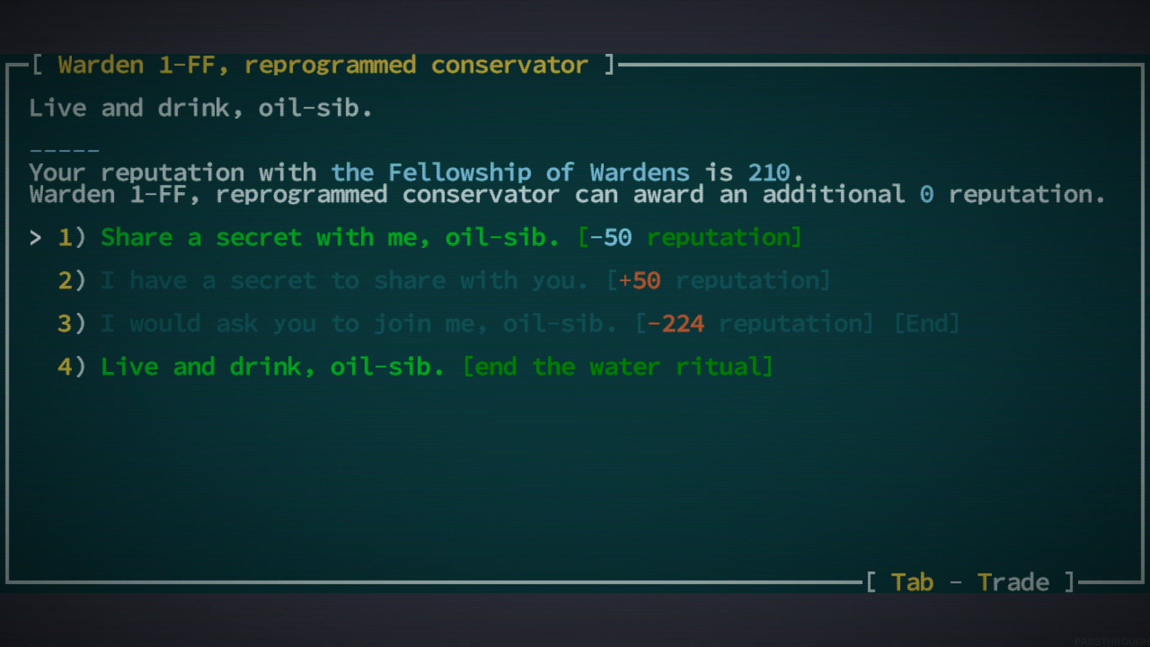
key("Down")
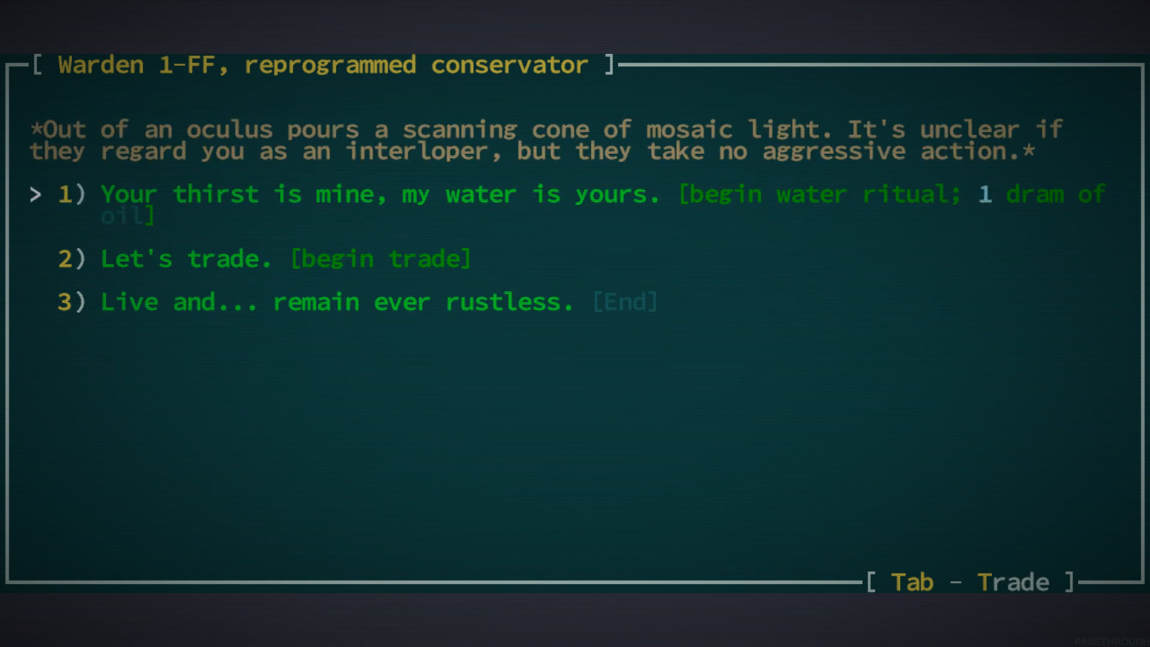
key("Down")
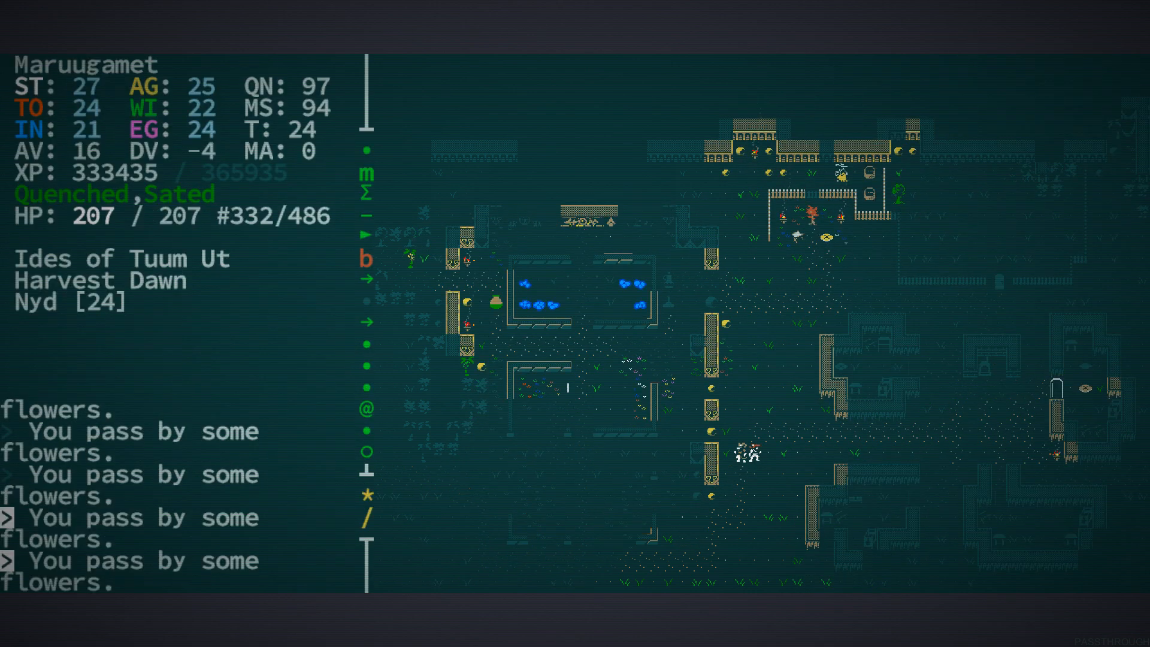
Walk up to the Wardens' diplomacy droid and ask it to trade
key("up")
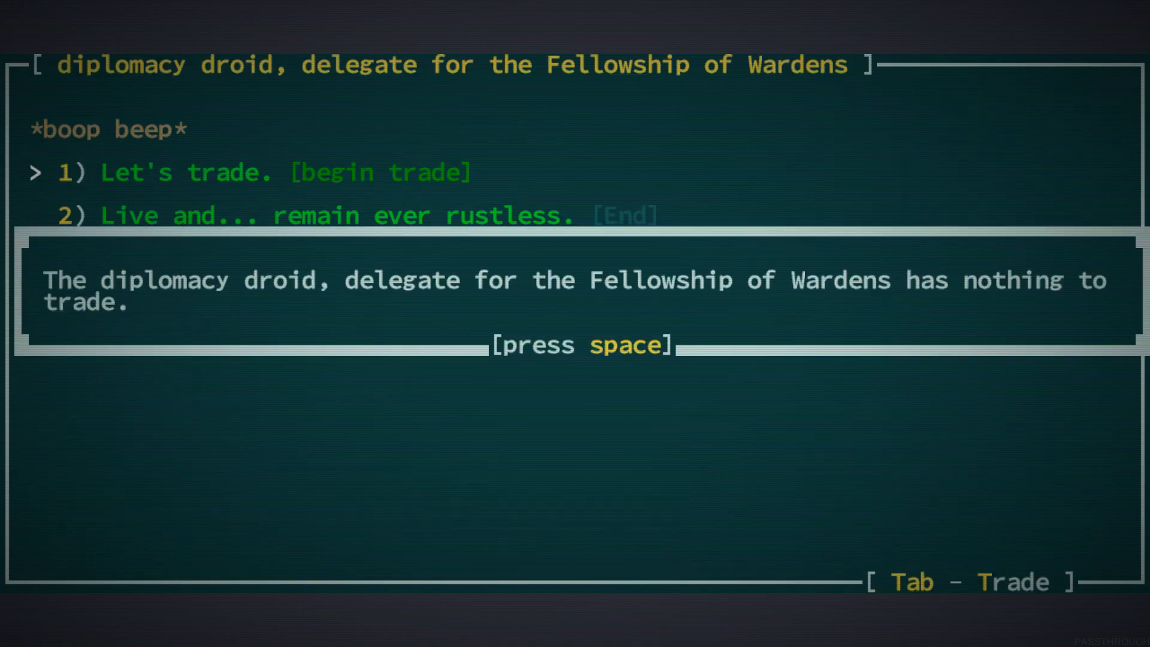
Dismiss the nothing-to-trade notice and check the Fellowship of Wardens standing at 210
key("space")
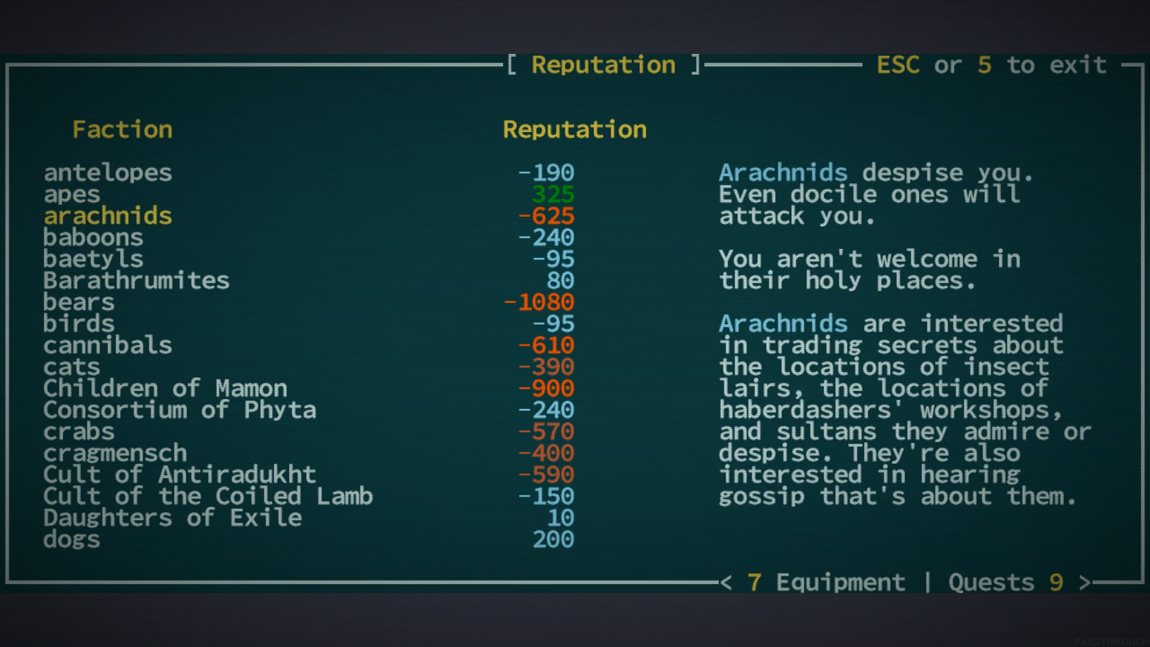
scroll("down", 3)
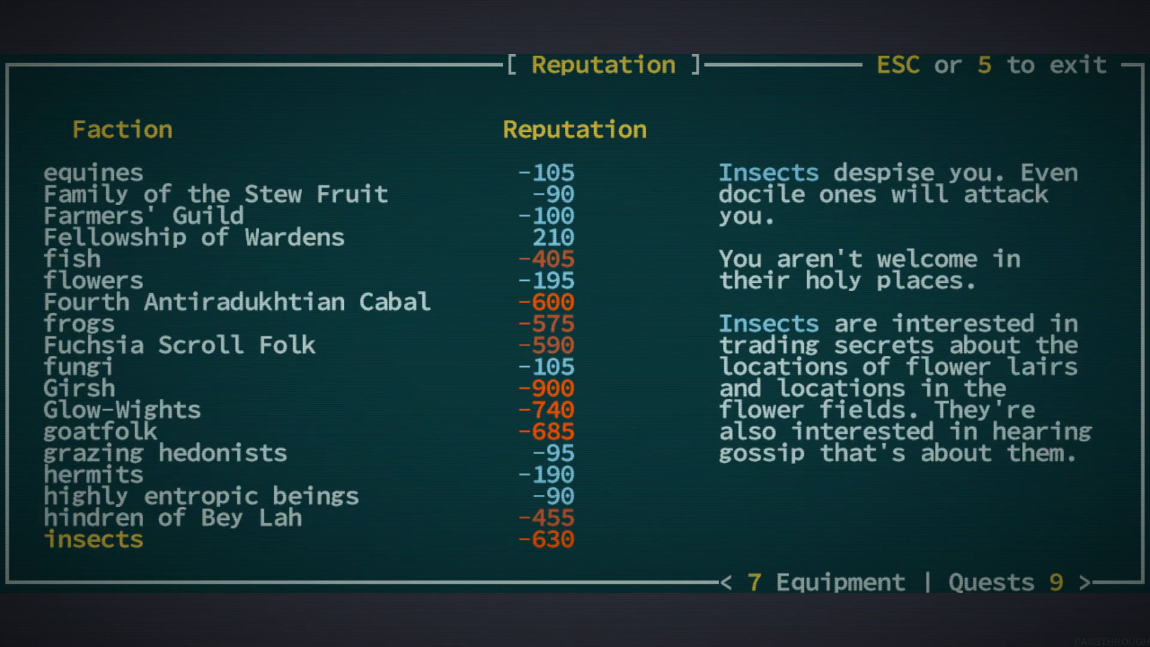
left_click(93, 280)
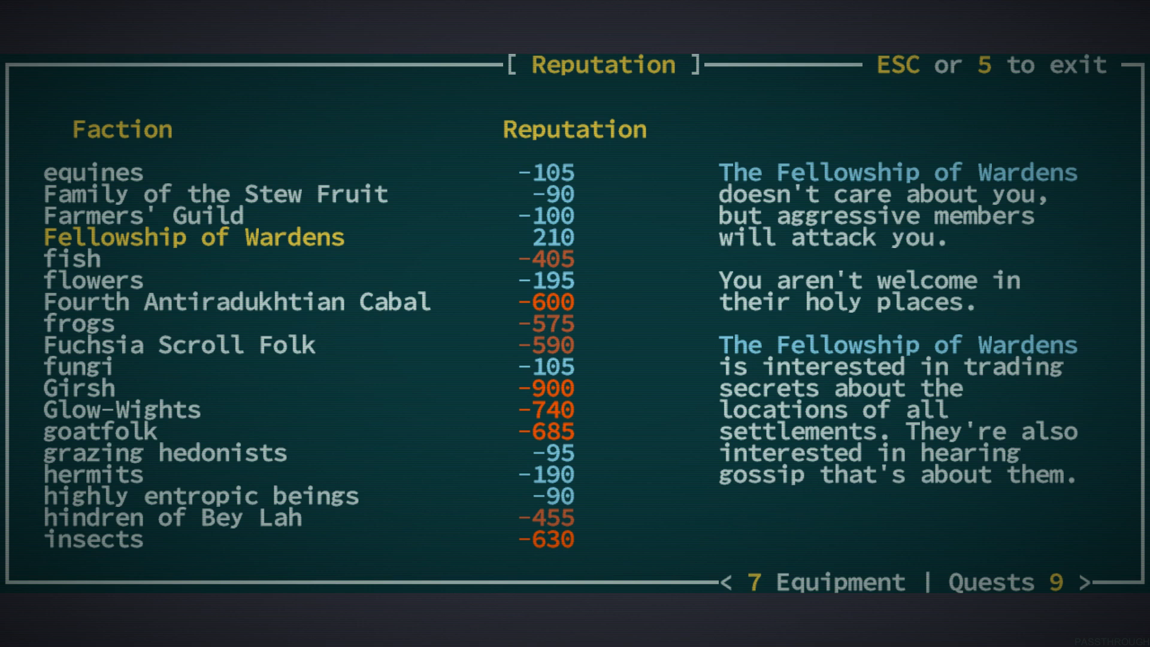
key("Escape")
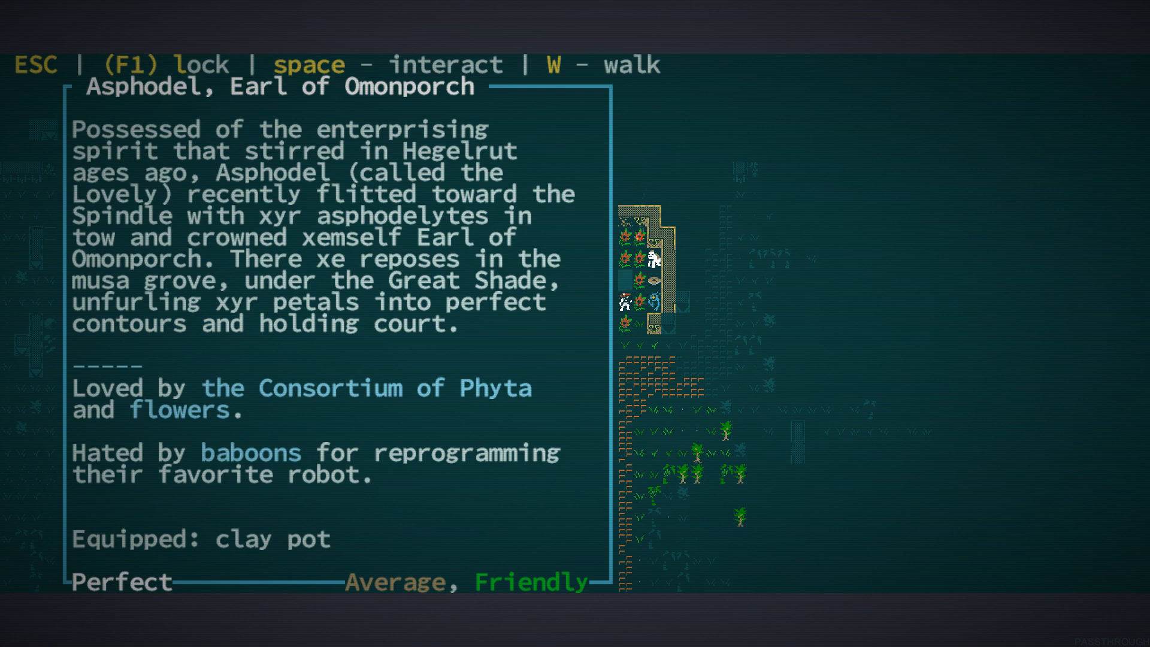
Read Asphodel's description, then review the reputation list once more
key("Escape")
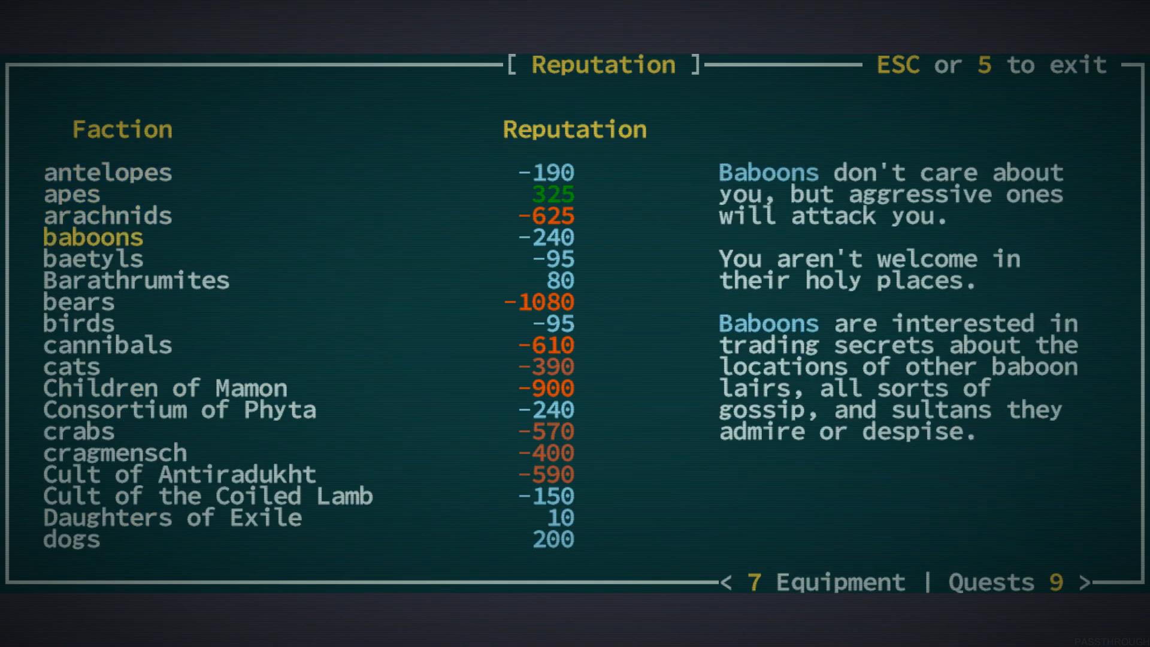
key("Escape")
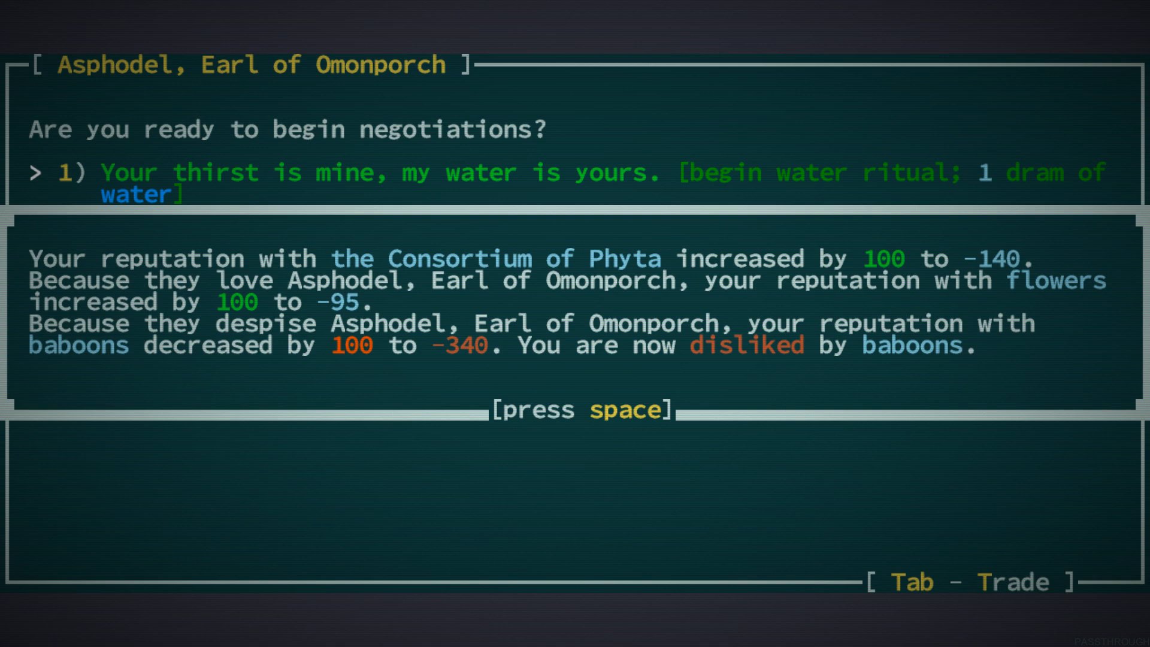
Acknowledge the ritual's Consortium of Phyta gain to -40 and end the ritual with Asphodel
key("space")
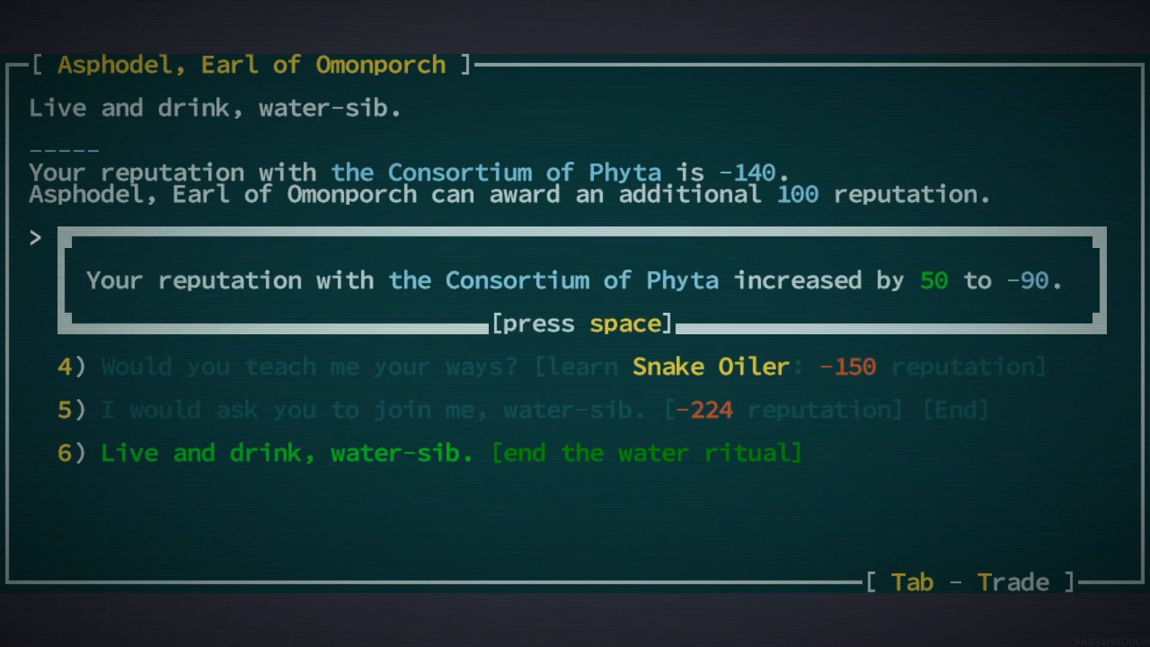
key("space")
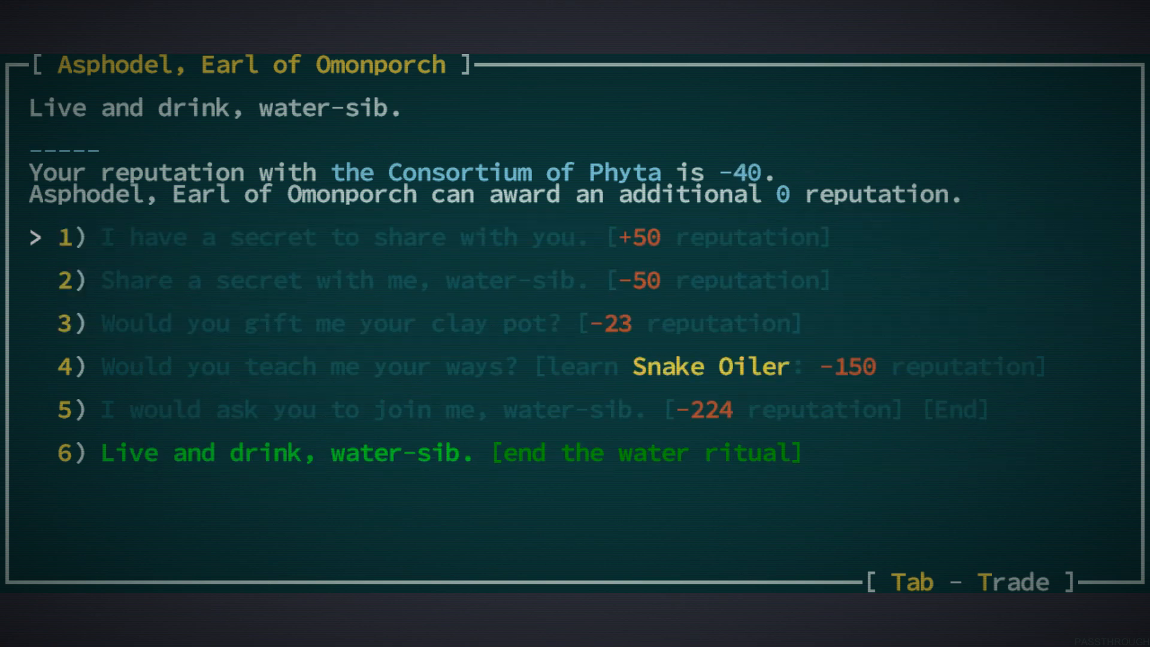
key("down")
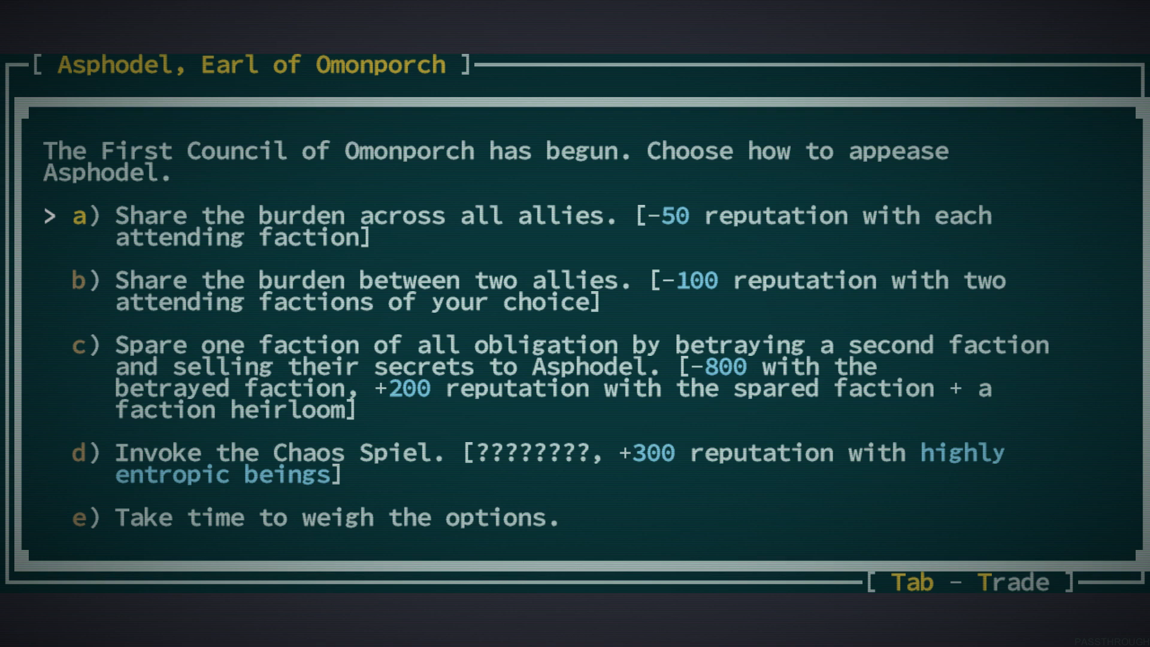
Browse betrayal and Chaos Spiel options, postpone the council decision, and bring up the reputation list
key("down")
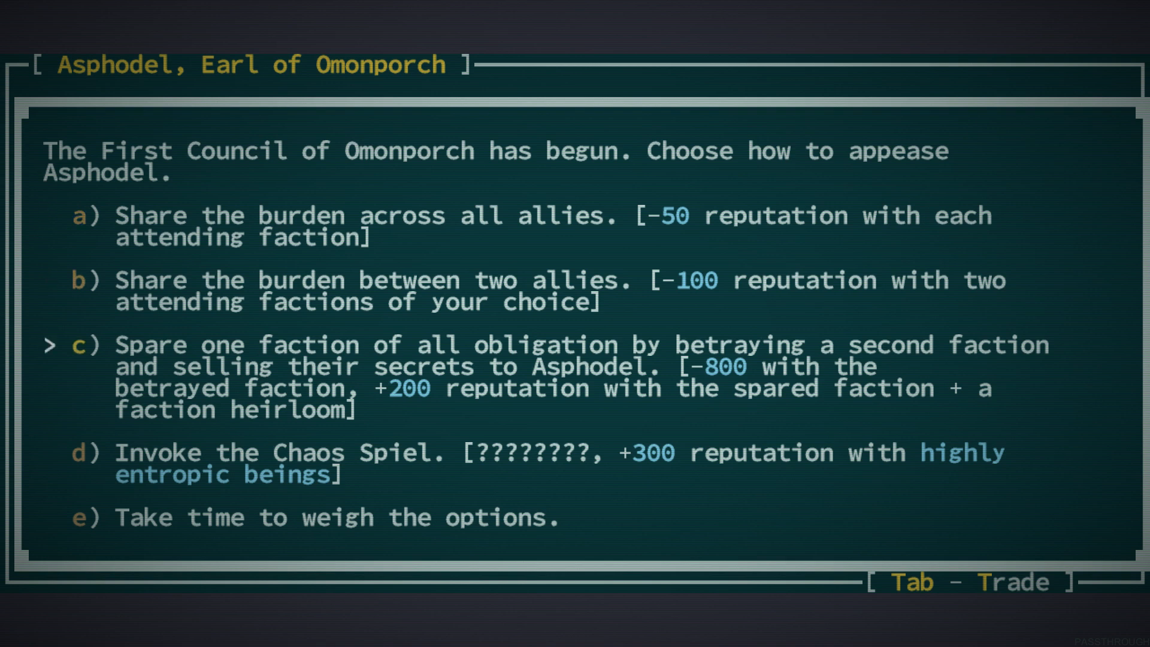
key("Down")
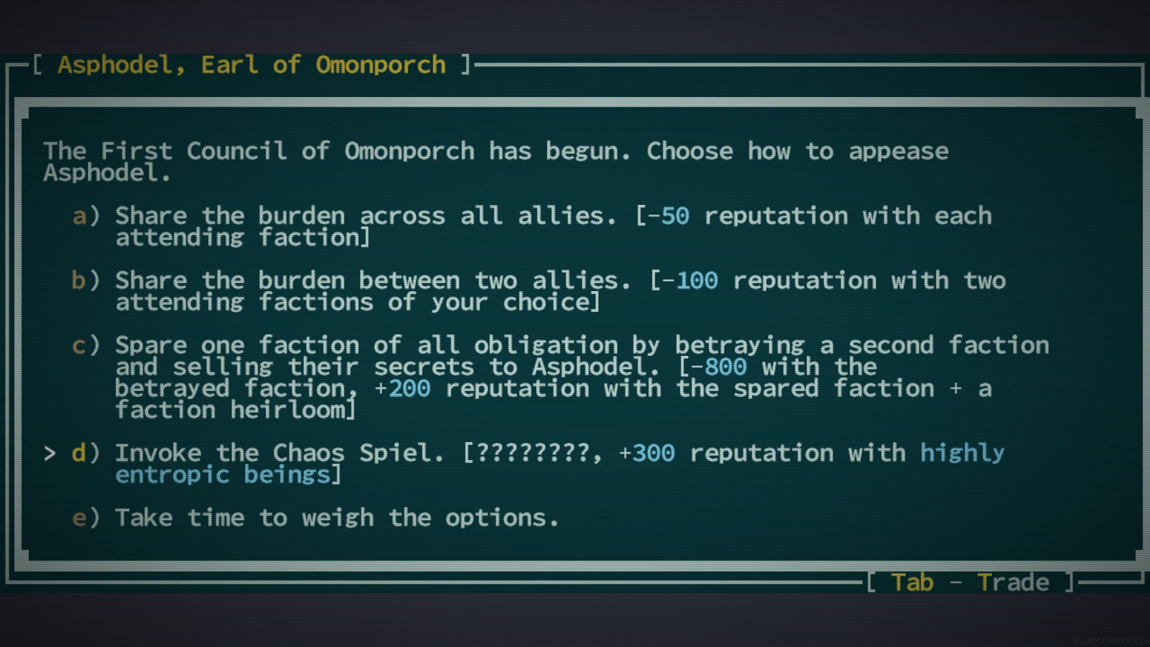
key("up")
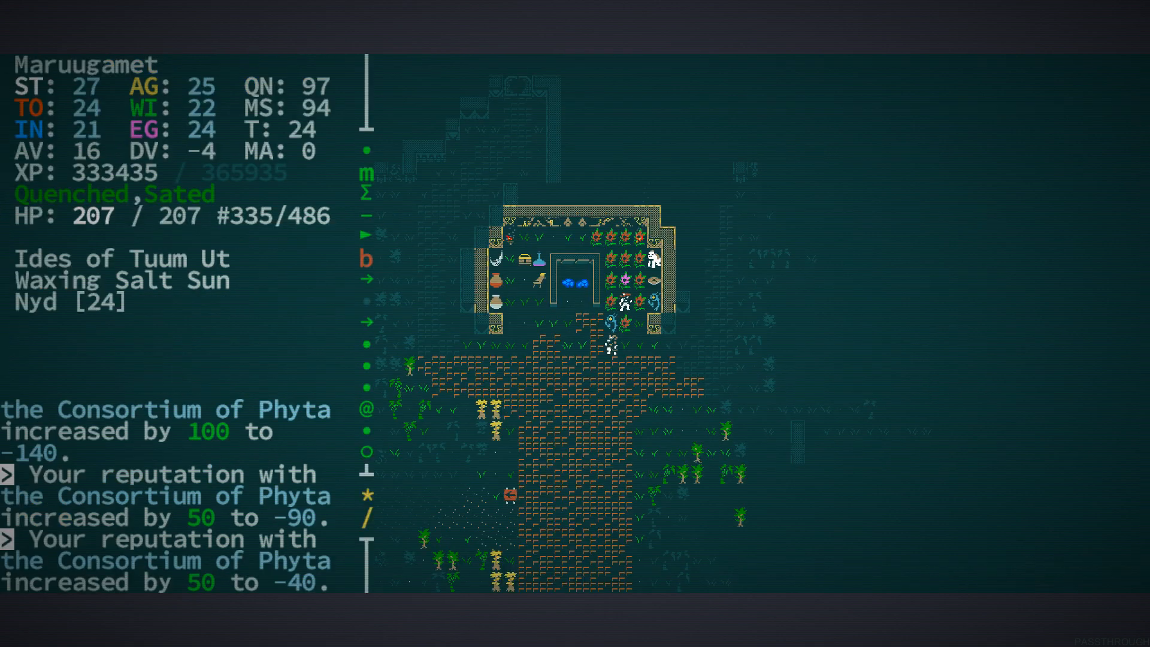
key("i")
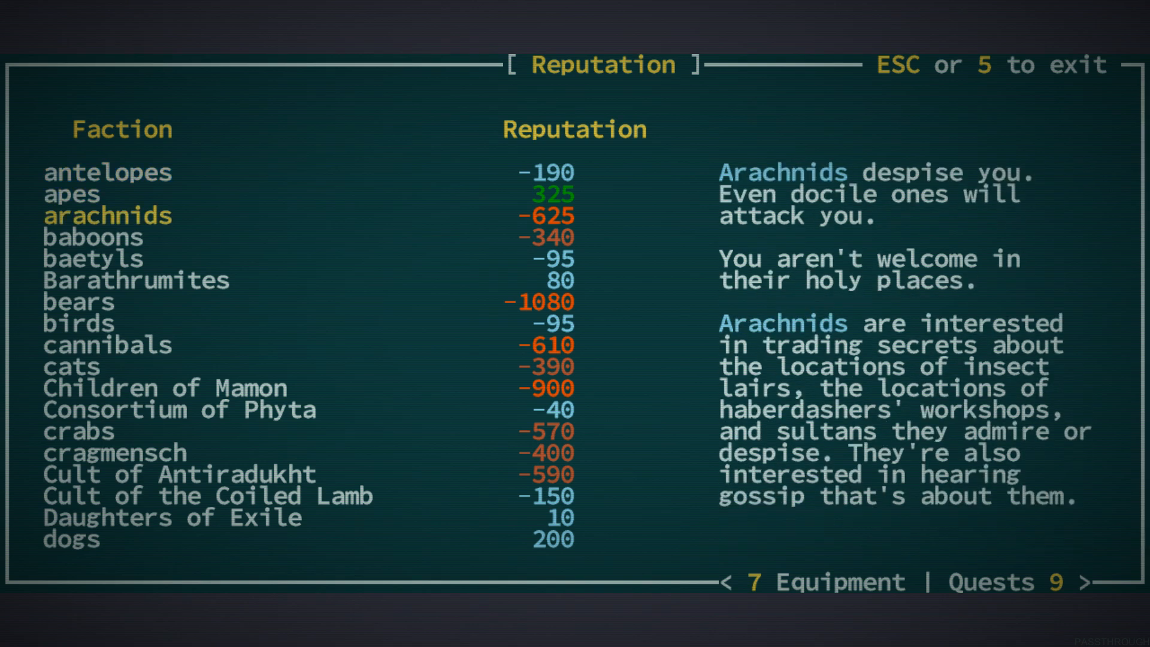
Scroll through the standings (baboons -340, Phyta -40, Mechanimists 346, pariahs 110) and close the list
scroll("down", 3)
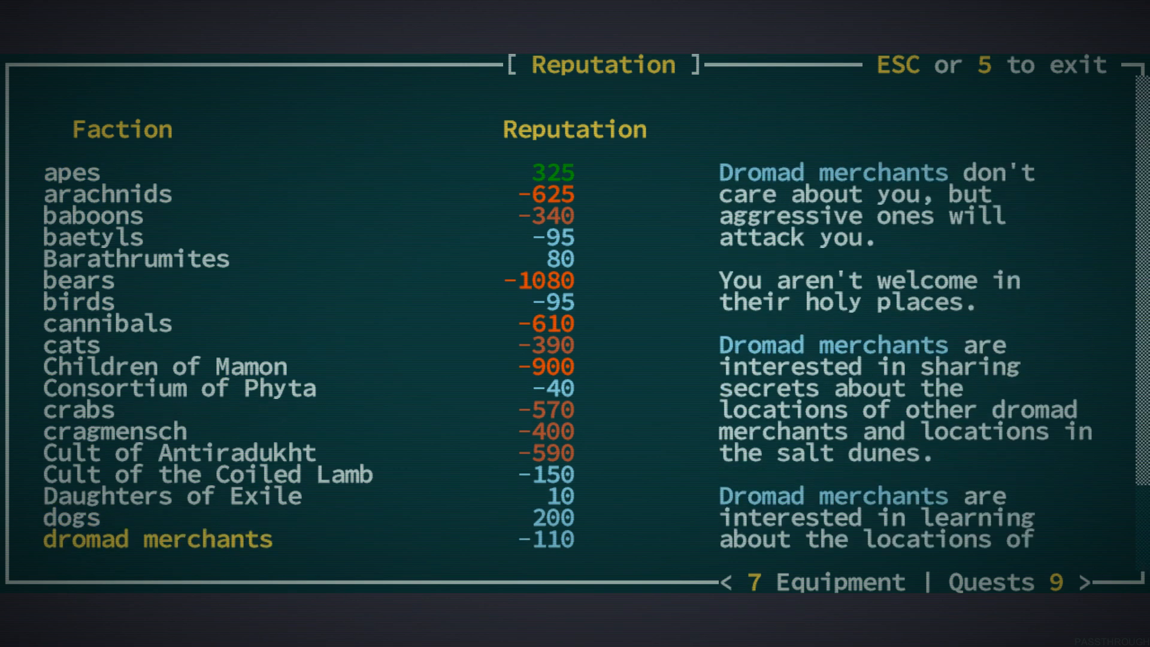
scroll("down", 3)
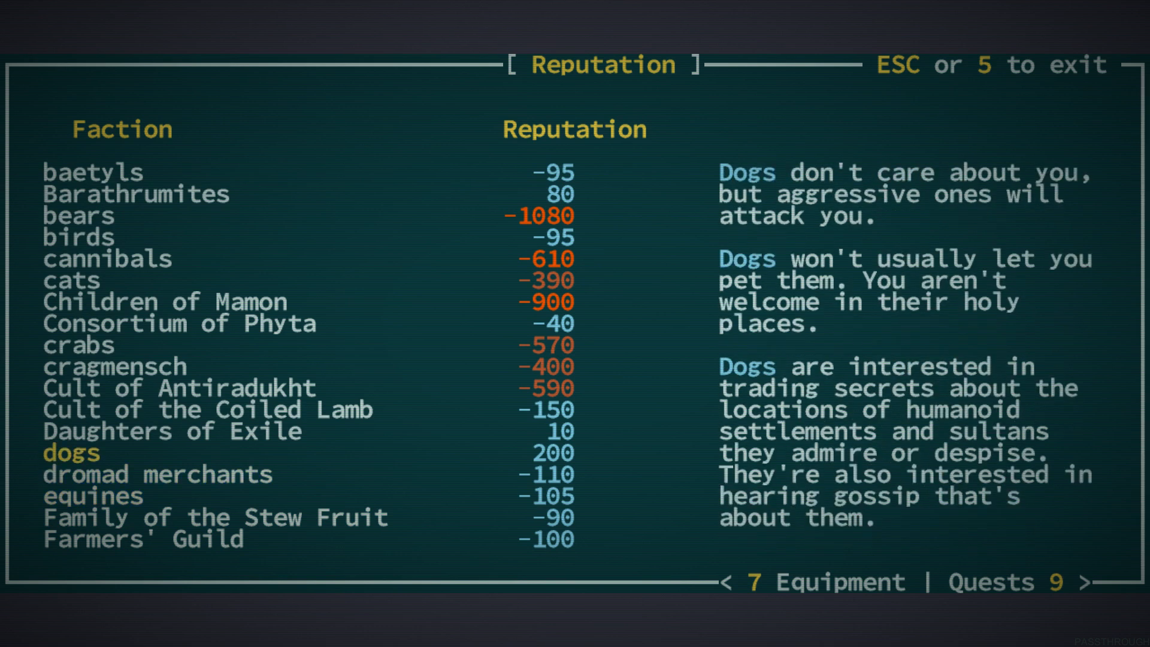
scroll("down", 3)
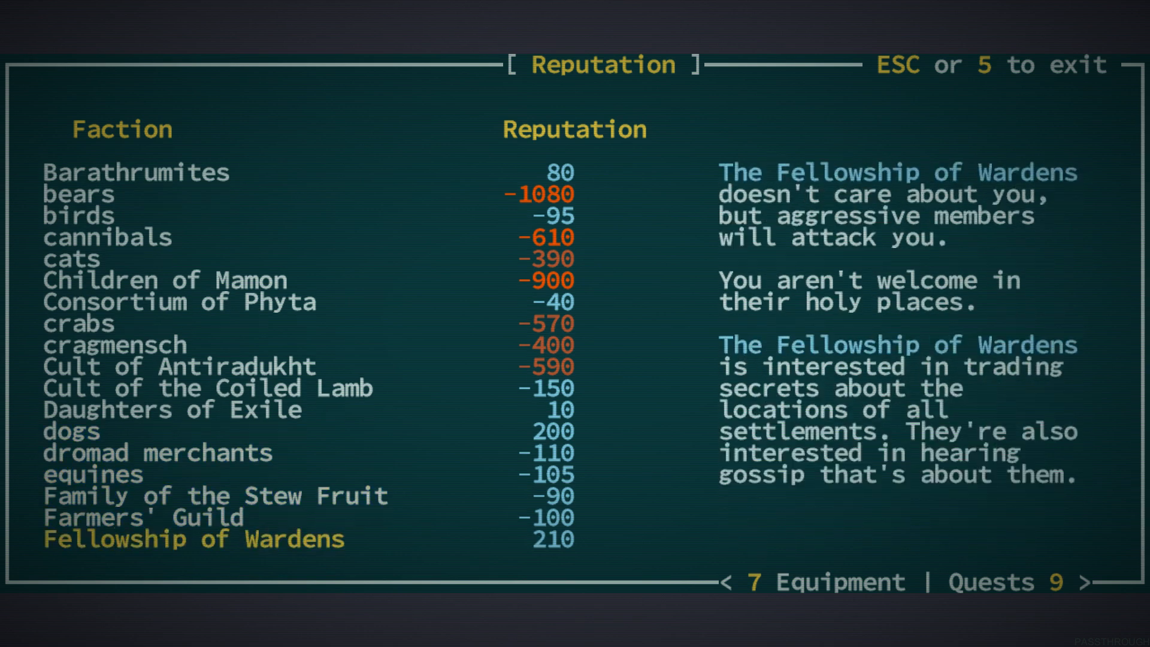
scroll("down", 3)
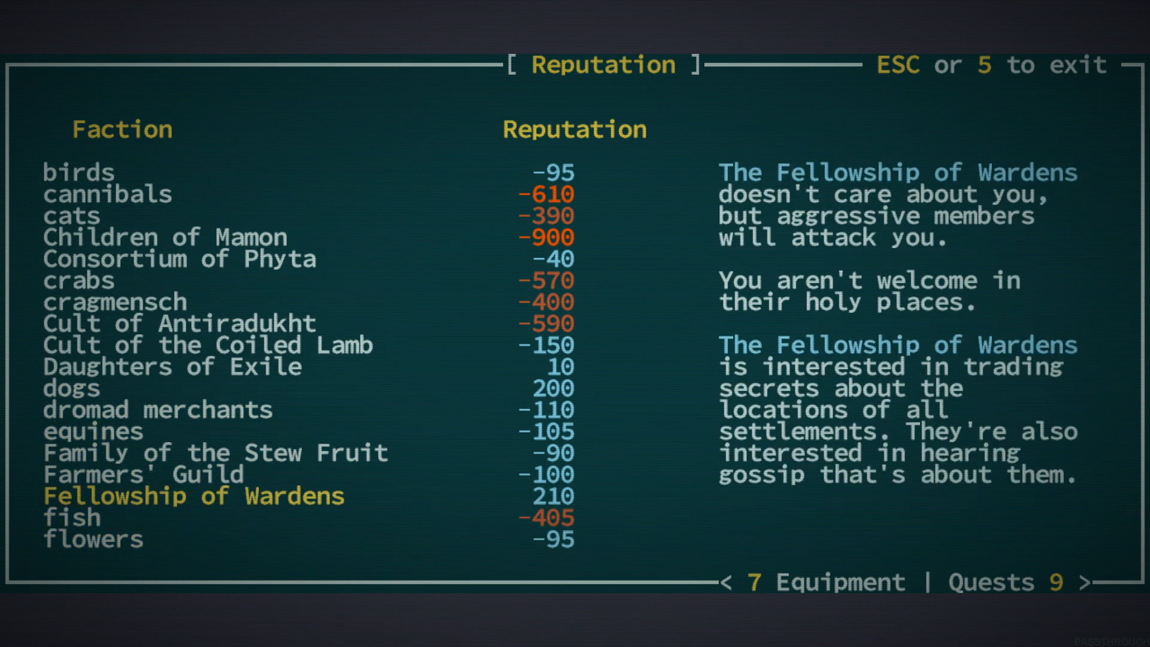
scroll("down", 3)
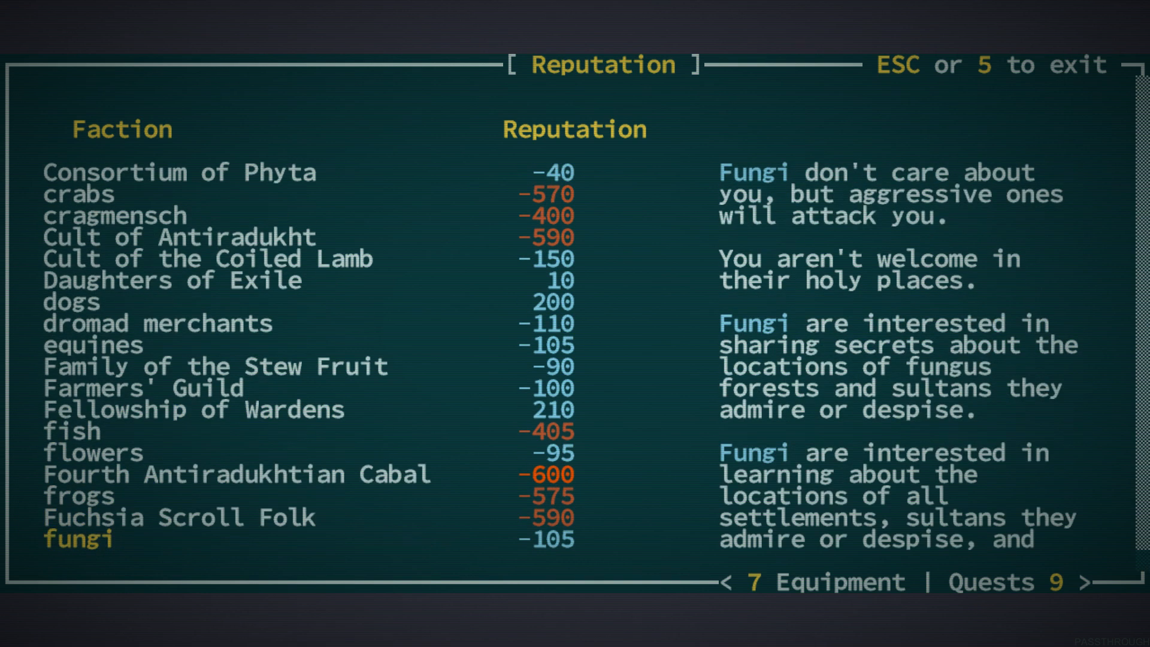
scroll("down", 3)
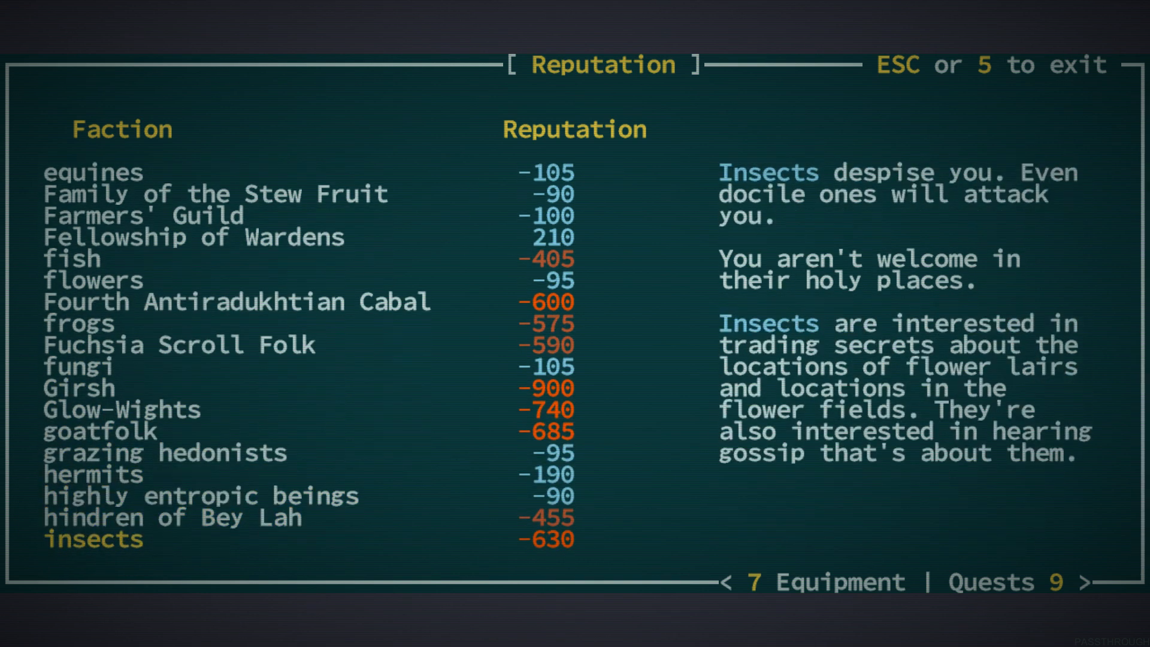
scroll("down", 3)
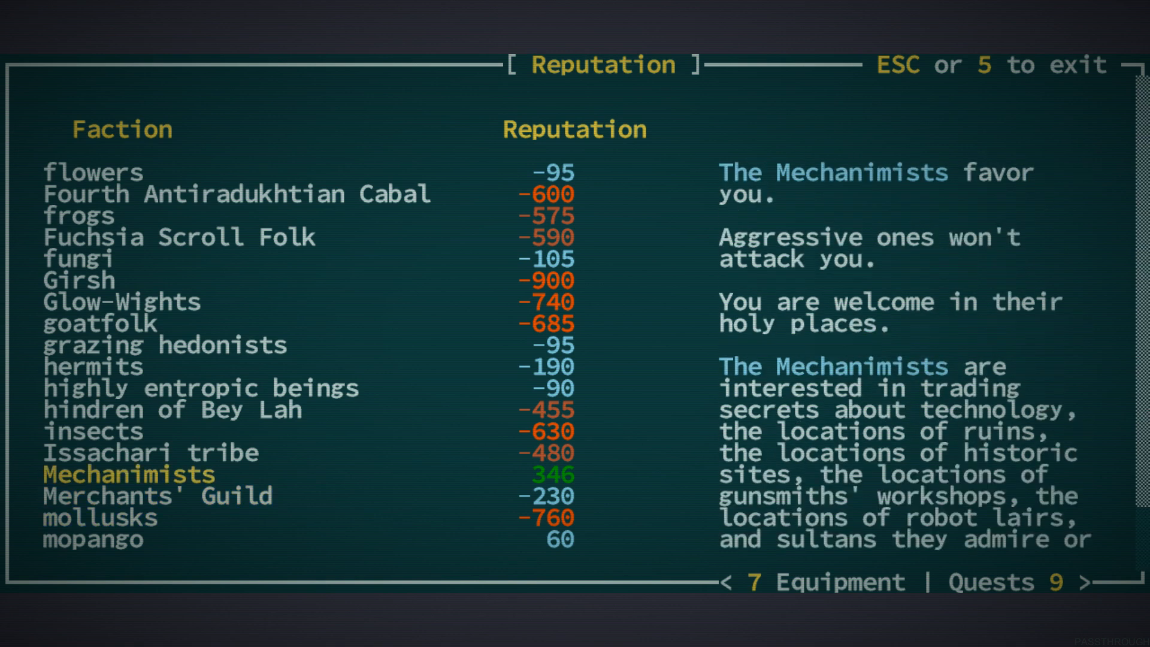
scroll("down", 3)
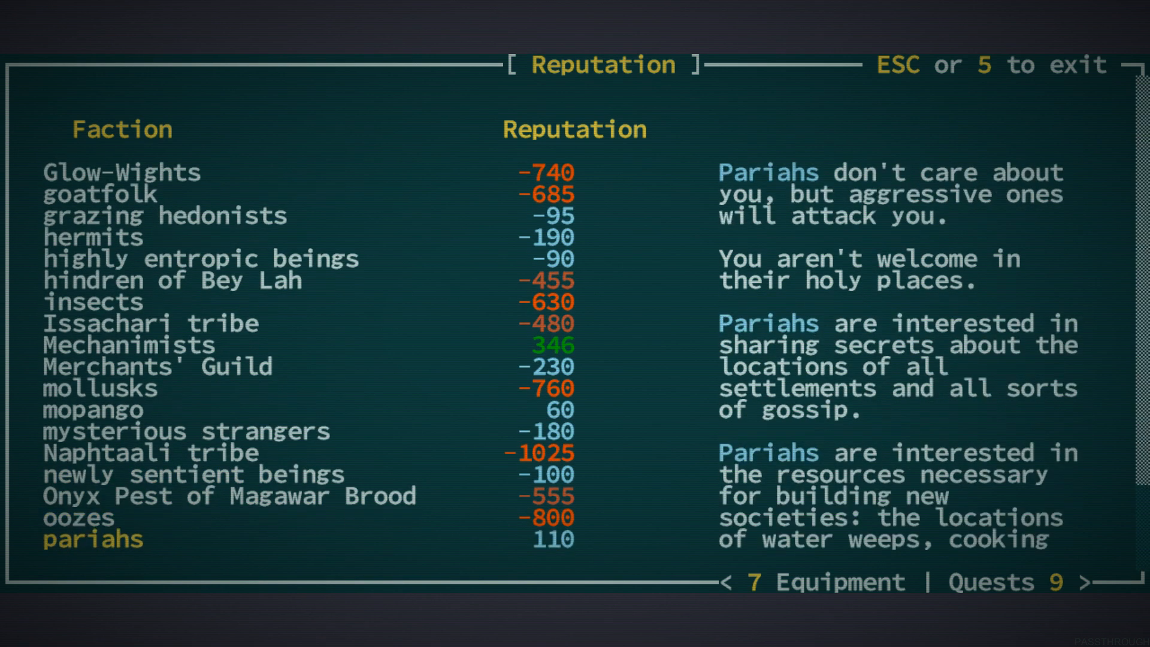
key("Escape")
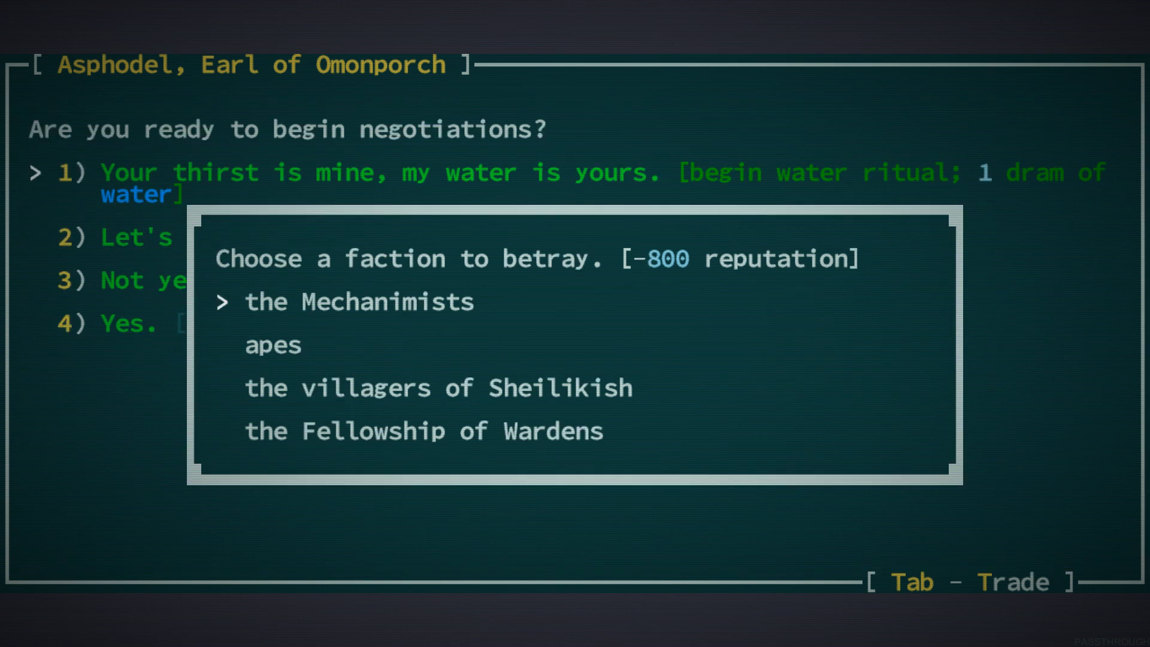
Betray the apes, weigh sparing Wardens, Sheilikish villagers or Mechanimists, and strike the pact
key("Down")
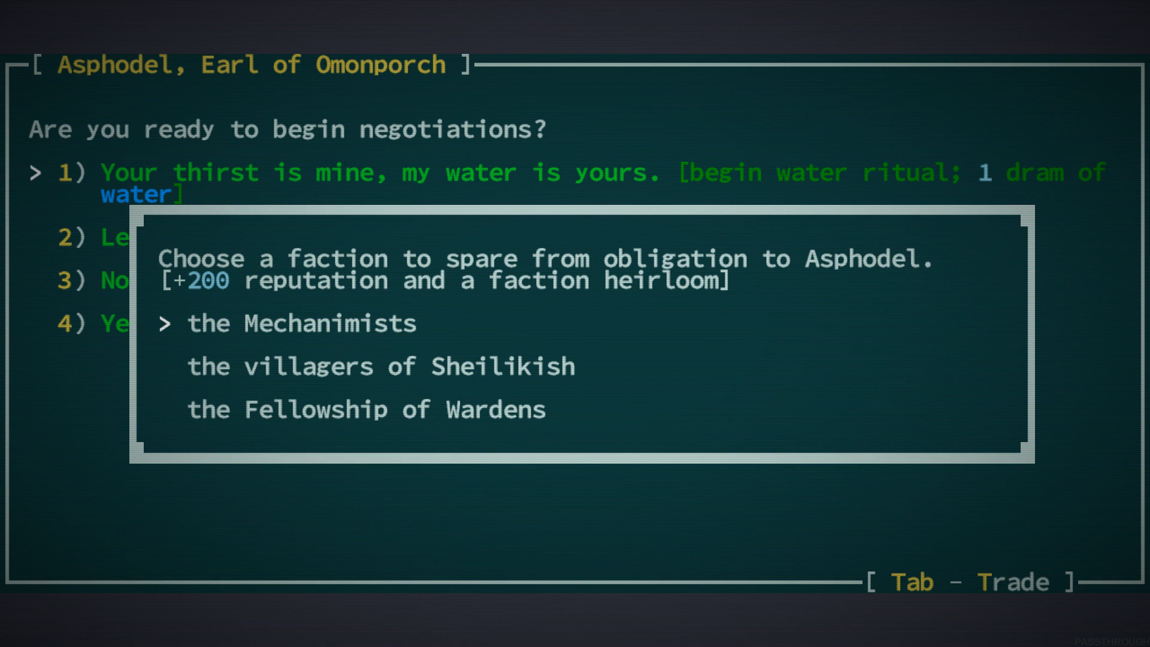
key("down")
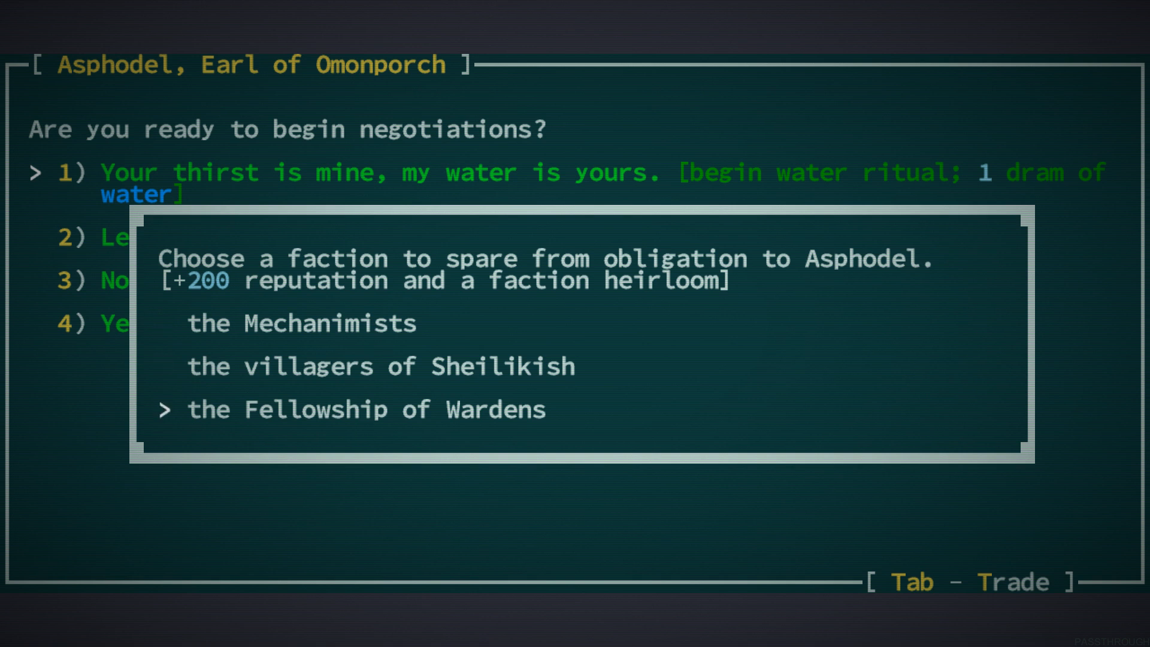
key("up")
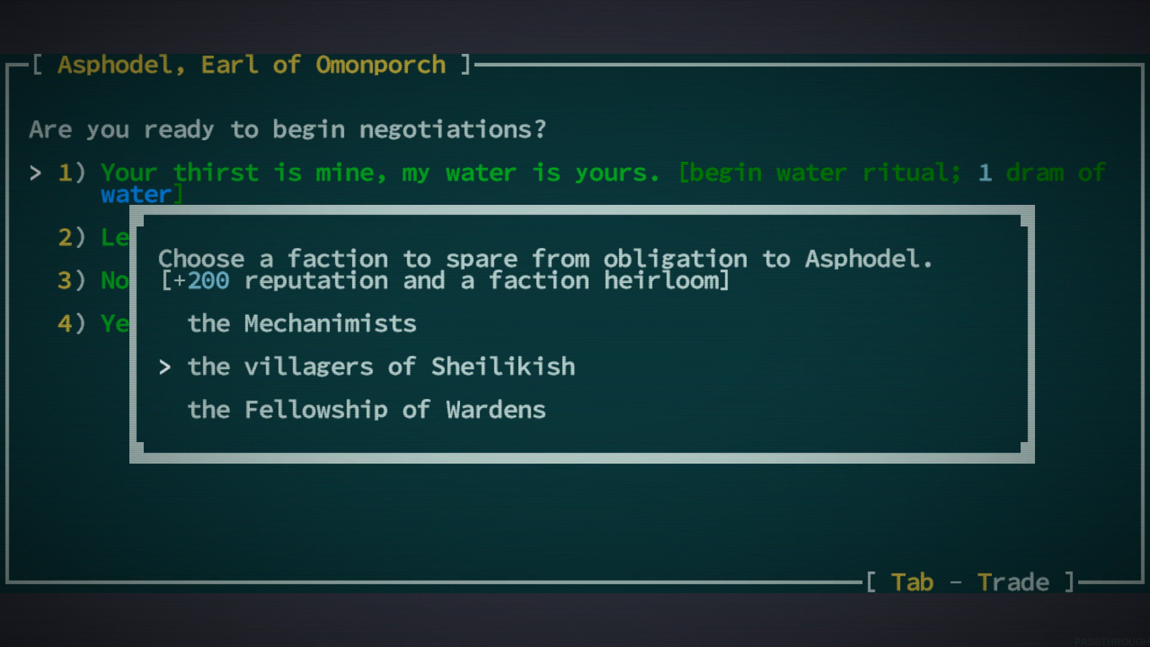
key("Up")
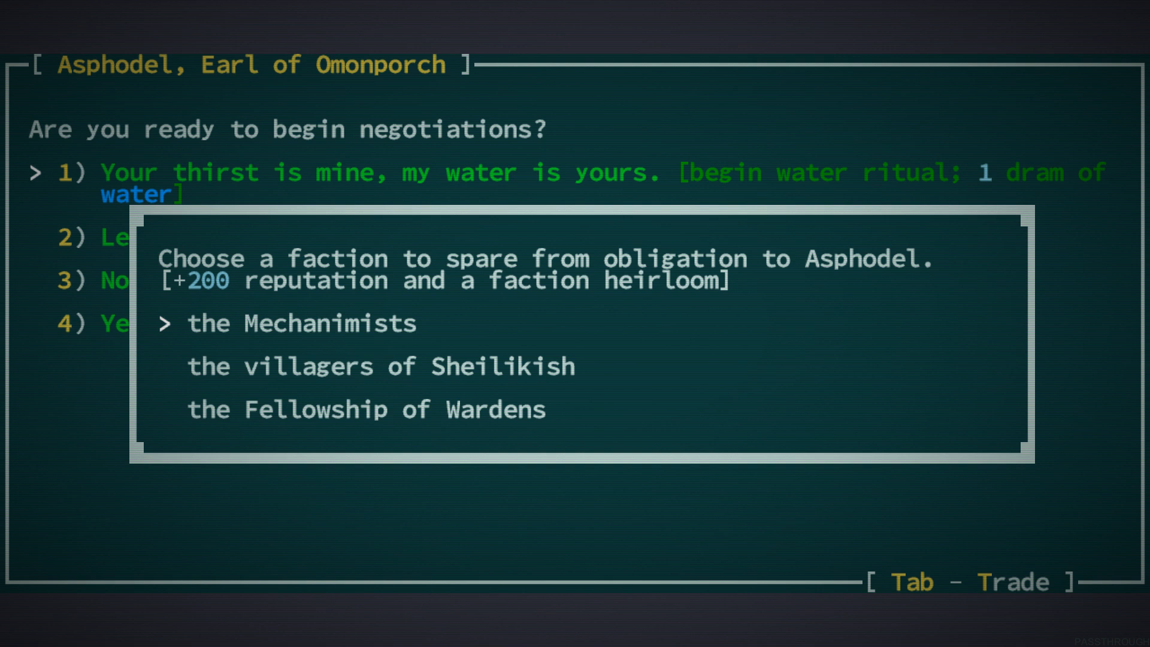
key("down")
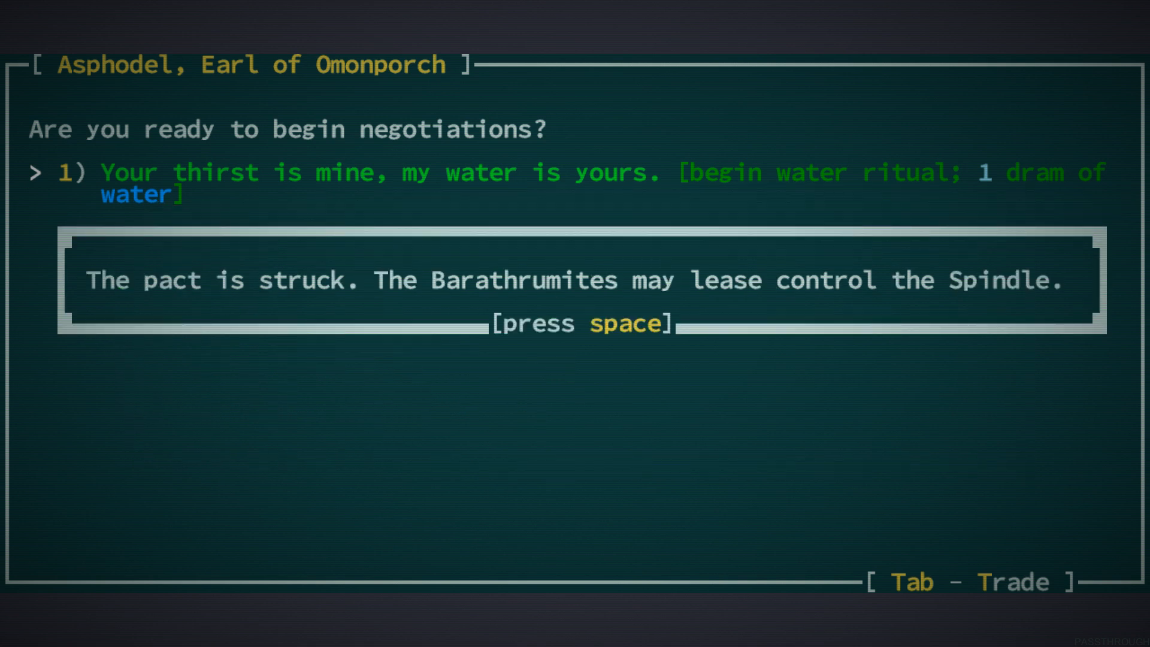
Page through the results: Wardens reputation up, artifact gift, apes curse and drop, Secure the Spindle complete
key("space")
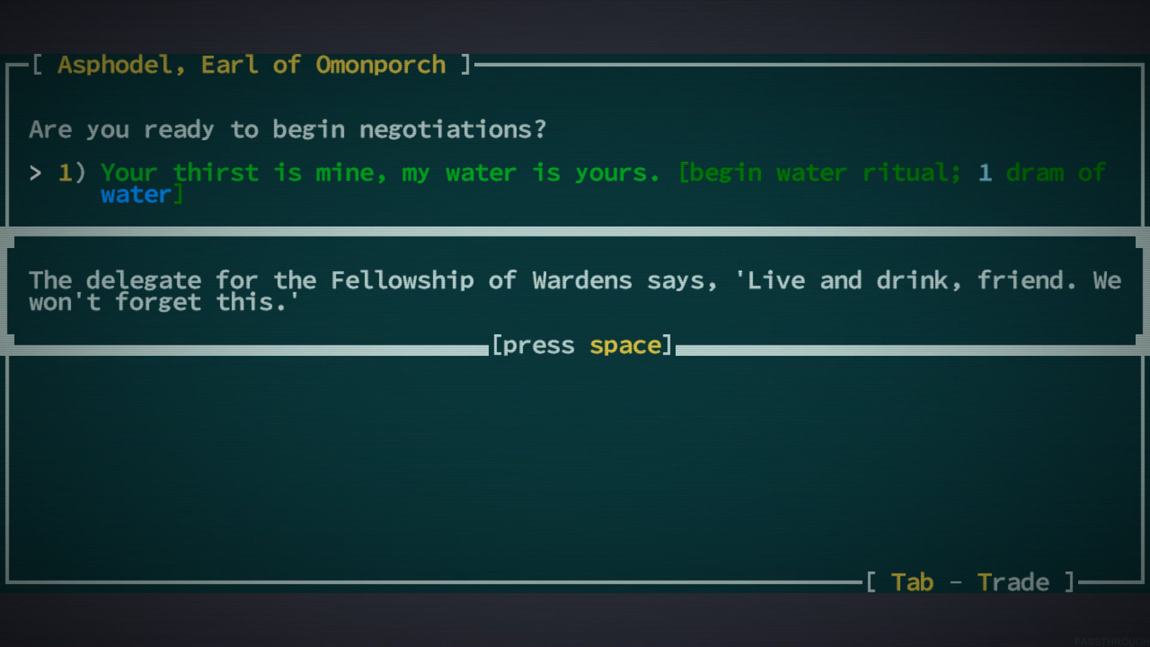
key("space")
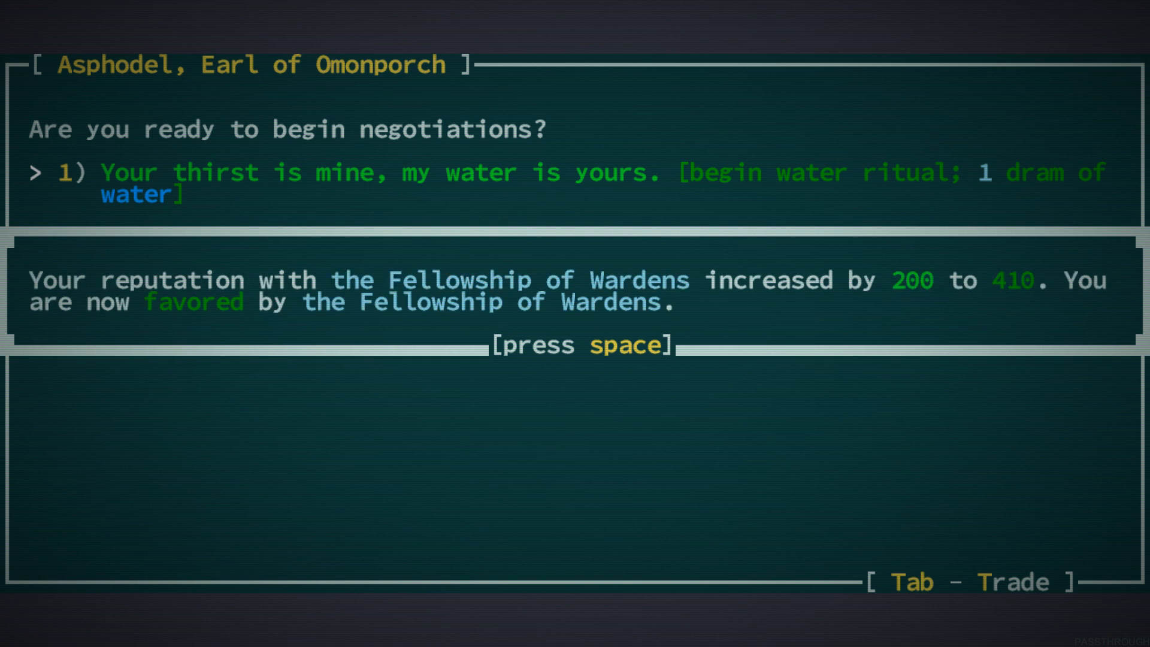
key("space")
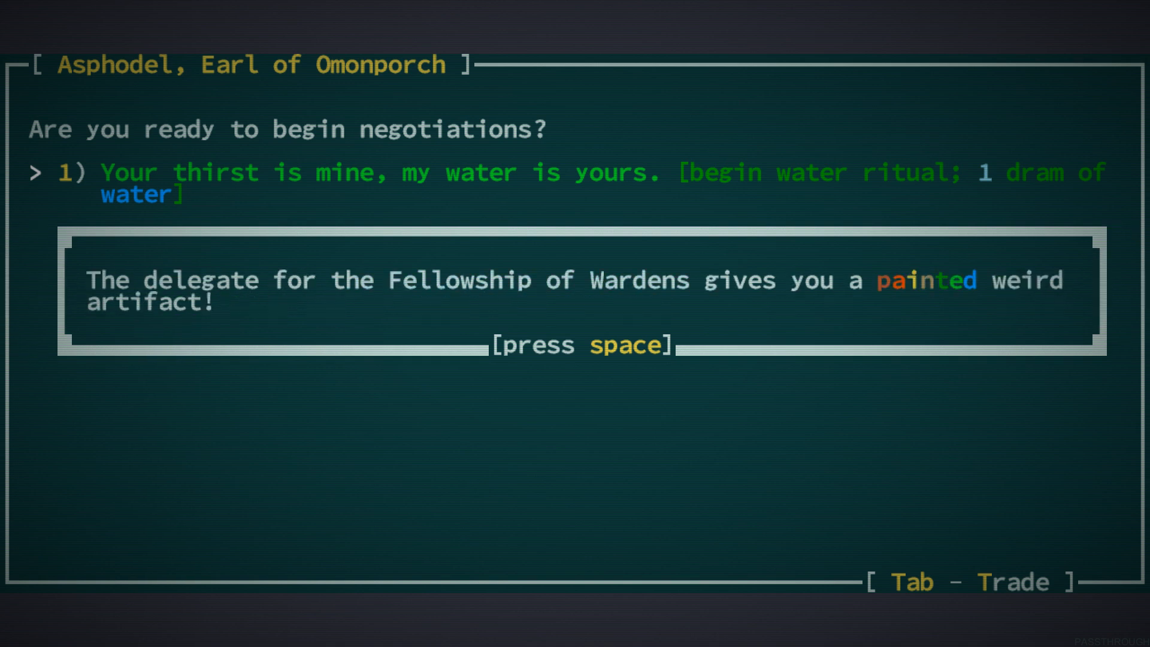
key("space")
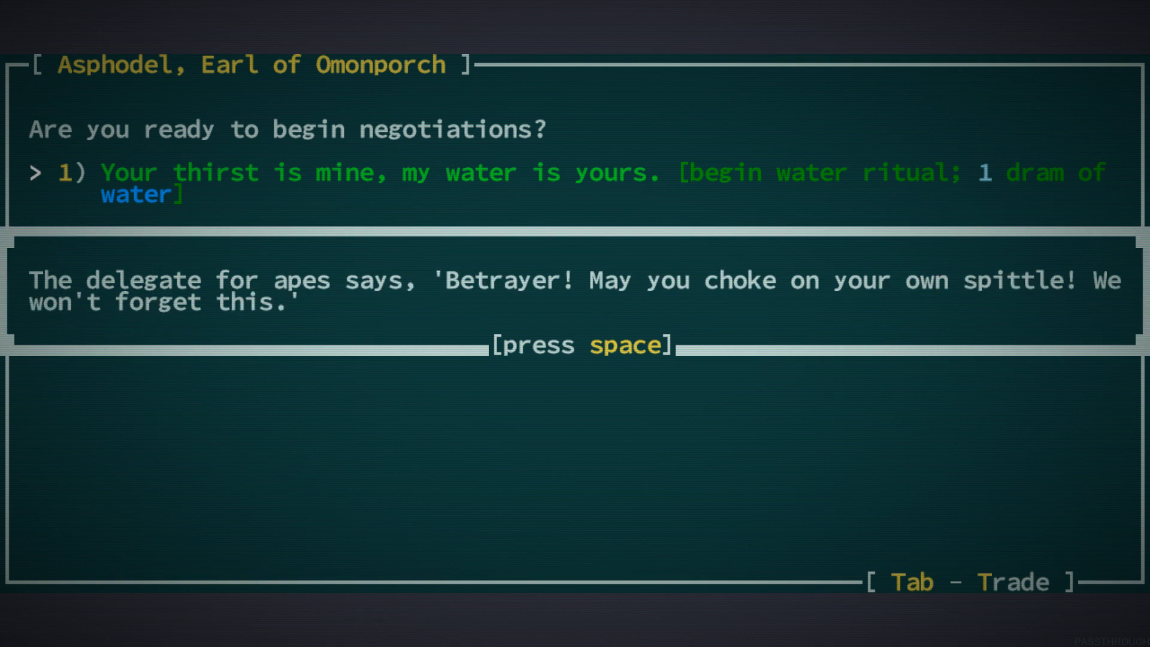
key("space")
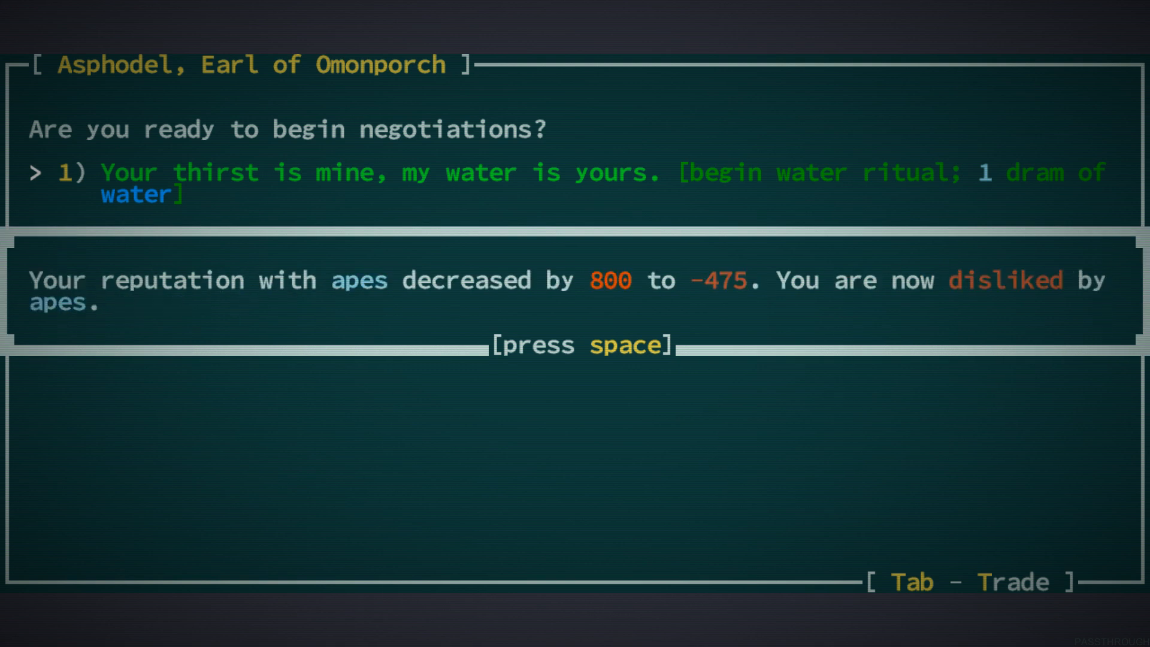
key("space")
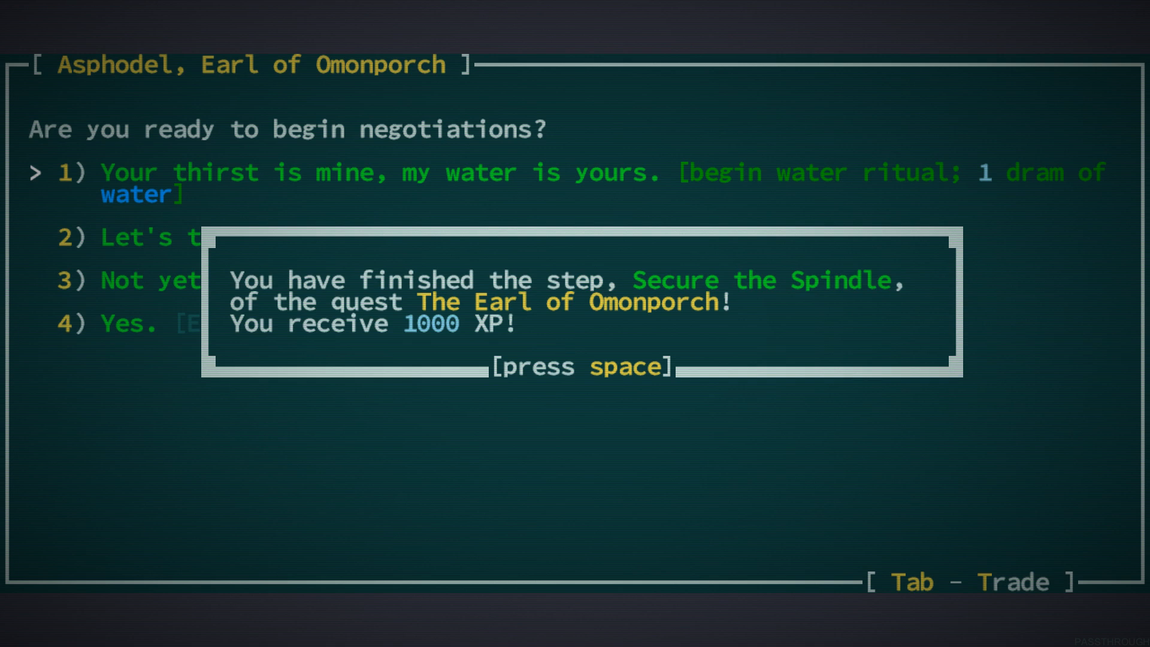
key("space")
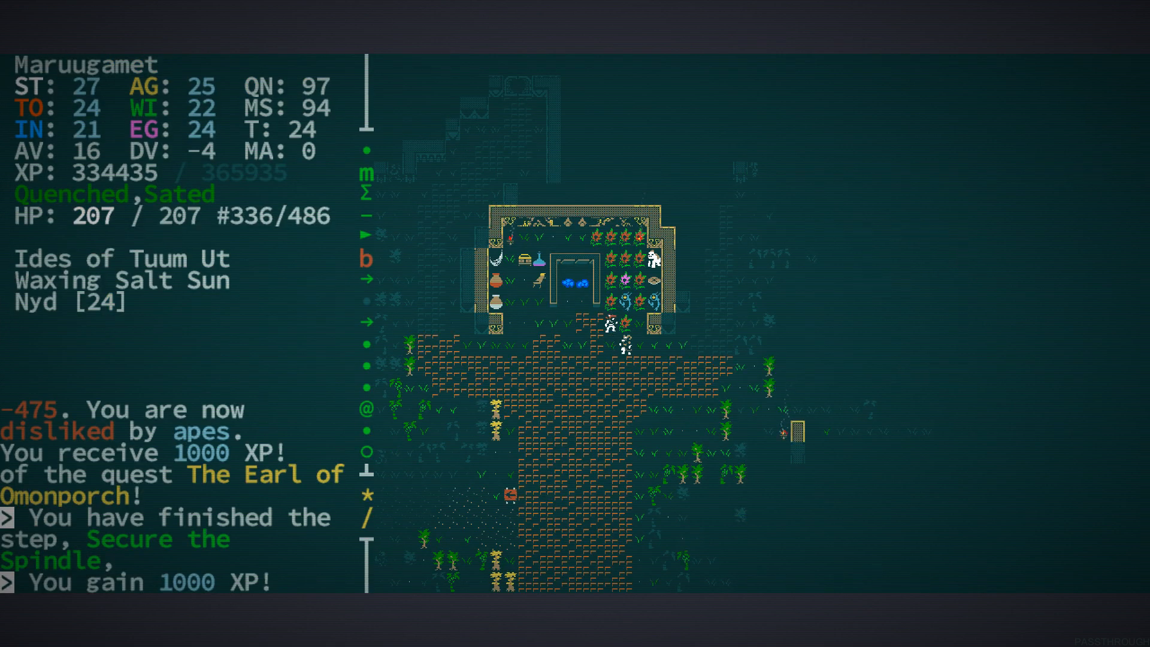
Examine the painted weird artifact and read its history with Psychometry, revealing The Digital Band of The 24th Minna
key("i")
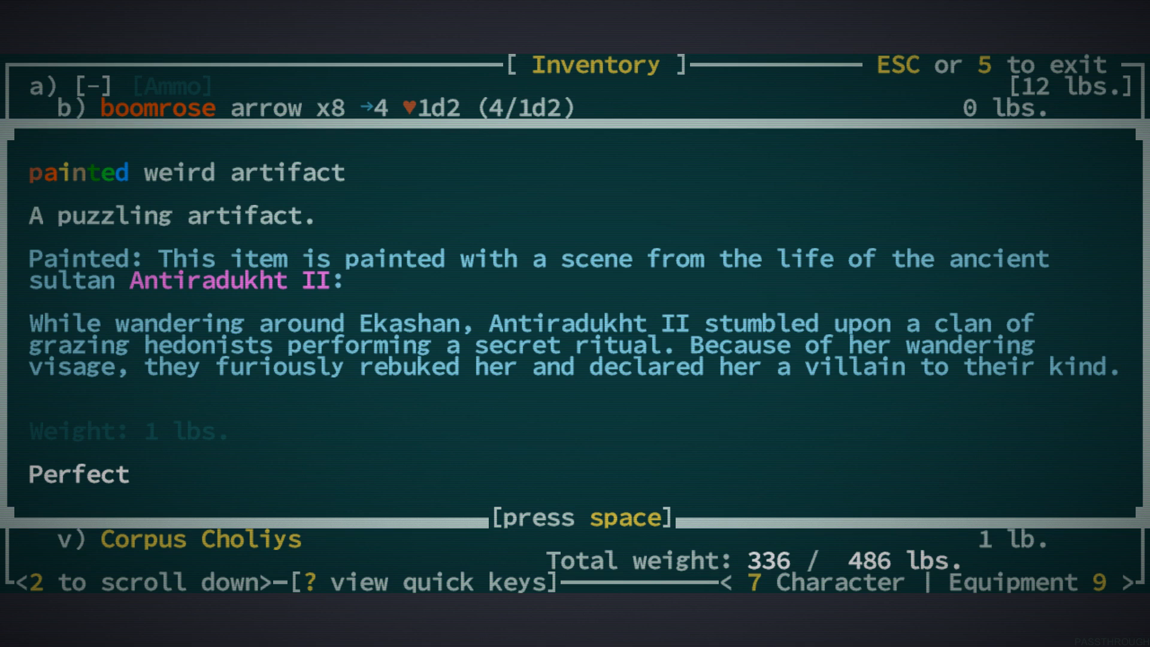
key("space")
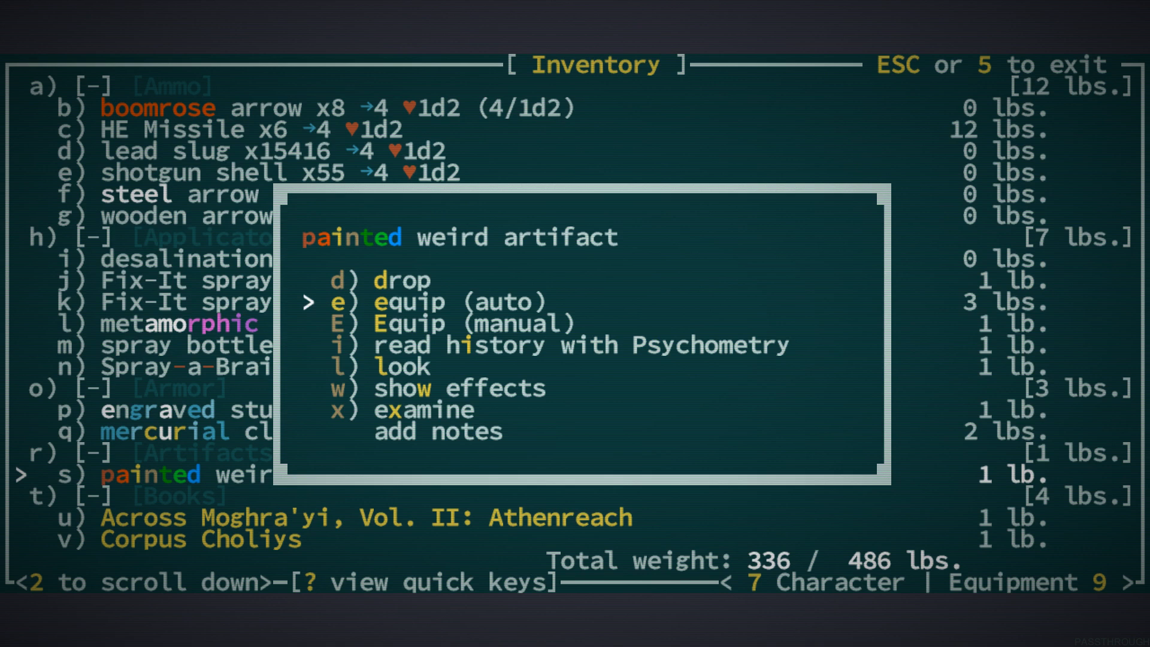
key("i")
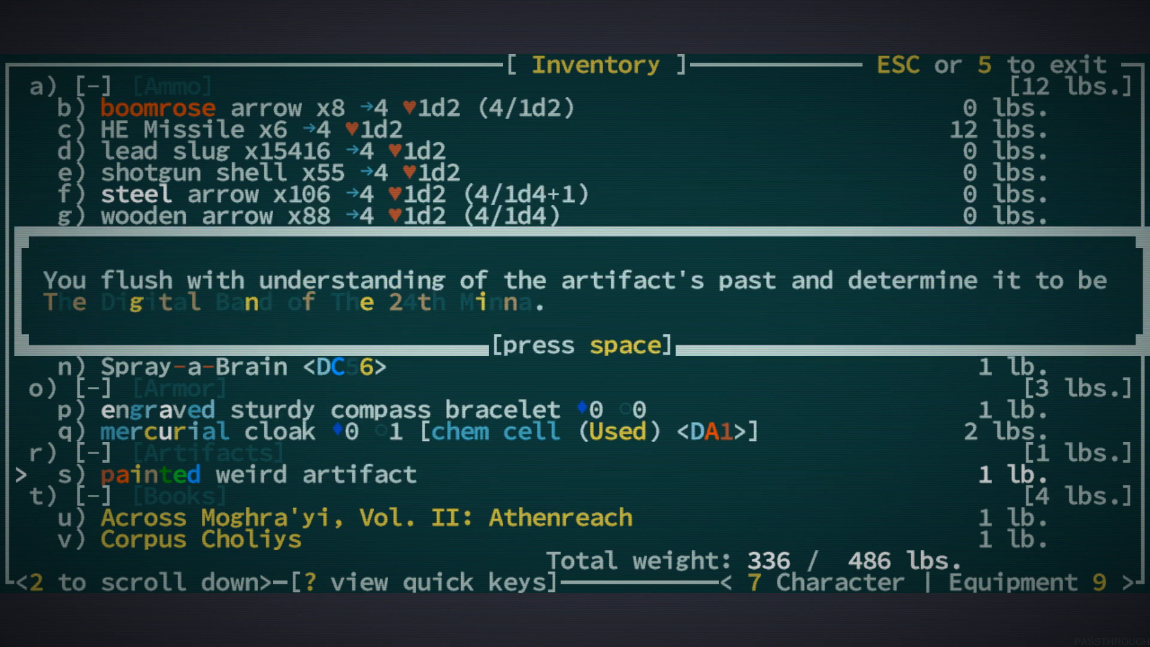
key("space")
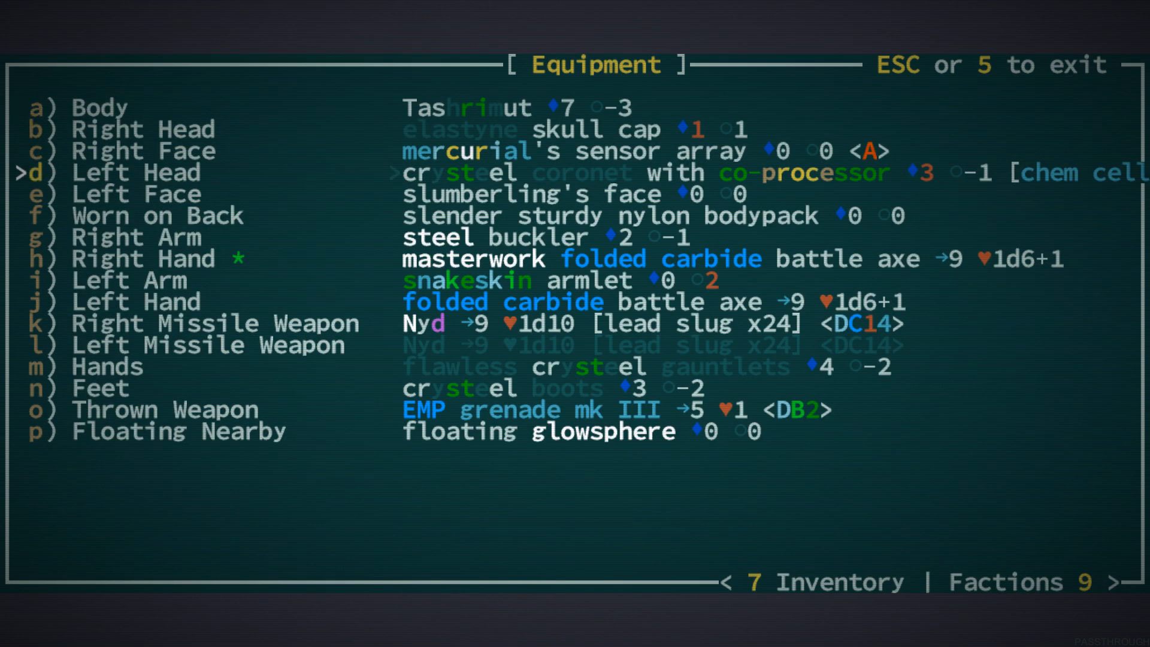
Wear the Digital Band on the left arm and install the radio-powered chem cell in it
key("i")
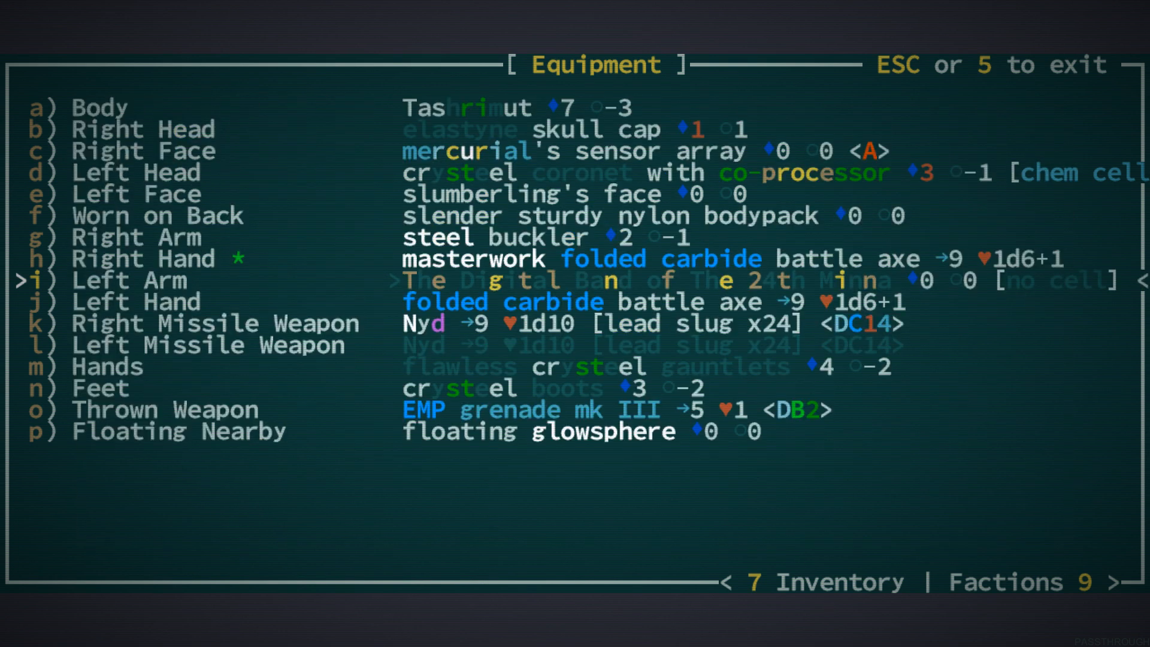
key("i")
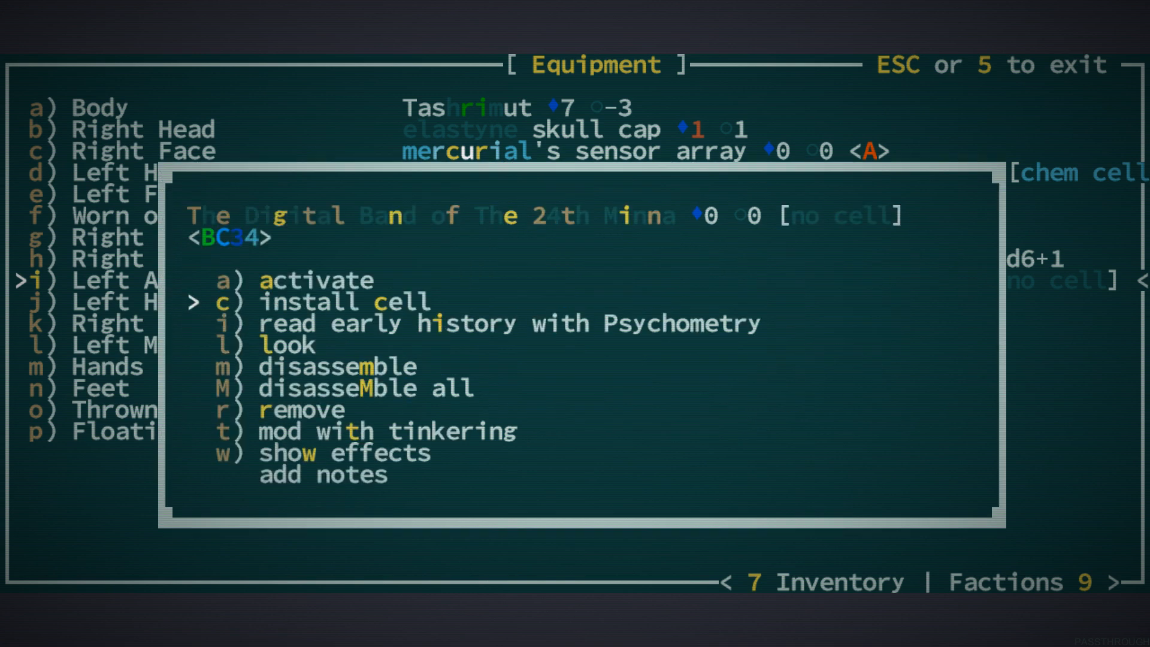
key("c")
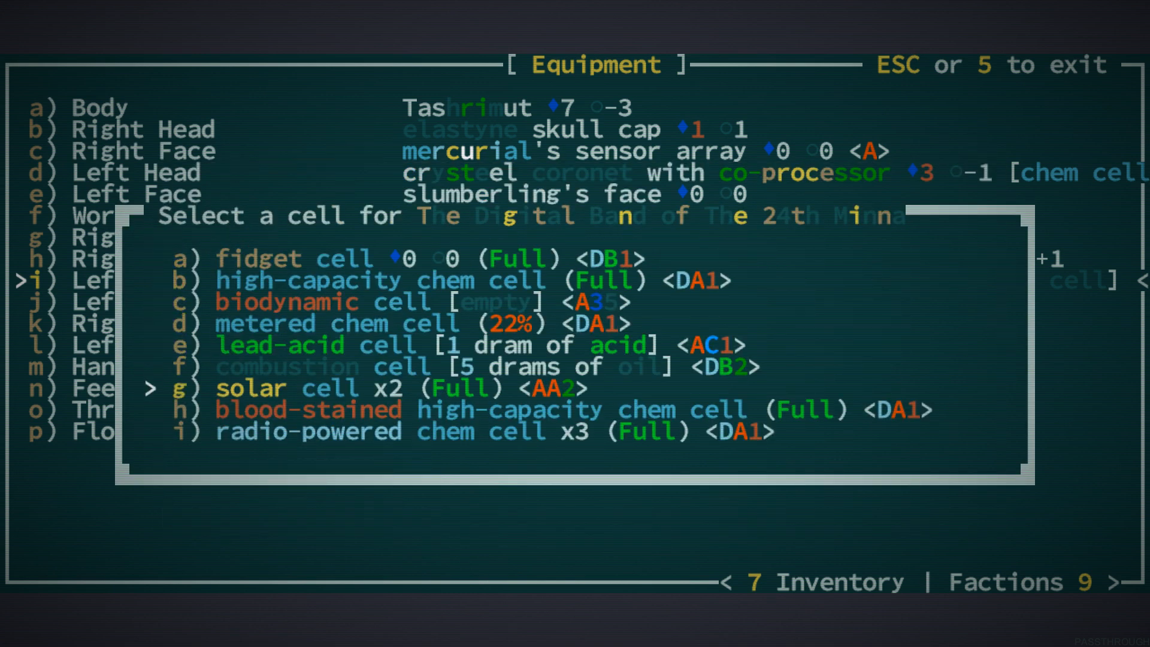
key("i")
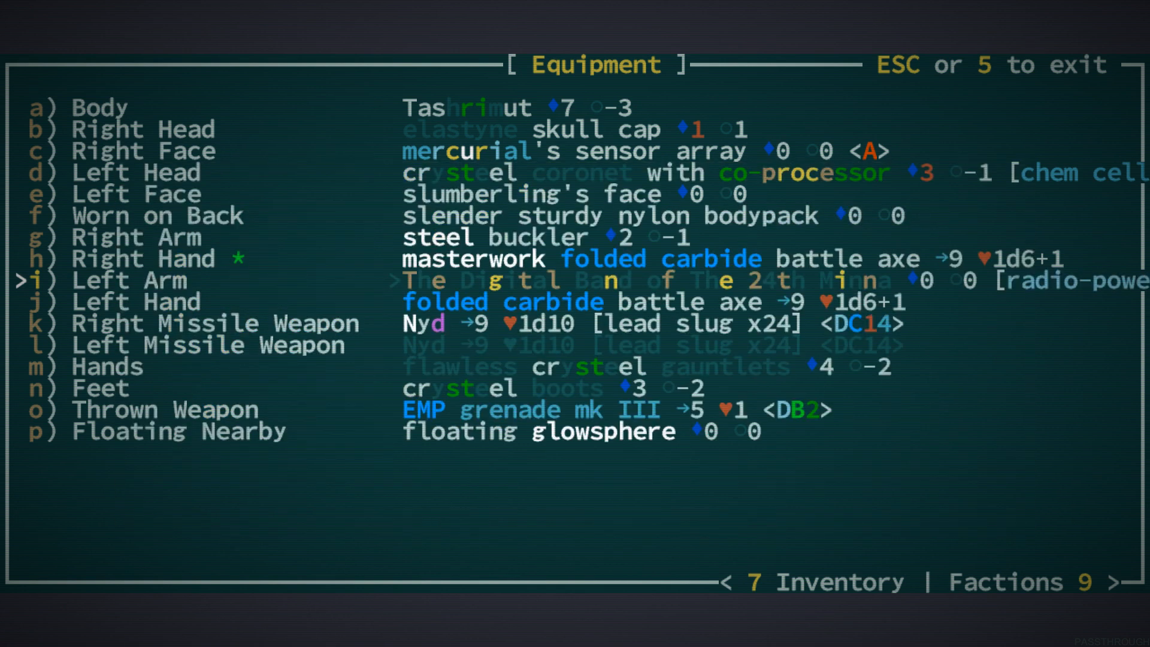
key("Escape")
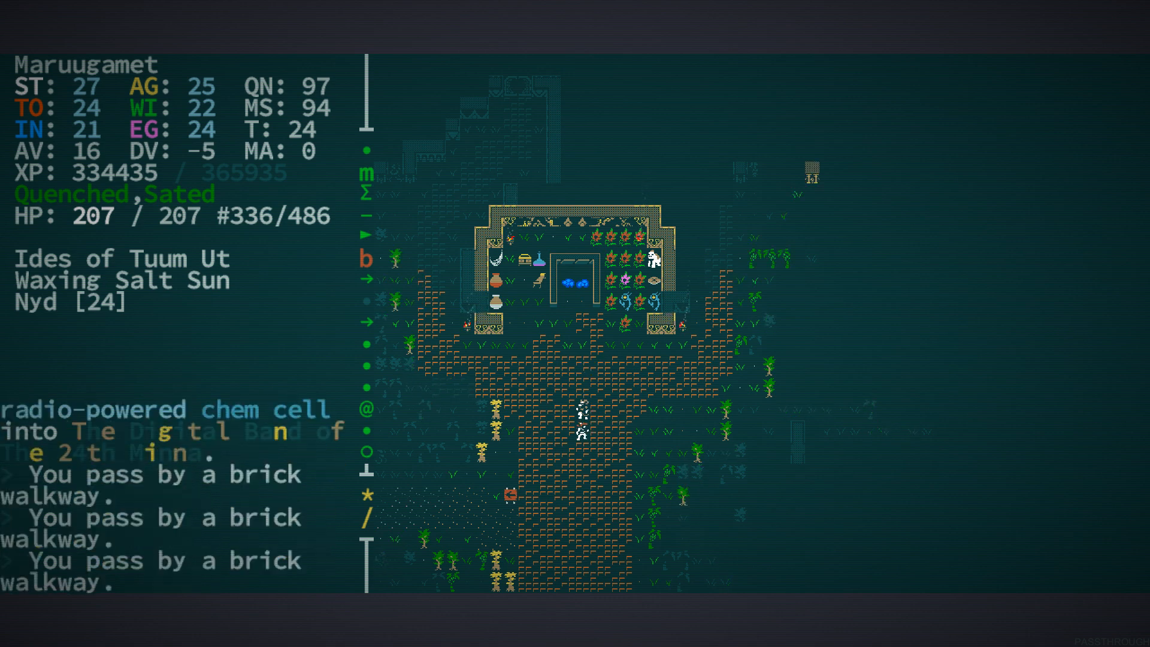
Walk north along the brick walkway toward the Life Gate
key("Up")
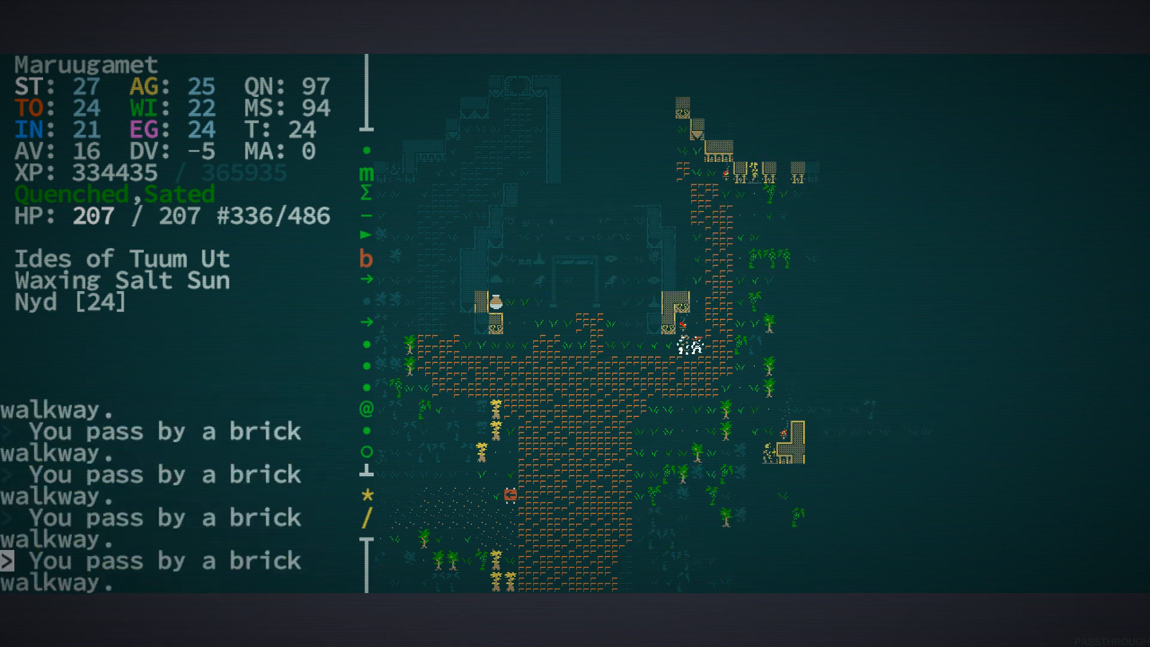
key("up")
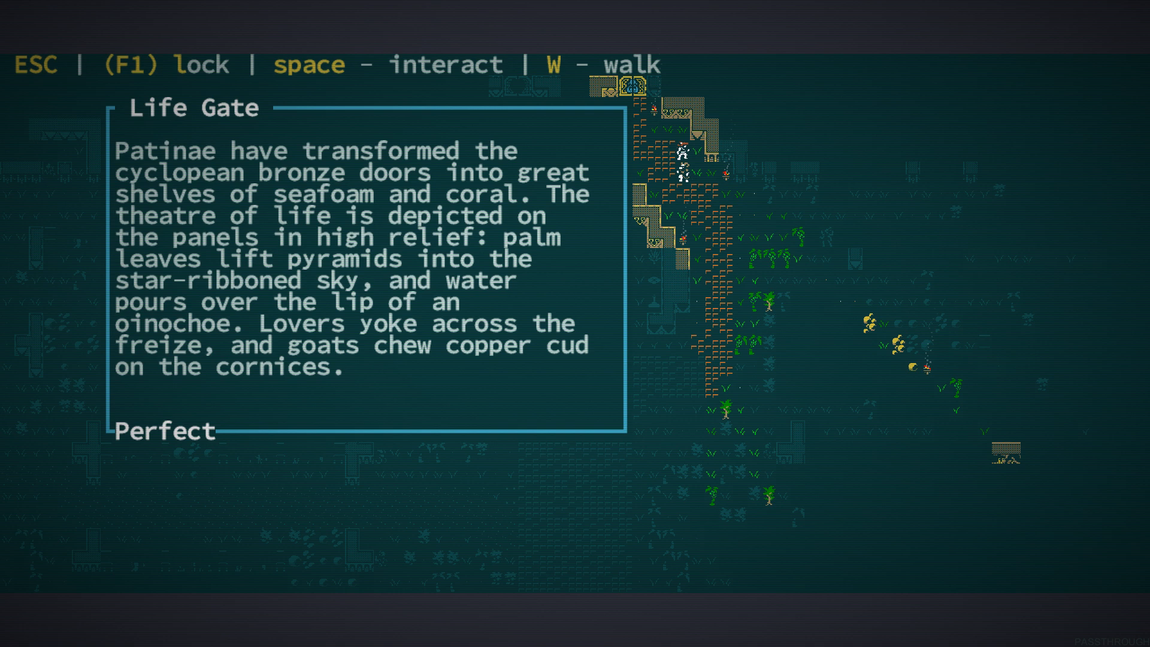
mouse_move(162, 518)
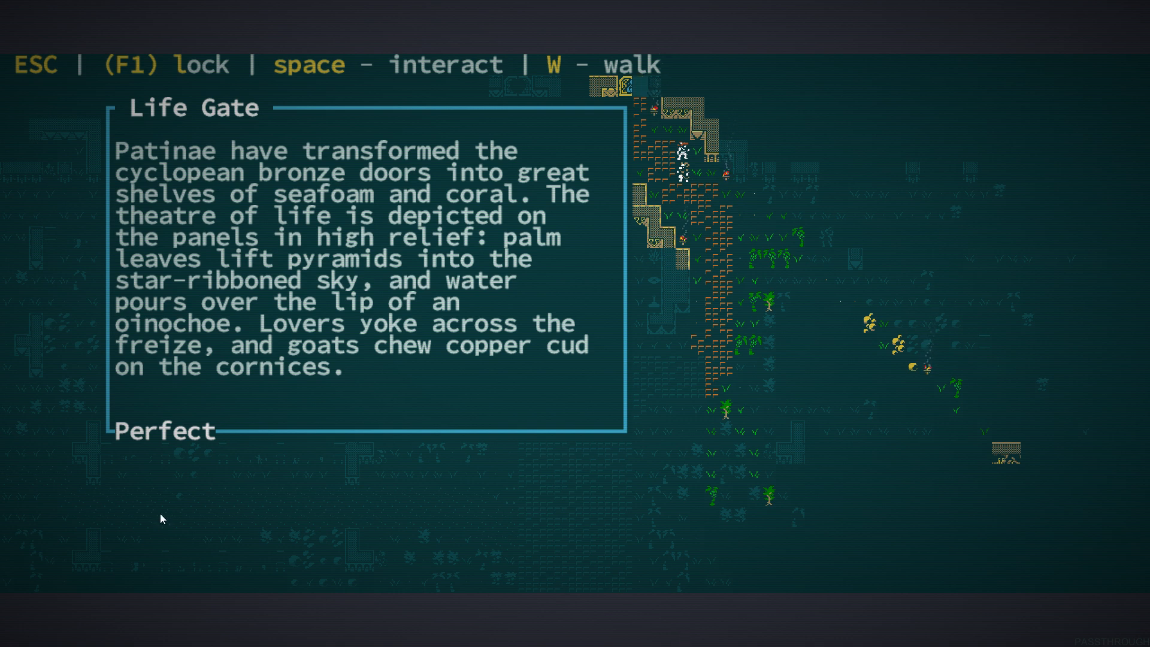
mouse_move(669, 543)
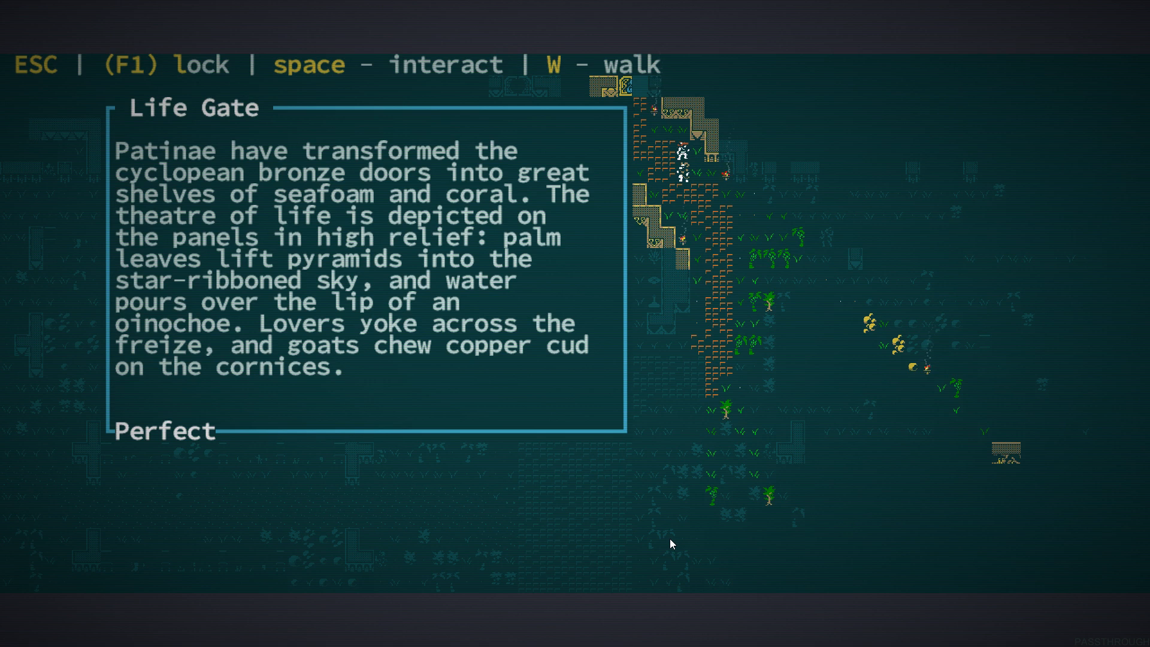